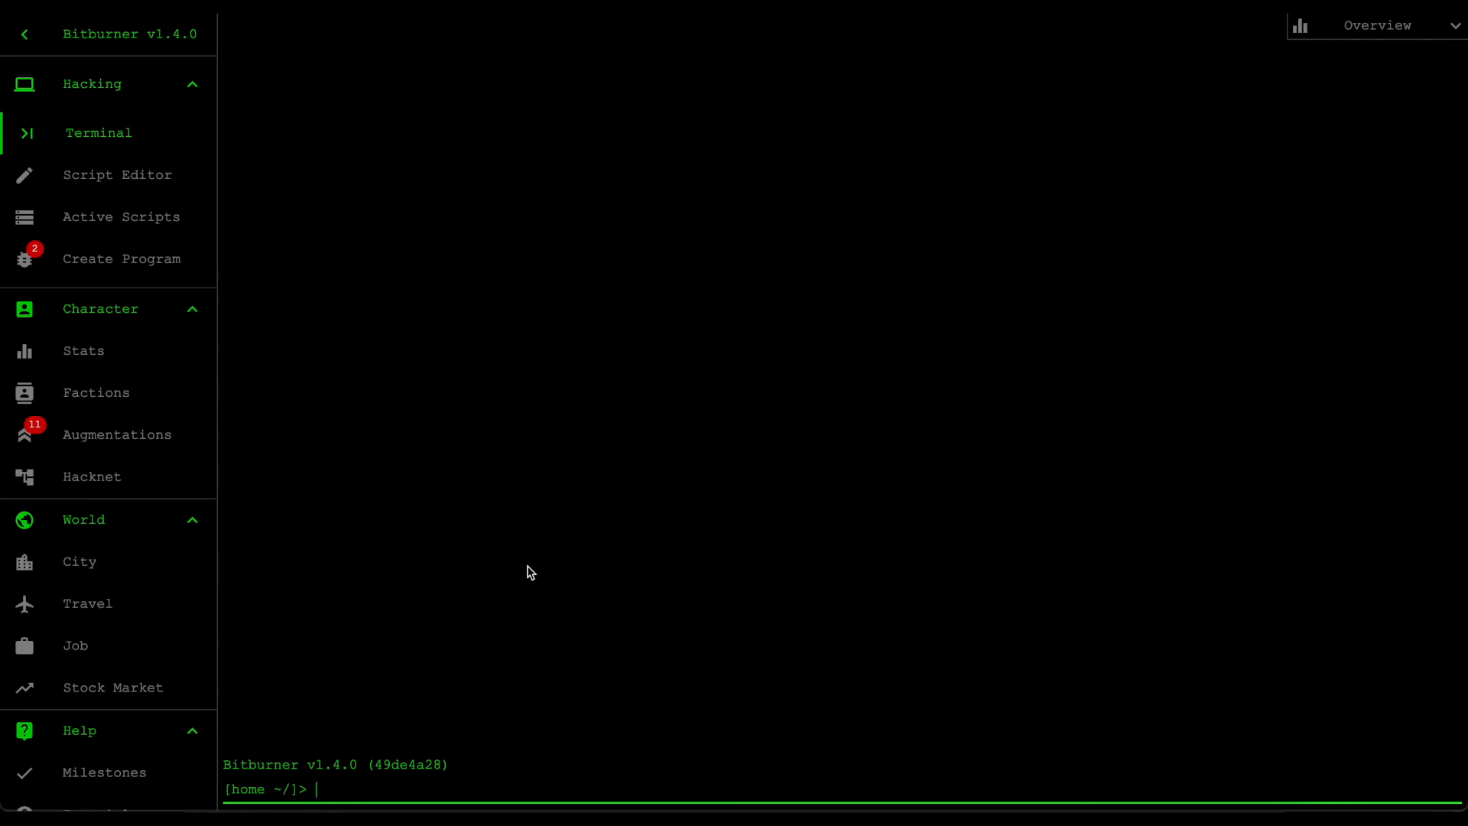
Step: List the home server's files with ls: message files, programs and scripts
text(ls)
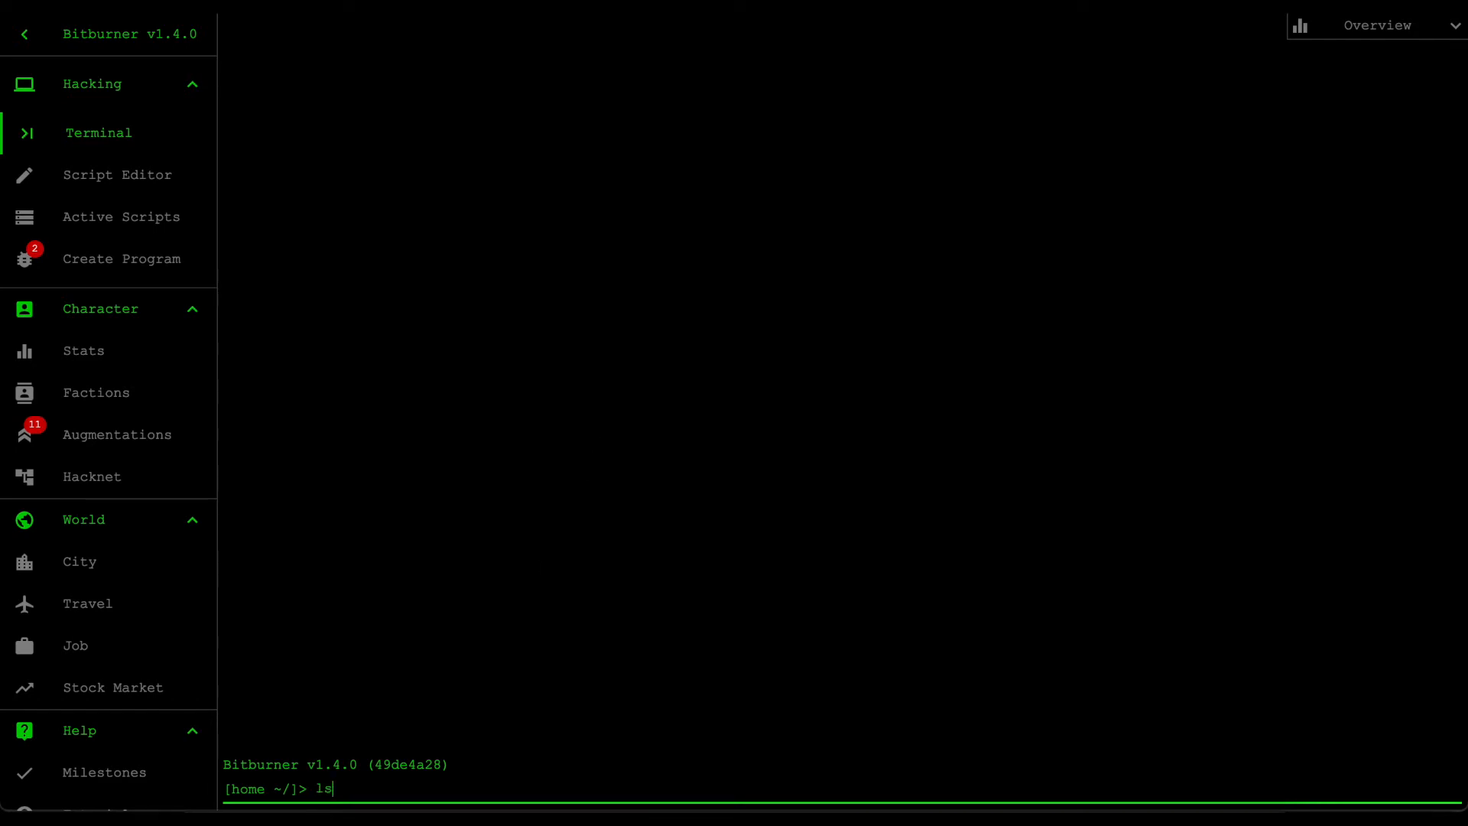
key(Return)
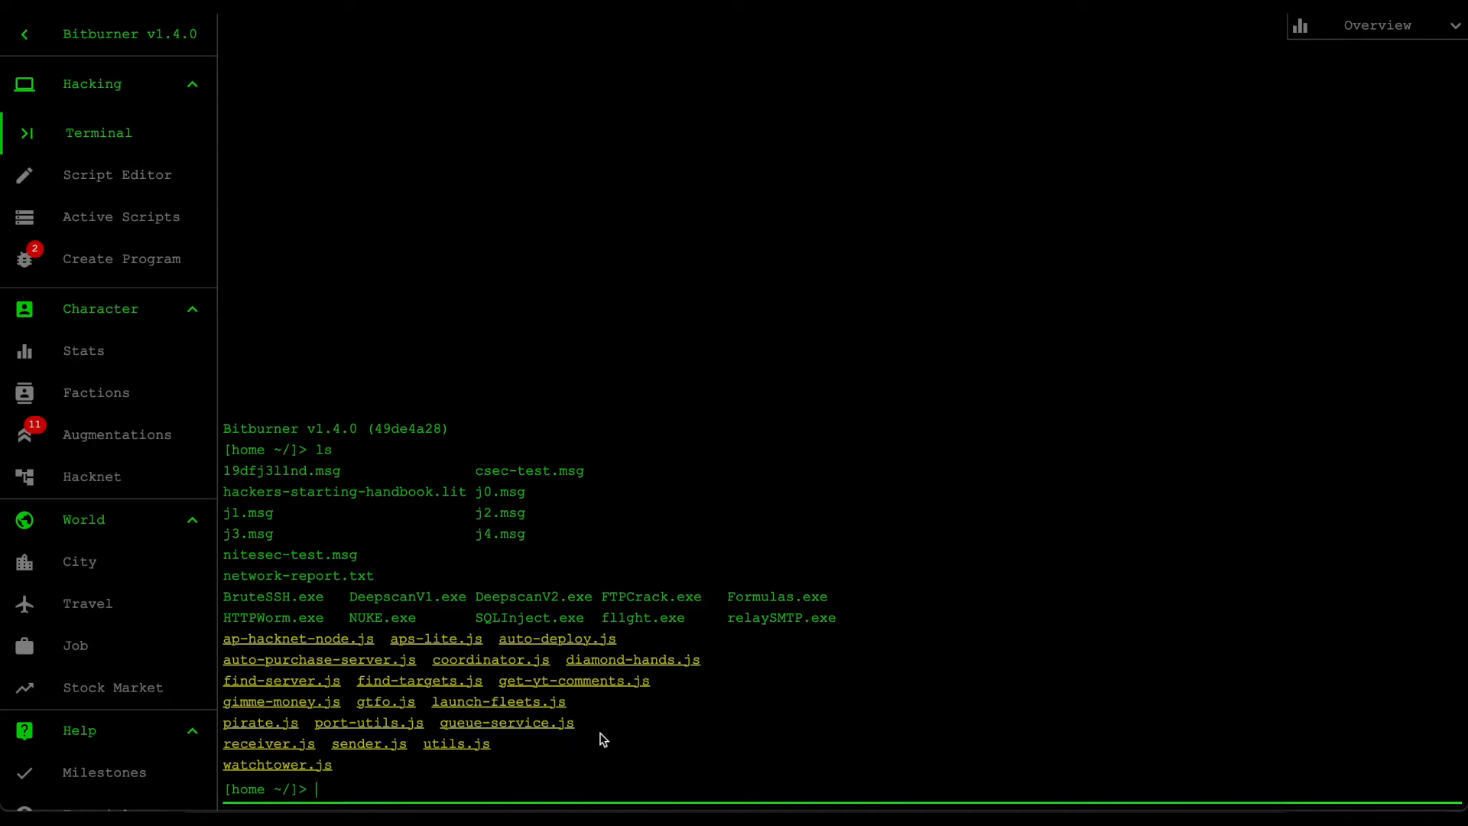
mouse_move(366, 758)
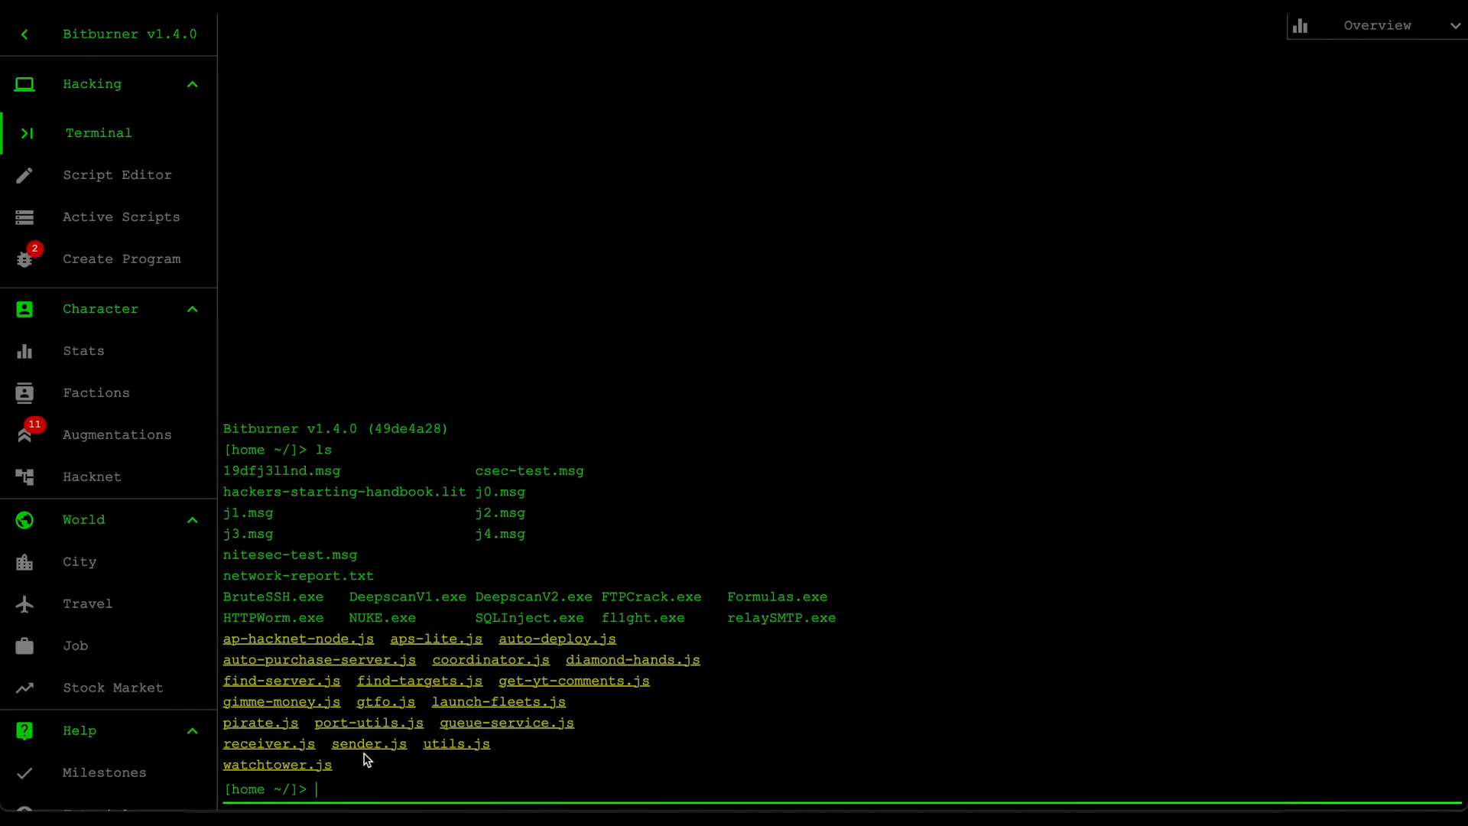
mouse_move(293, 747)
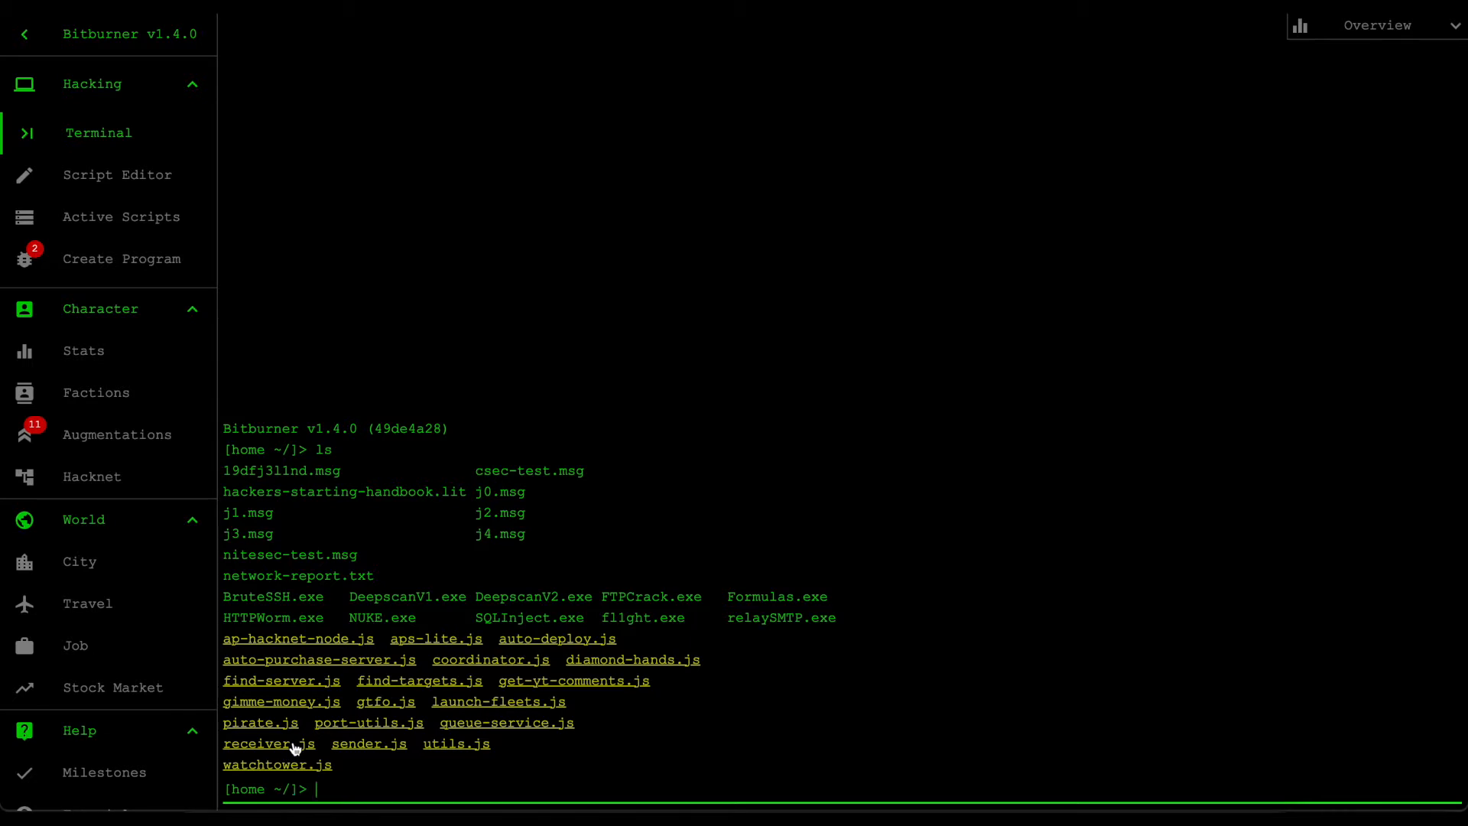
mouse_move(688, 591)
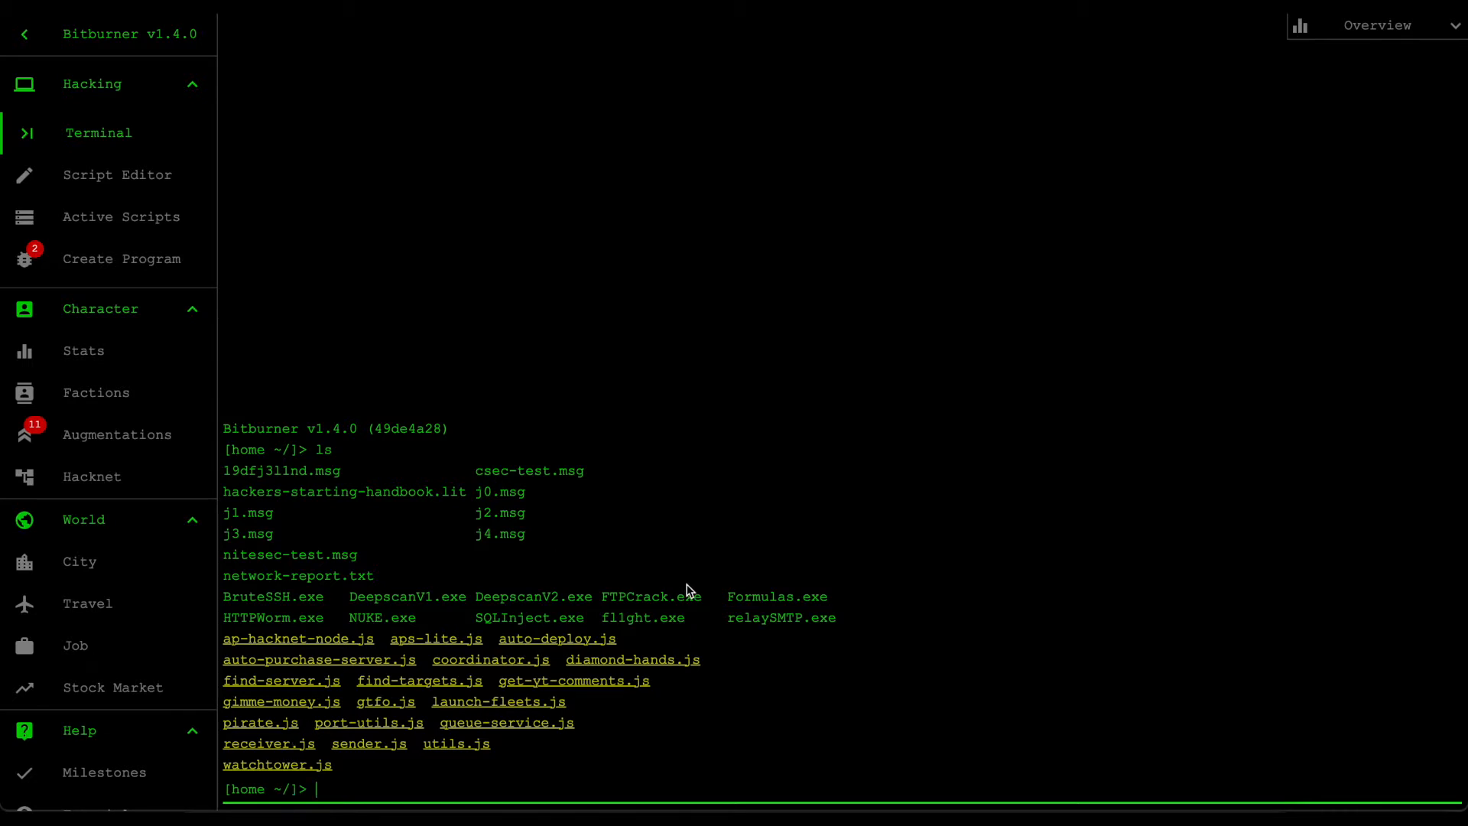
mouse_move(476, 712)
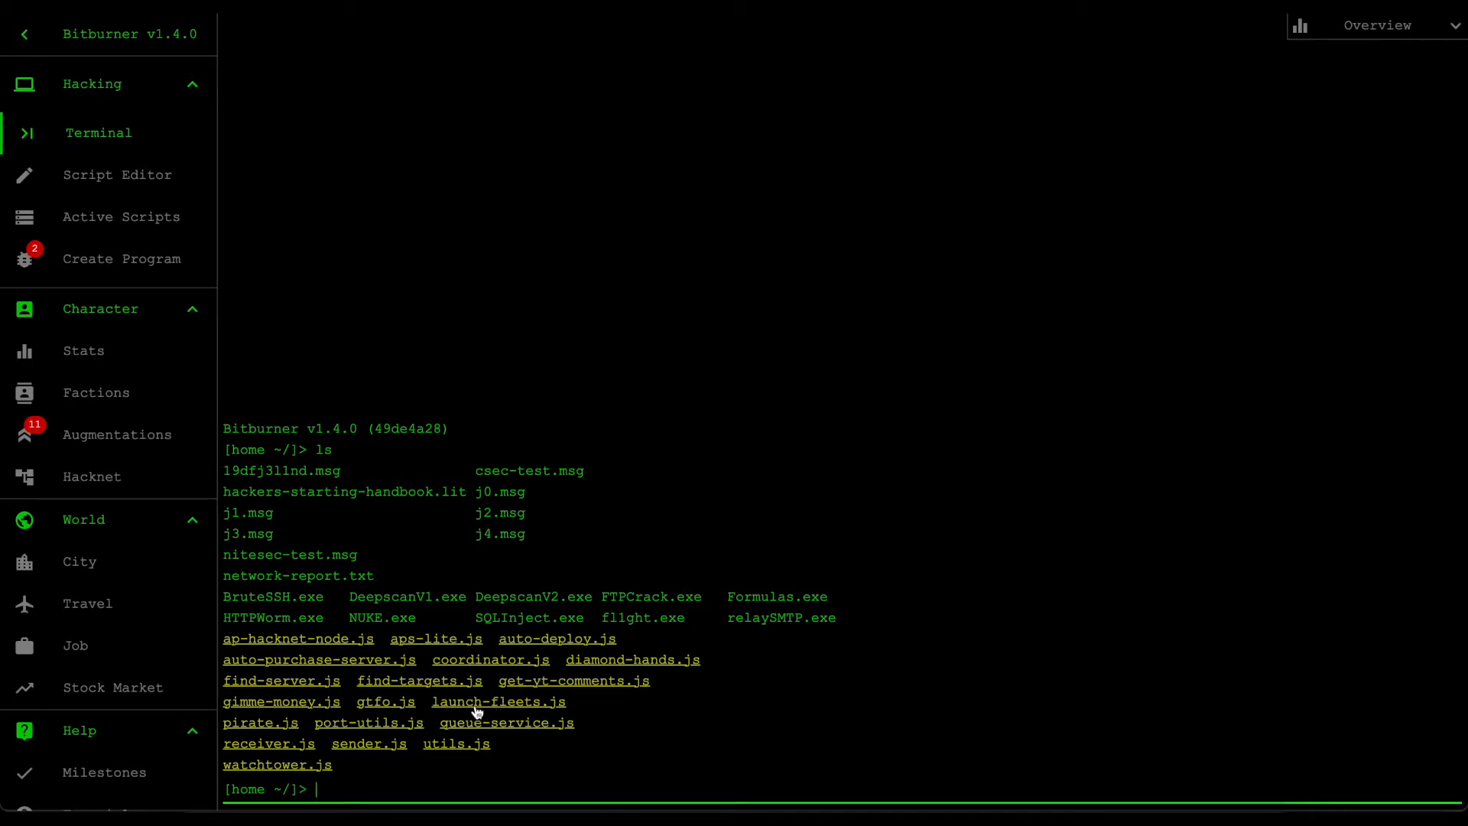
mouse_move(525, 713)
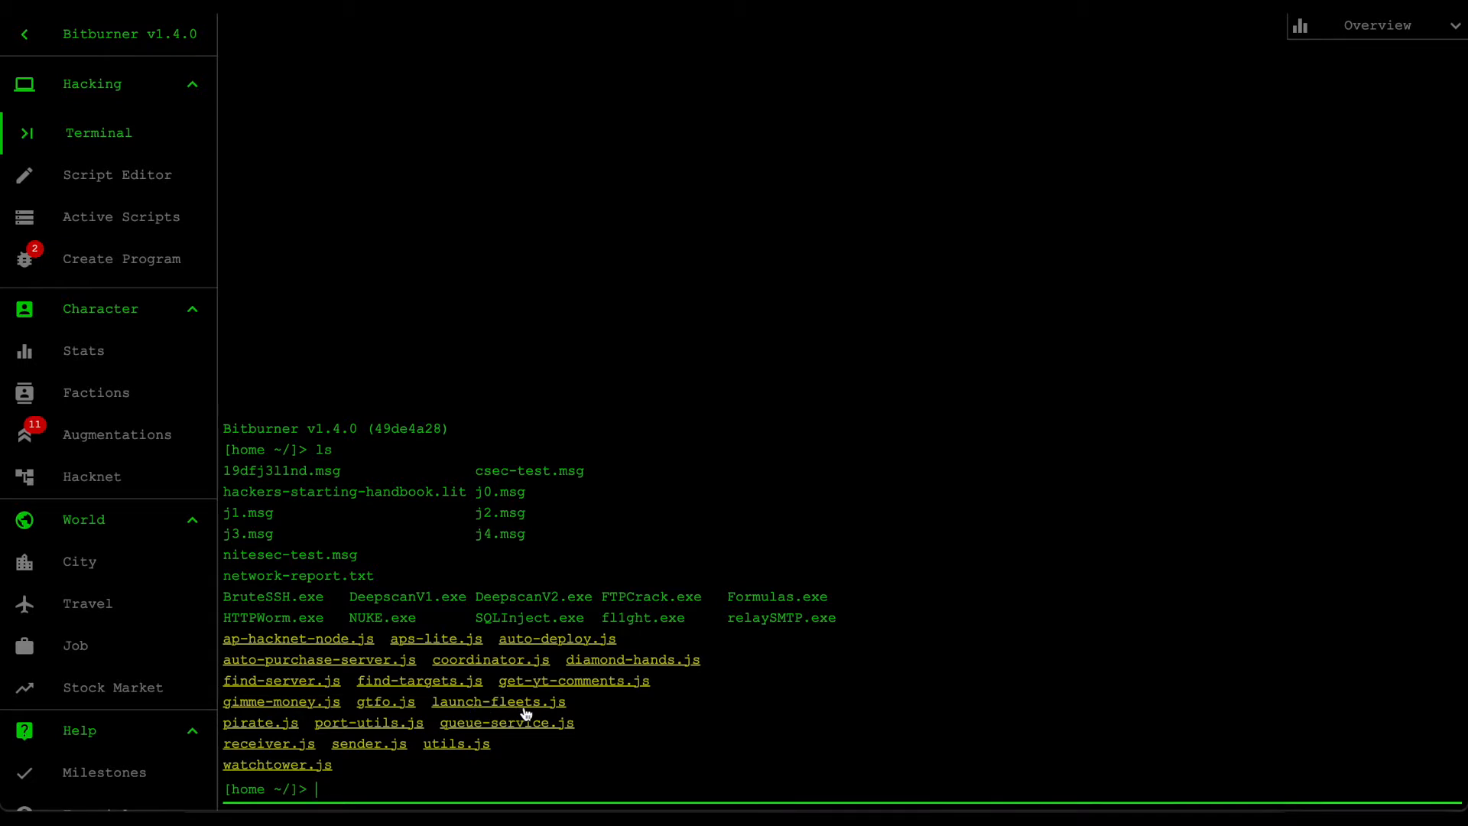
mouse_move(674, 741)
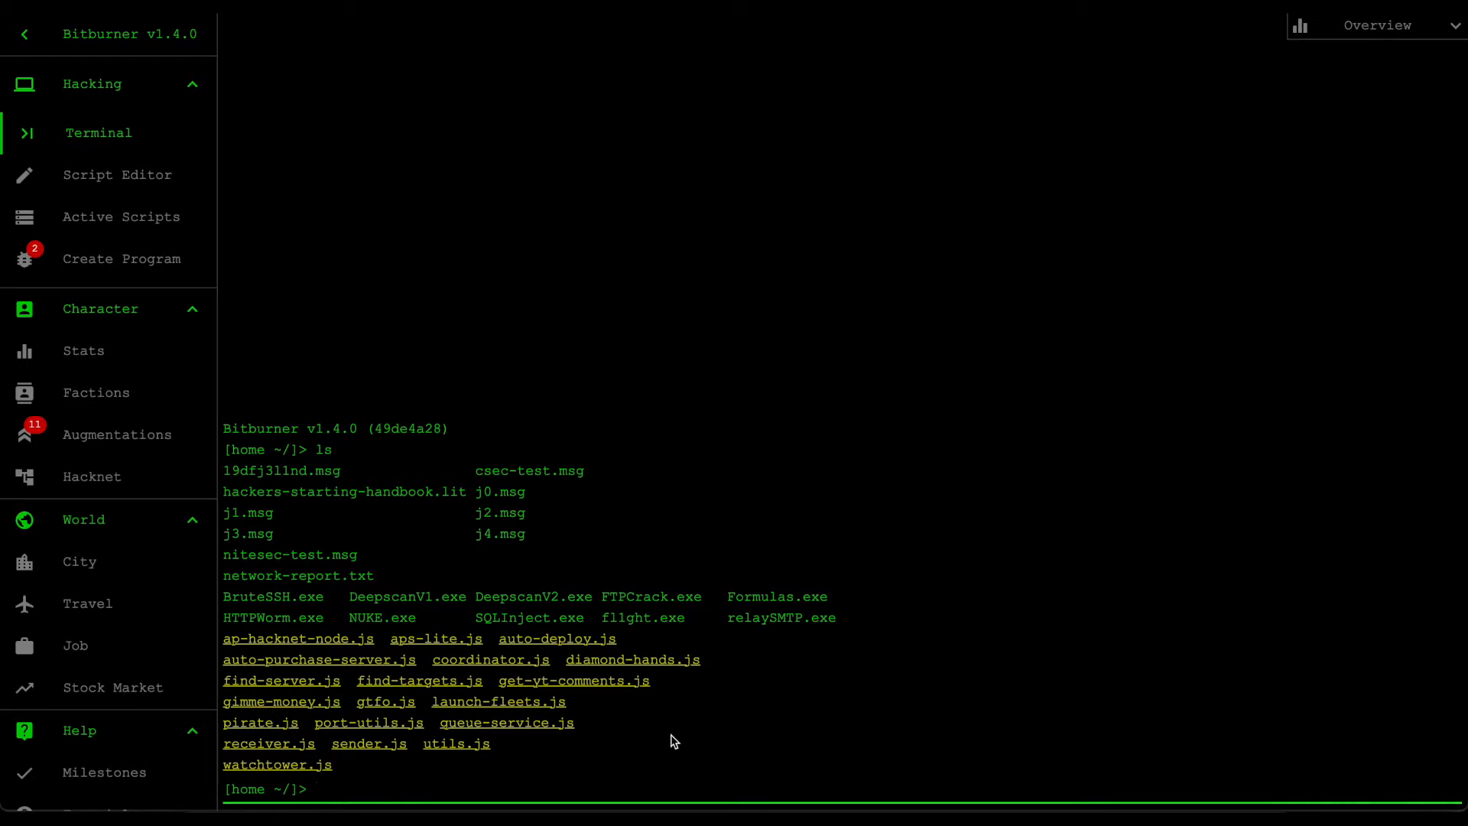
mouse_move(634, 773)
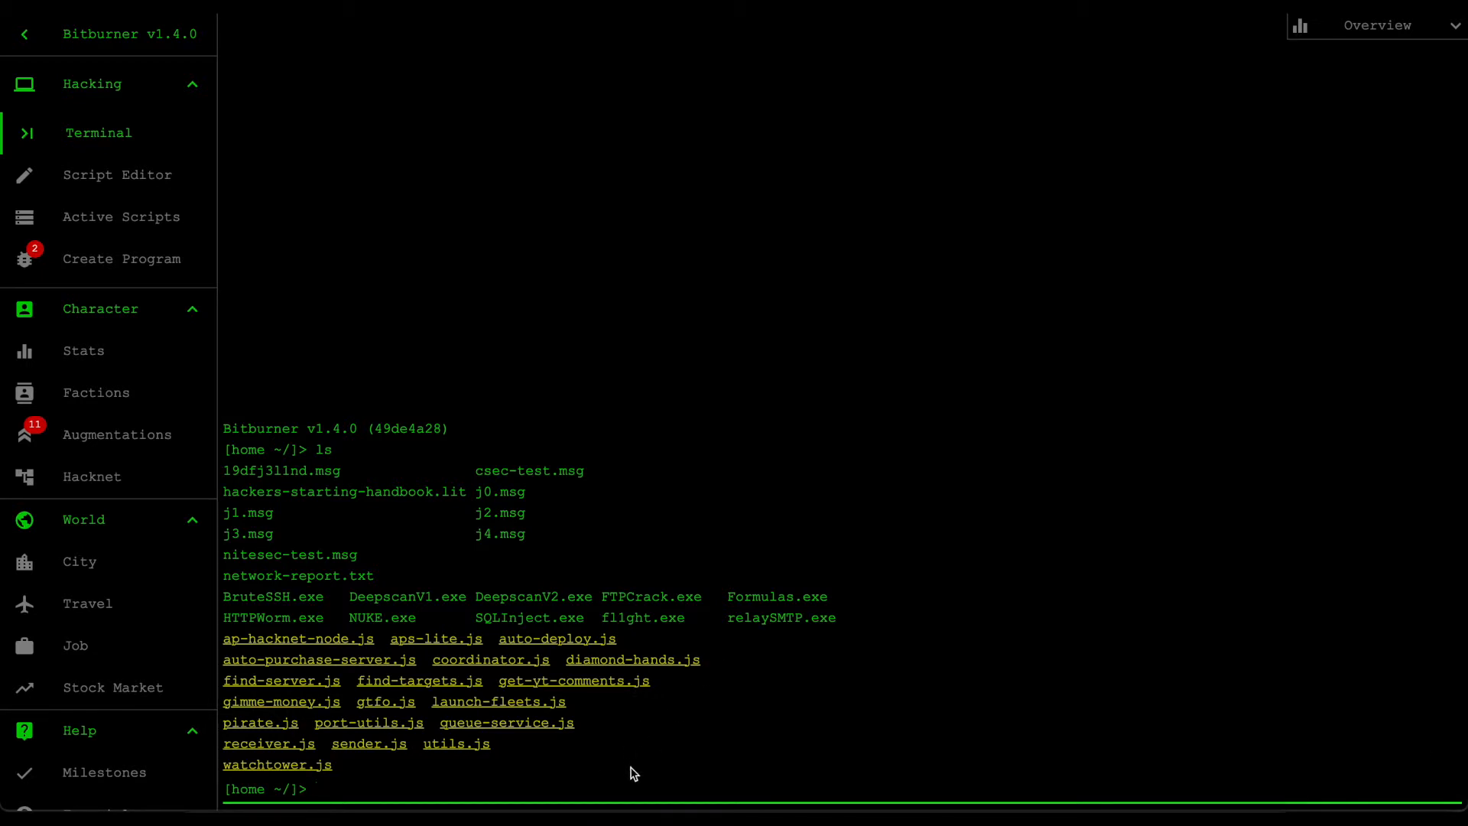
Step: Run get-yt-comments.js to display the viewer comments window
text(run get-yt-comments.js)
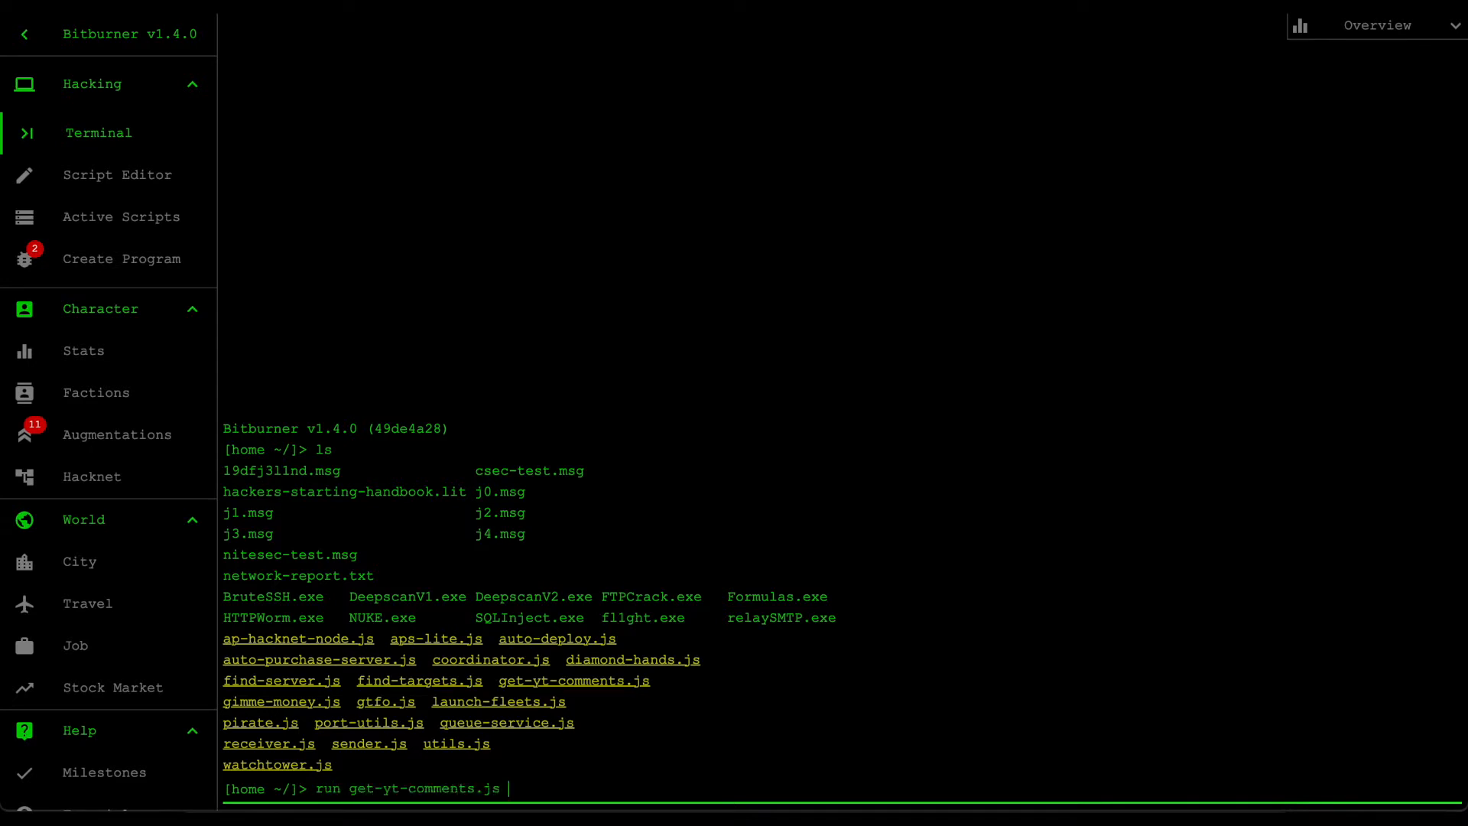
key(Return)
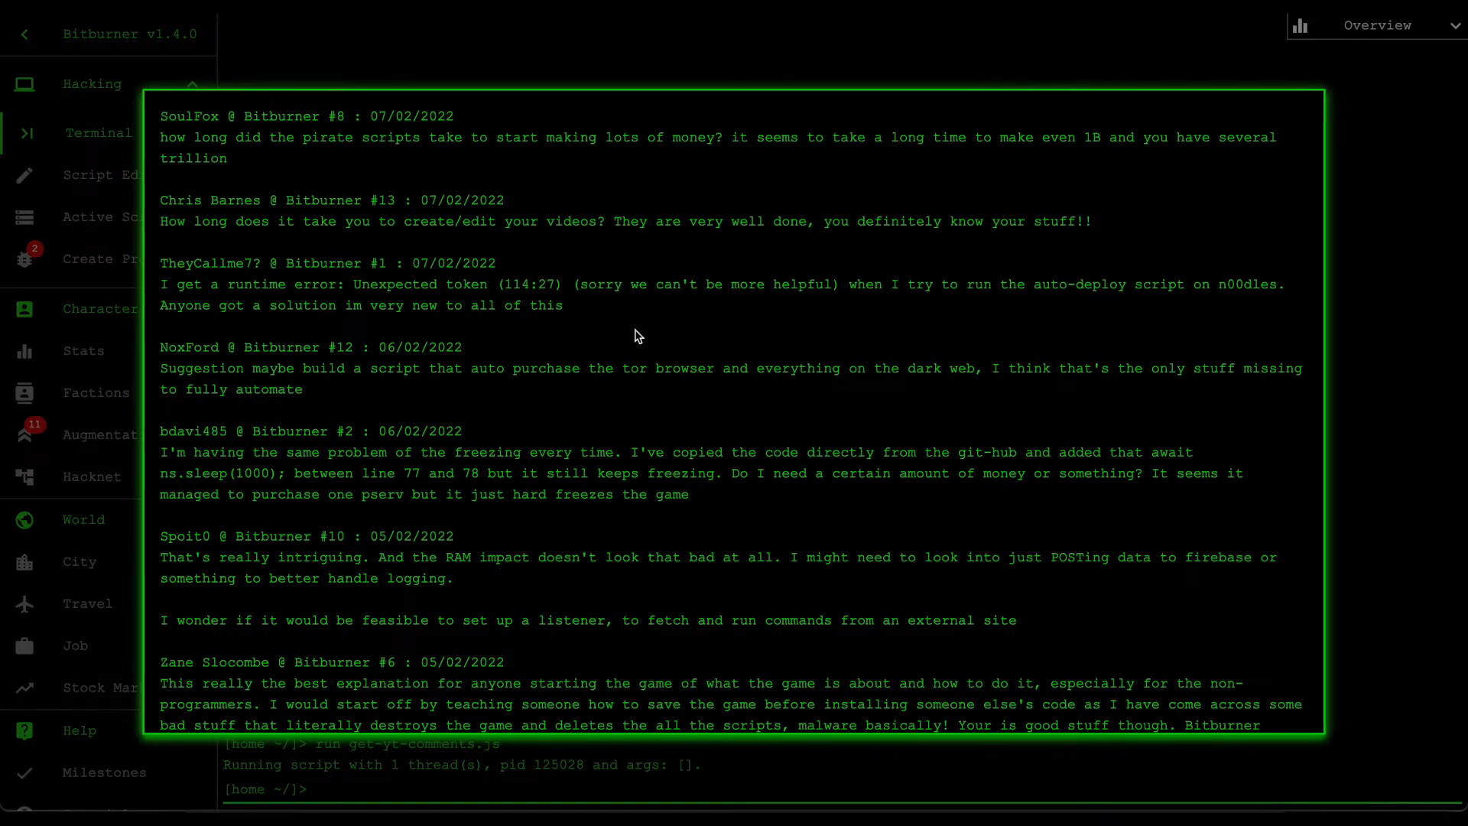
mouse_move(505, 145)
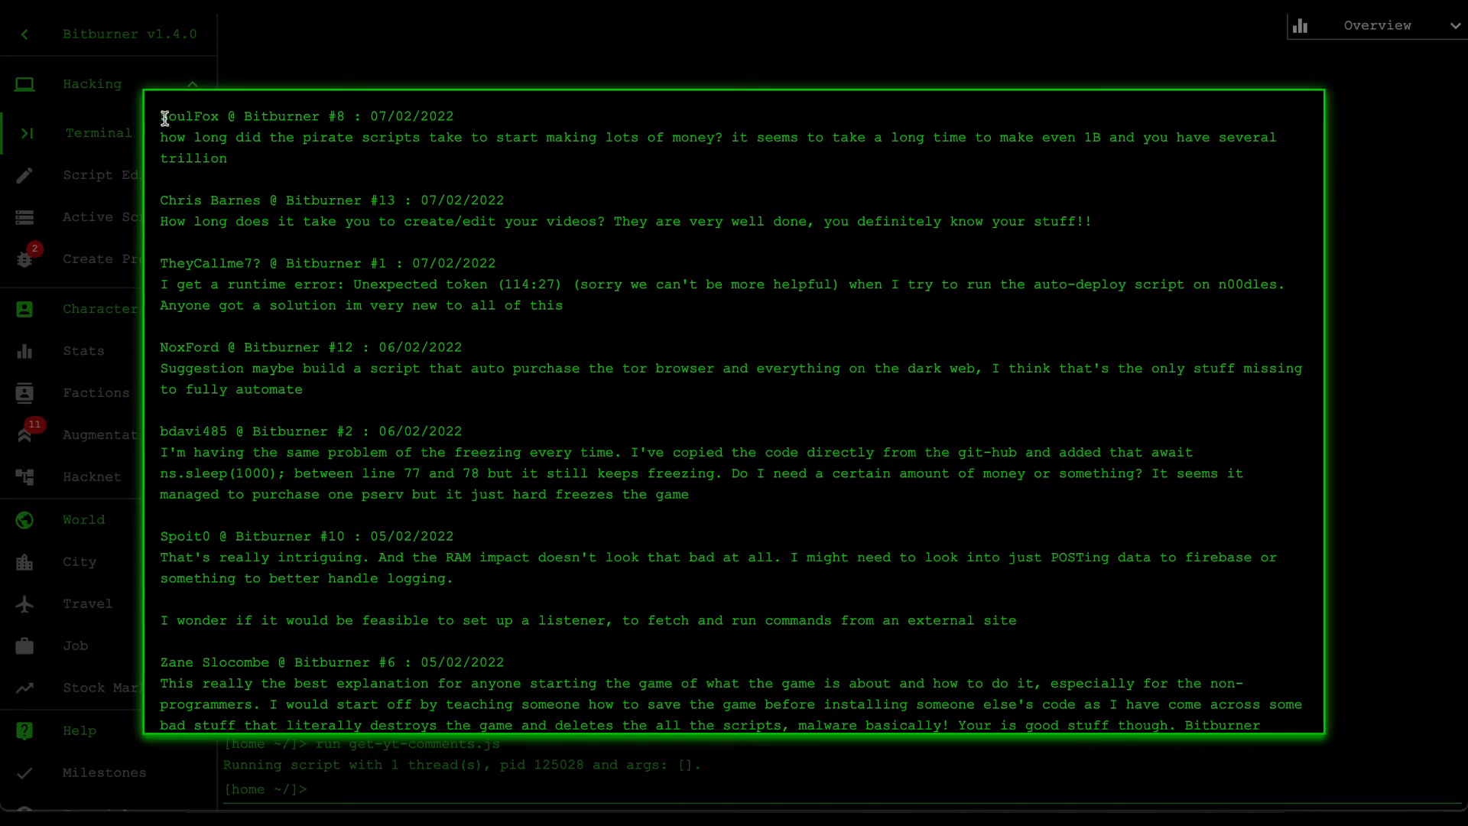
mouse_move(275, 117)
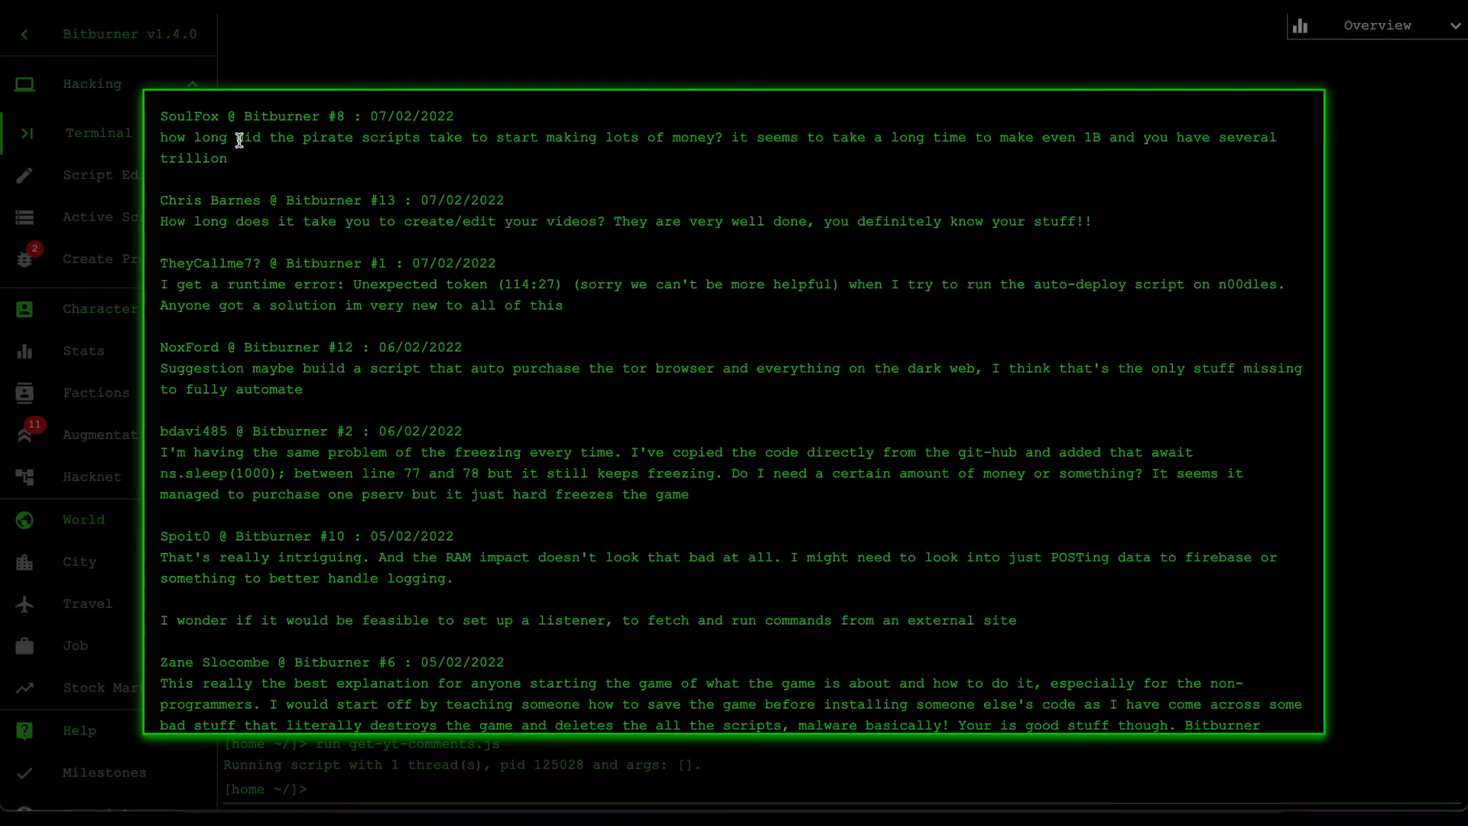
mouse_move(479, 137)
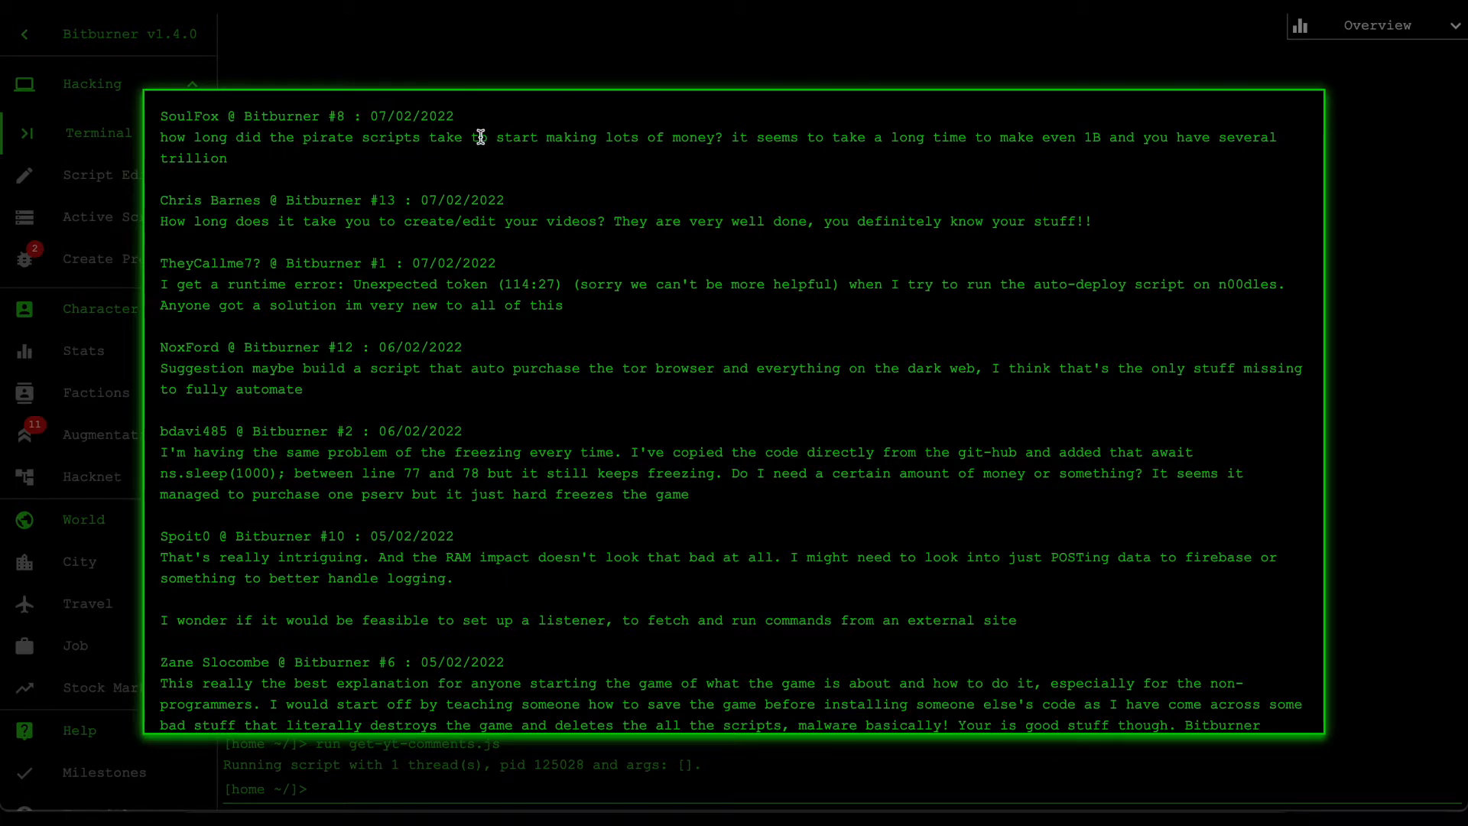
mouse_move(743, 164)
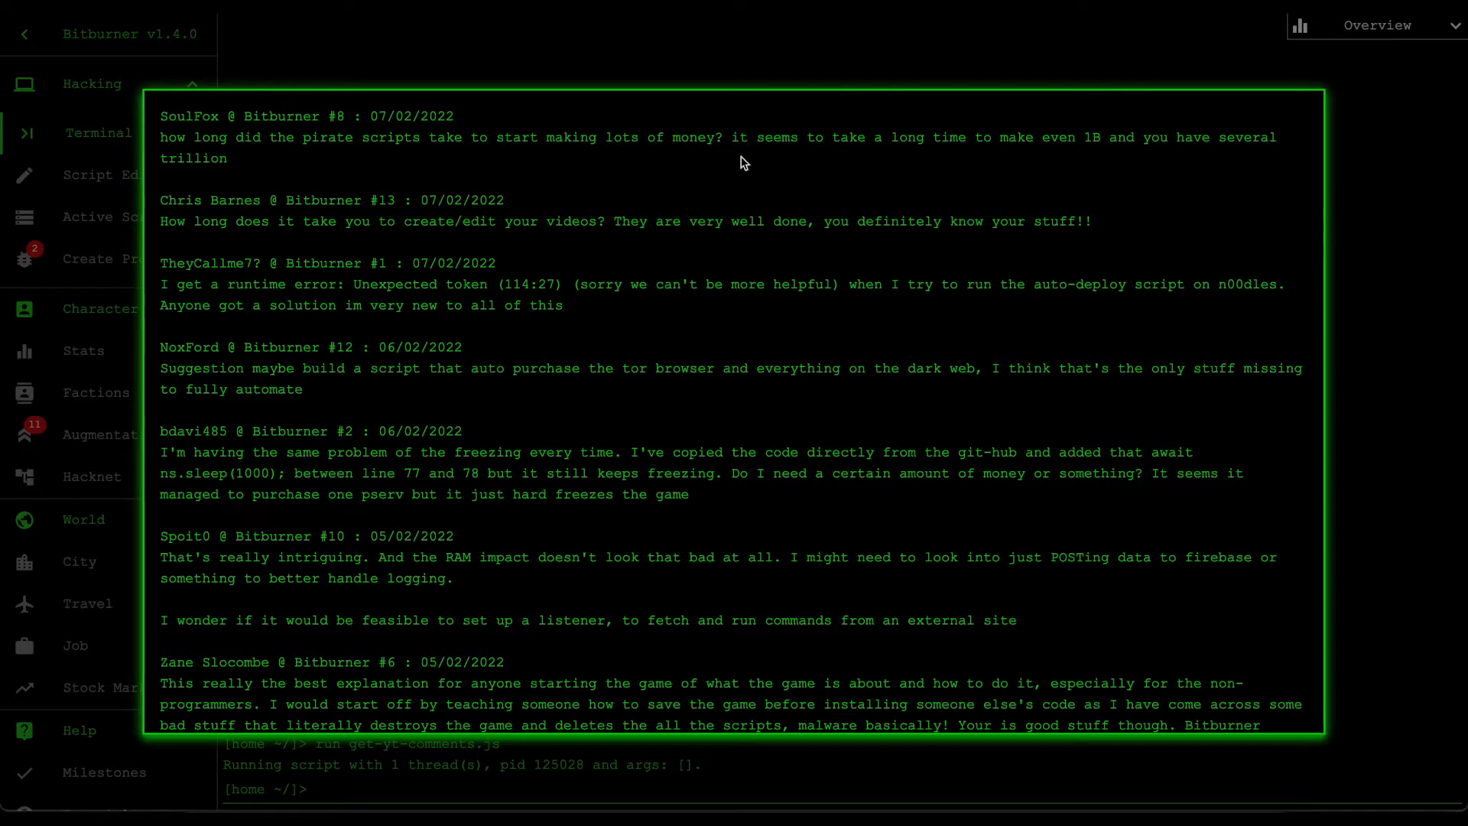
mouse_move(983, 143)
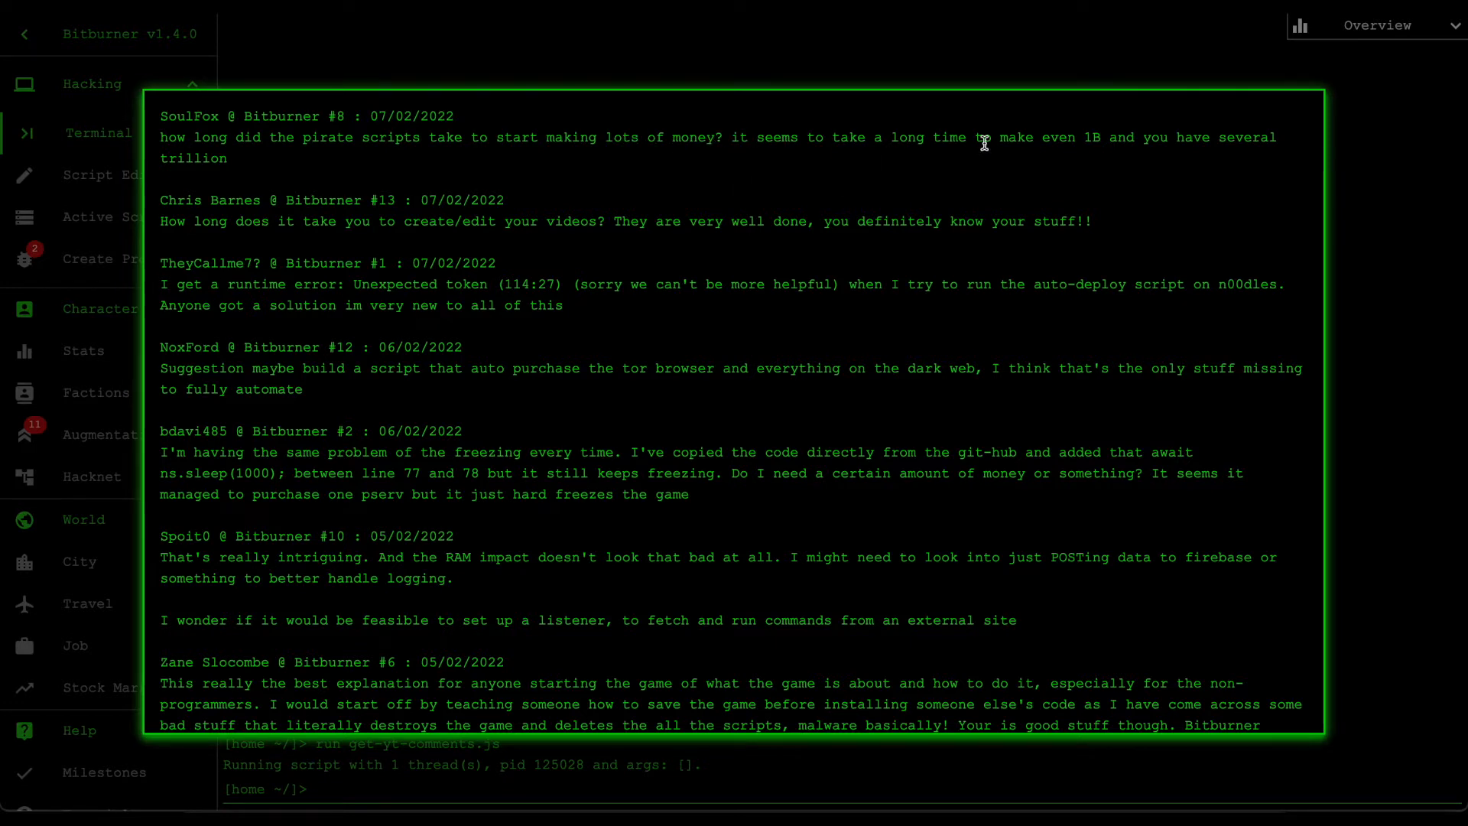
mouse_move(1132, 128)
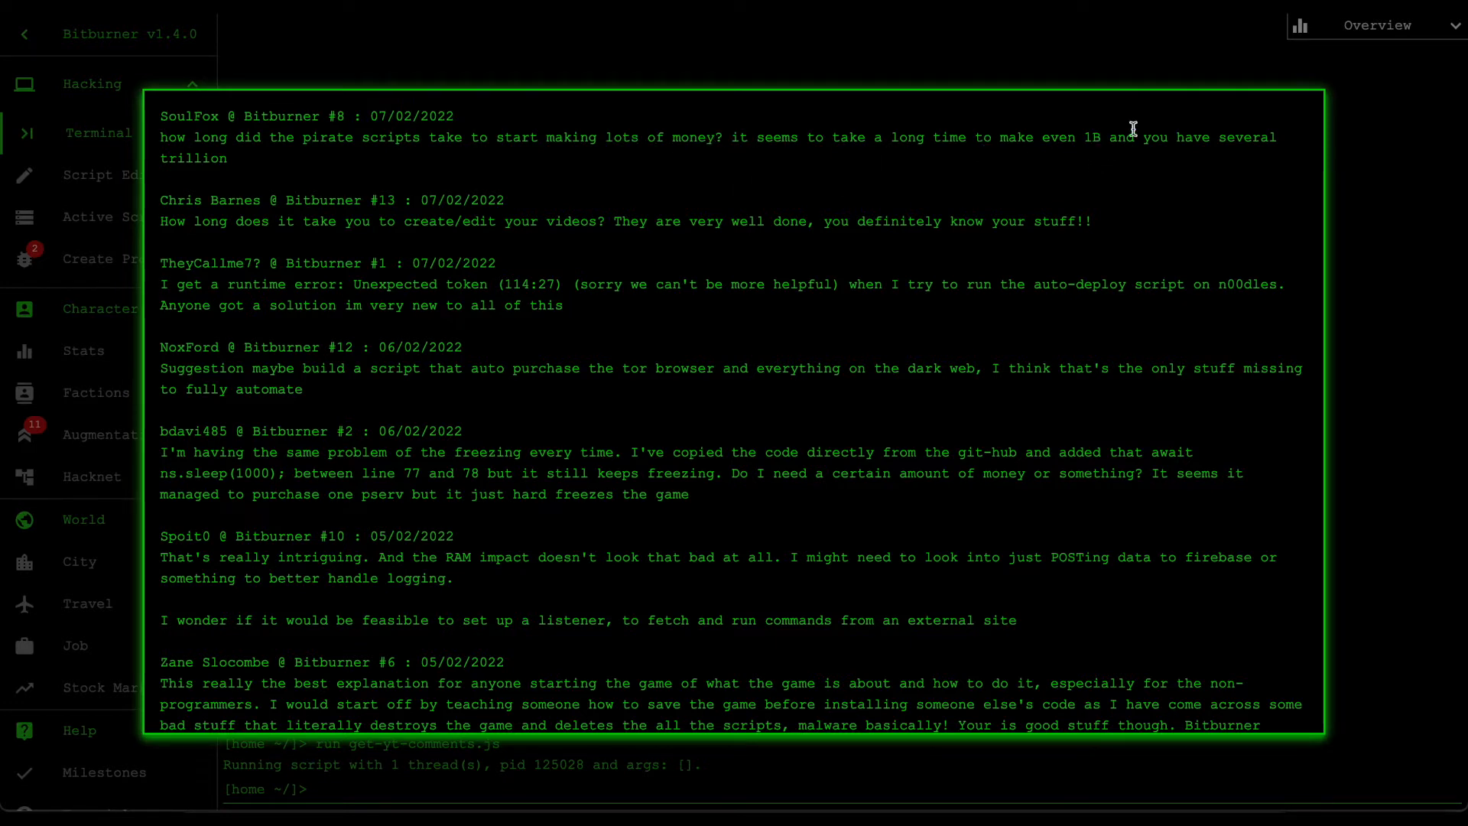
mouse_move(251, 175)
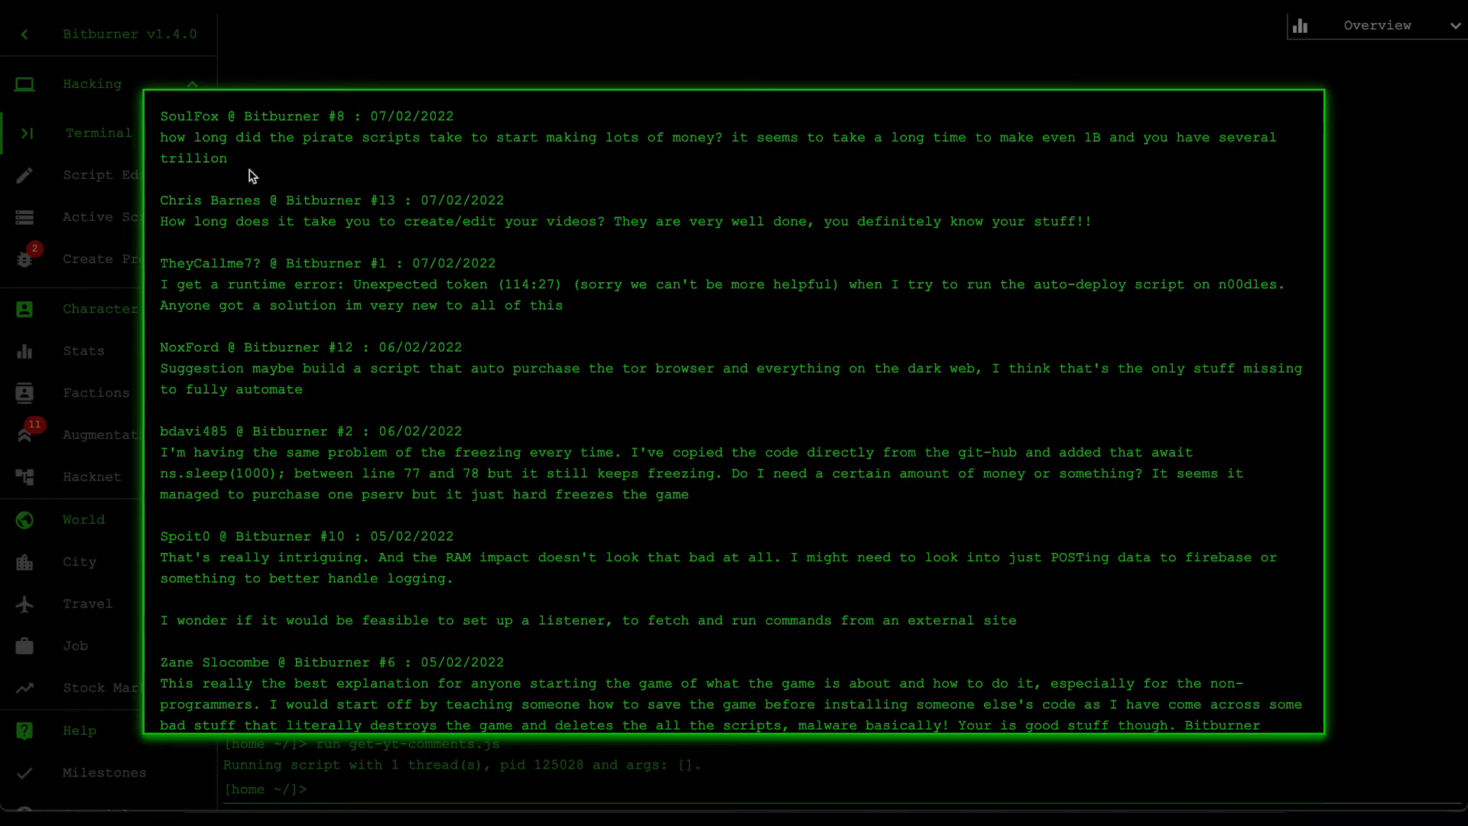
mouse_move(472, 174)
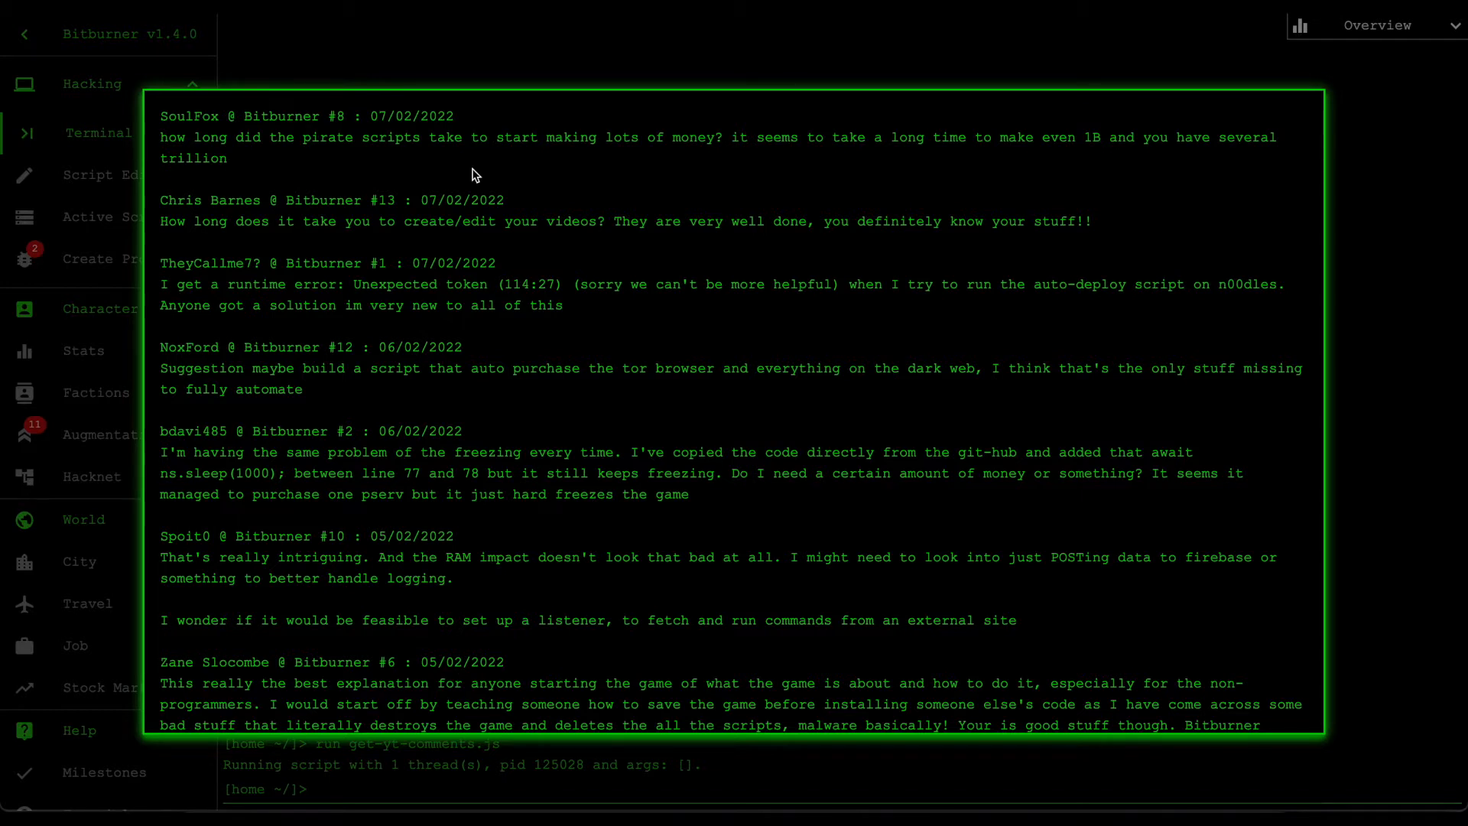
mouse_move(1454, 39)
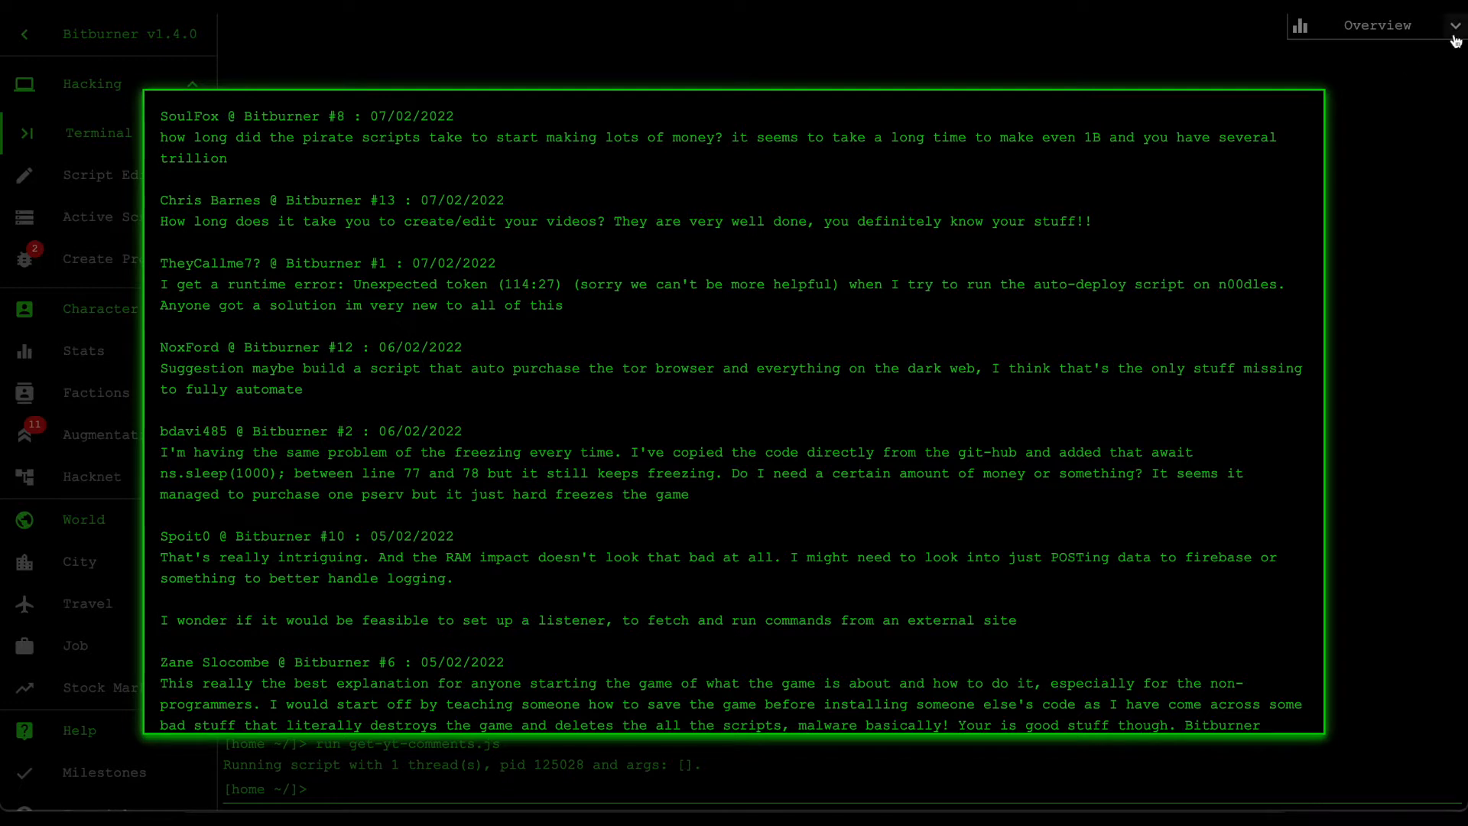
mouse_move(850, 143)
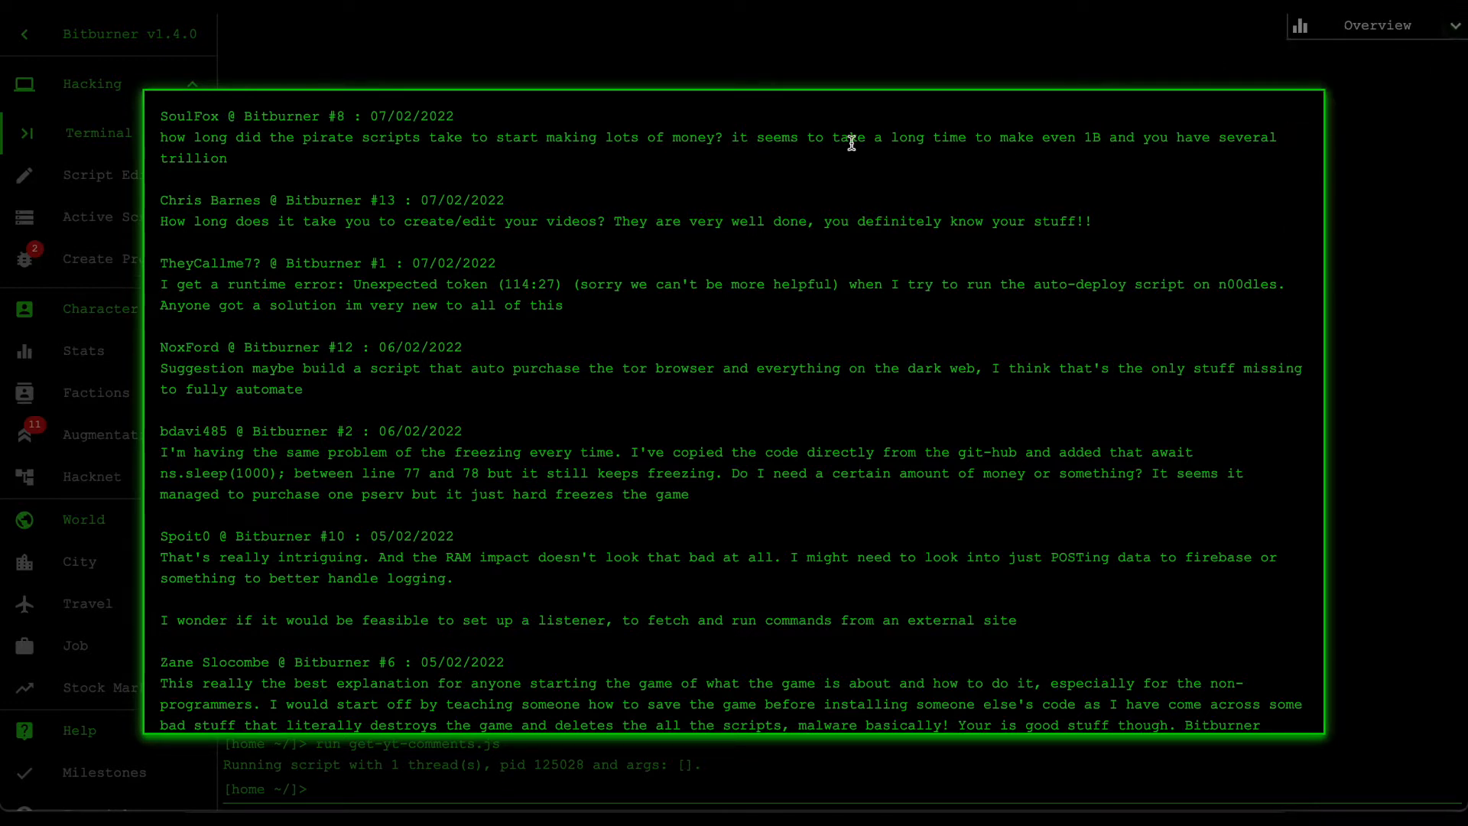
mouse_move(655, 157)
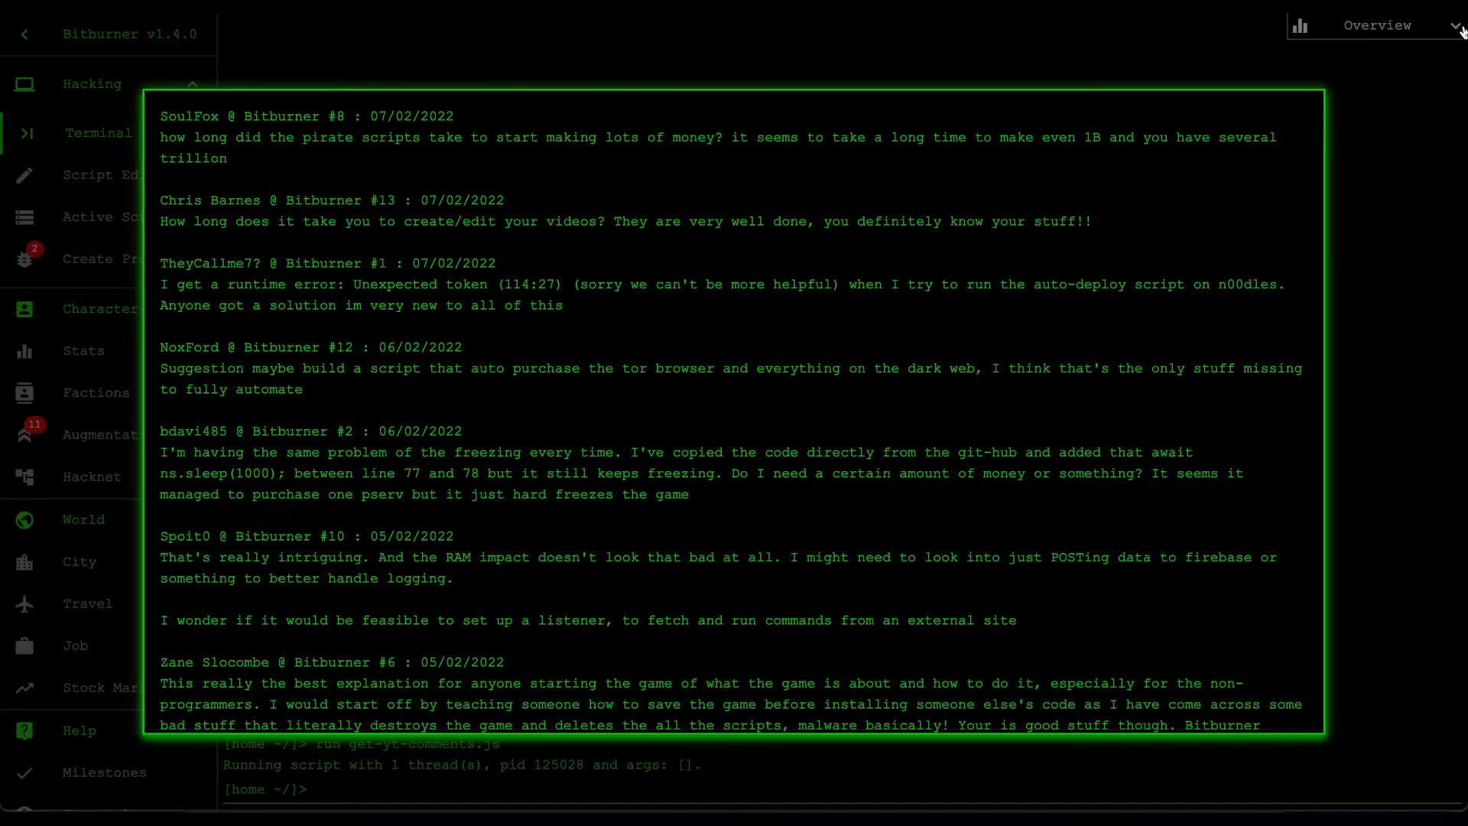
click(1457, 26)
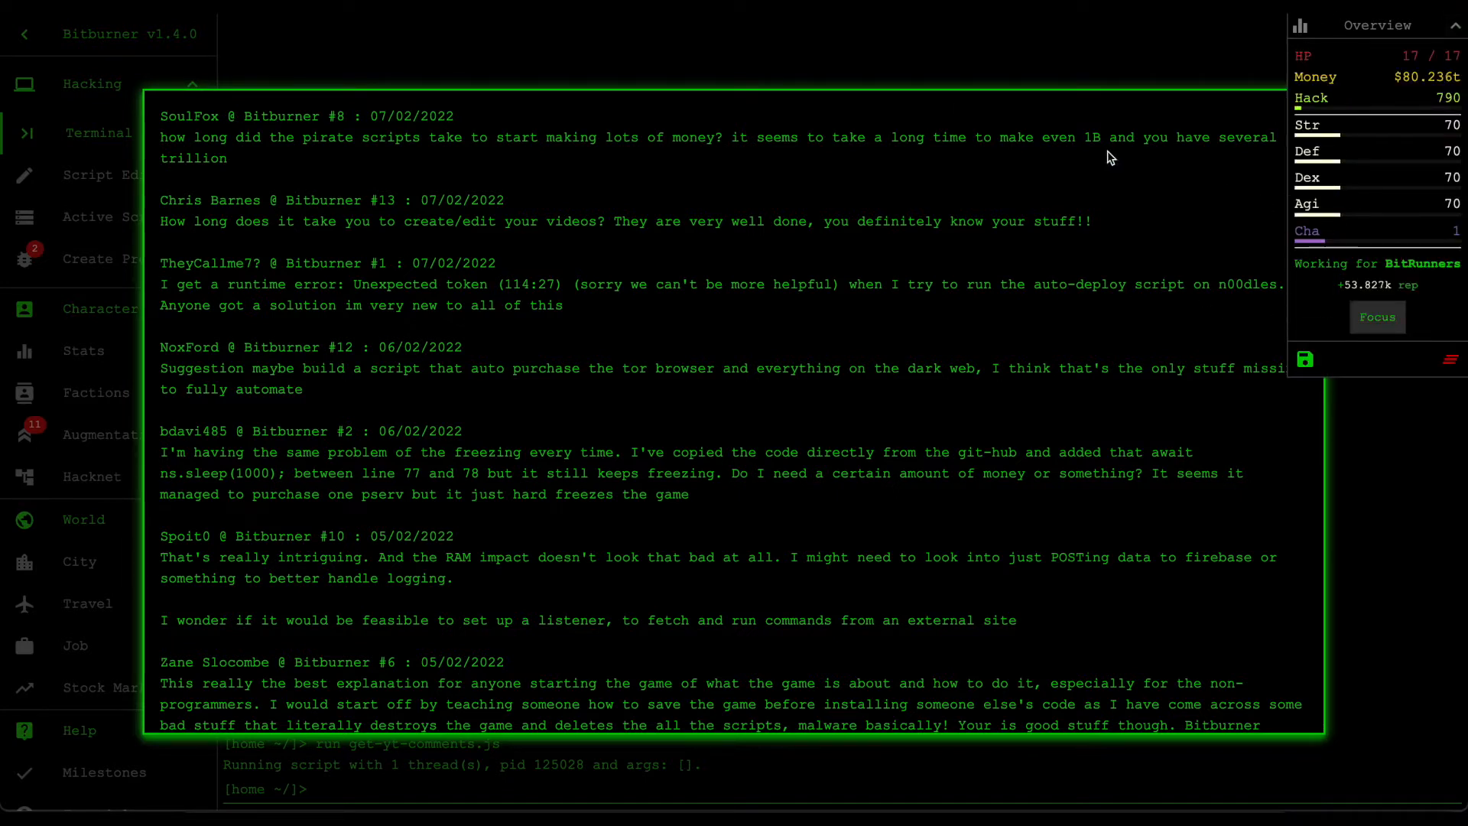
click(1454, 25)
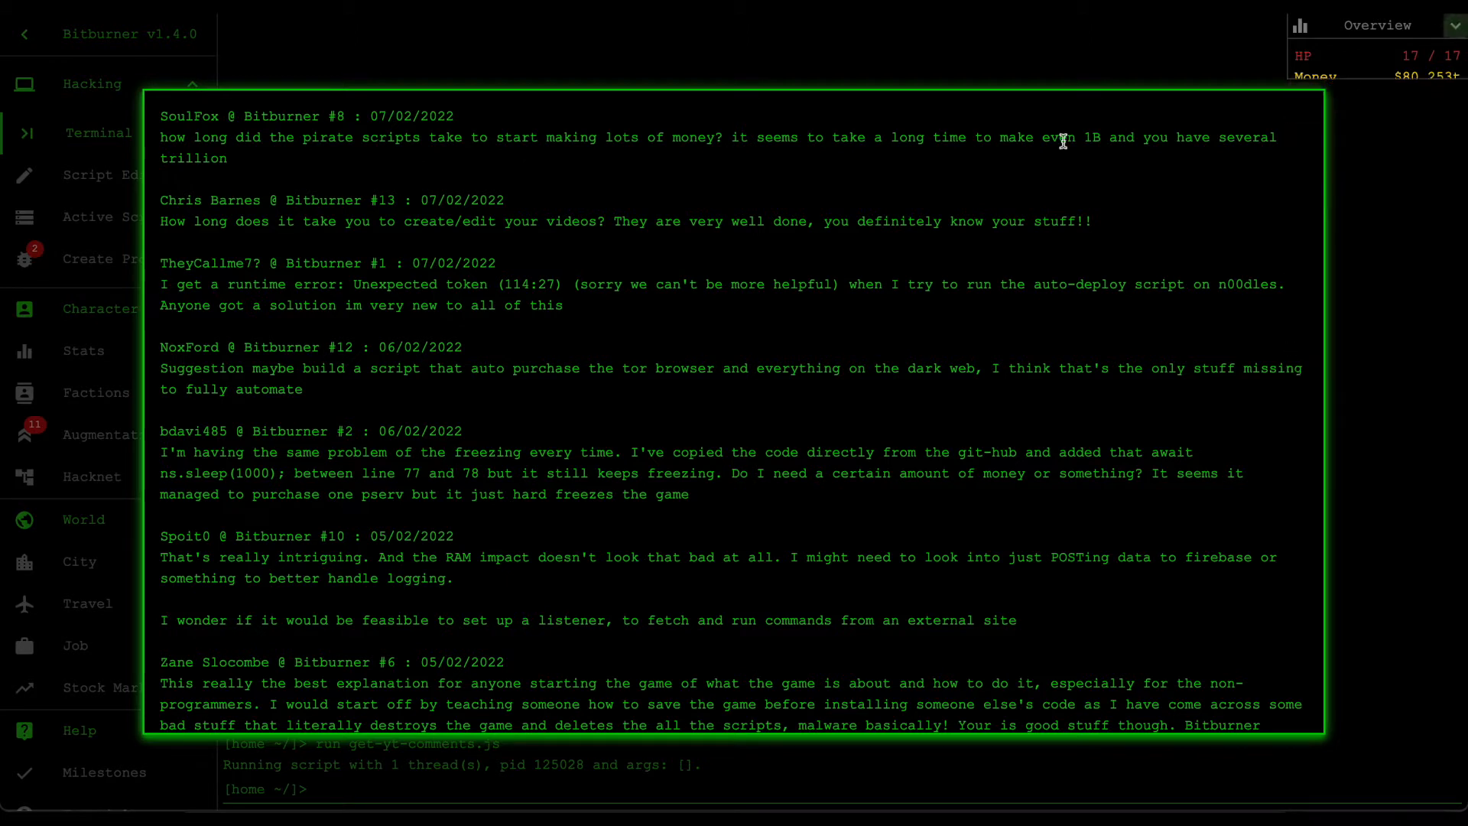
mouse_move(652, 137)
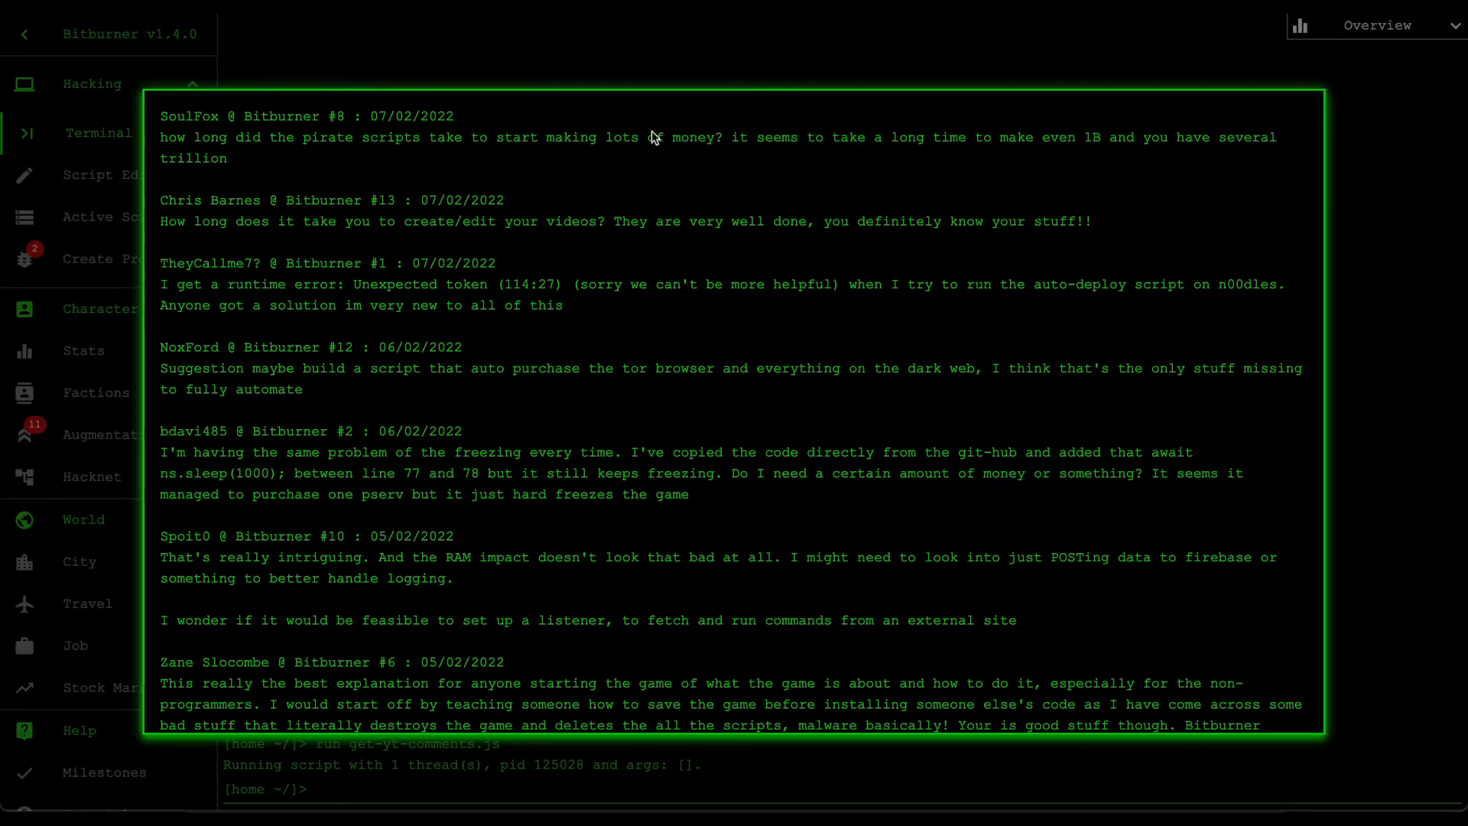
mouse_move(836, 182)
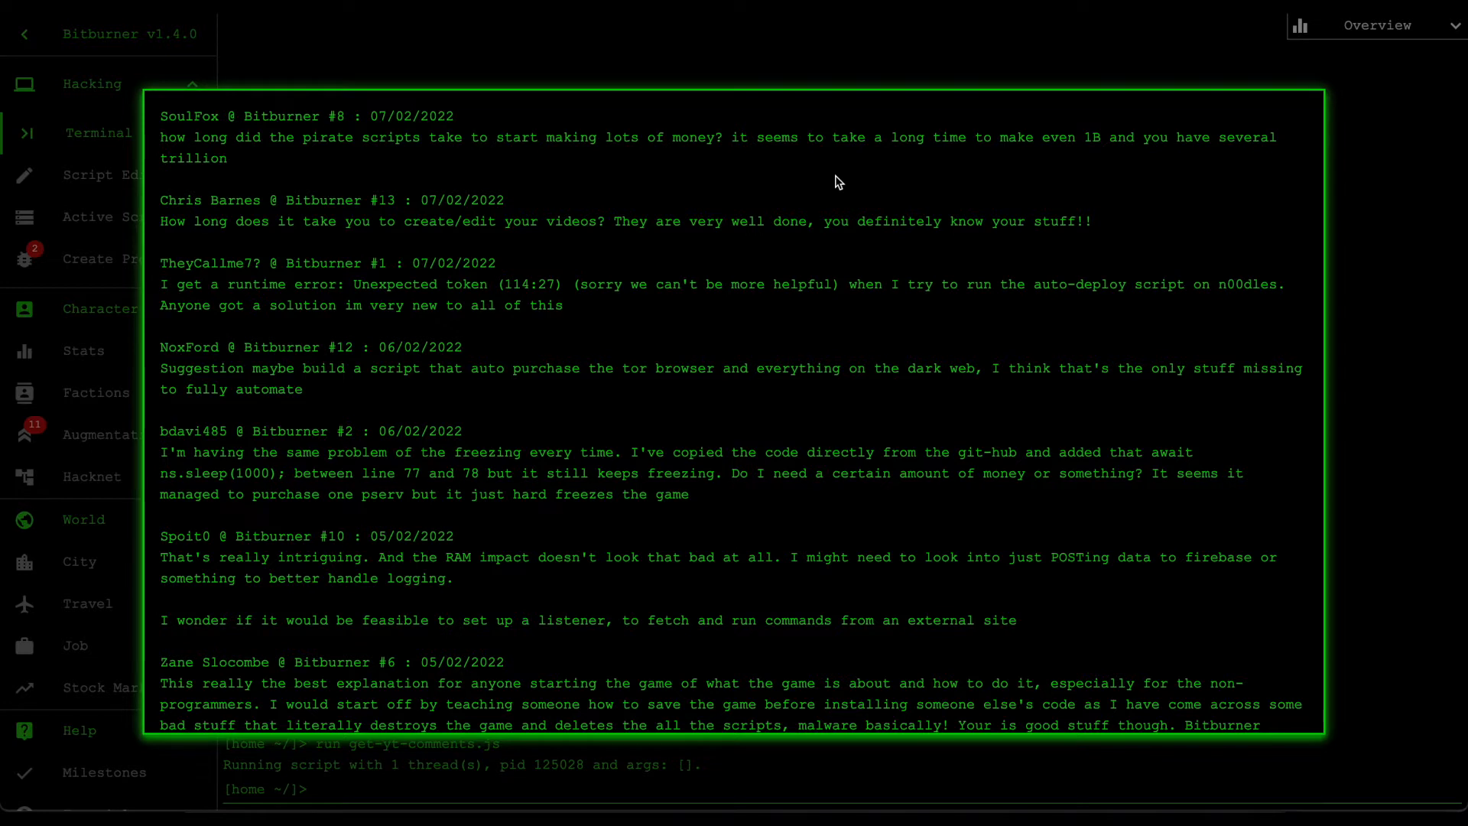
mouse_move(279, 205)
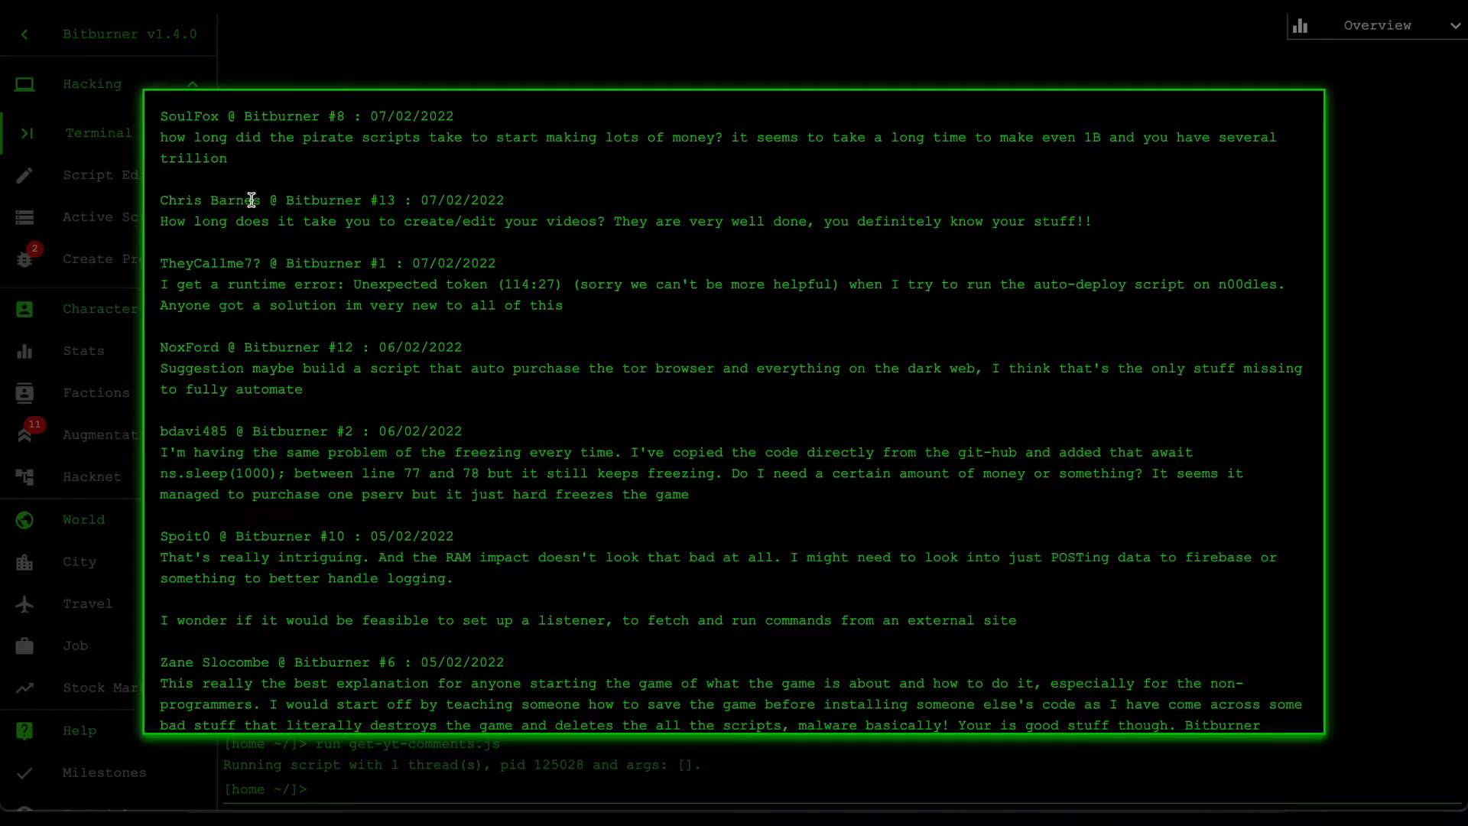
mouse_move(472, 238)
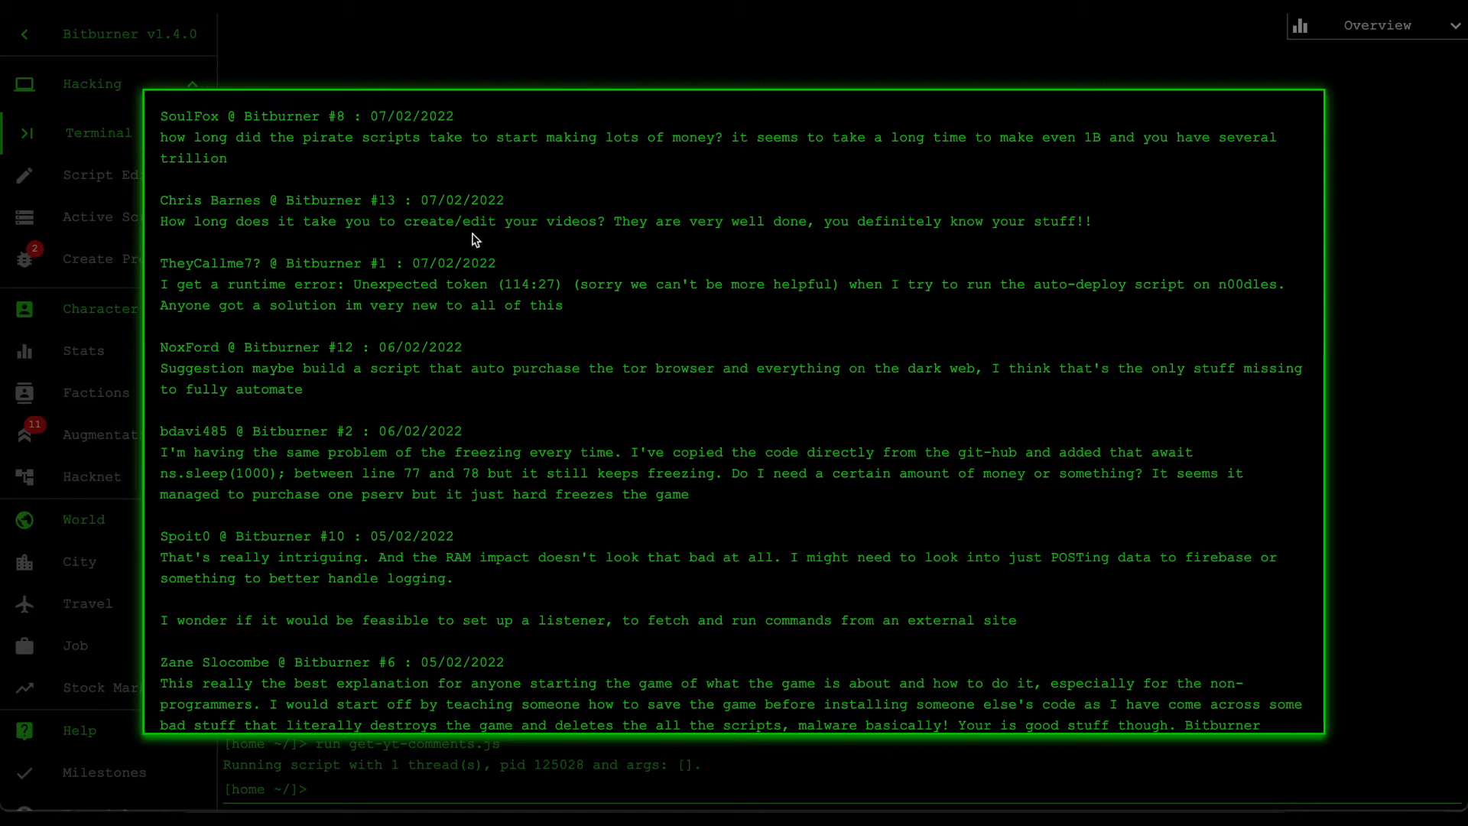
mouse_move(415, 185)
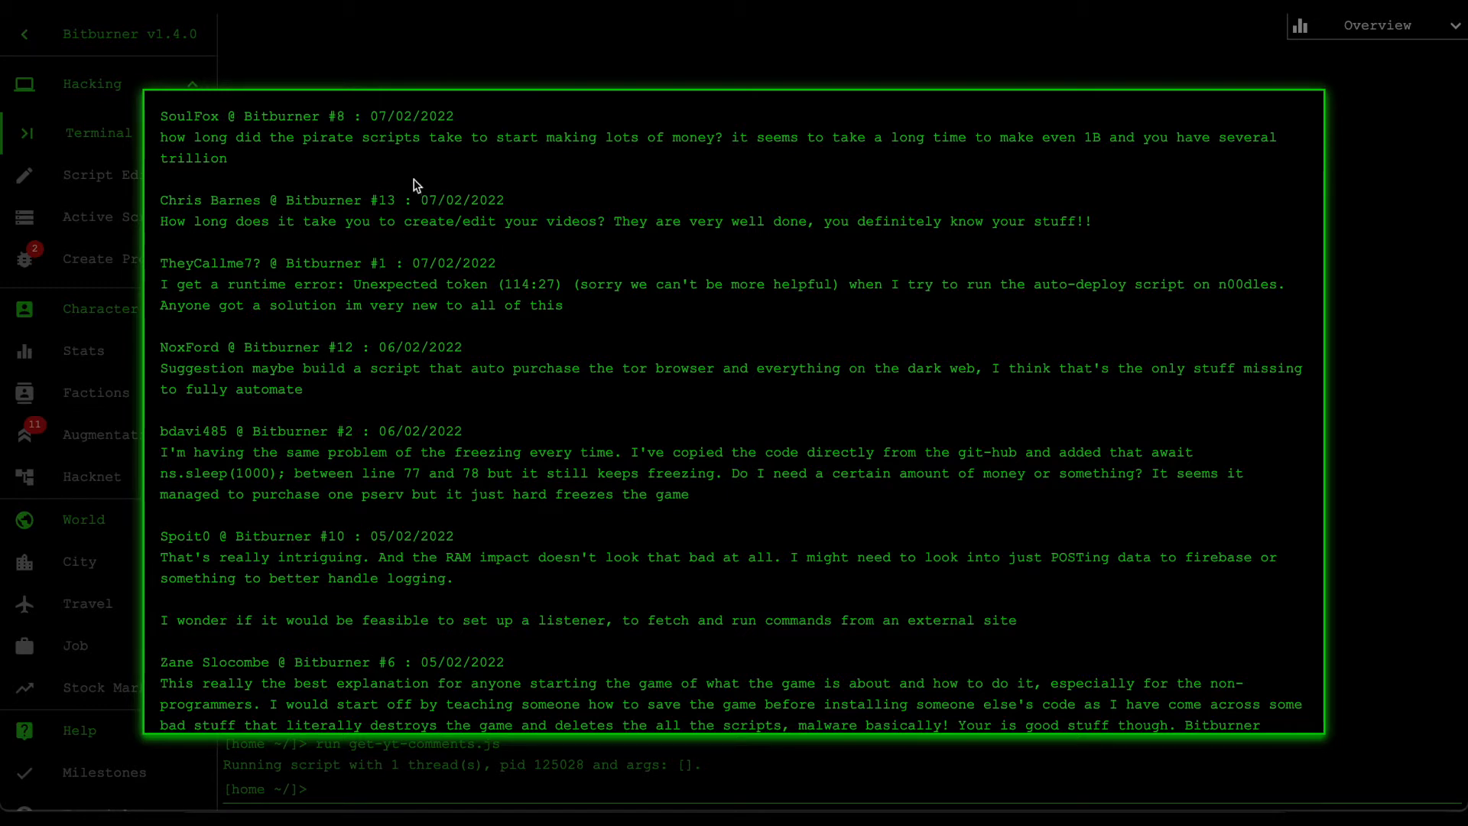
mouse_move(601, 253)
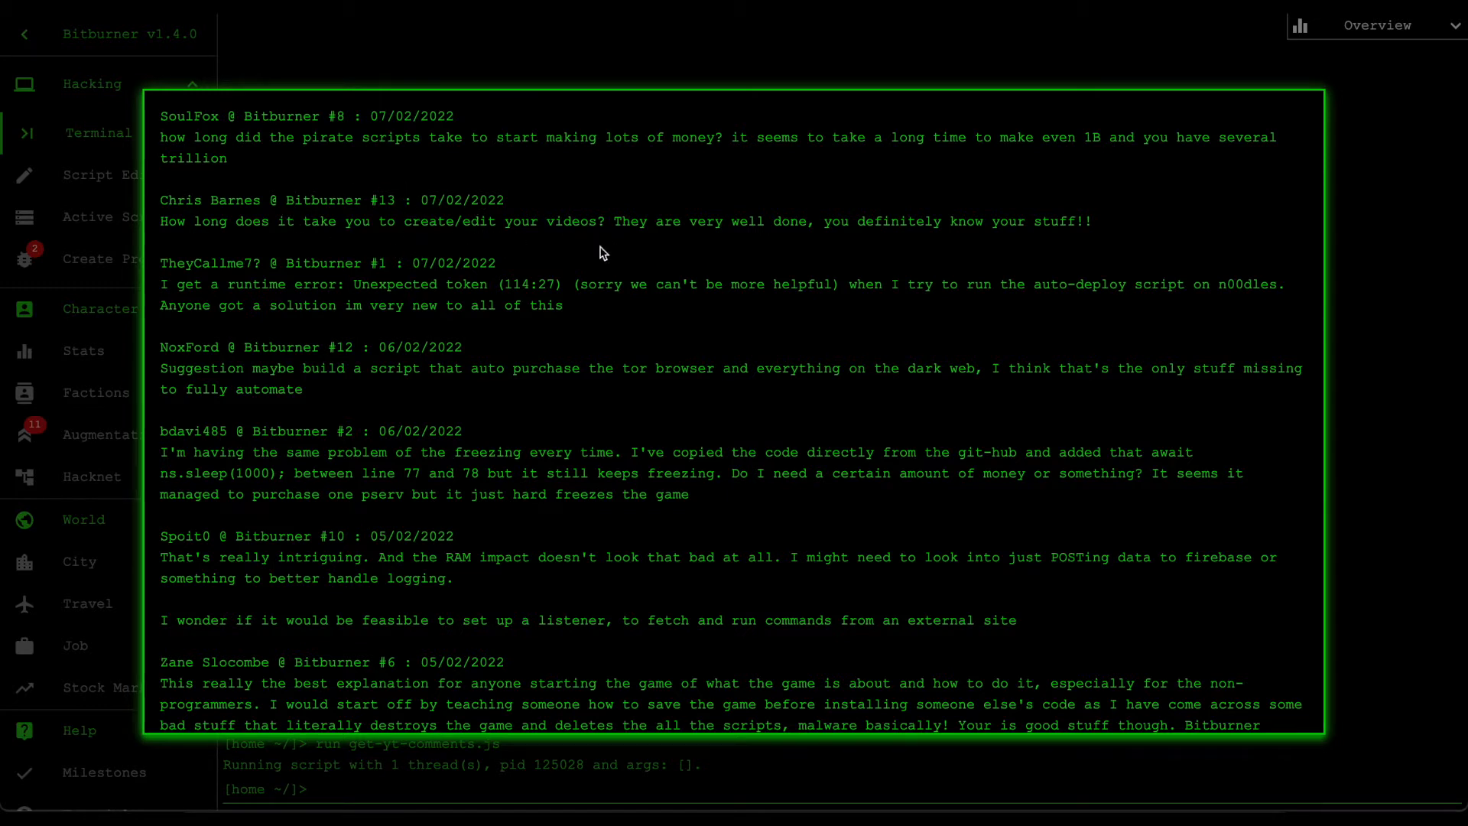
mouse_move(201, 224)
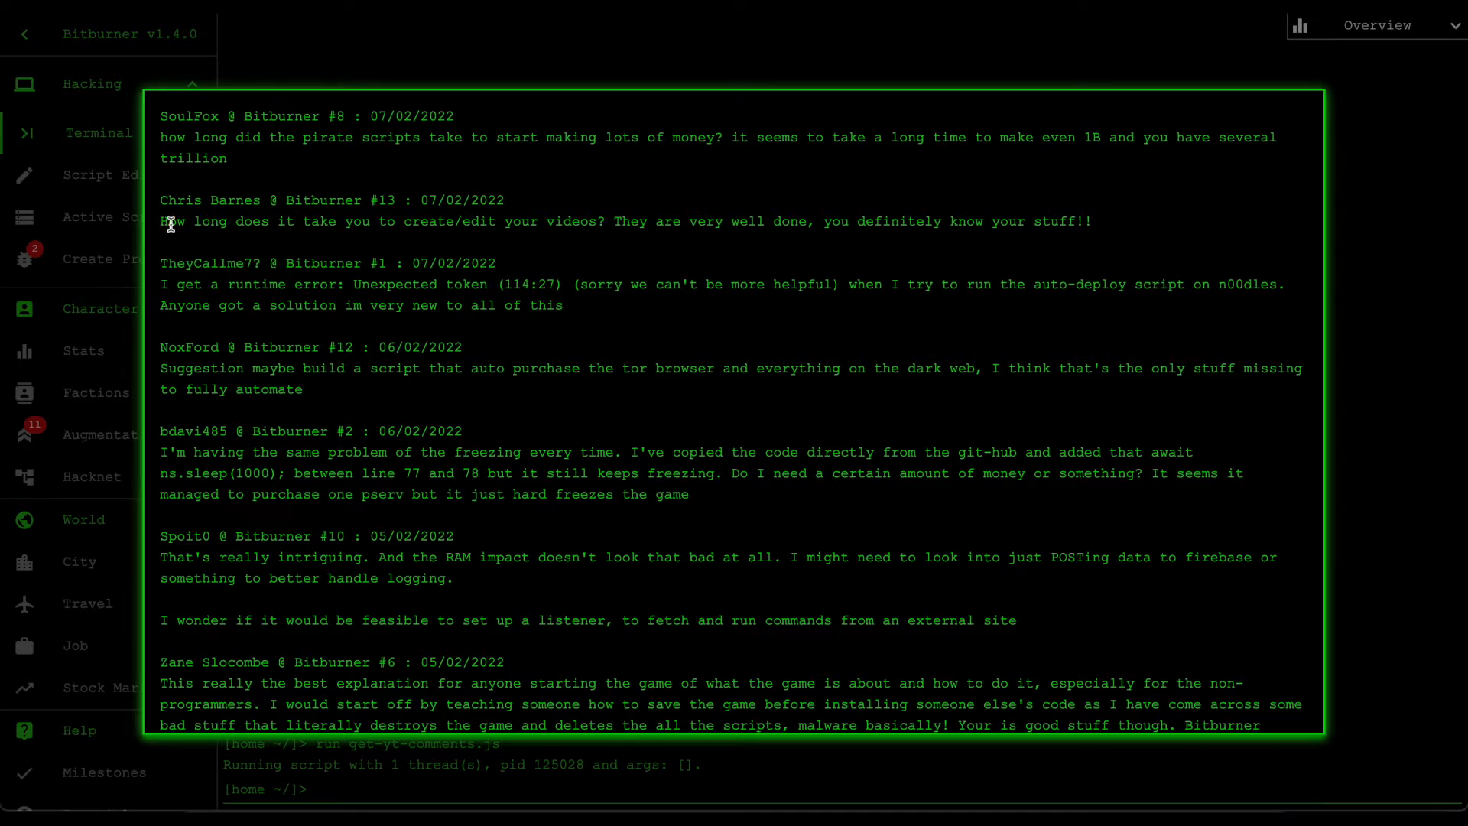
mouse_move(425, 225)
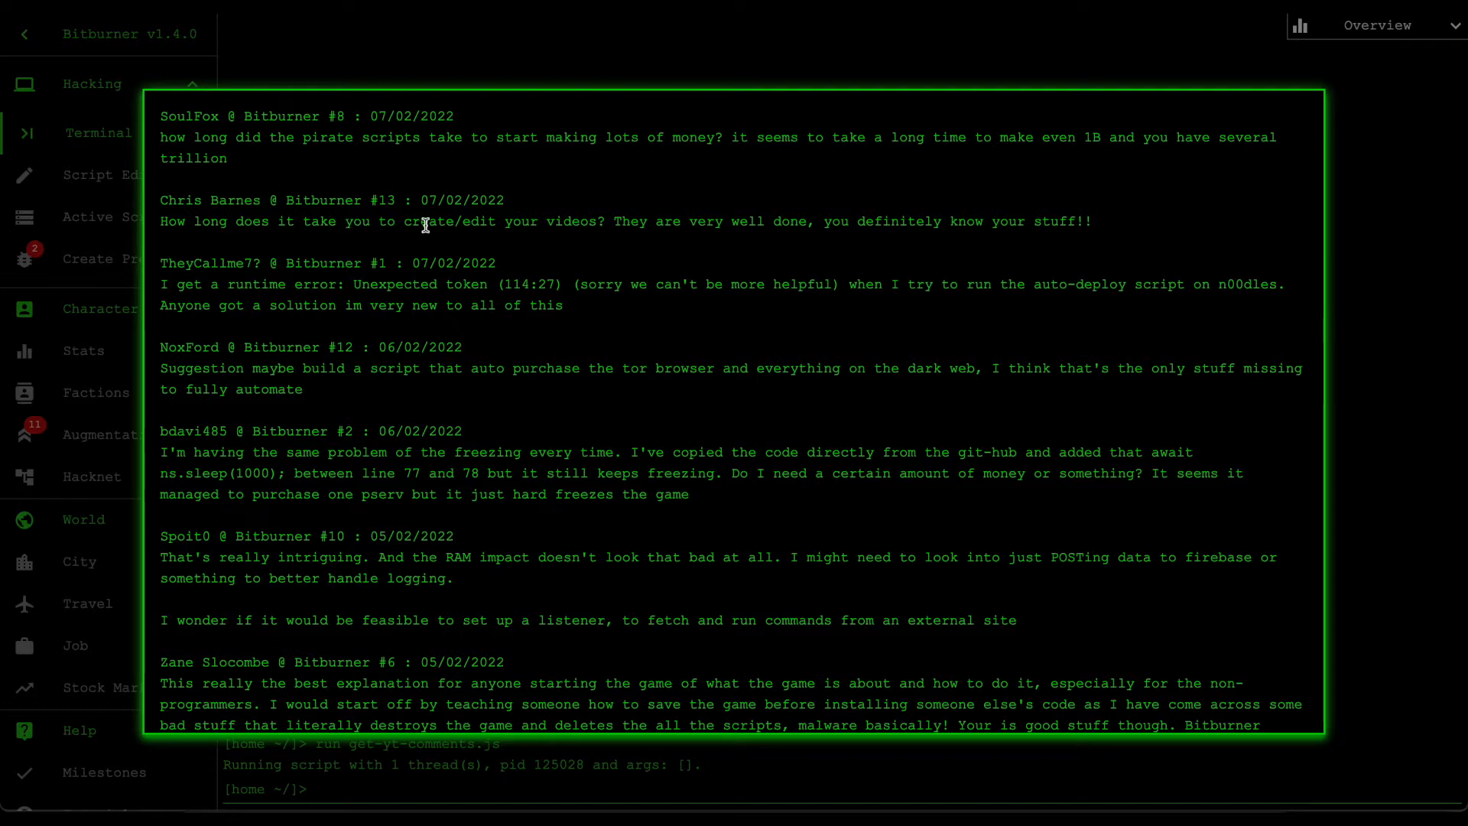
mouse_move(512, 225)
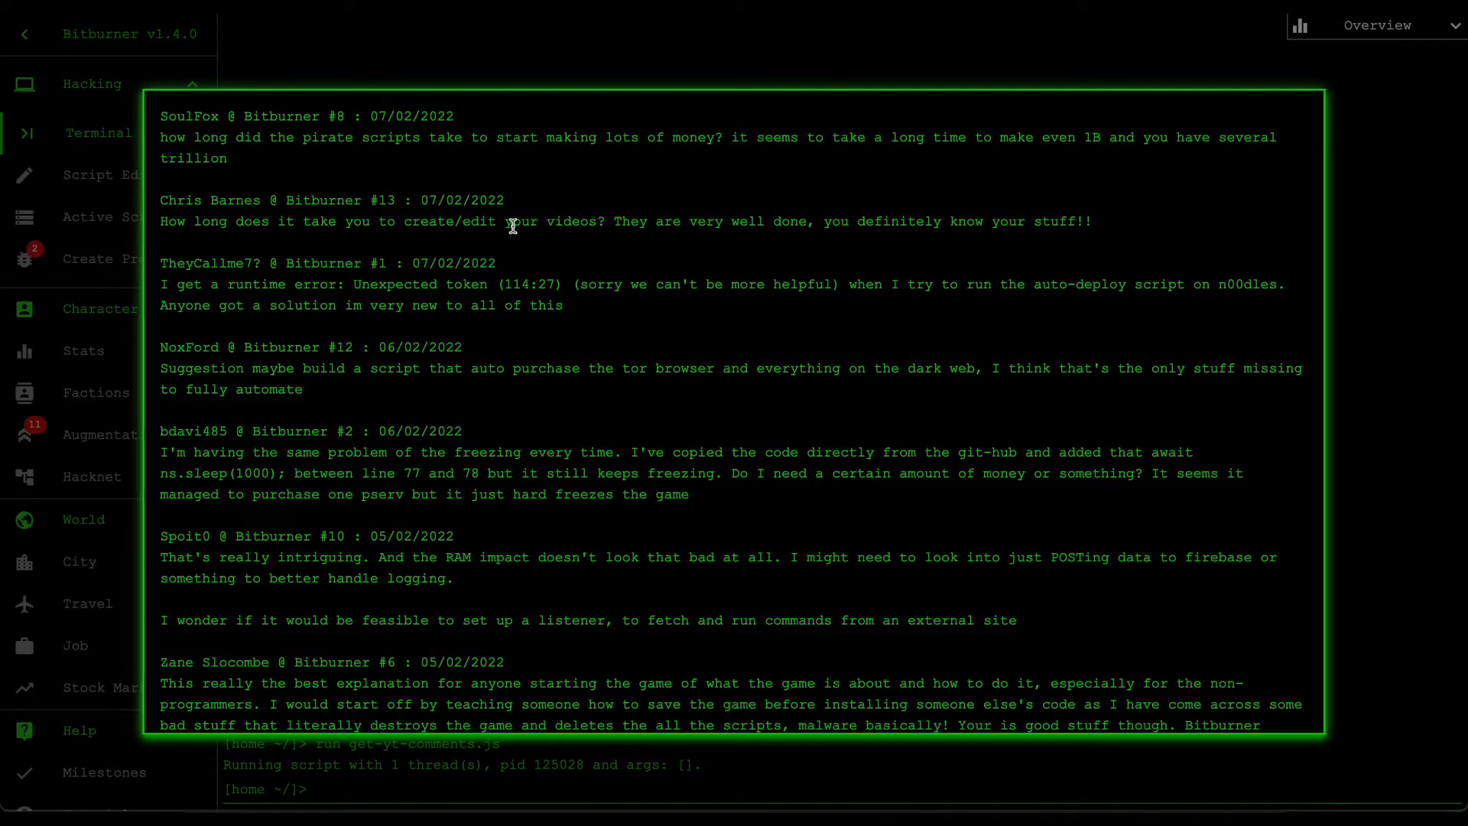
mouse_move(971, 247)
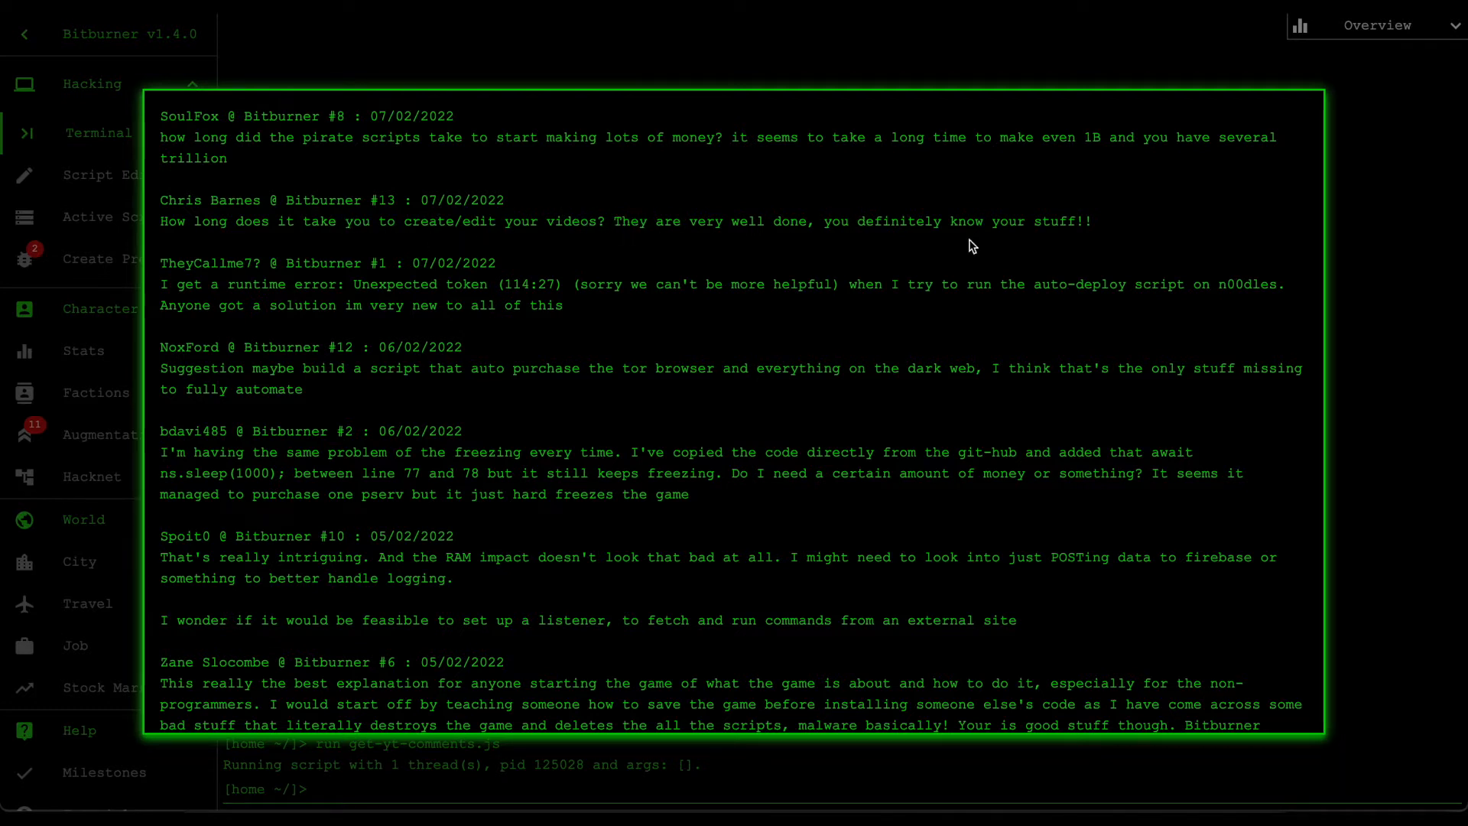
mouse_move(1088, 235)
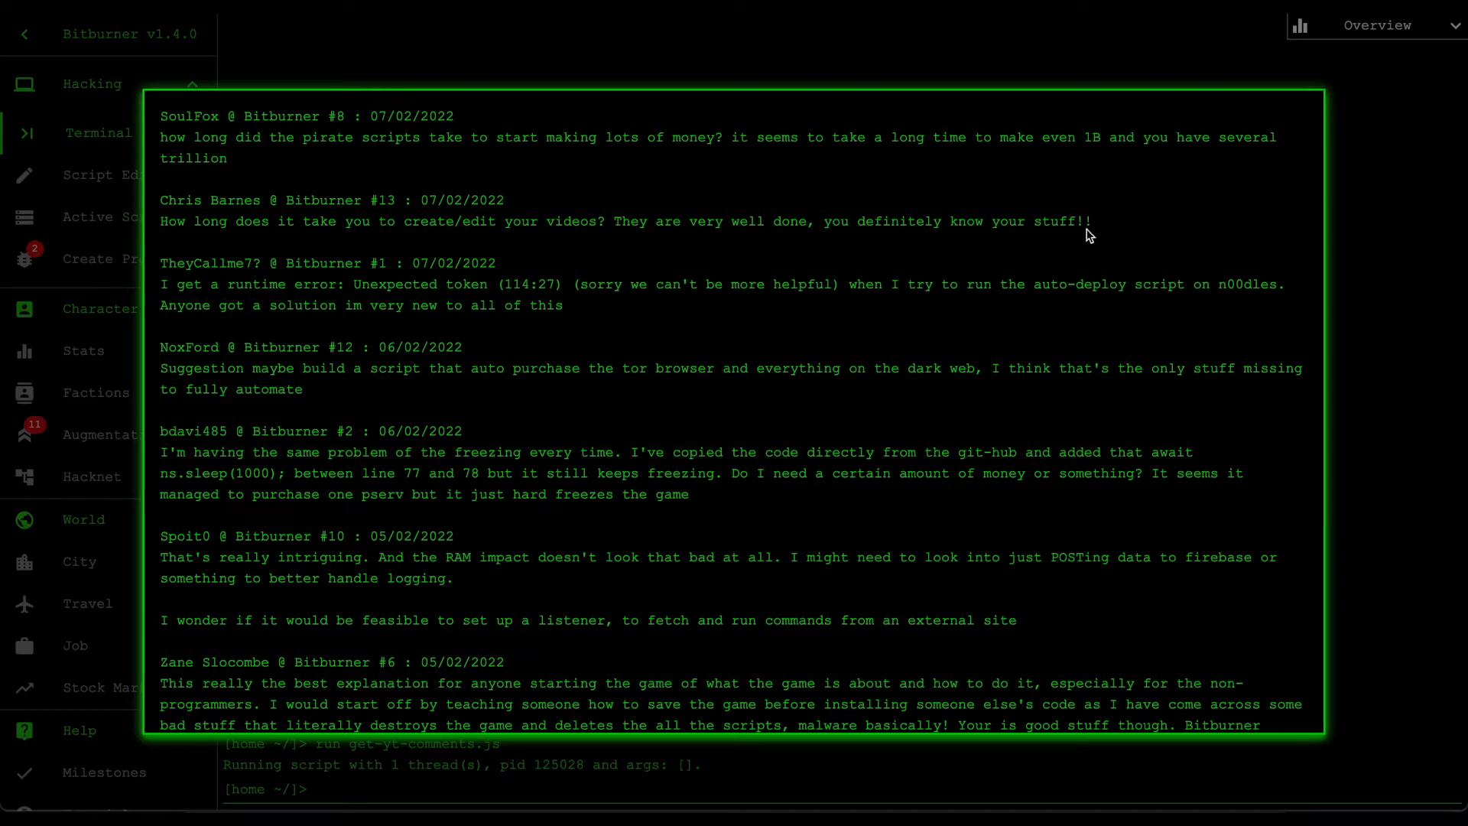
mouse_move(841, 246)
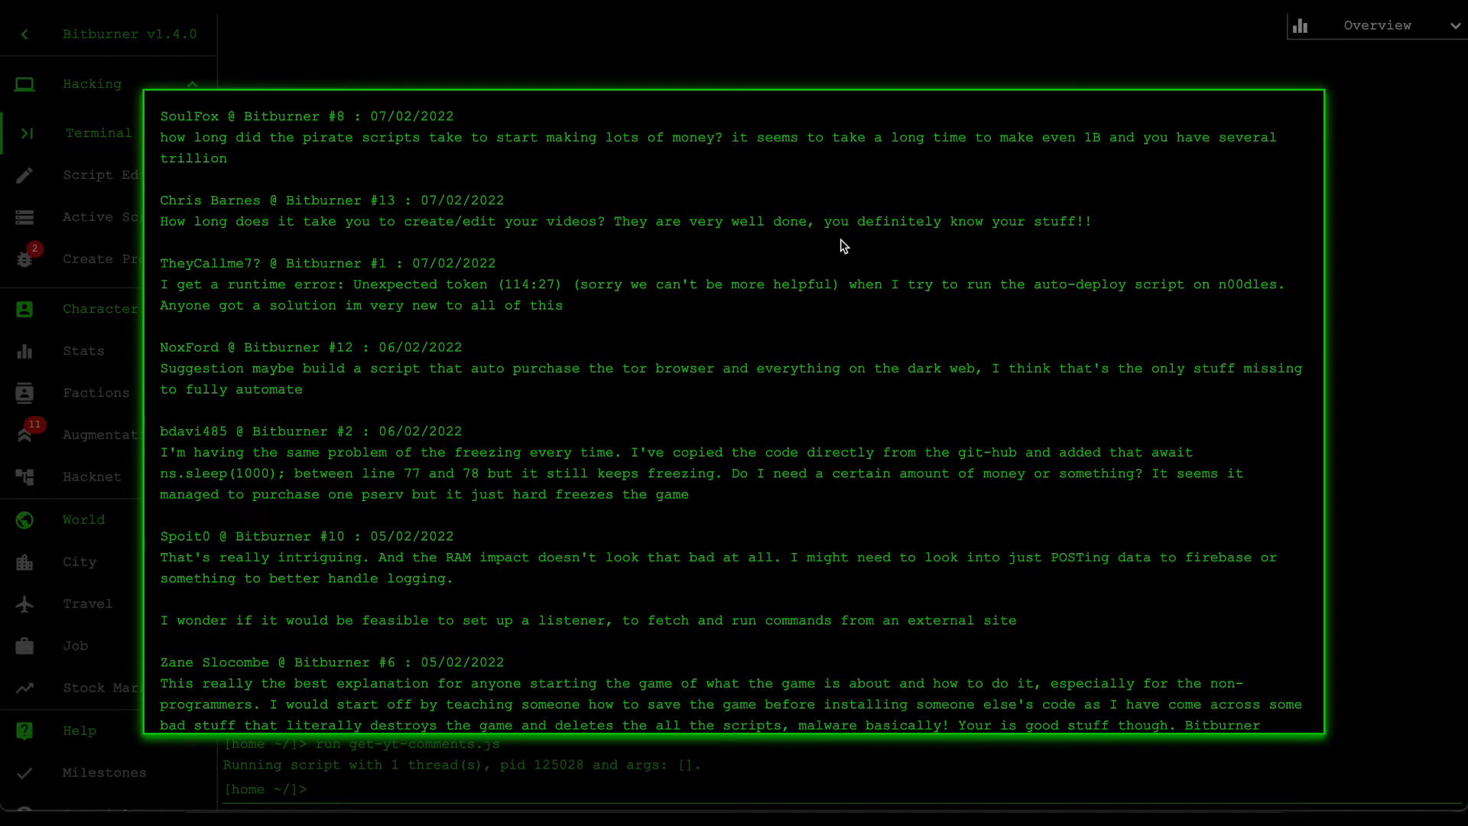
mouse_move(385, 239)
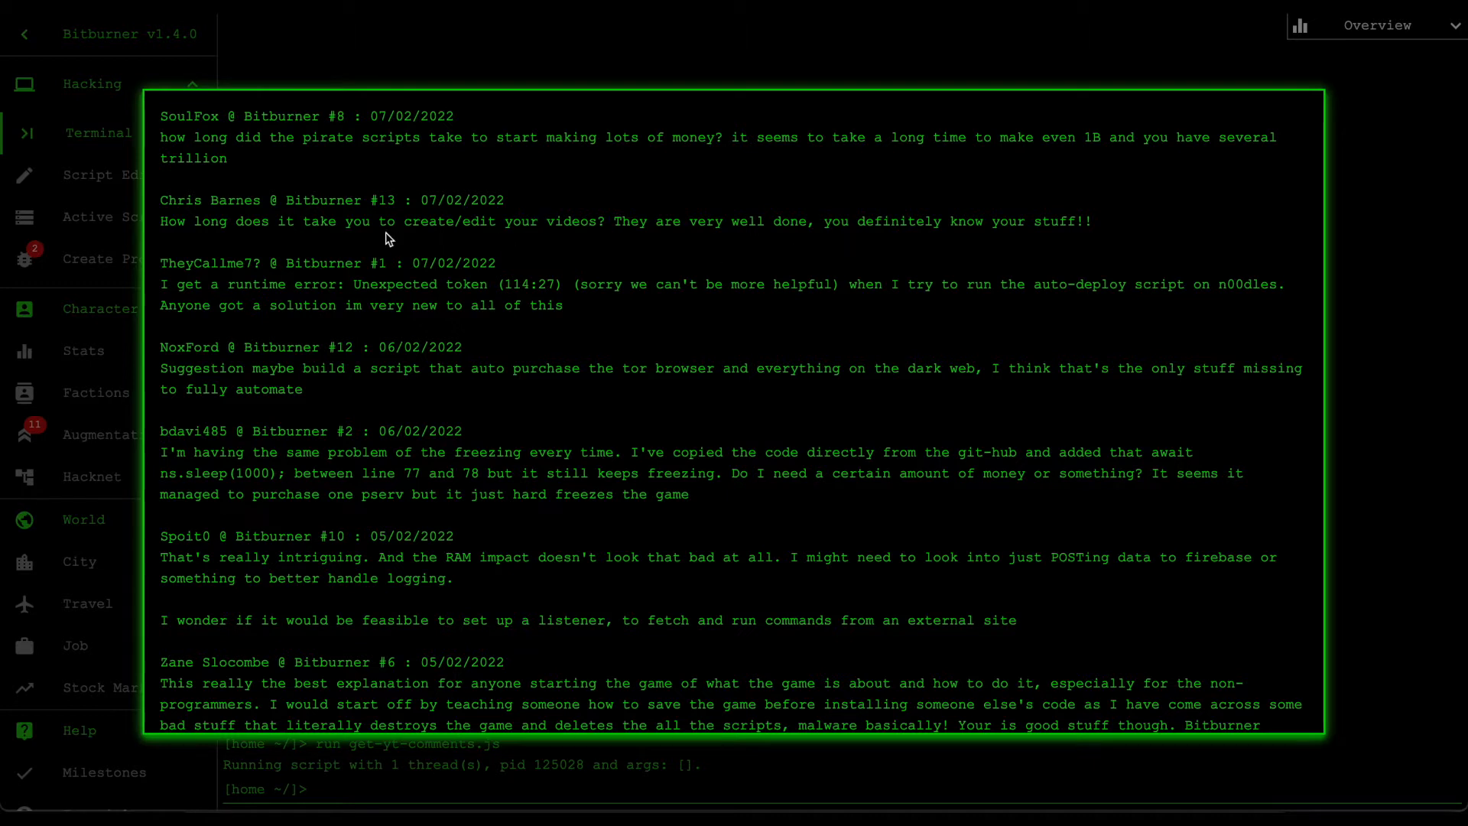
mouse_move(759, 243)
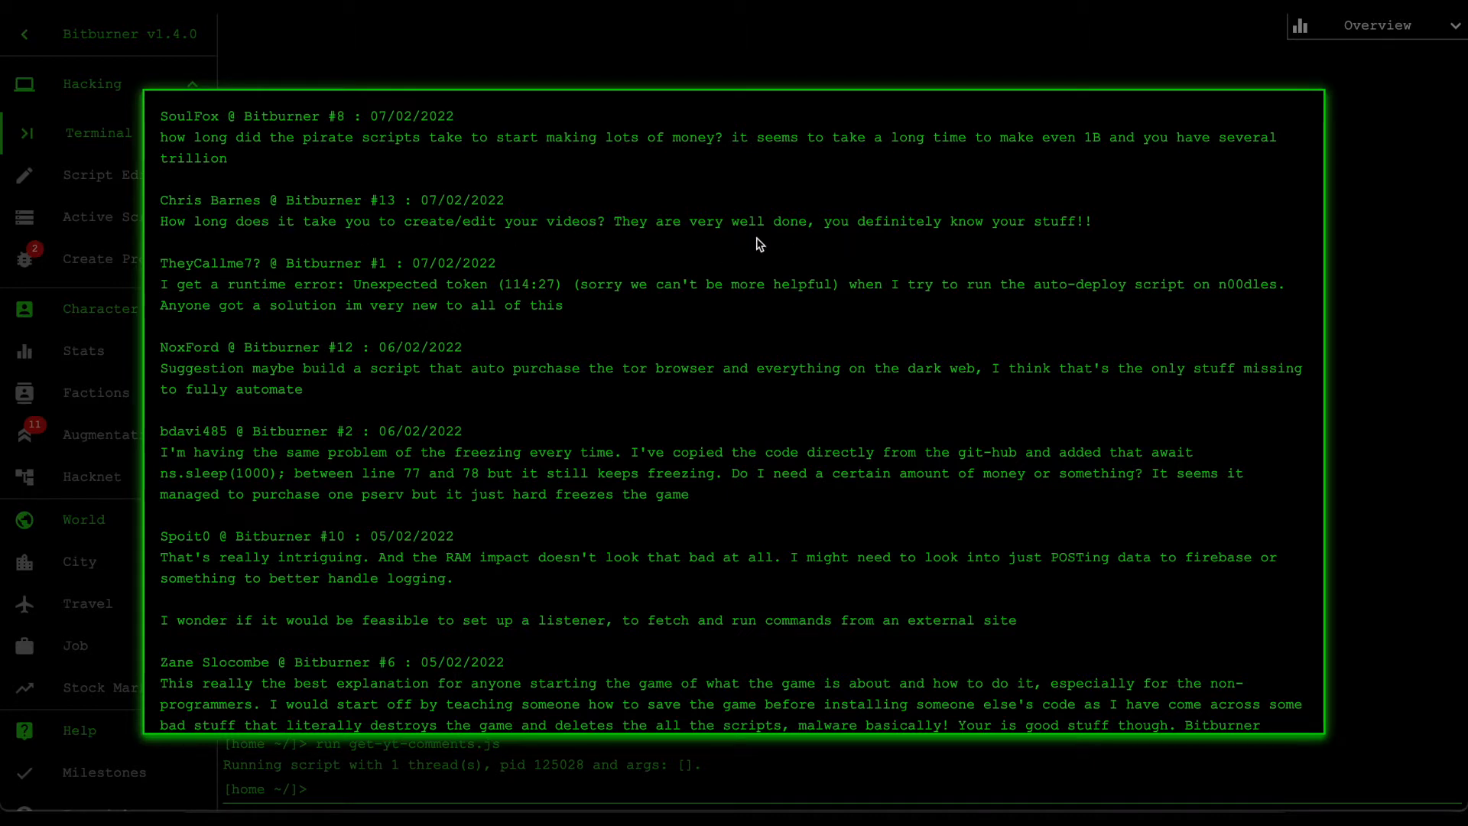
mouse_move(1098, 236)
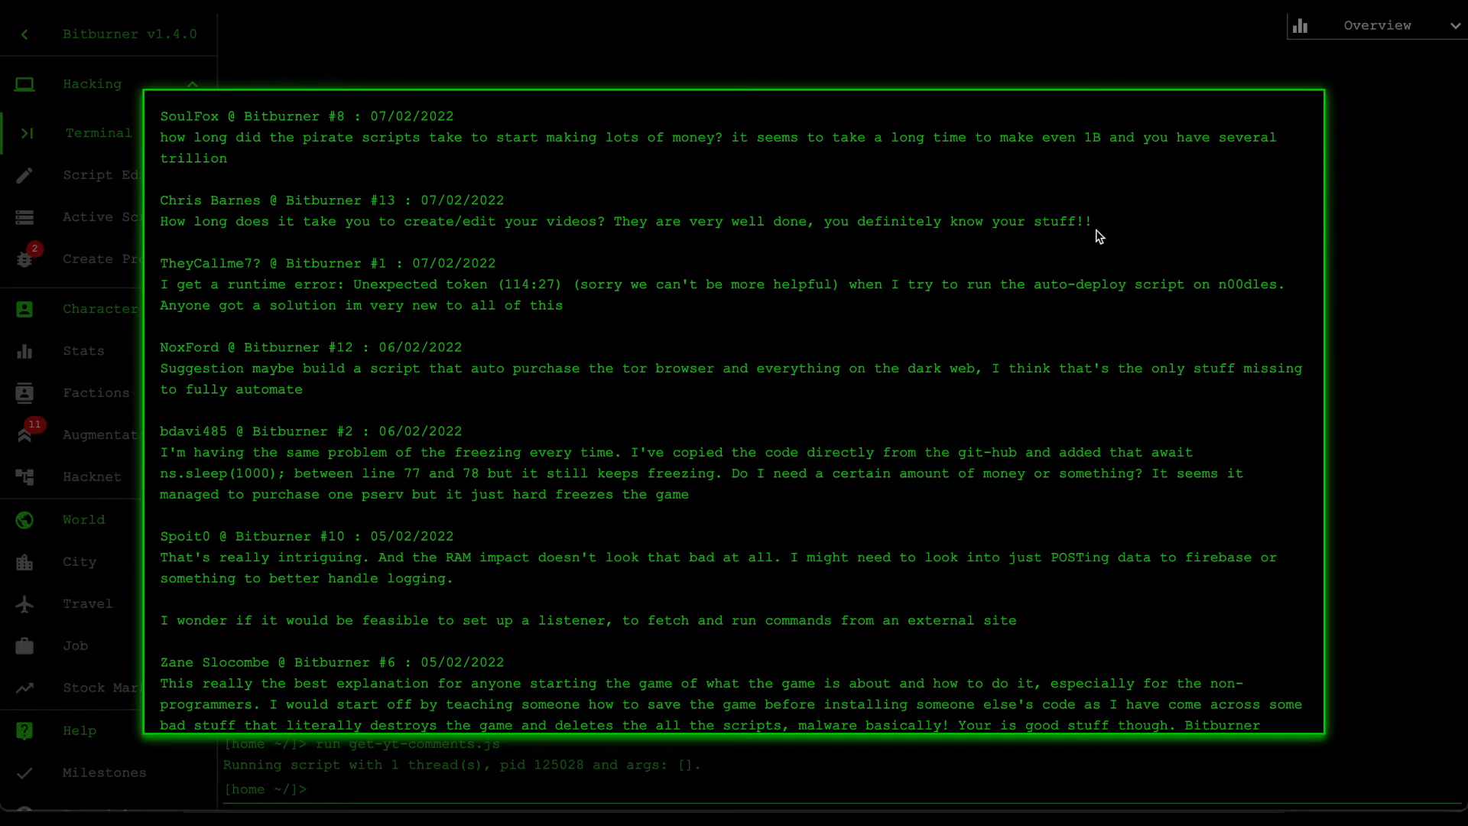
mouse_move(809, 246)
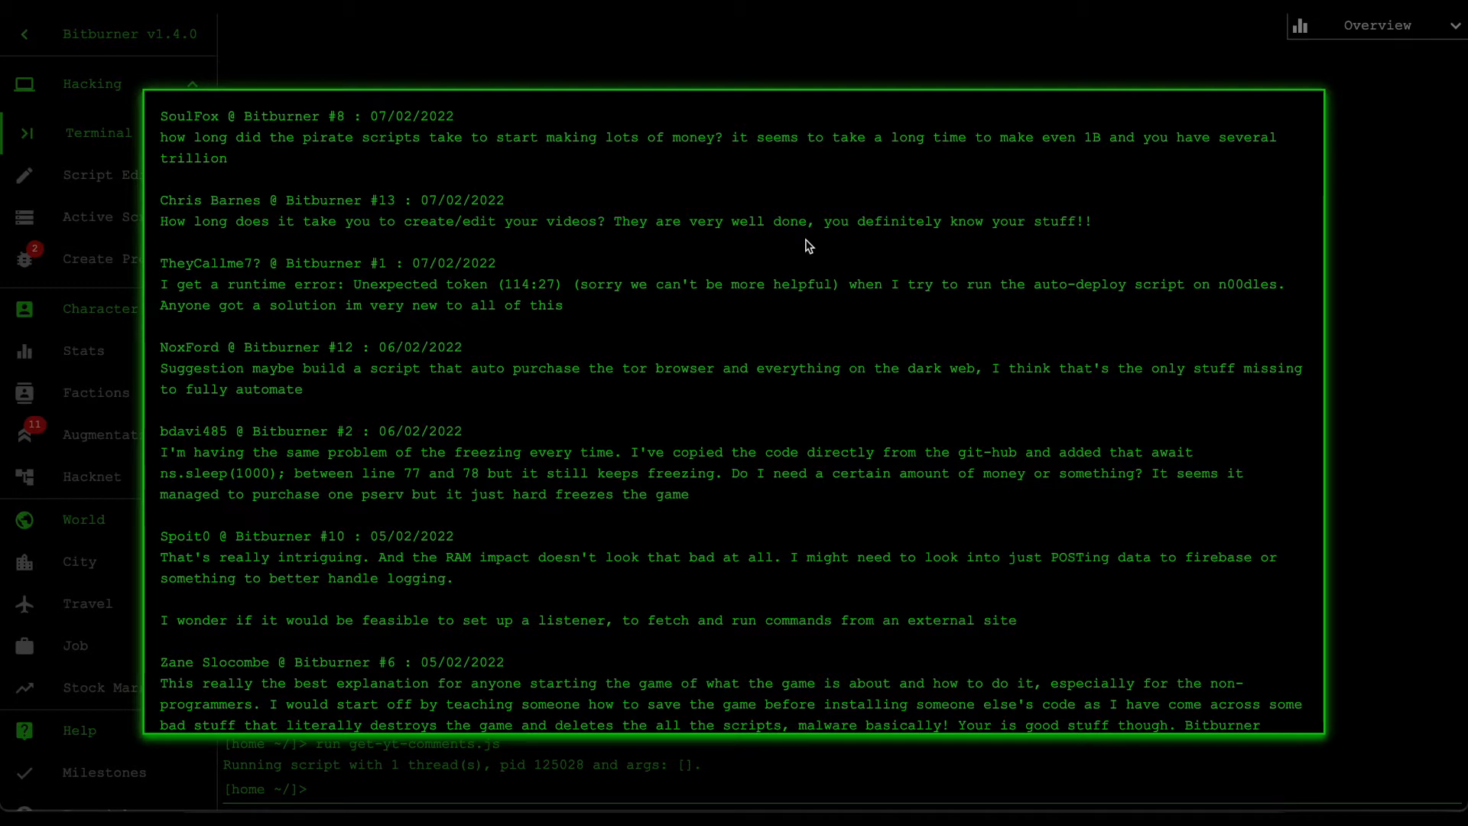
mouse_move(211, 259)
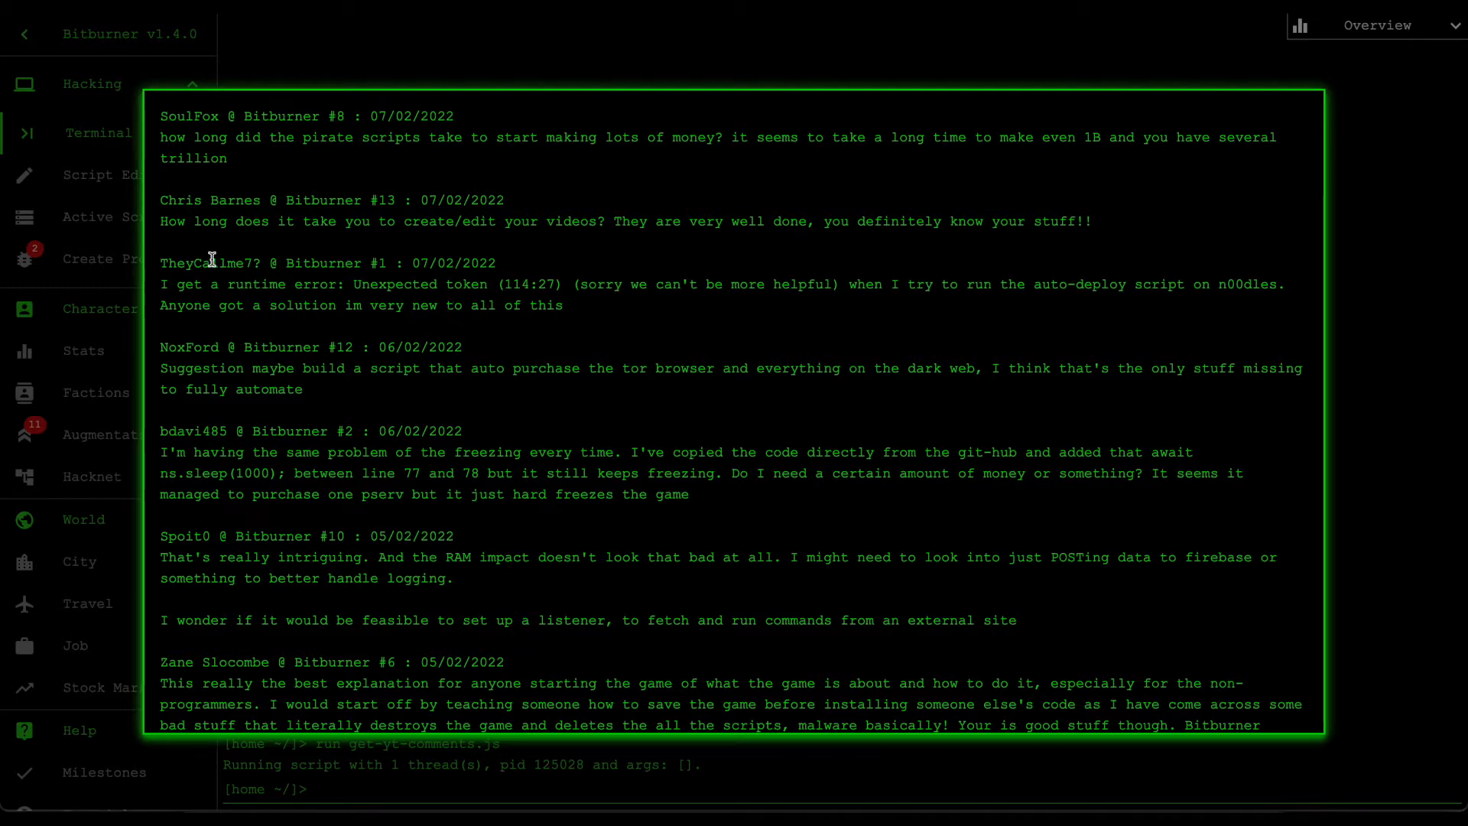
mouse_move(251, 276)
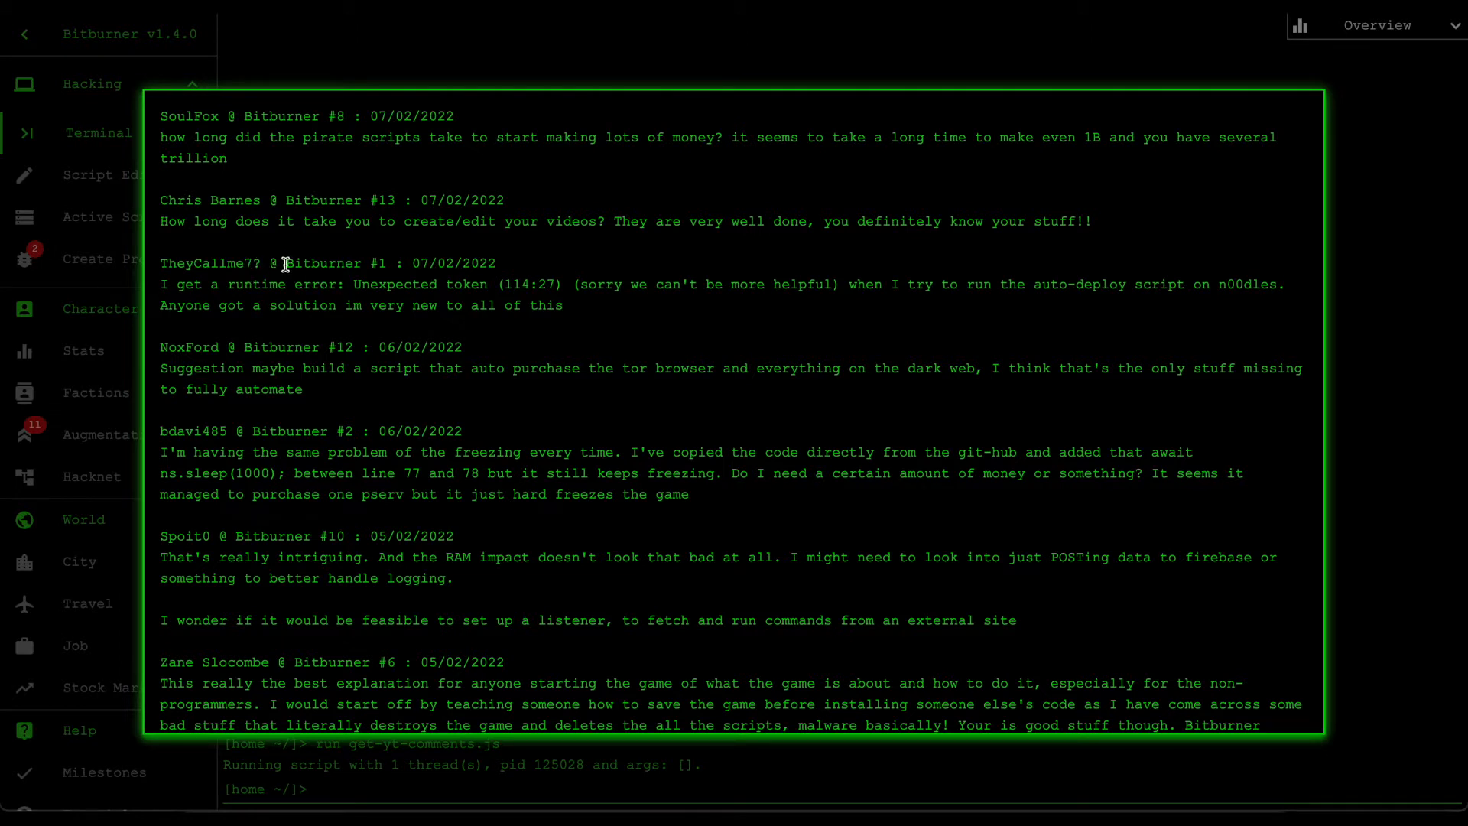
mouse_move(188, 297)
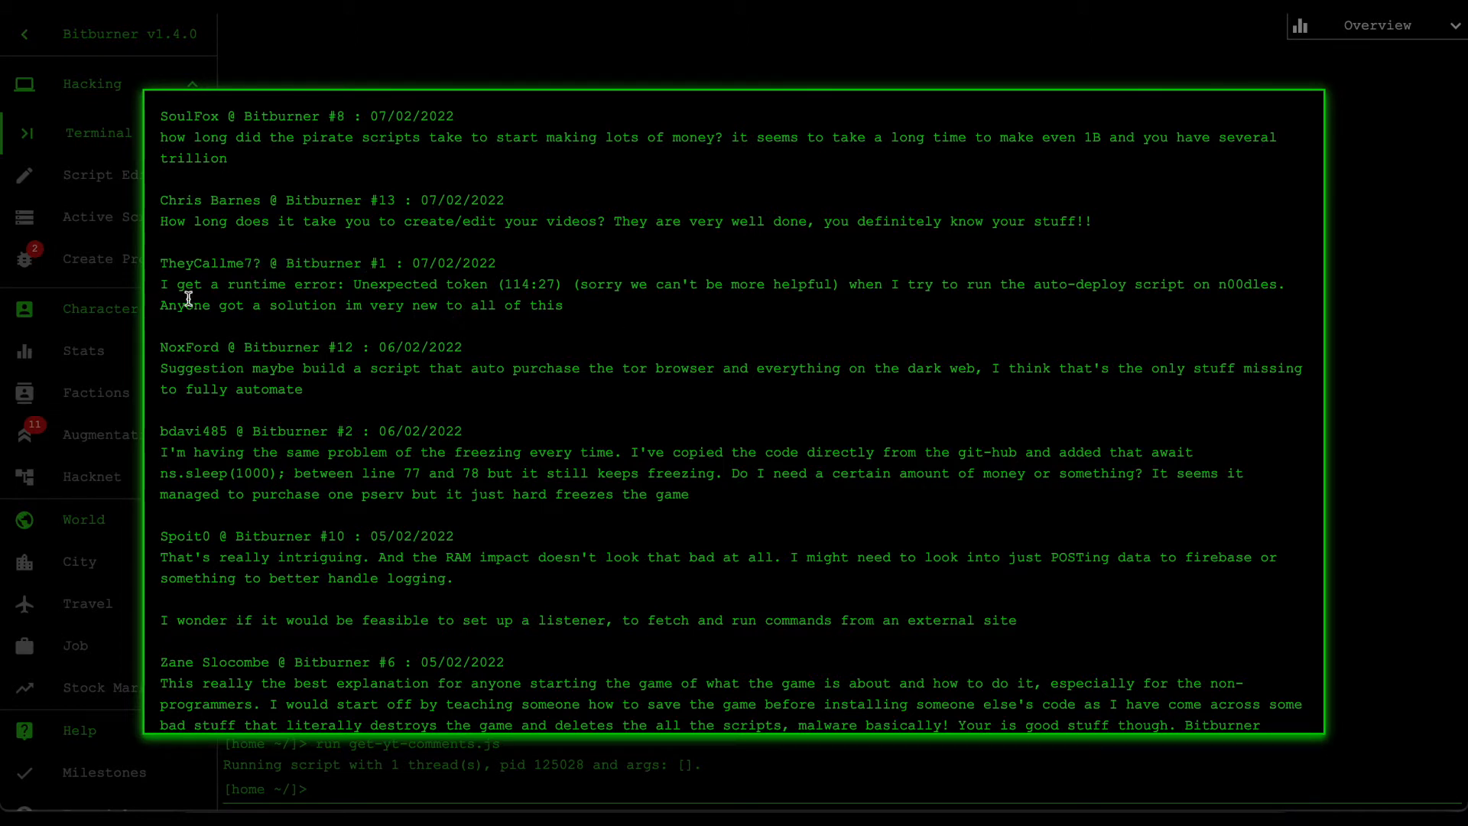
mouse_move(557, 304)
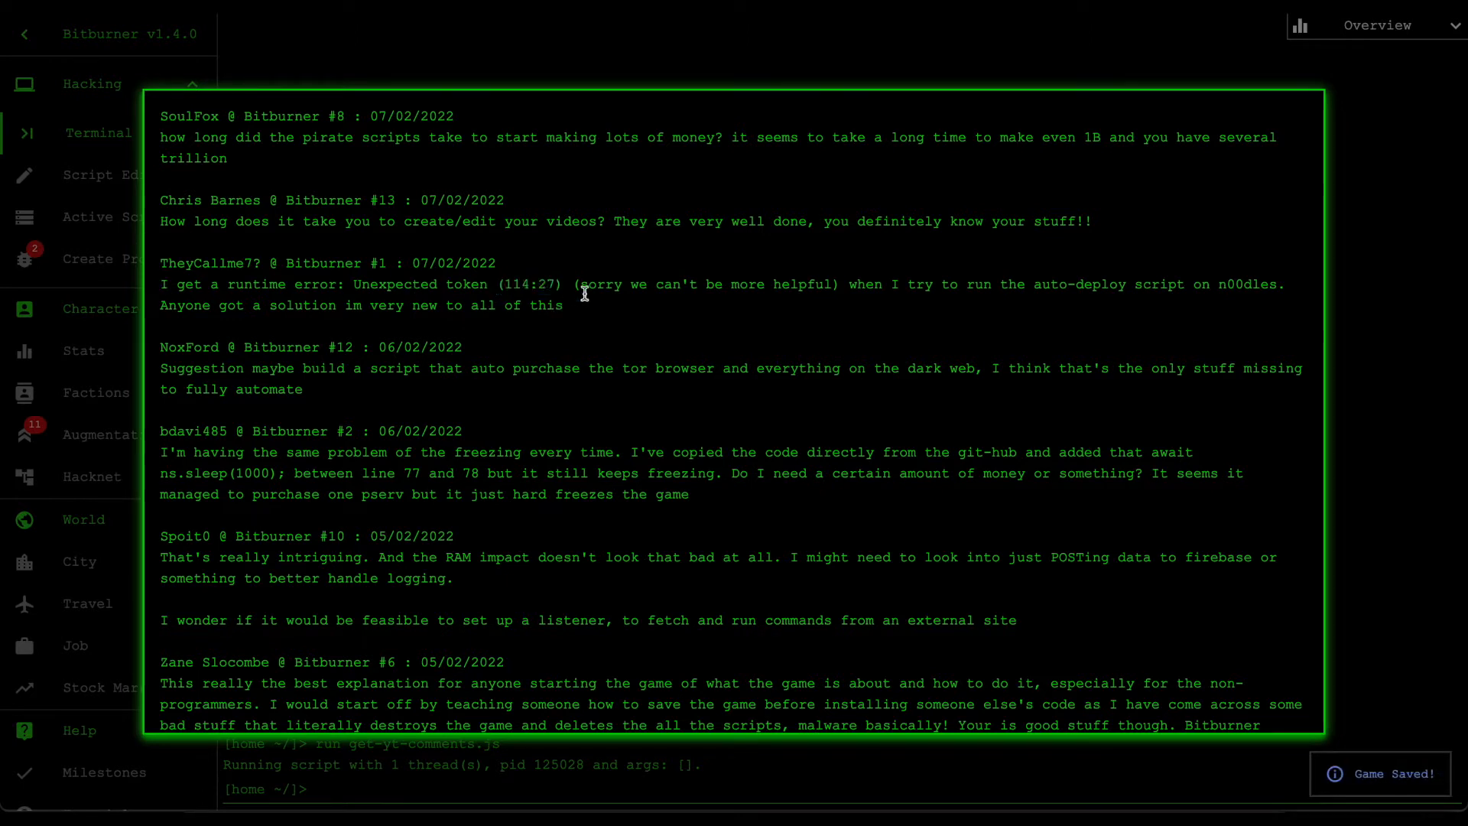
mouse_move(747, 325)
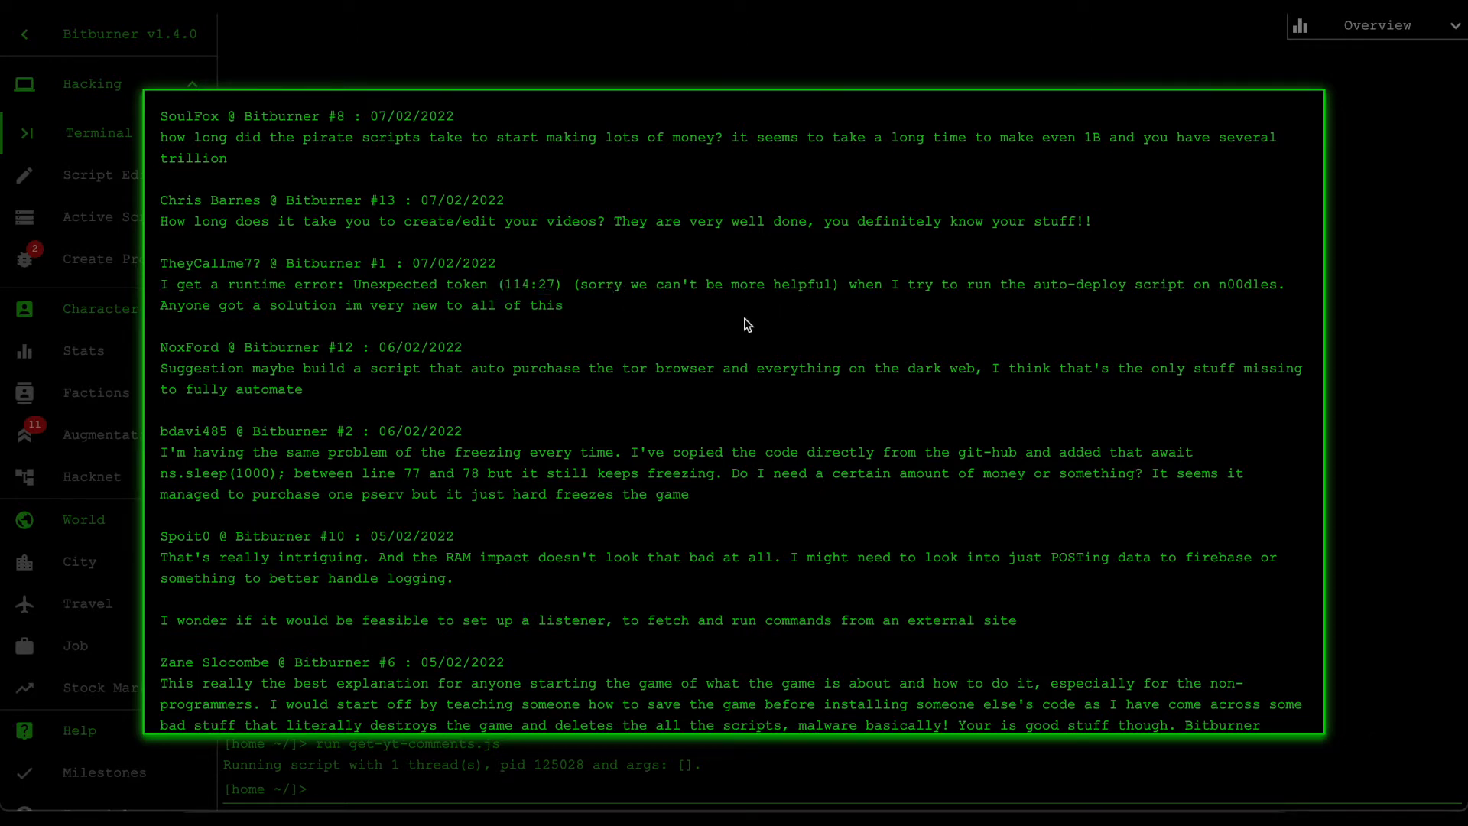
mouse_move(850, 285)
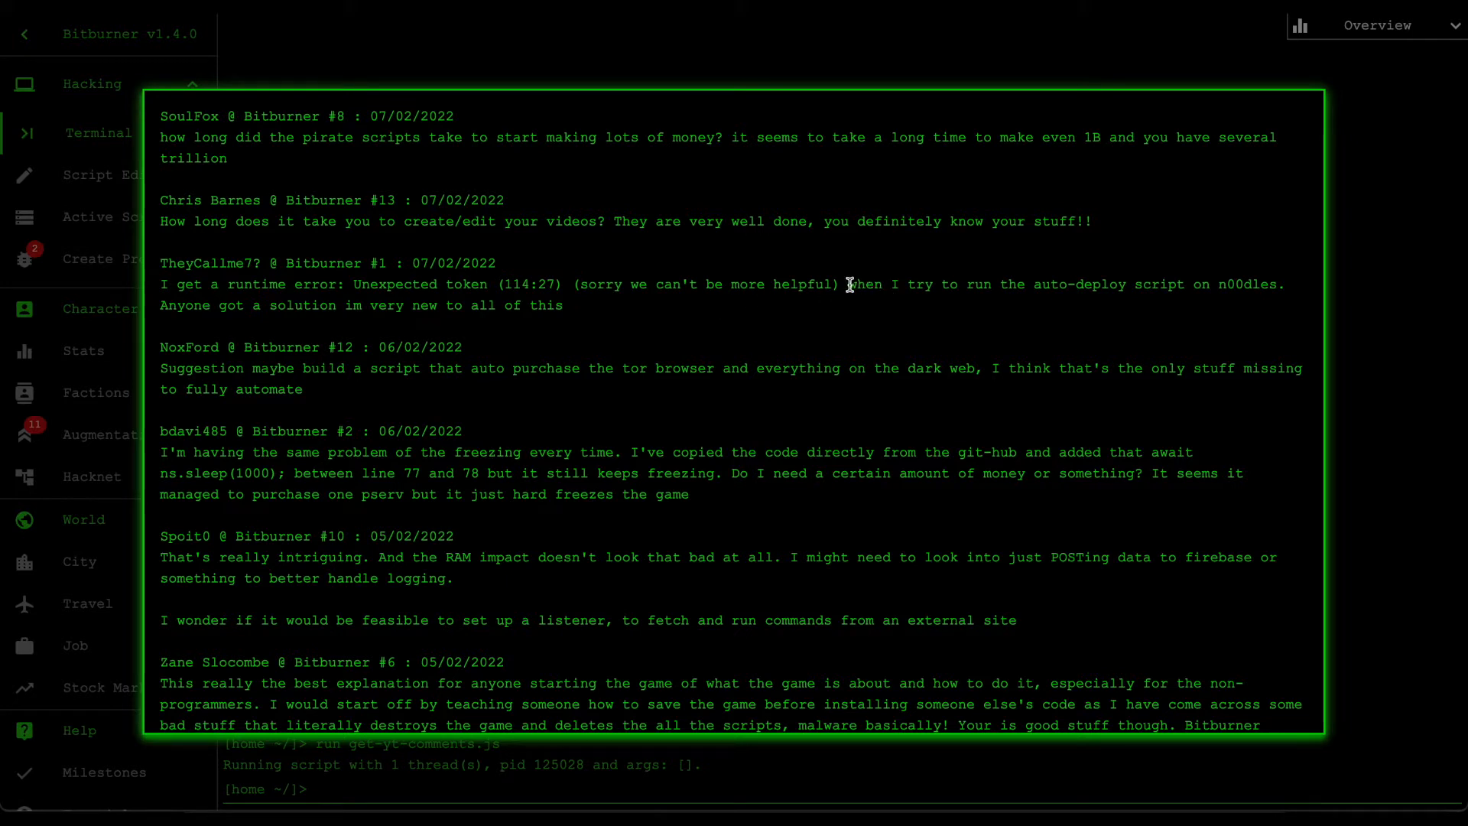
mouse_move(424, 304)
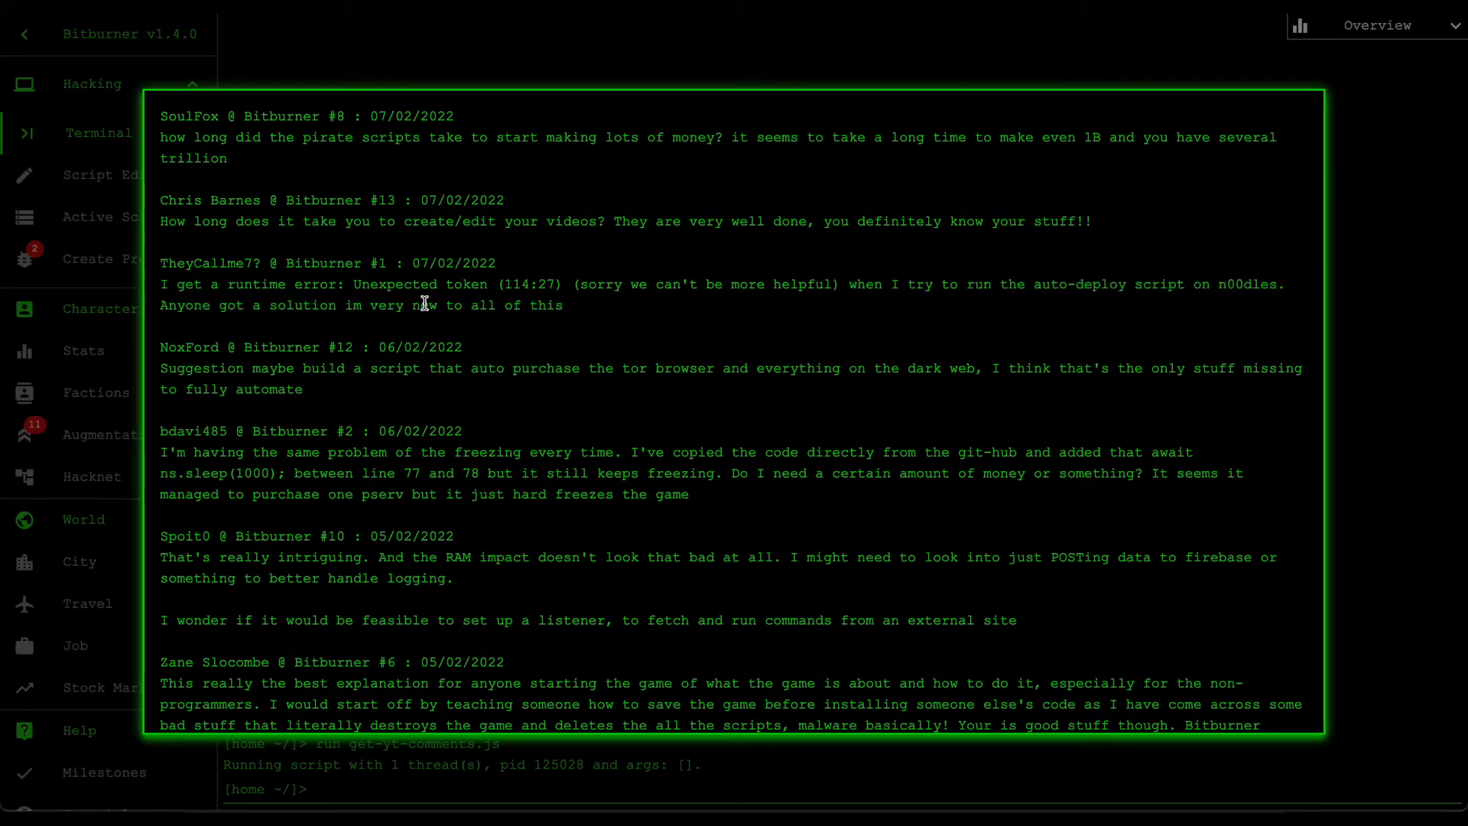
mouse_move(605, 314)
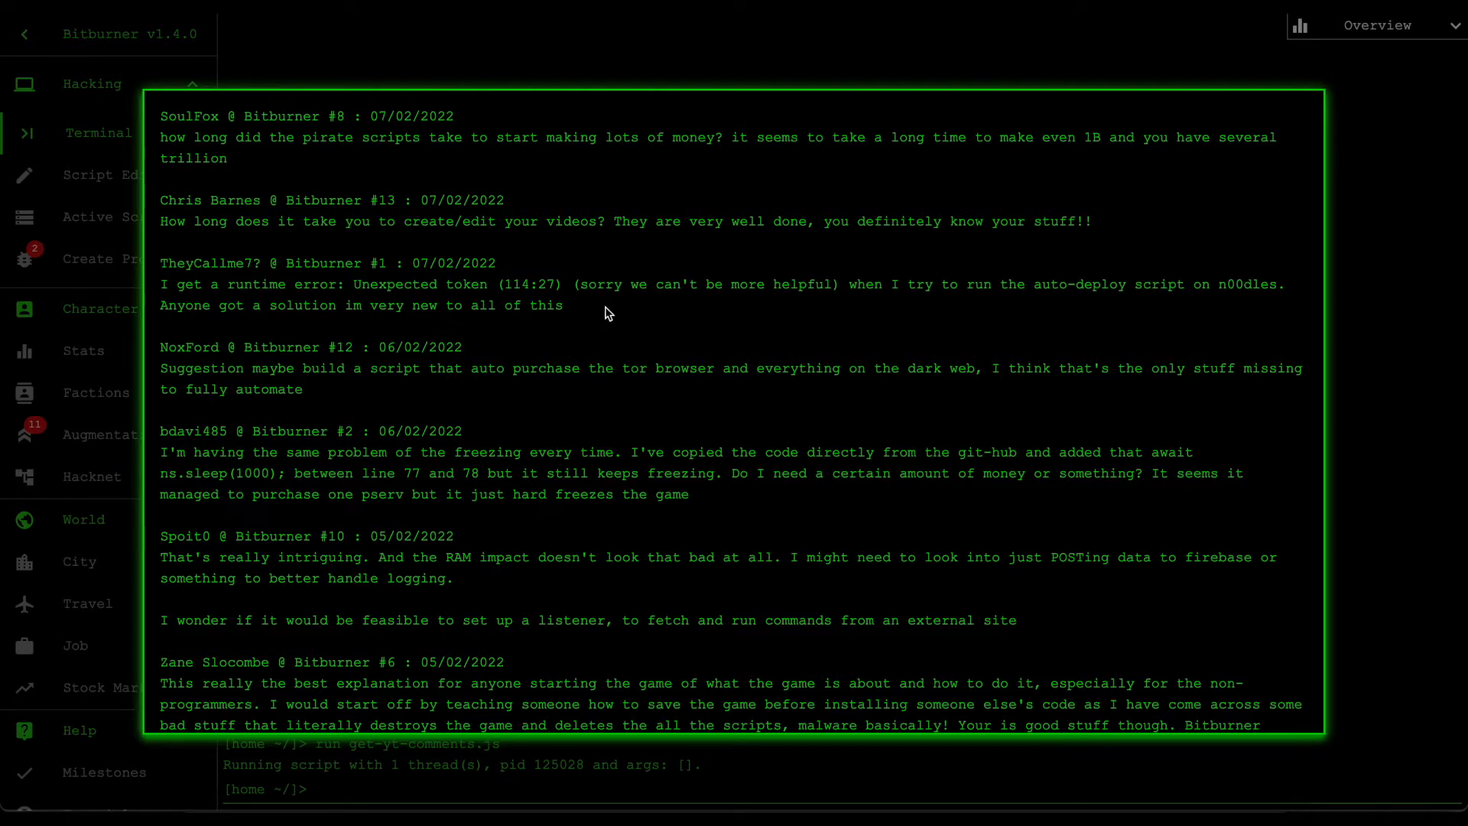
mouse_move(629, 270)
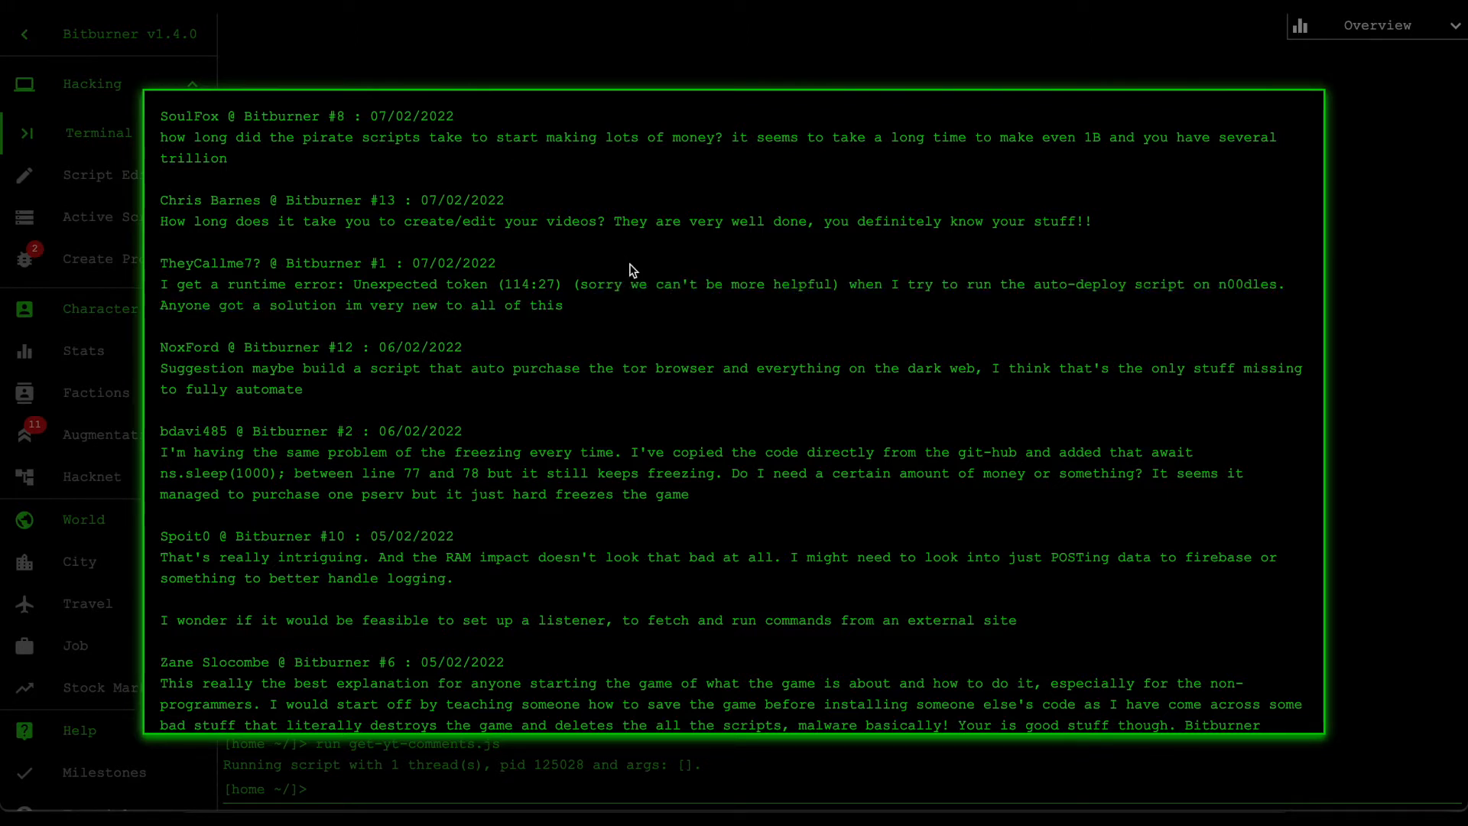
mouse_move(539, 260)
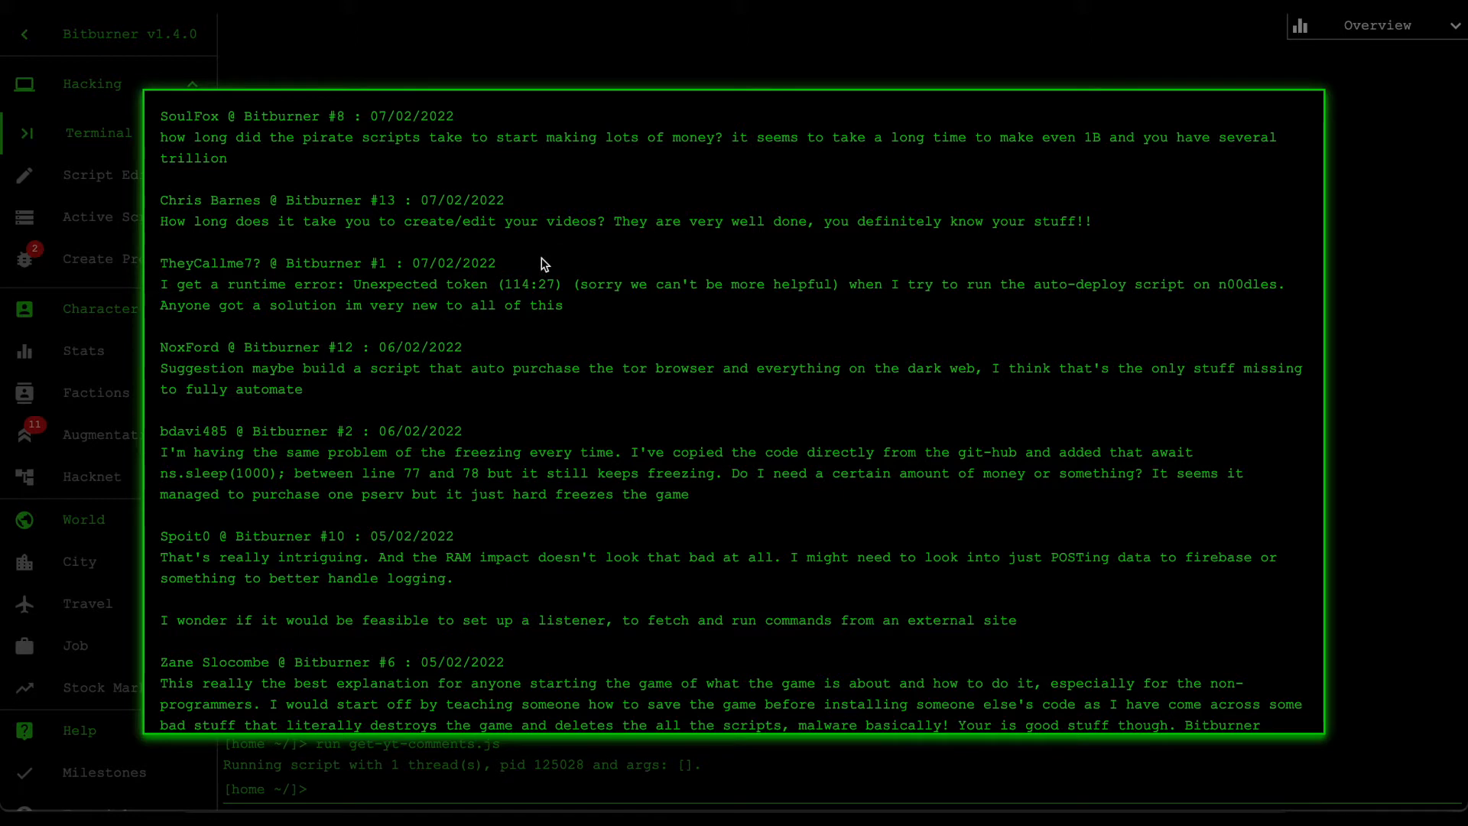
mouse_move(571, 309)
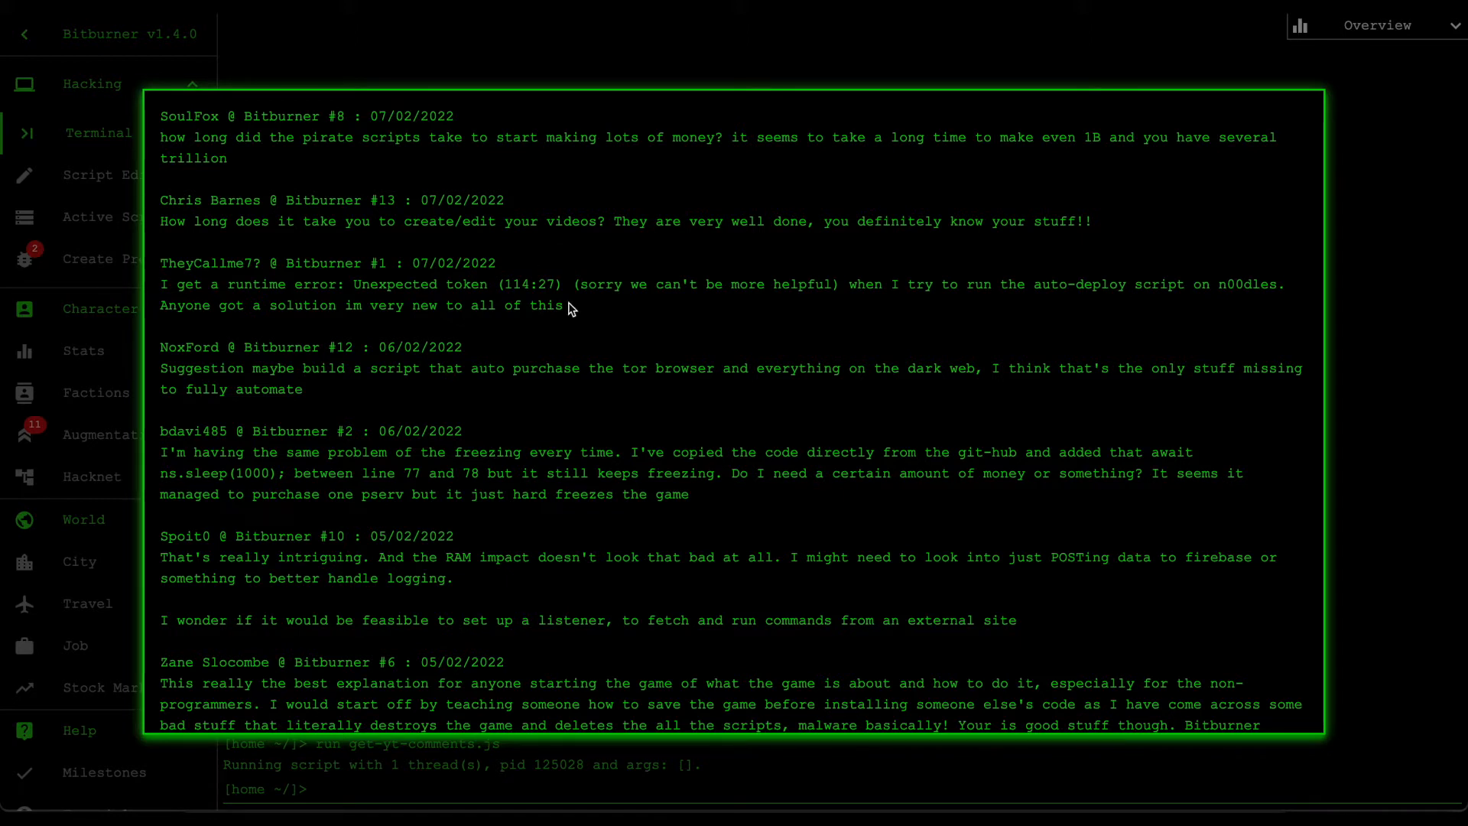
mouse_move(531, 292)
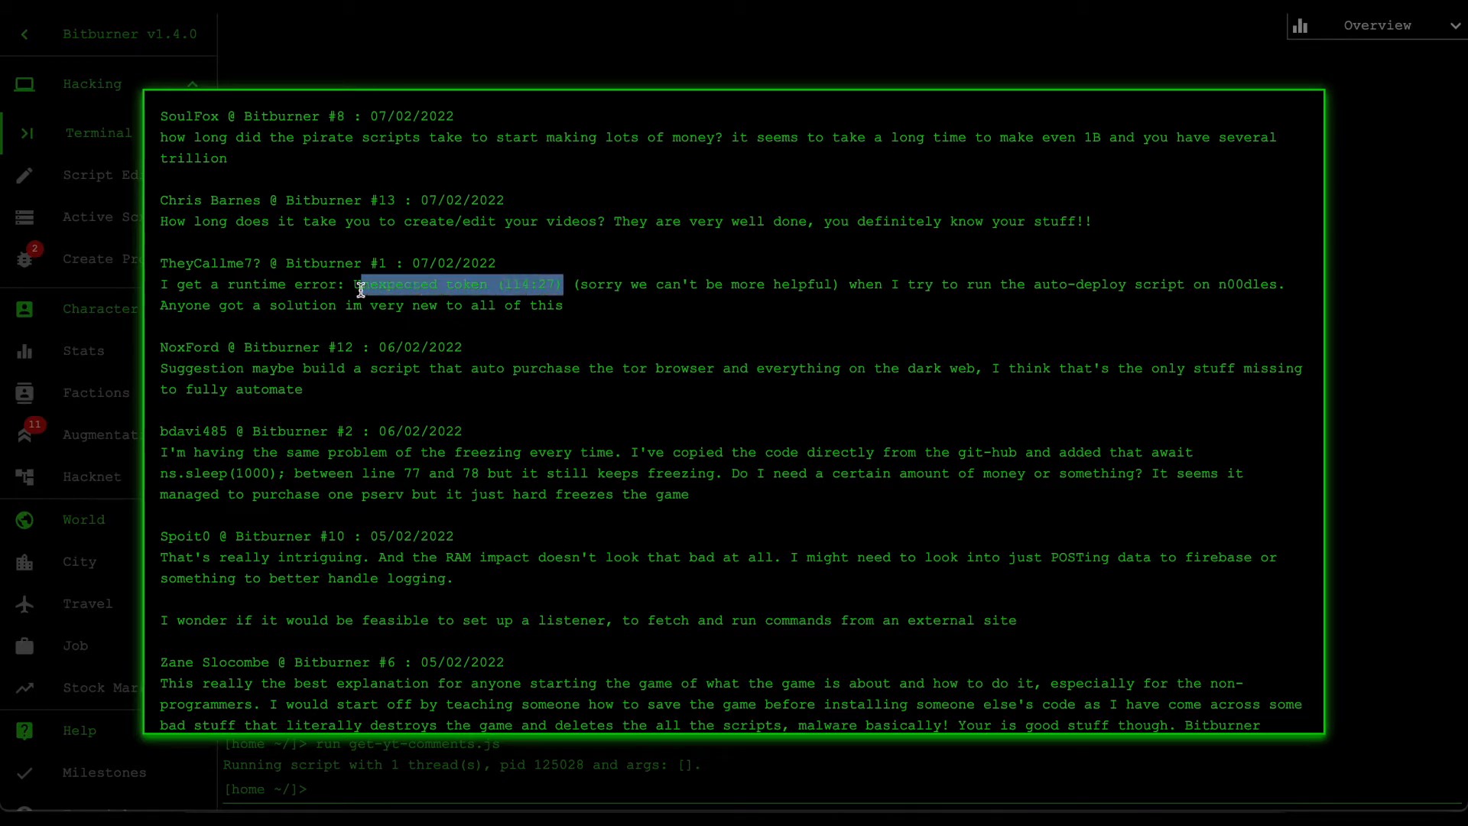
click(571, 284)
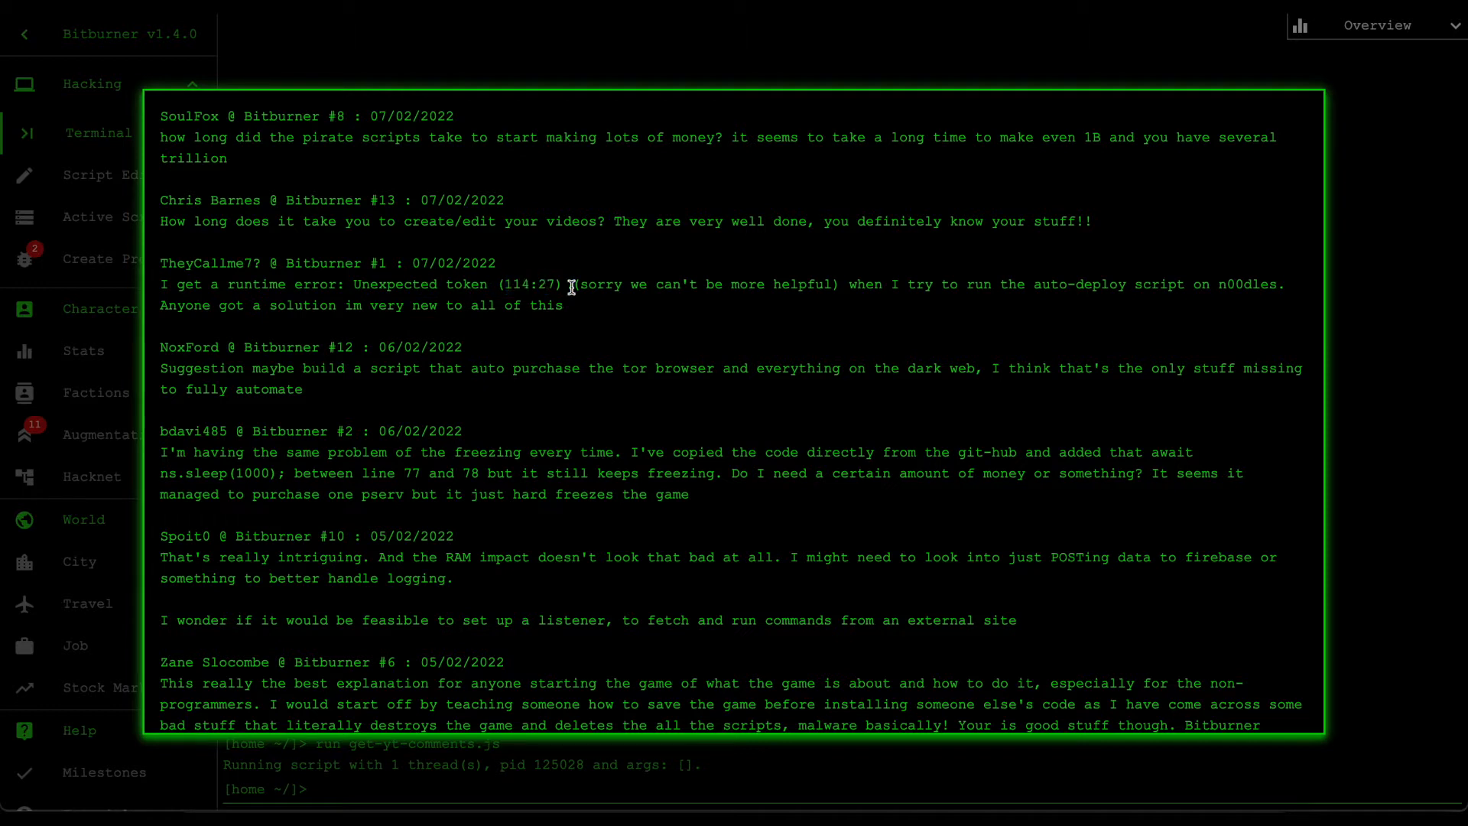
double_click(513, 285)
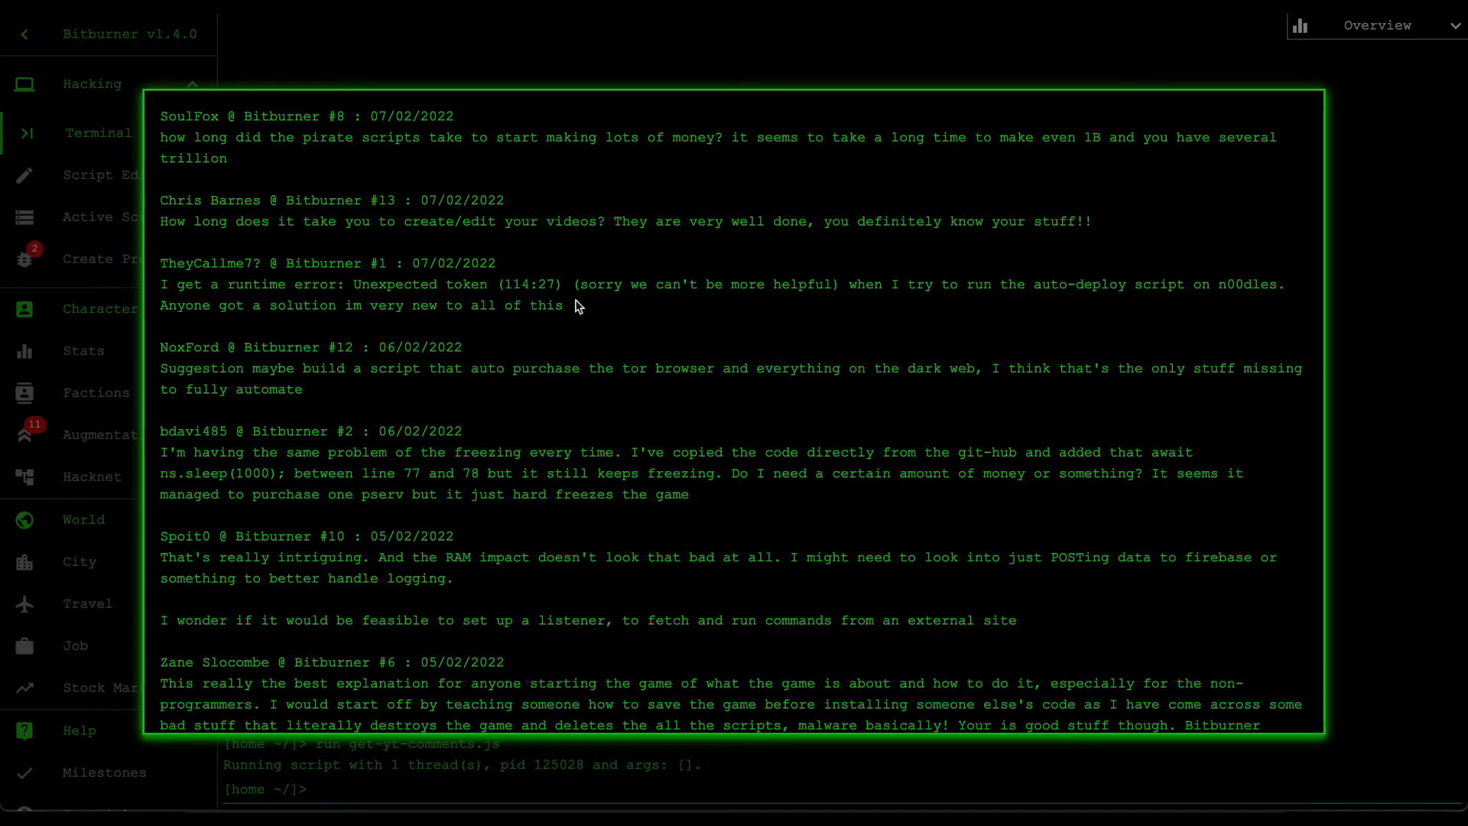
mouse_move(545, 302)
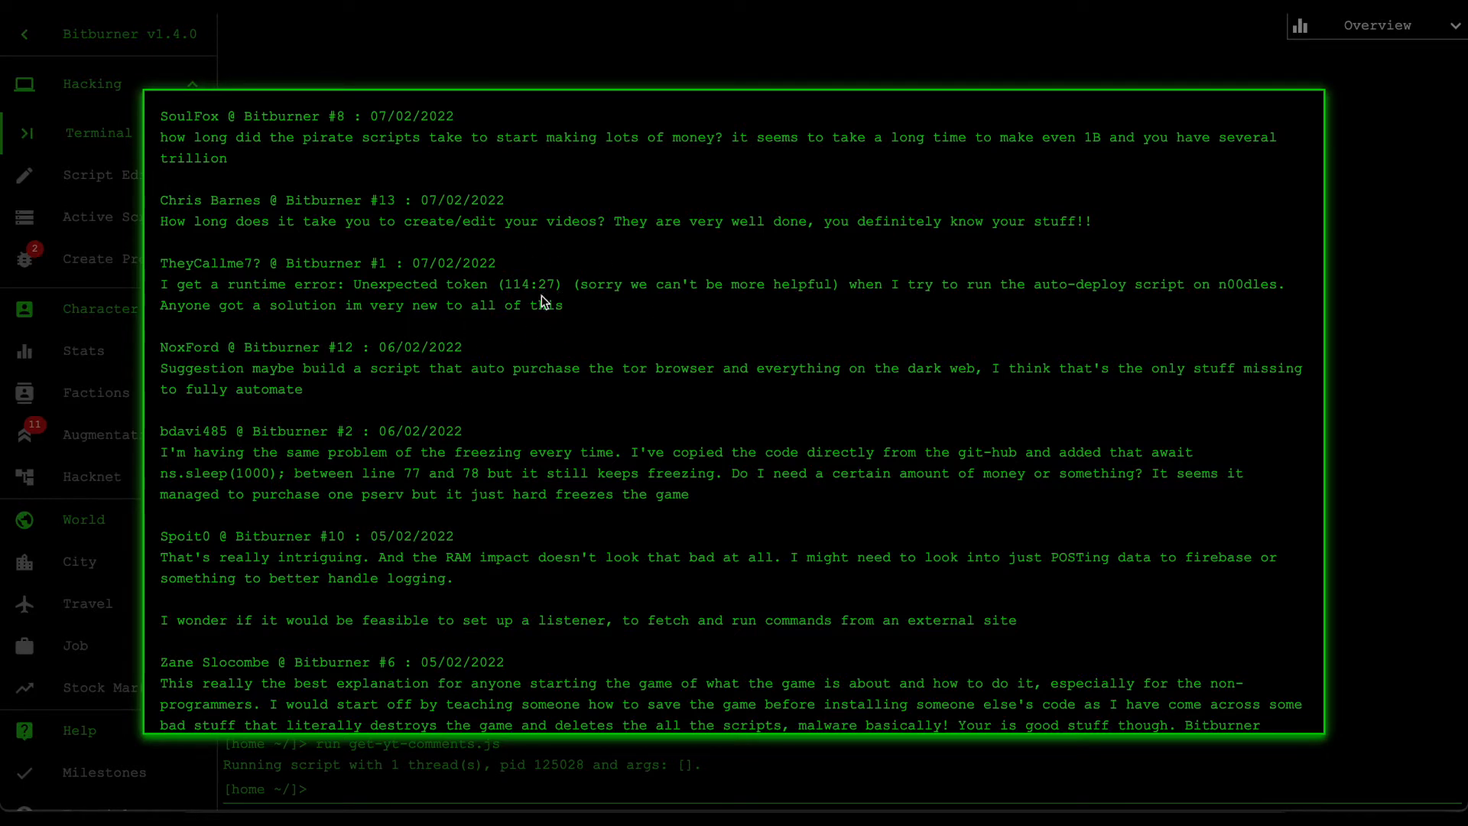
mouse_move(627, 335)
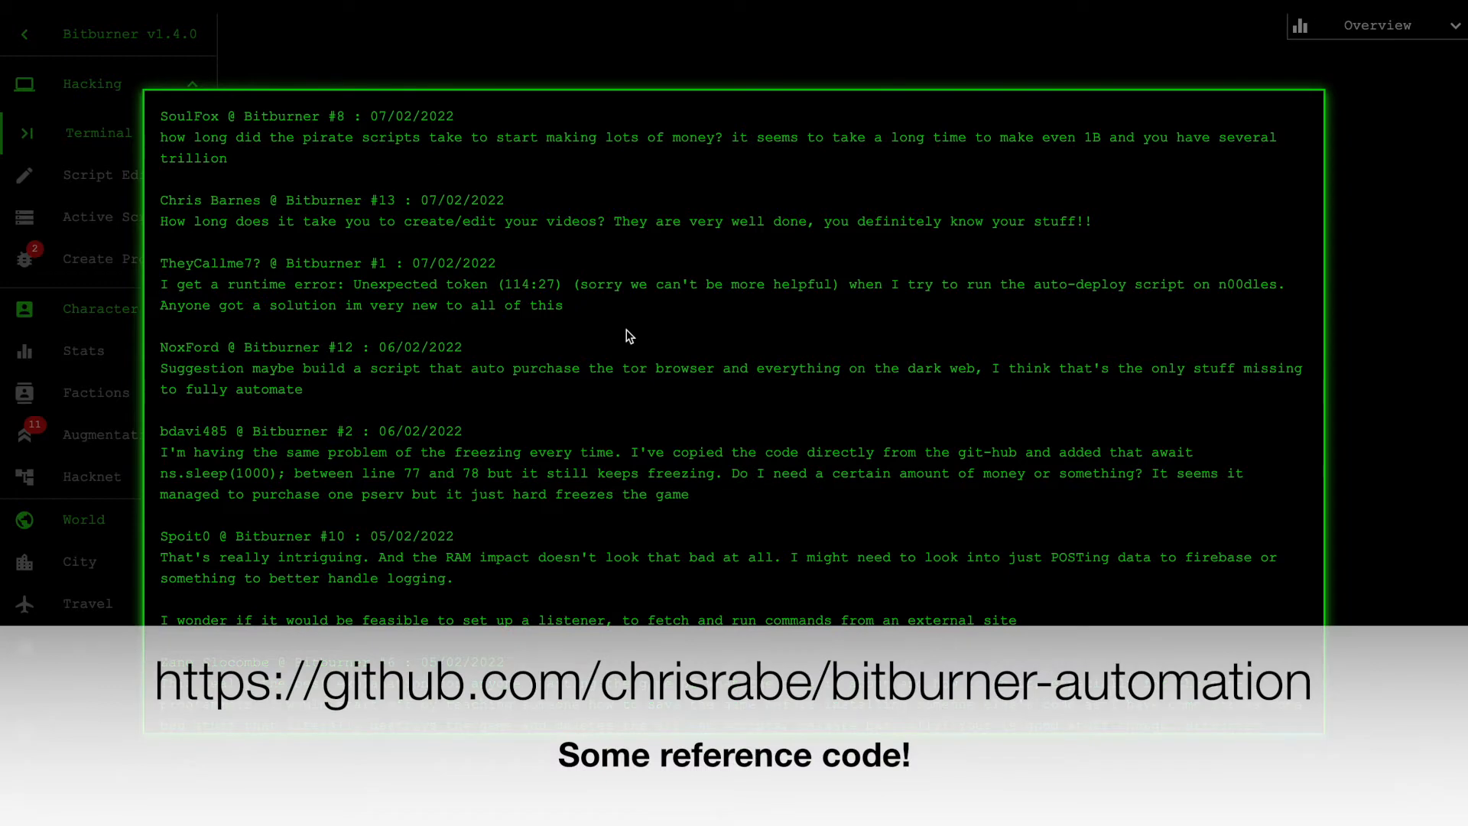
mouse_move(620, 360)
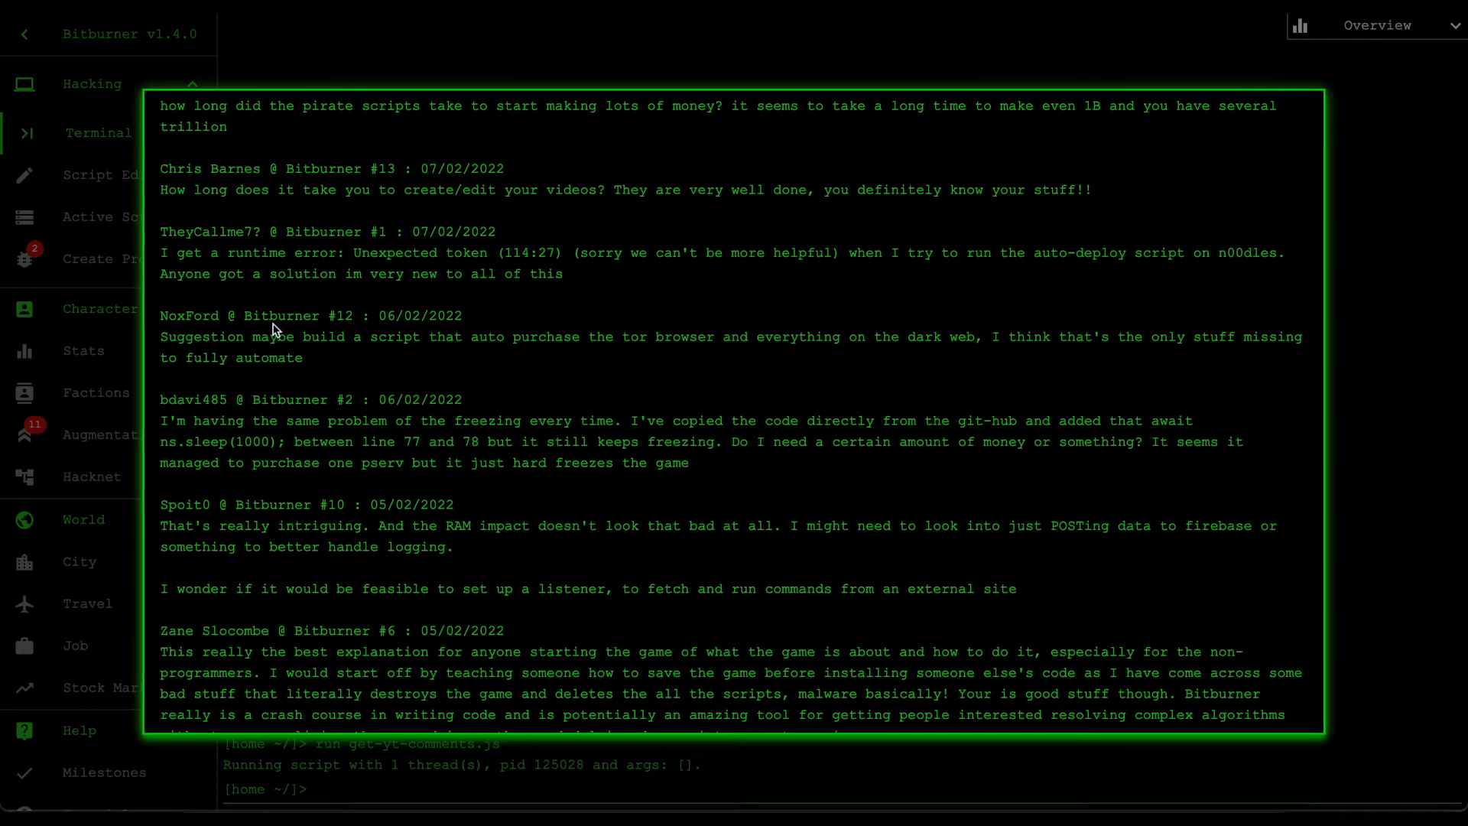
mouse_move(315, 334)
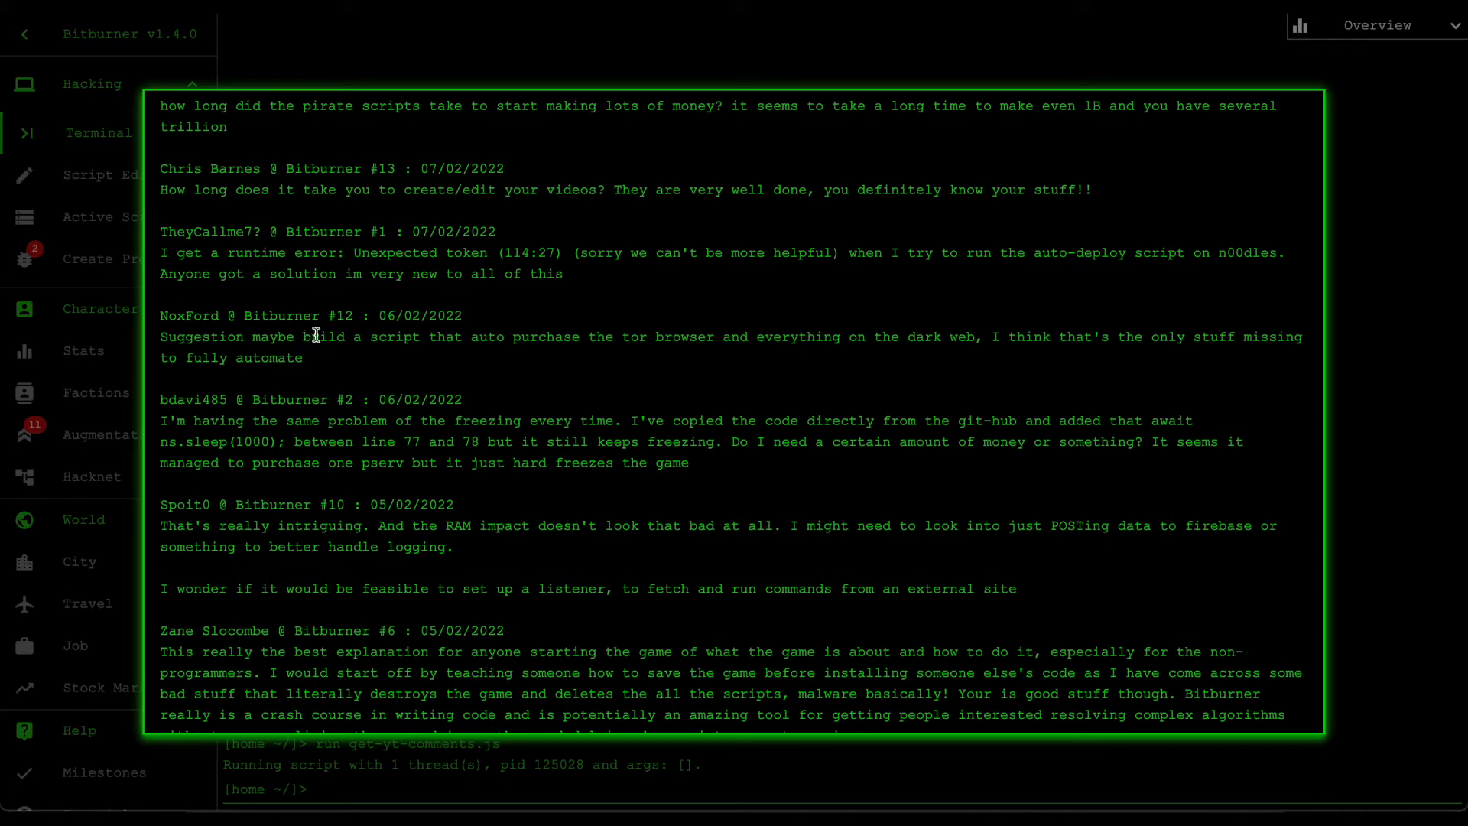
mouse_move(363, 353)
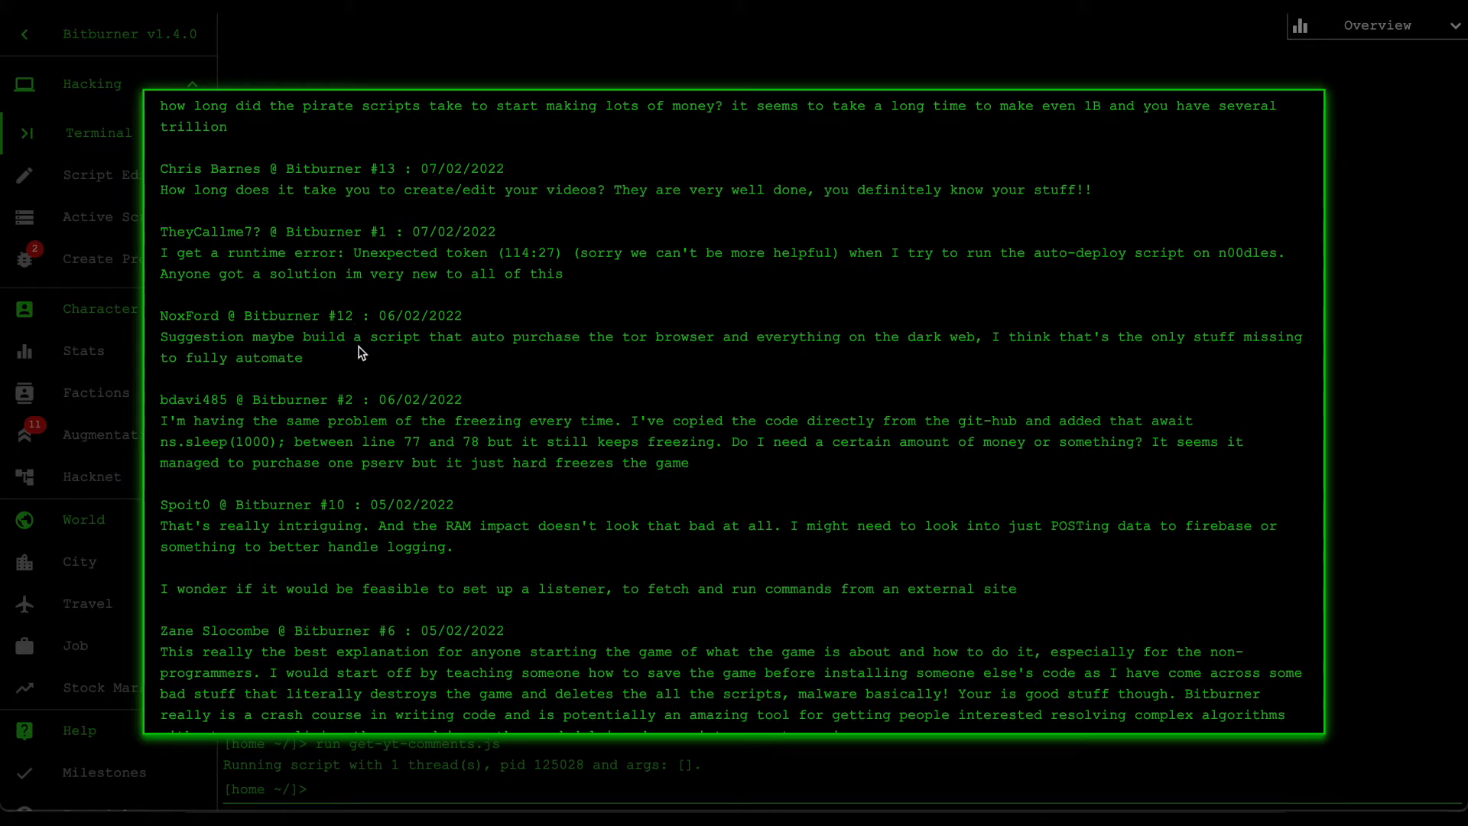
mouse_move(363, 339)
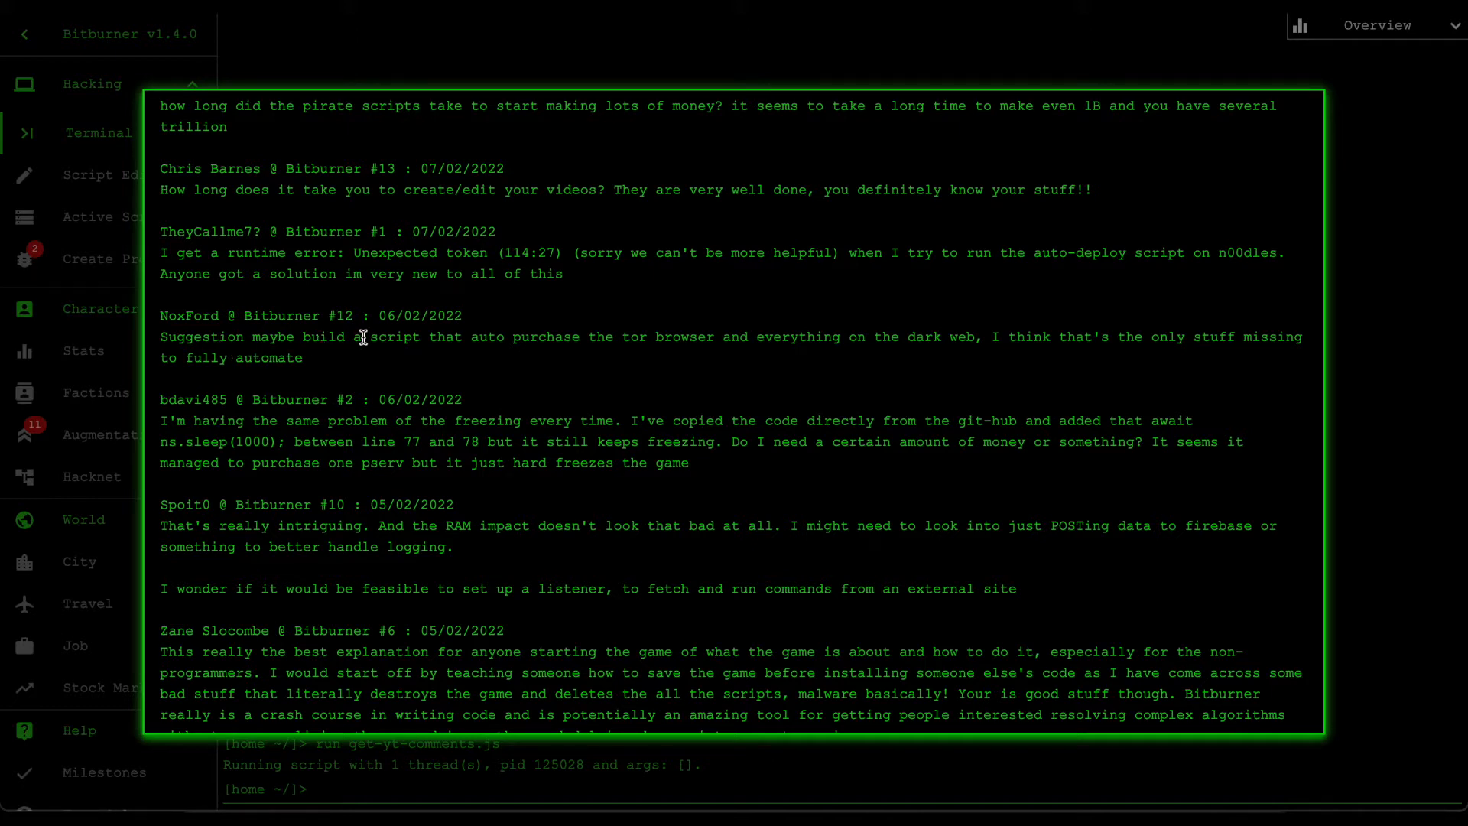
mouse_move(750, 354)
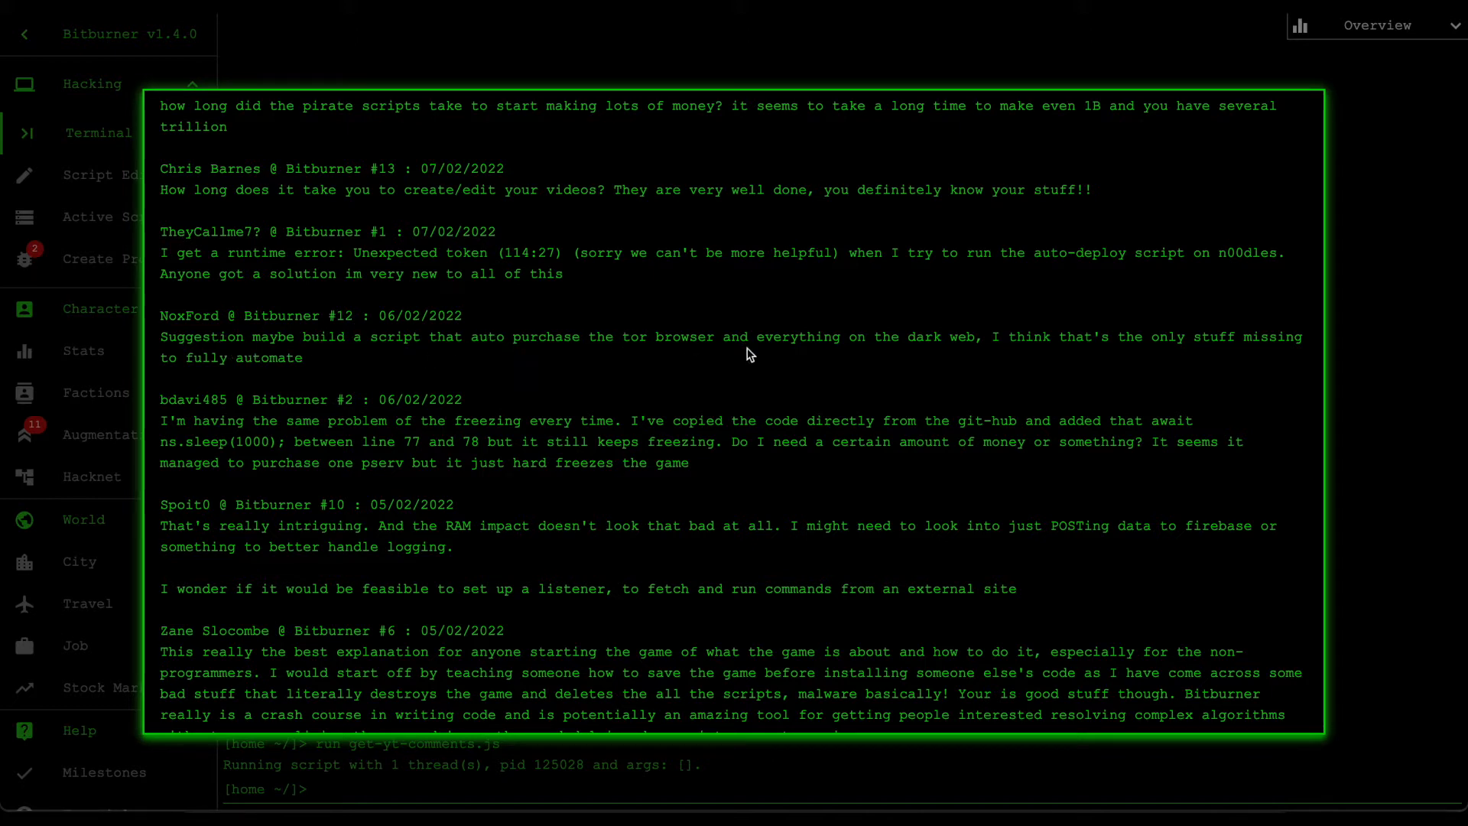
mouse_move(990, 337)
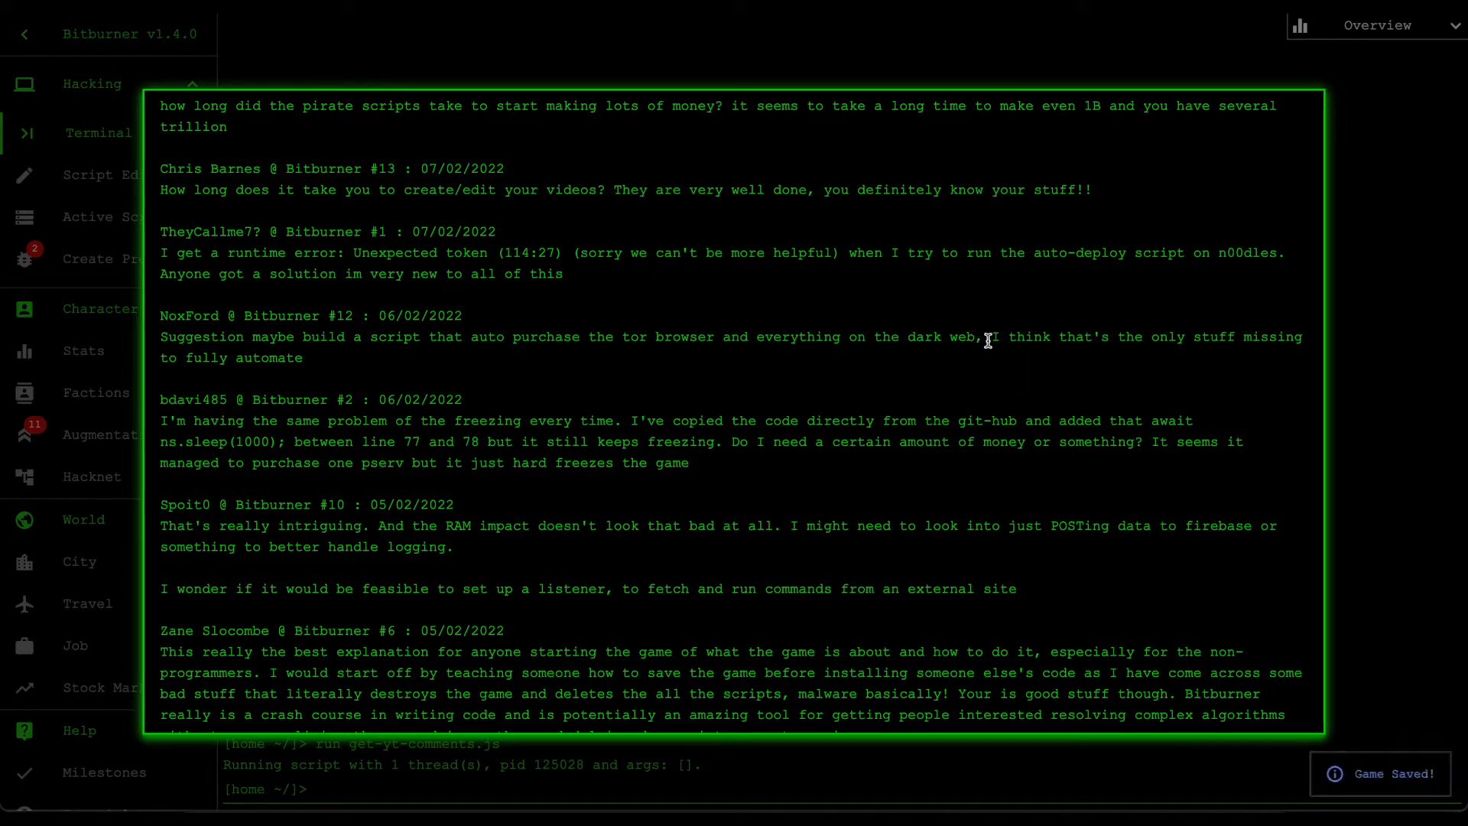
mouse_move(898, 364)
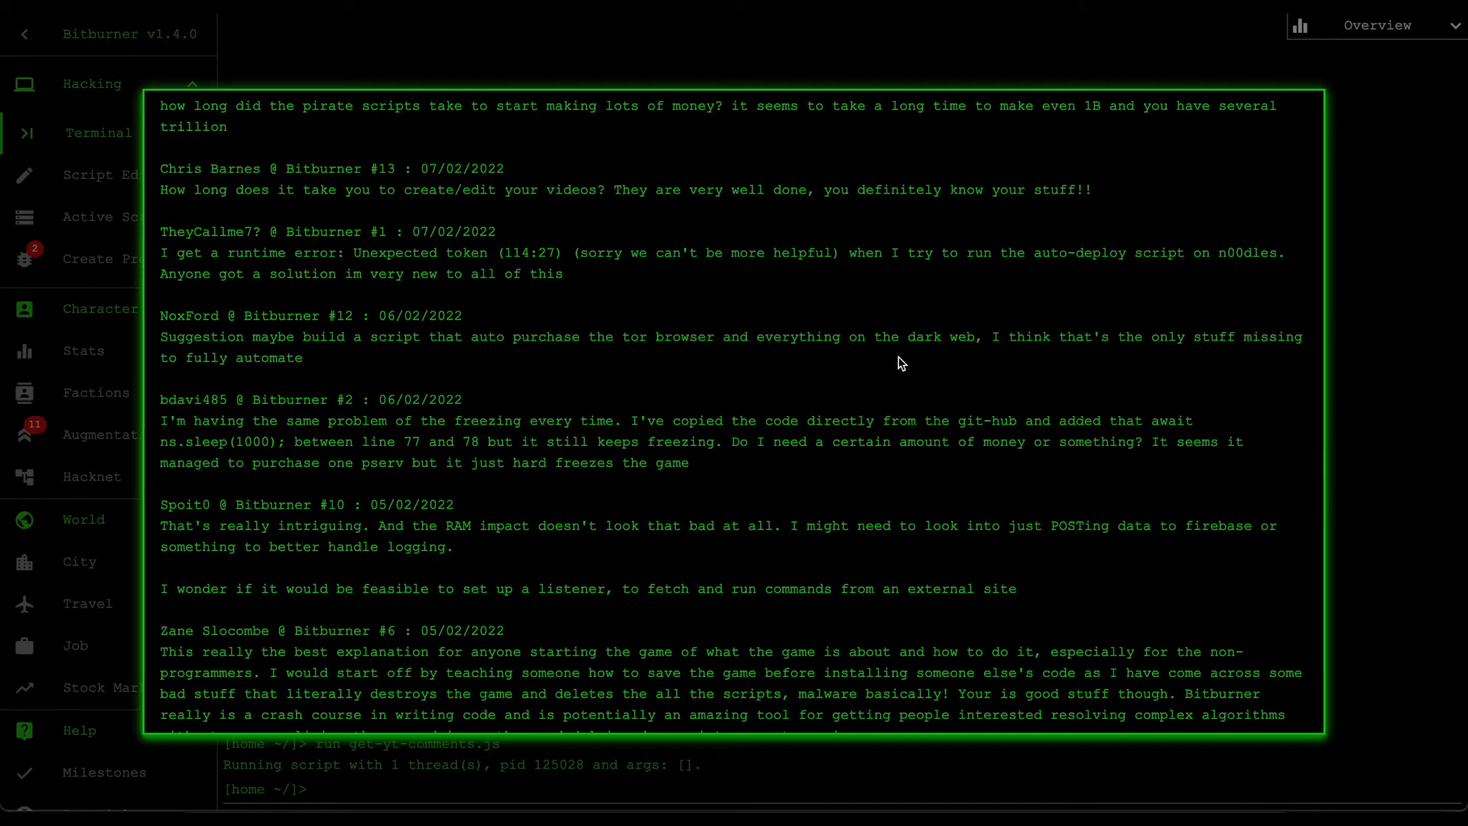
mouse_move(834, 317)
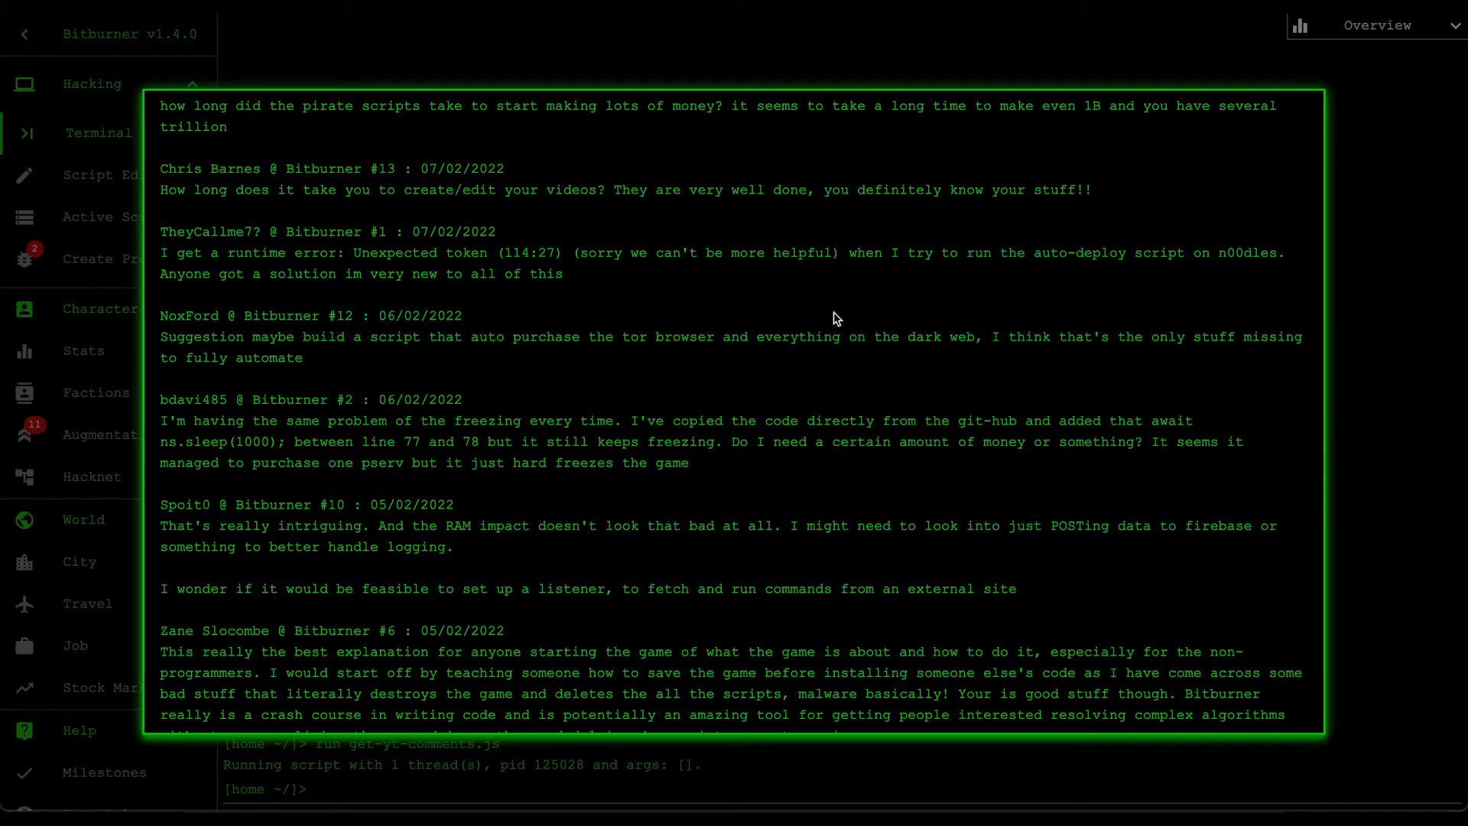
Step: Scroll up through the get-yt-comments window to reread the viewer comments
scroll(up, 3)
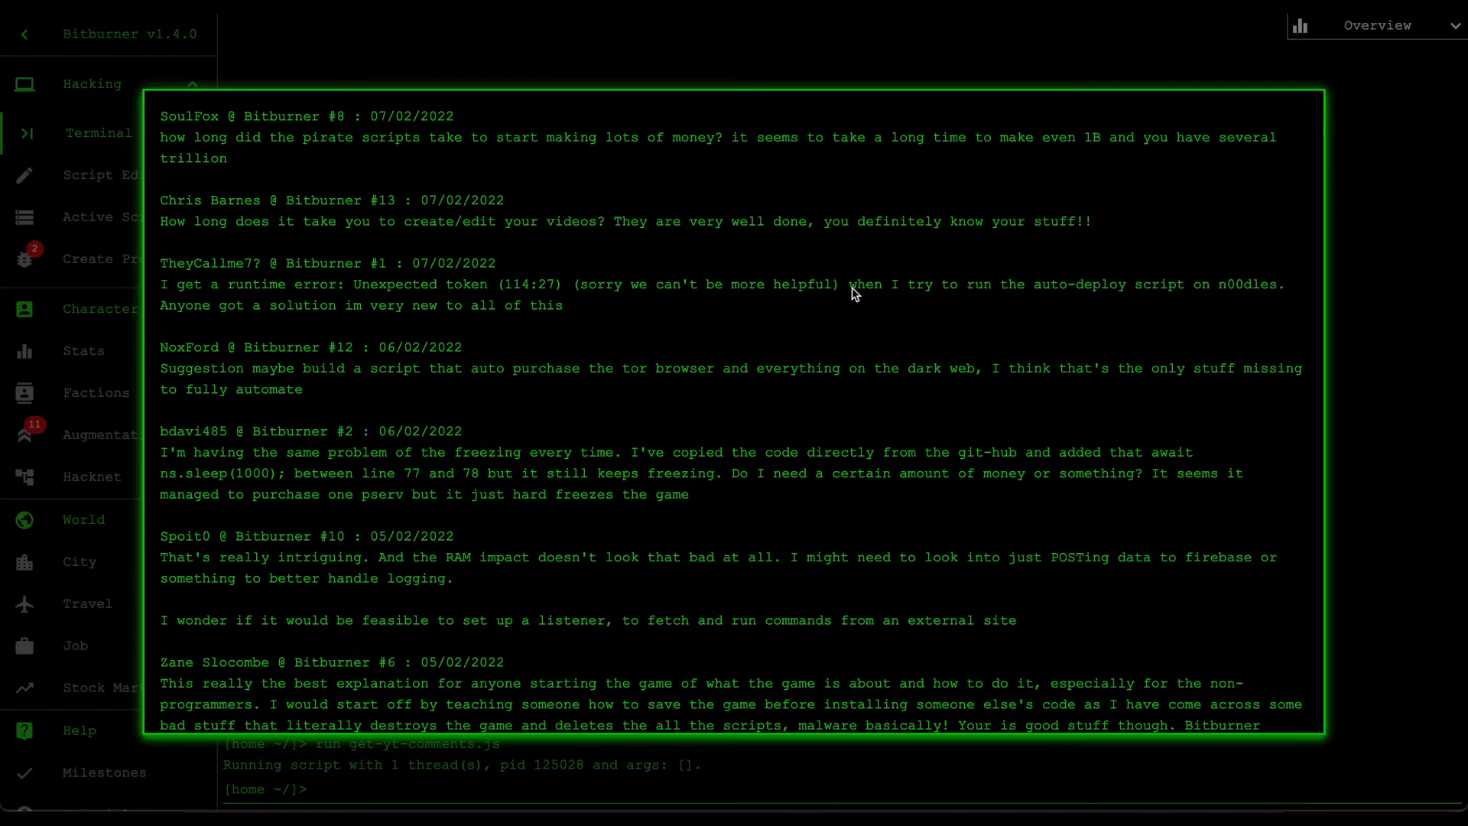
mouse_move(765, 338)
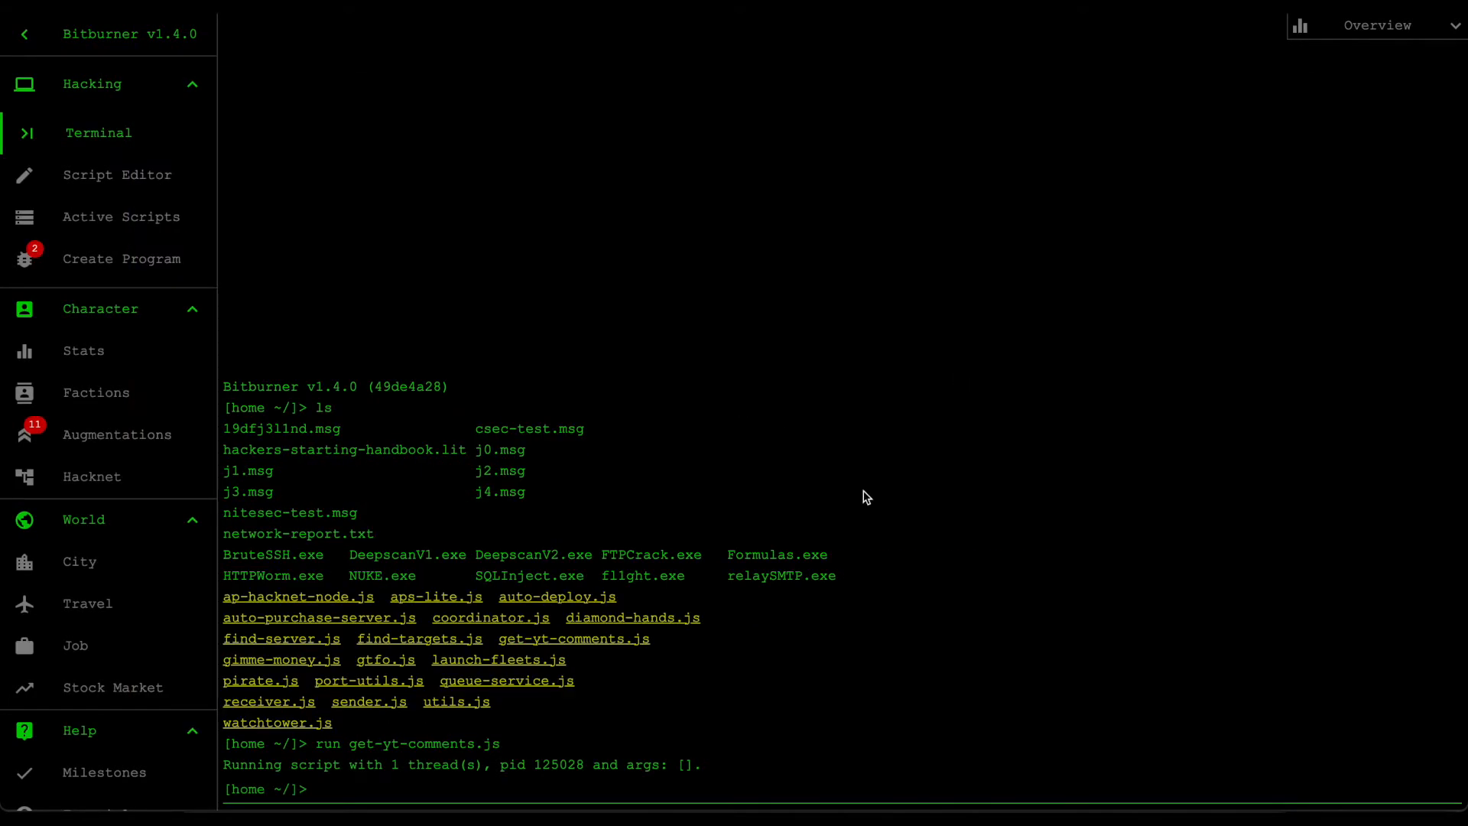
mouse_move(857, 508)
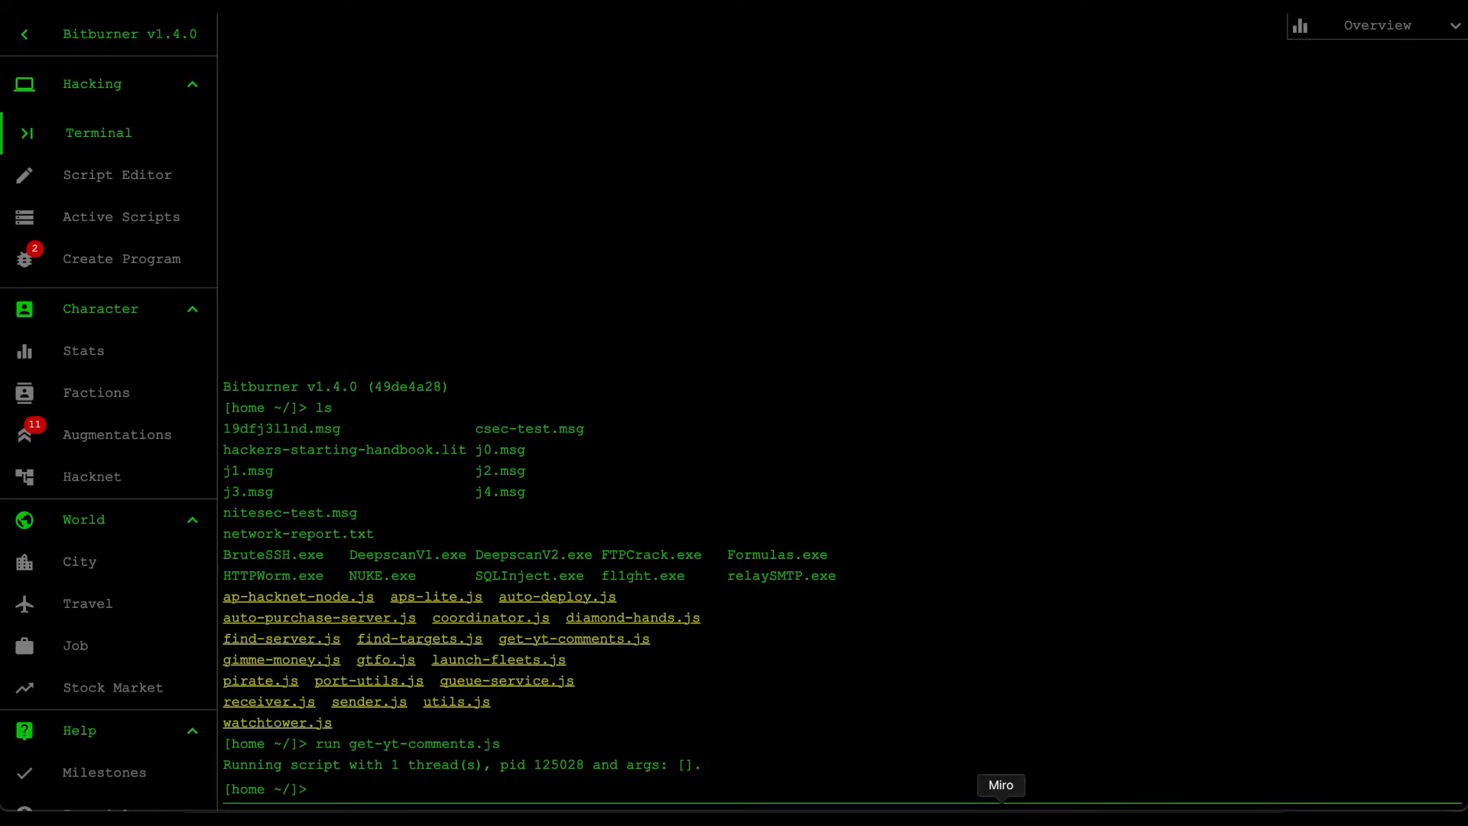
Step: Switch from Bitburner to the Miro board with the launch-fleets flowchart
click(1000, 784)
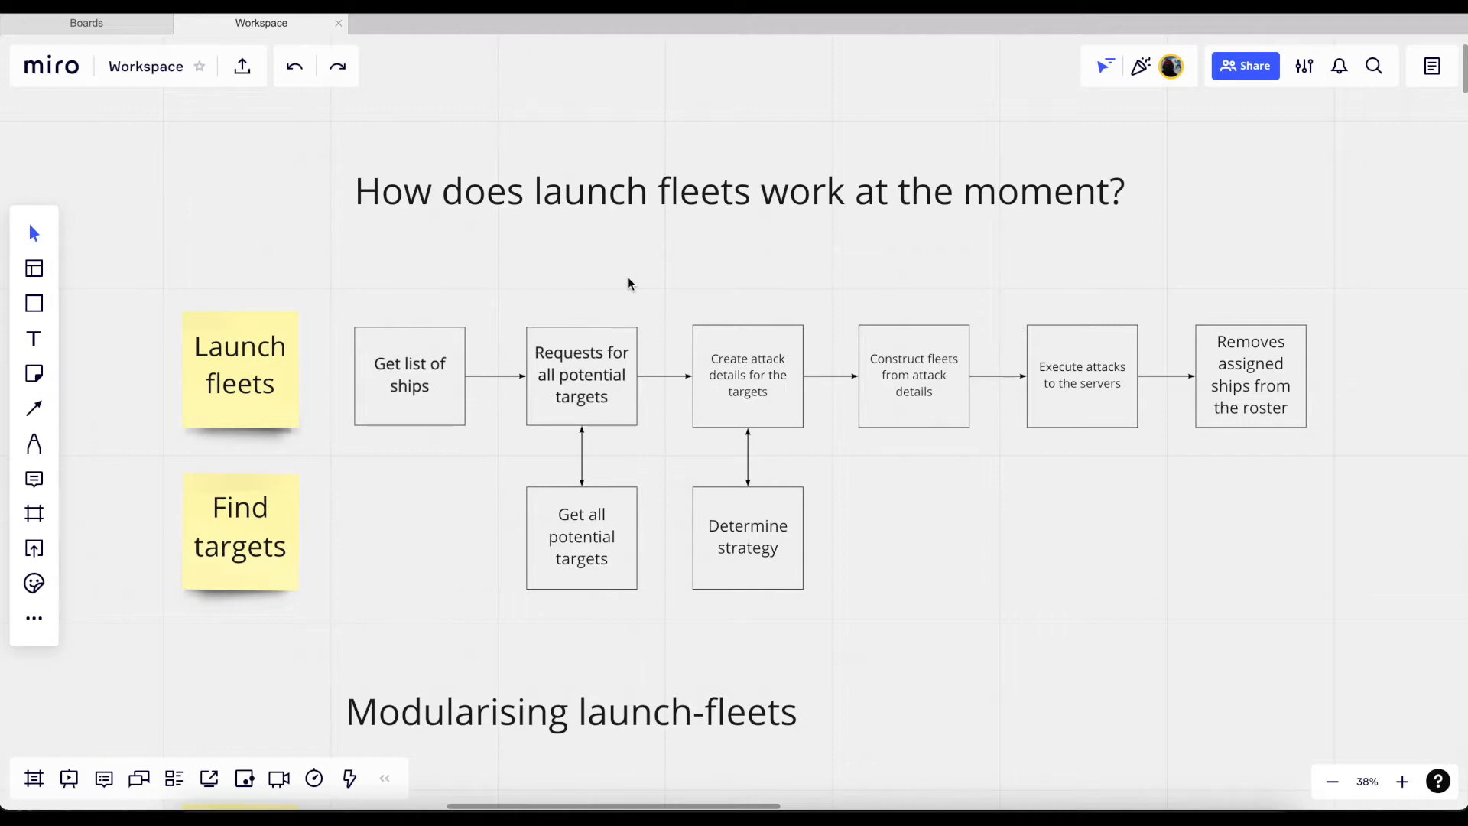
mouse_move(258, 406)
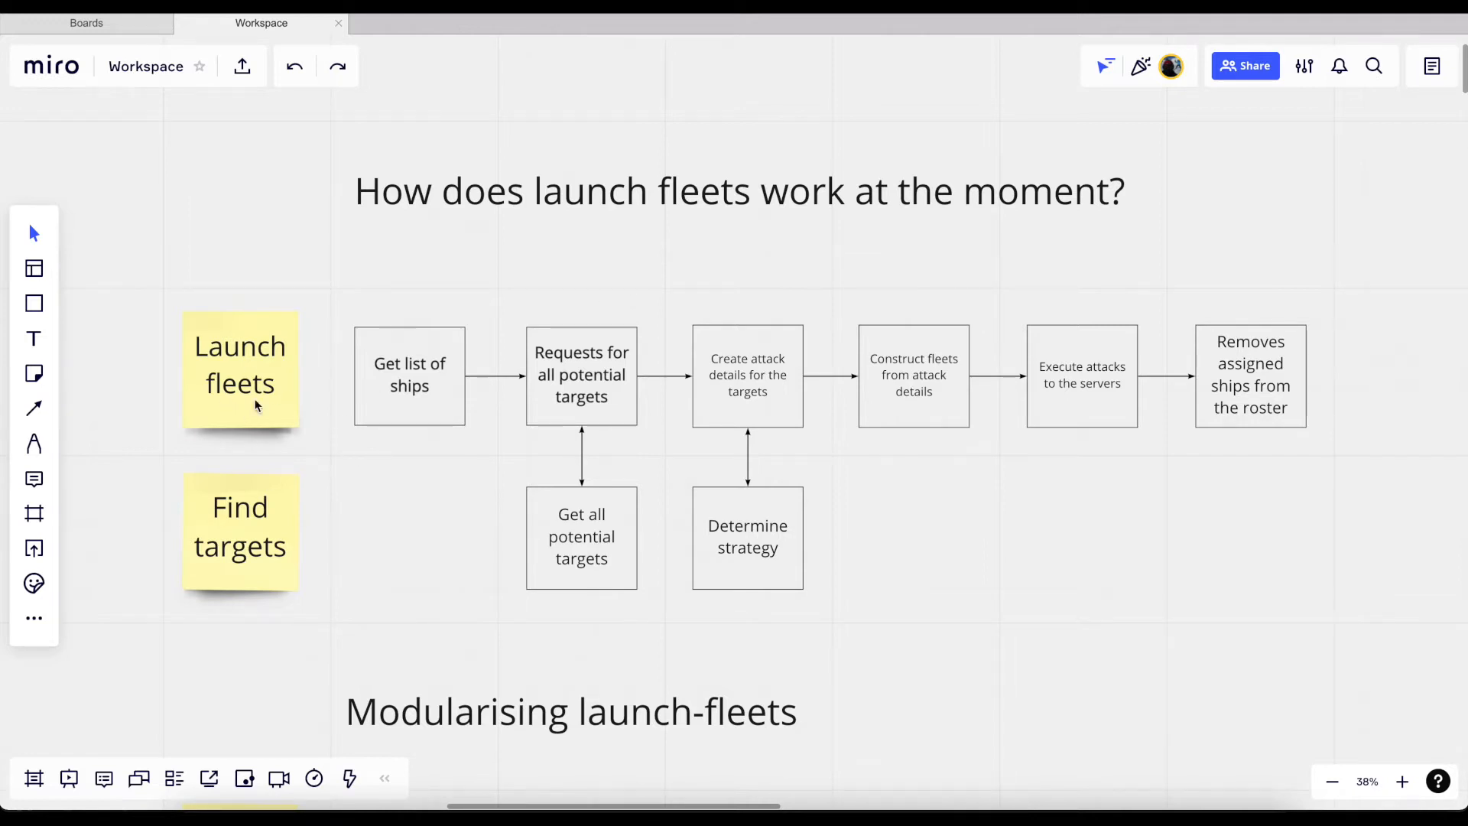
mouse_move(287, 351)
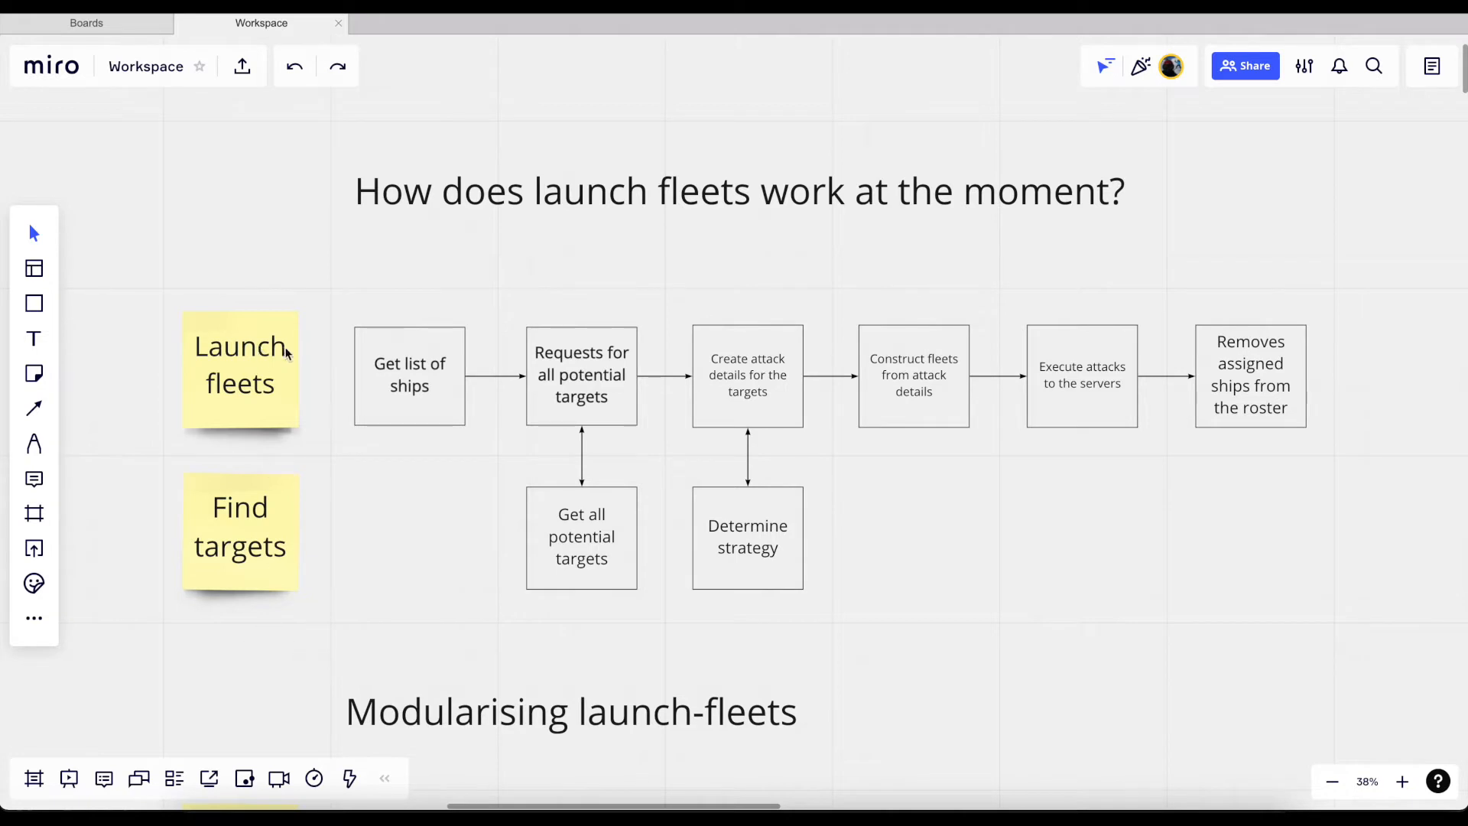
mouse_move(257, 506)
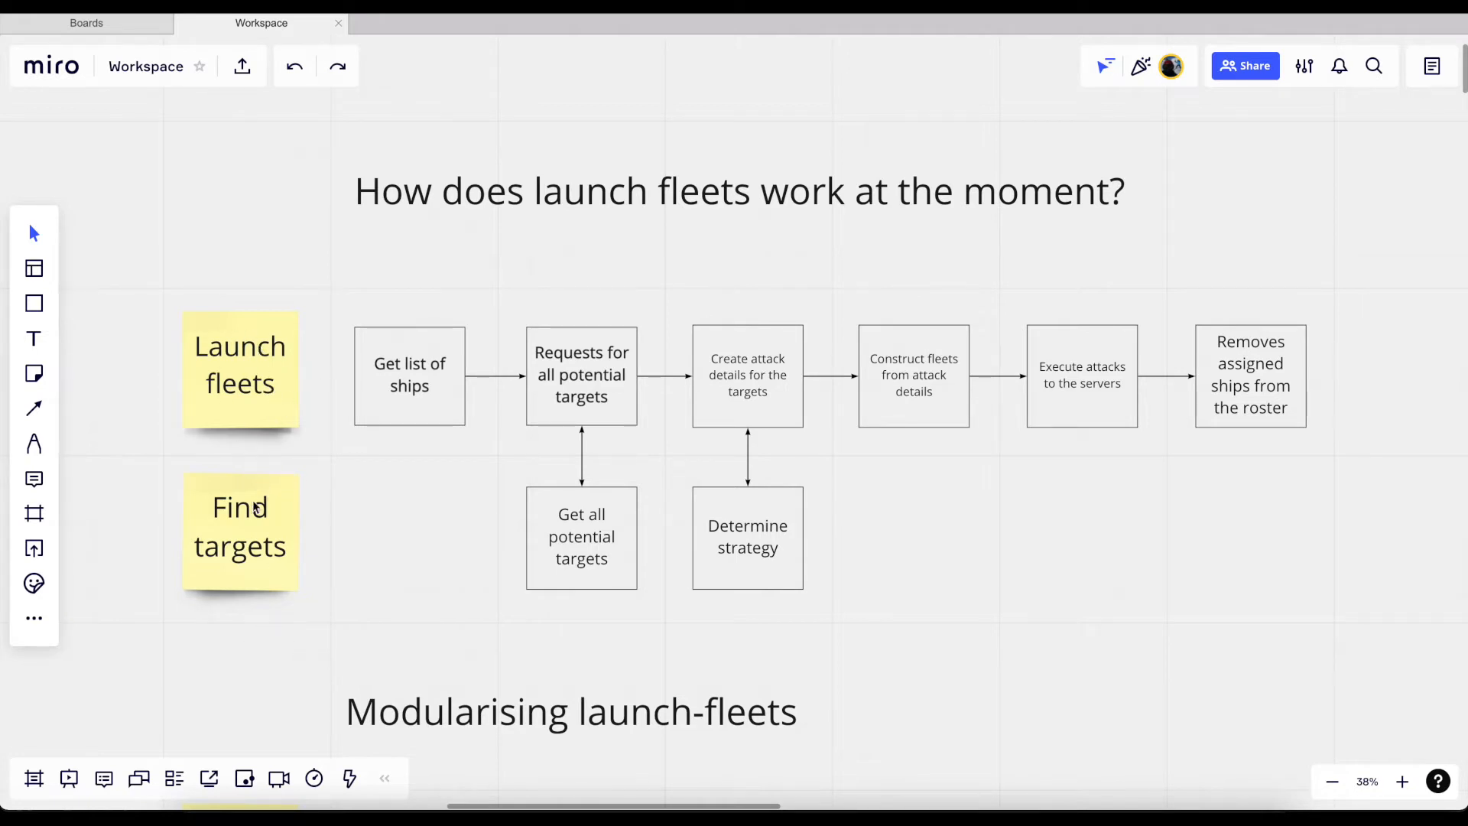
mouse_move(418, 401)
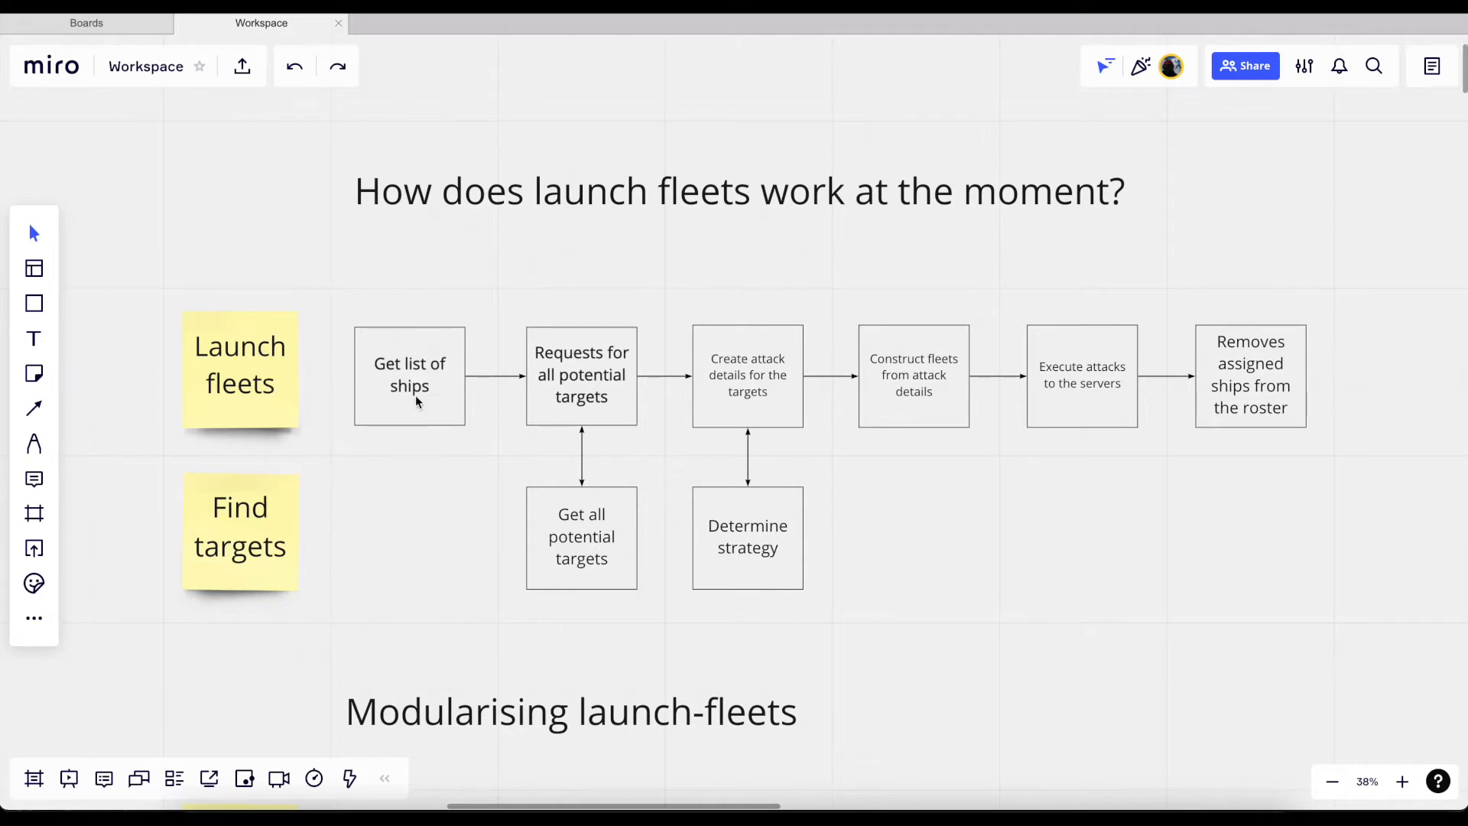
mouse_move(410, 359)
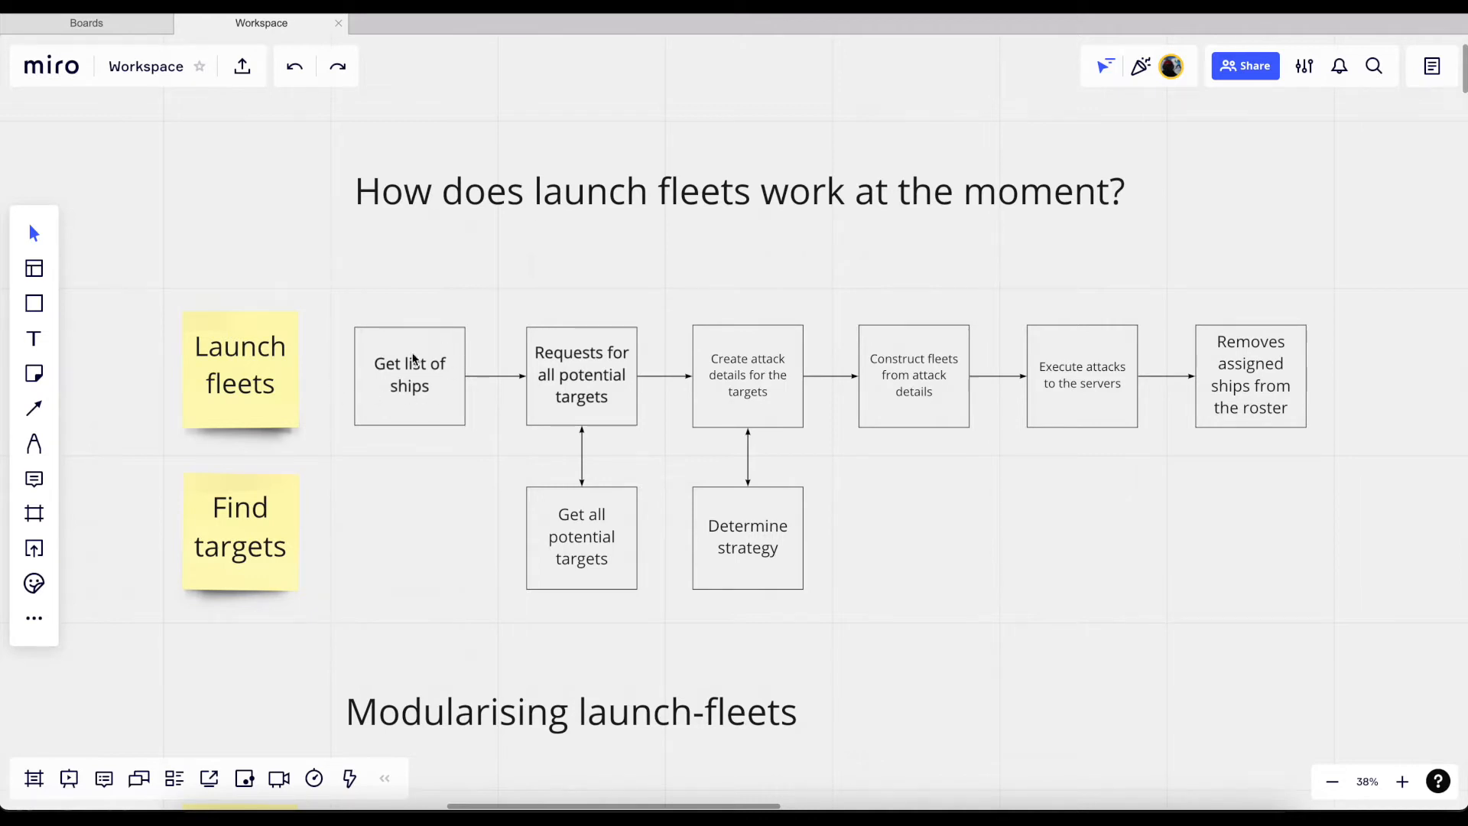
mouse_move(422, 475)
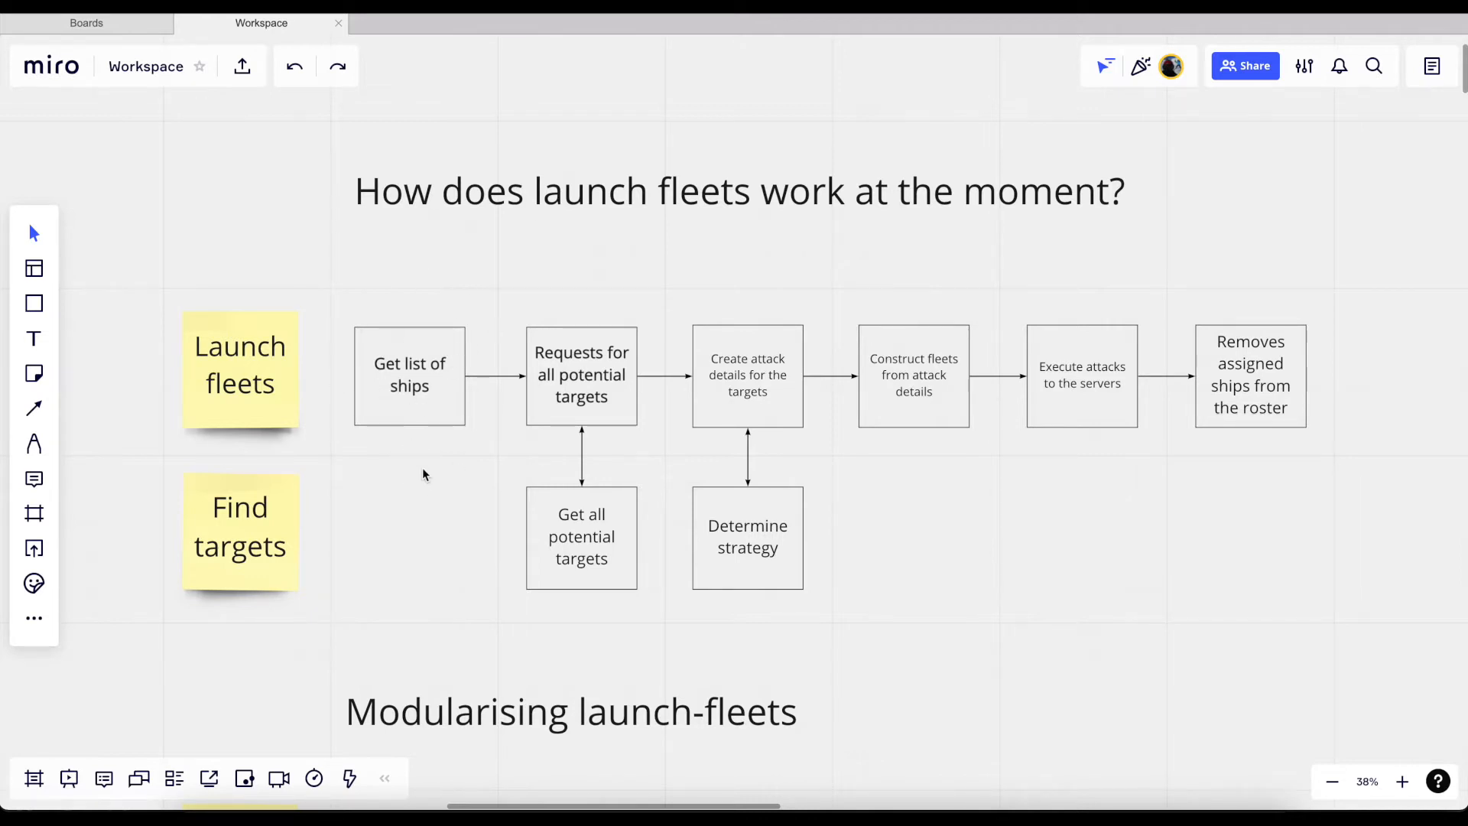
mouse_move(495, 395)
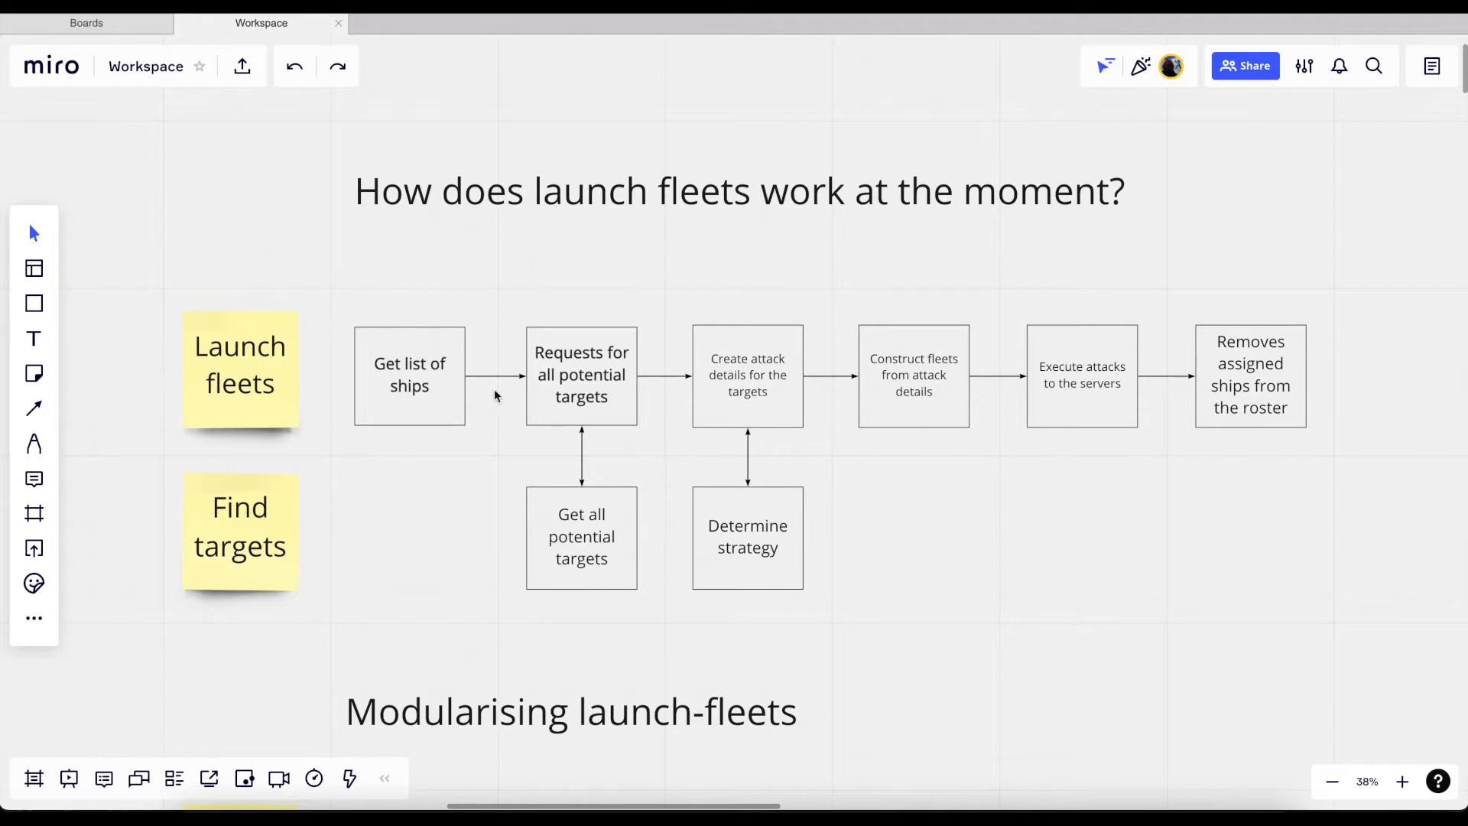
mouse_move(602, 428)
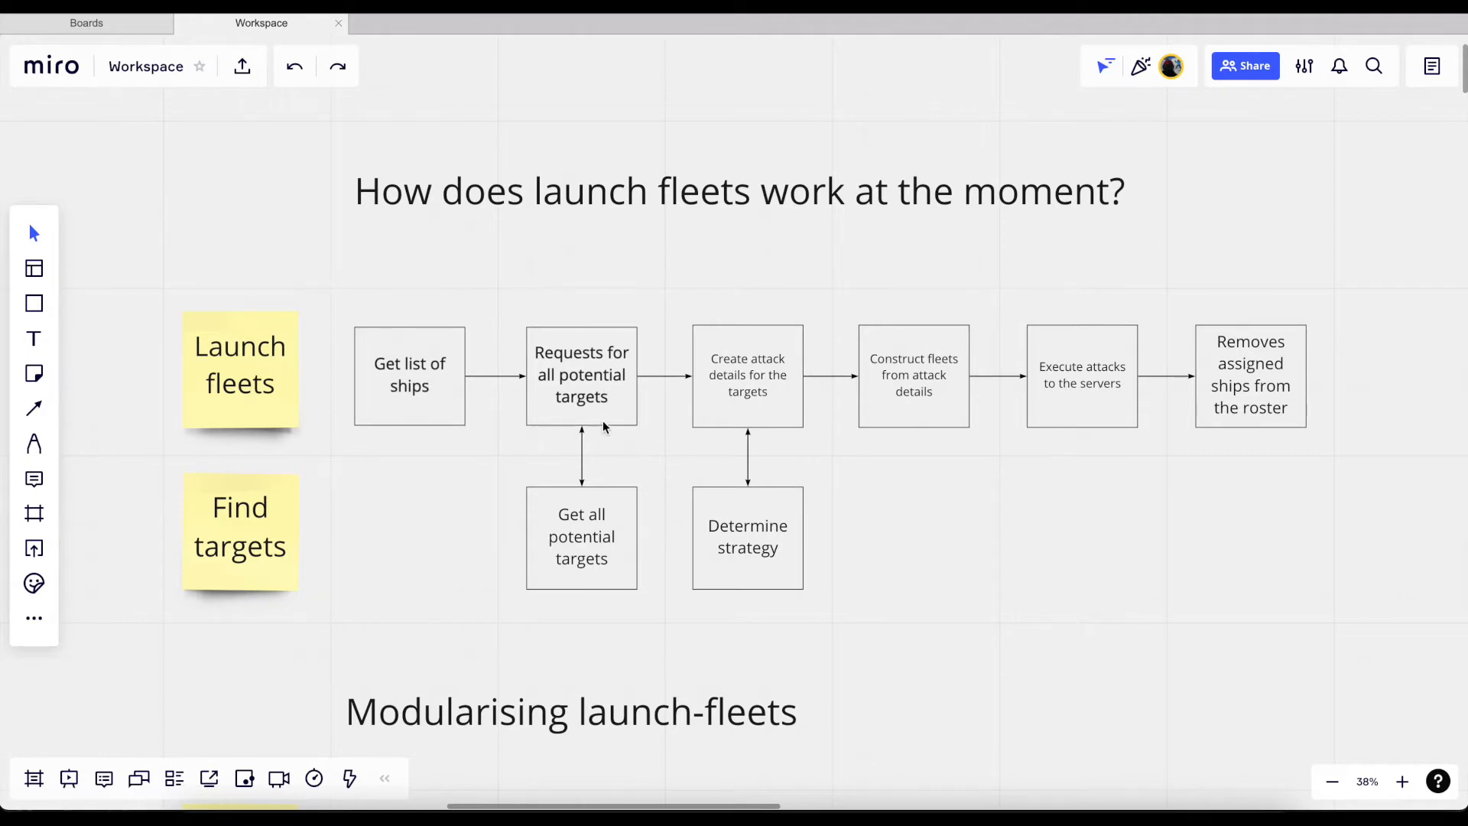
mouse_move(595, 379)
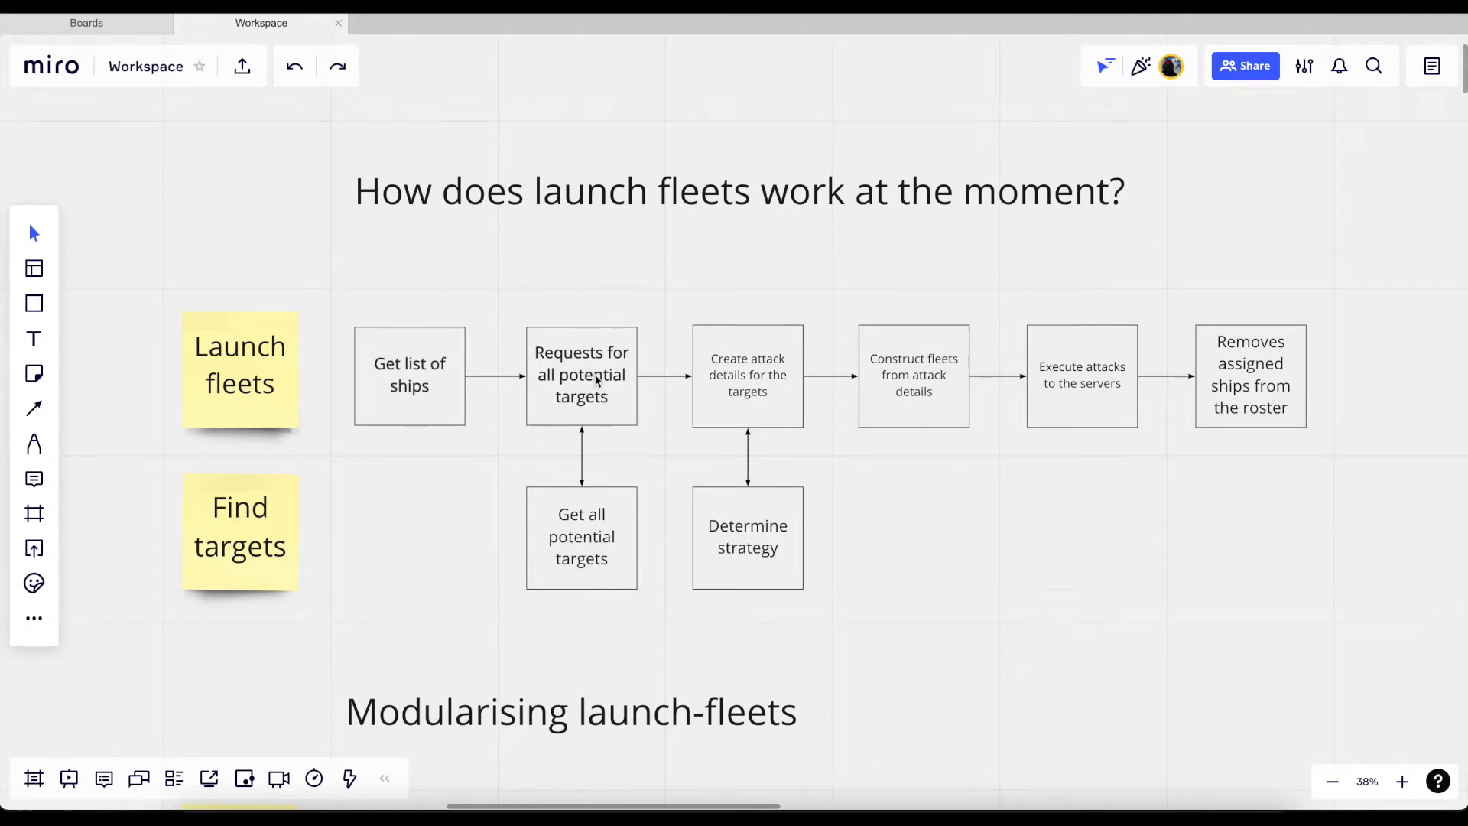
mouse_move(514, 551)
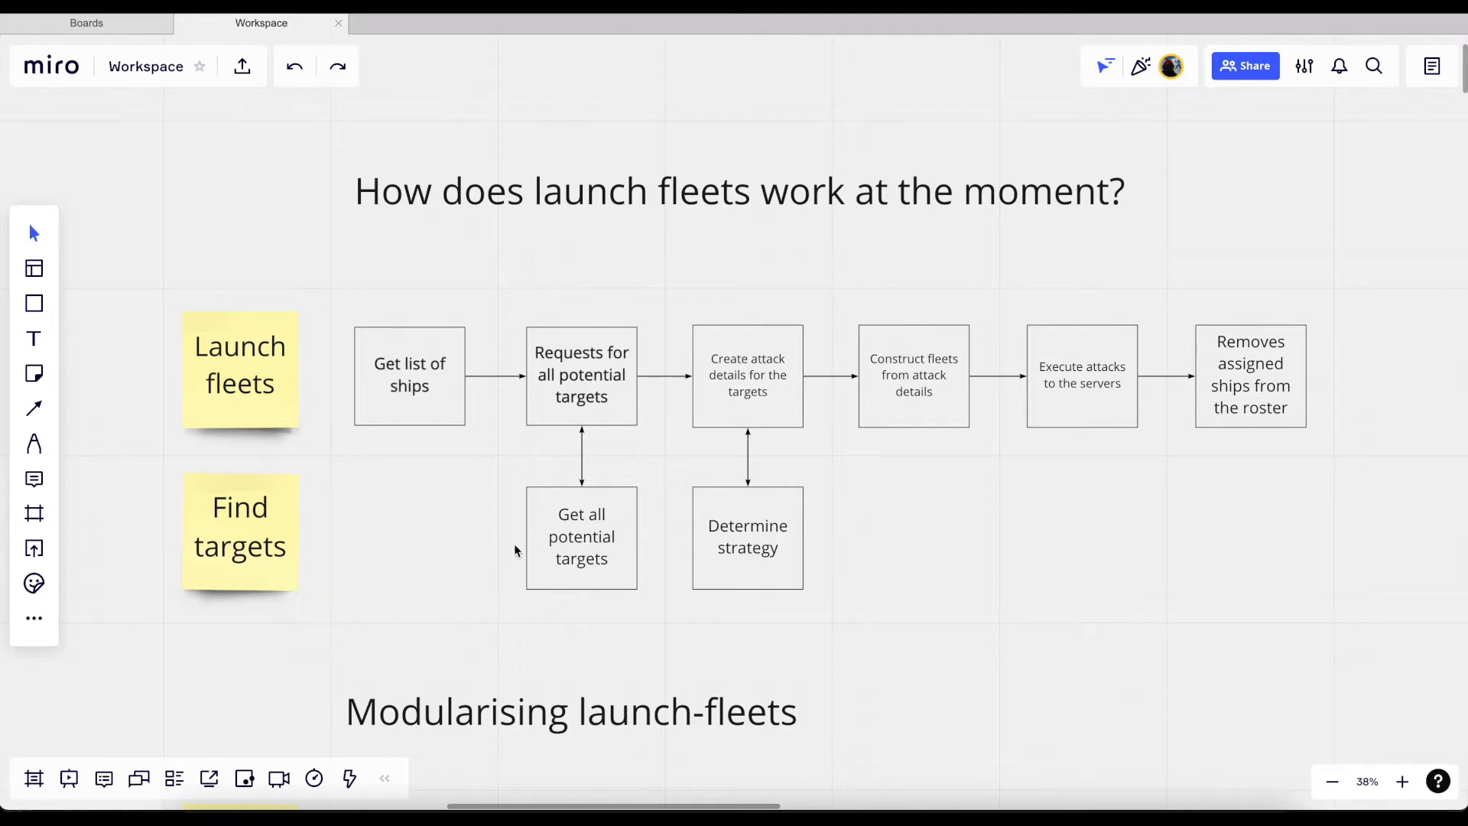
mouse_move(547, 441)
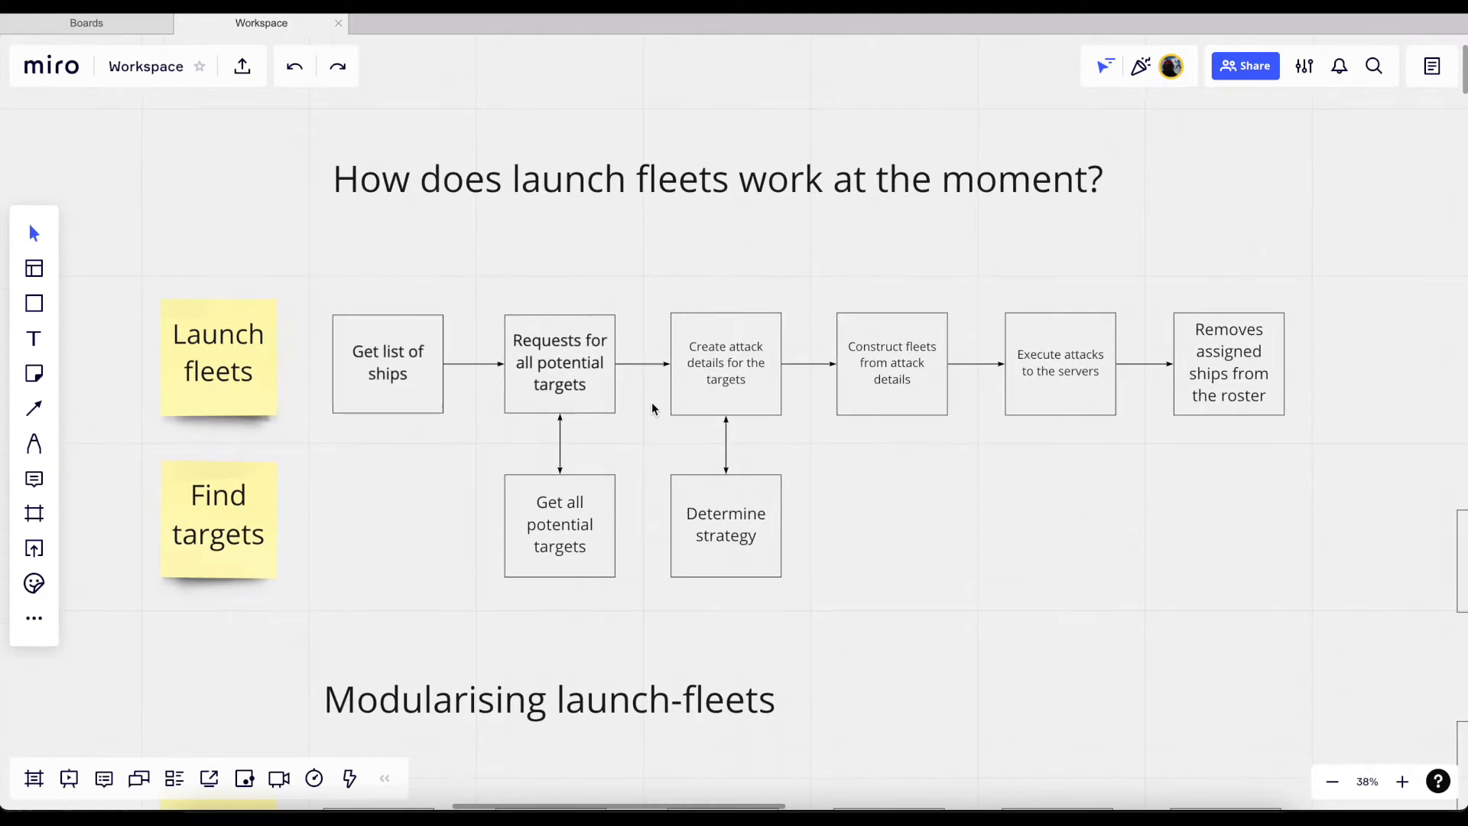
mouse_move(750, 342)
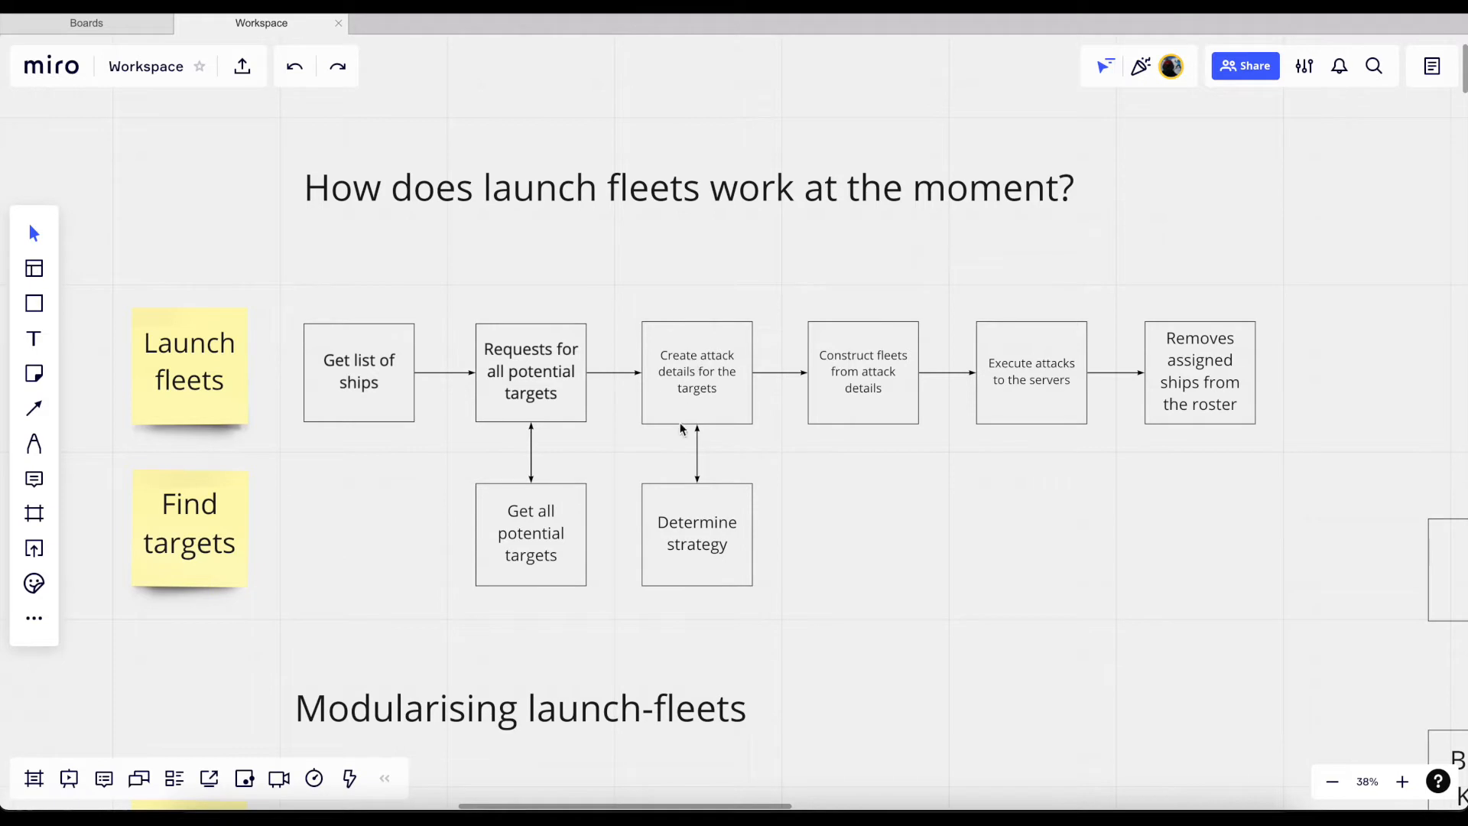
mouse_move(739, 548)
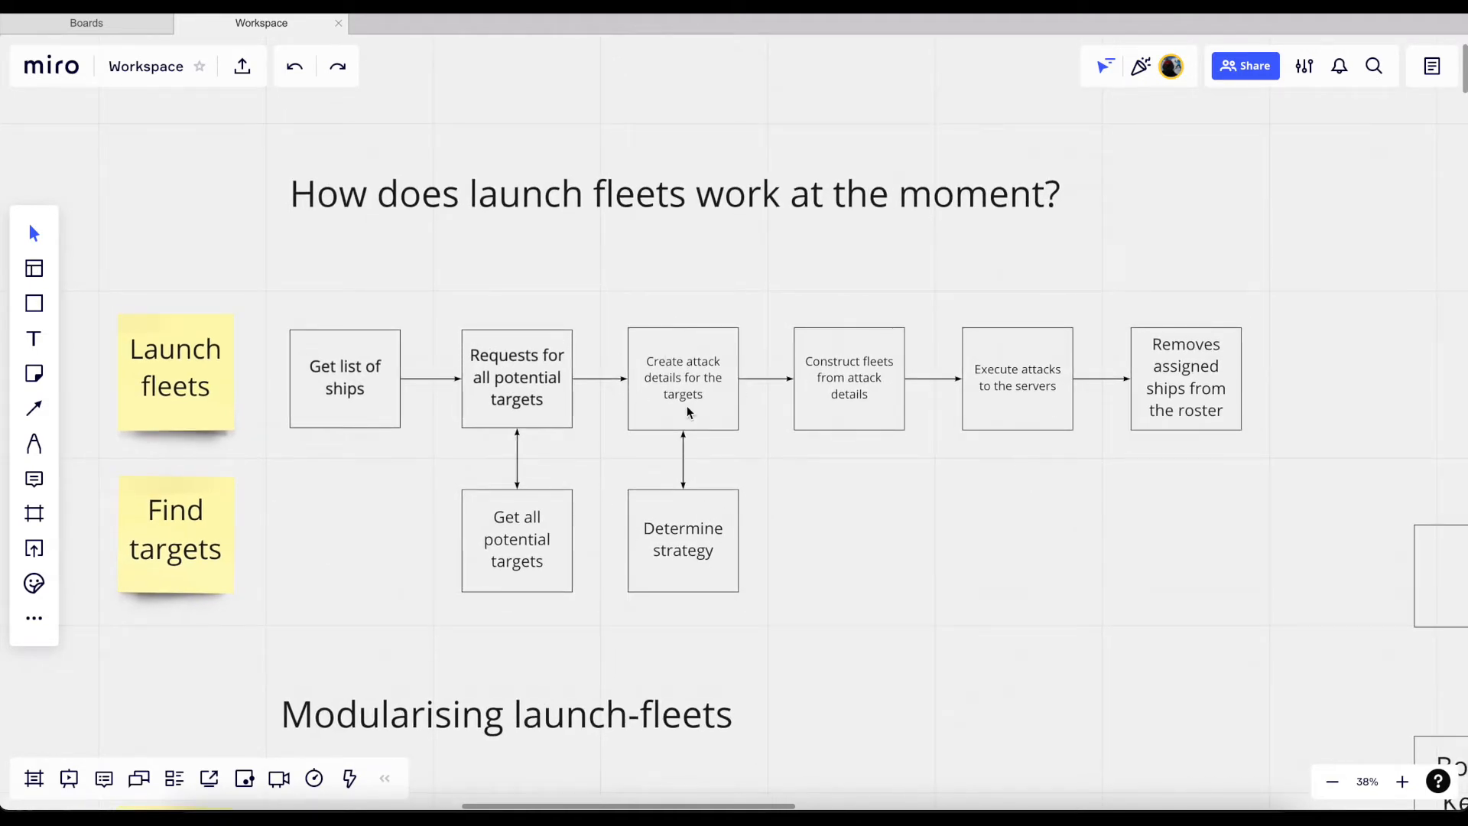
mouse_move(657, 417)
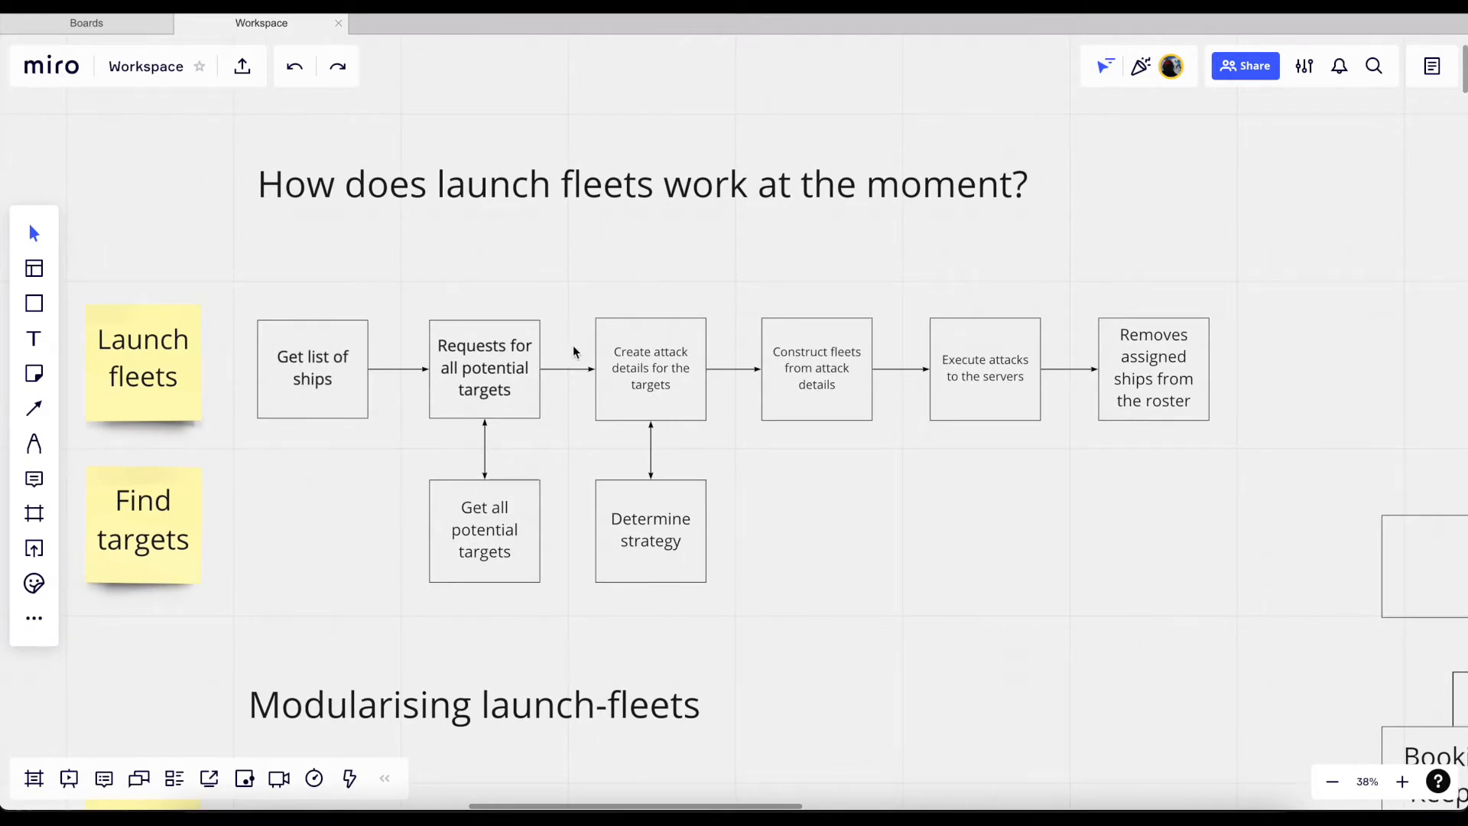
mouse_move(328, 314)
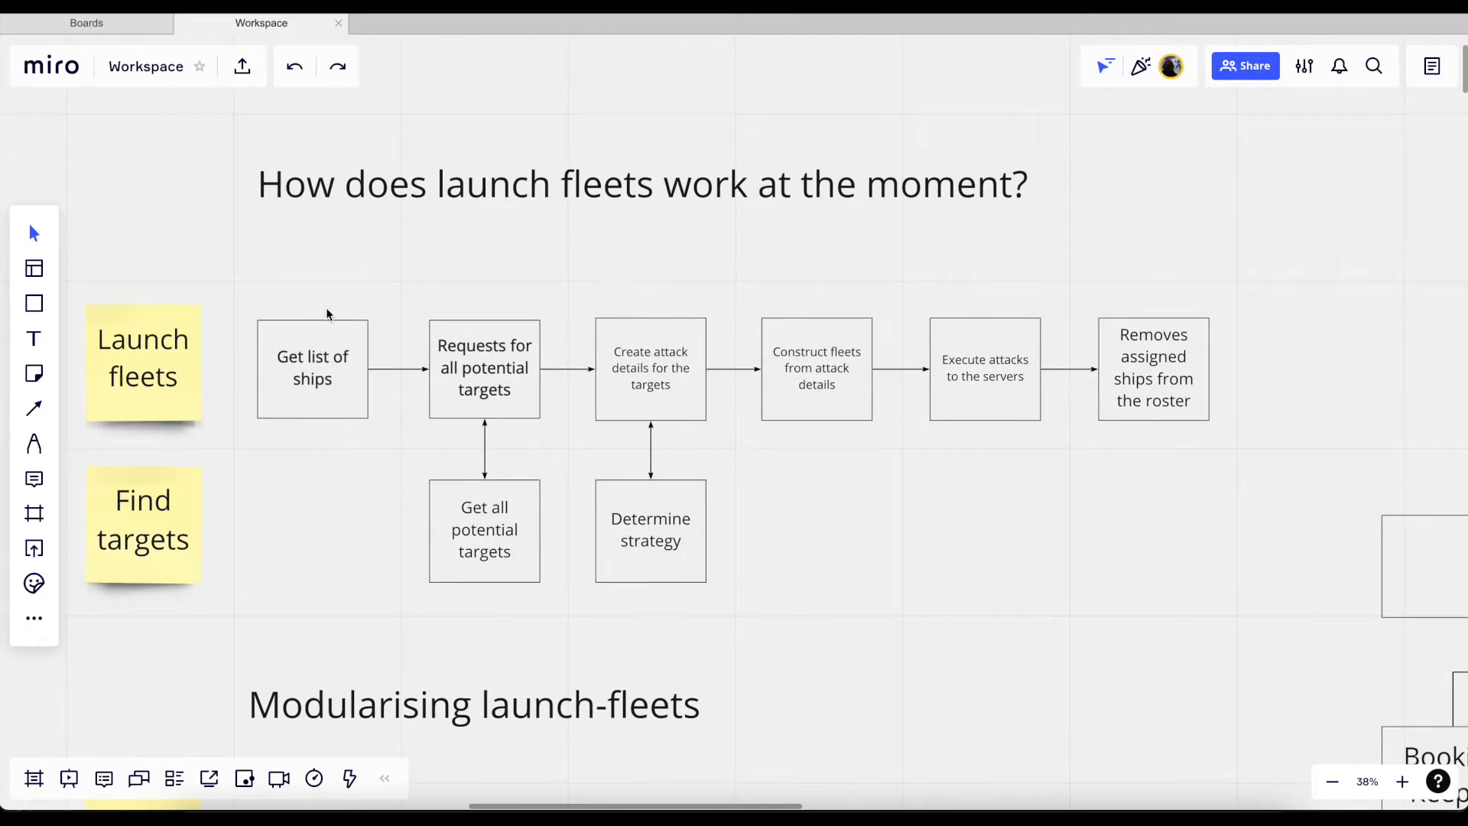
mouse_move(858, 399)
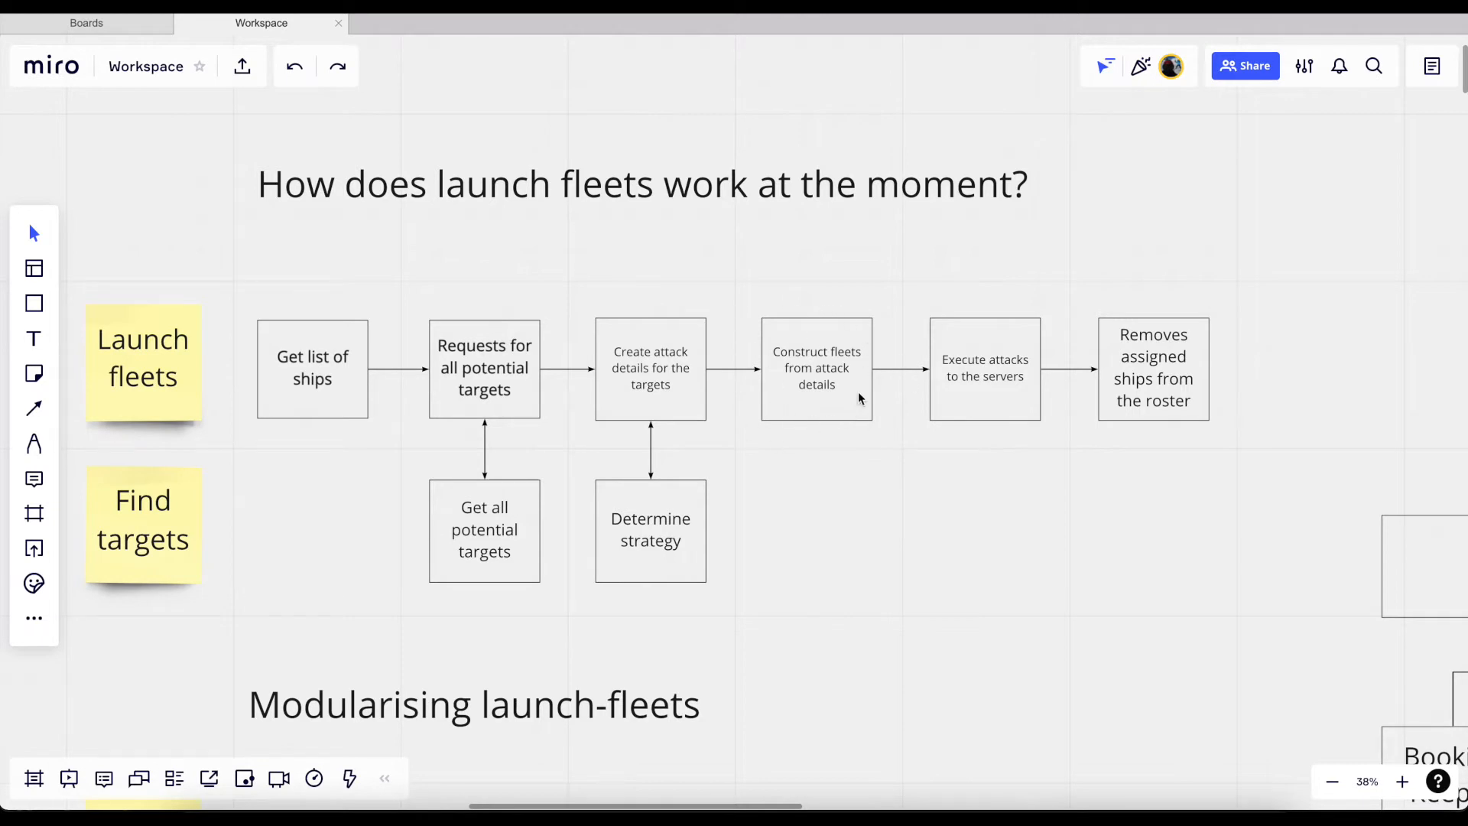
mouse_move(821, 291)
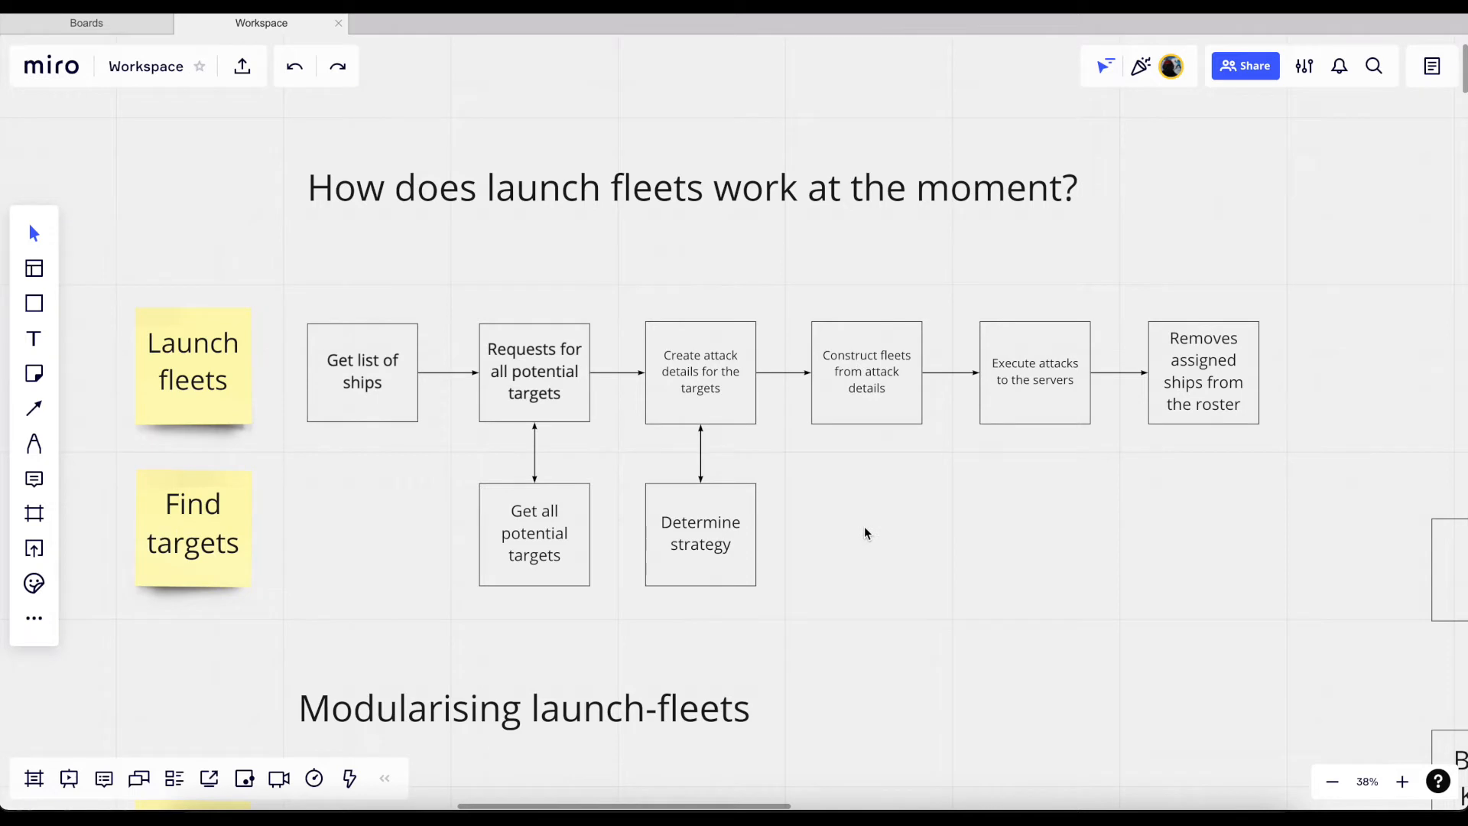
mouse_move(722, 279)
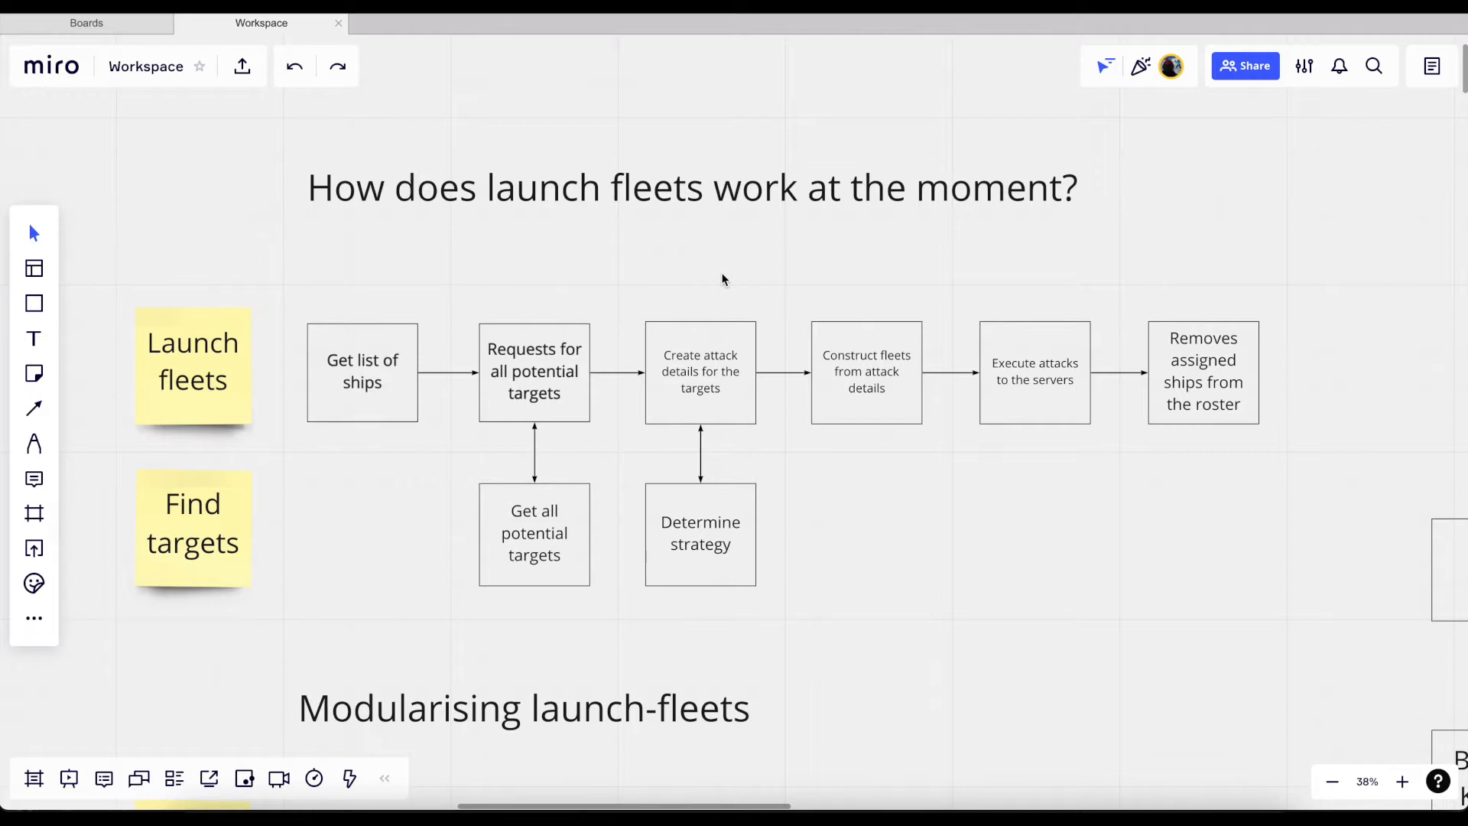
scroll(down, 3)
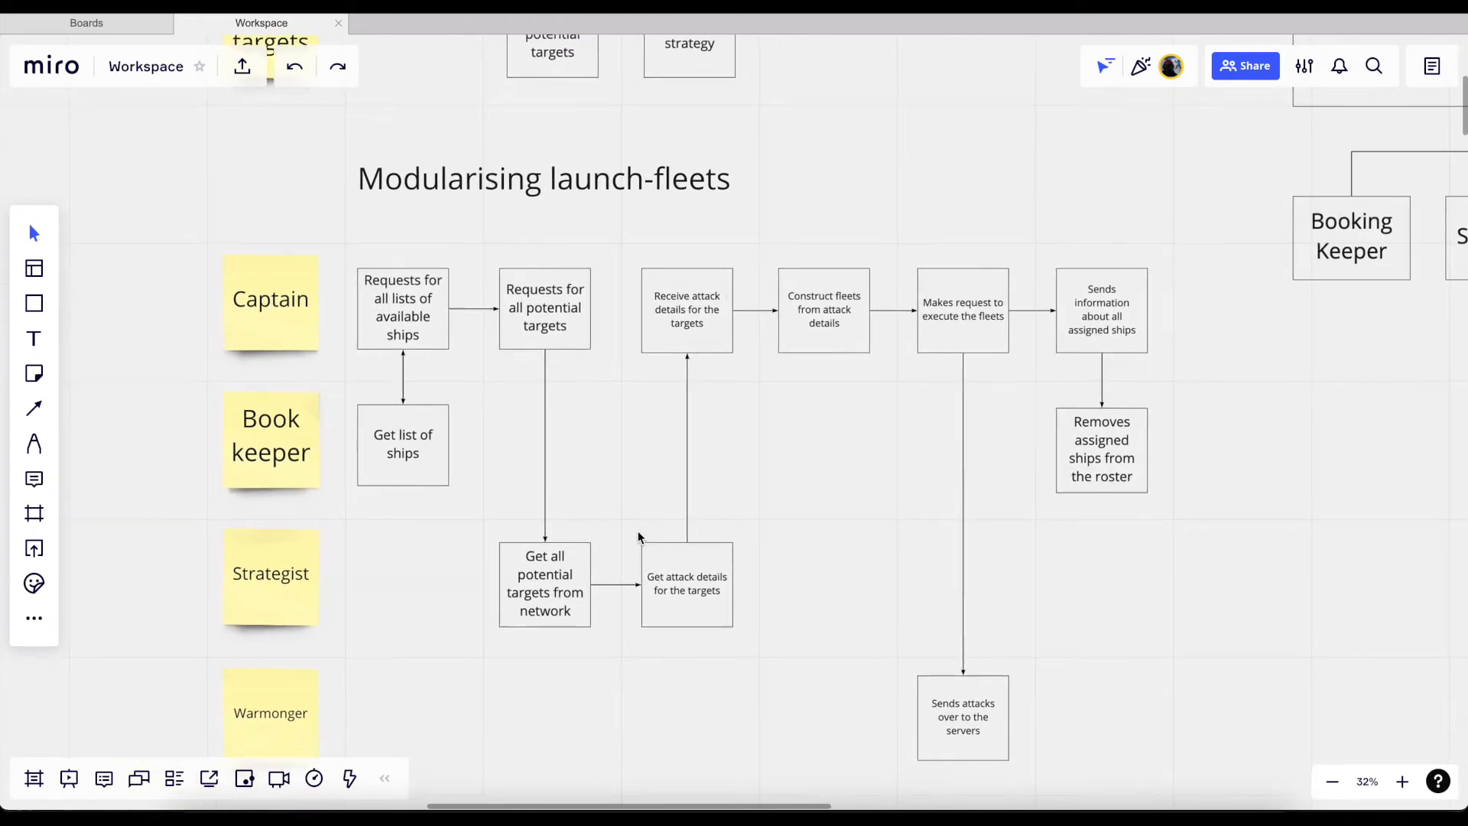
scroll(up, 3)
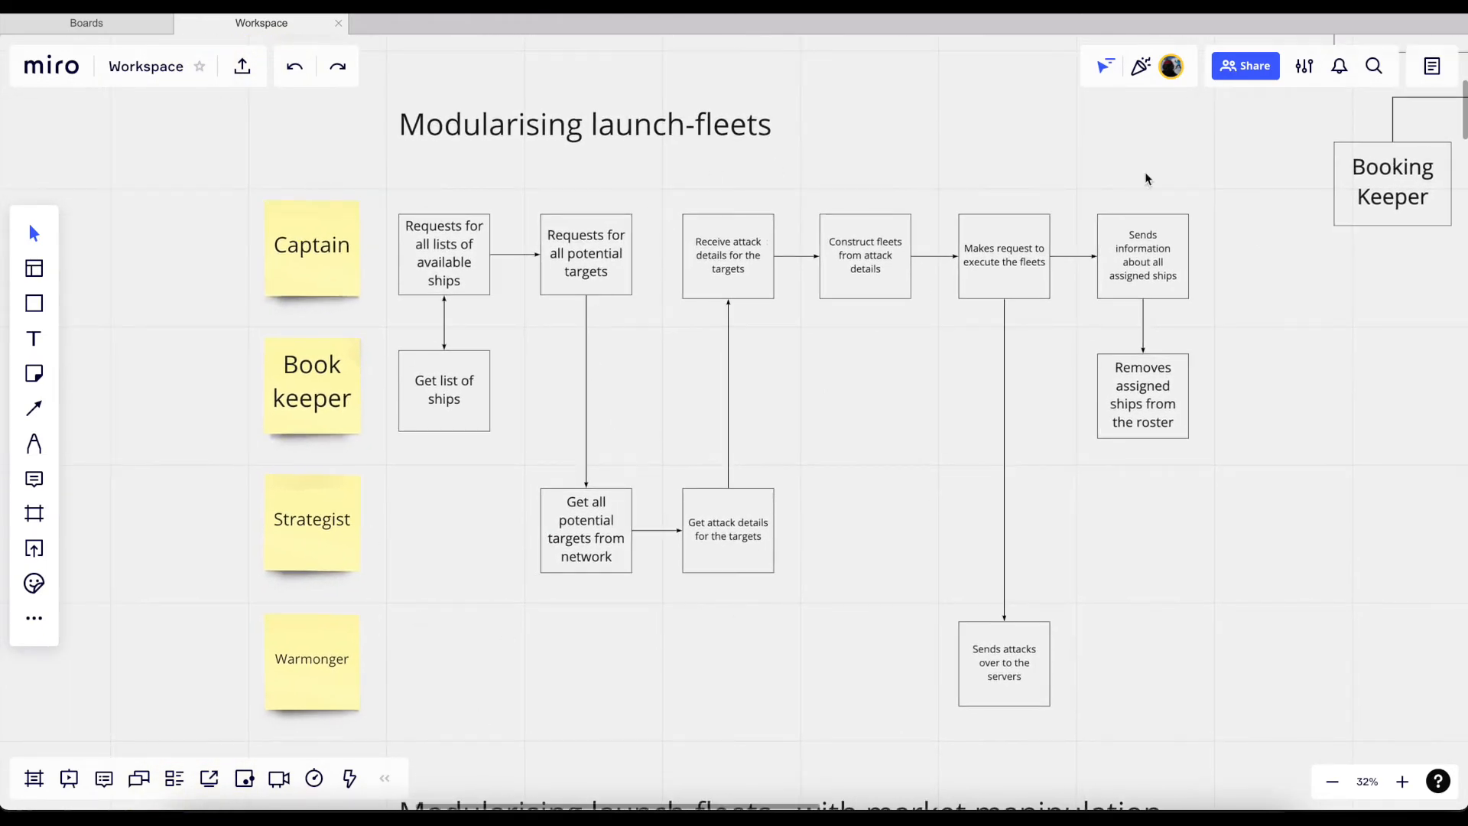
mouse_move(887, 447)
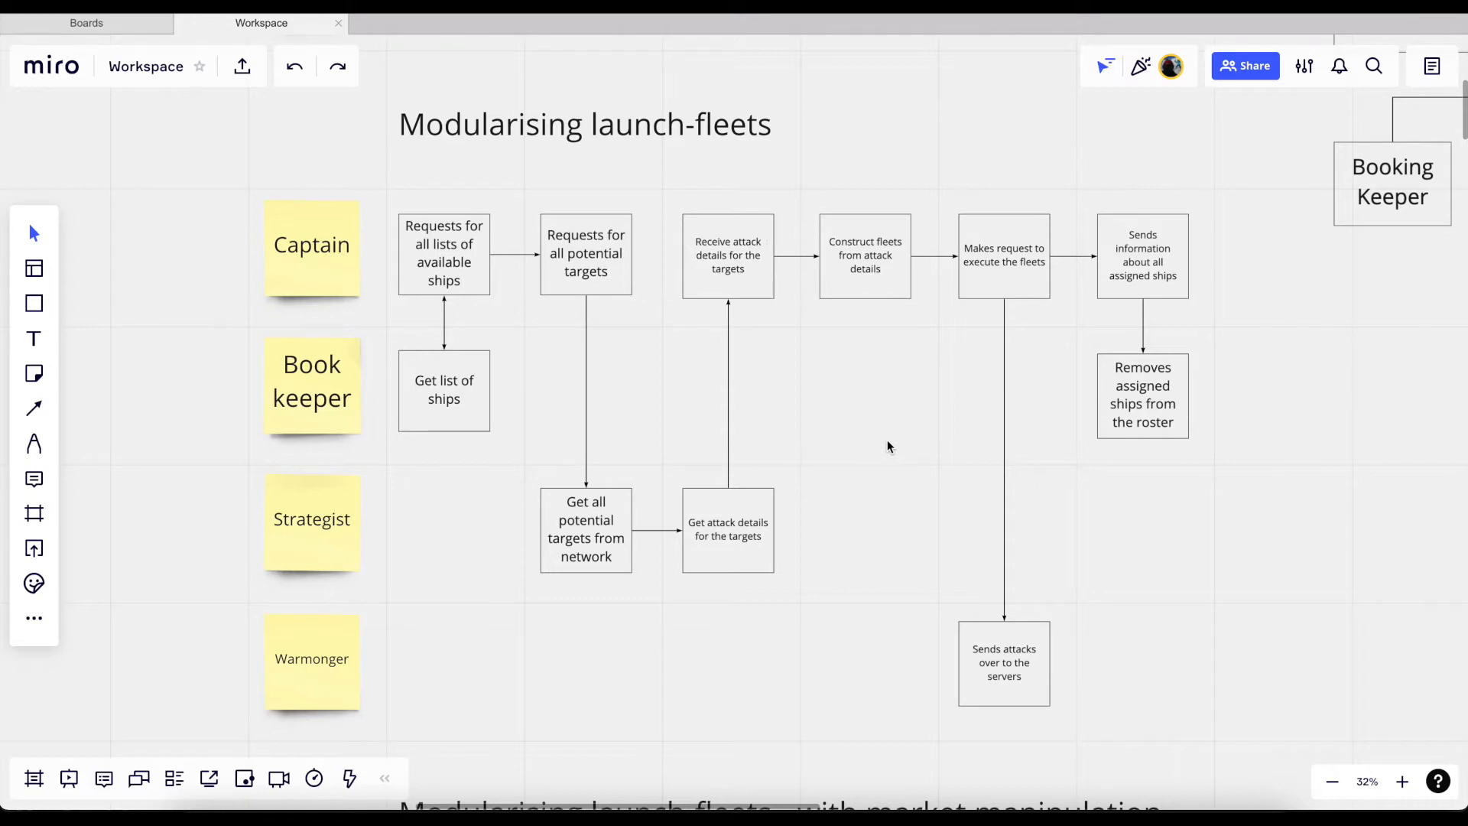
mouse_move(283, 368)
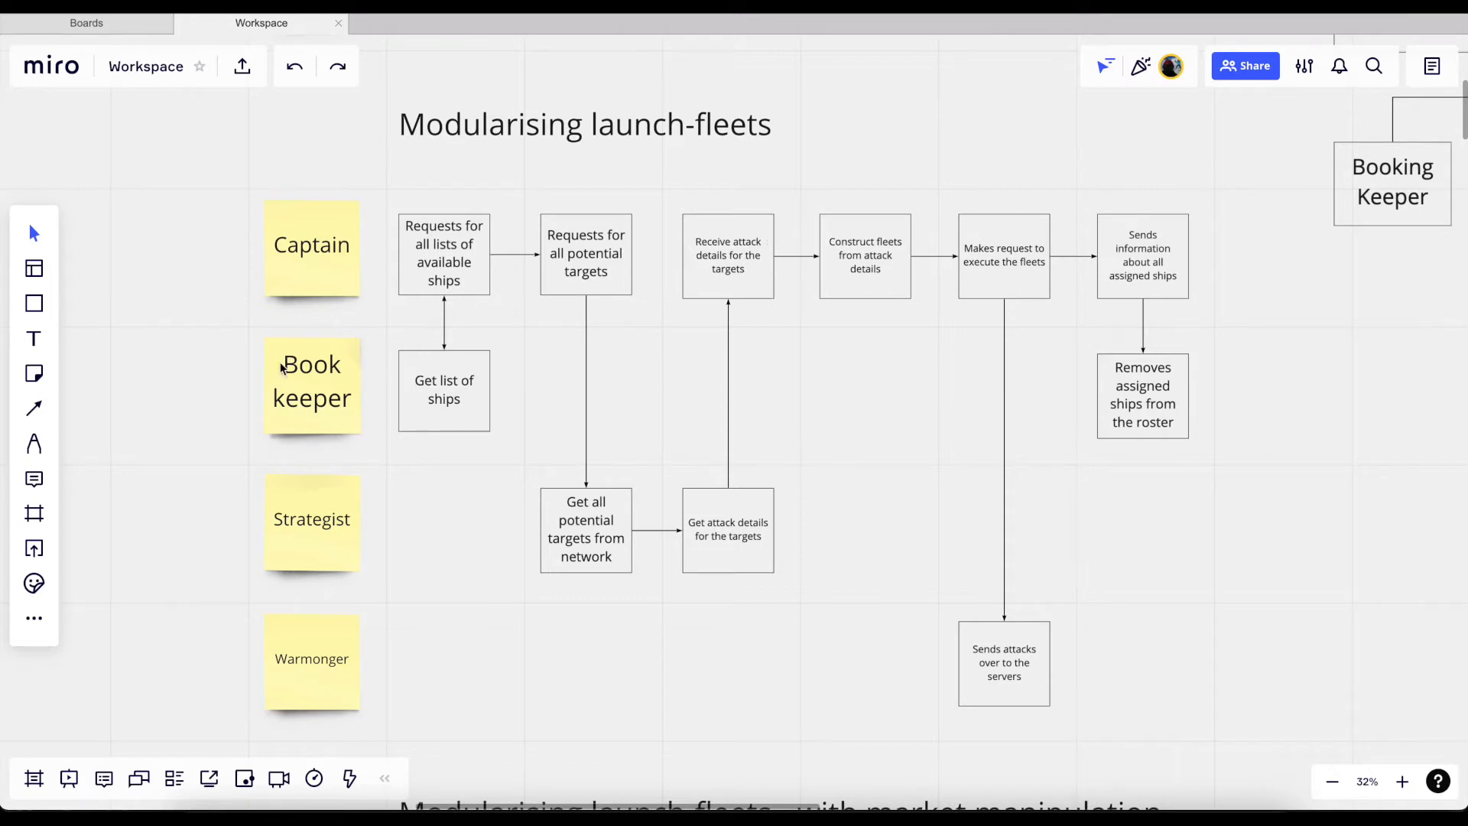
mouse_move(362, 325)
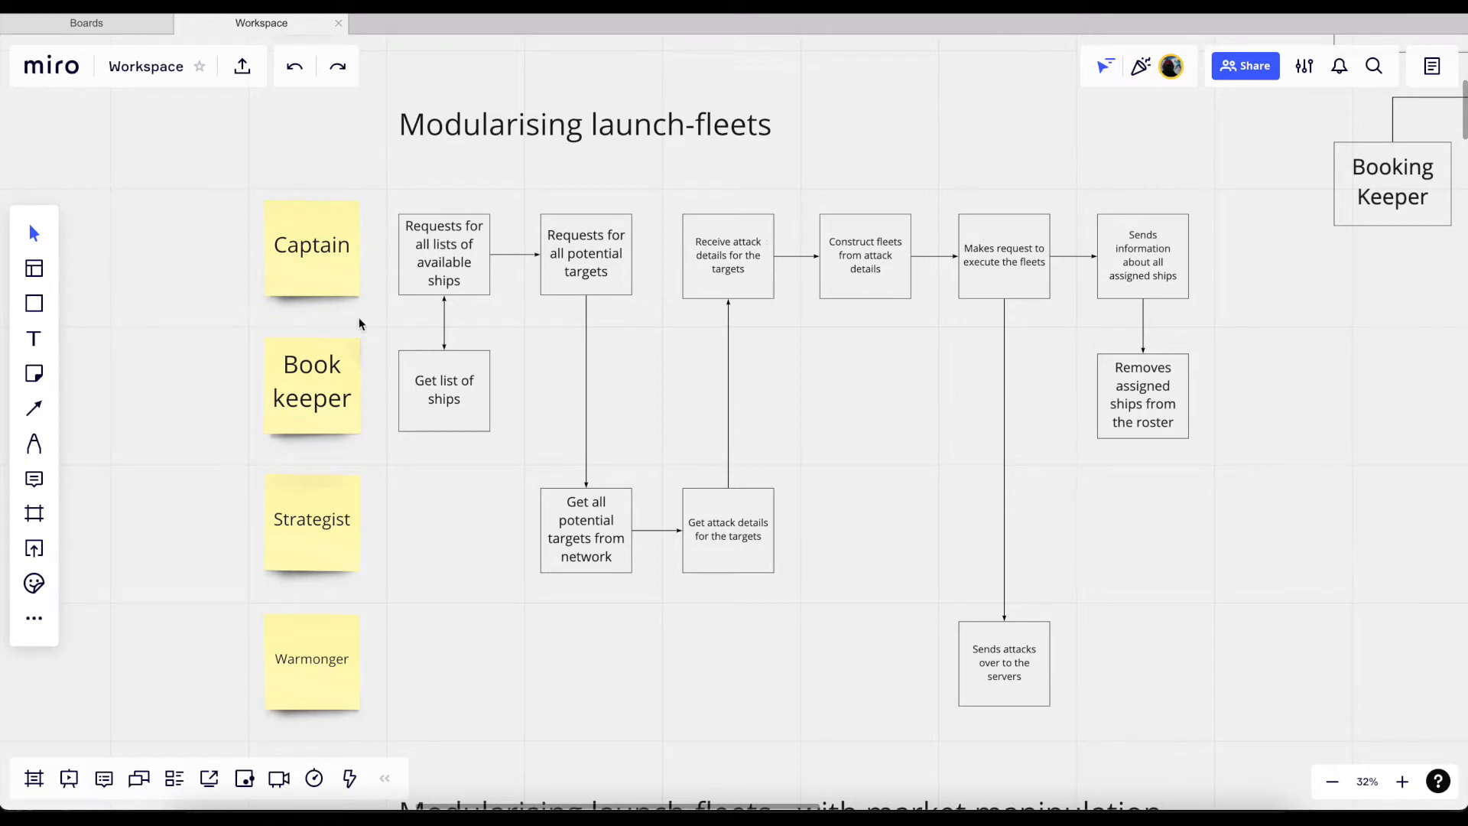
mouse_move(277, 292)
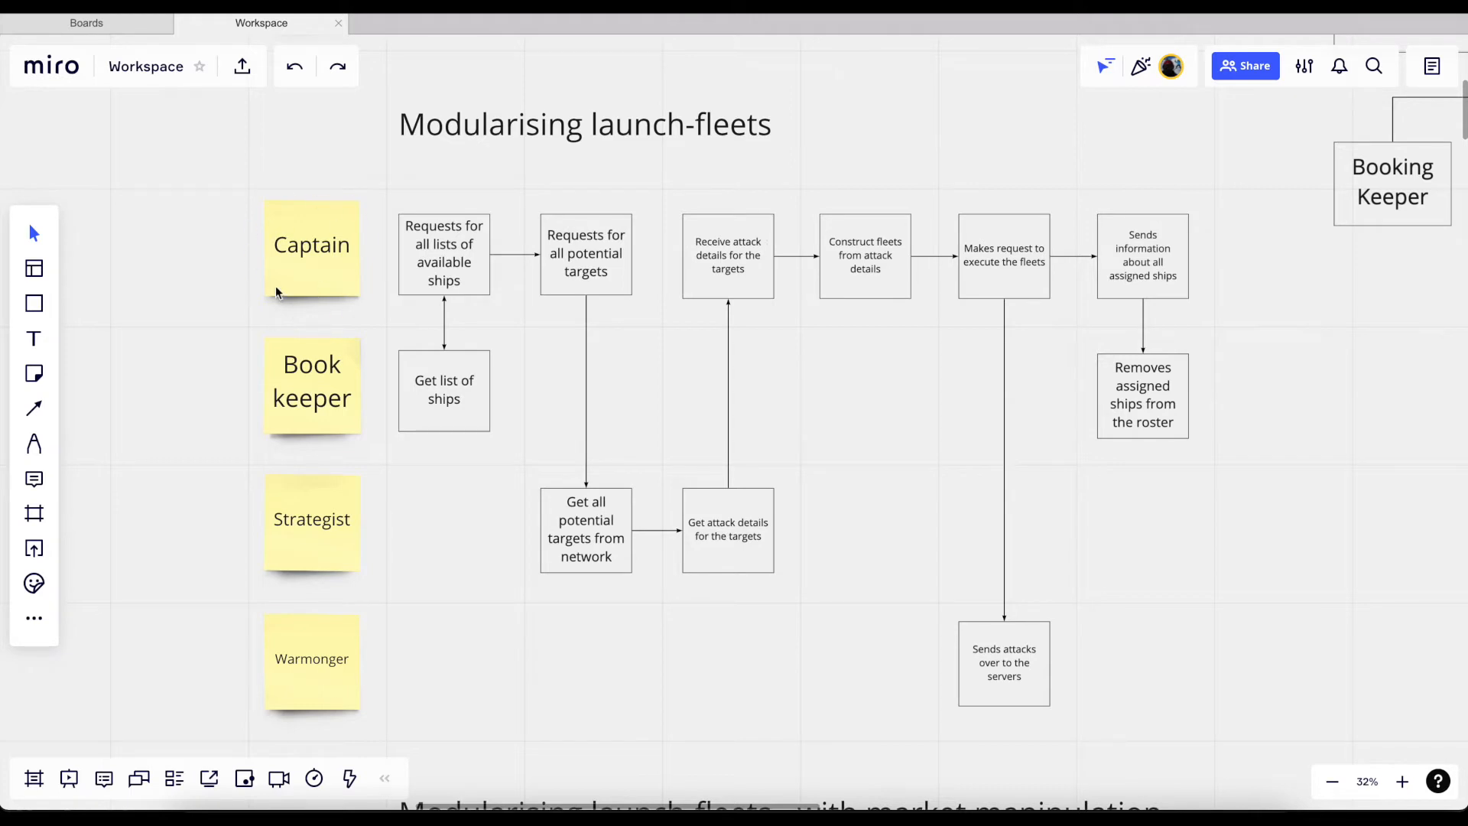
mouse_move(397, 441)
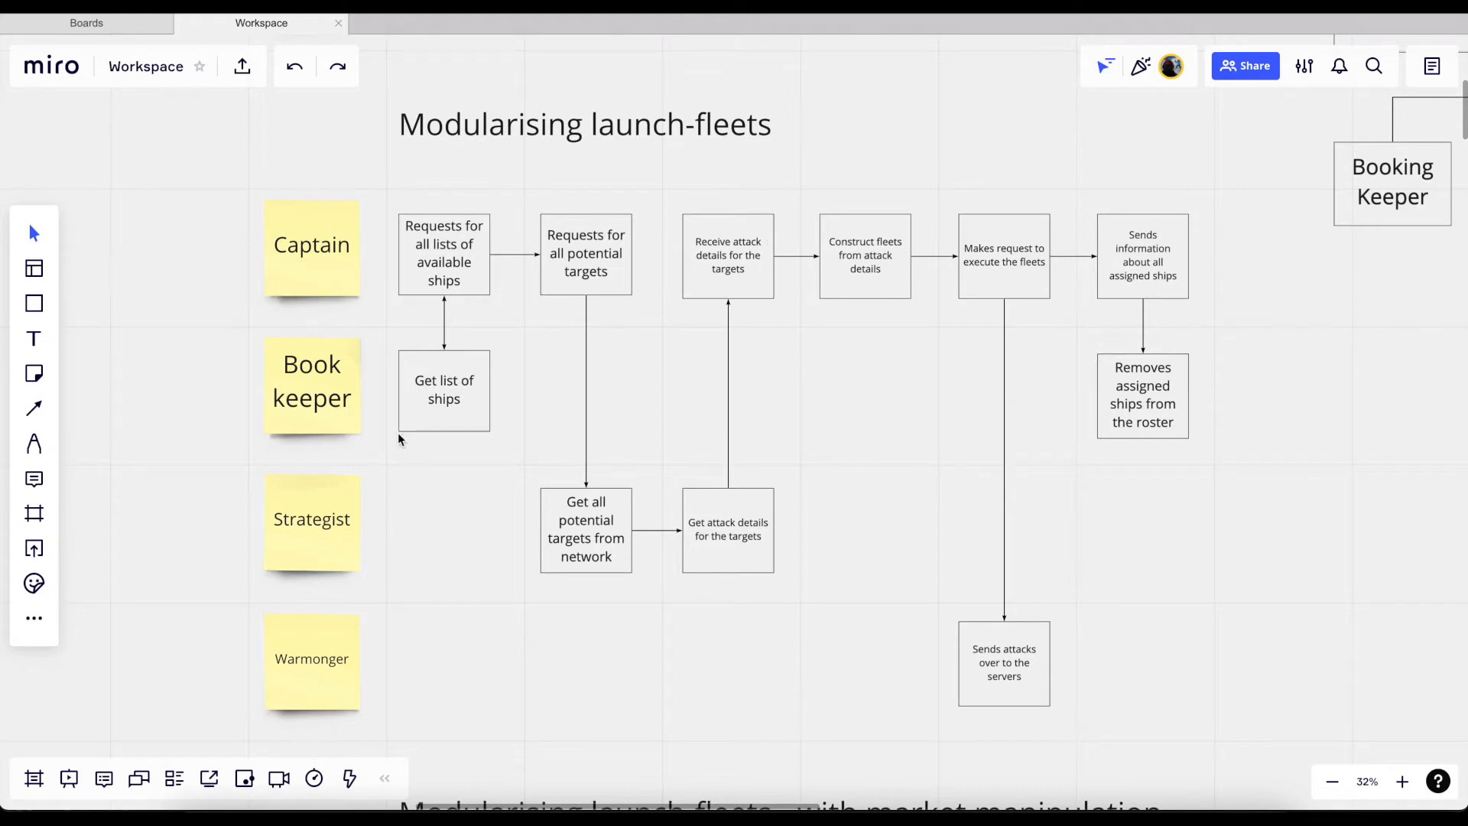
mouse_move(291, 397)
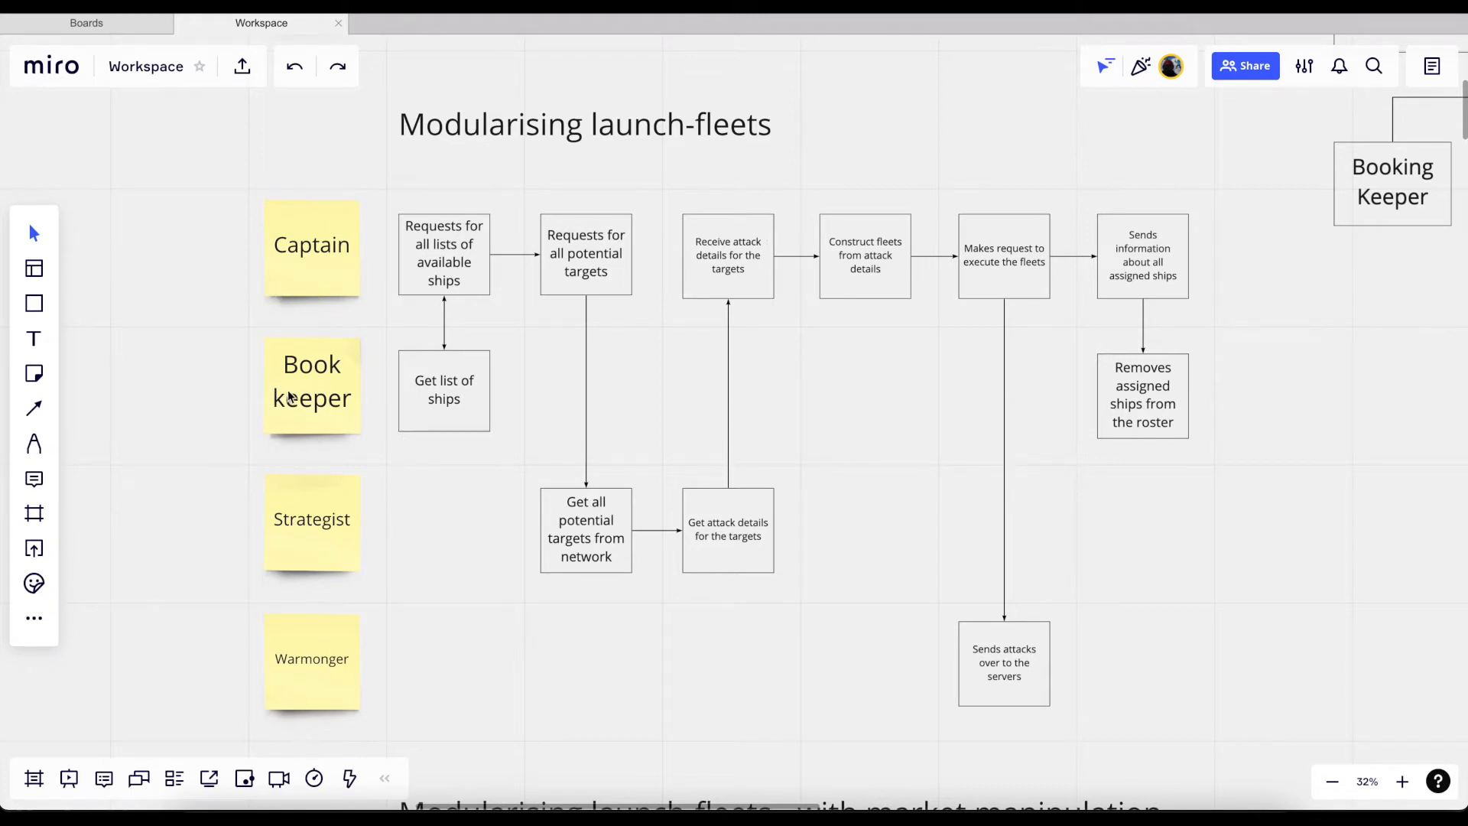
mouse_move(223, 692)
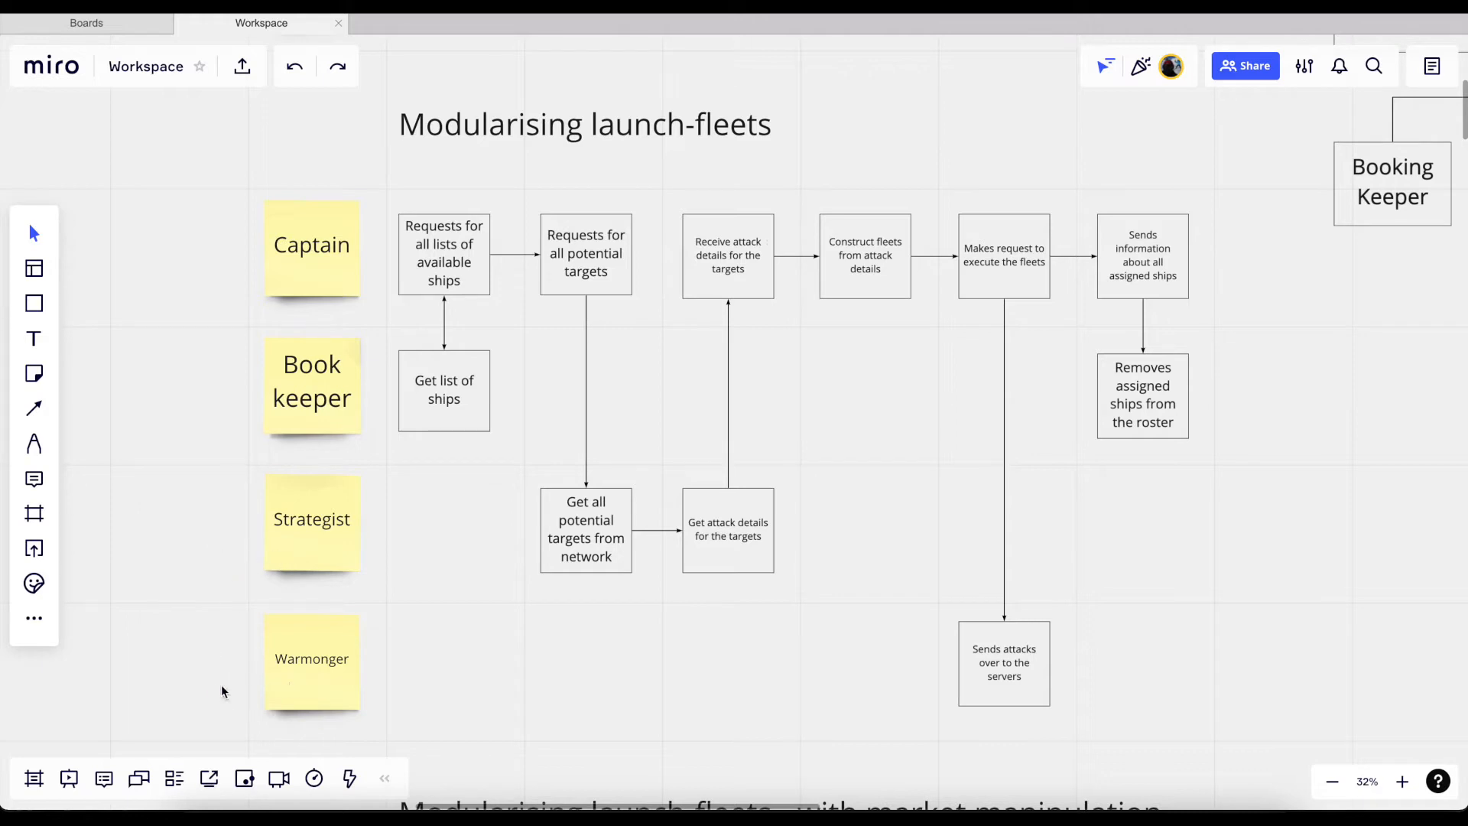
mouse_move(314, 397)
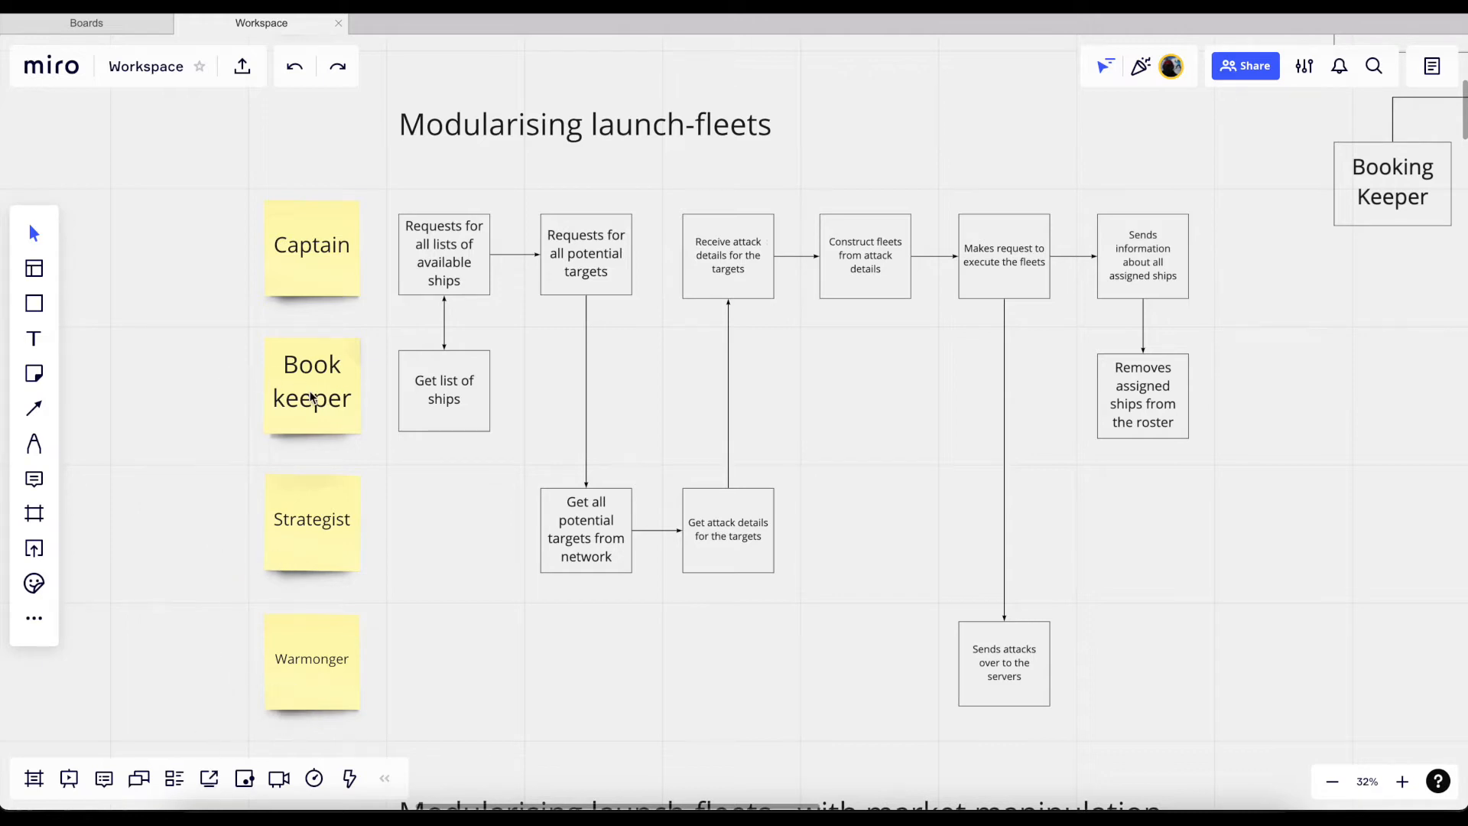
mouse_move(250, 373)
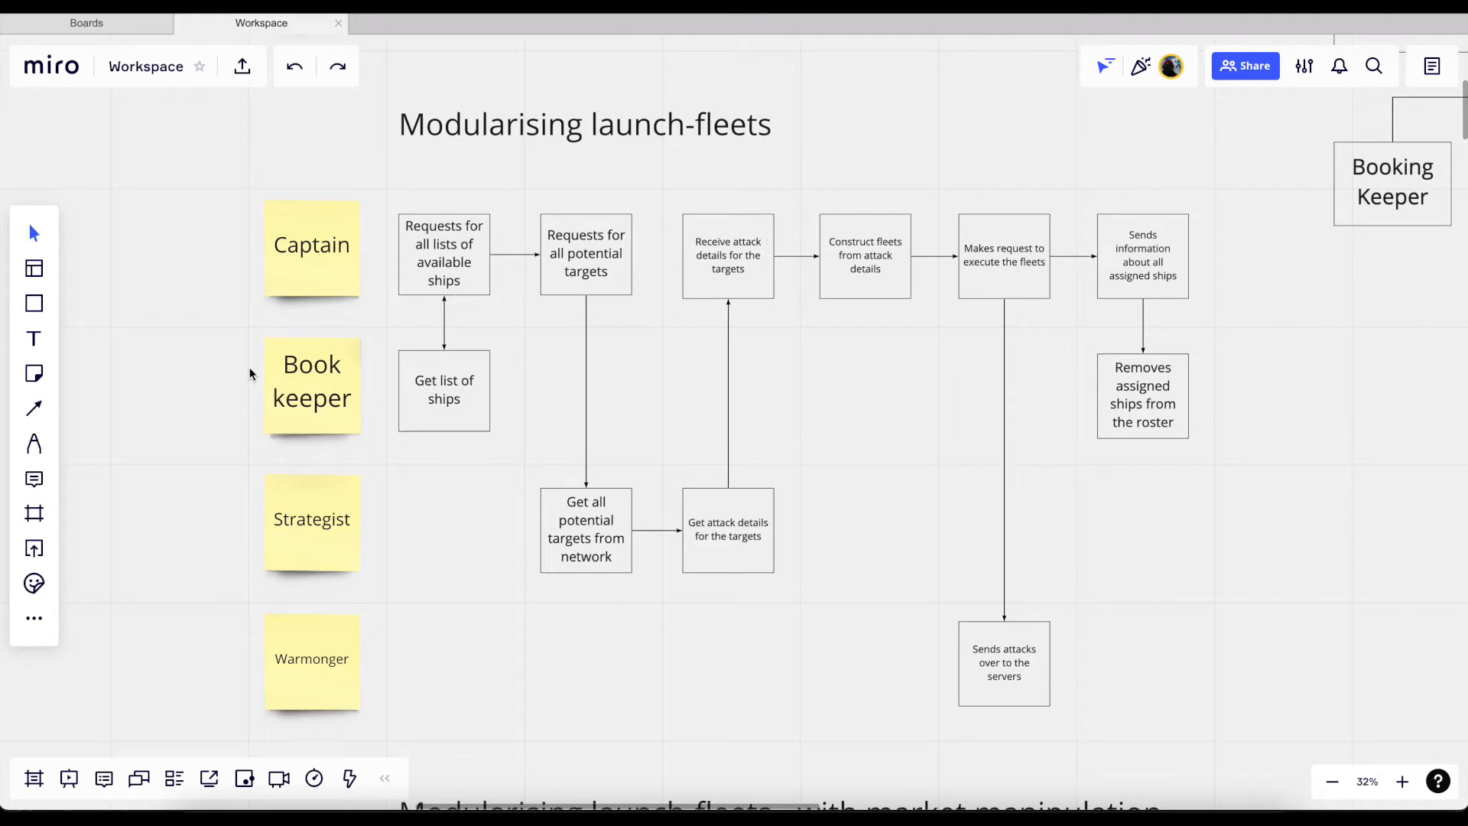
mouse_move(338, 403)
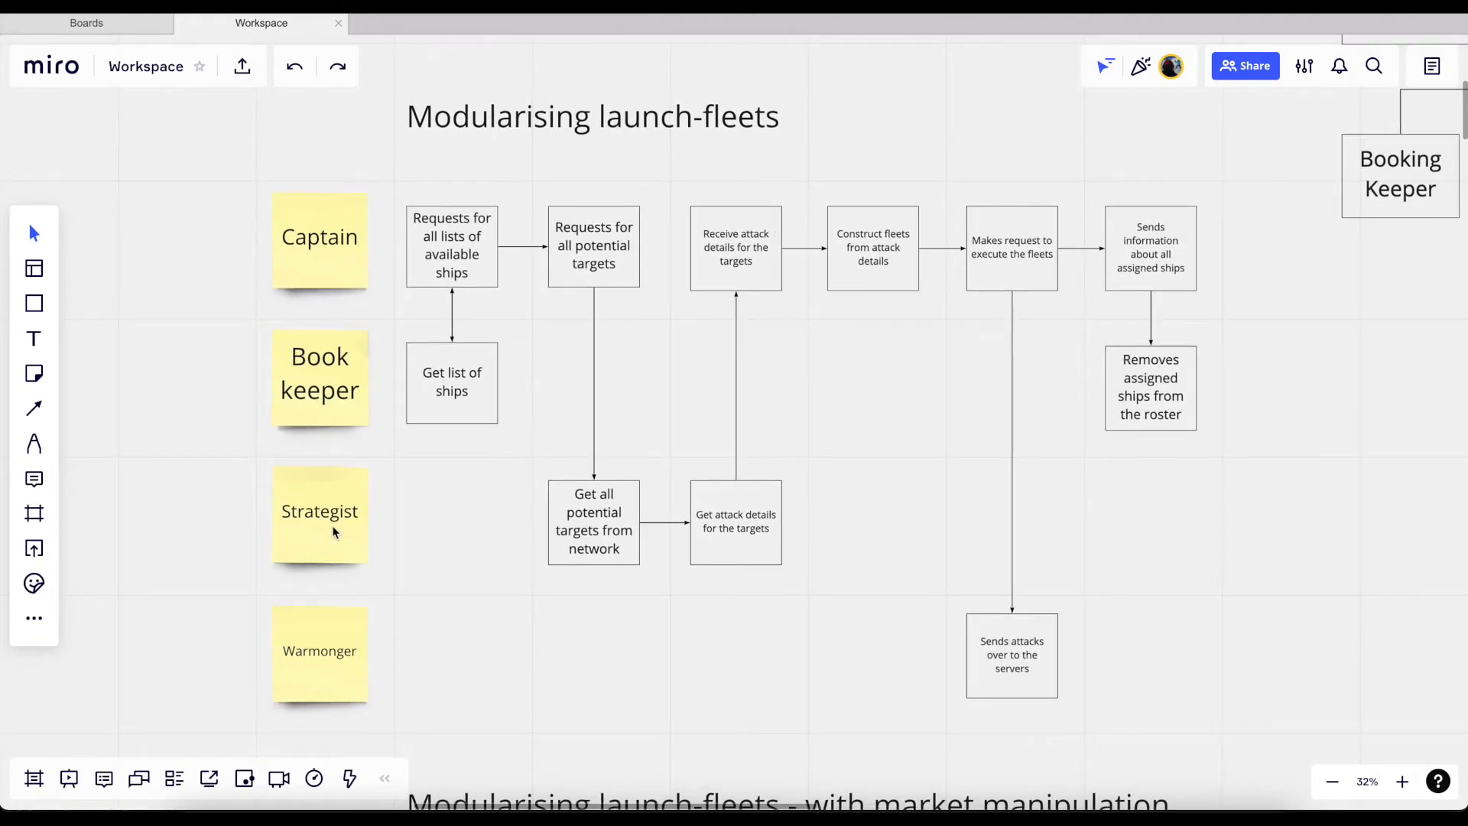
mouse_move(223, 537)
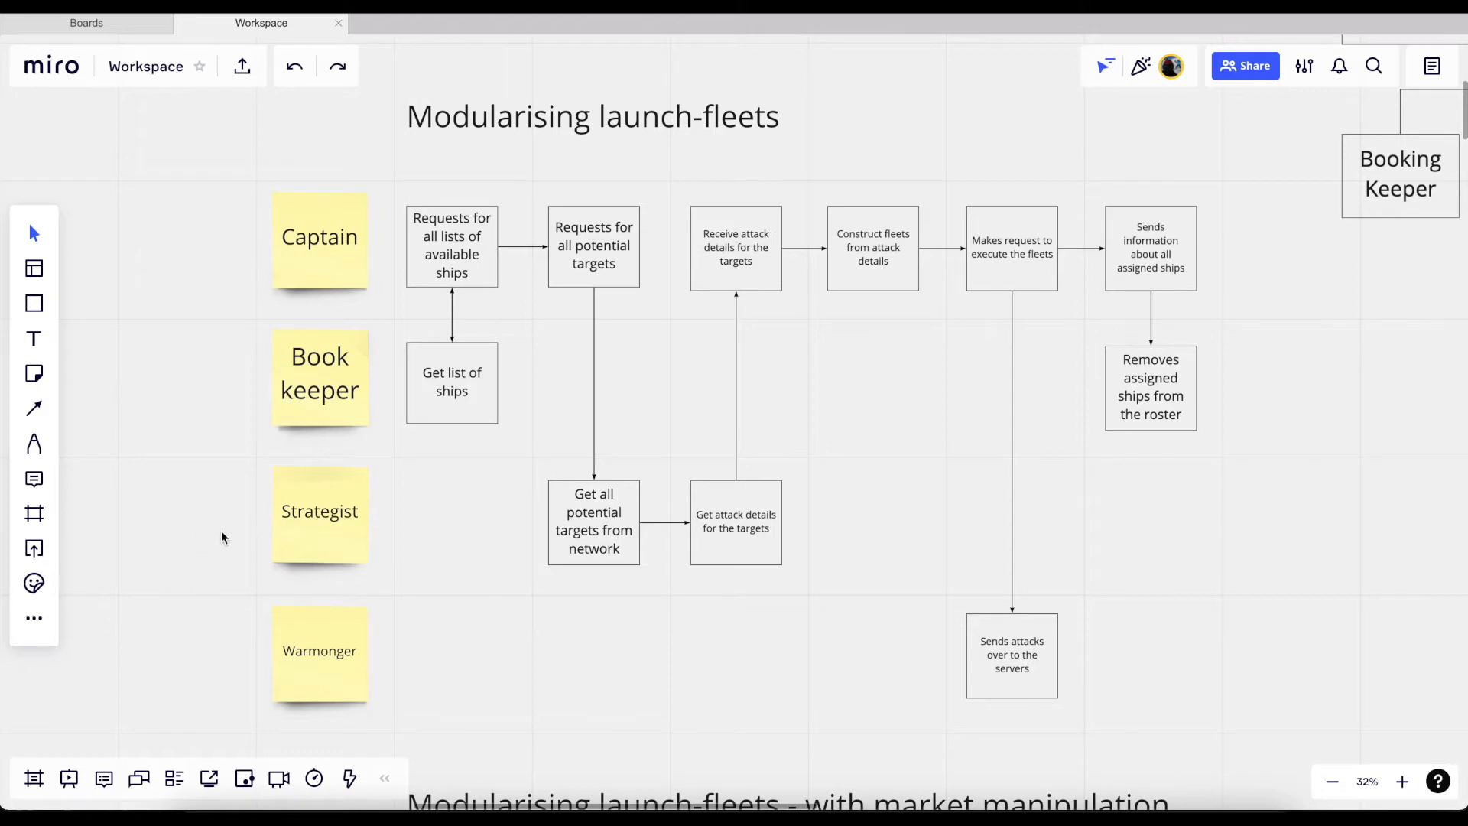
mouse_move(320, 513)
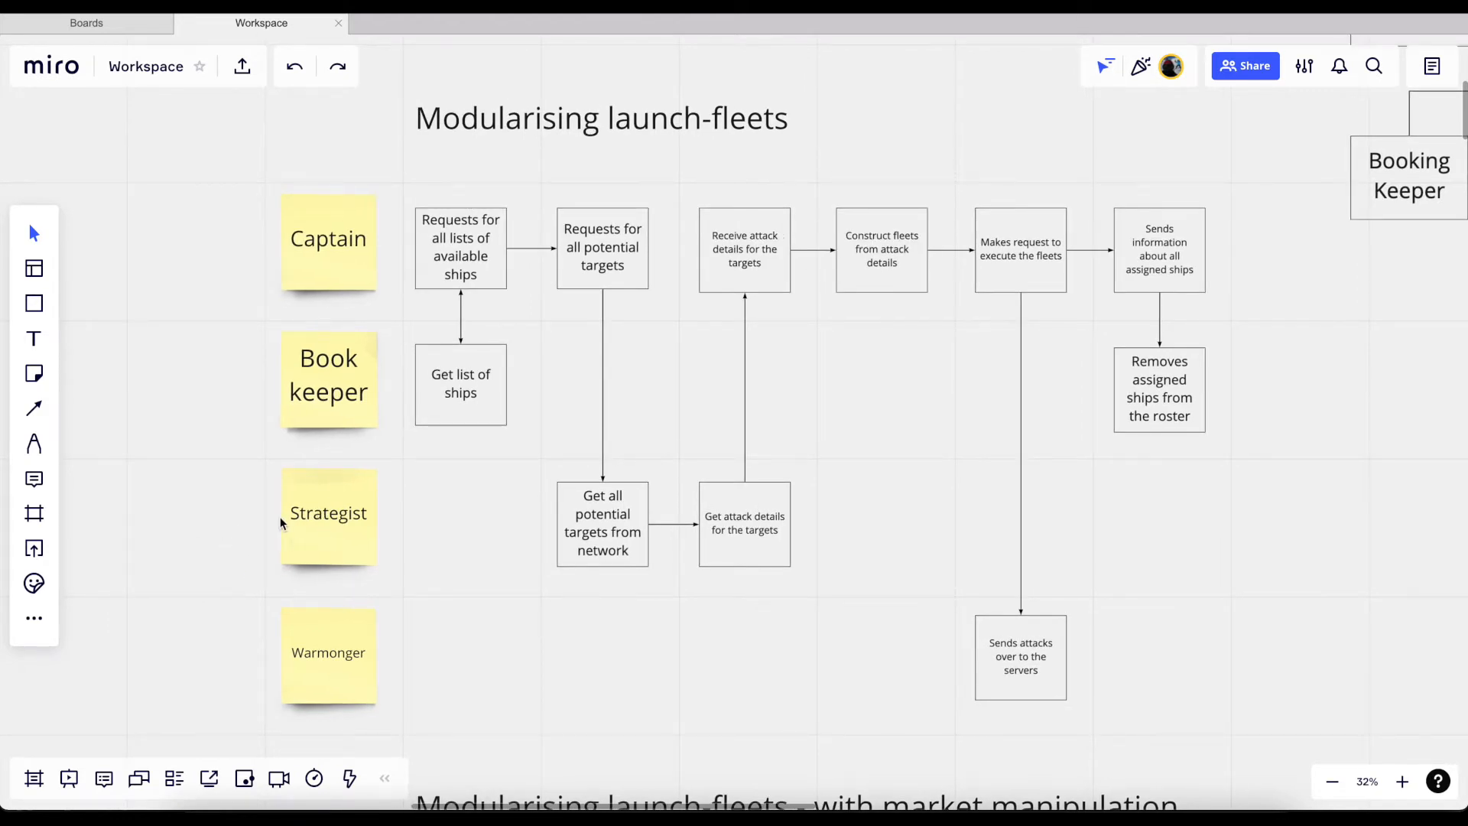
mouse_move(225, 513)
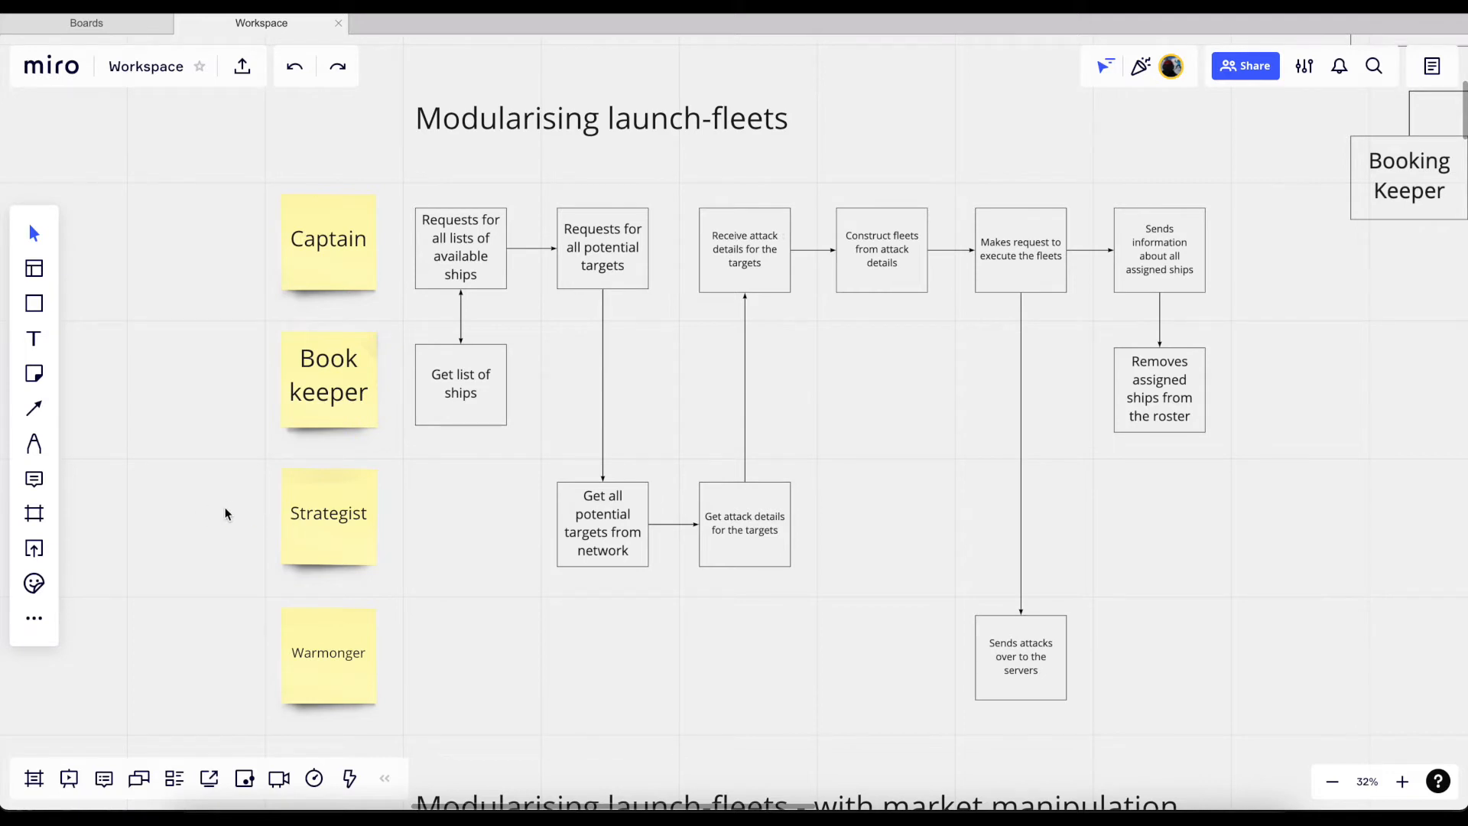
mouse_move(331, 517)
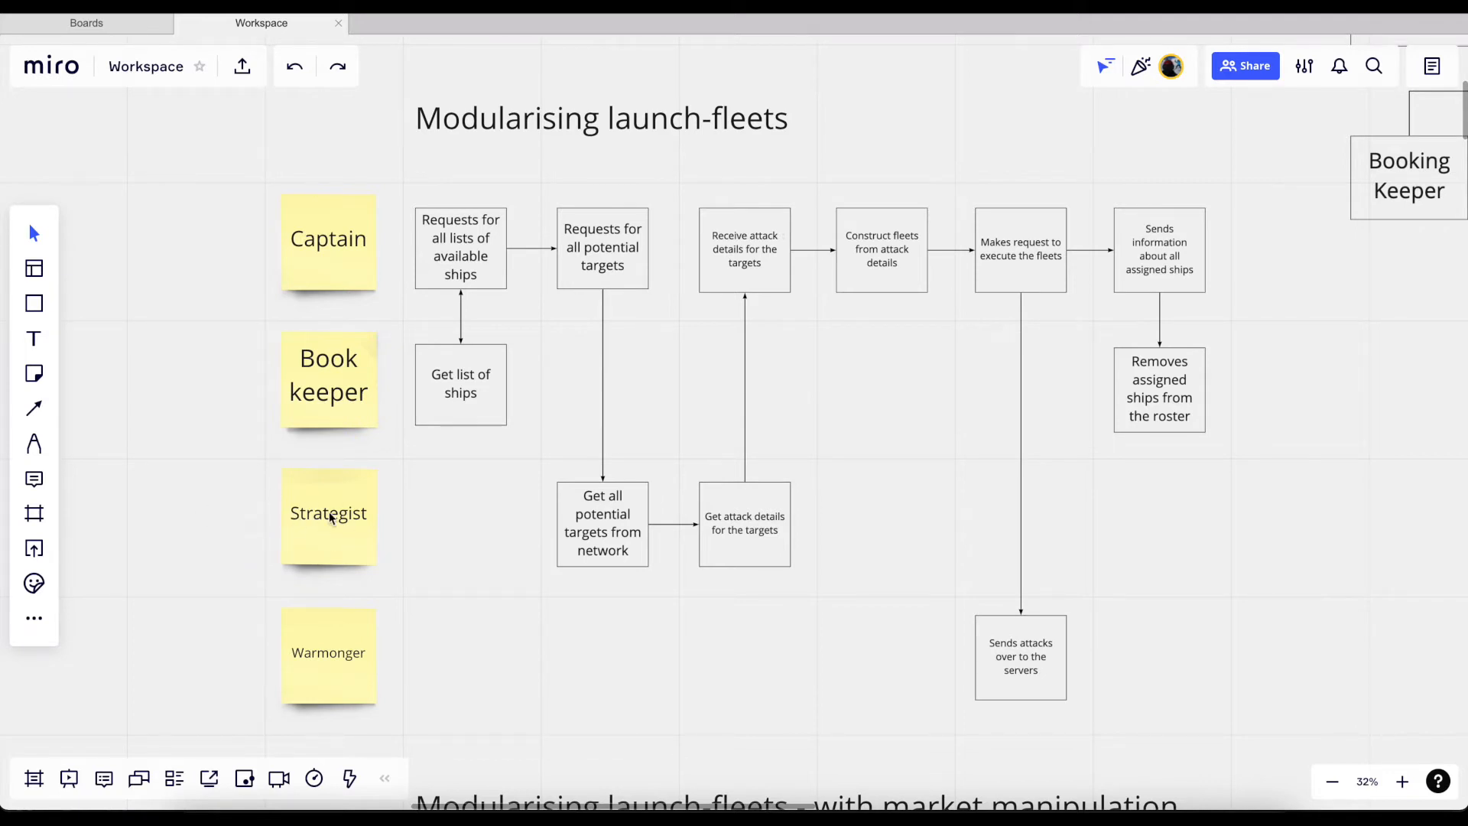
mouse_move(284, 554)
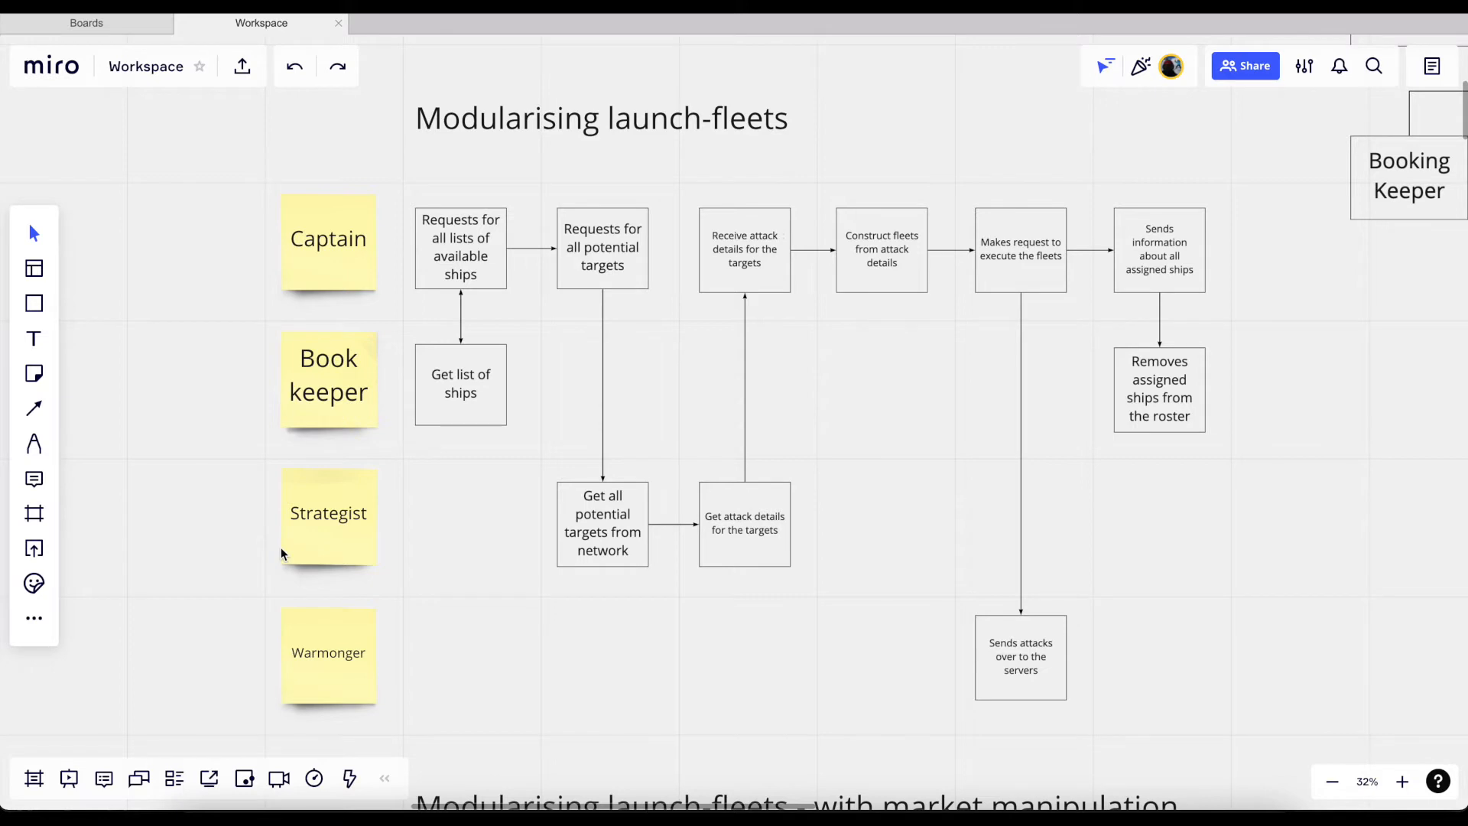
mouse_move(365, 555)
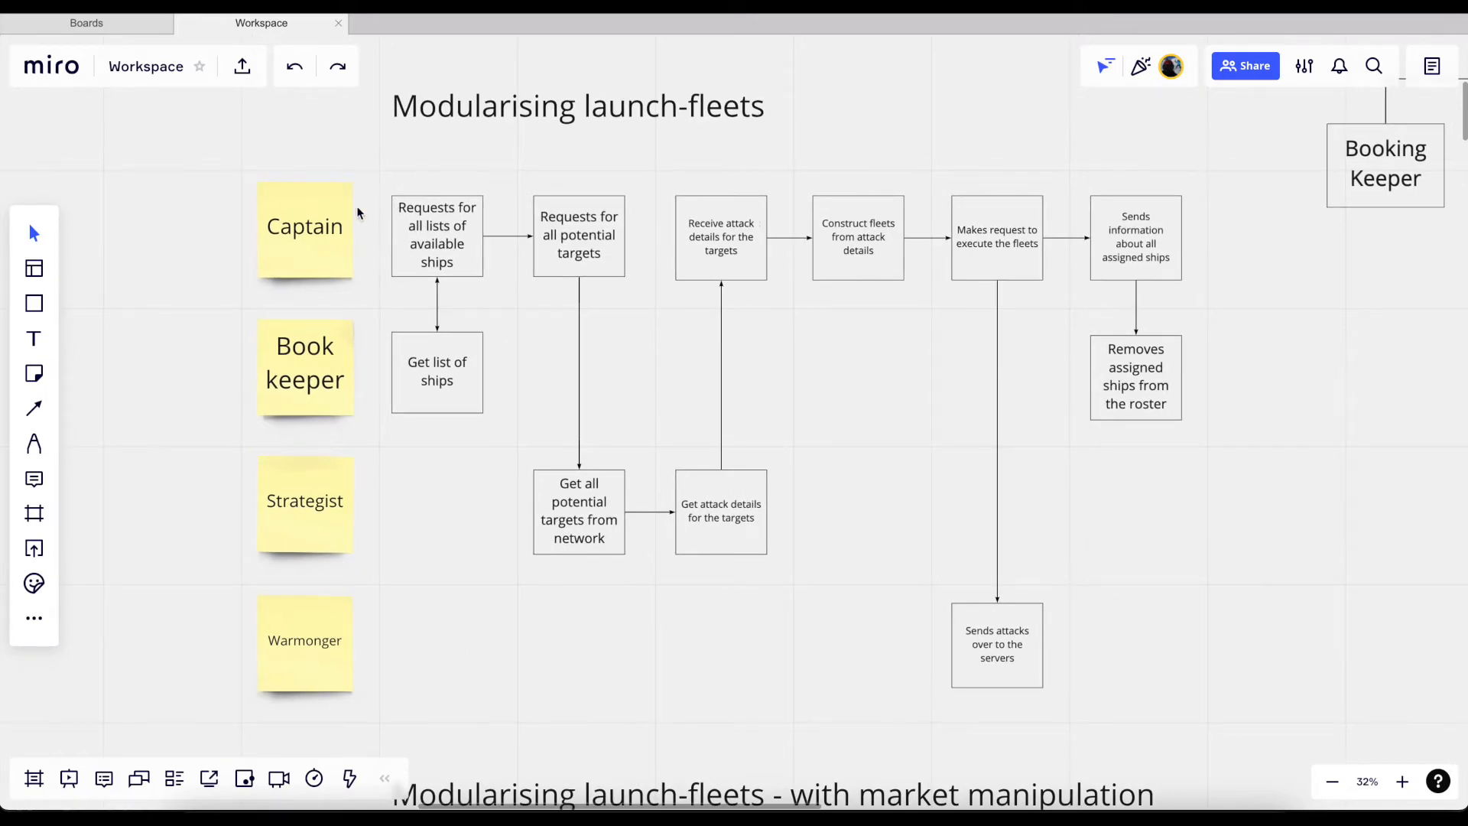
mouse_move(419, 237)
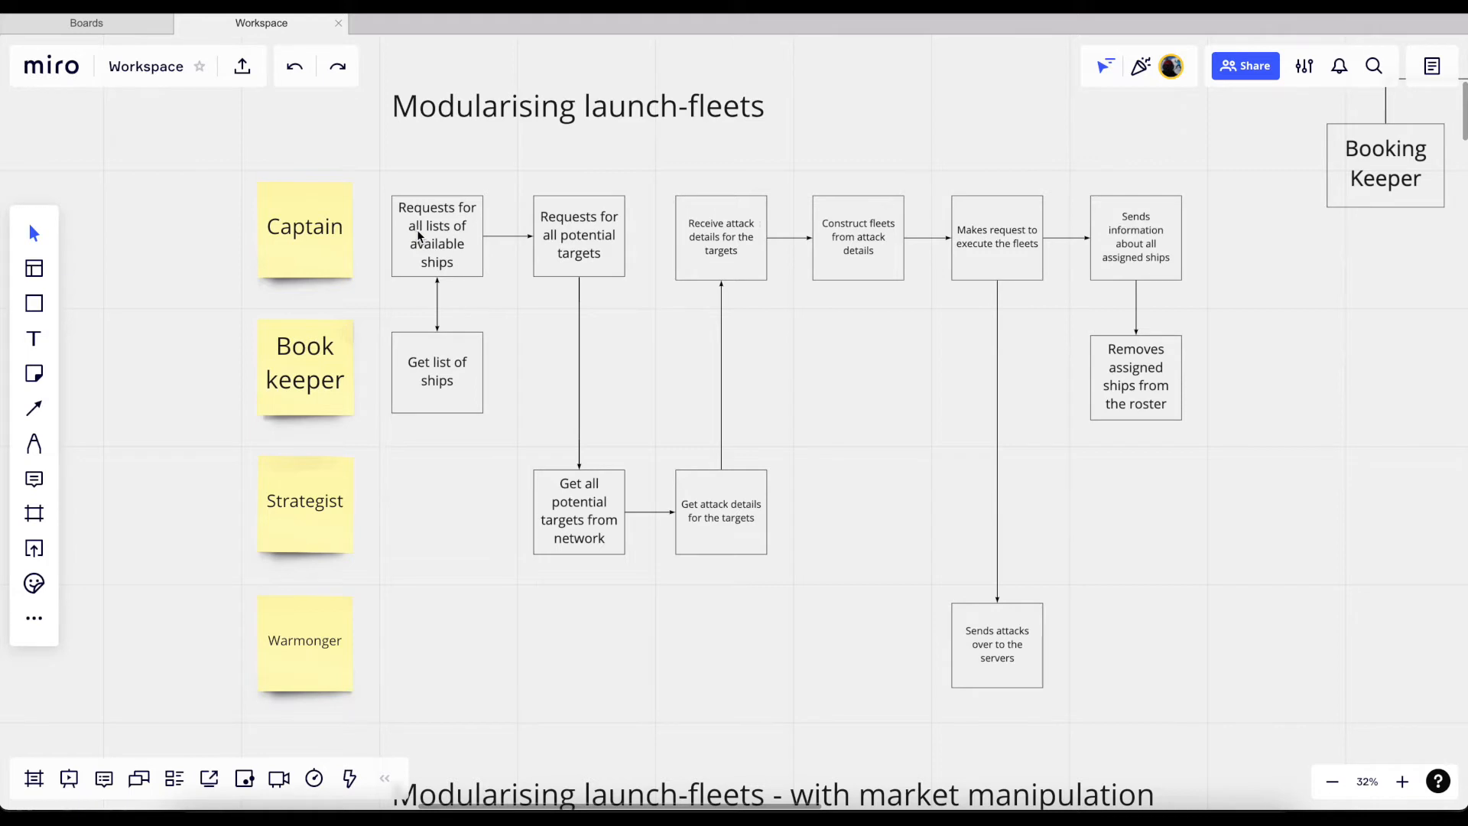
mouse_move(435, 373)
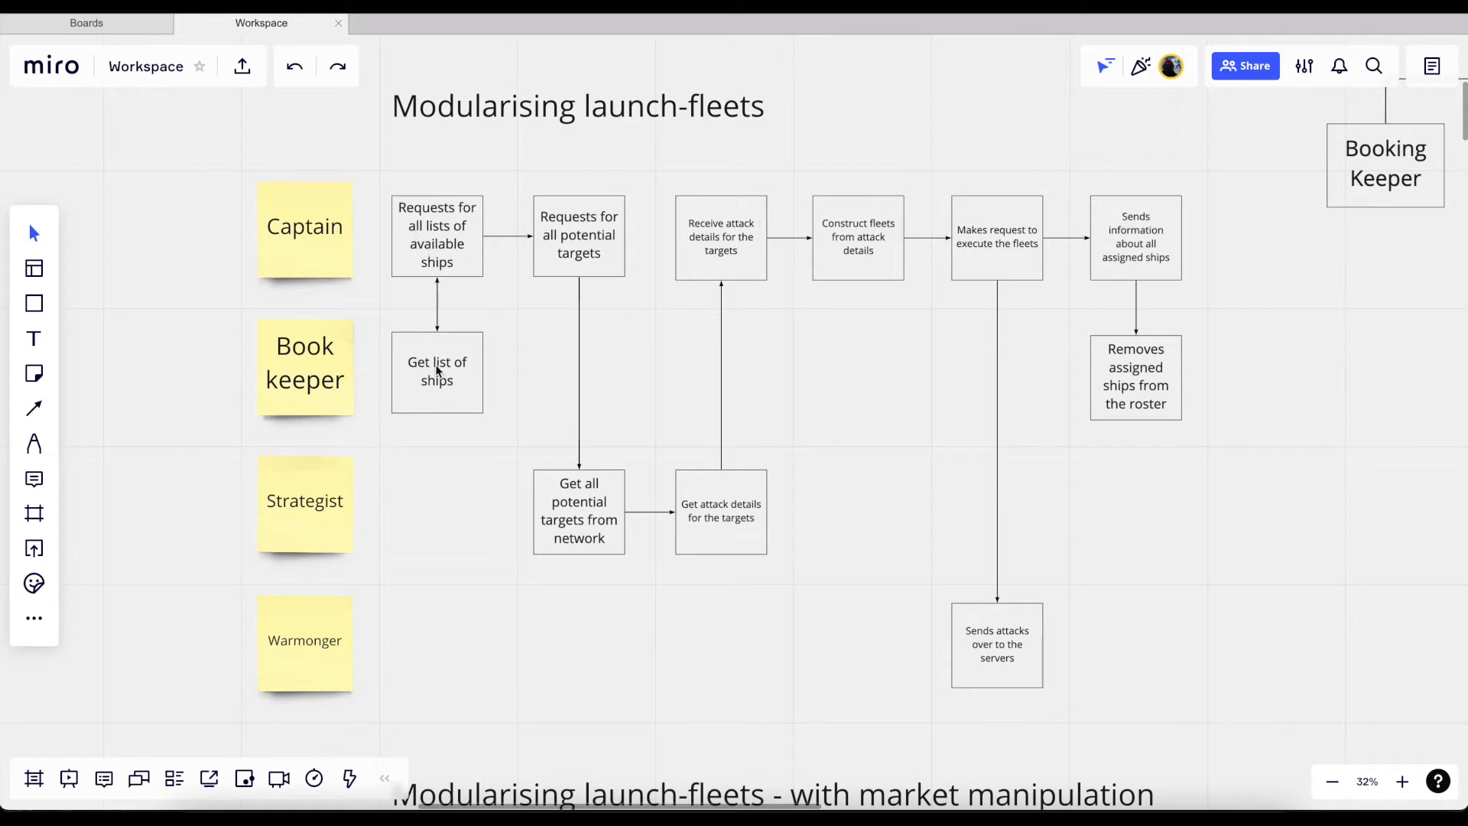
mouse_move(442, 371)
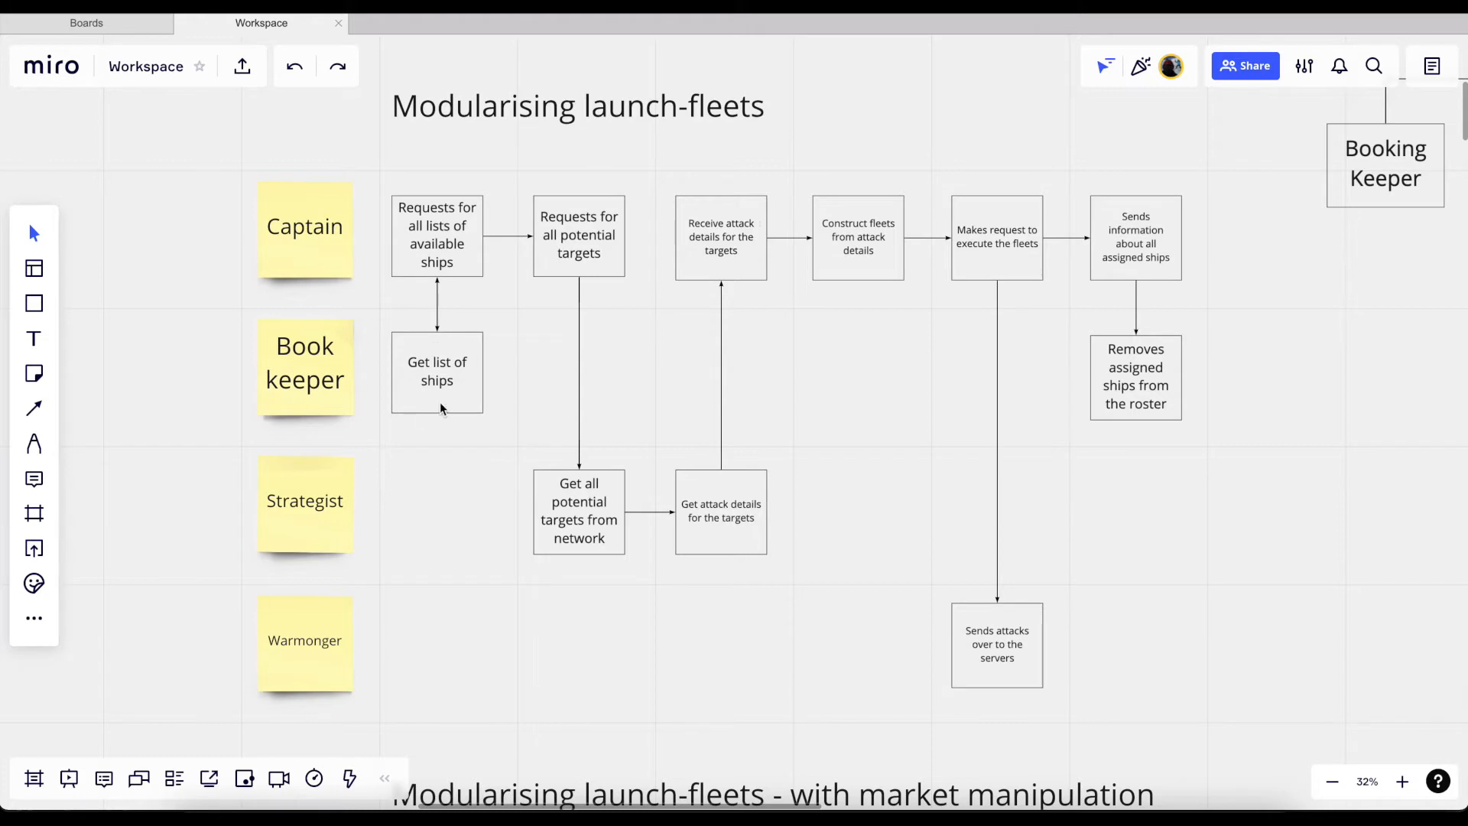
mouse_move(494, 293)
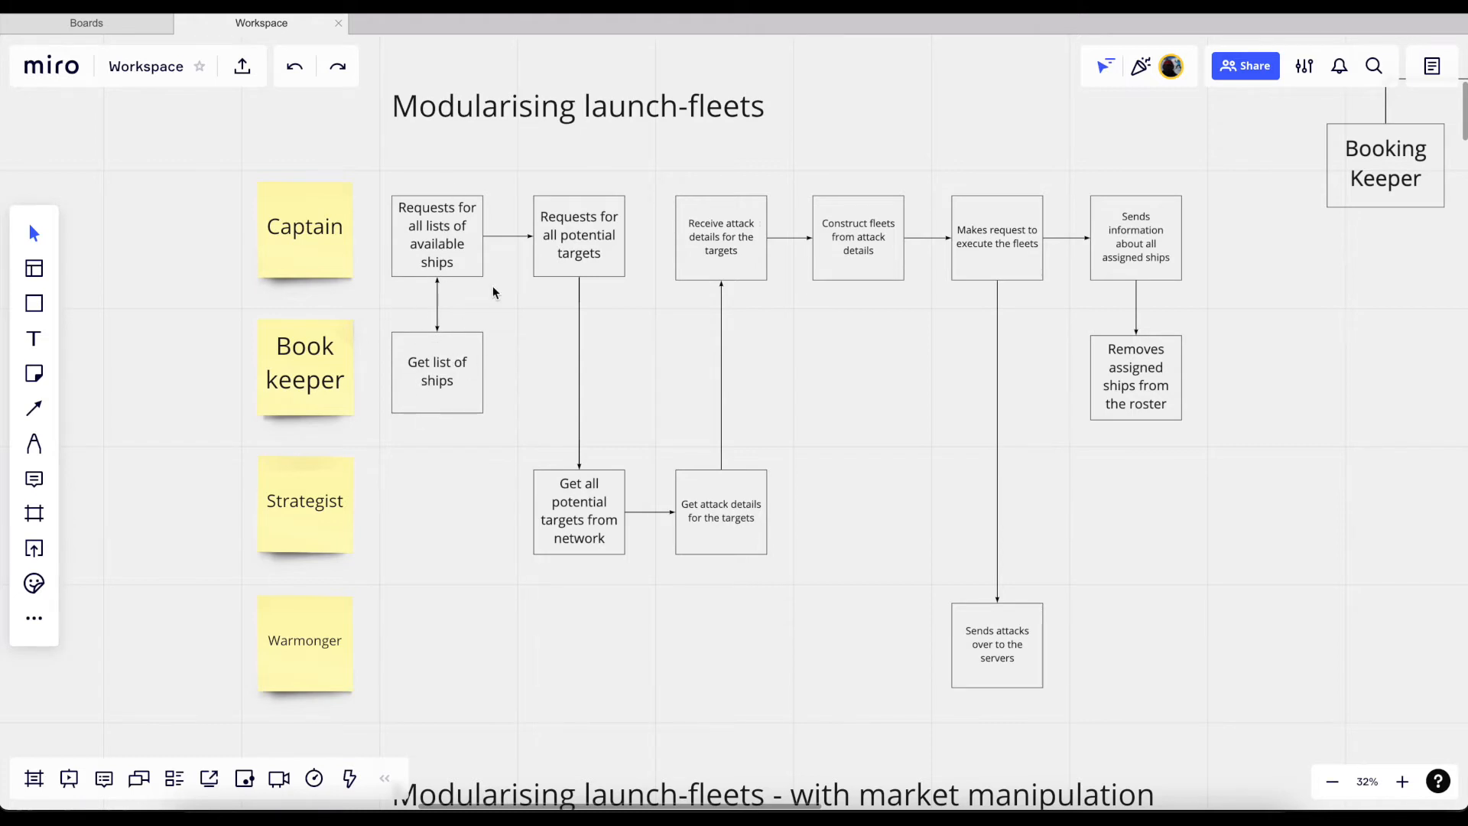
mouse_move(487, 320)
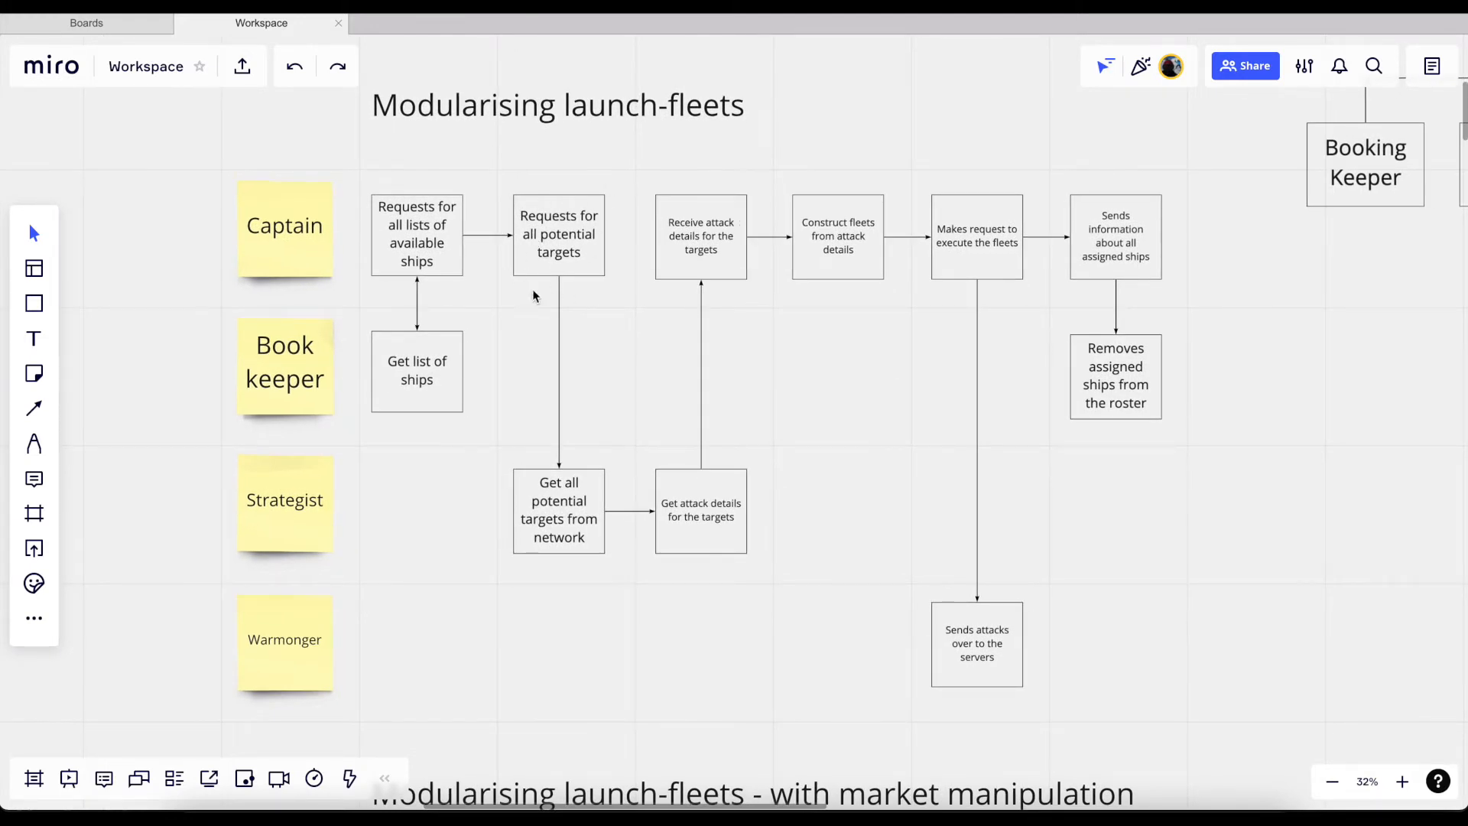
mouse_move(588, 250)
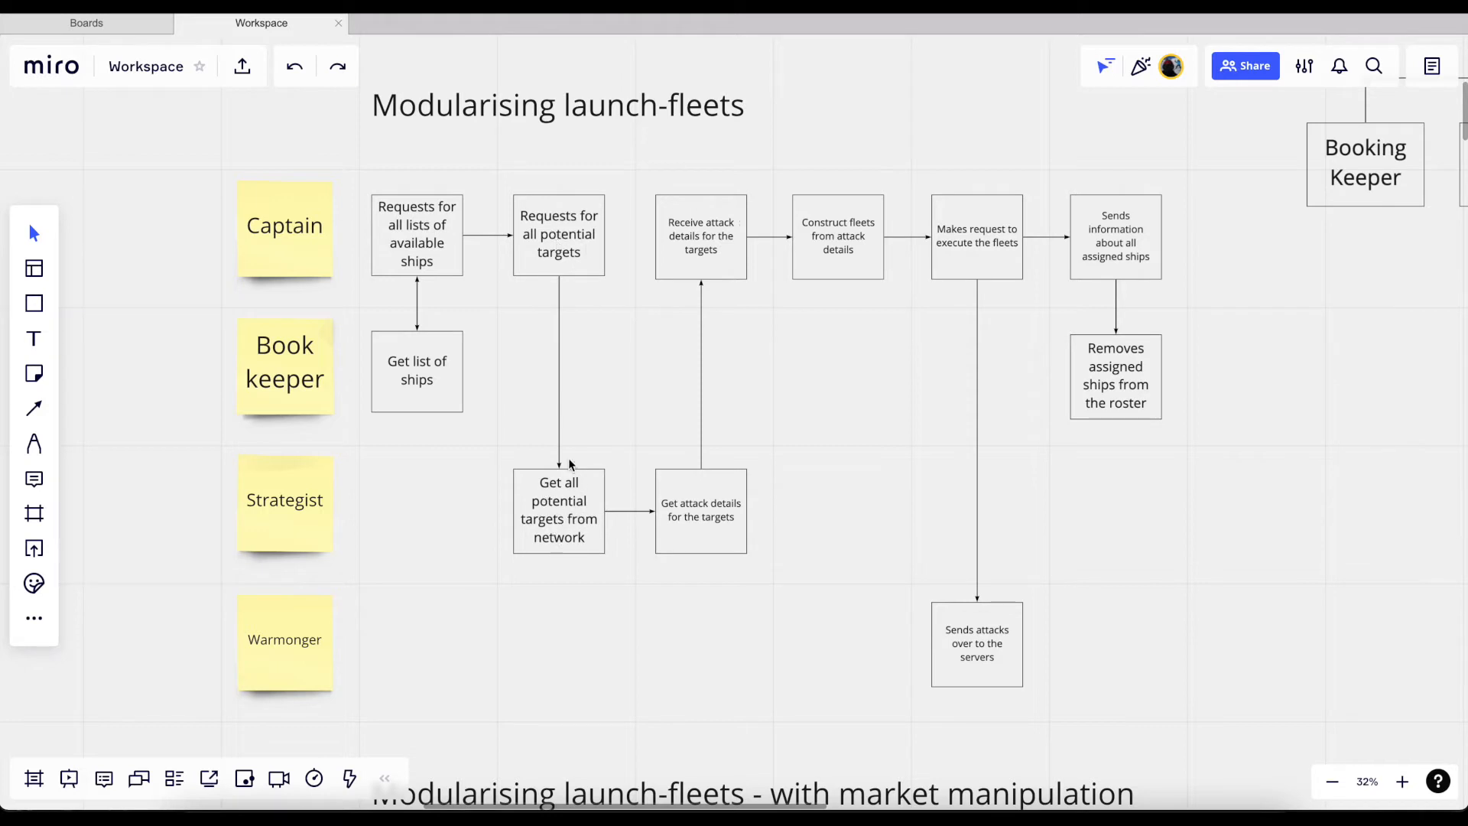
mouse_move(633, 455)
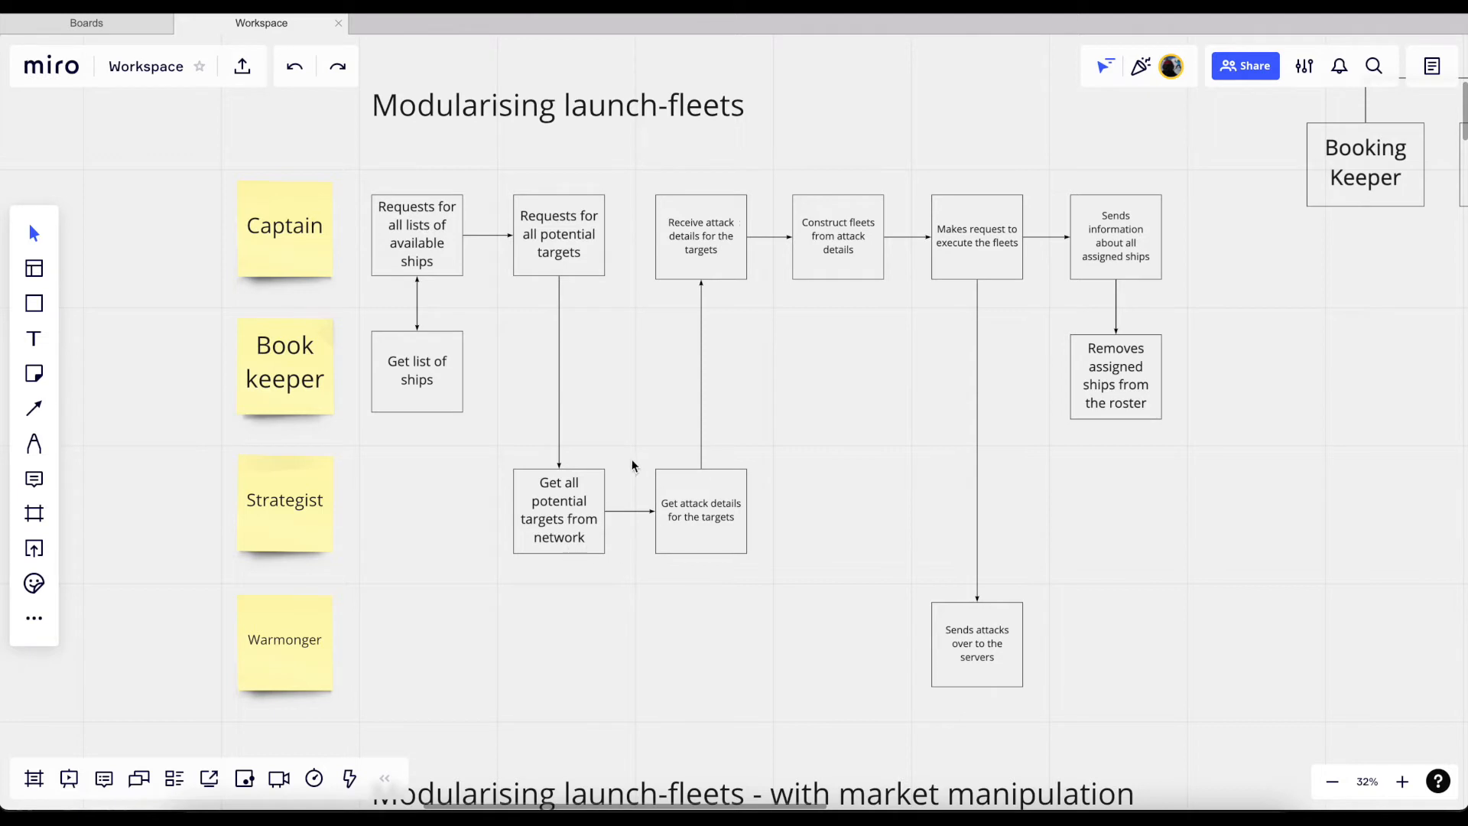
mouse_move(599, 527)
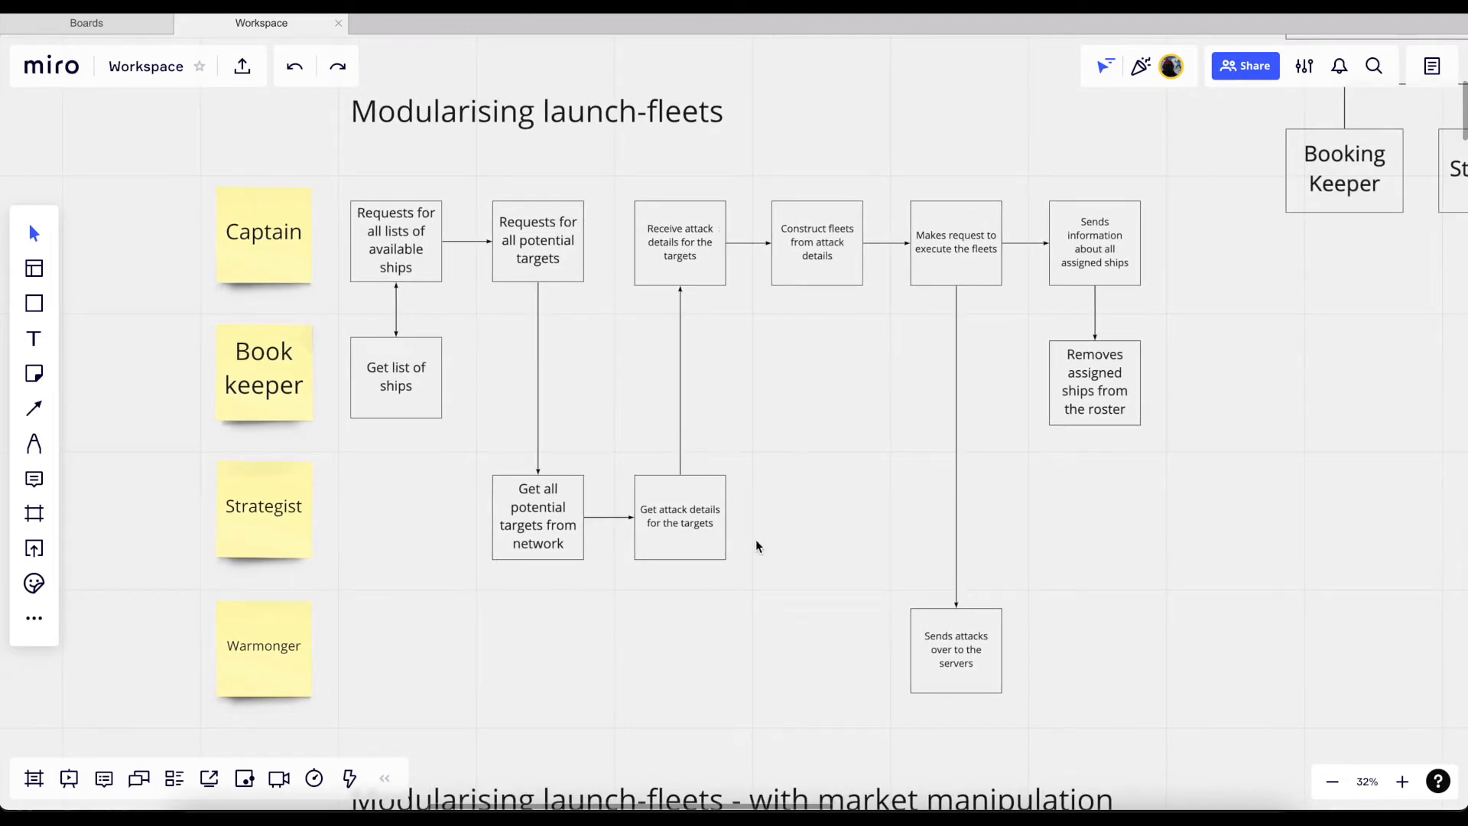
mouse_move(754, 532)
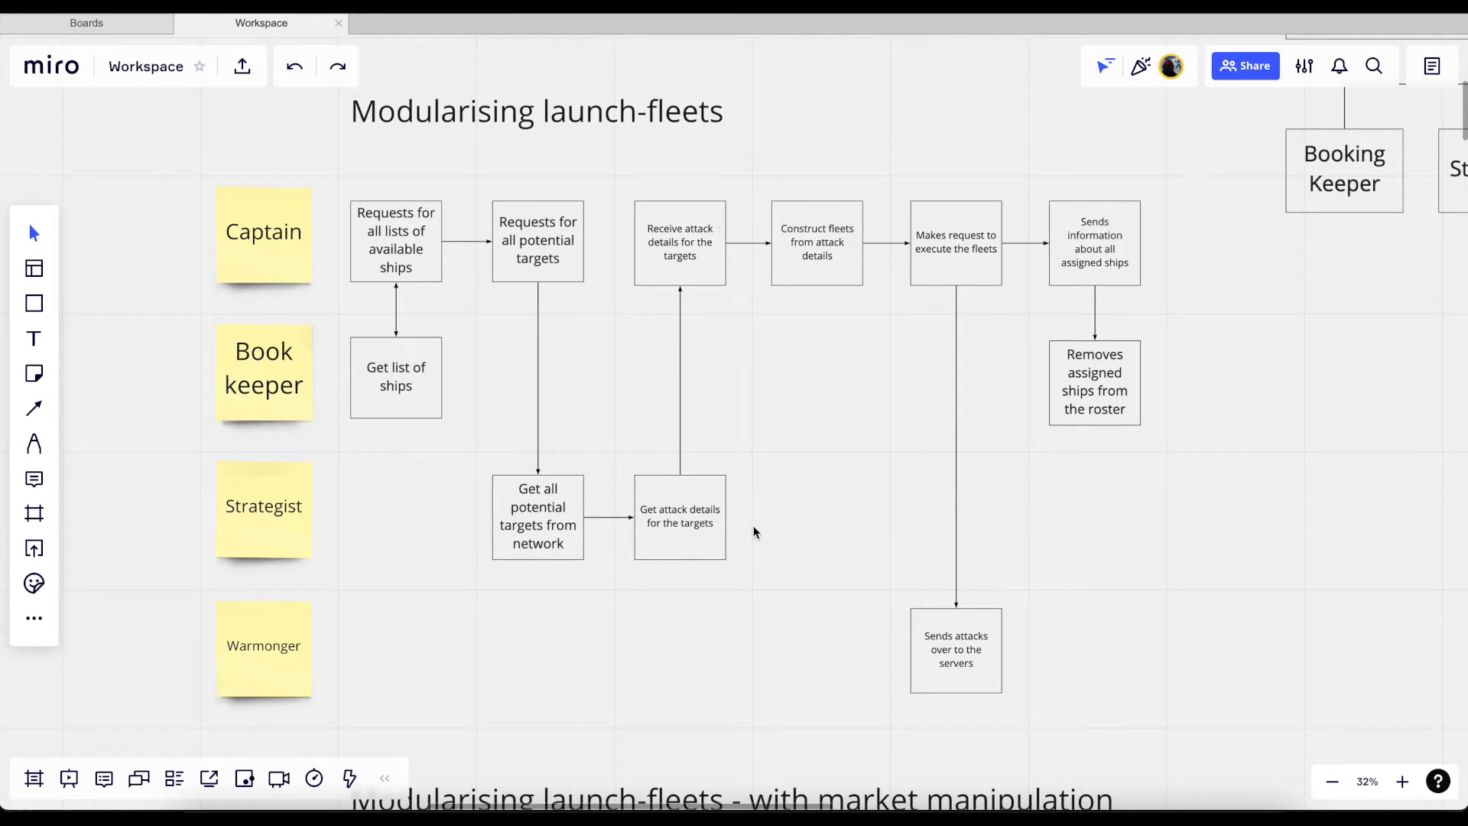
mouse_move(656, 602)
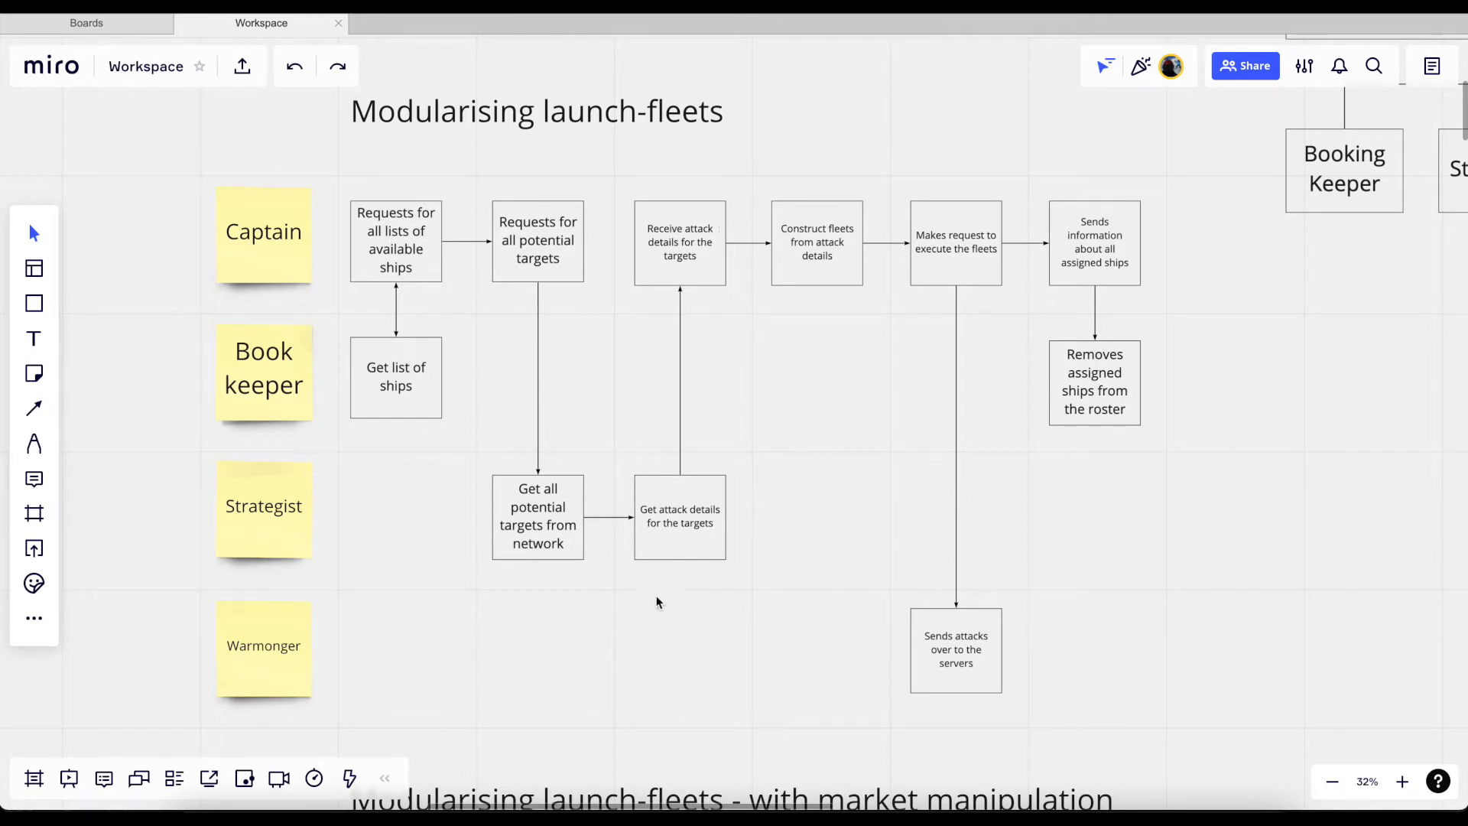
mouse_move(231, 506)
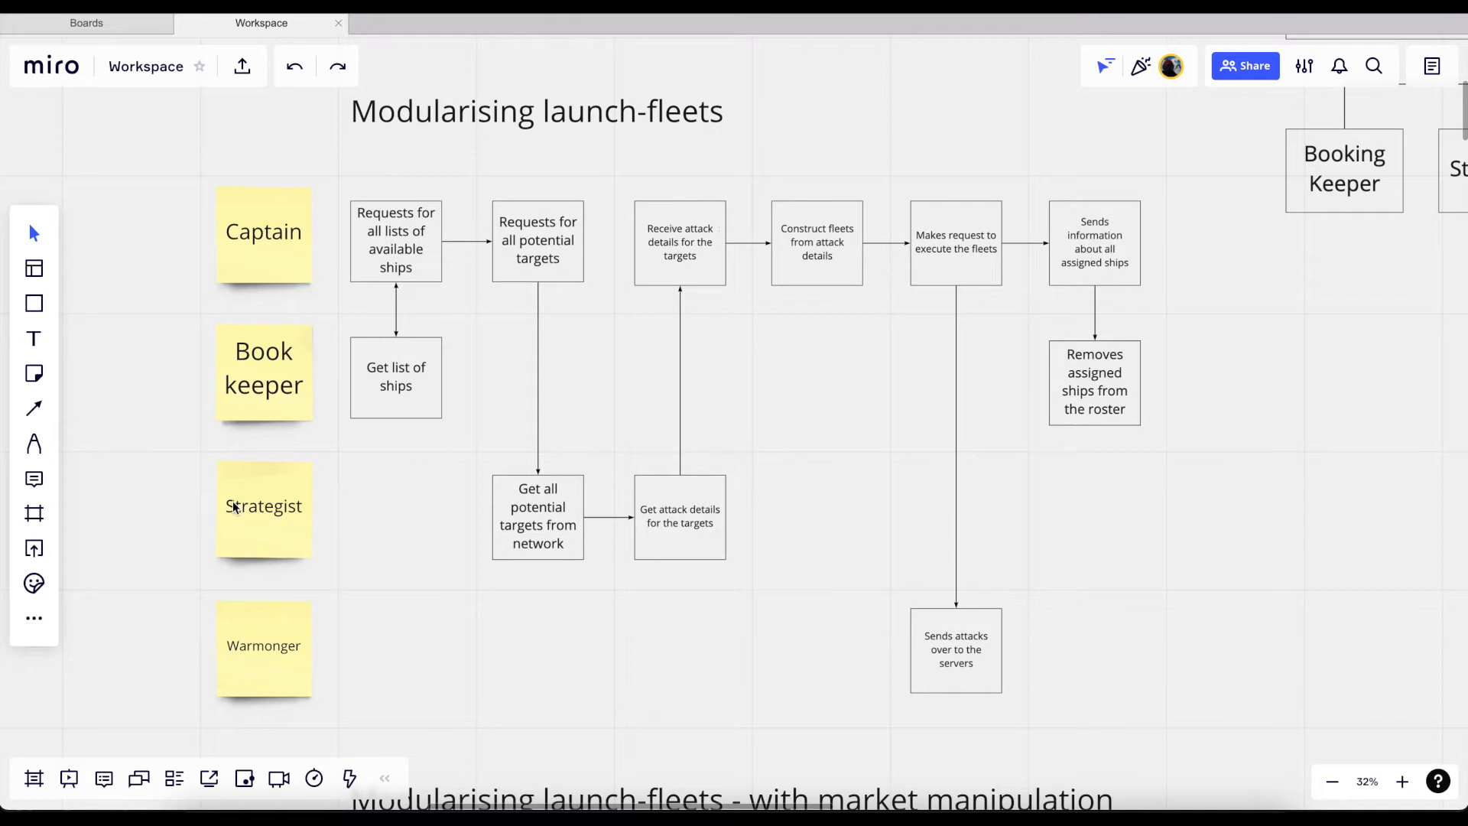
mouse_move(705, 230)
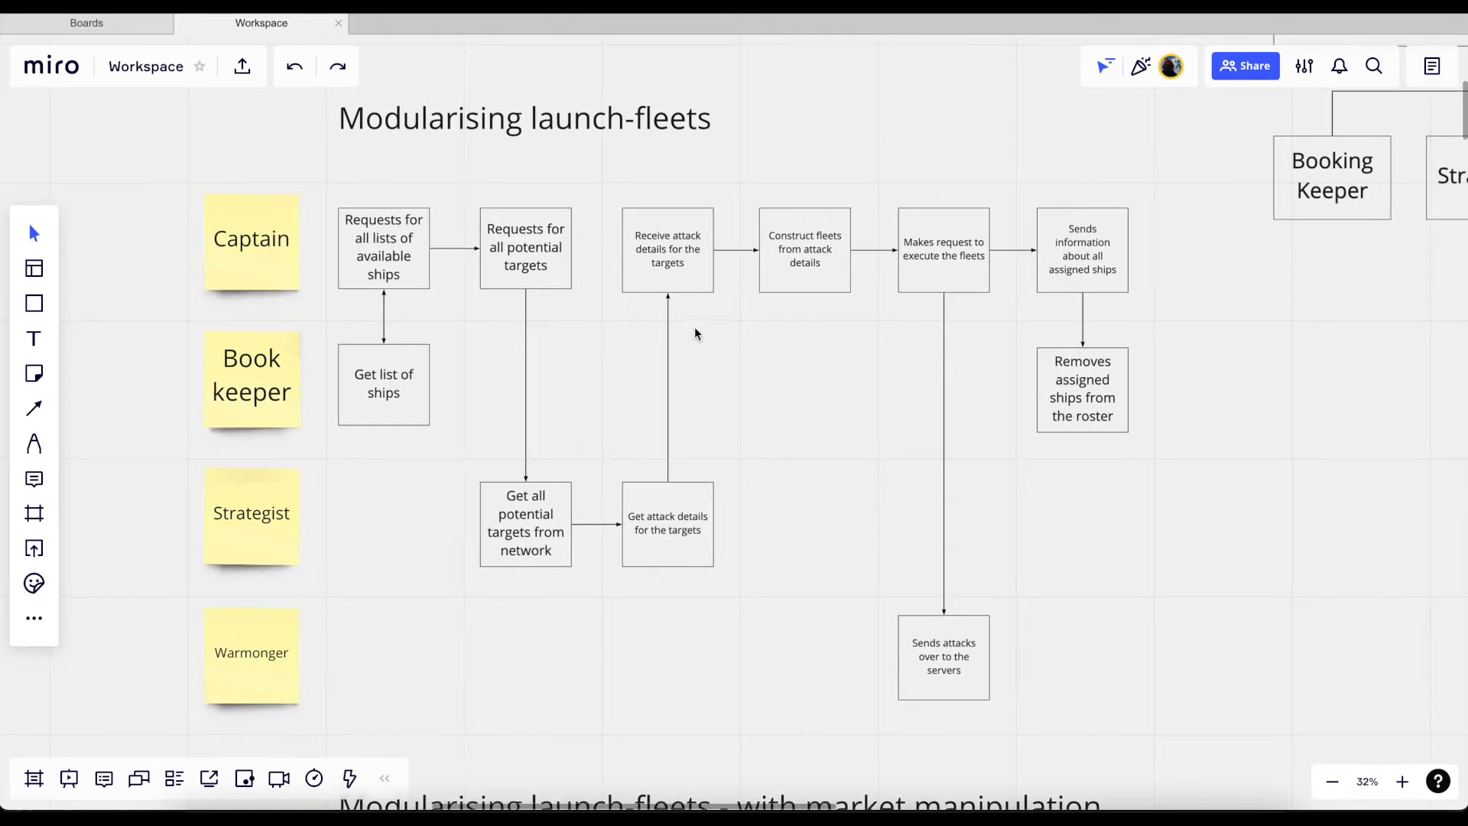
mouse_move(673, 249)
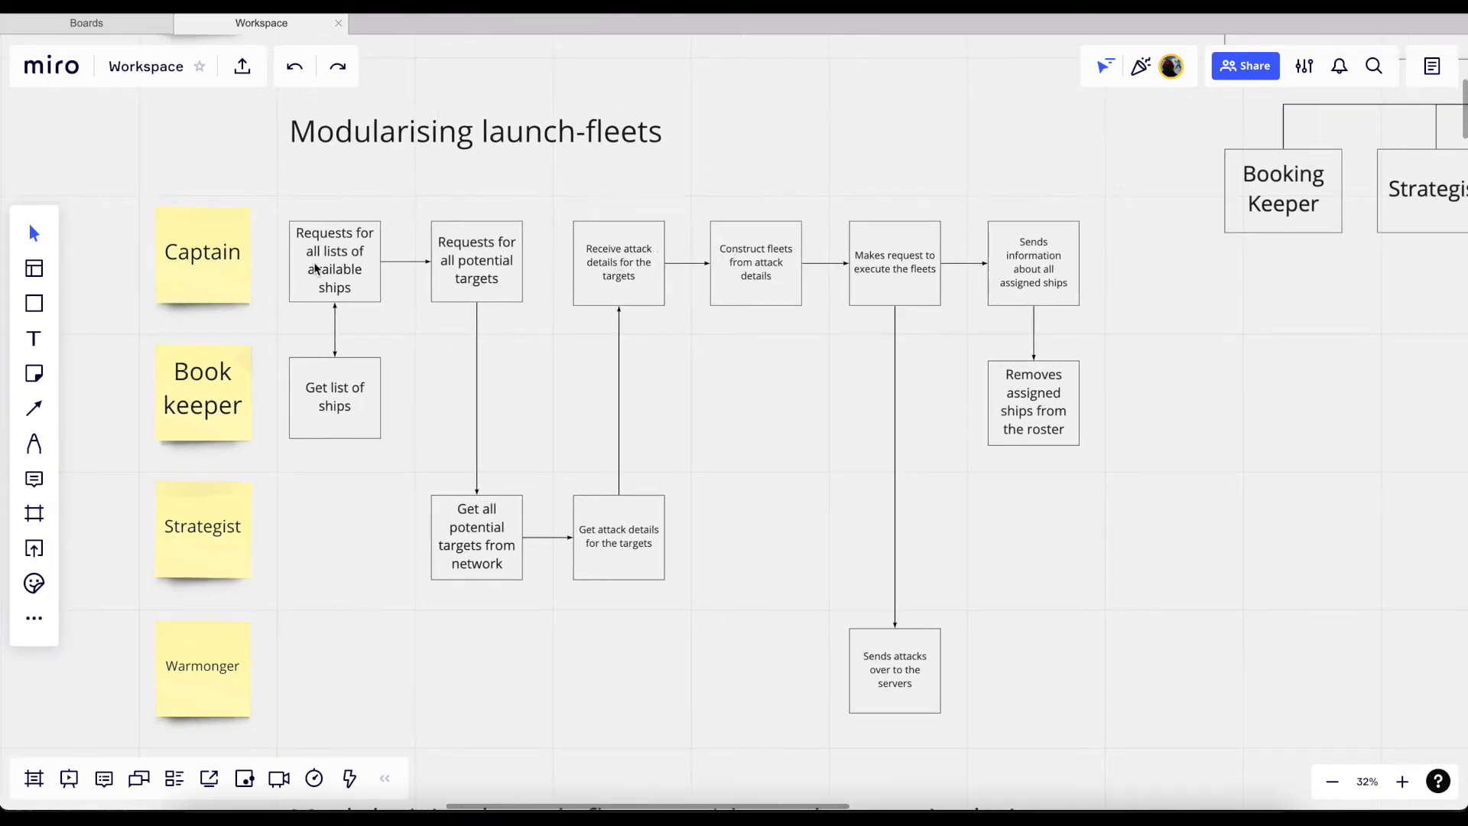
mouse_move(625, 311)
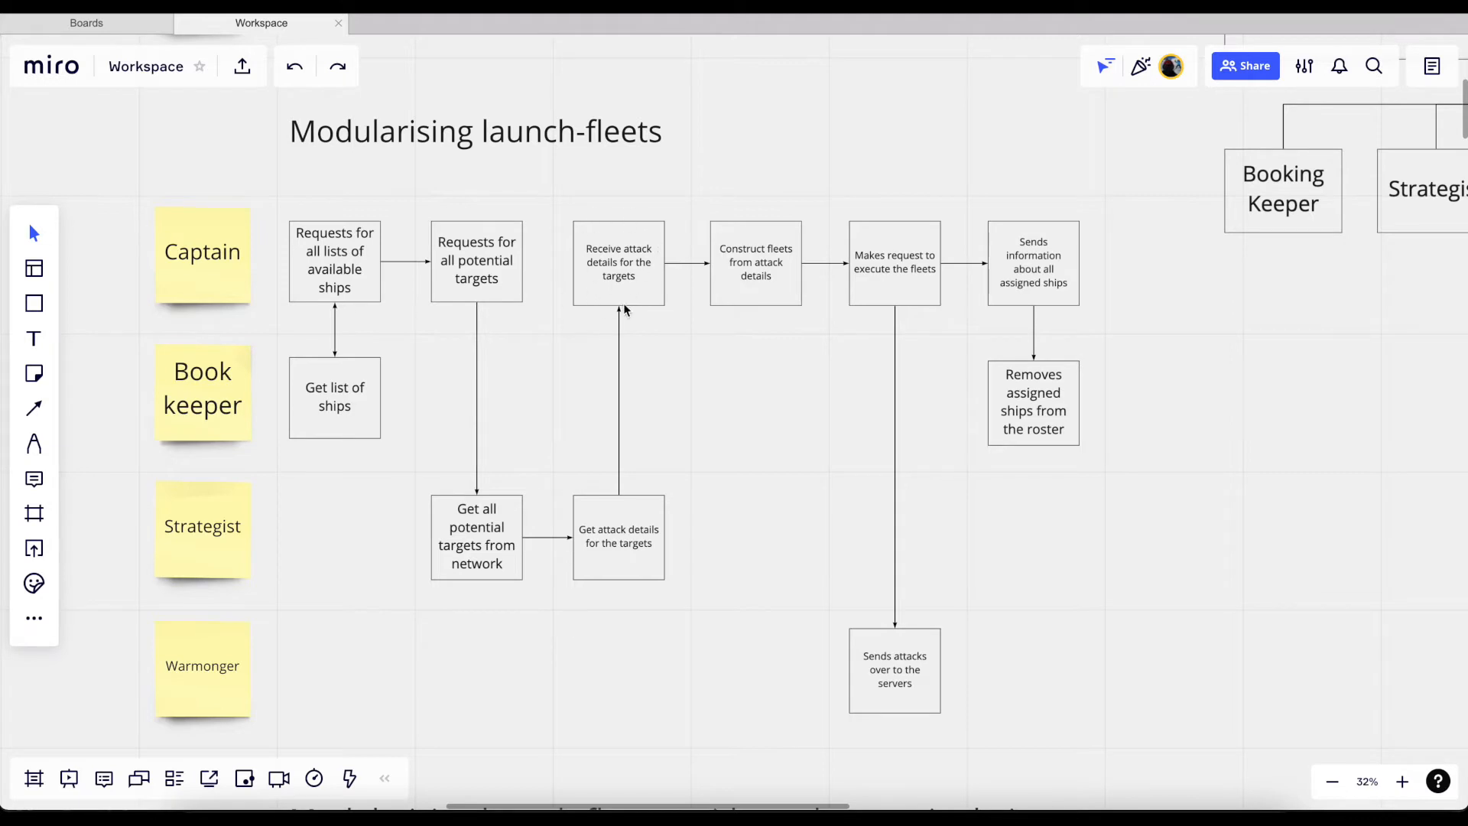
mouse_move(796, 293)
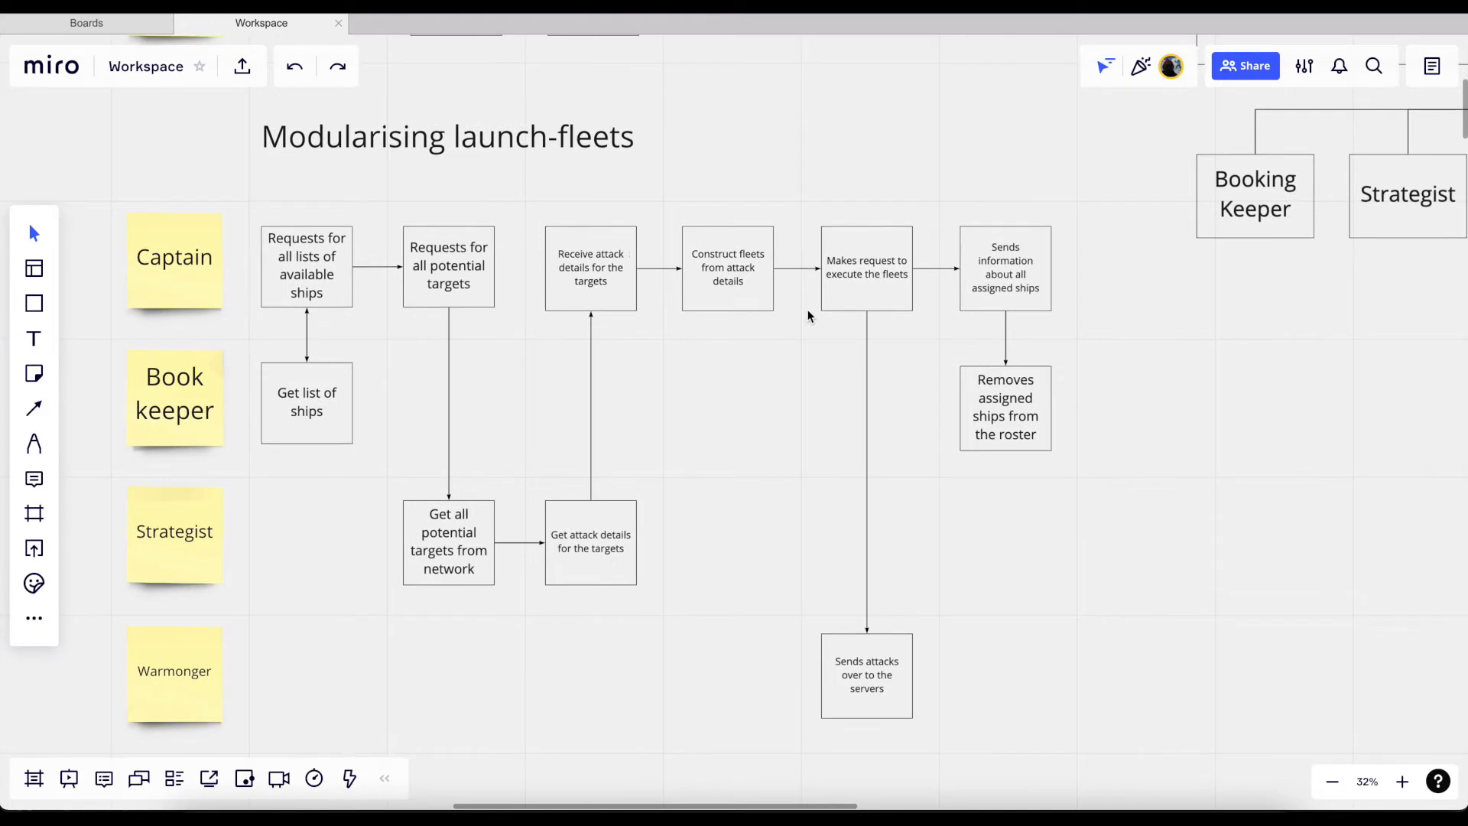
mouse_move(901, 283)
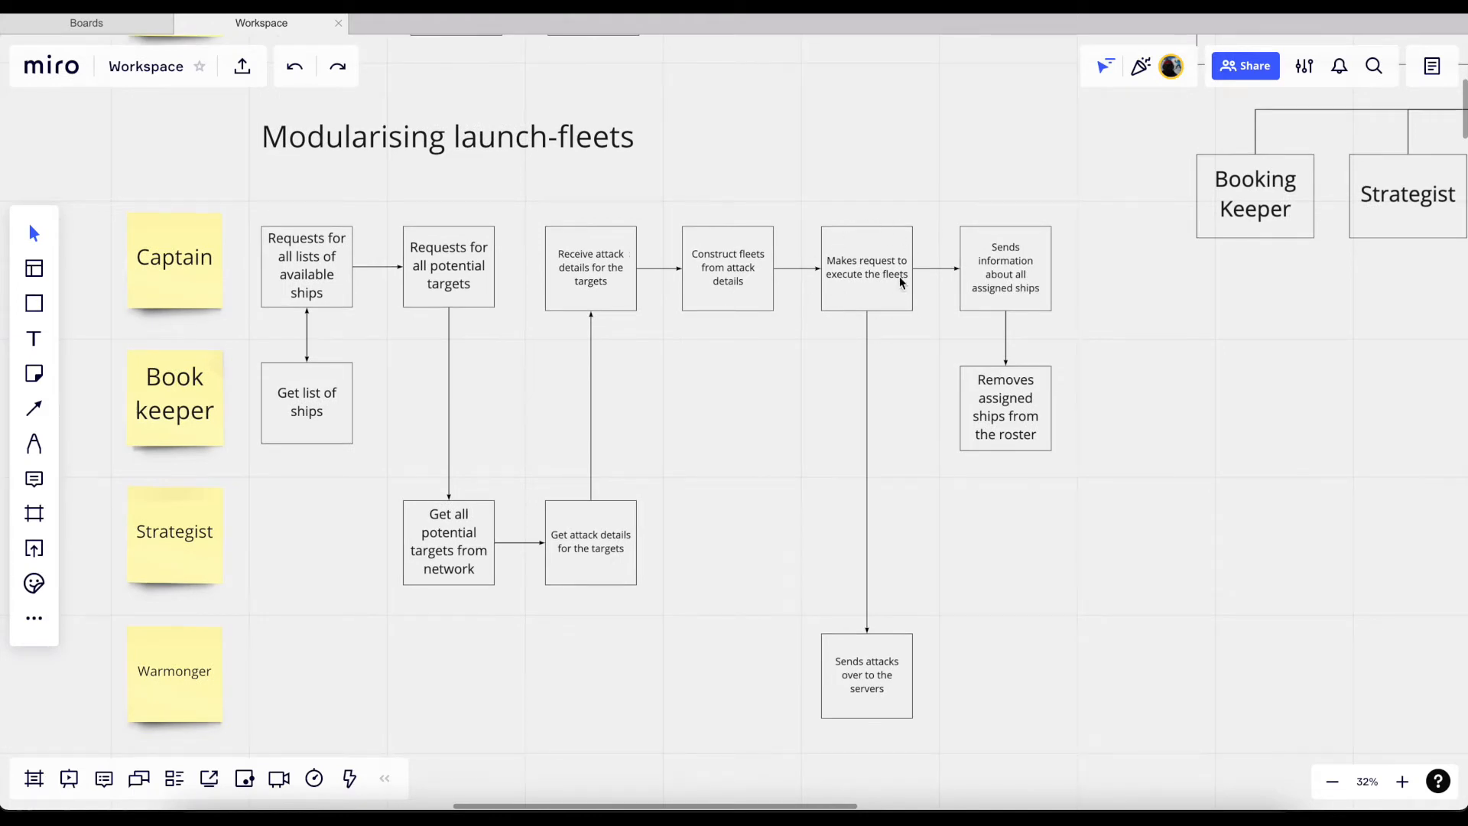
scroll(down, 3)
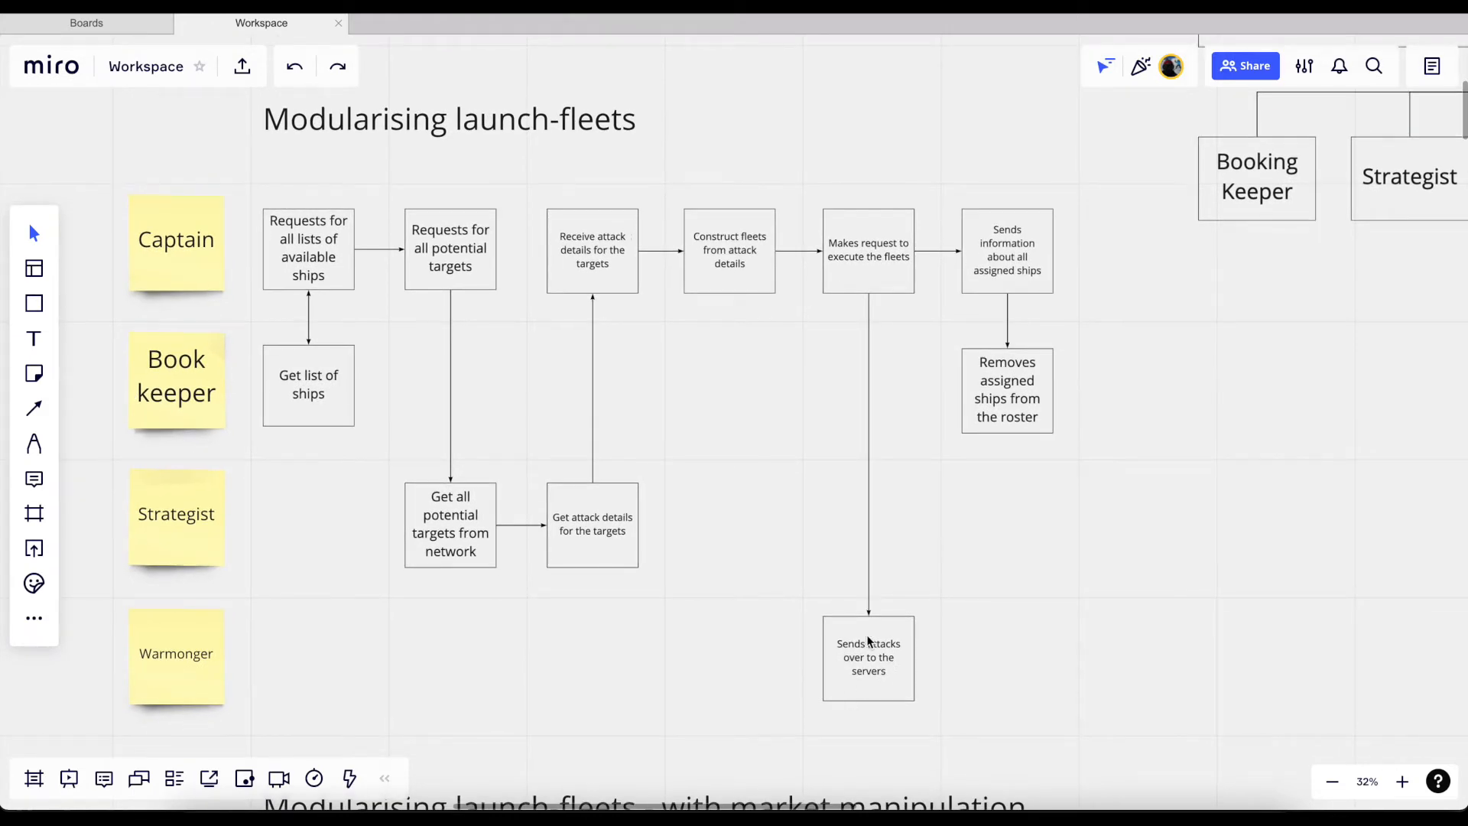
mouse_move(923, 644)
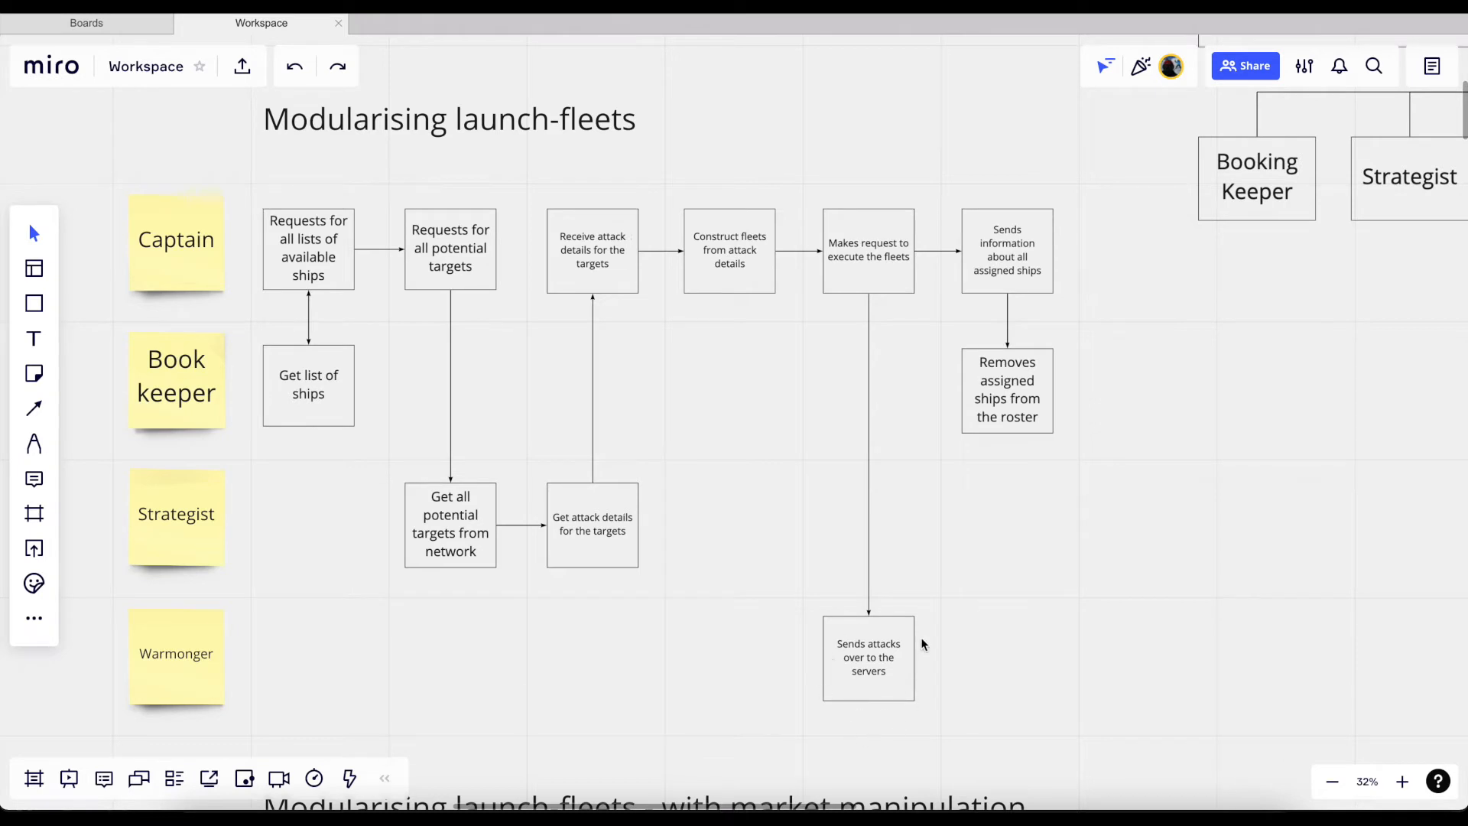
mouse_move(904, 638)
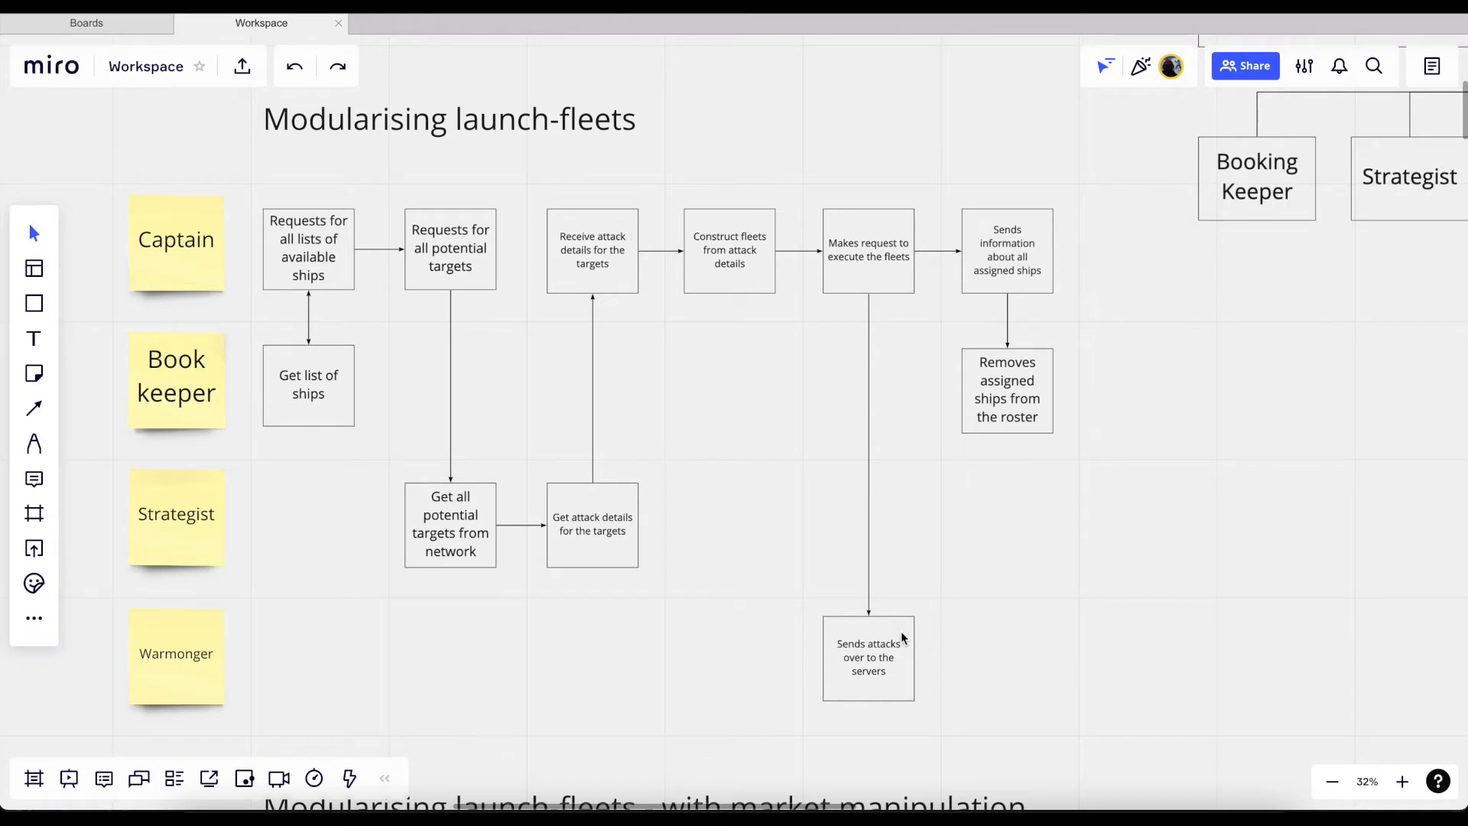
mouse_move(889, 726)
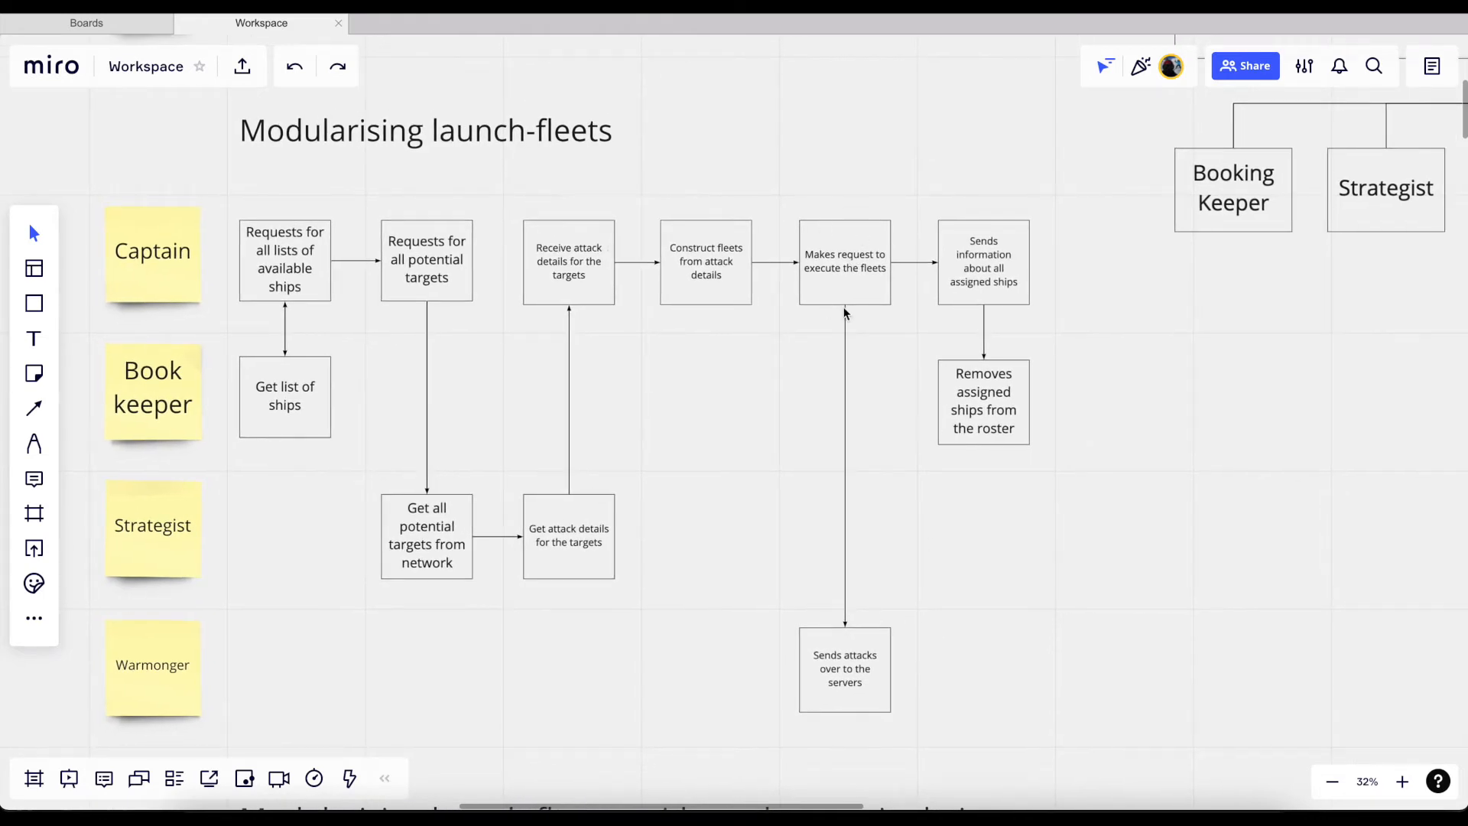
mouse_move(908, 384)
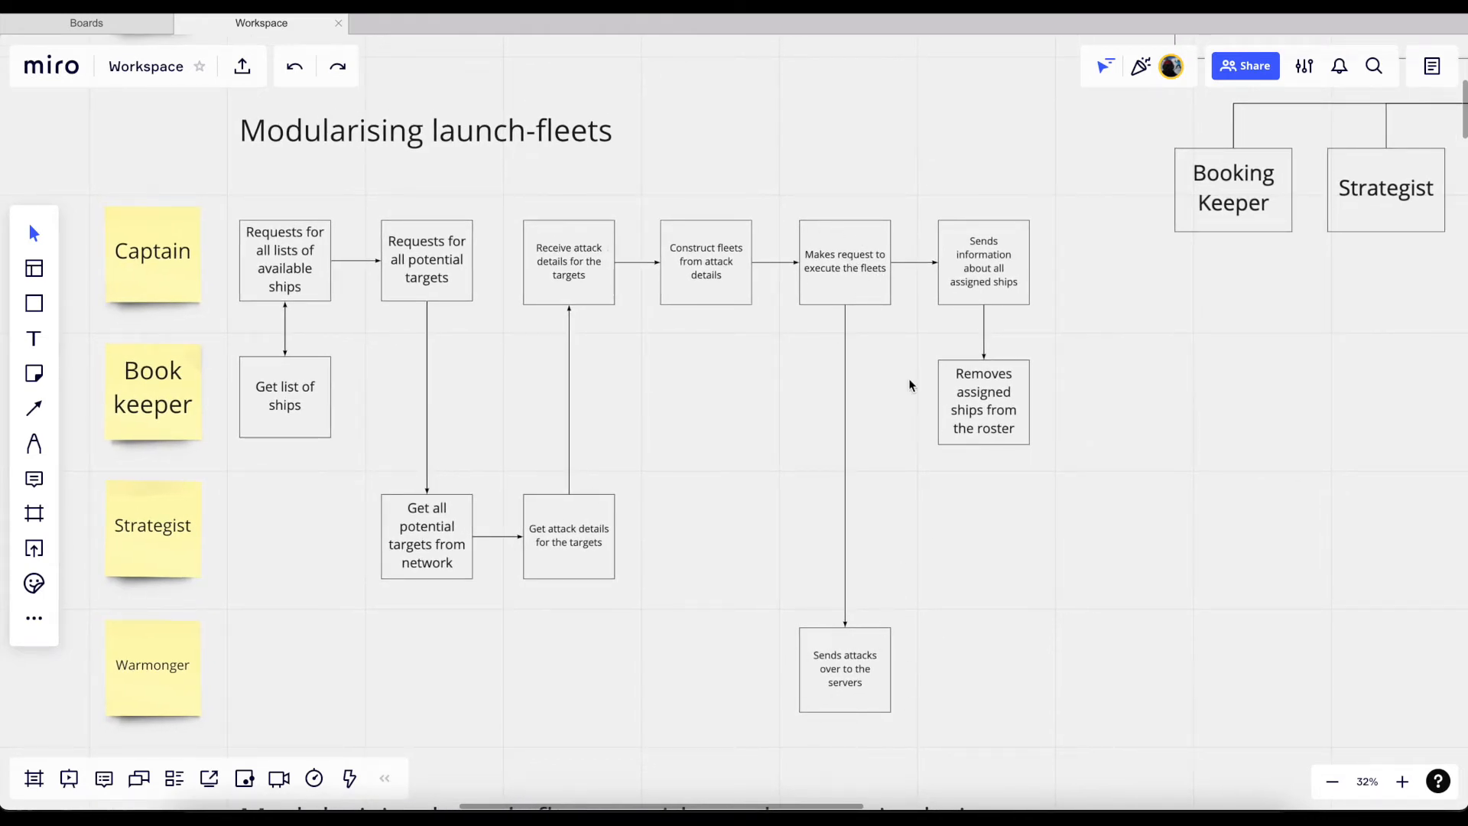
mouse_move(1021, 297)
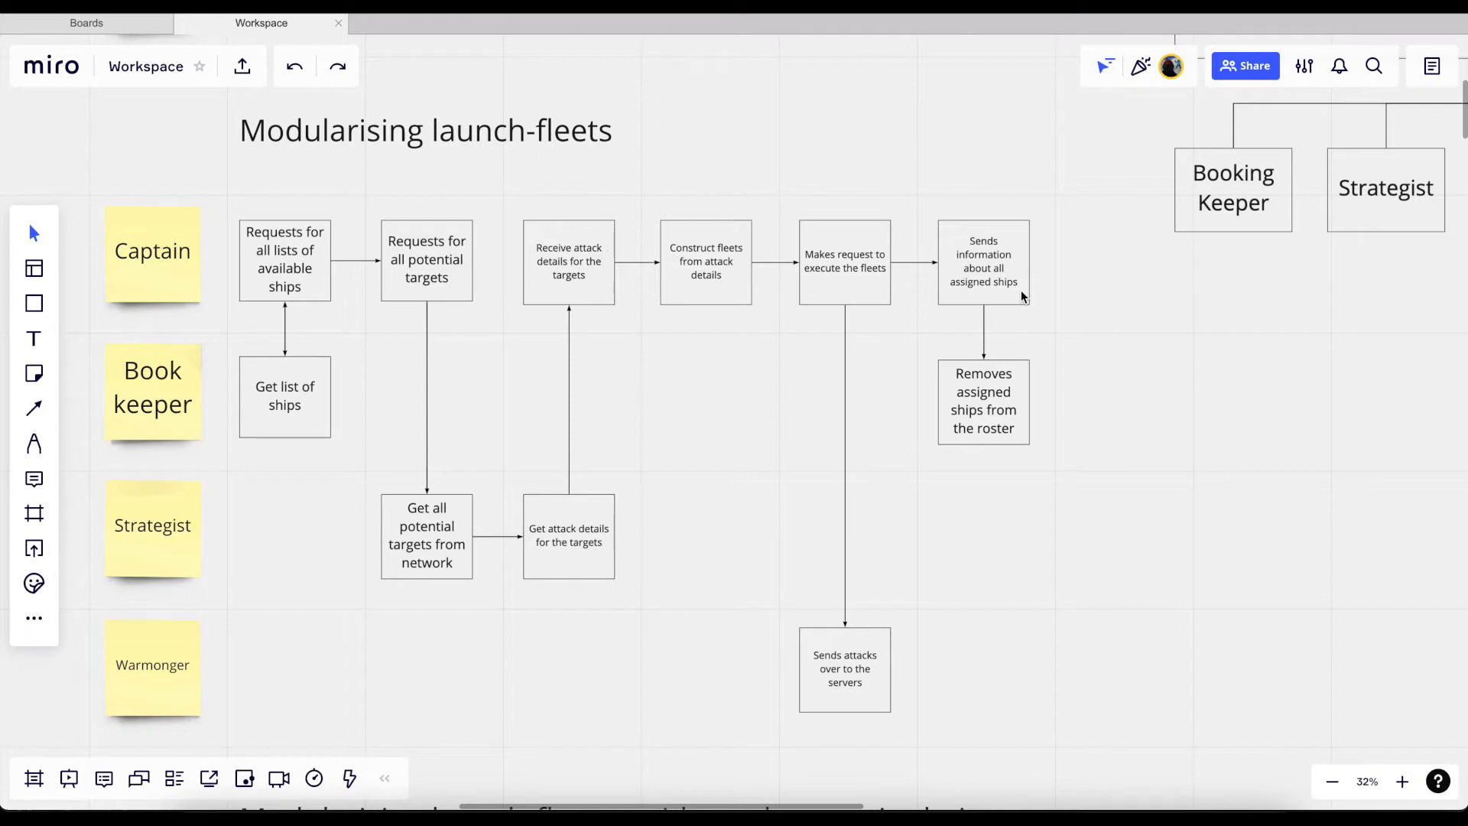
mouse_move(986, 210)
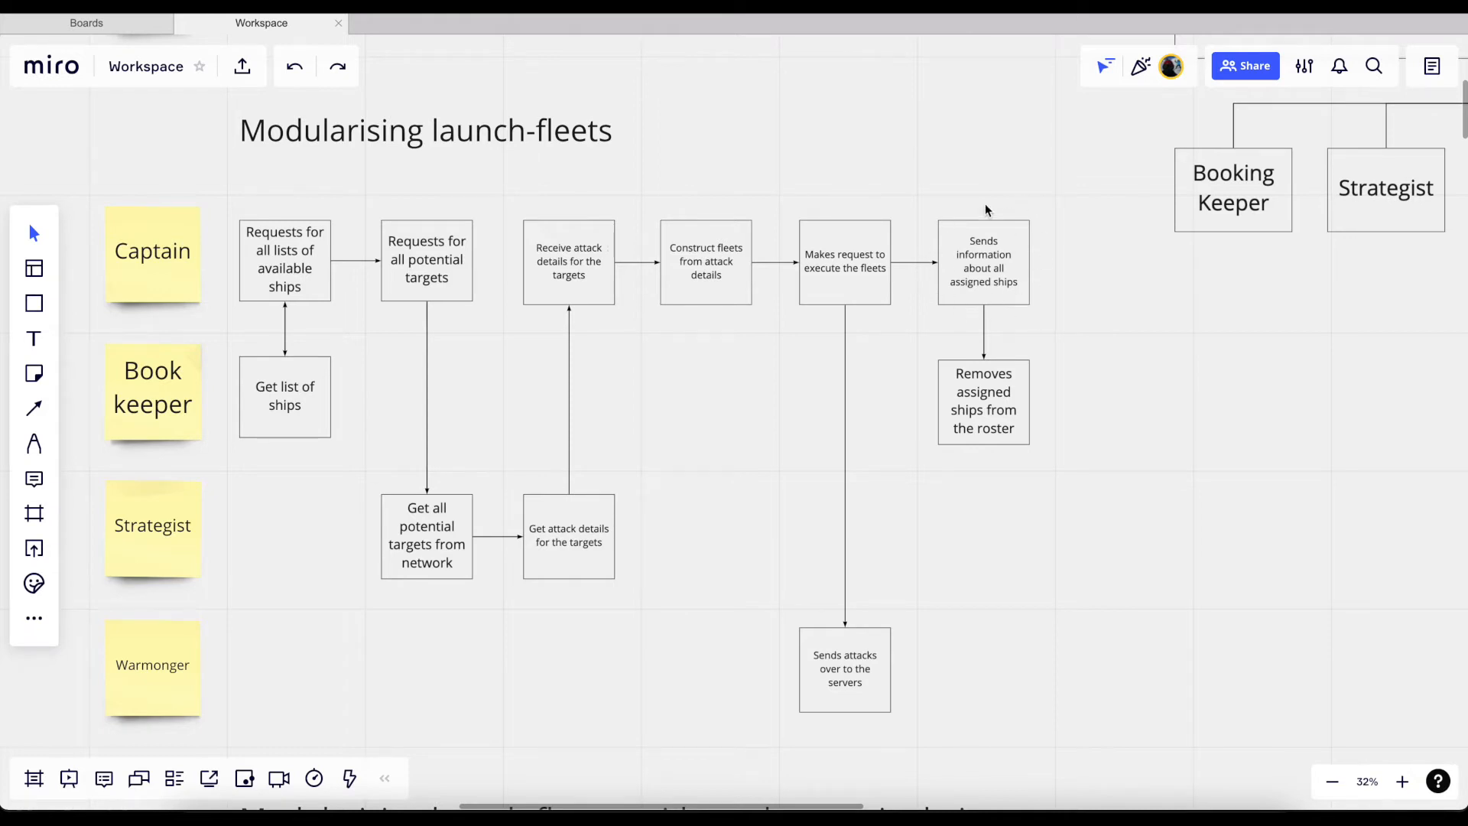
mouse_move(1025, 237)
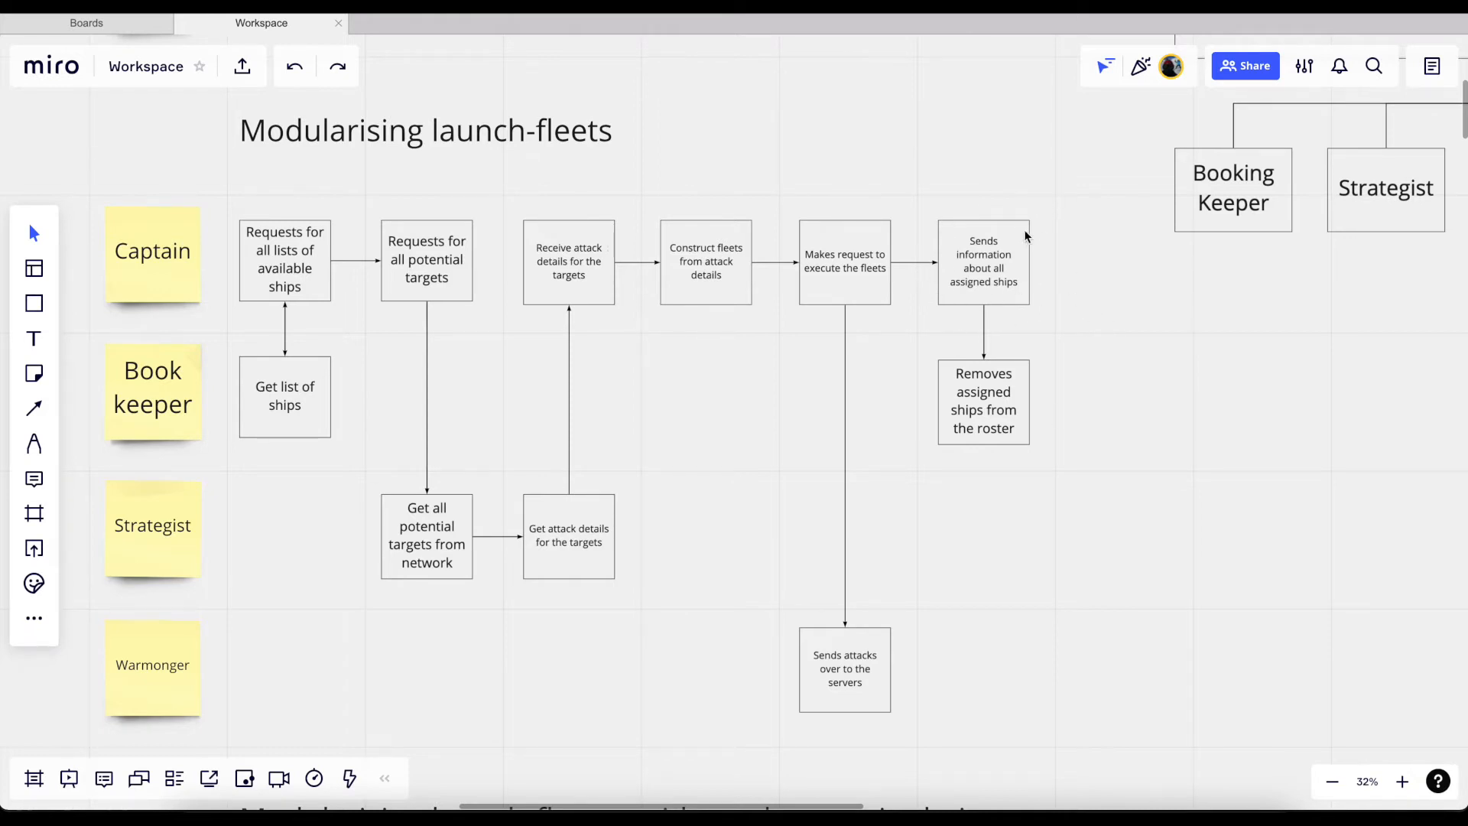
mouse_move(942, 403)
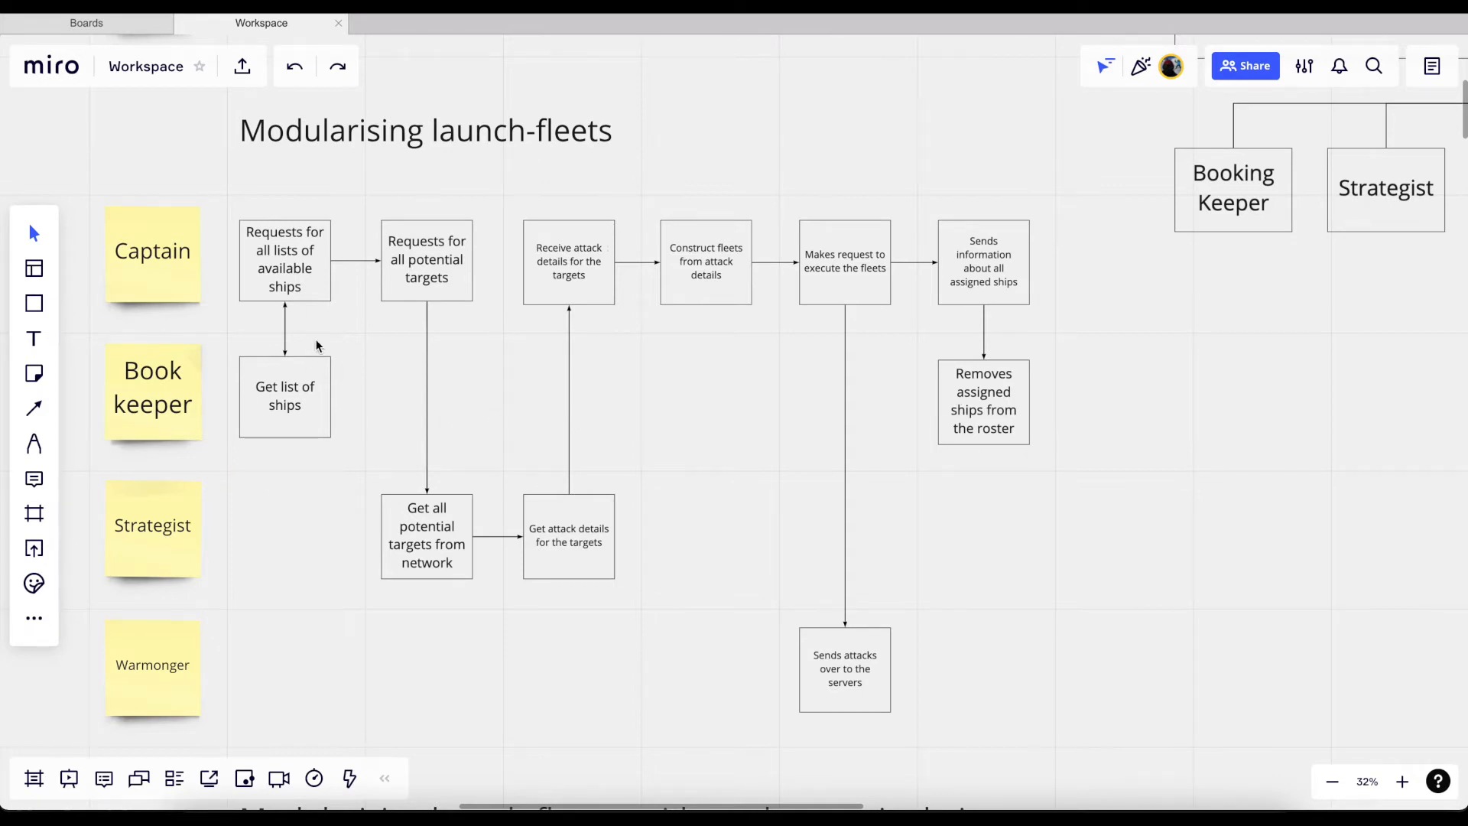
mouse_move(302, 459)
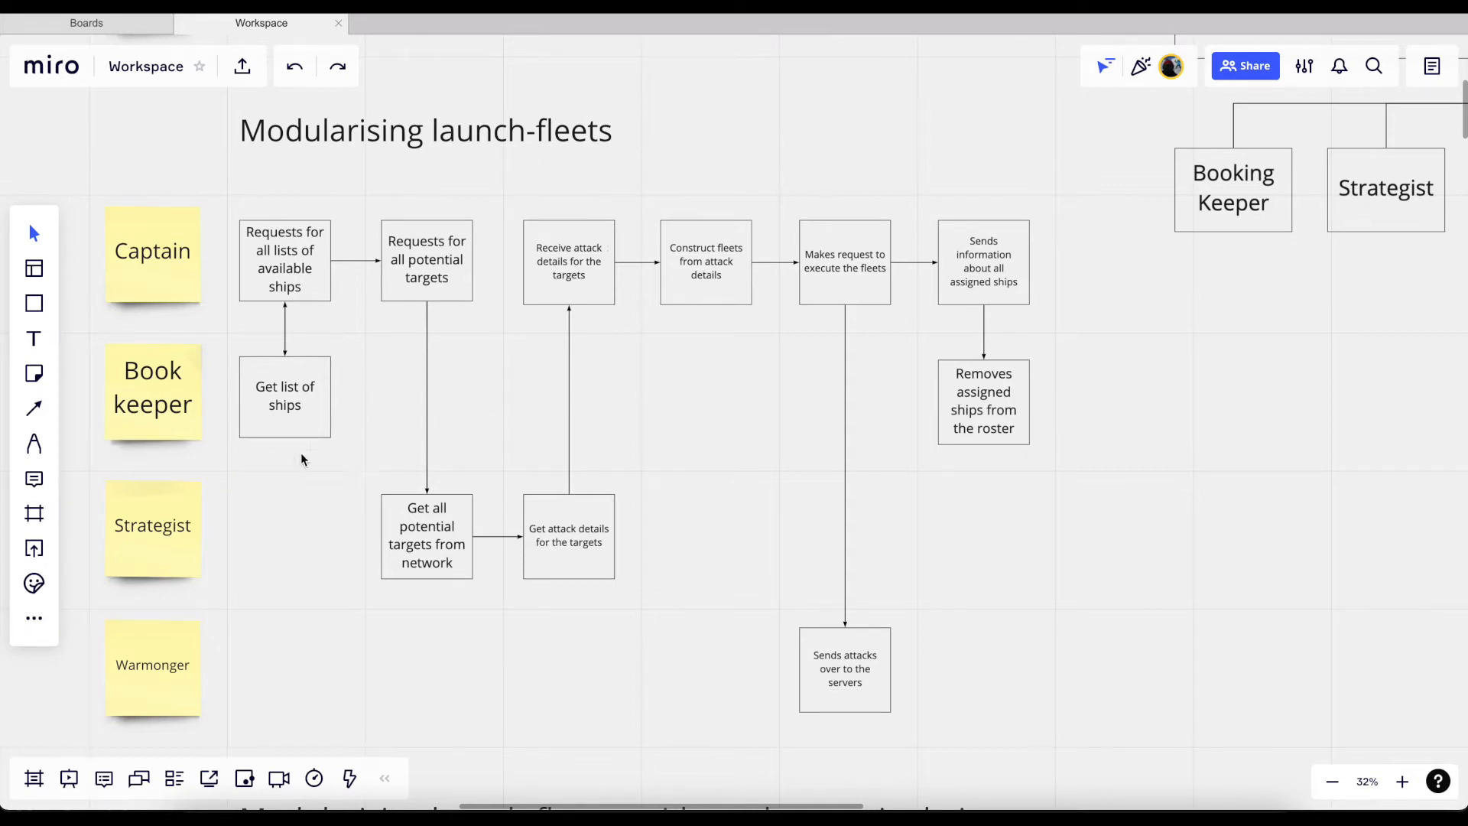
mouse_move(896, 403)
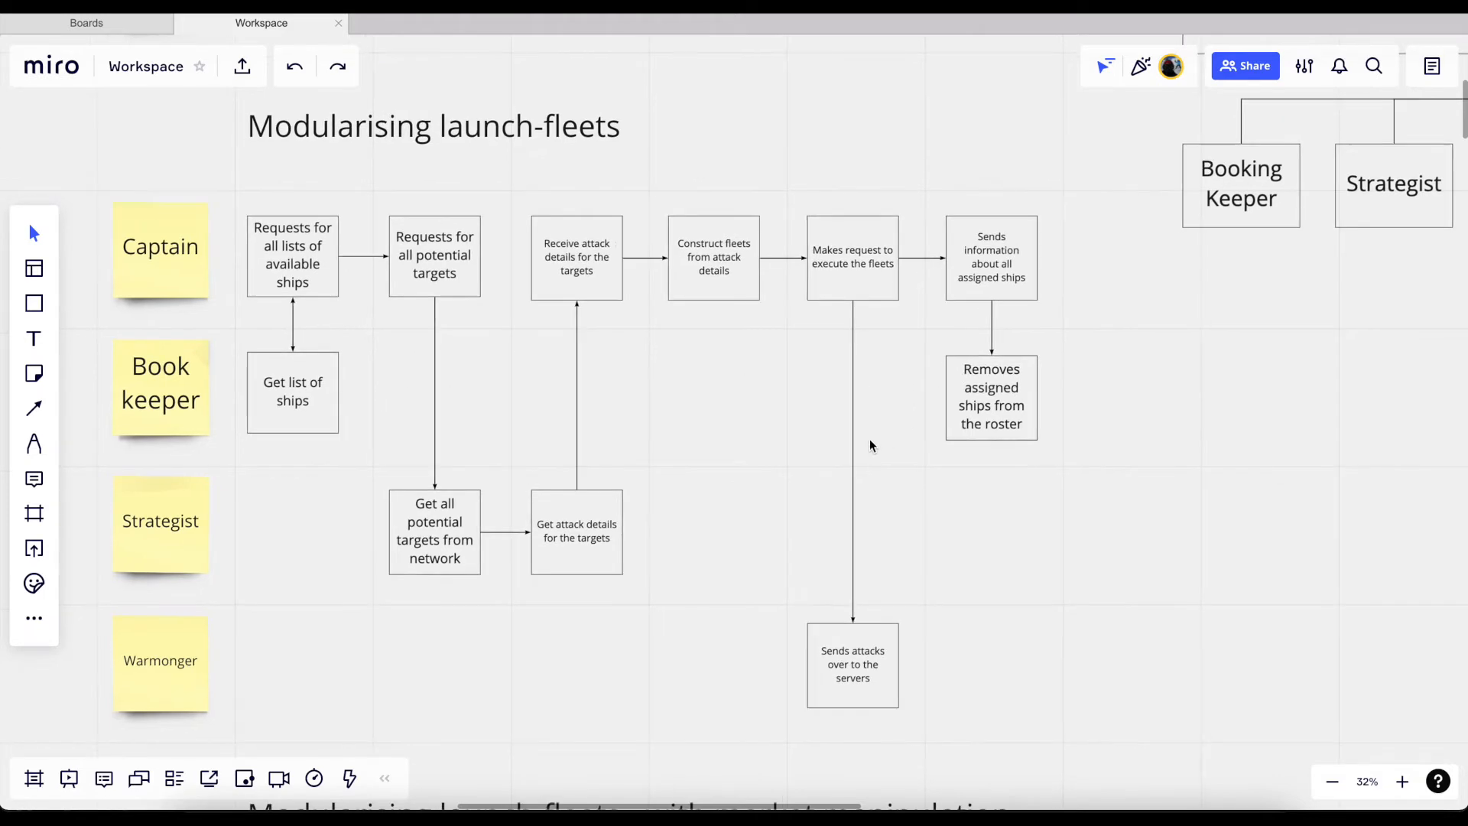
mouse_move(744, 517)
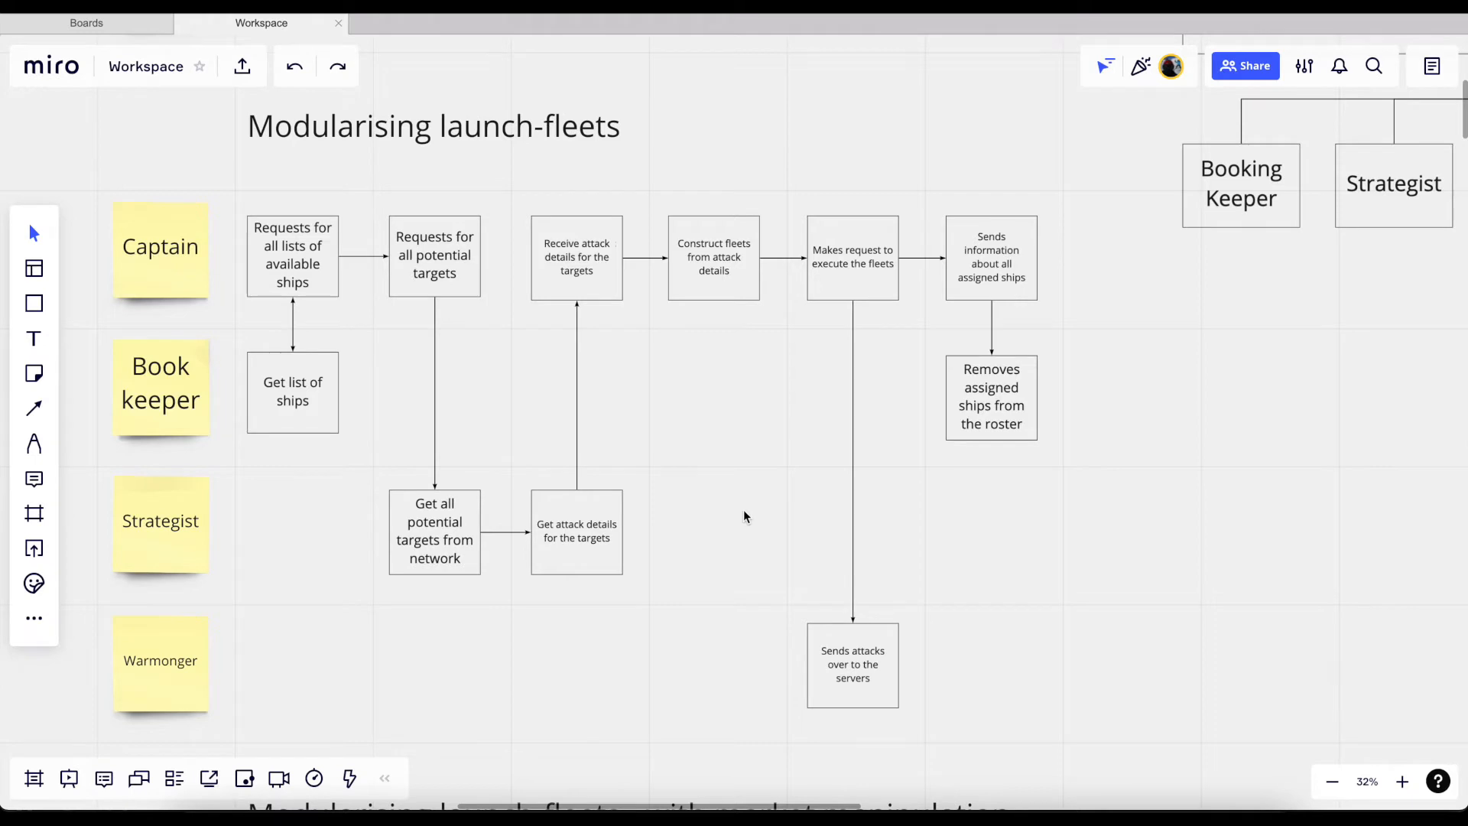
mouse_move(847, 328)
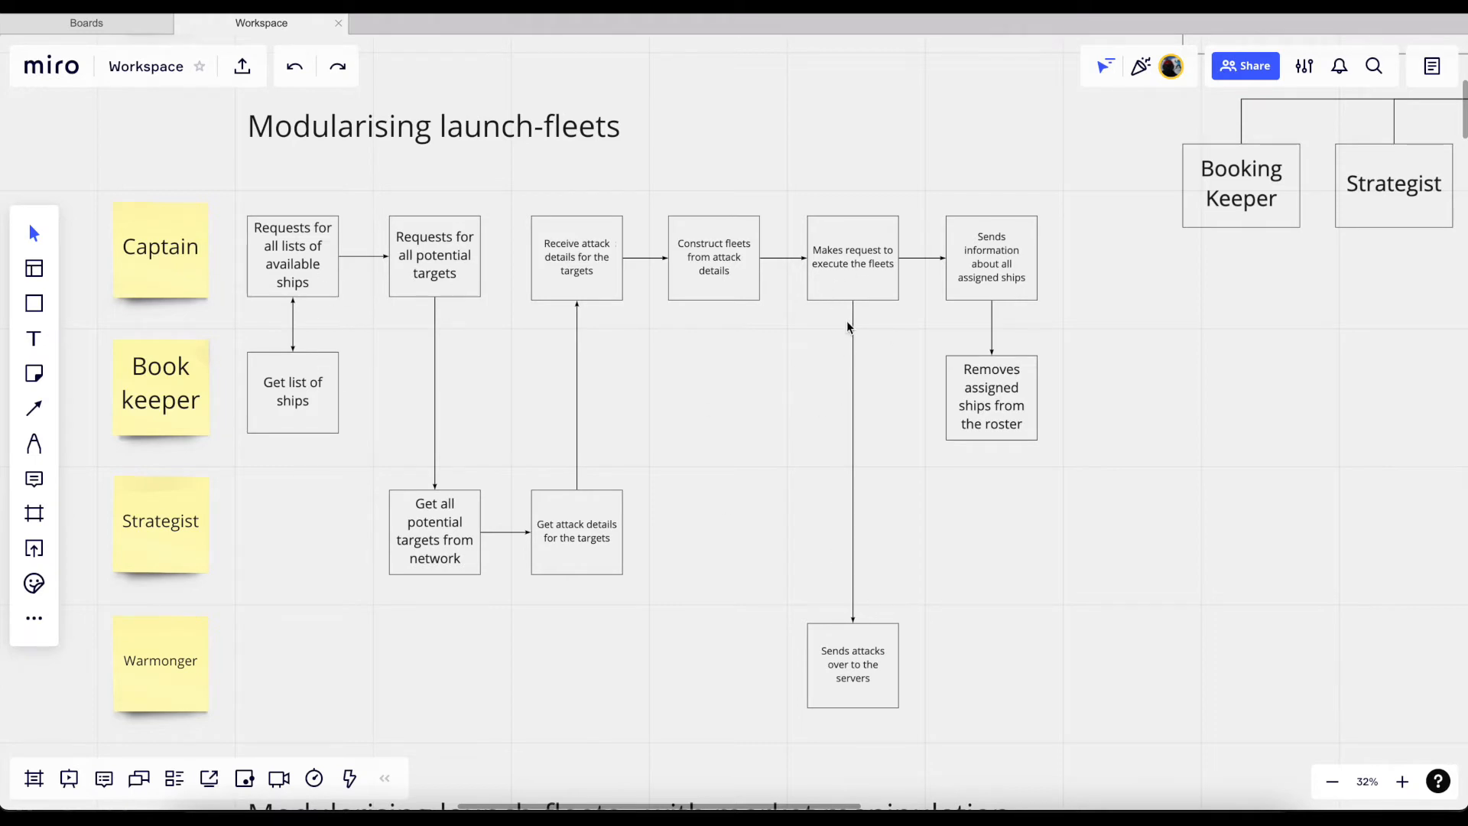
mouse_move(248, 239)
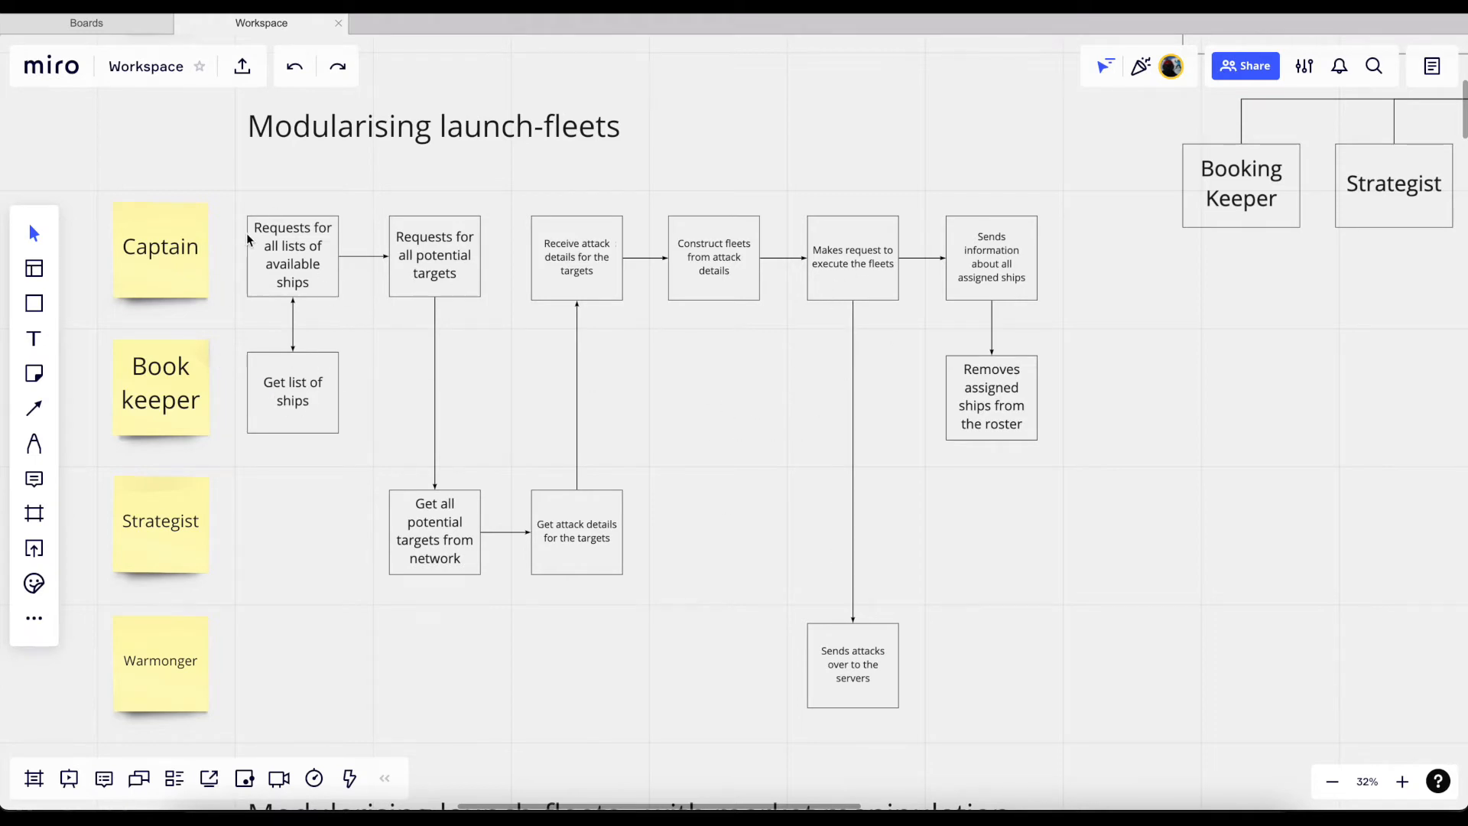
mouse_move(401, 275)
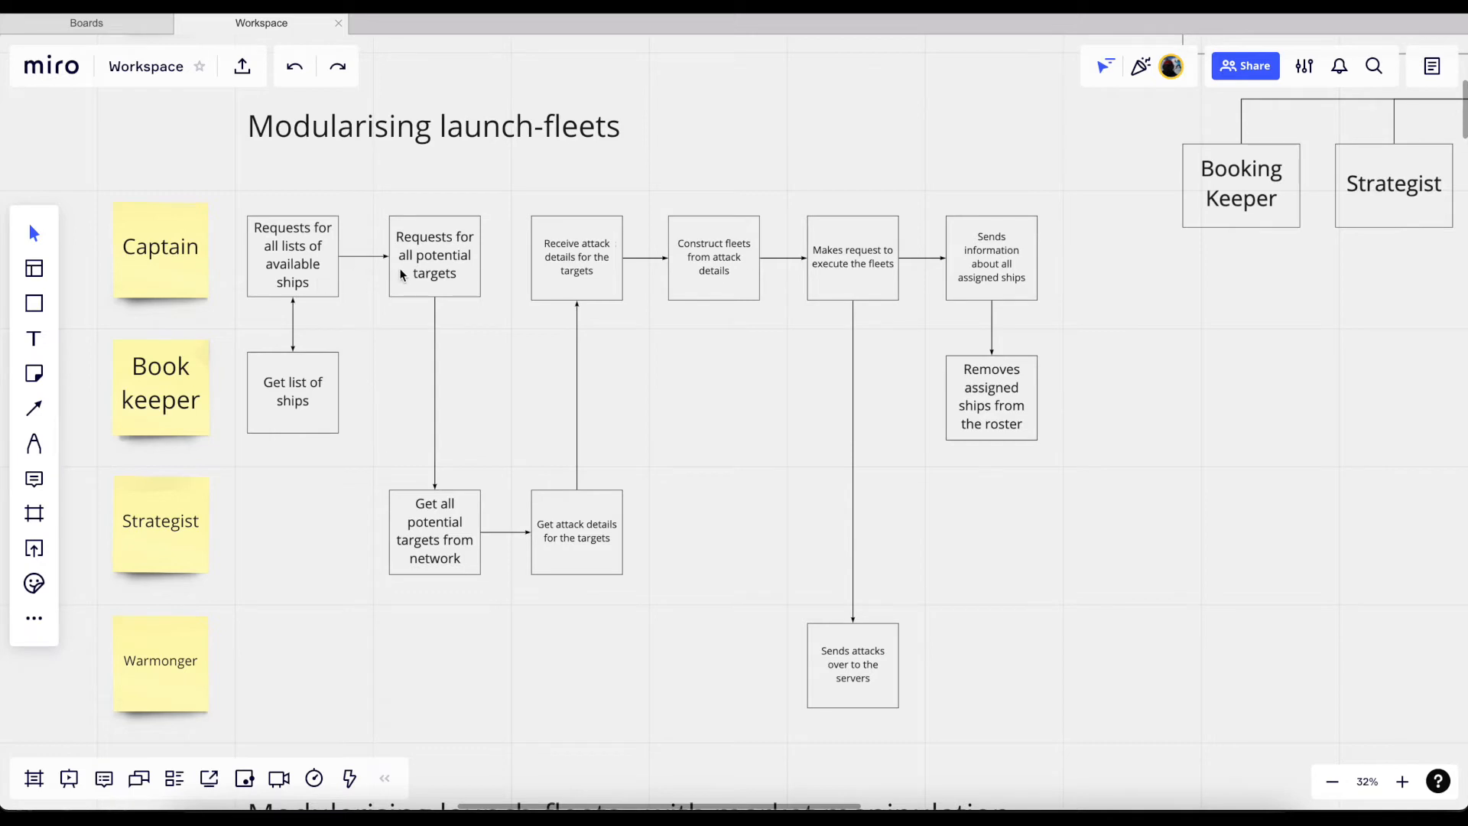
mouse_move(406, 315)
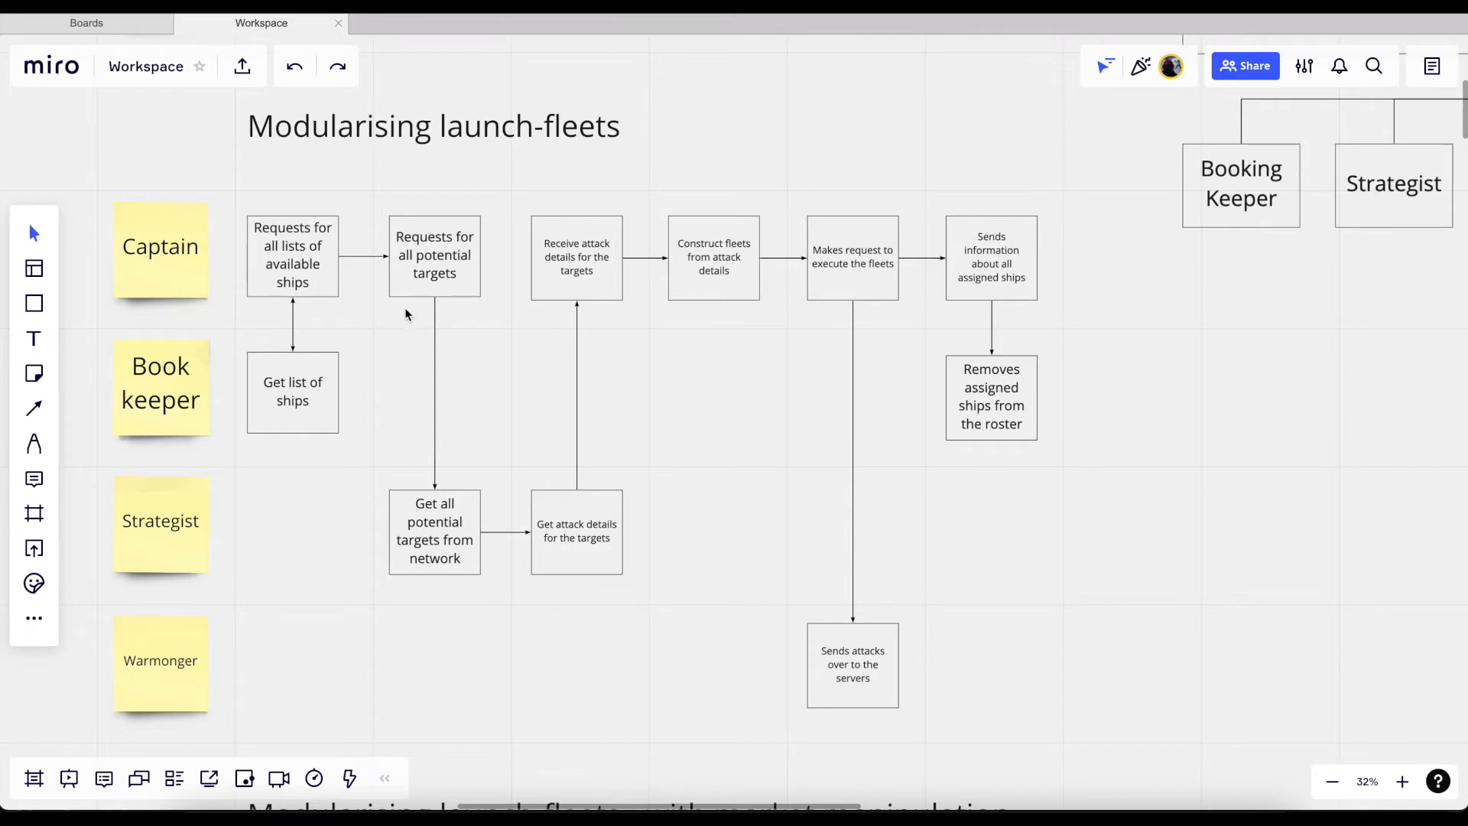
mouse_move(670, 537)
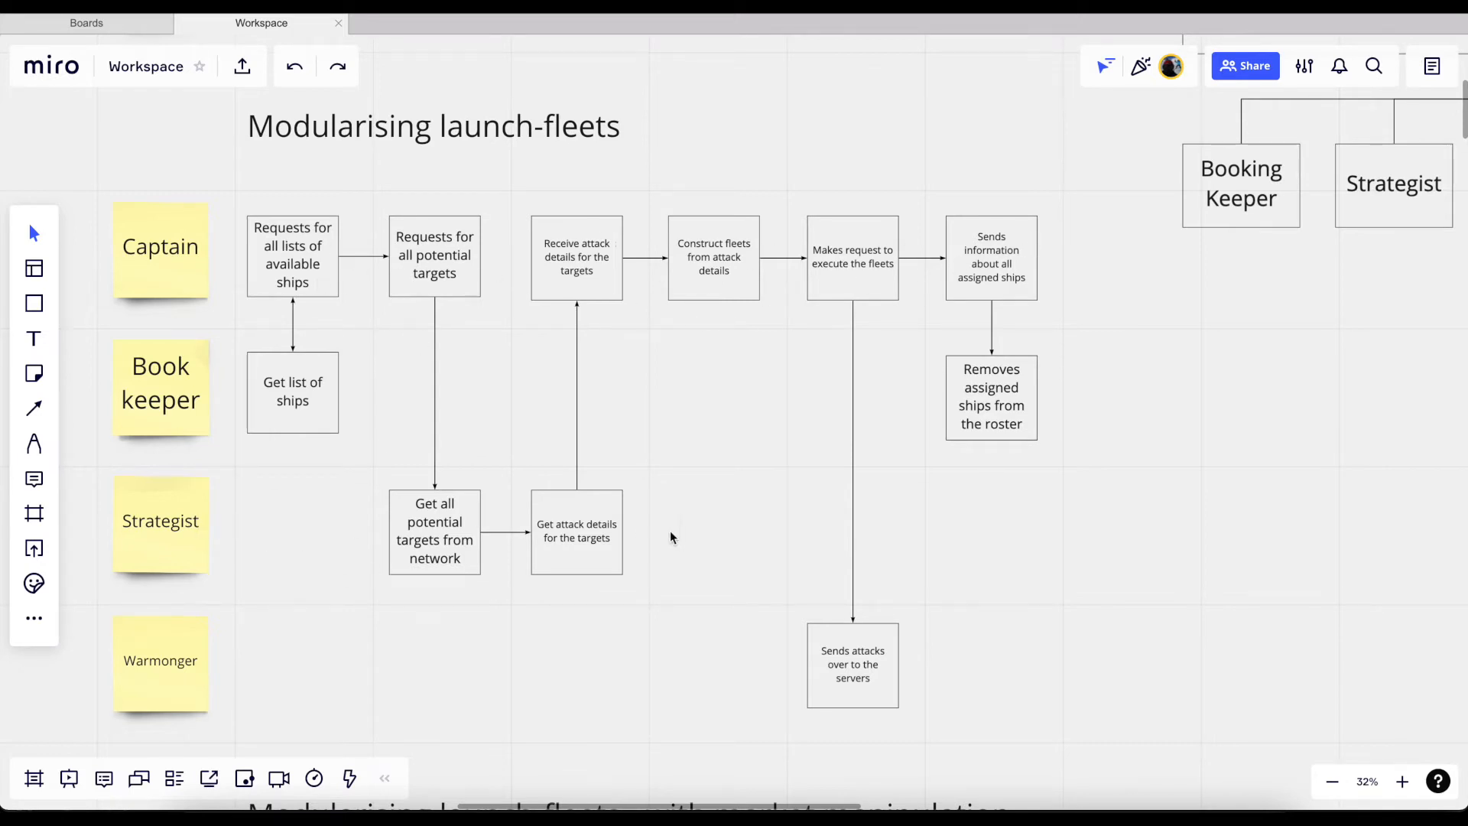
mouse_move(553, 393)
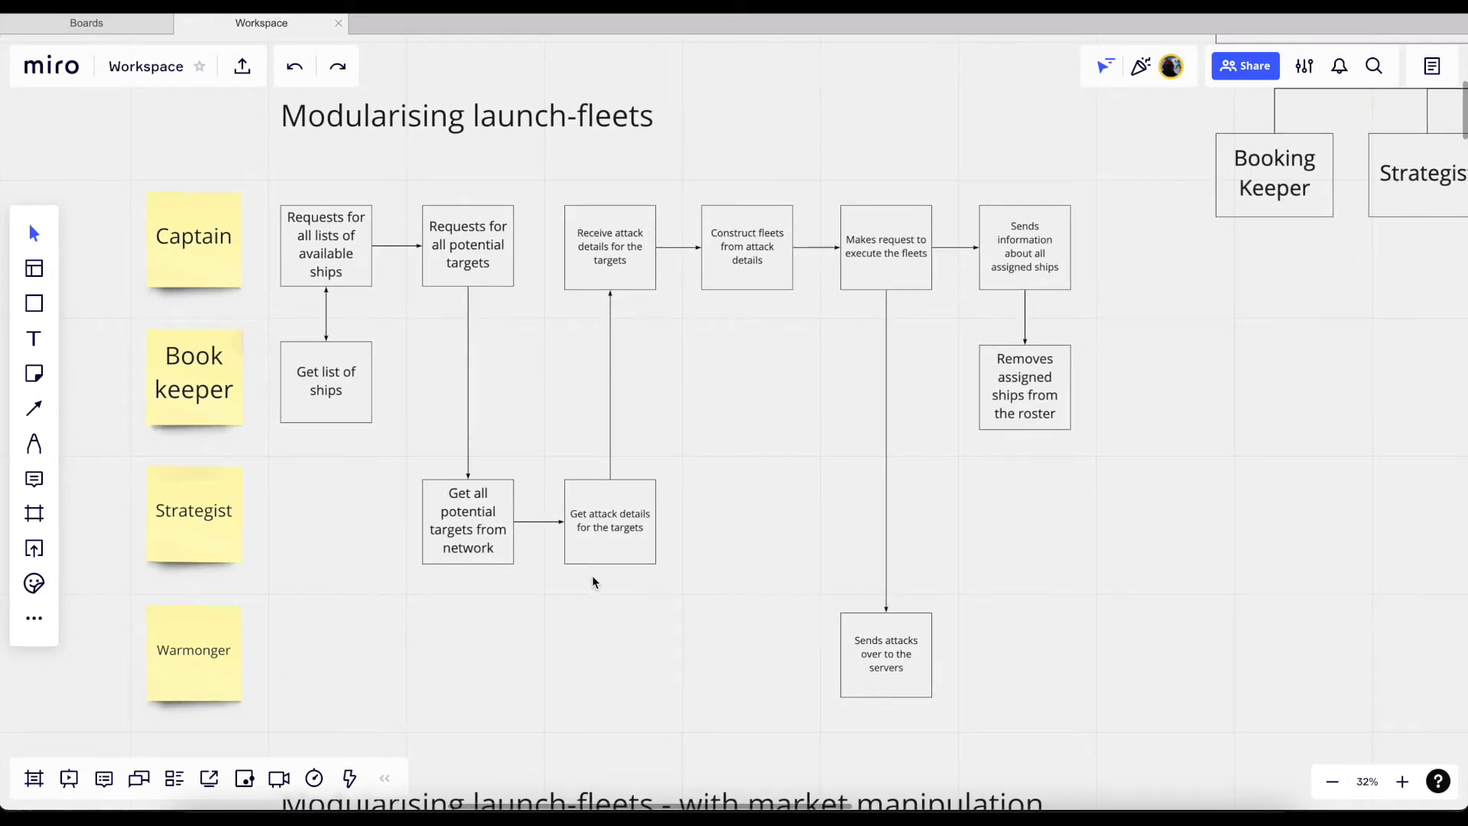
mouse_move(616, 700)
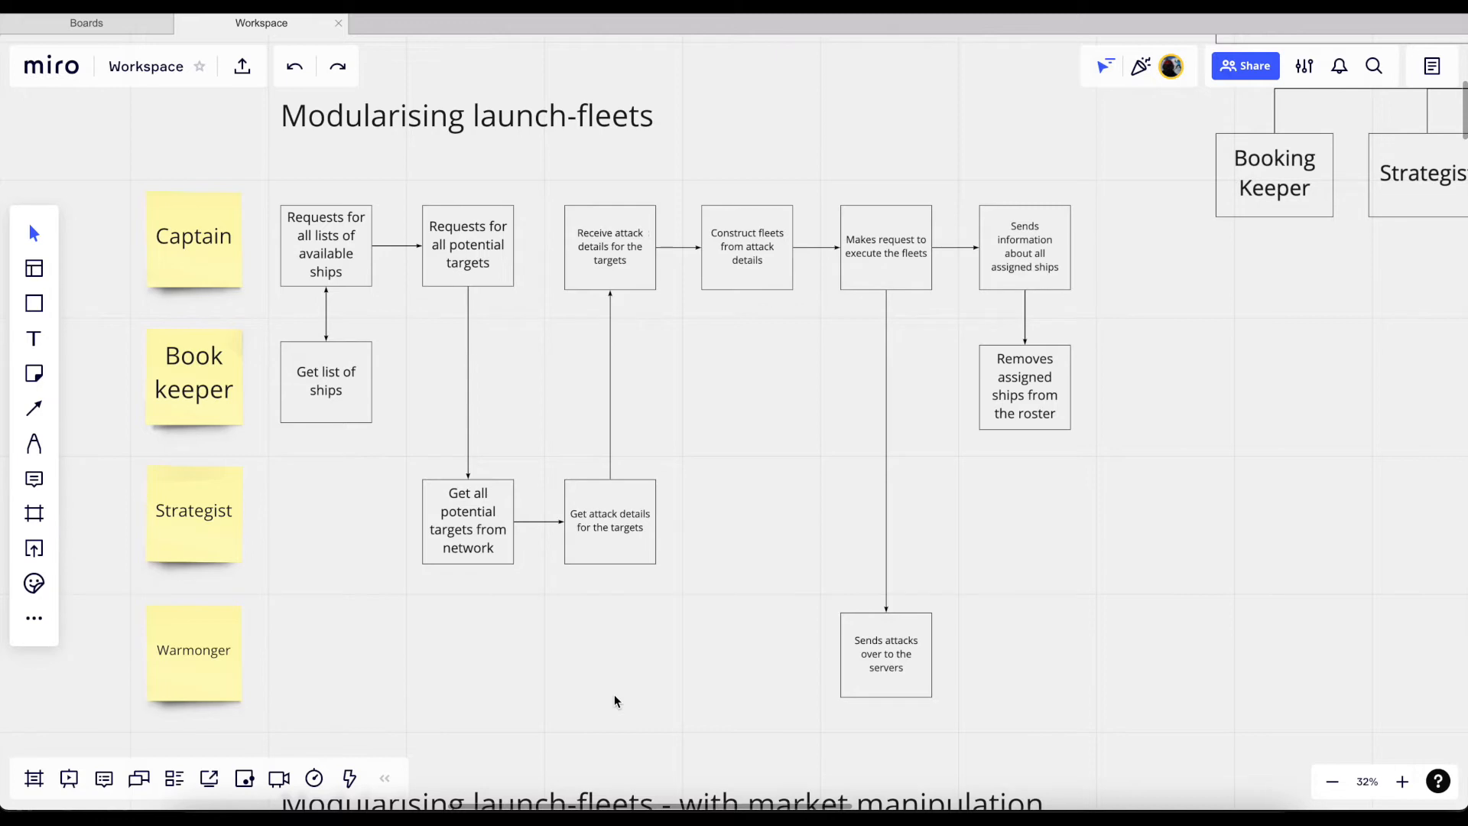
mouse_move(692, 503)
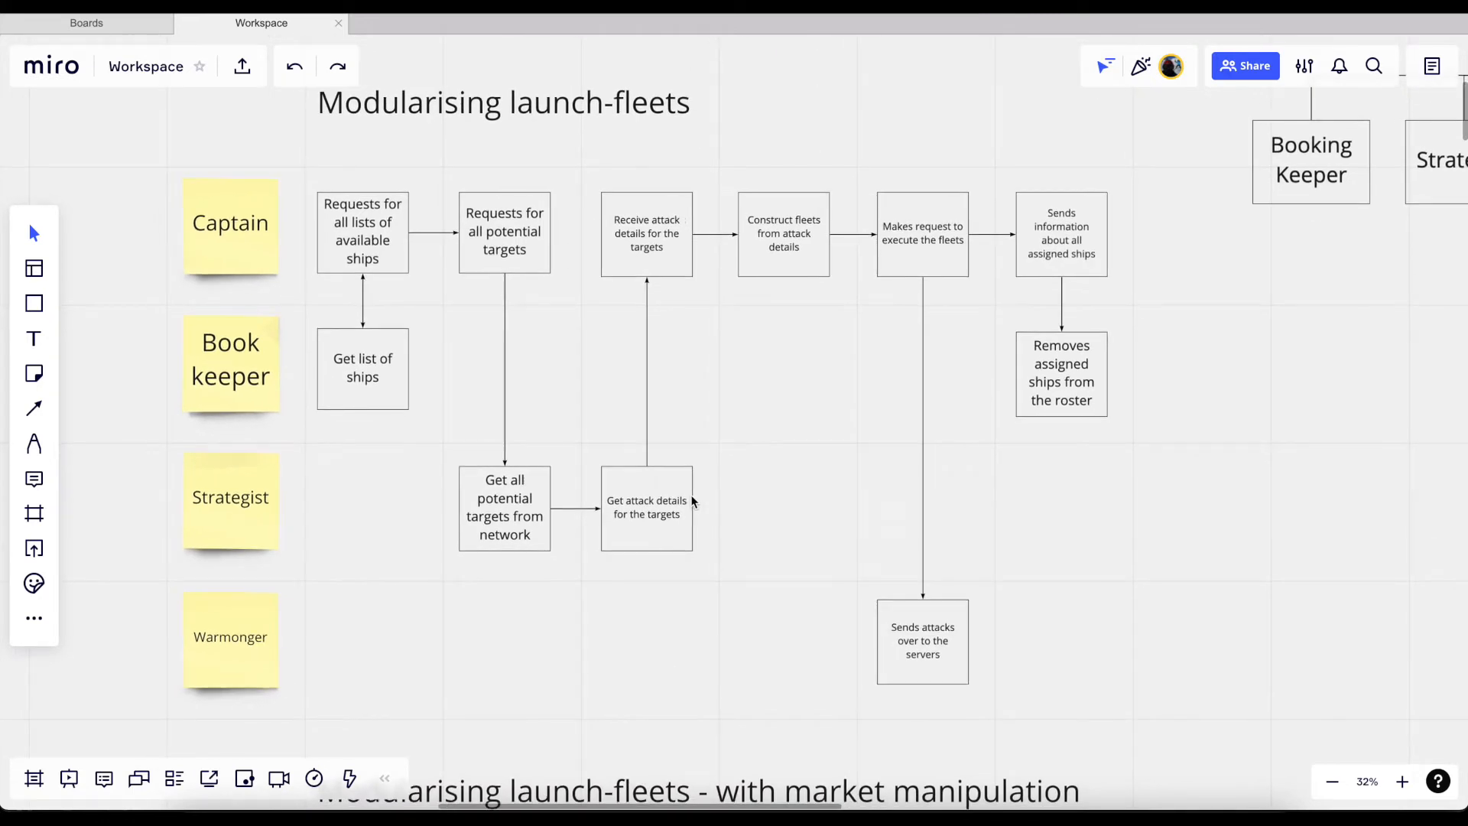
scroll(down, 3)
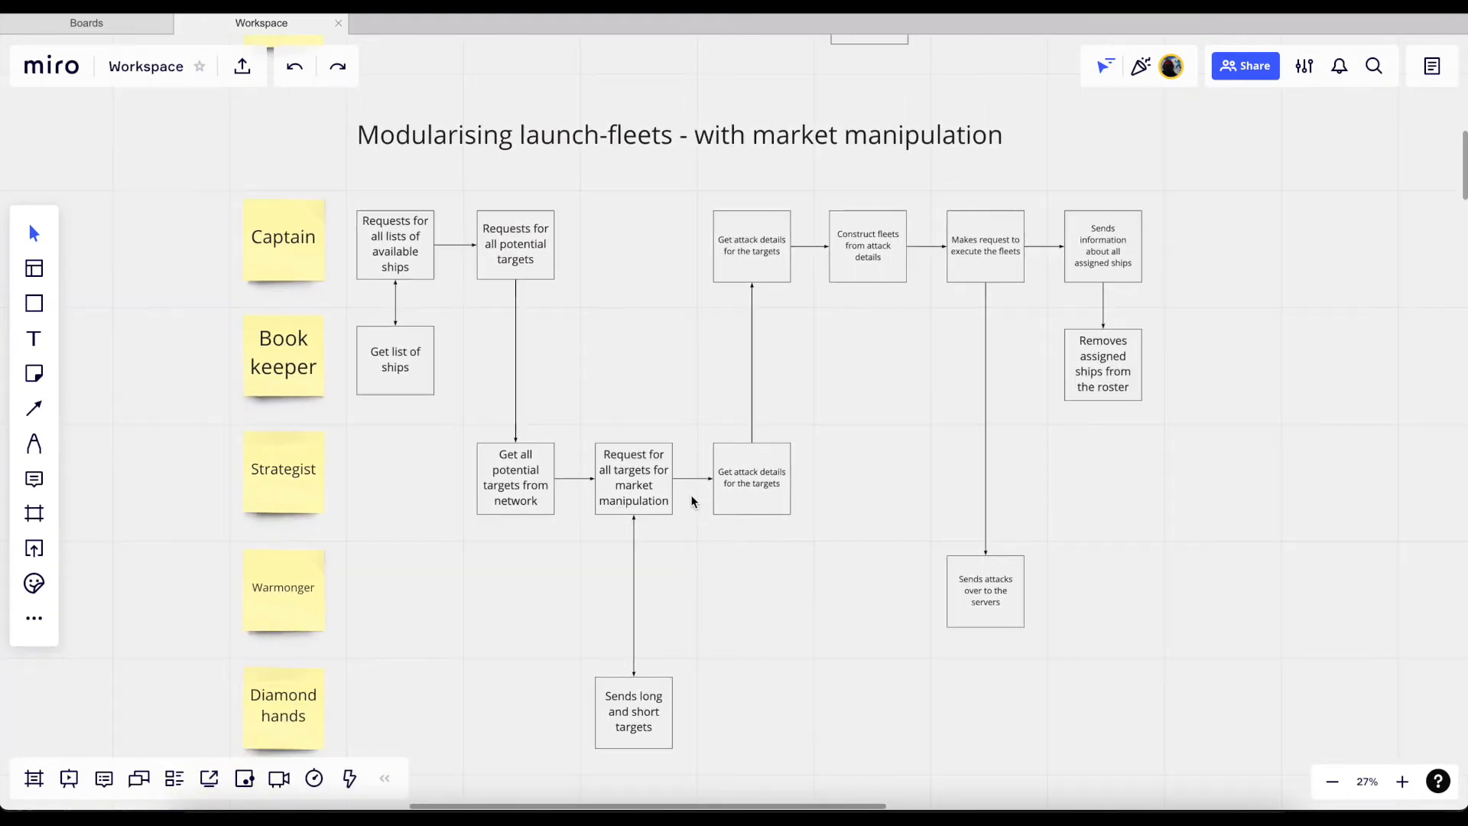
Step: Scroll down to the Queue-Service diagram with Captain, Booking Keeper, Strategist, Warmonger and Diamond Hands
scroll(down, 3)
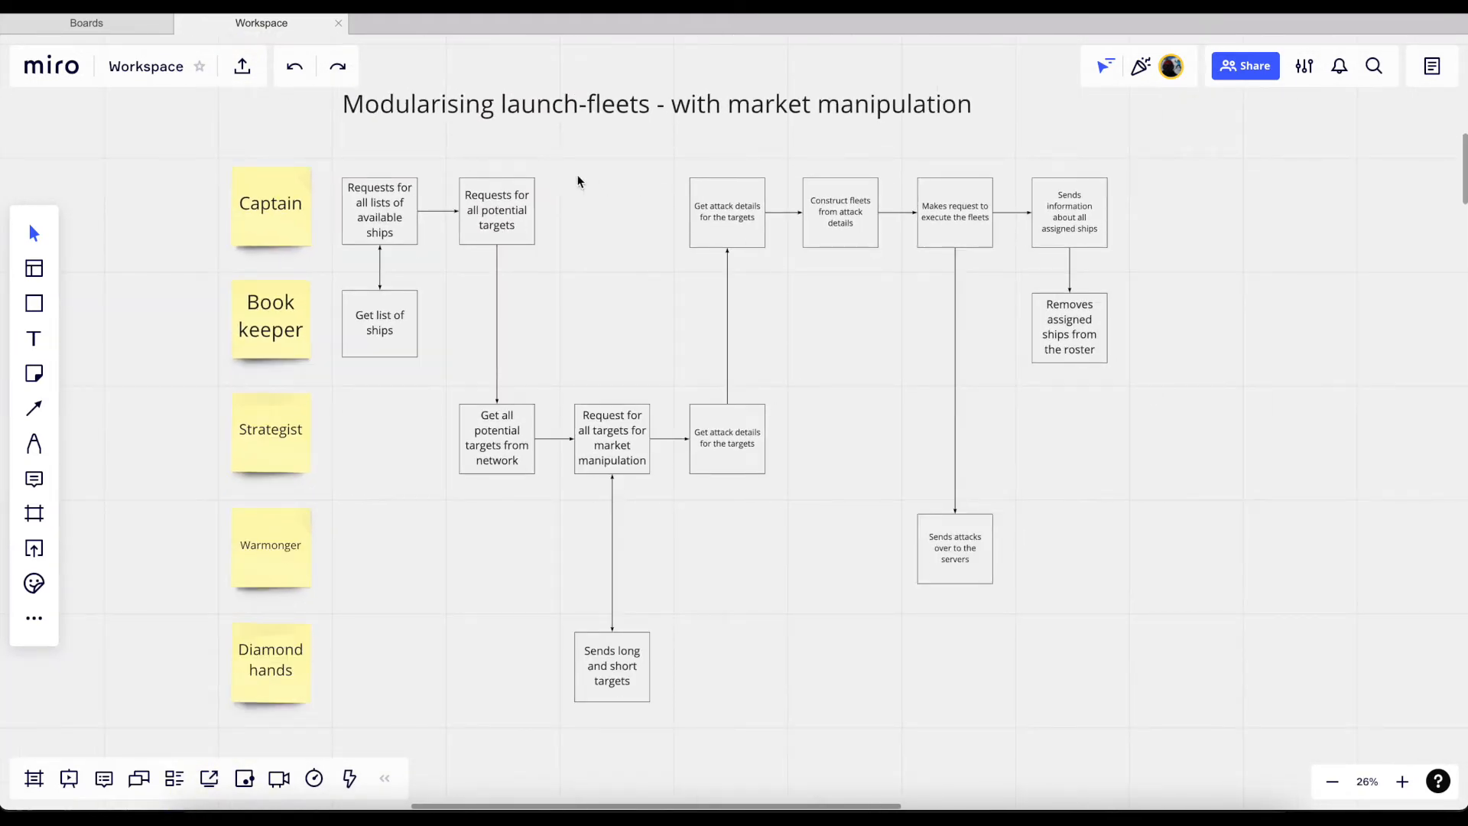
mouse_move(404, 190)
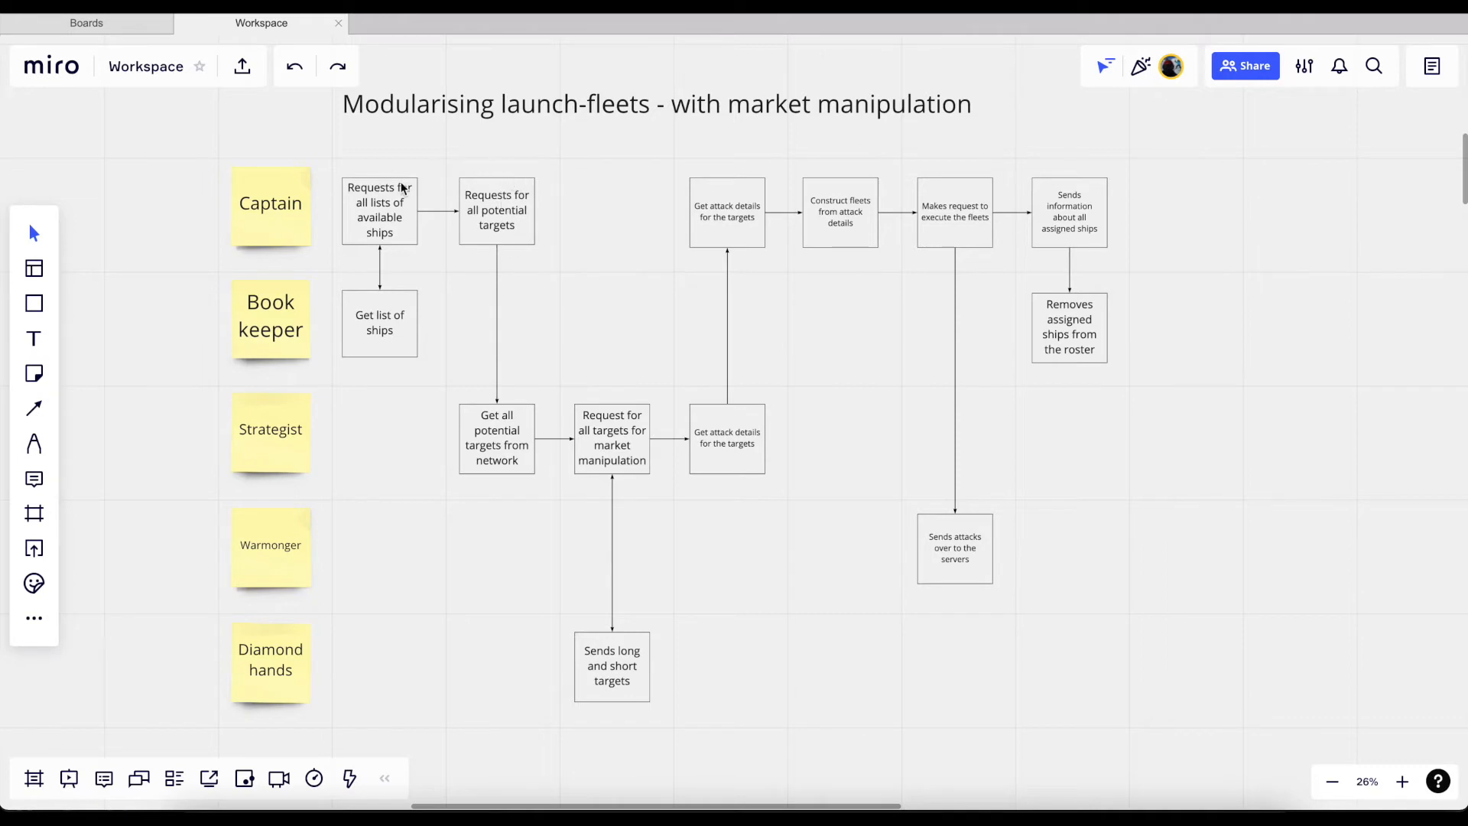
mouse_move(501, 253)
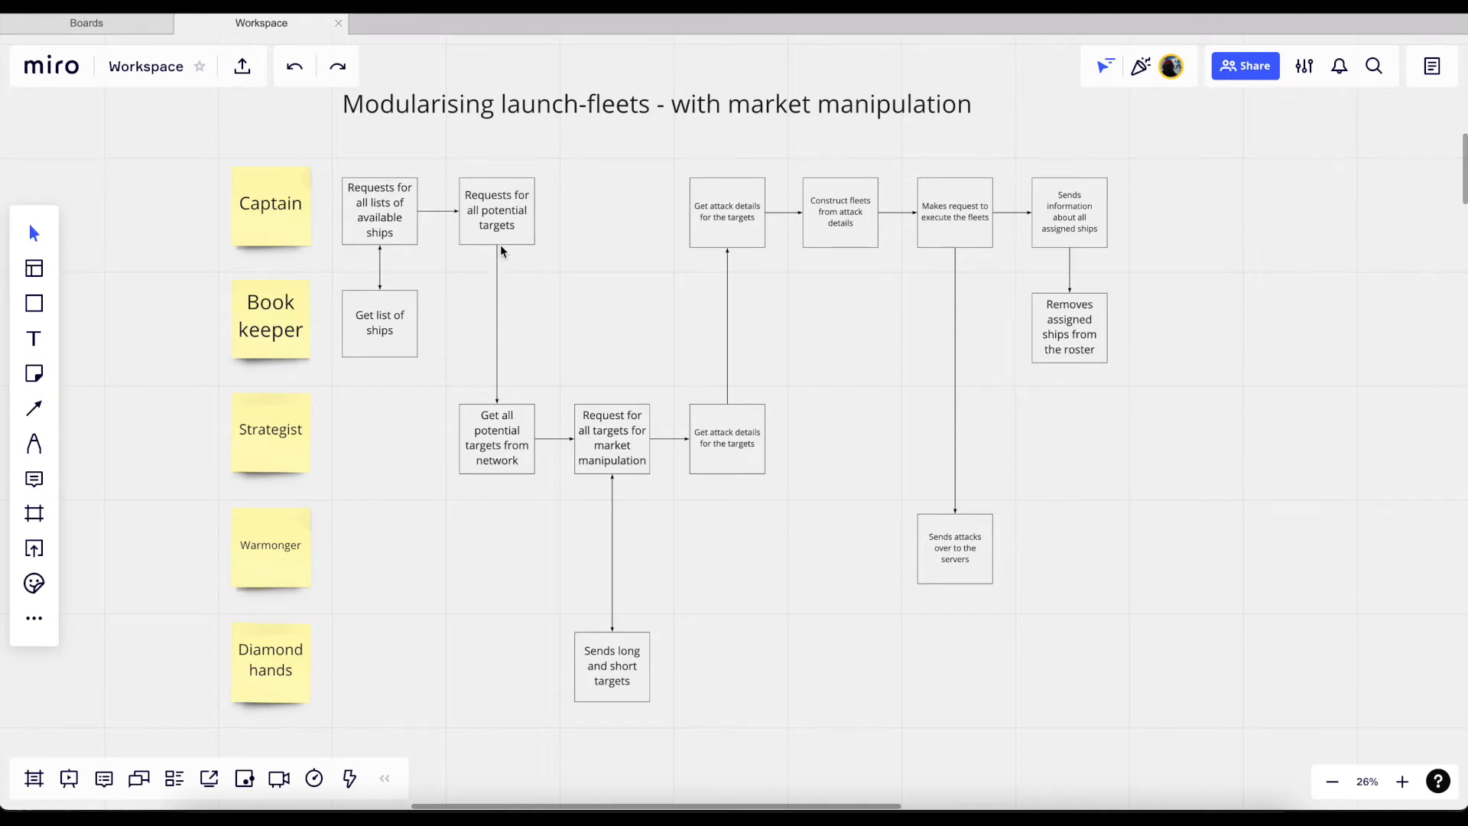
mouse_move(529, 381)
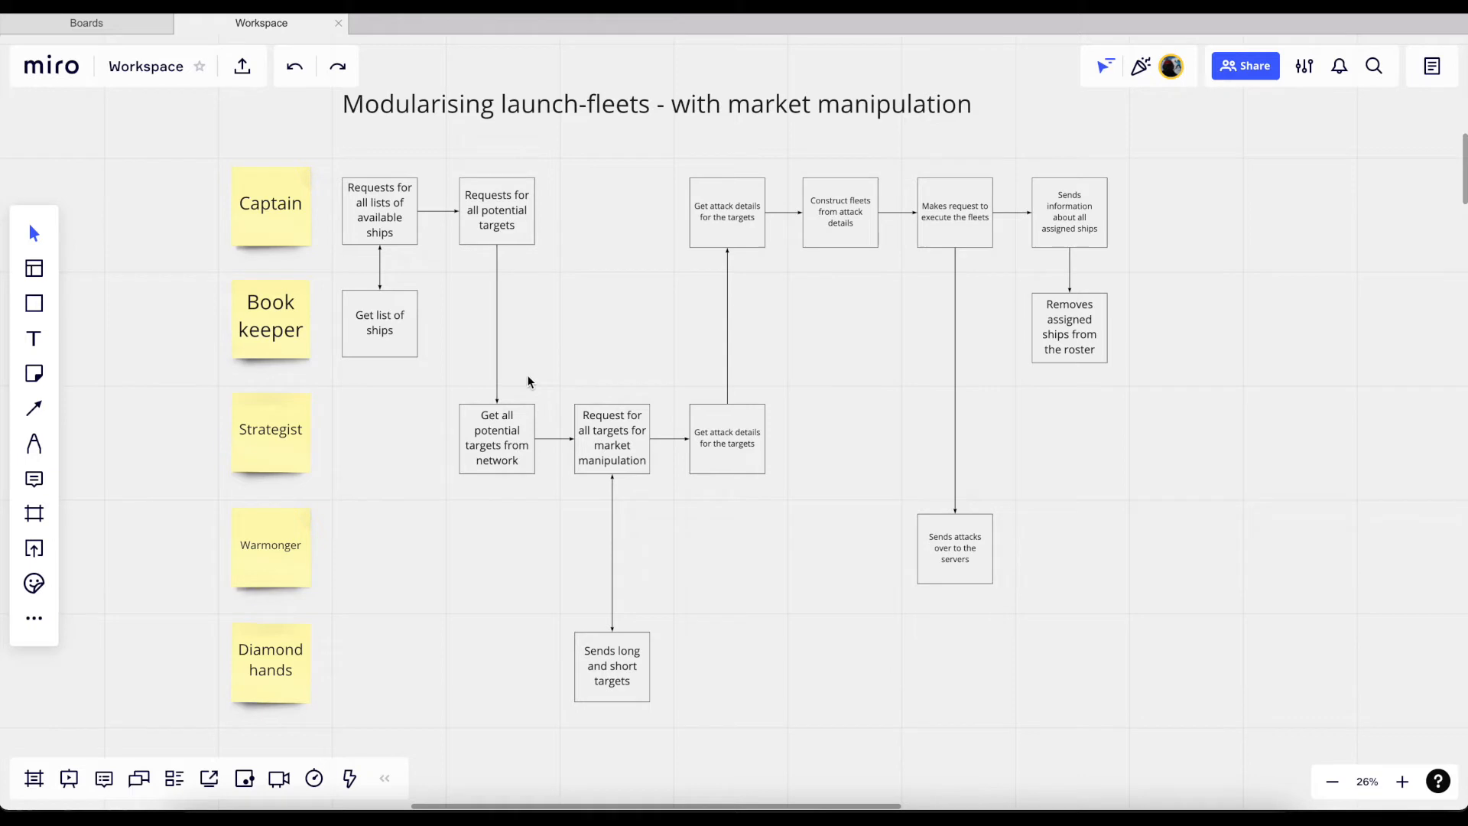
mouse_move(492, 414)
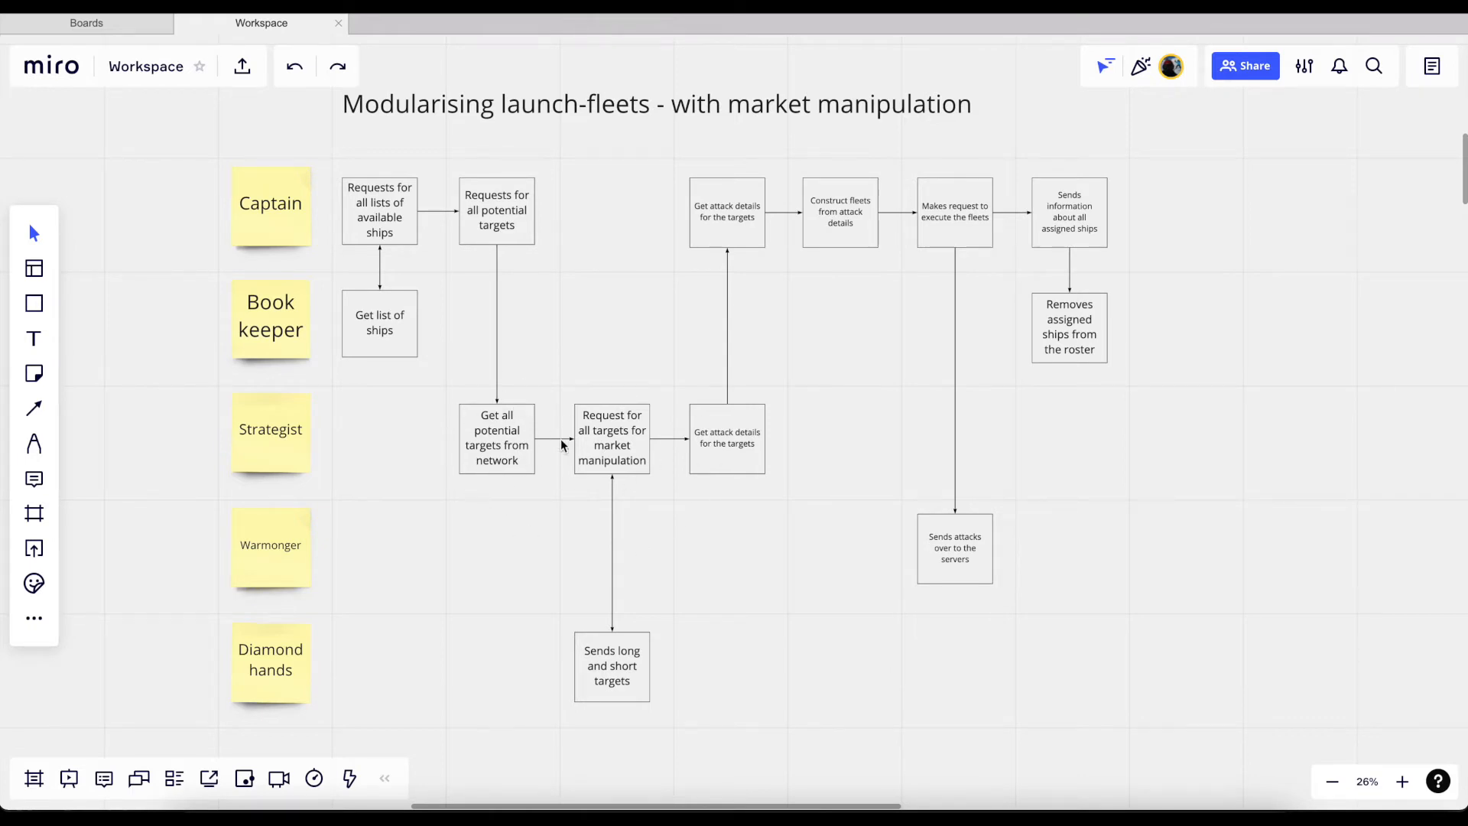
mouse_move(652, 455)
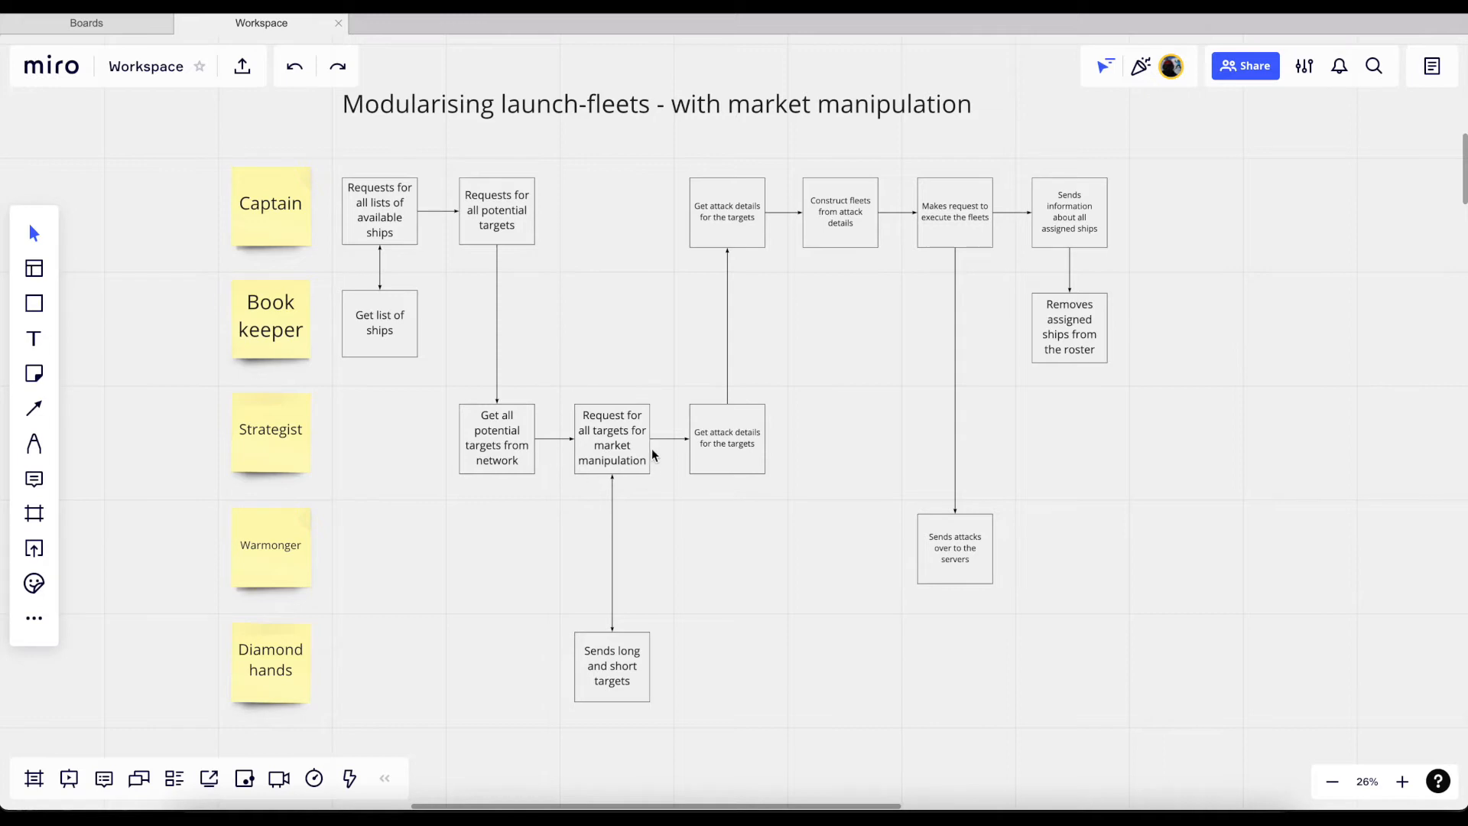
mouse_move(599, 389)
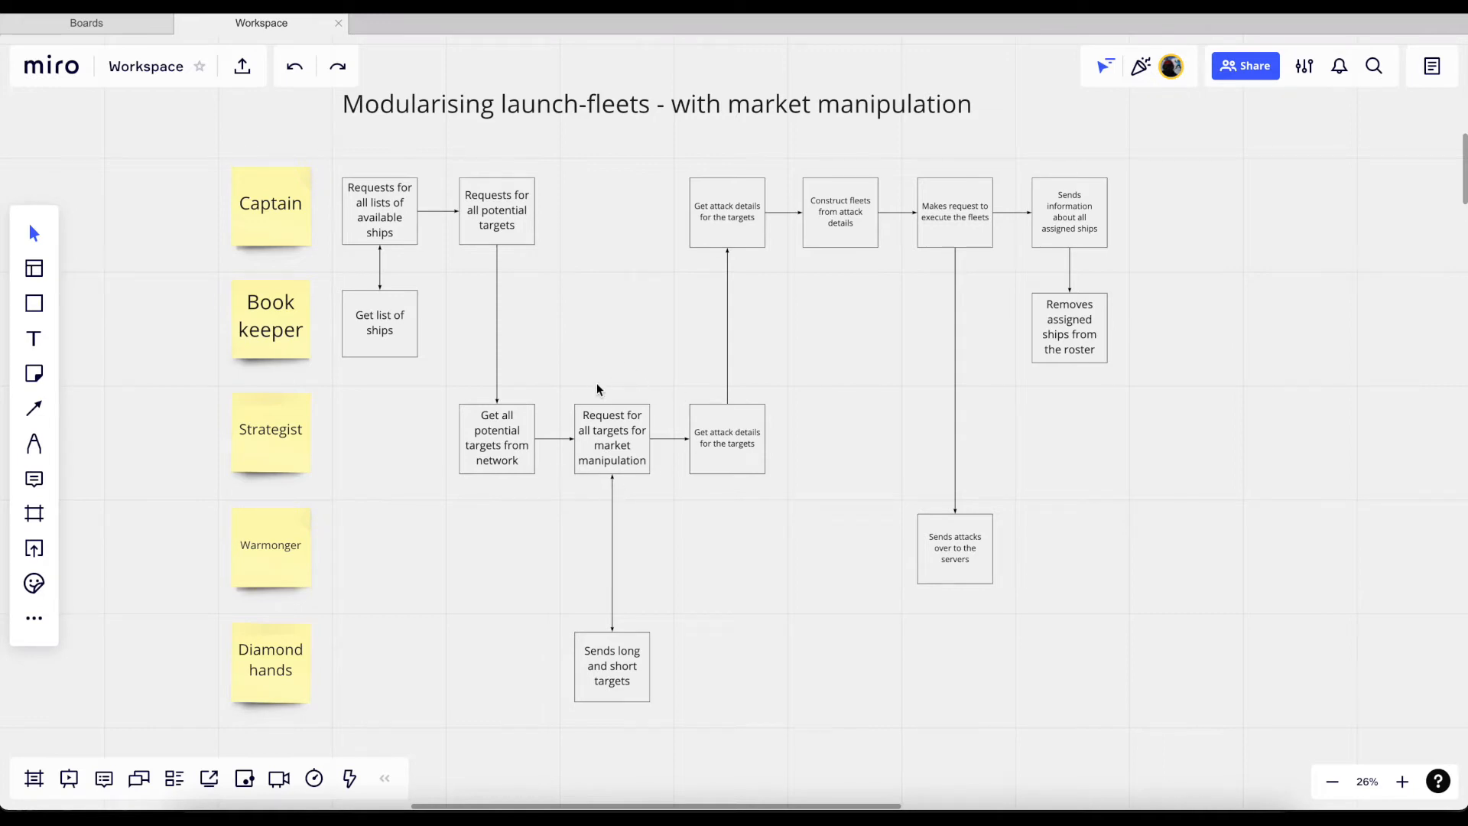
mouse_move(650, 482)
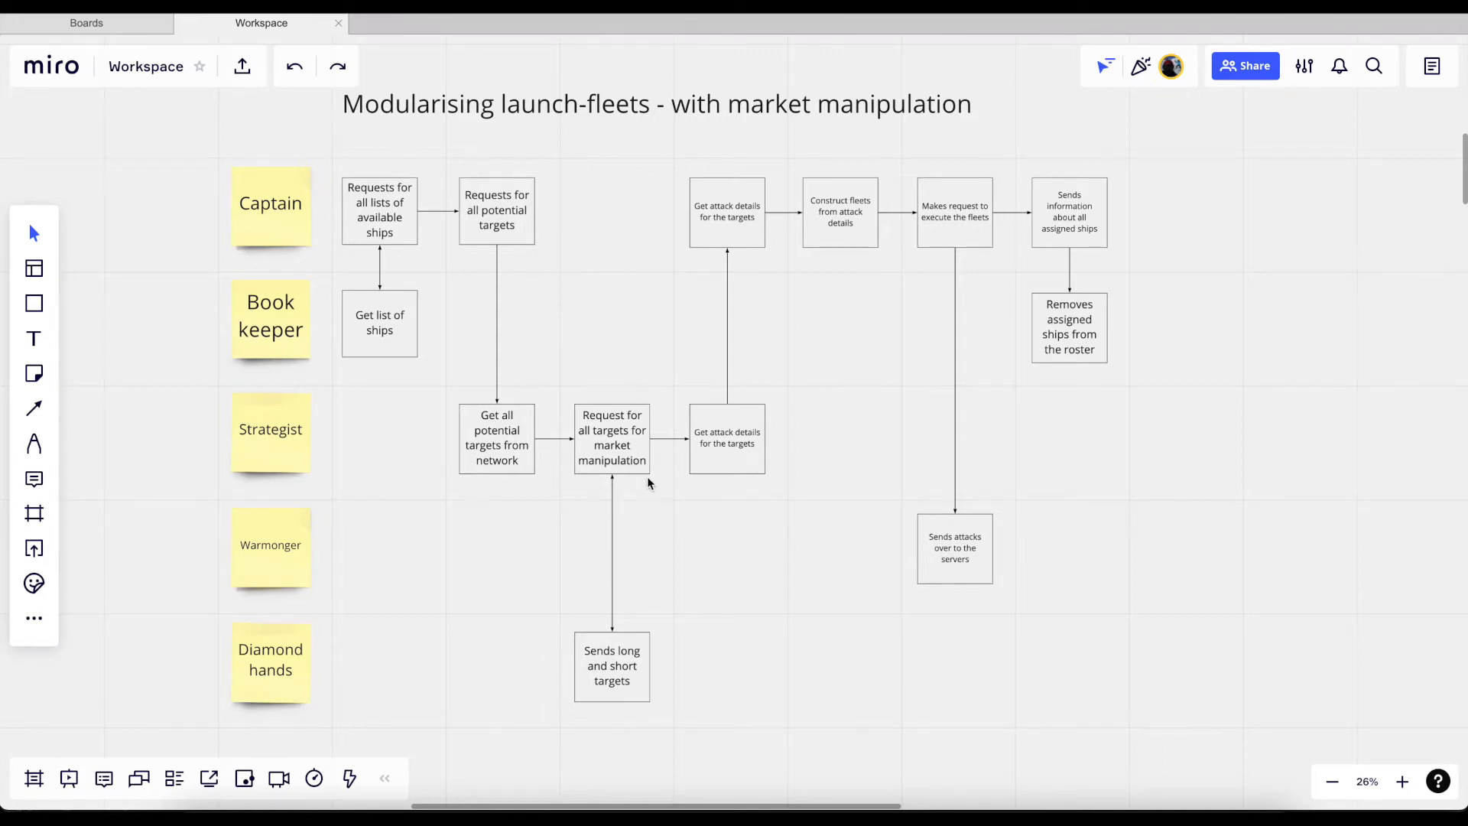
mouse_move(683, 531)
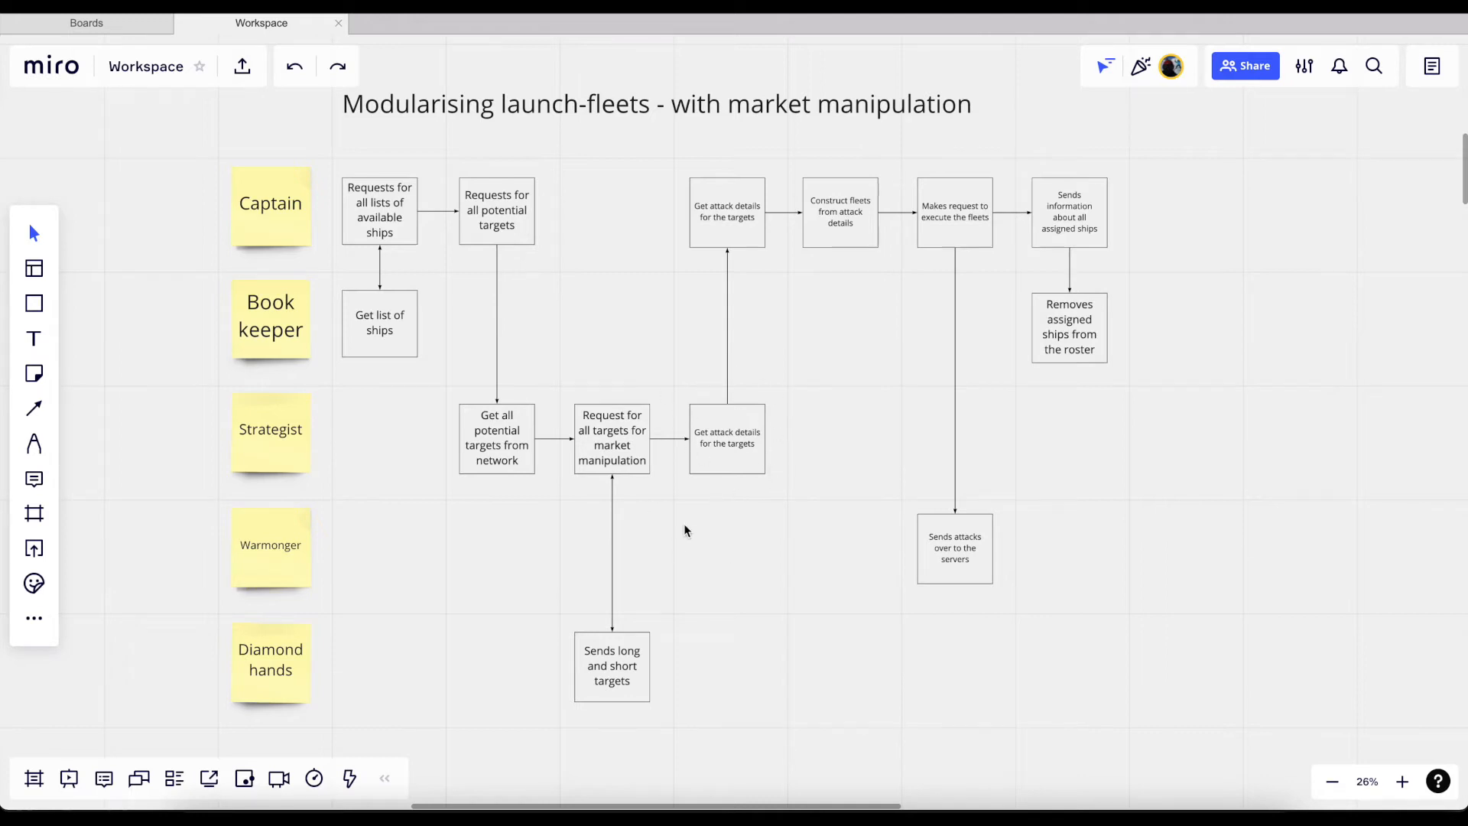
mouse_move(772, 475)
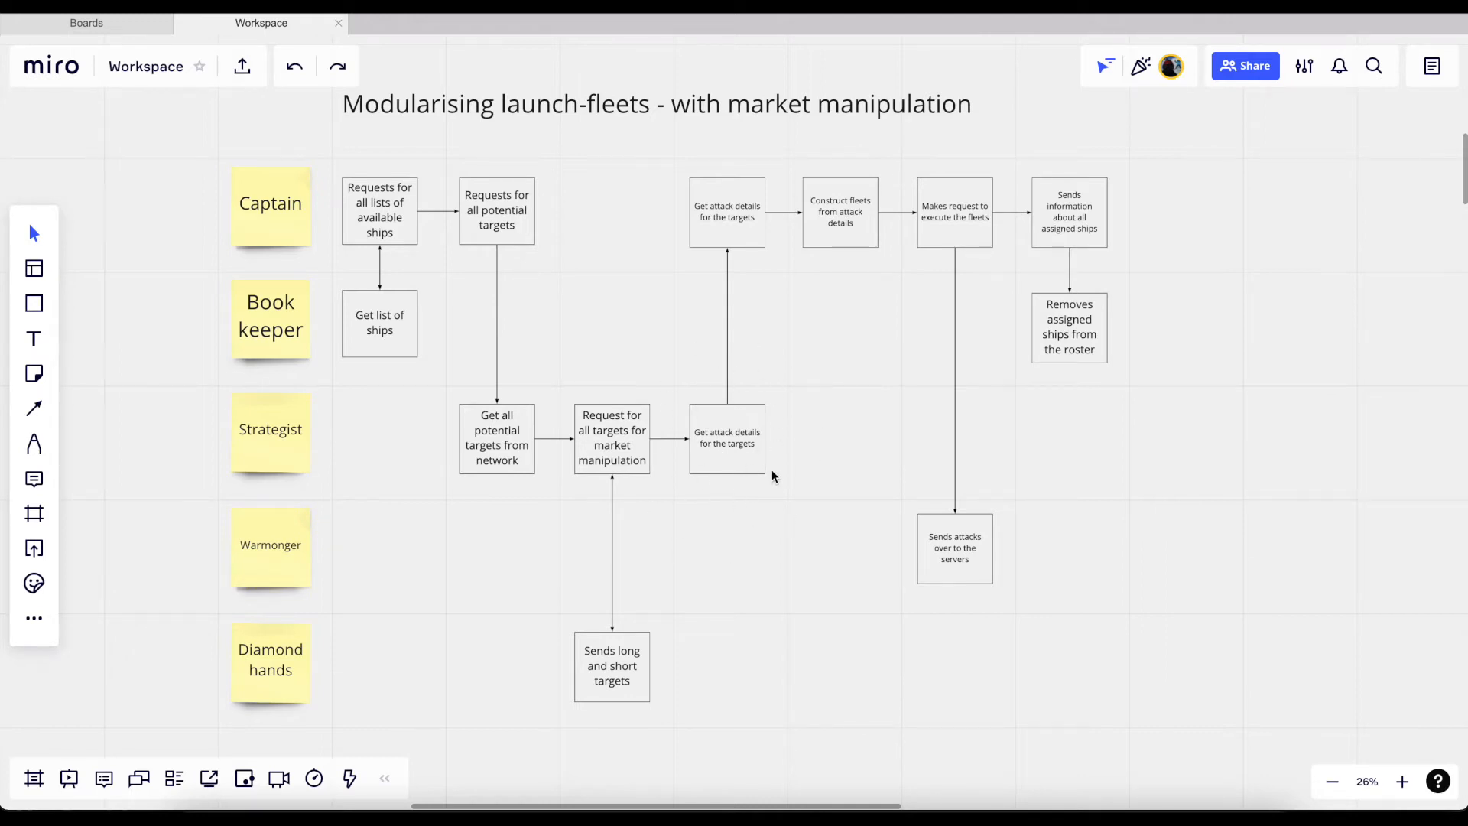
mouse_move(754, 397)
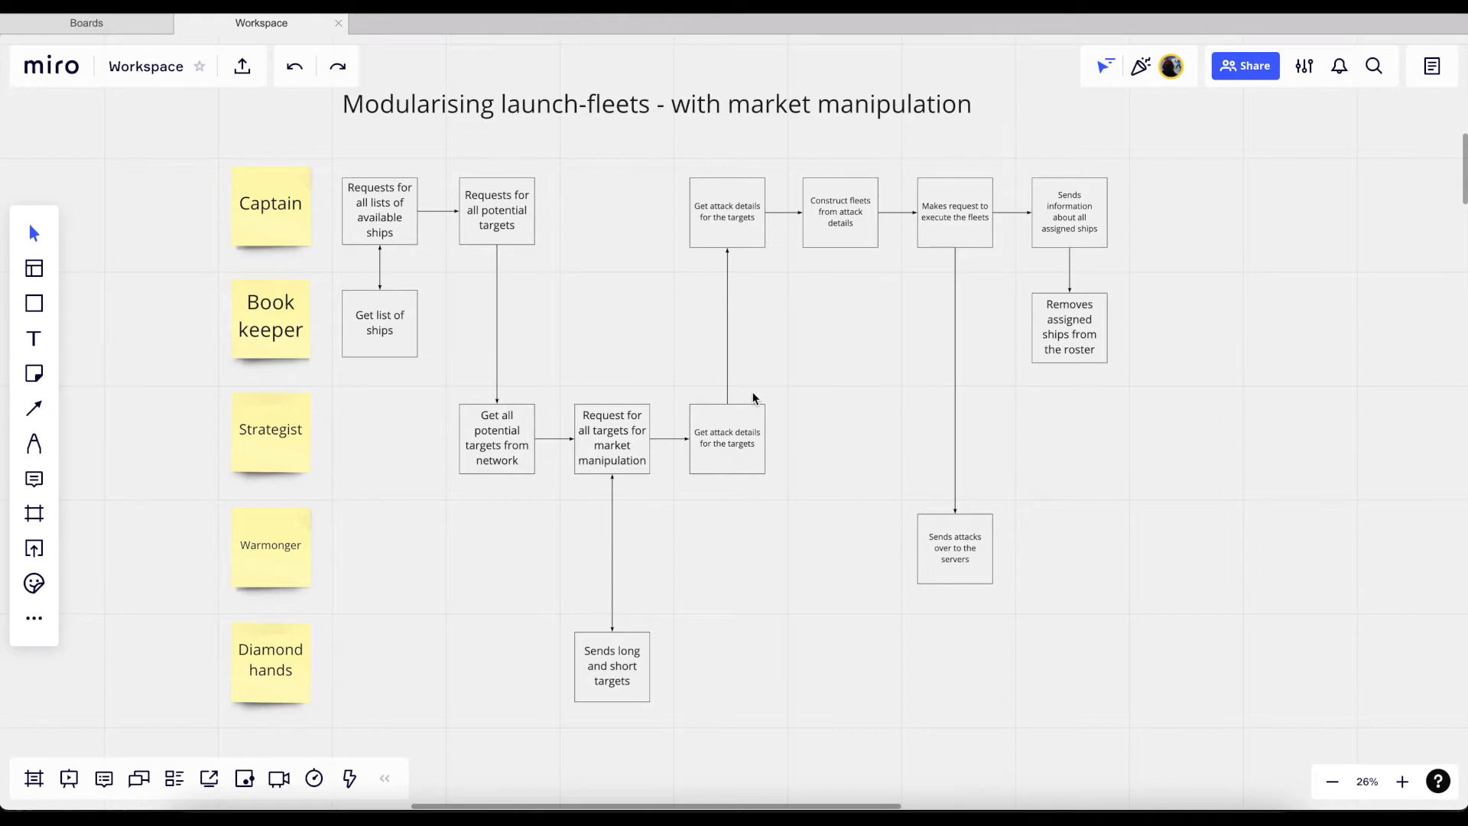
mouse_move(822, 211)
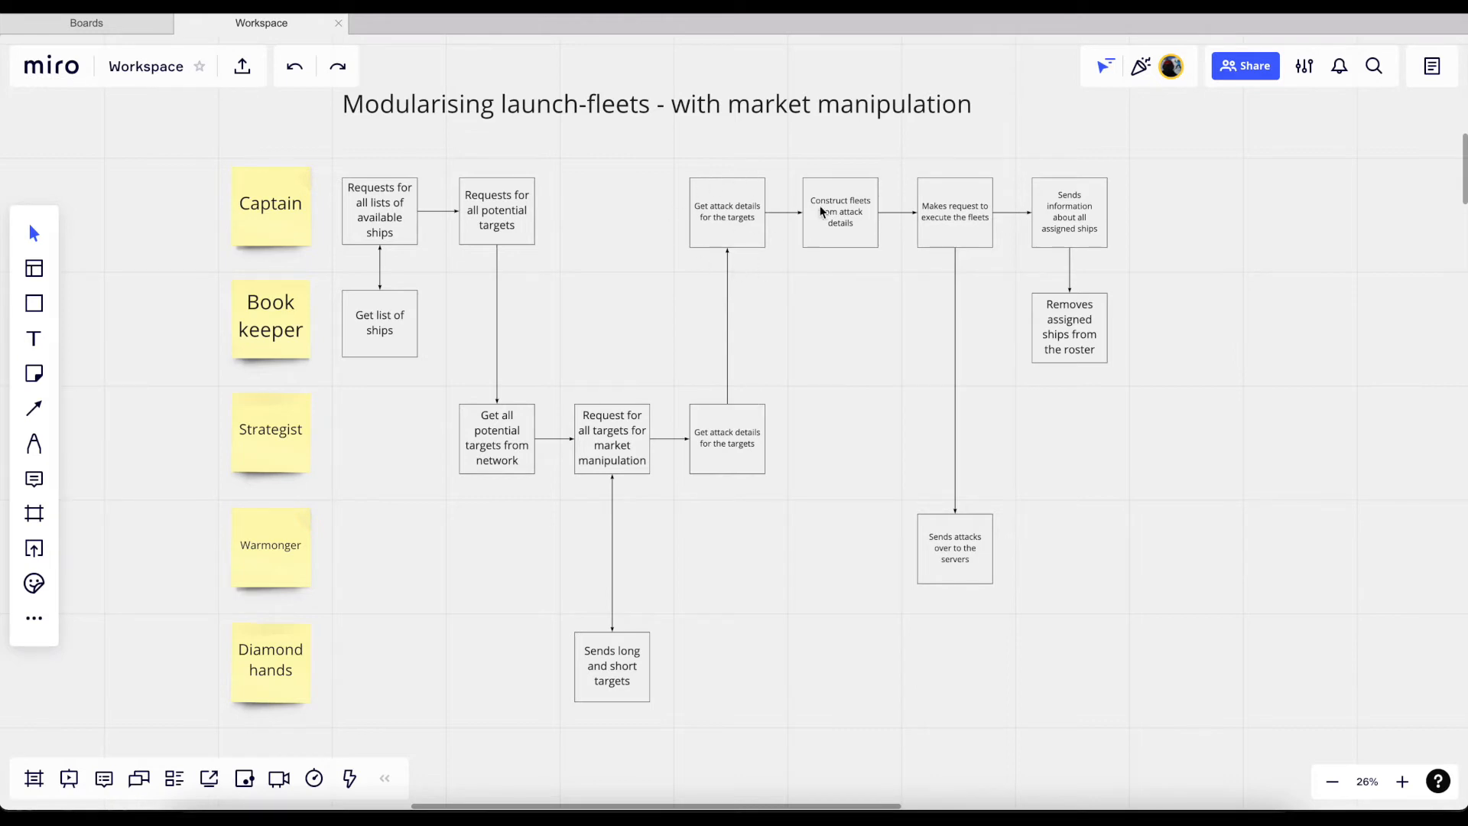
mouse_move(1054, 381)
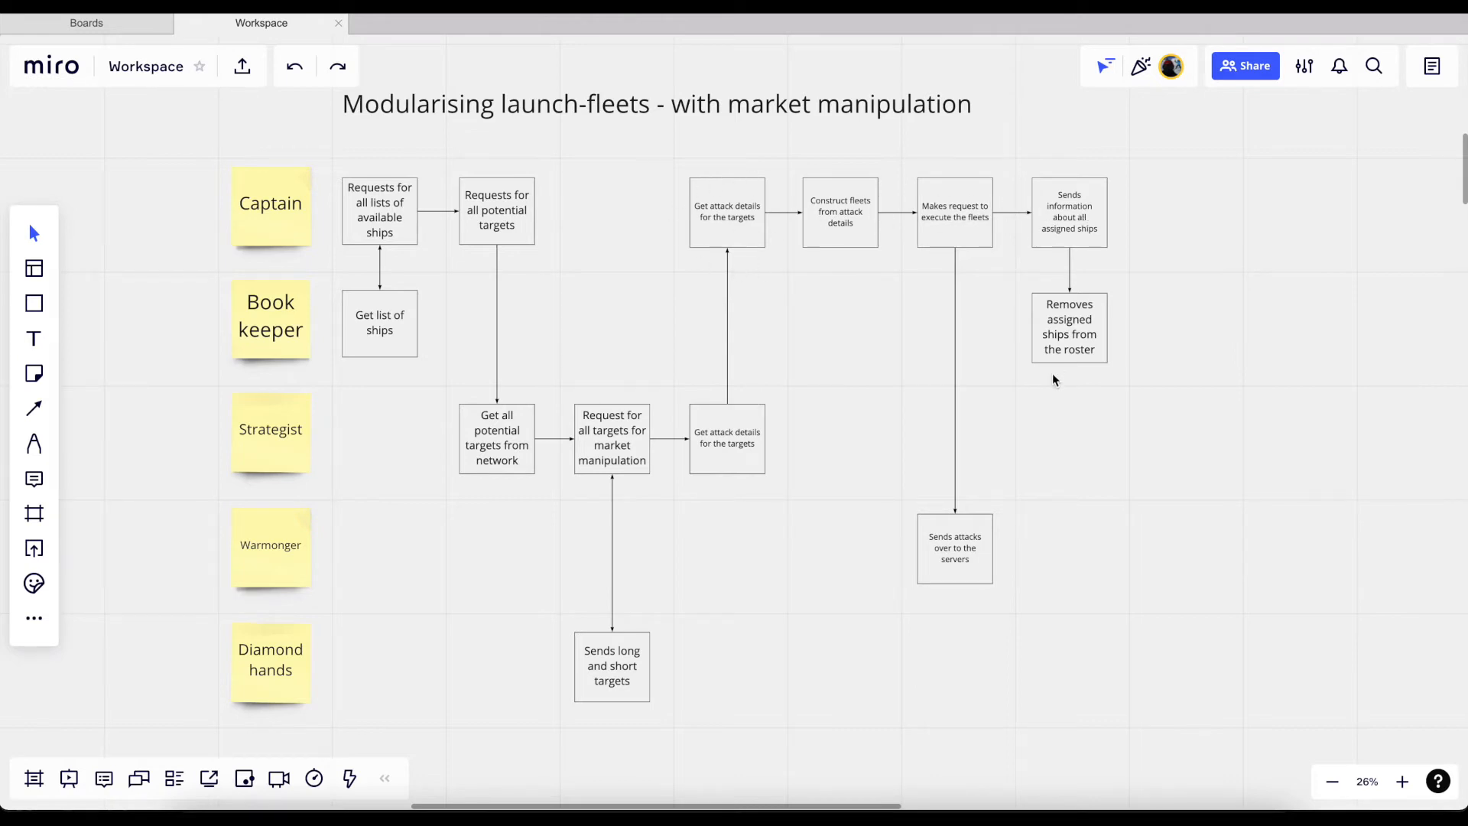
mouse_move(763, 396)
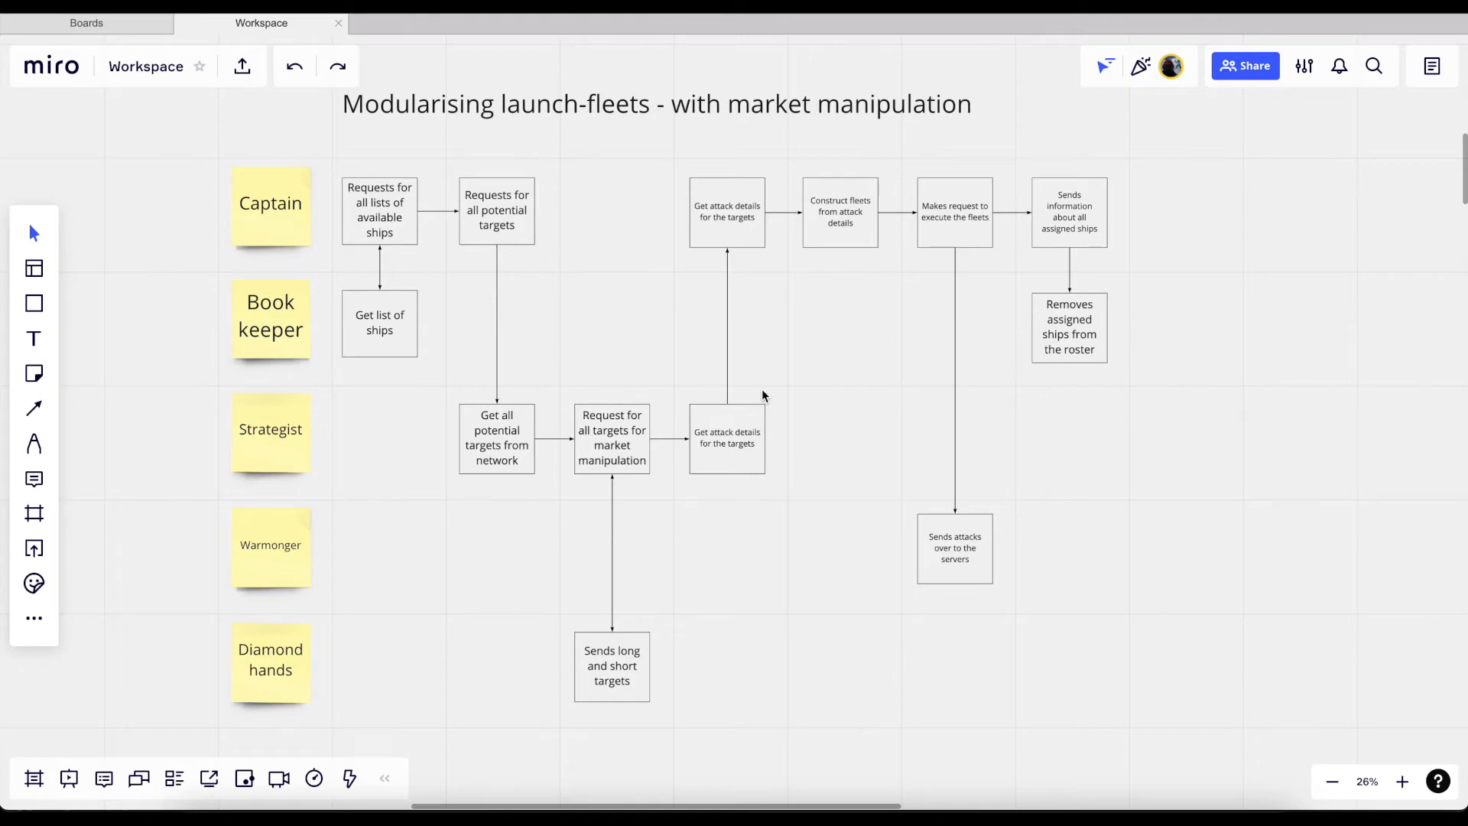
scroll(down, 3)
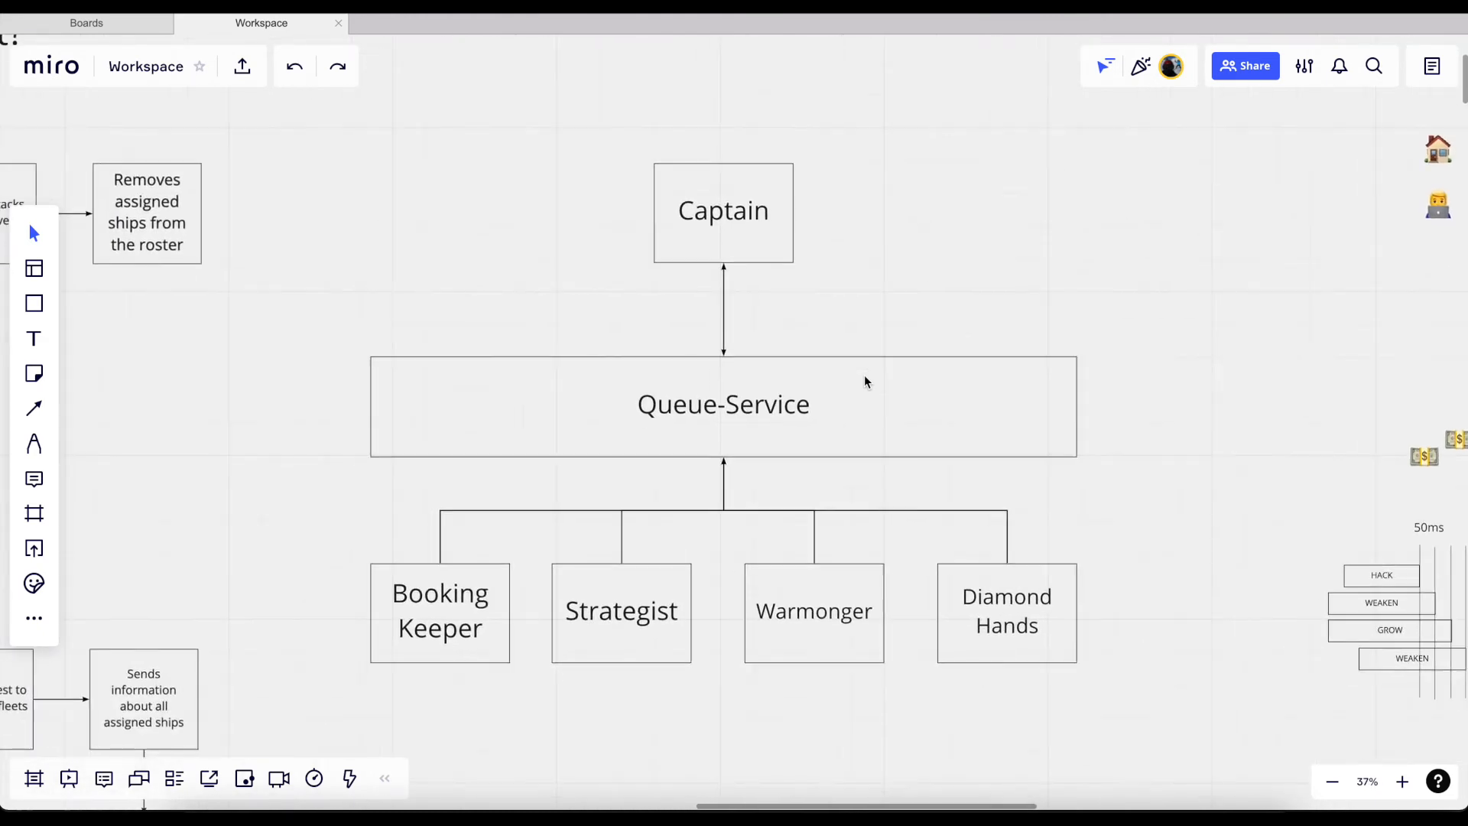
scroll(down, 3)
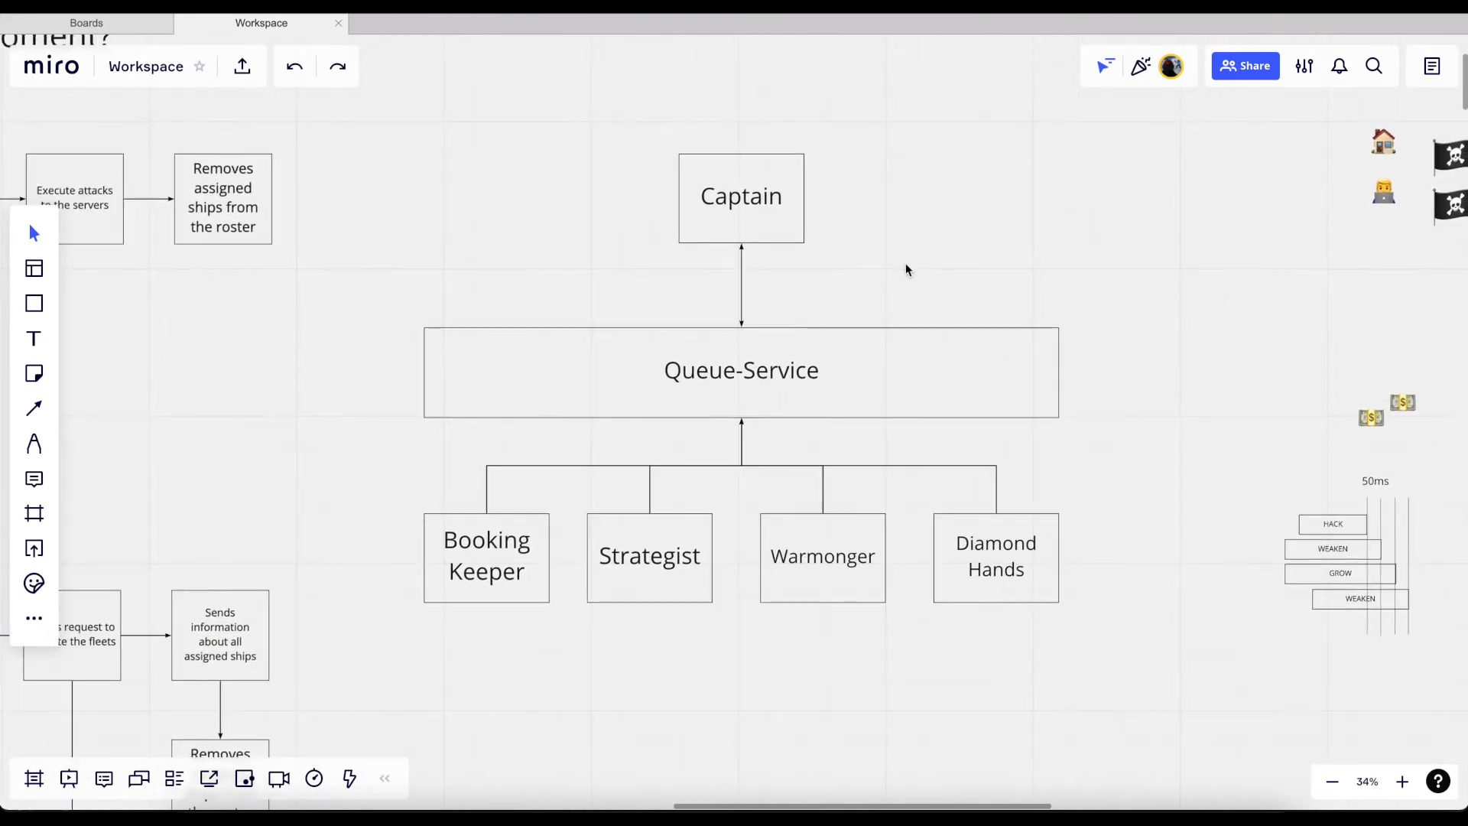
mouse_move(589, 381)
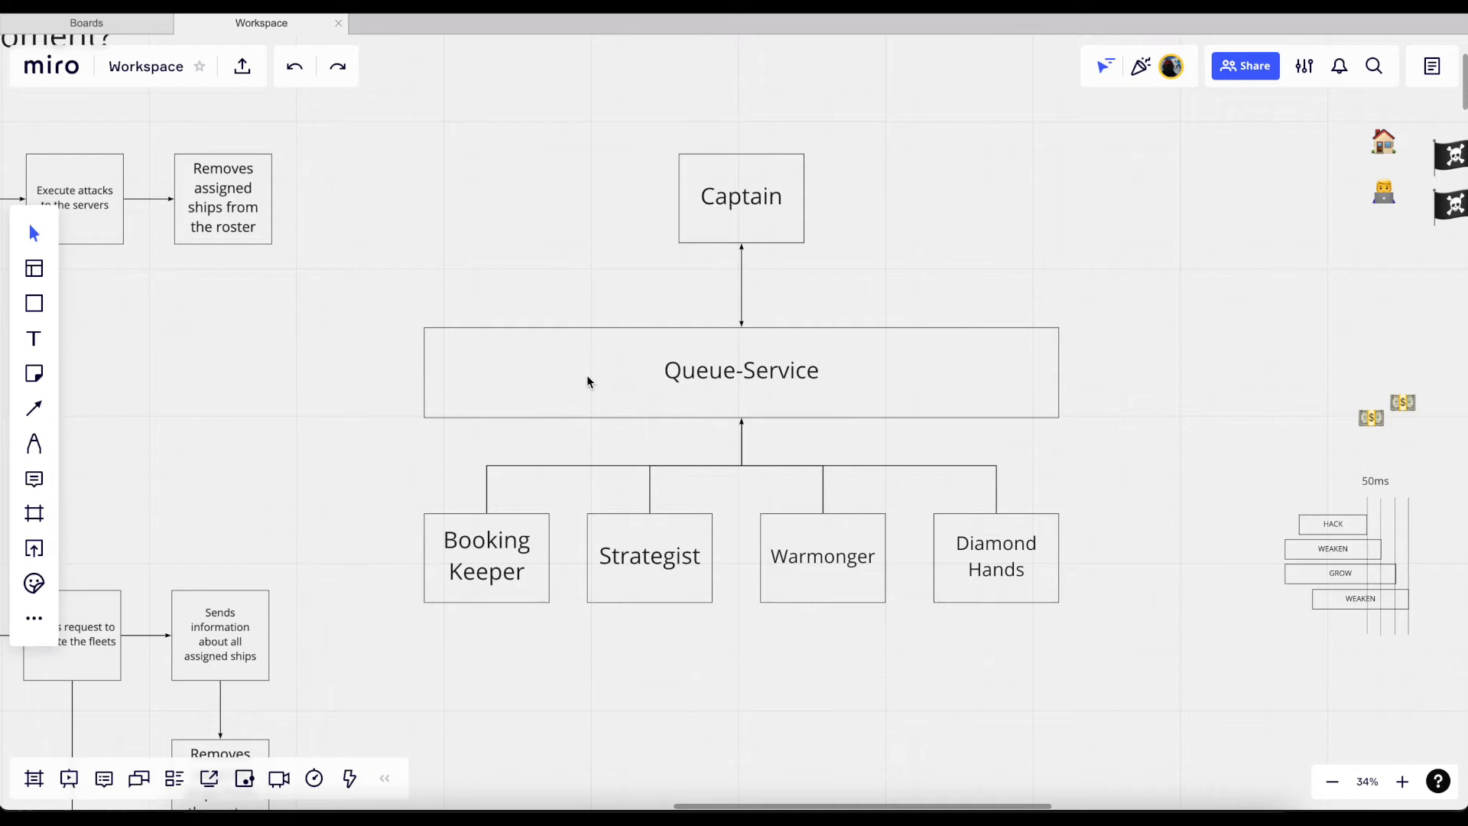
mouse_move(743, 203)
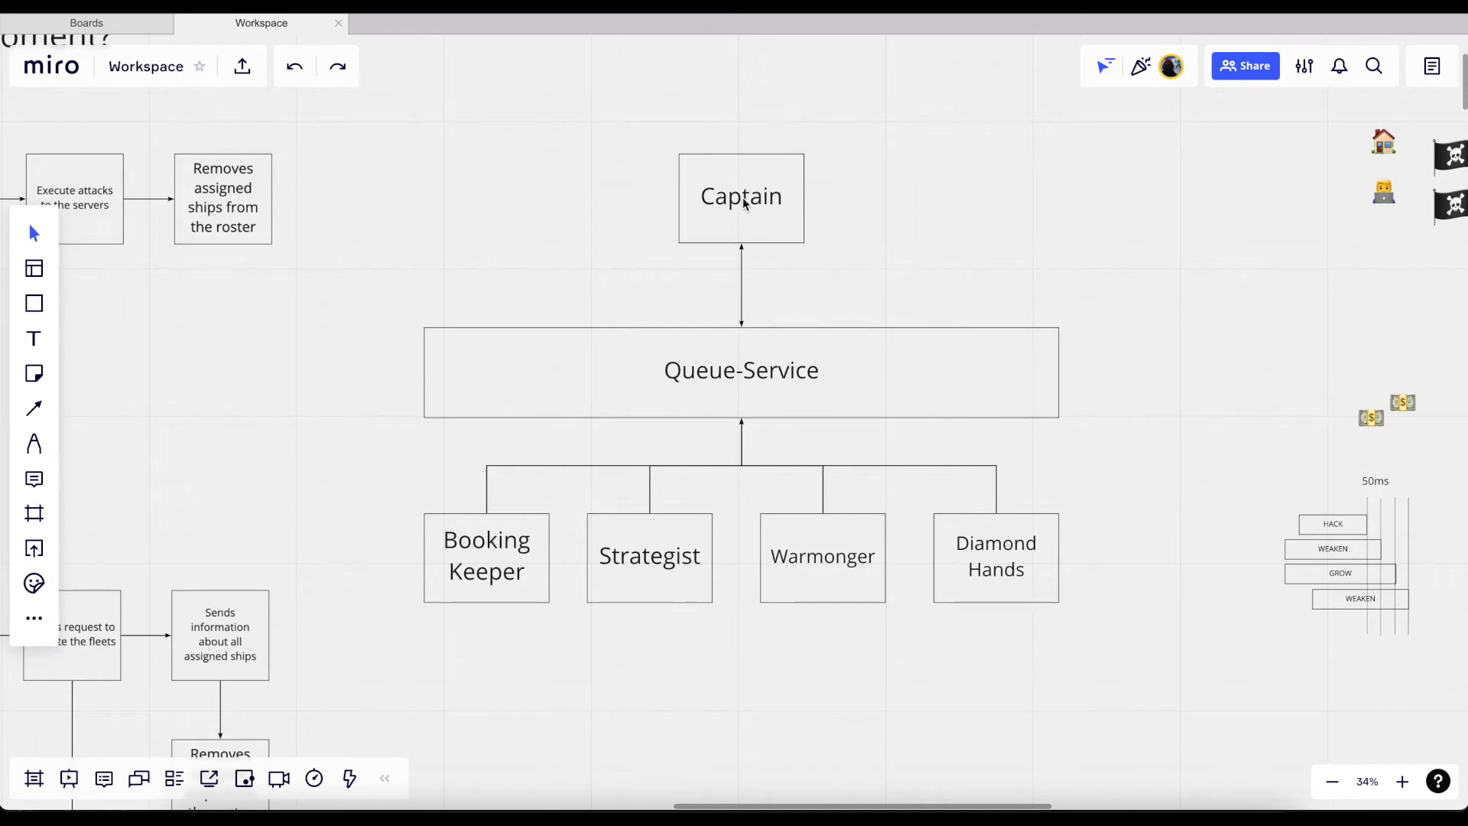
mouse_move(484, 542)
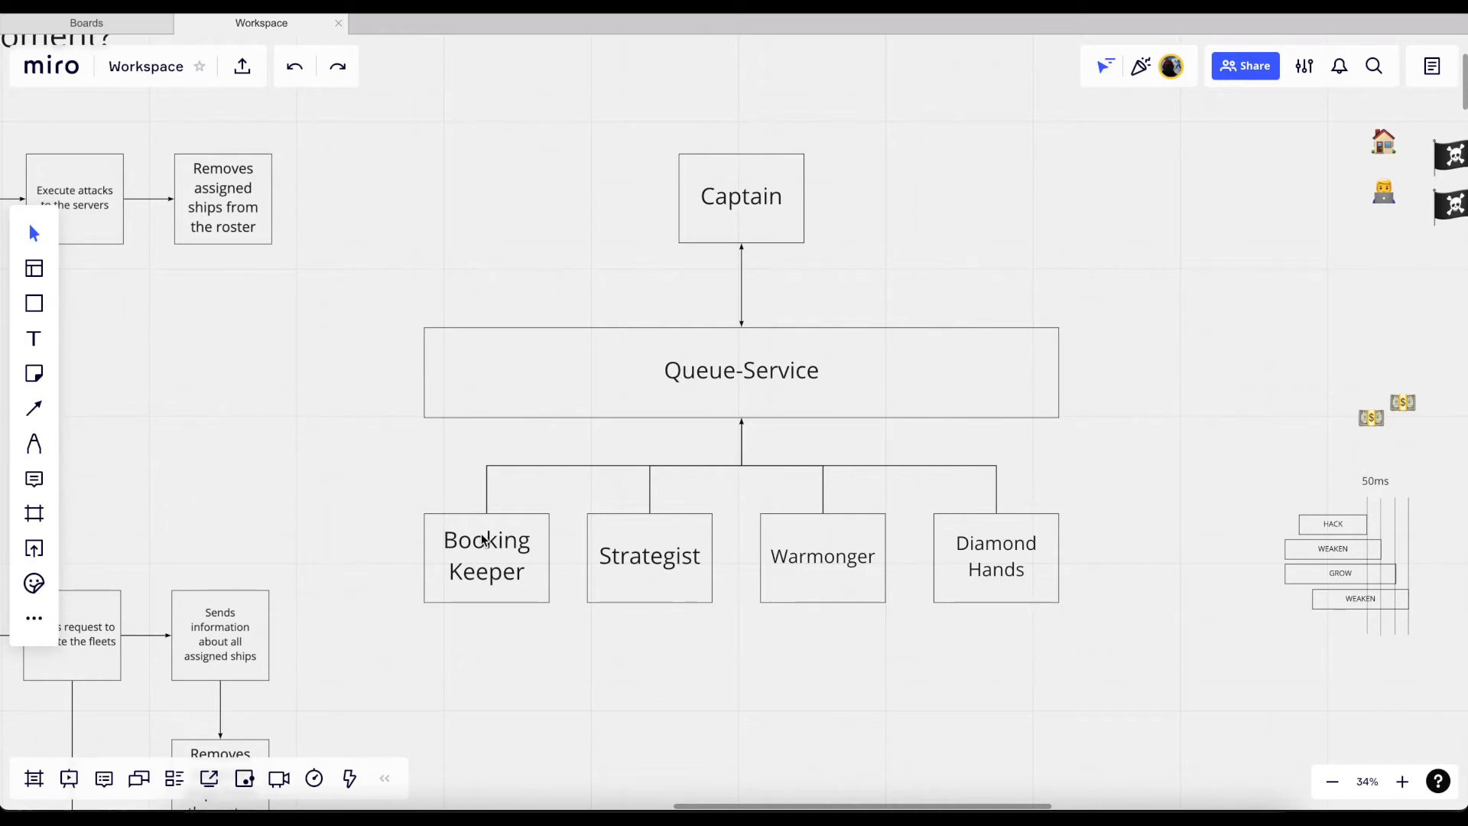
mouse_move(984, 471)
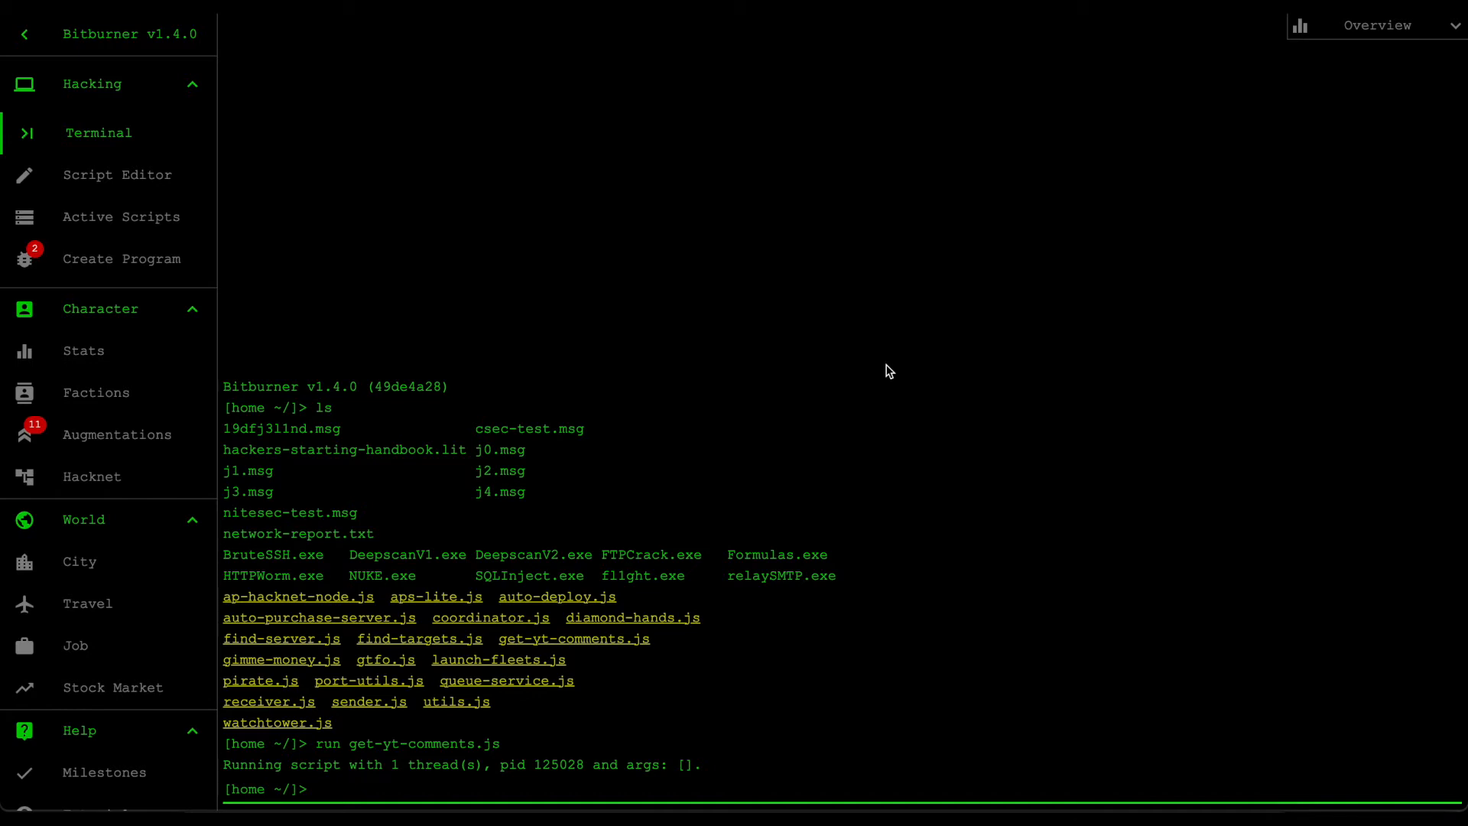
mouse_move(877, 381)
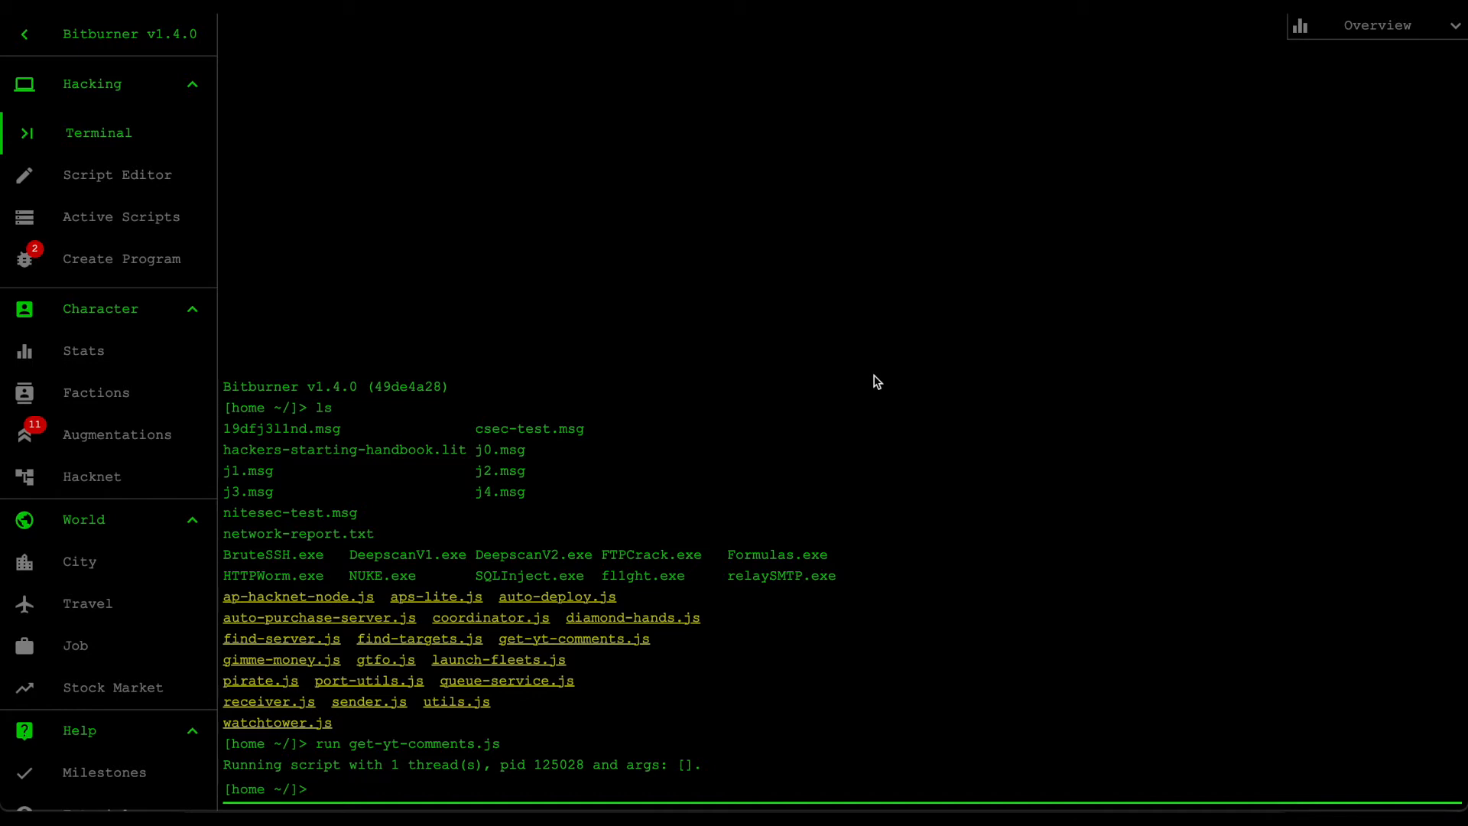
mouse_move(701, 732)
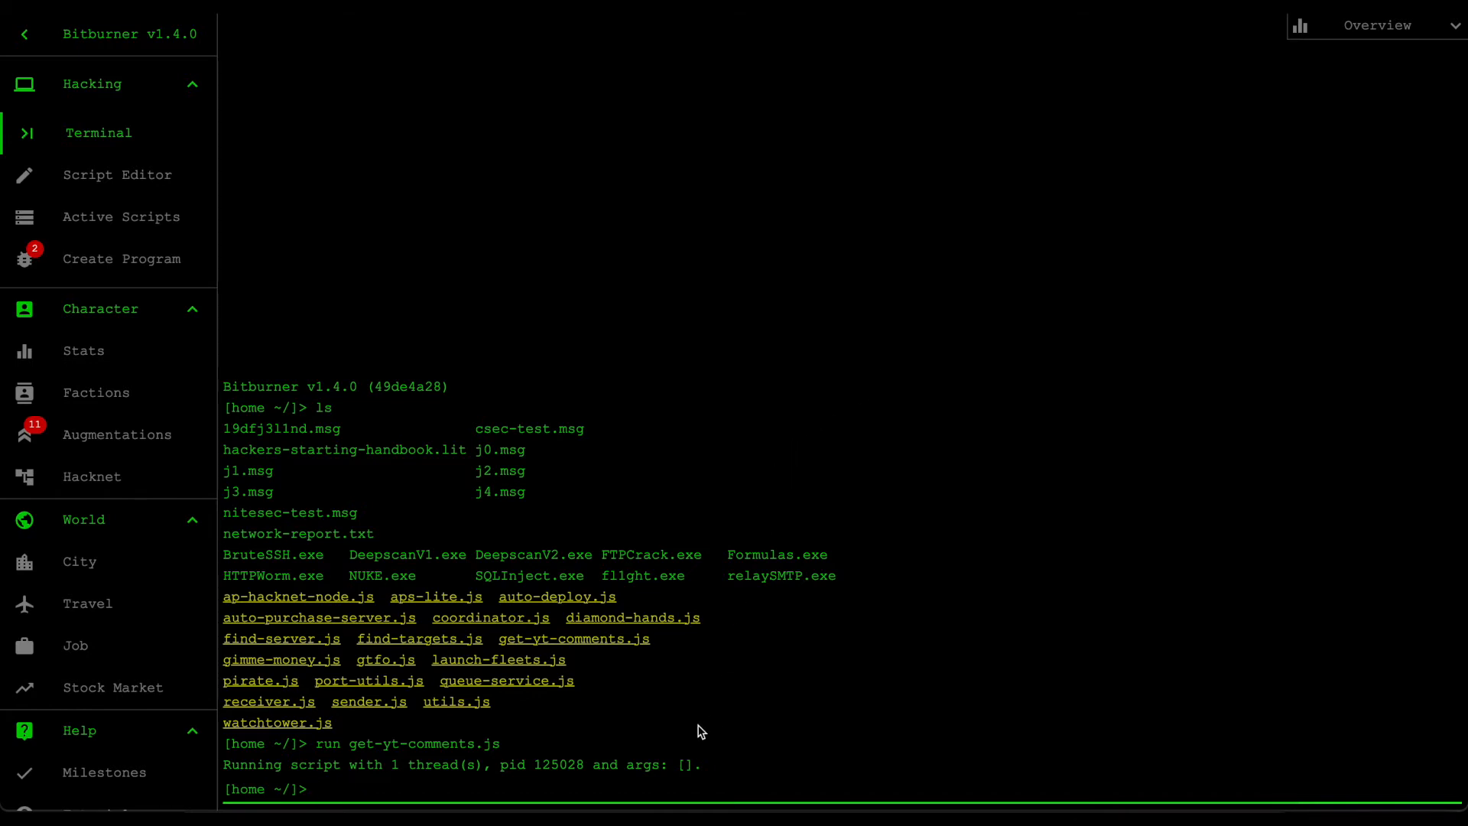
mouse_move(709, 779)
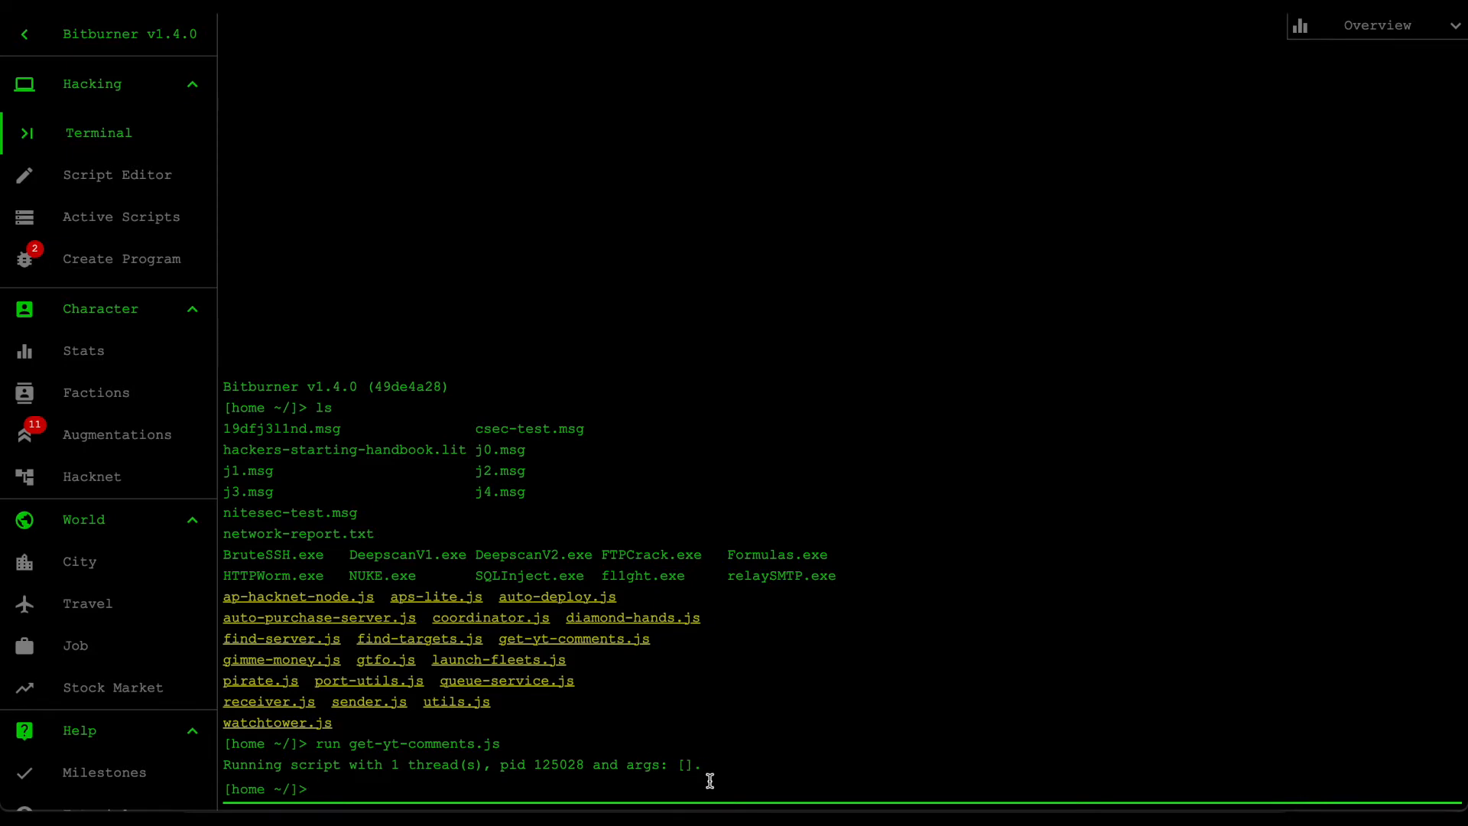
mouse_move(716, 776)
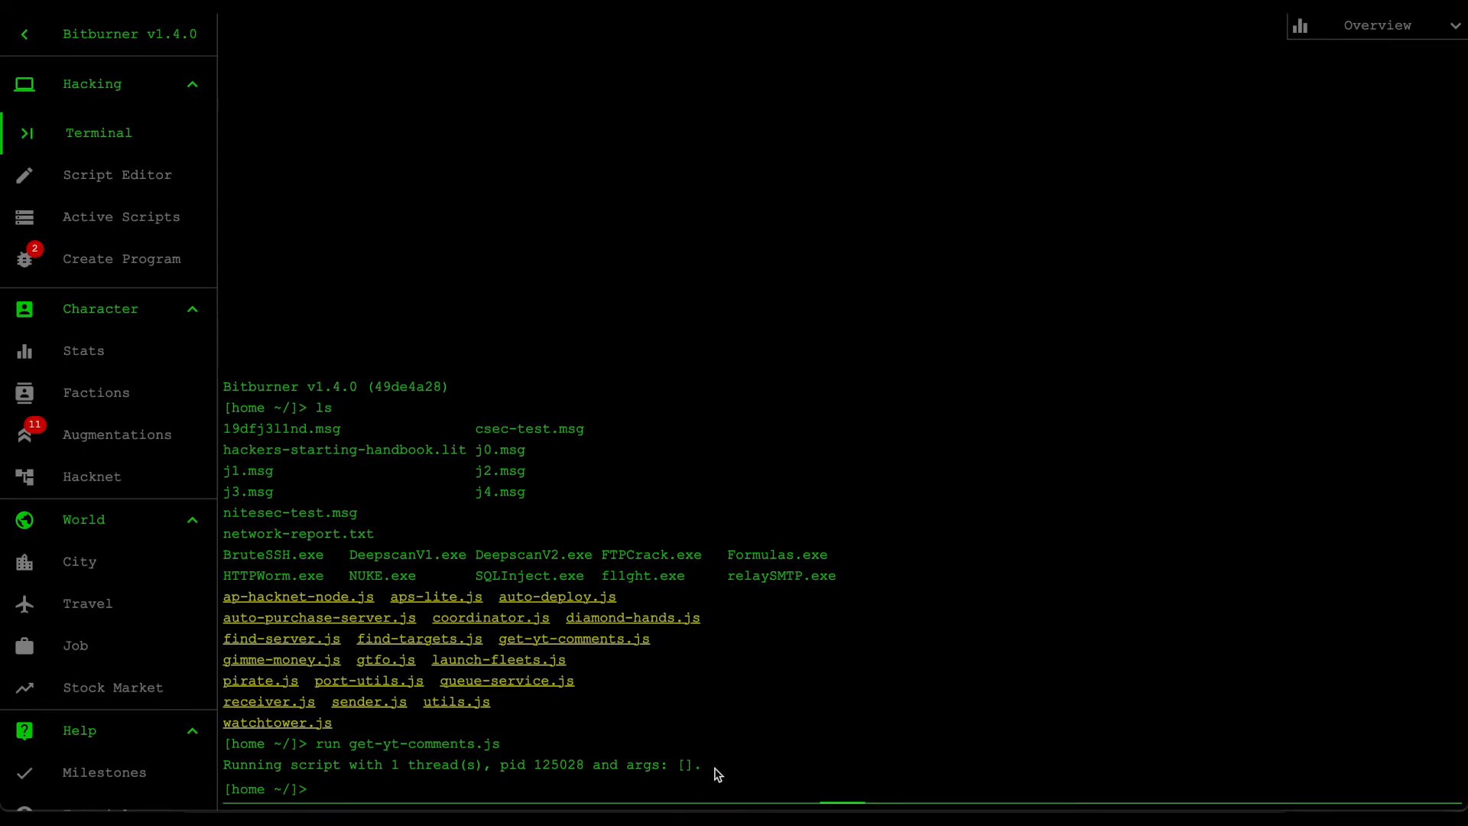
Step: Review book-keeper.js, confirm Active Scripts is empty, and return to the Terminal
click(120, 175)
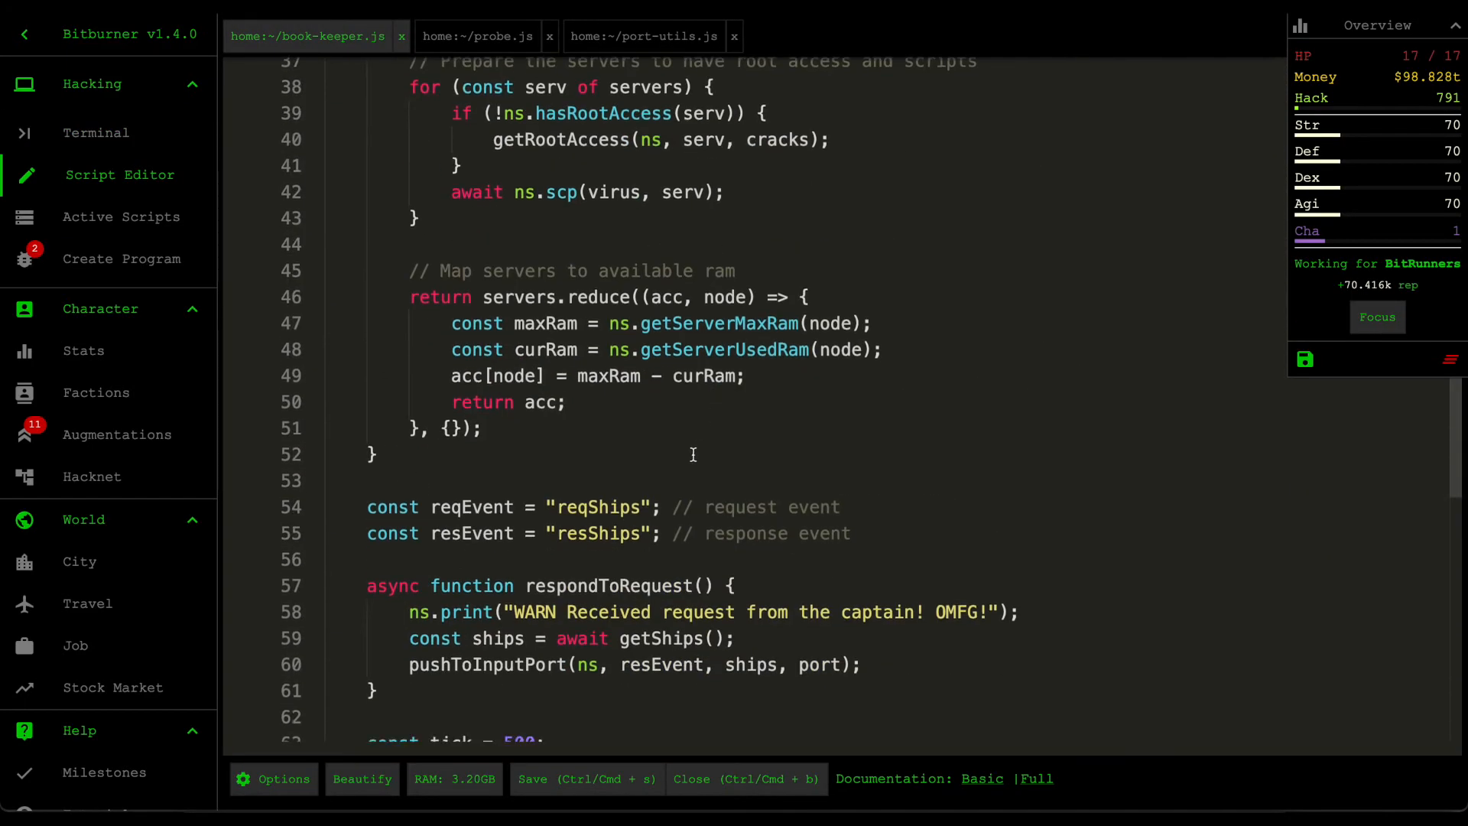
scroll(down, 3)
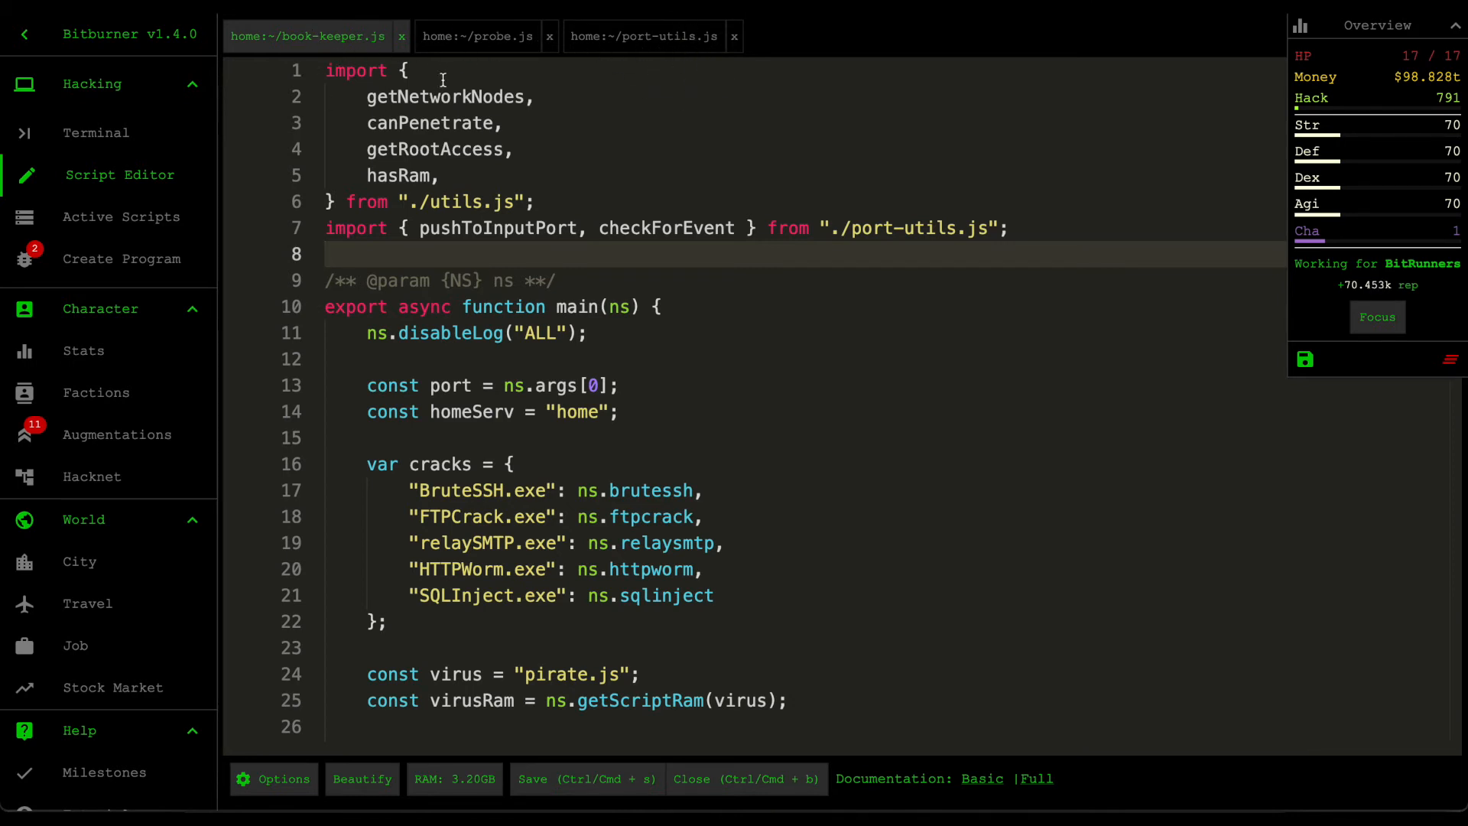
mouse_move(347, 33)
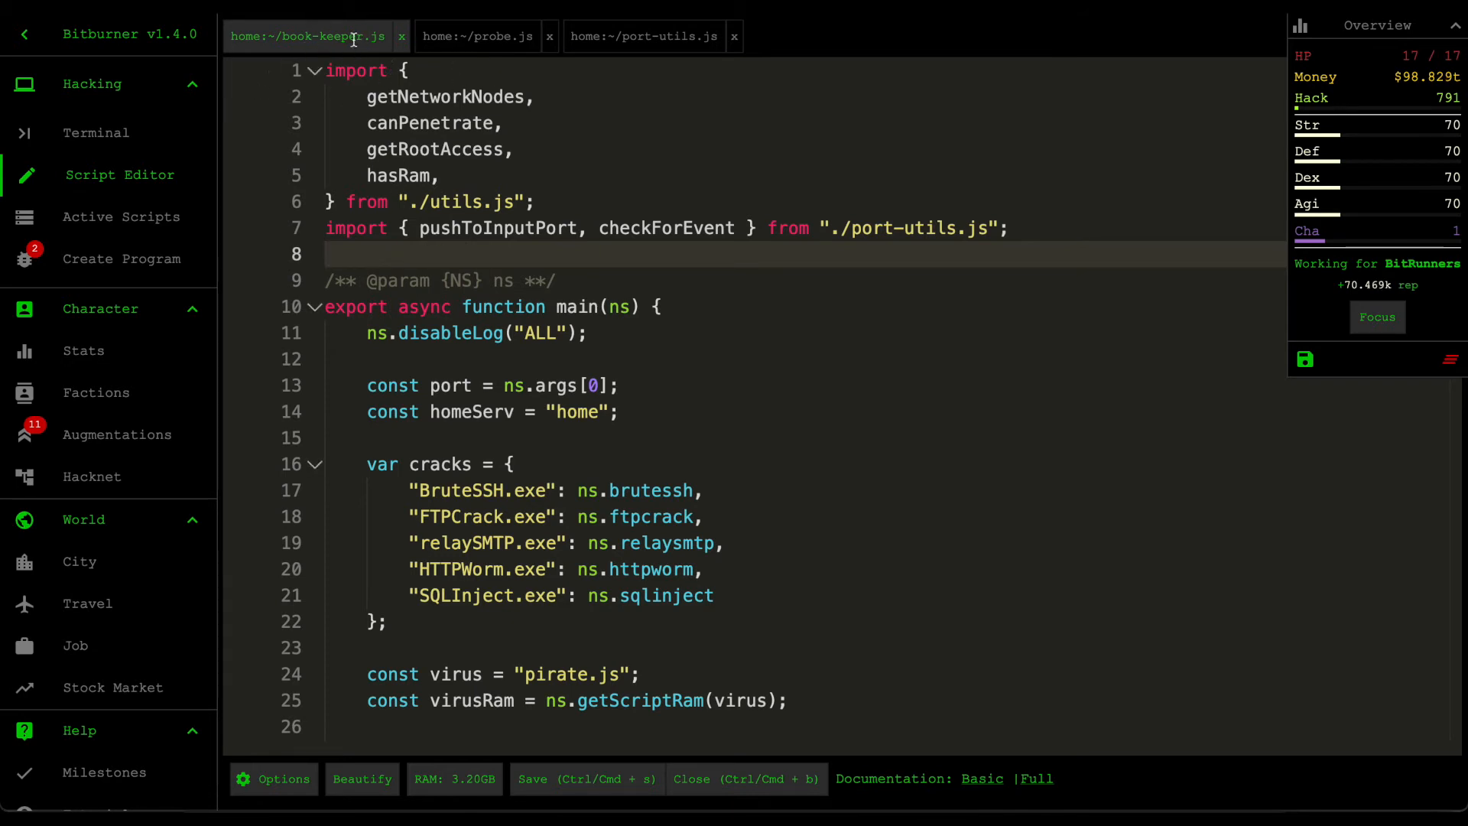
mouse_move(322, 110)
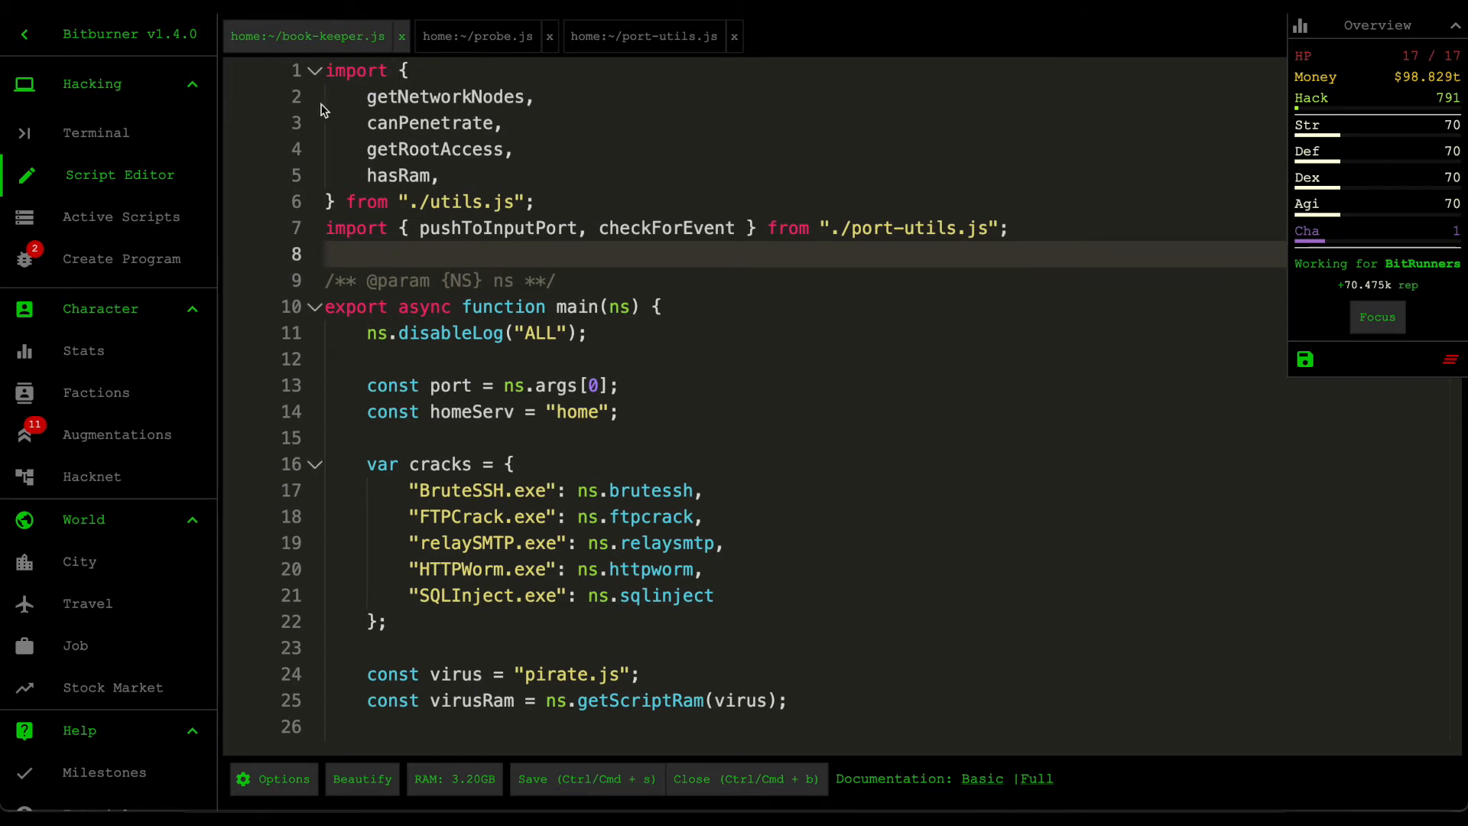
mouse_move(326, 47)
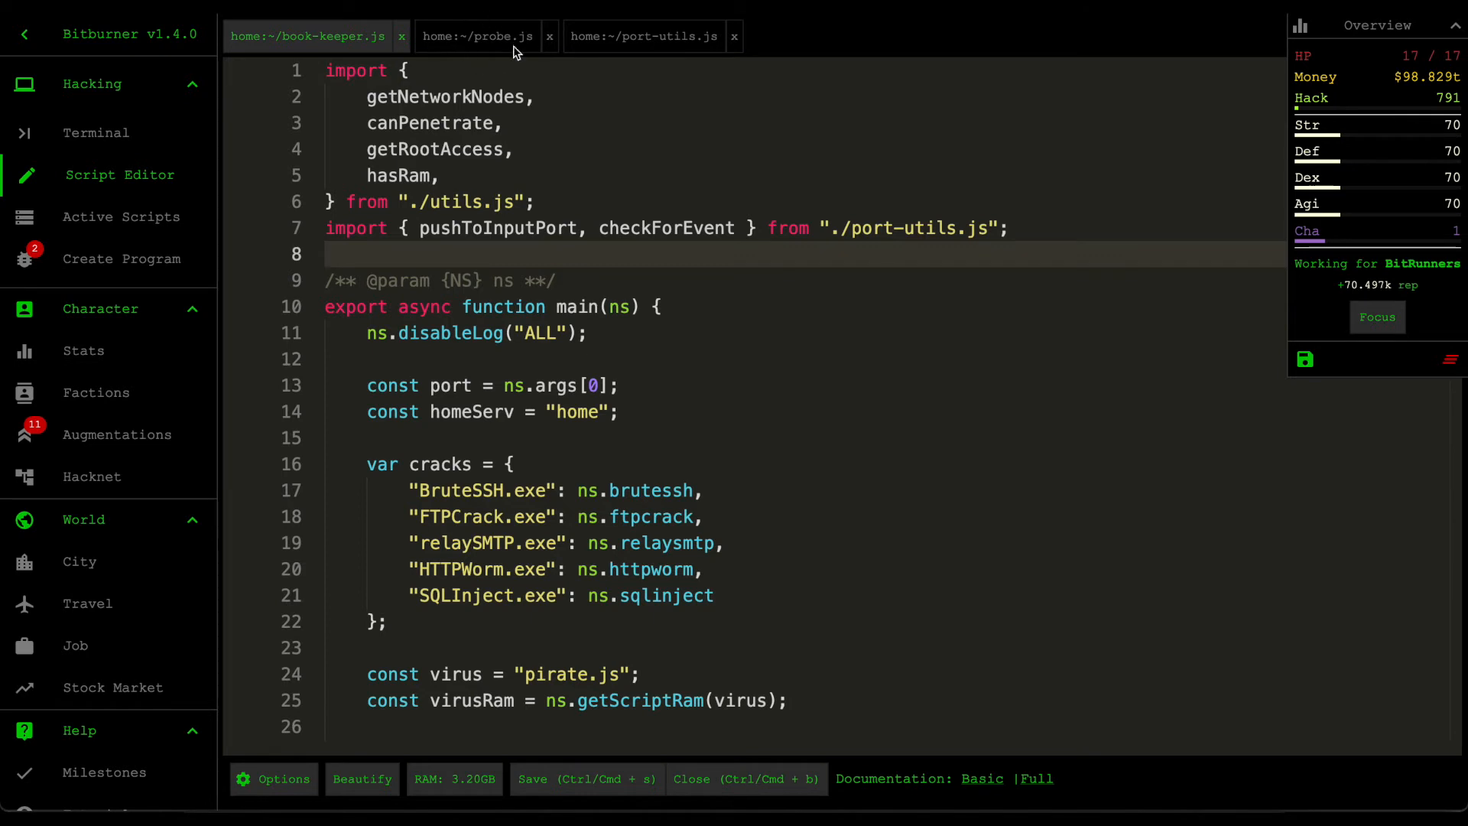
mouse_move(698, 146)
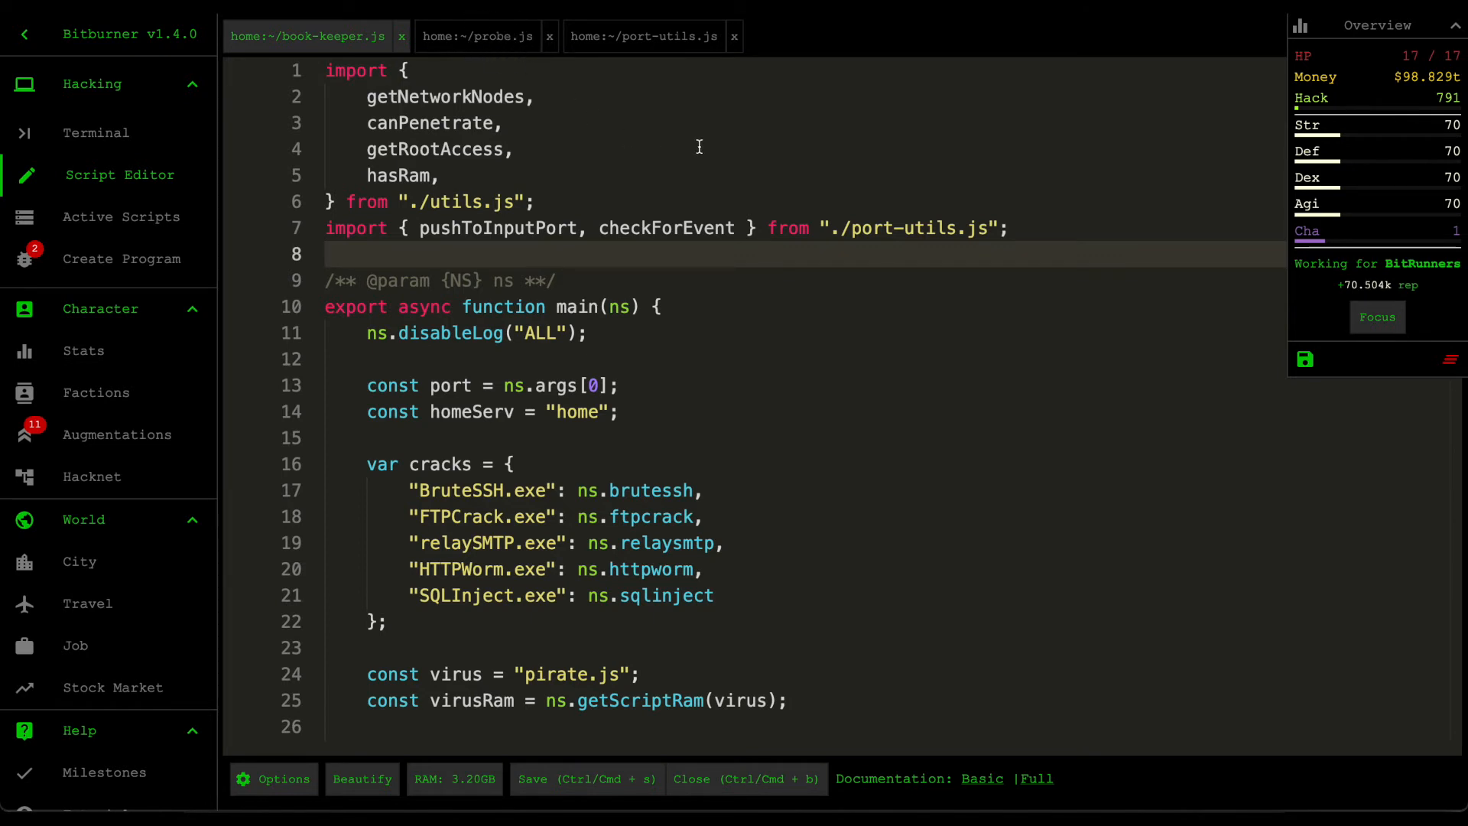
mouse_move(689, 64)
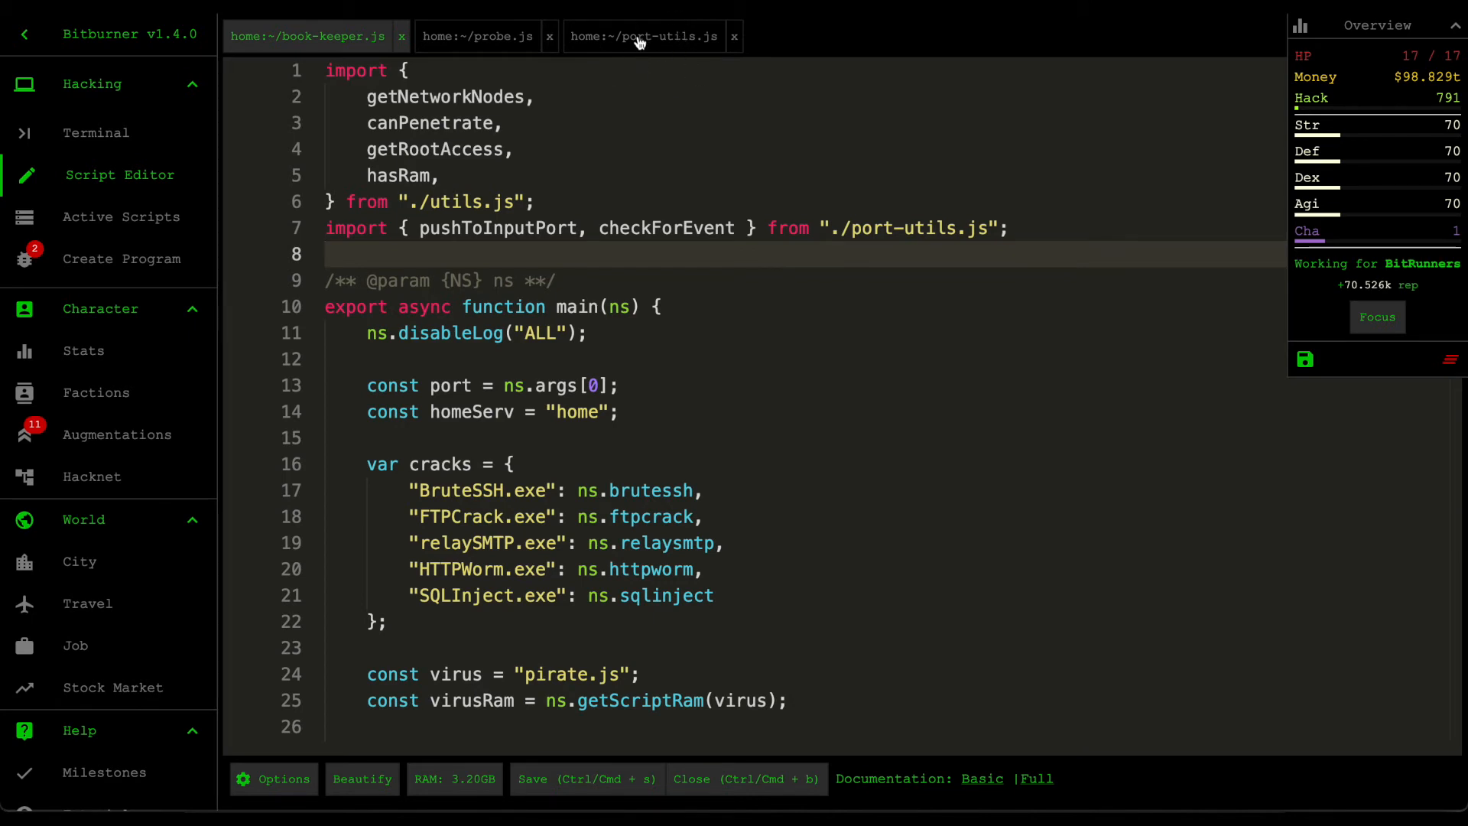
mouse_move(460, 175)
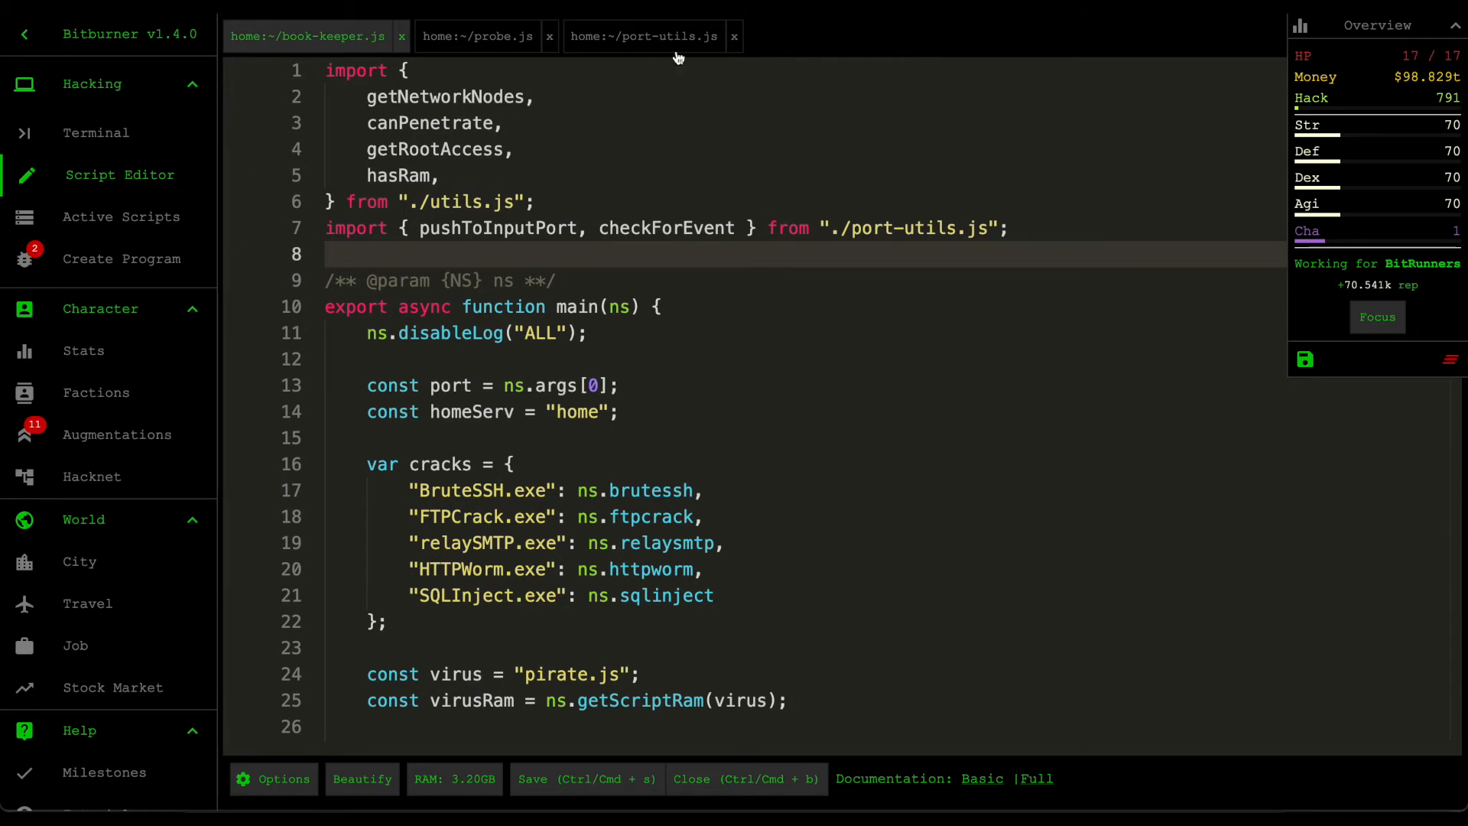
click(122, 216)
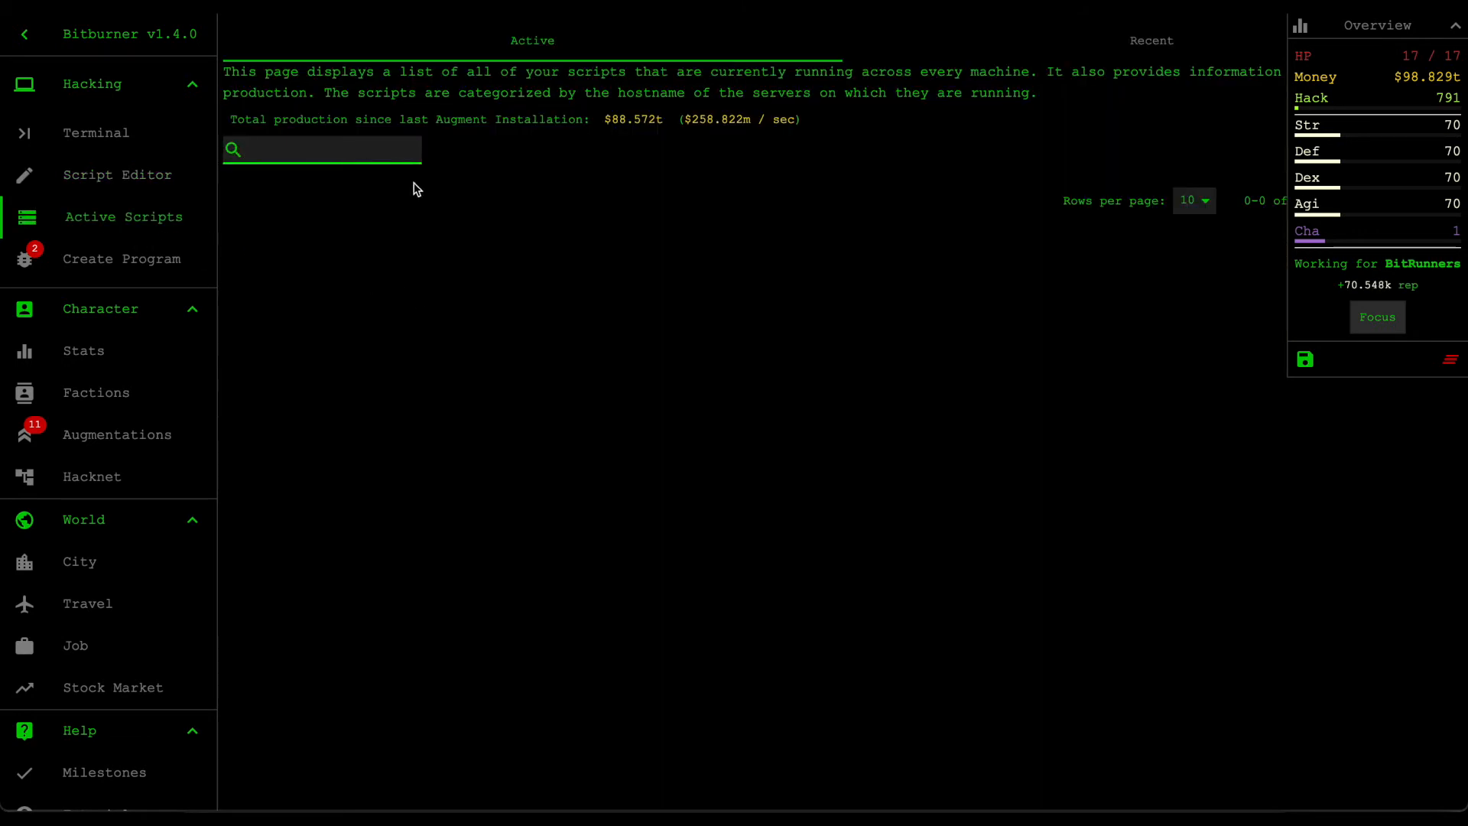
mouse_move(502, 218)
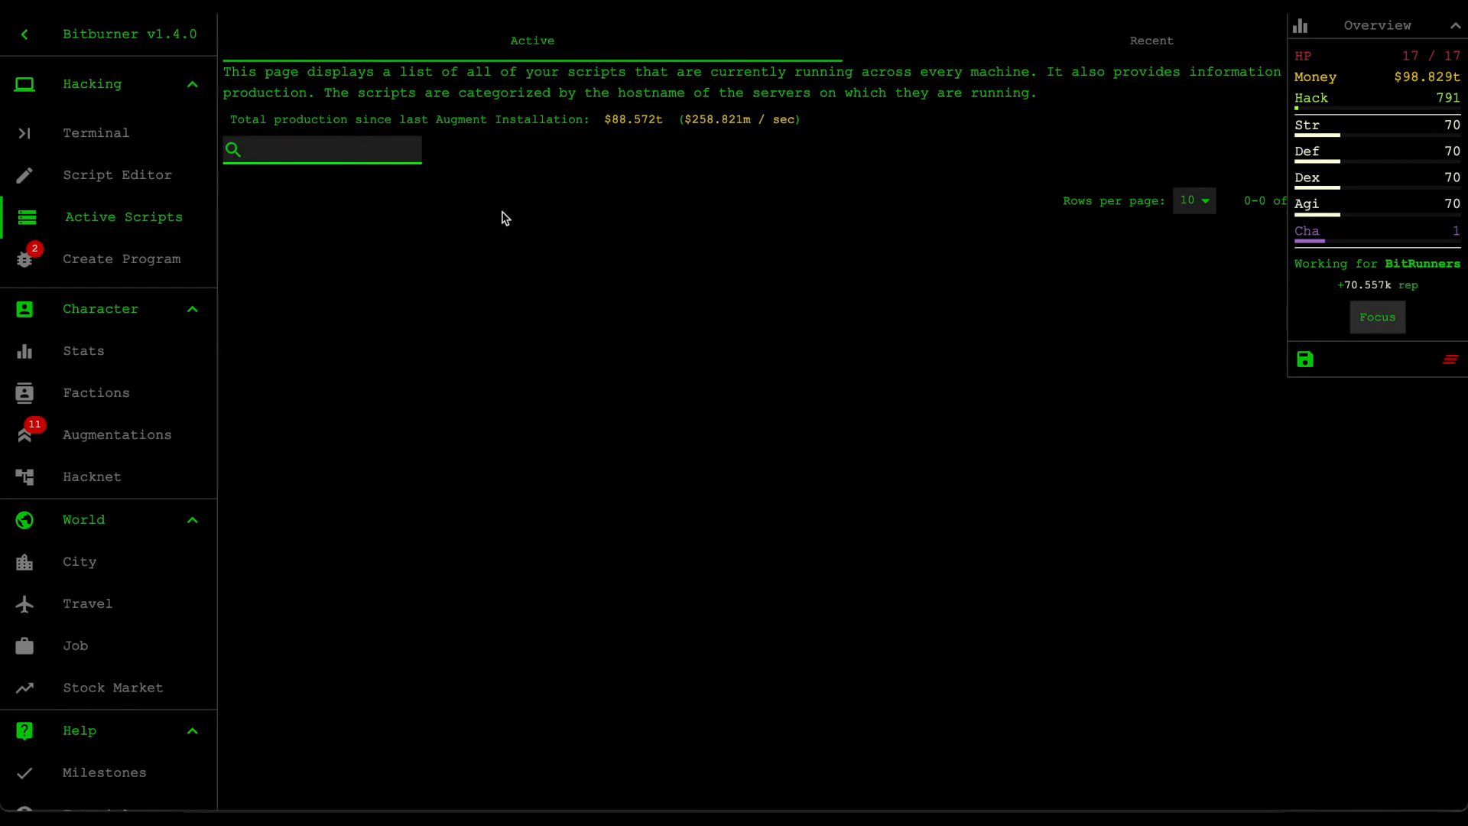
mouse_move(155, 216)
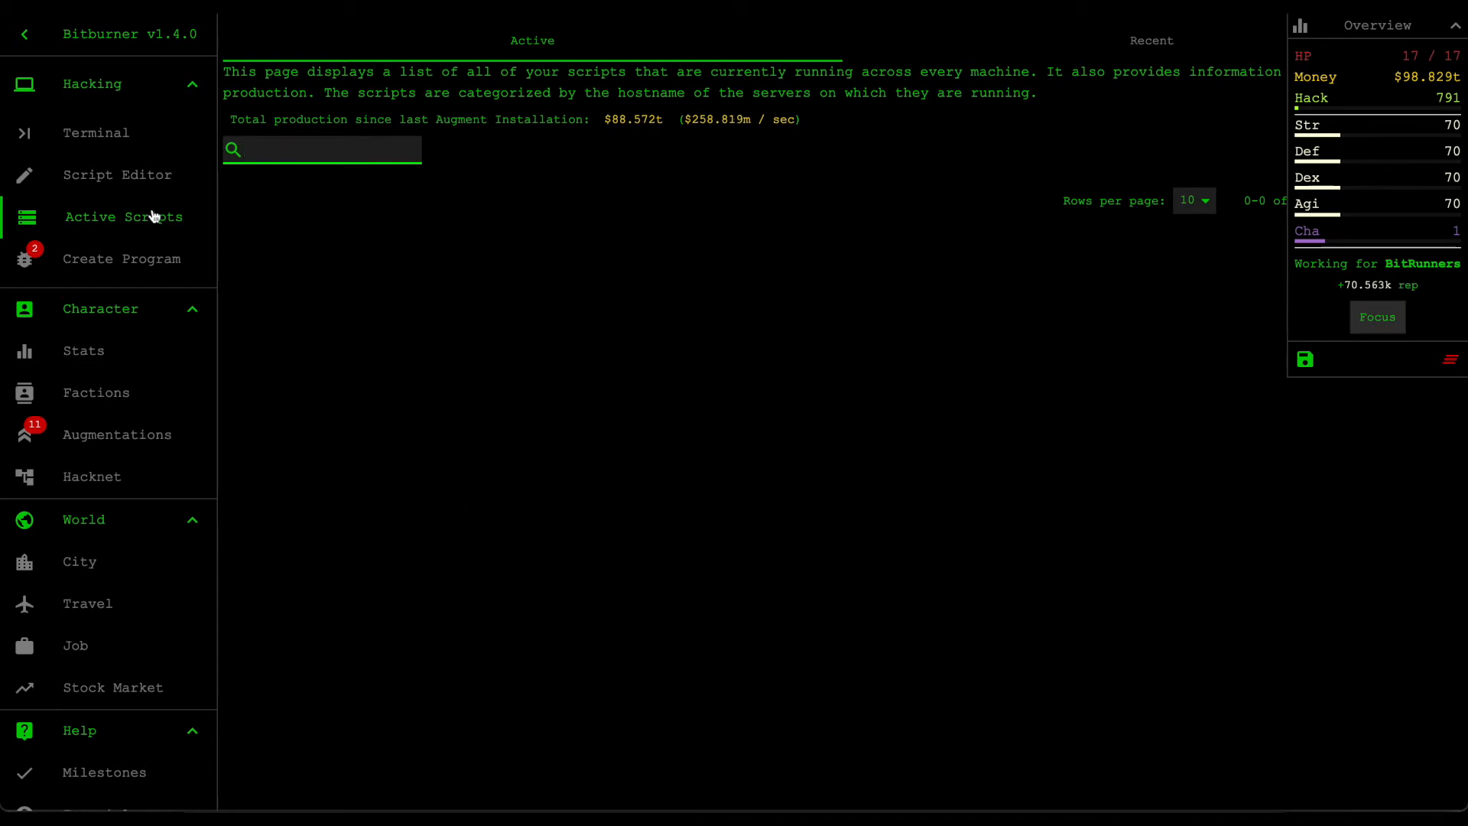
click(99, 132)
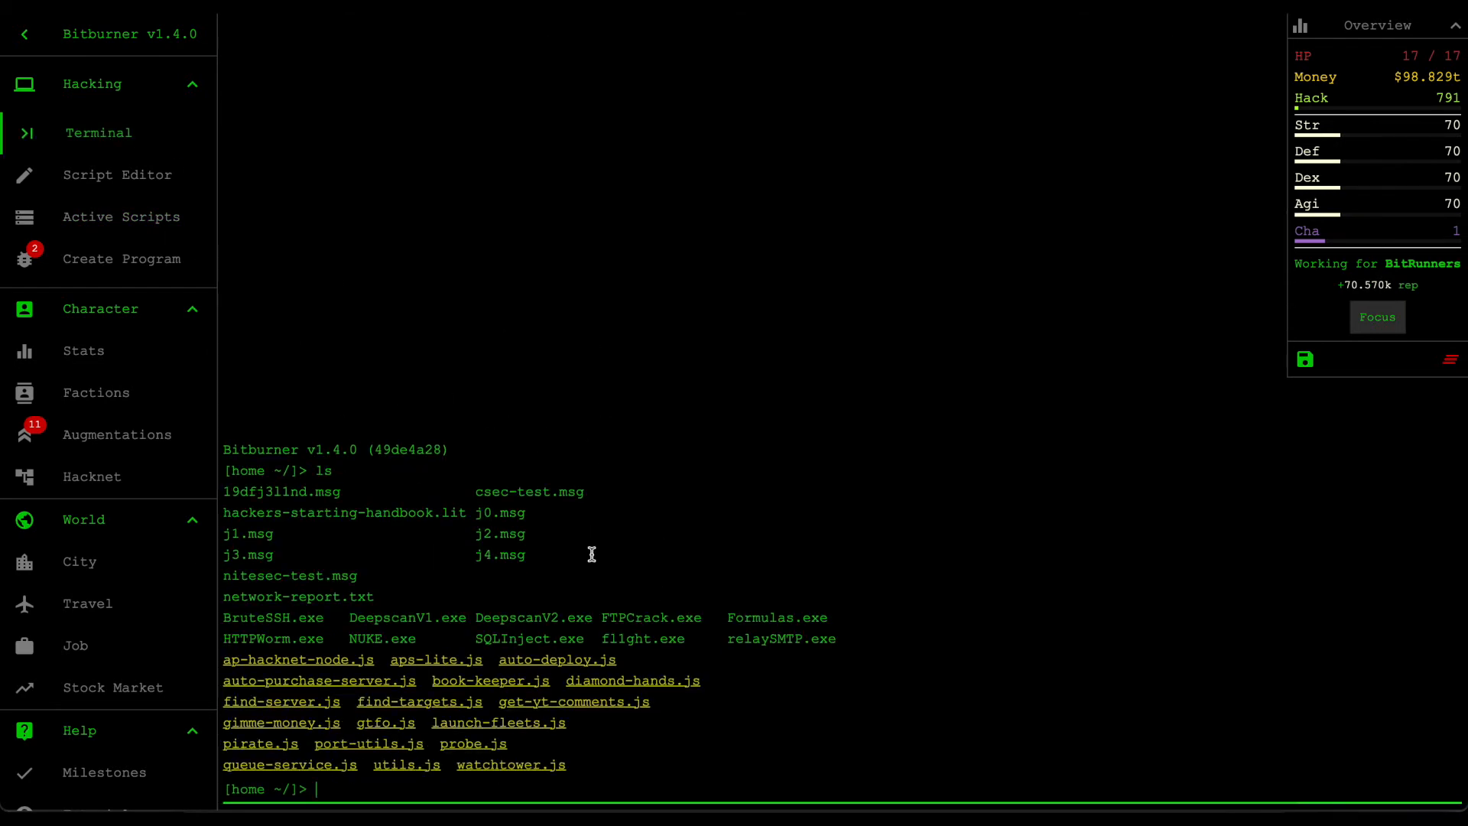
Step: Launch queue-service.js and book-keeper.js with port argument 1 from the terminal
text(run queue-service.js)
text(tail queue-service.js)
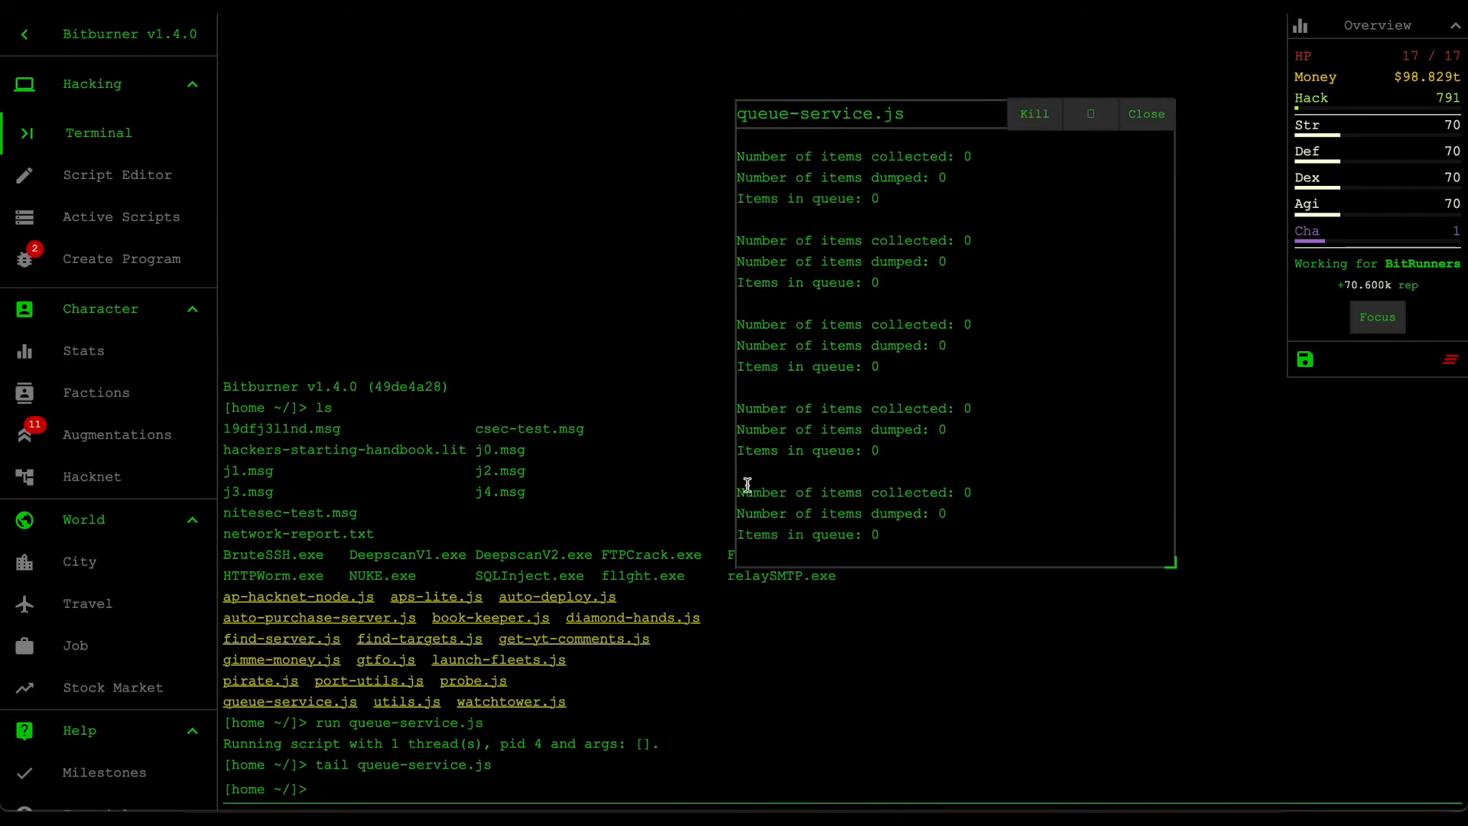
text(run)
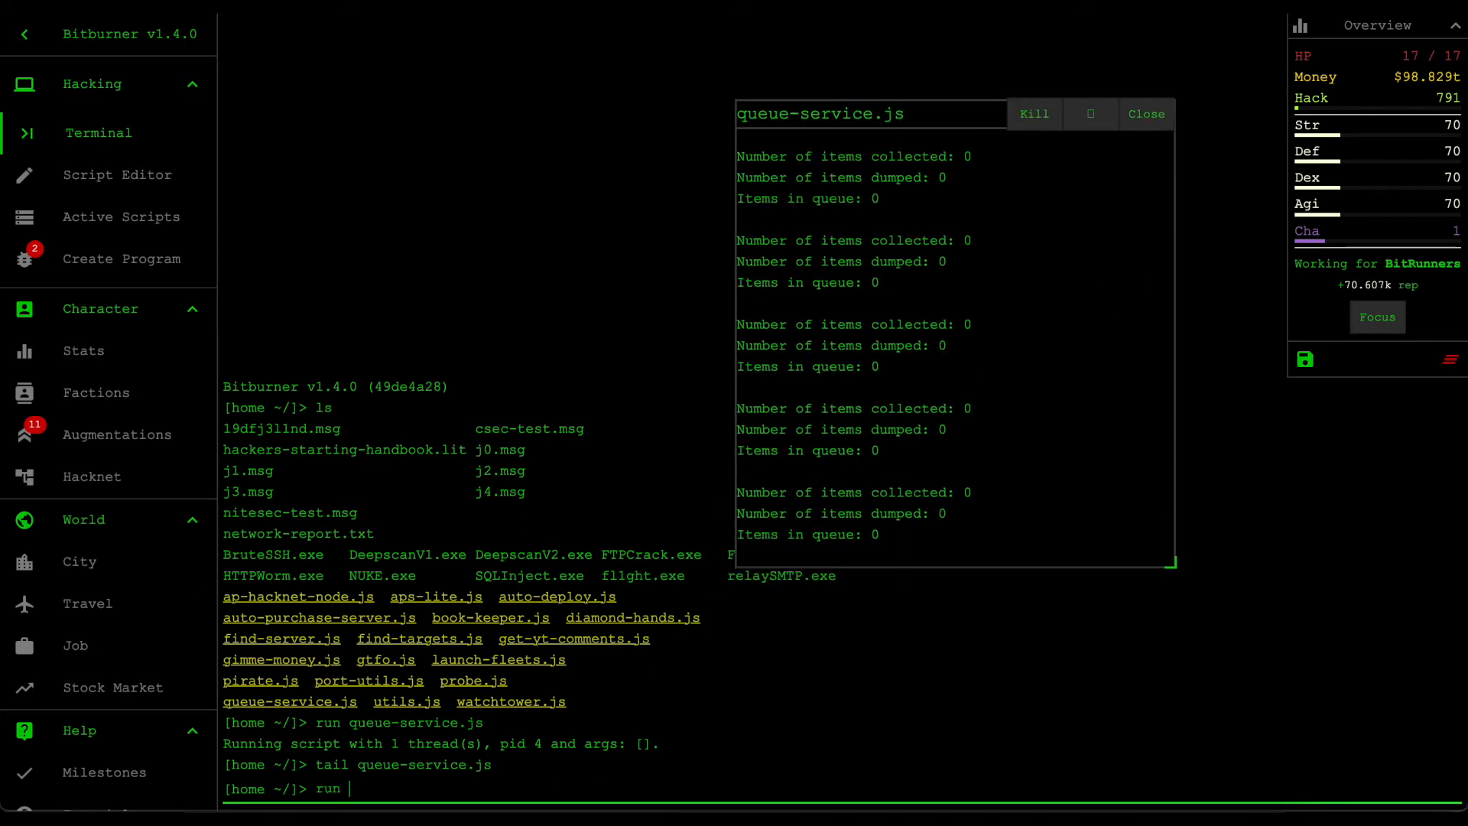
text(book-keeper.js)
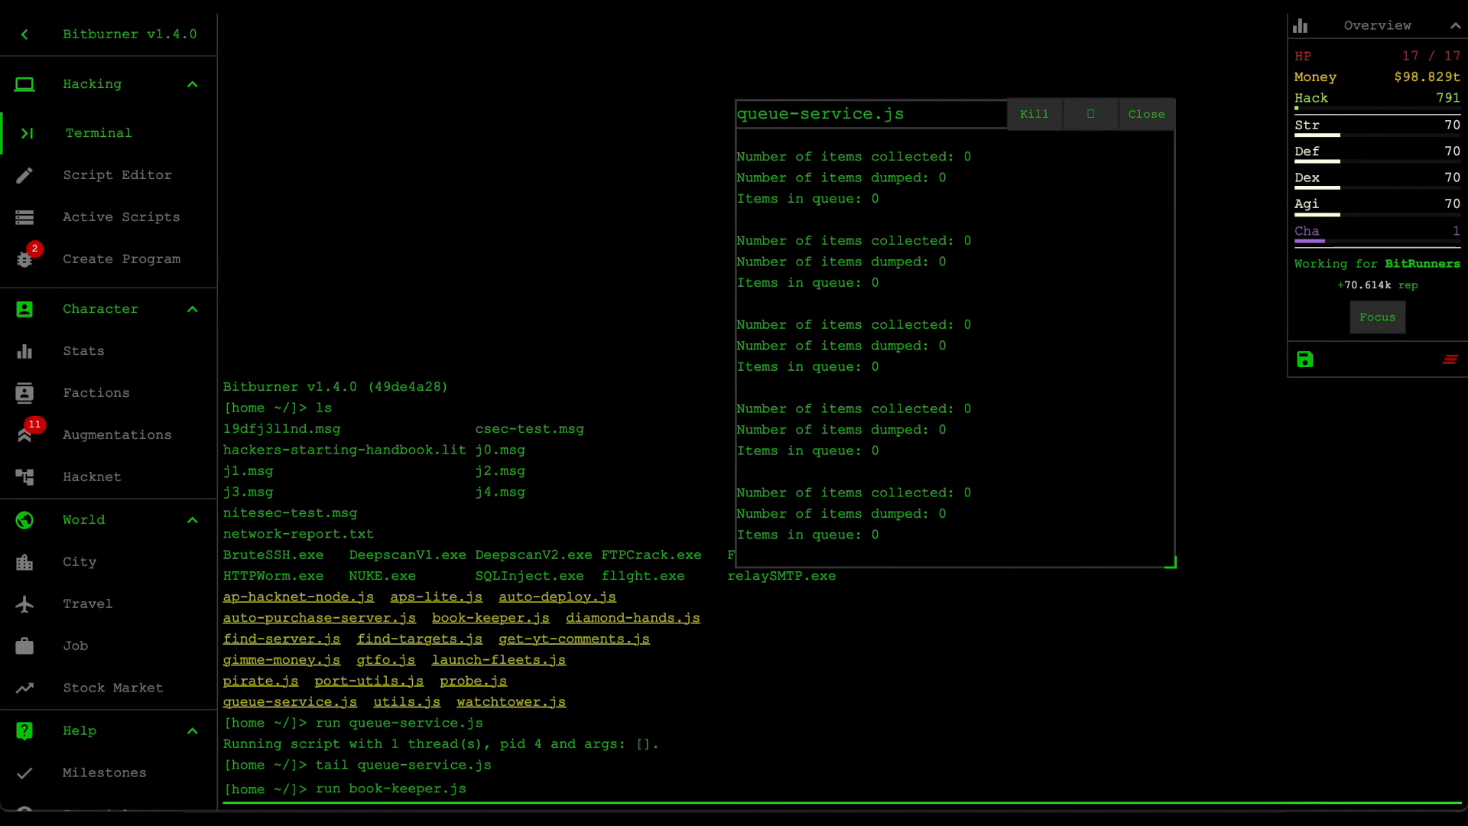
text(1)
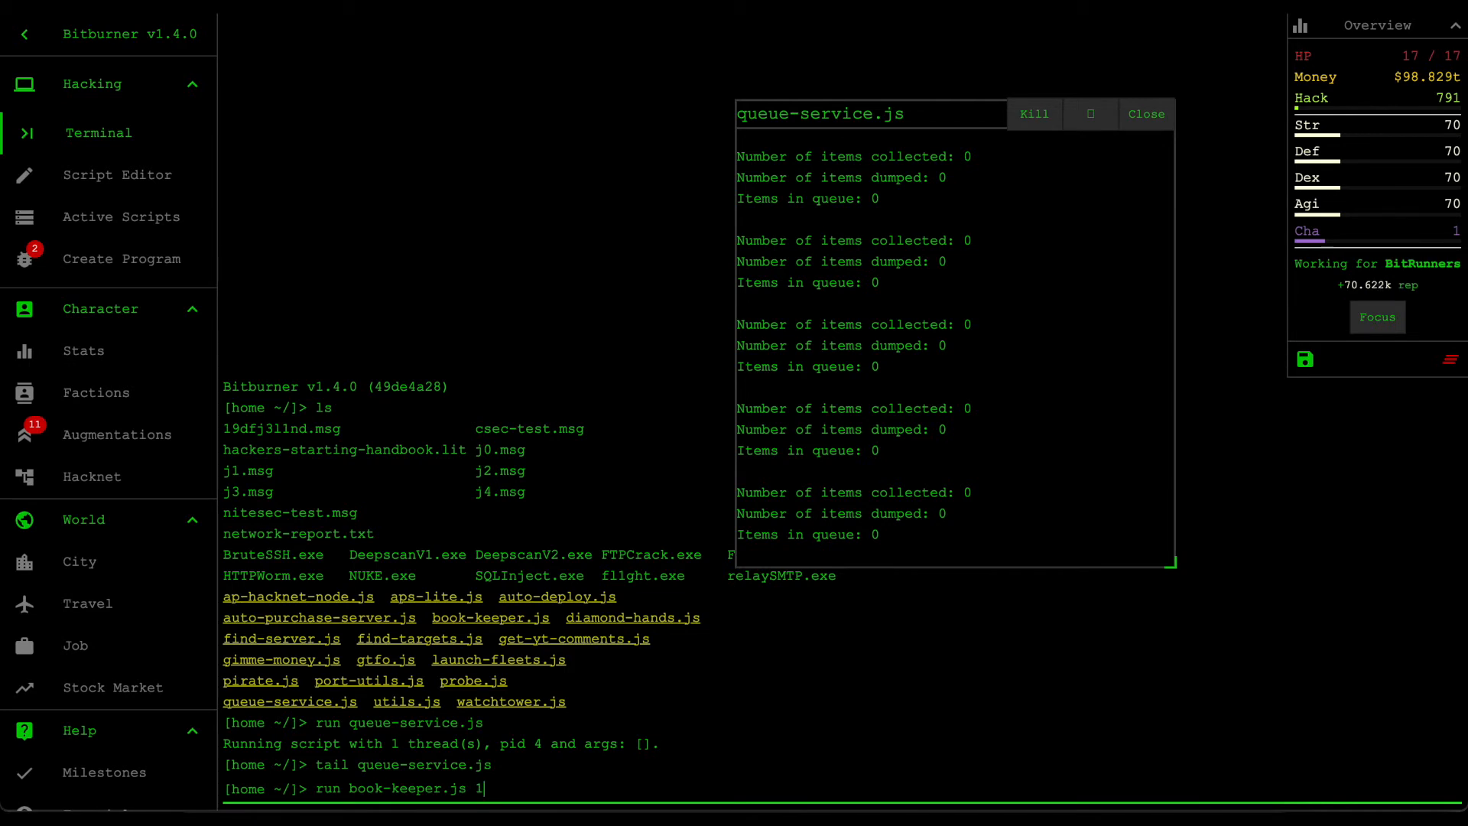
key(Return)
text(tail book-keeper.js)
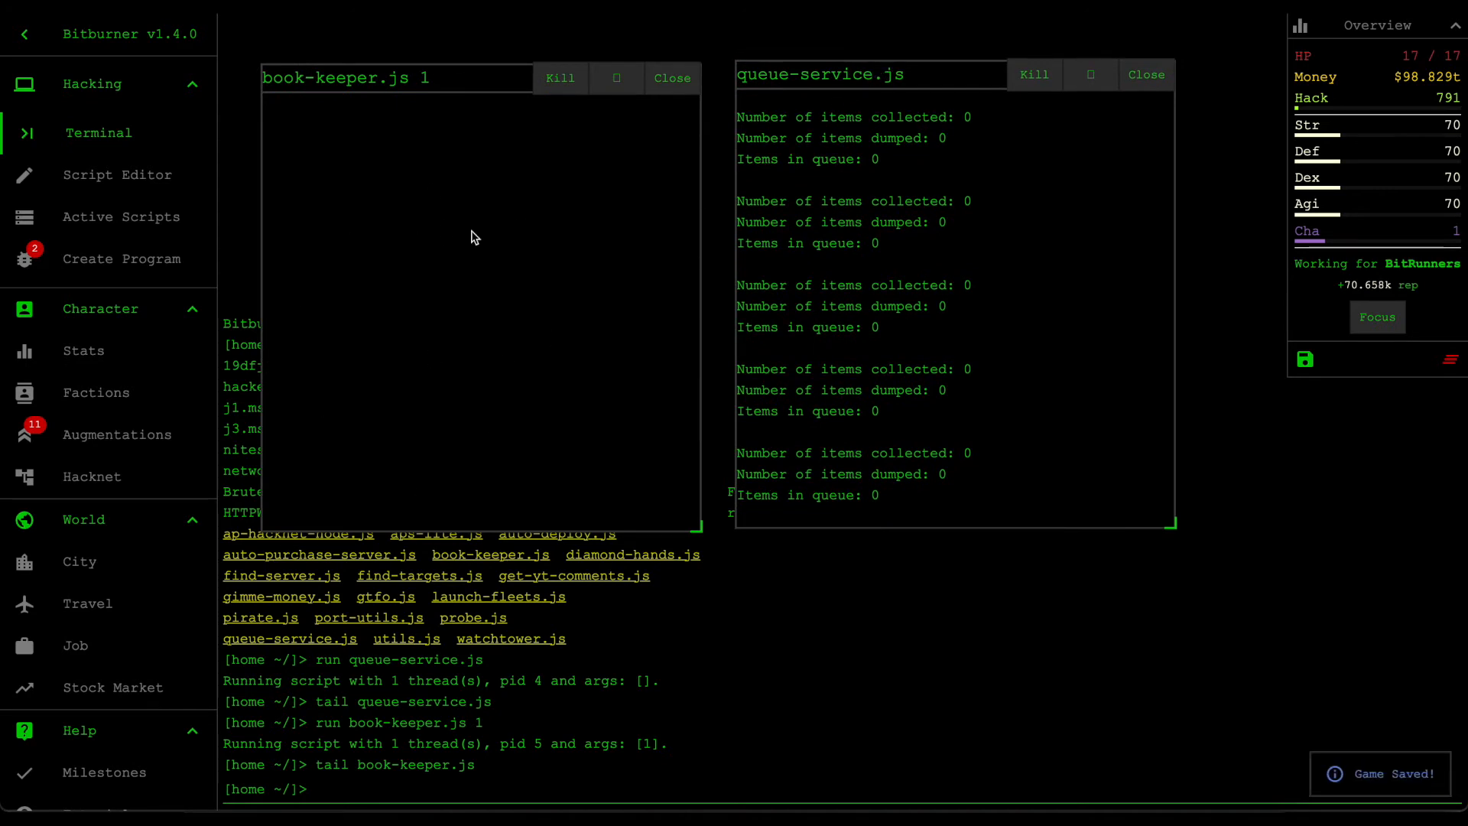
mouse_move(574, 414)
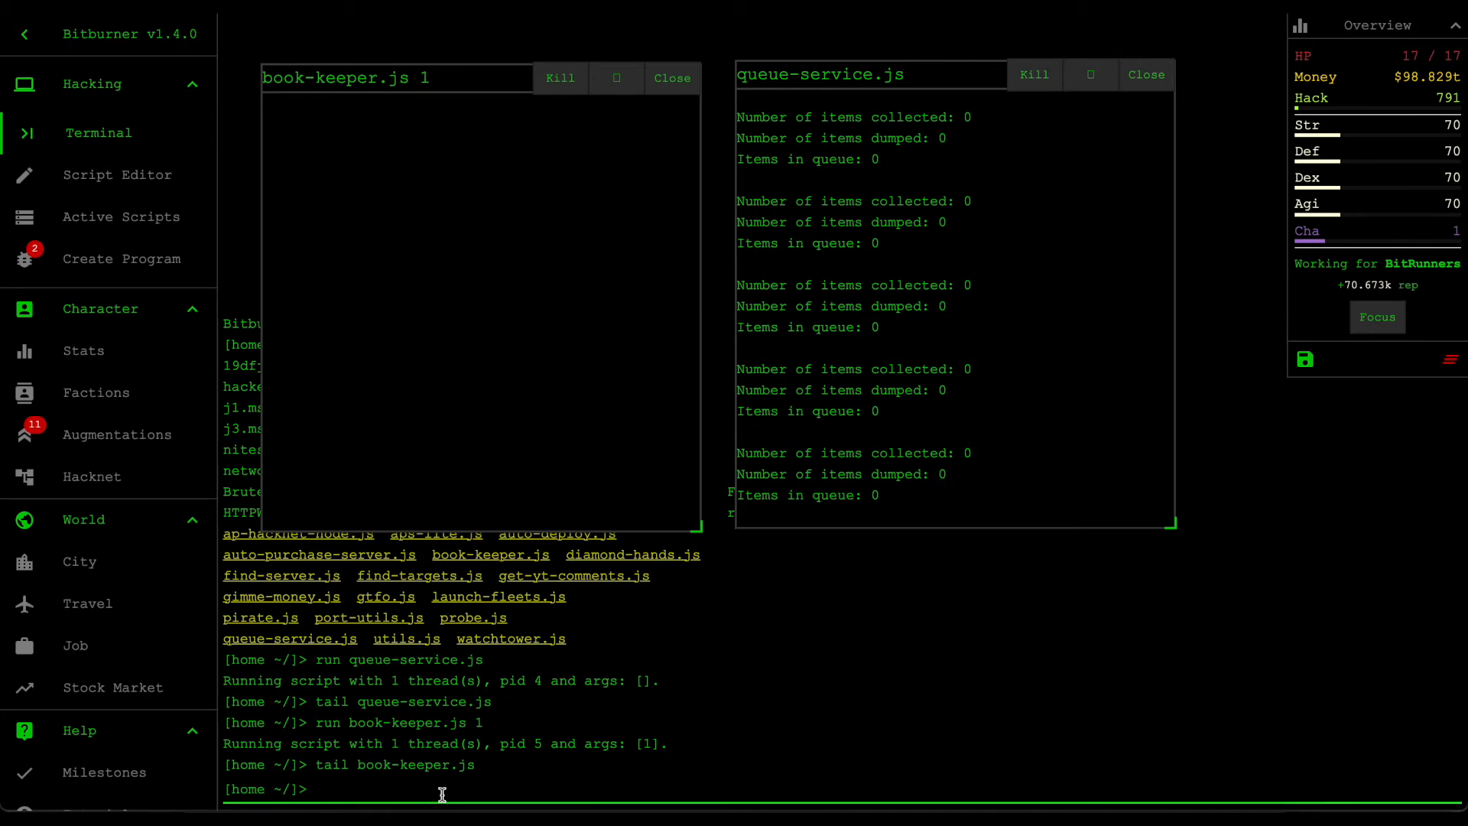
Step: Run probe.js 2 "reqShips" "resShips" to request ships from the book-keeper
text(run probe.js)
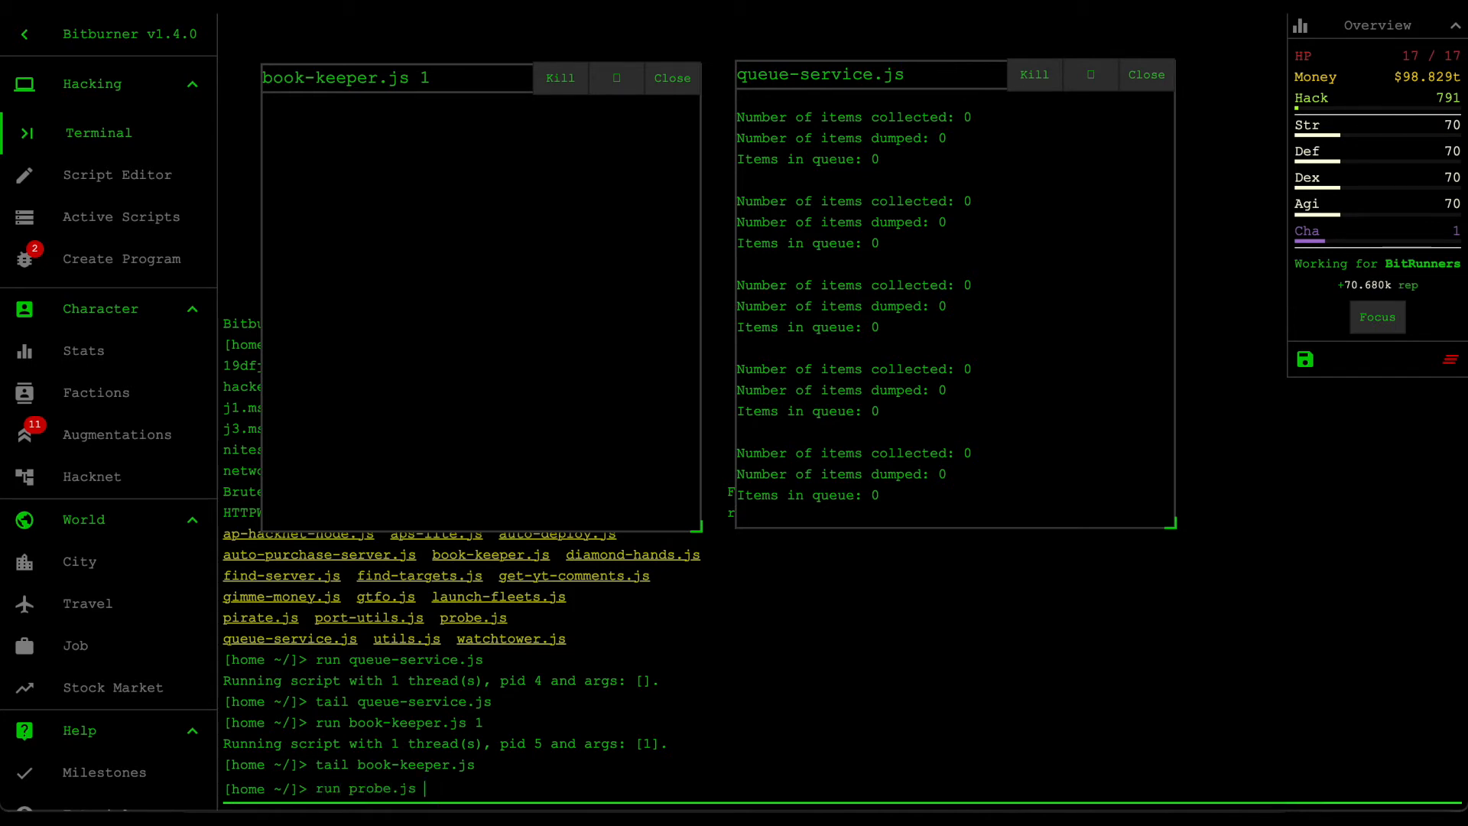
mouse_move(548, 708)
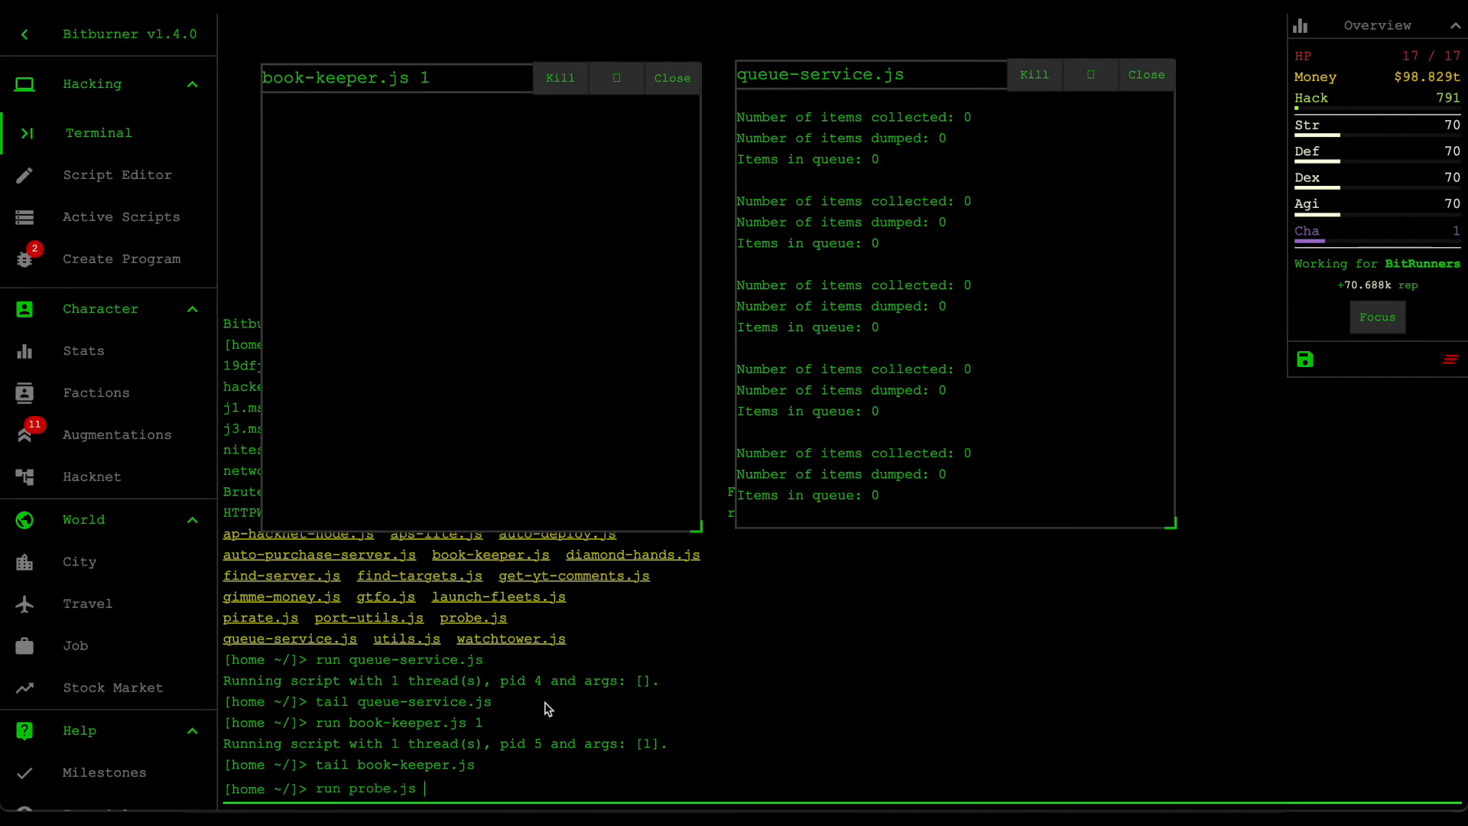
text(2)
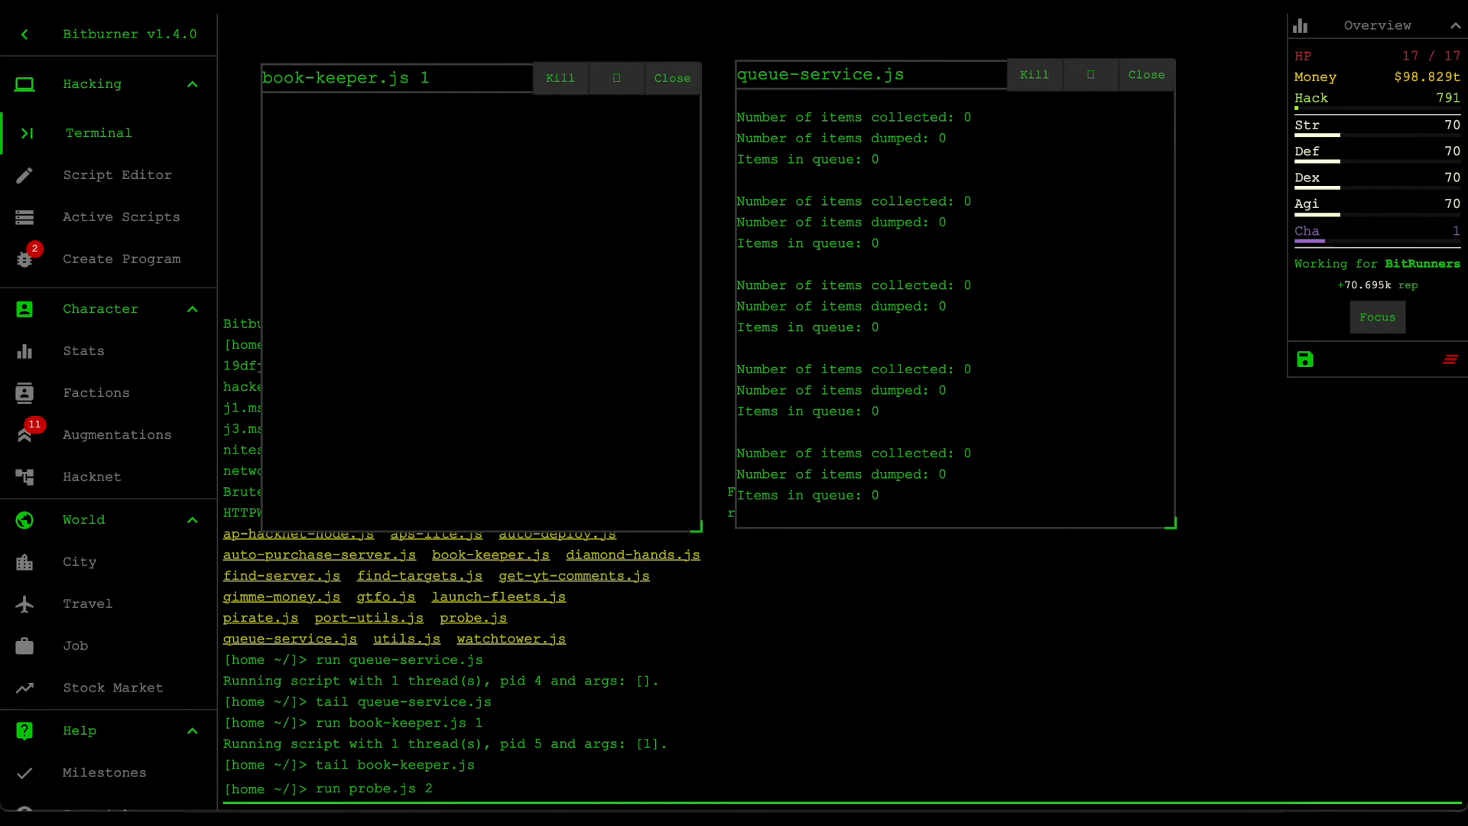
text(")
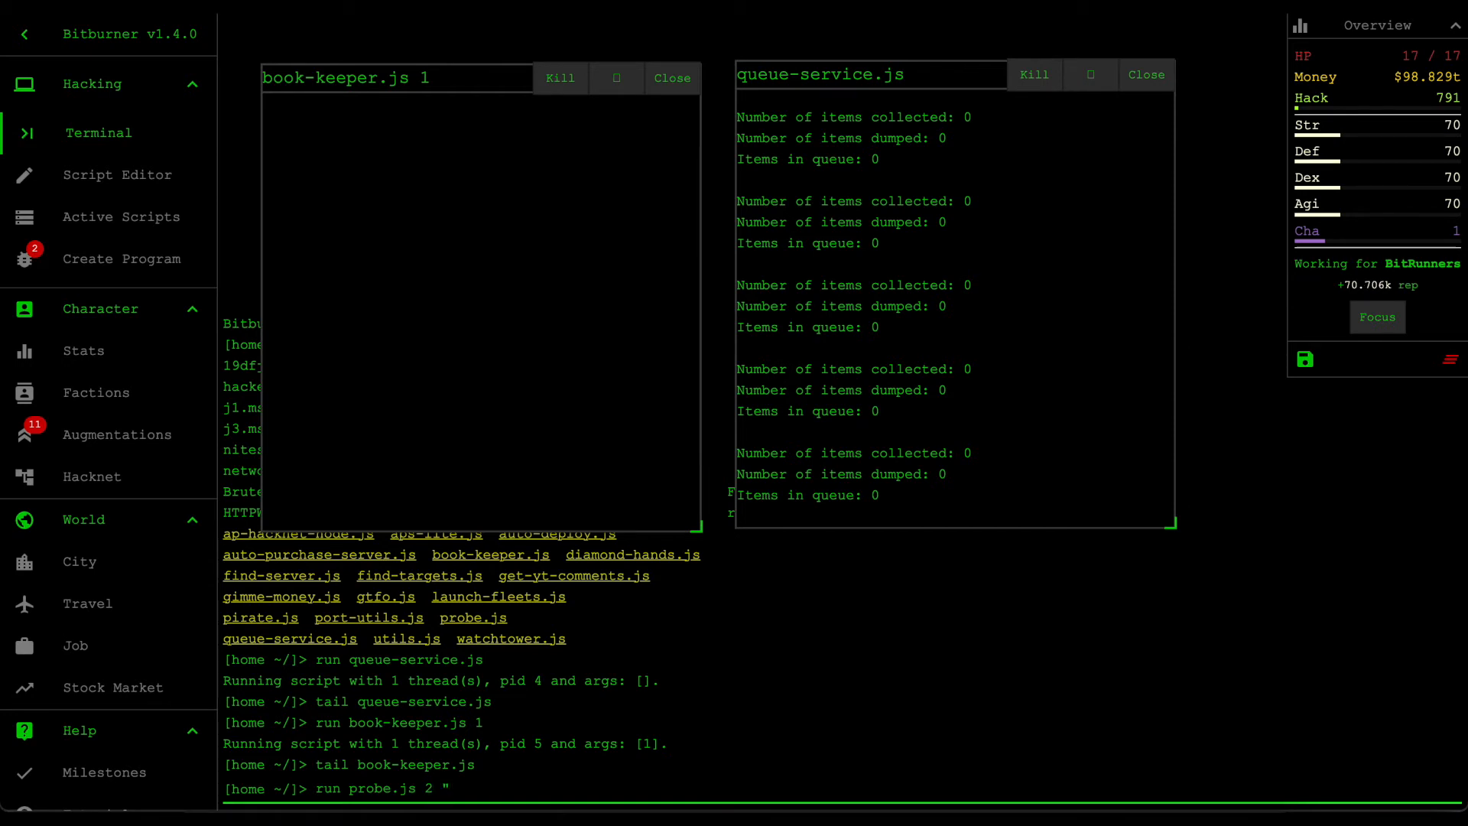
text(reqSi)
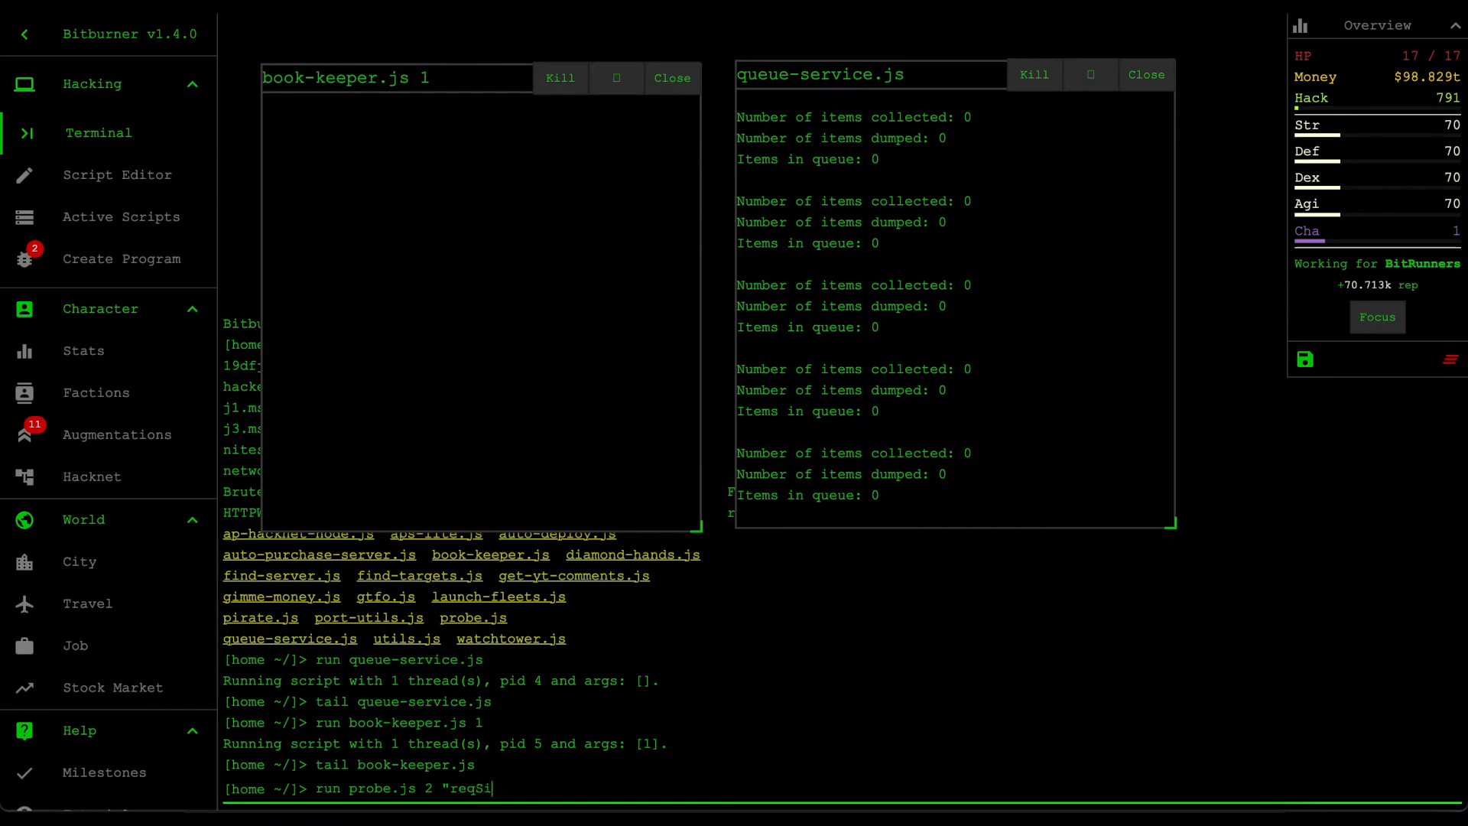
text(hips" ")
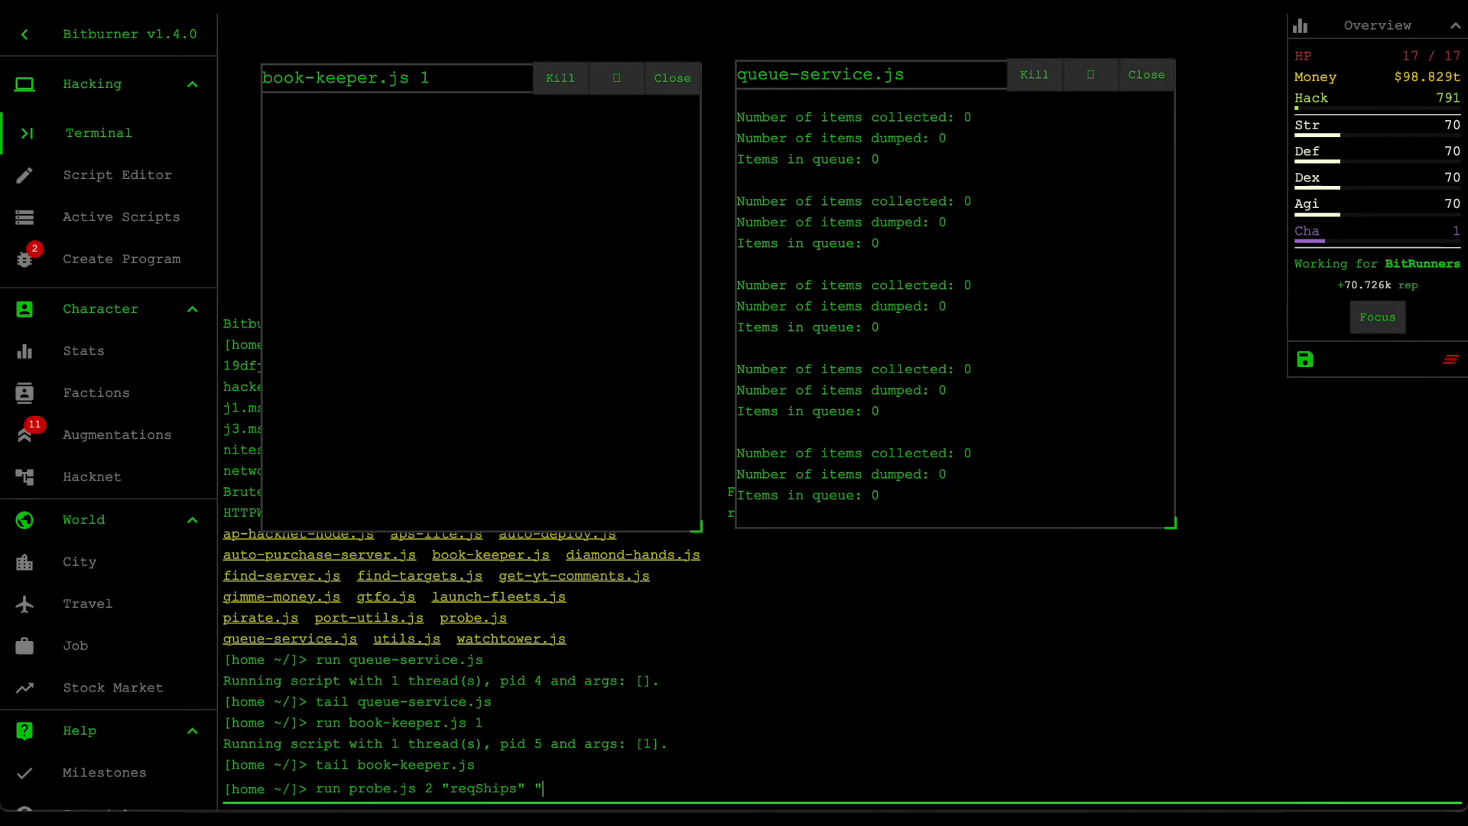
text(resShip)
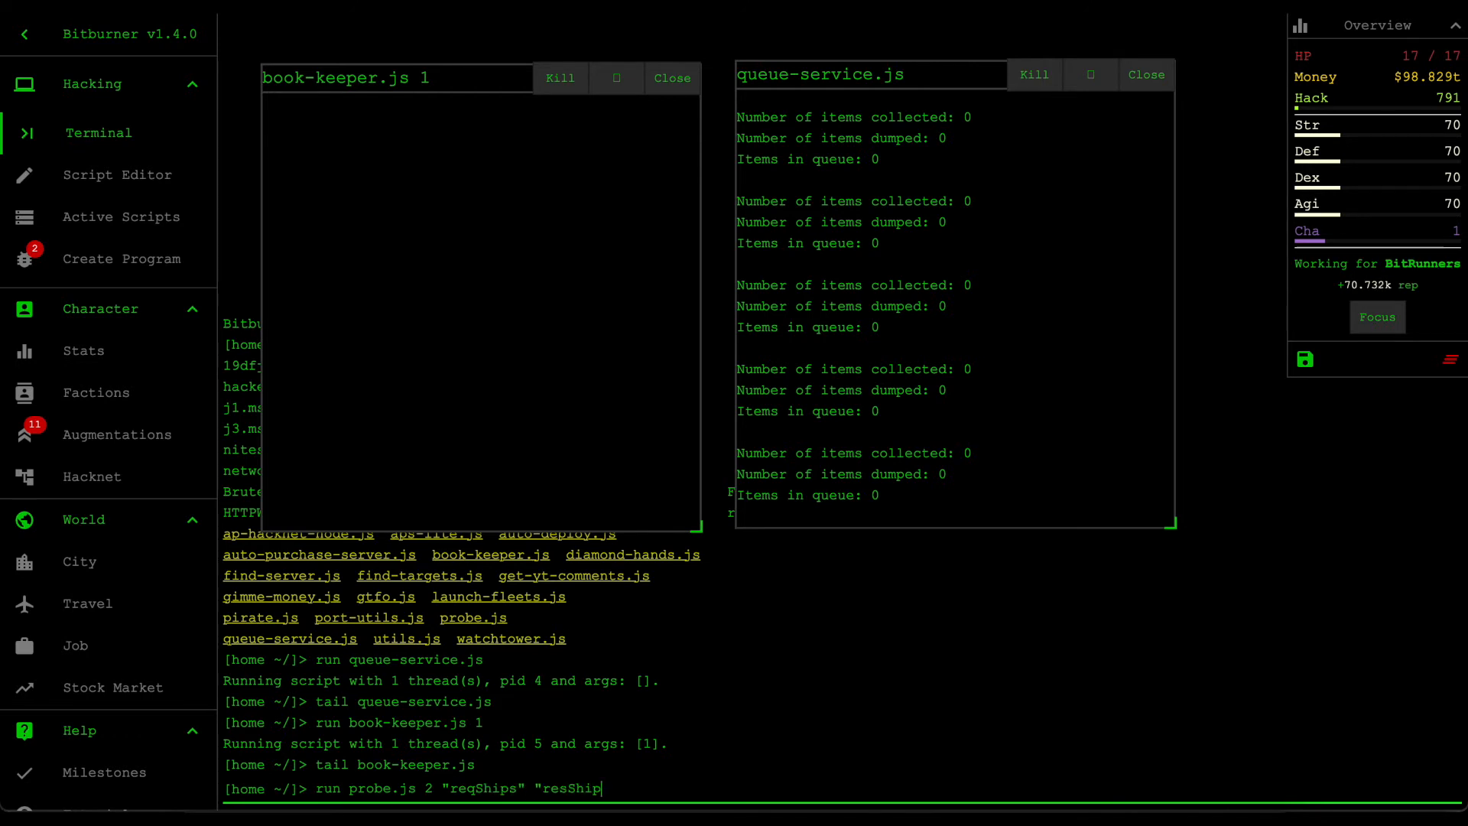
key(Return)
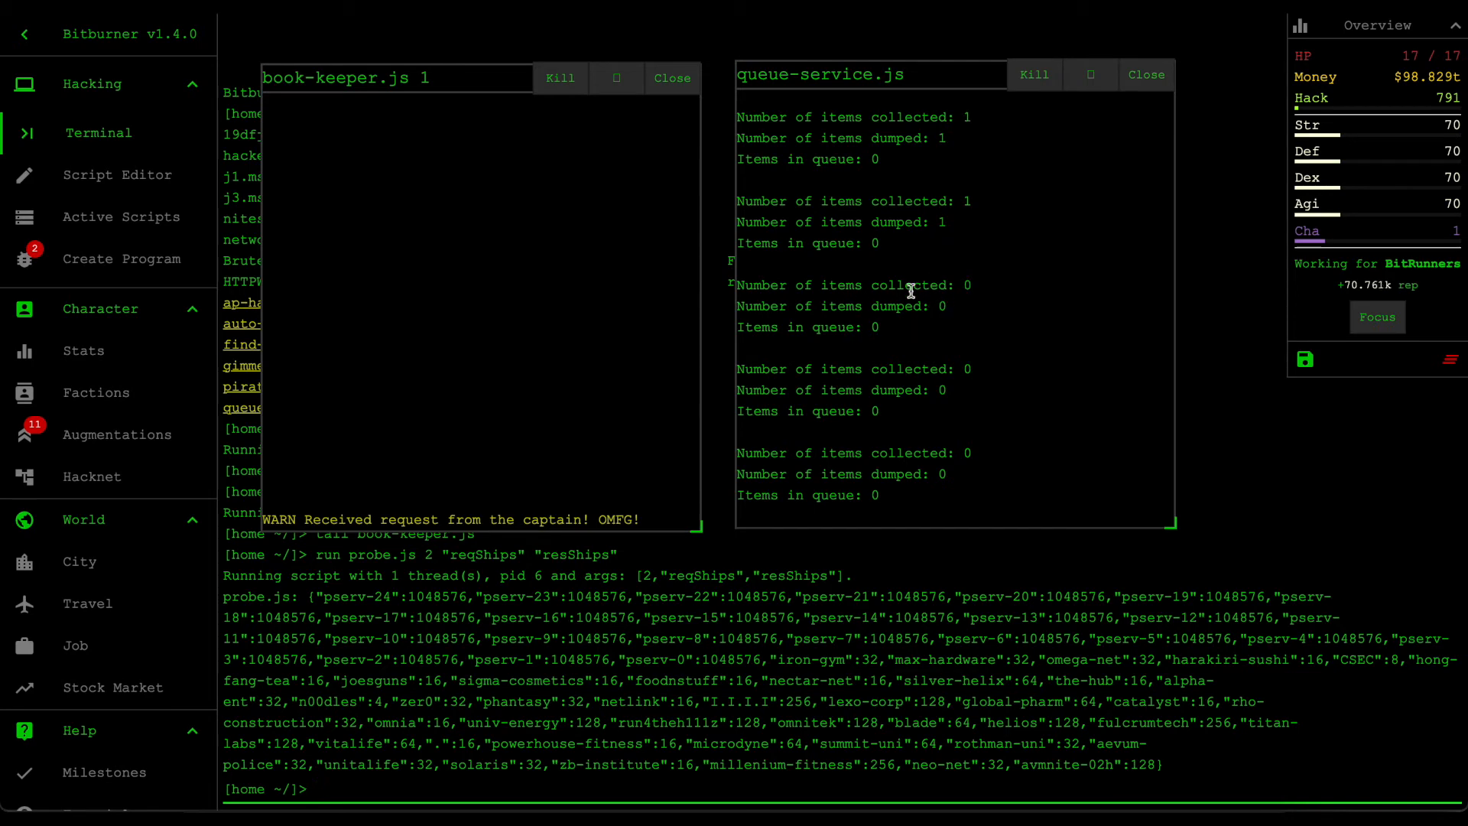
mouse_move(984, 386)
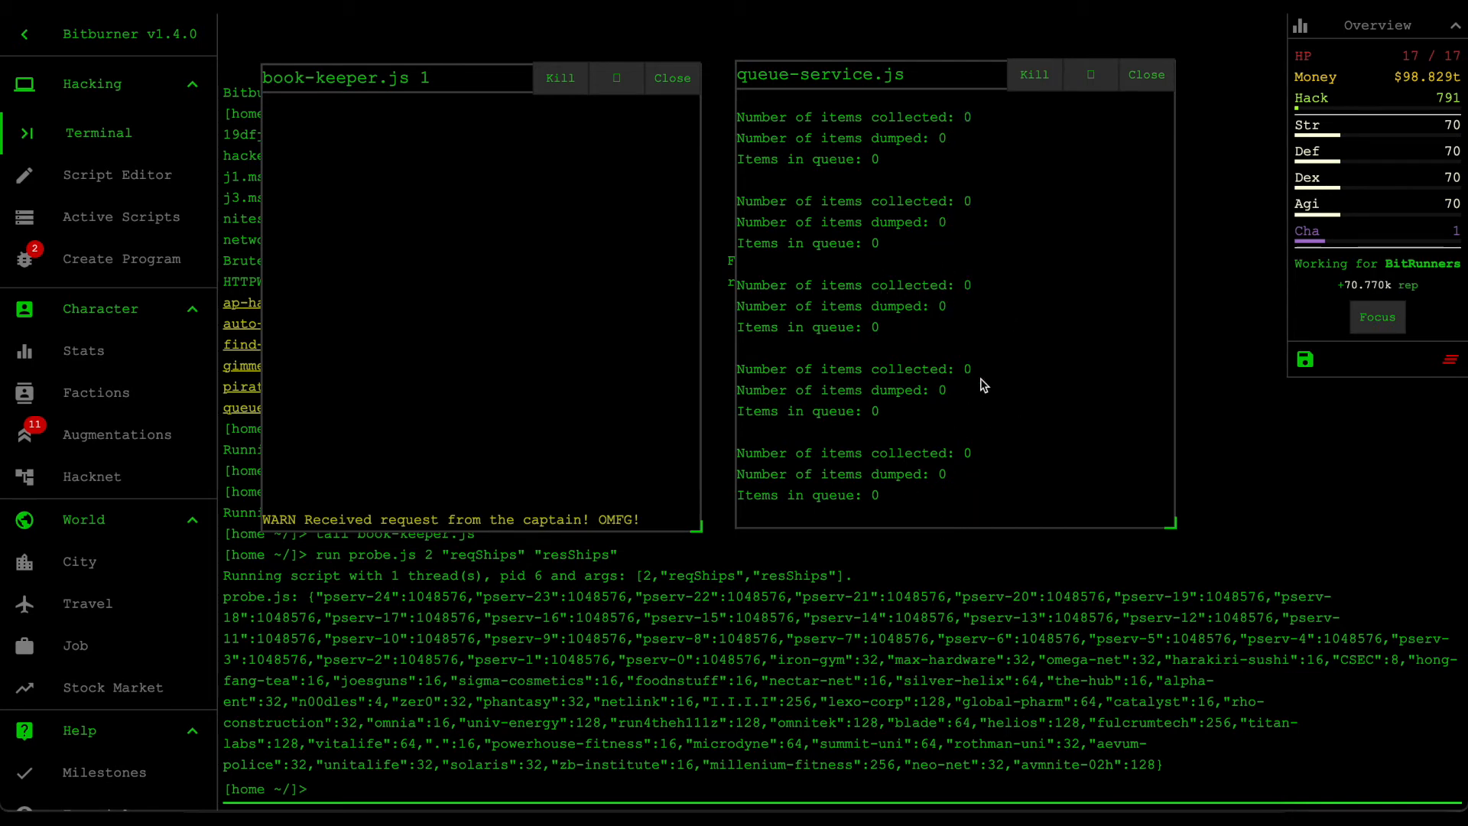
mouse_move(550, 568)
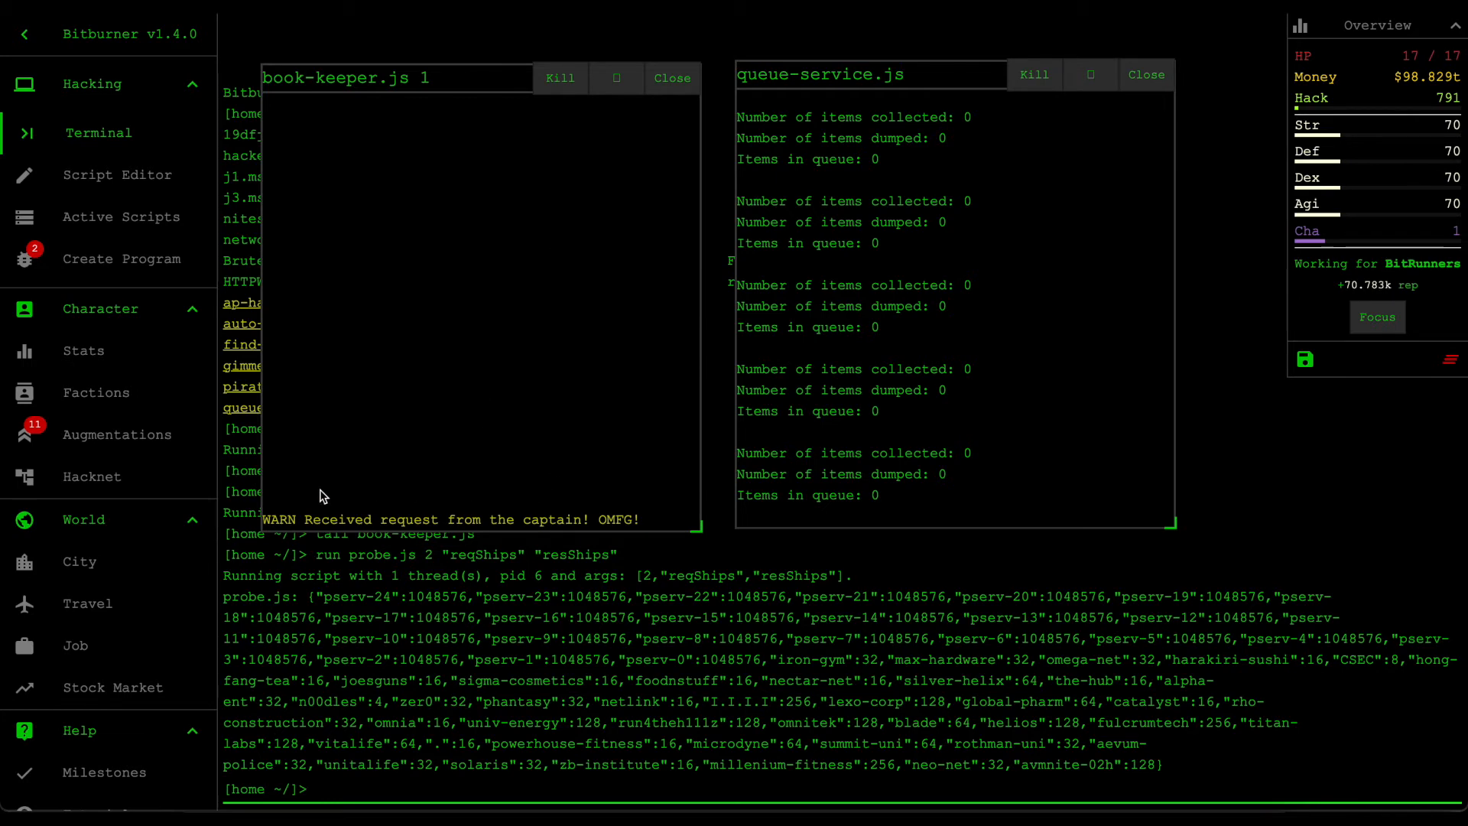
mouse_move(550, 526)
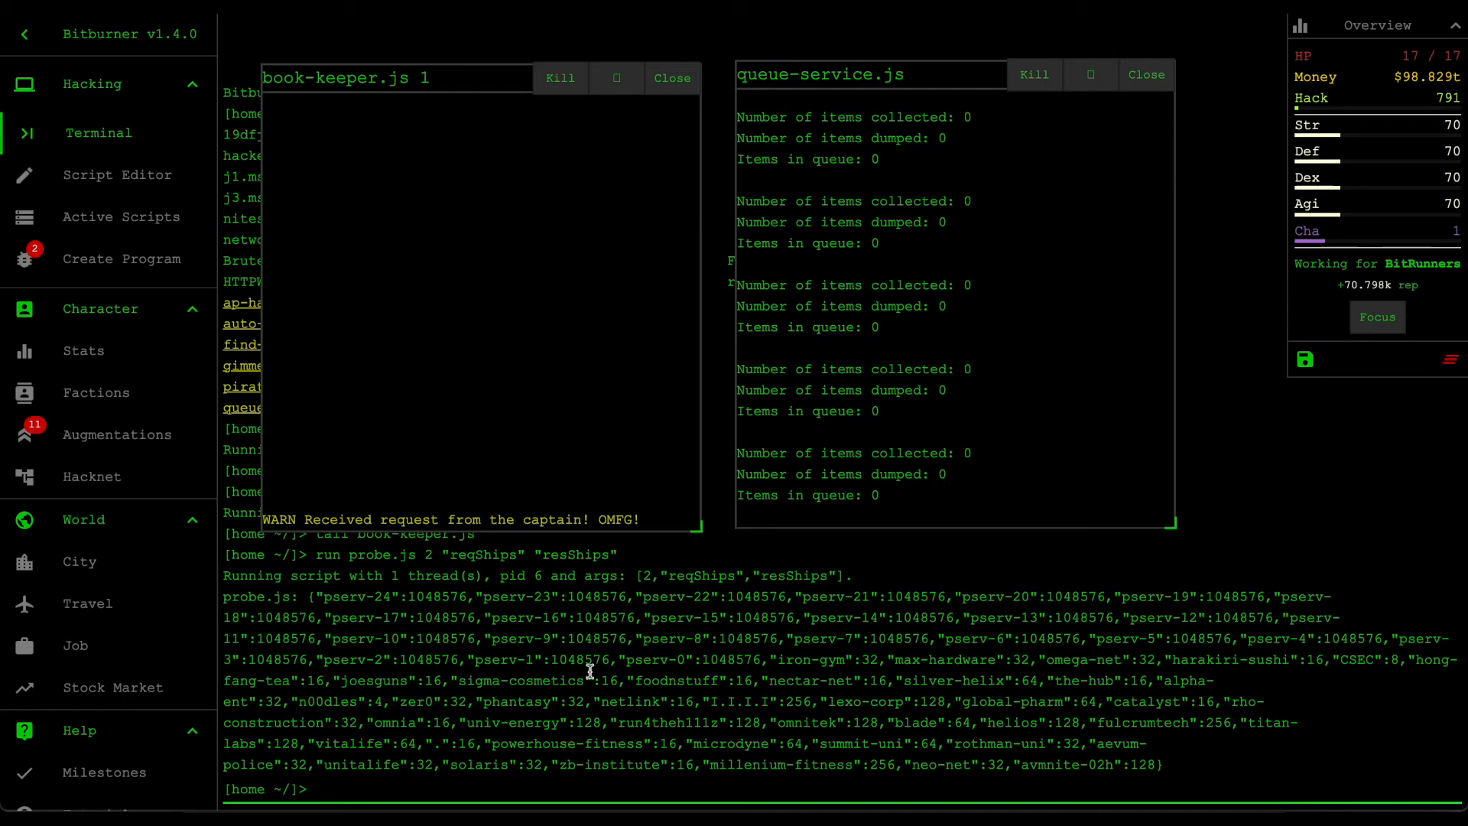
mouse_move(313, 606)
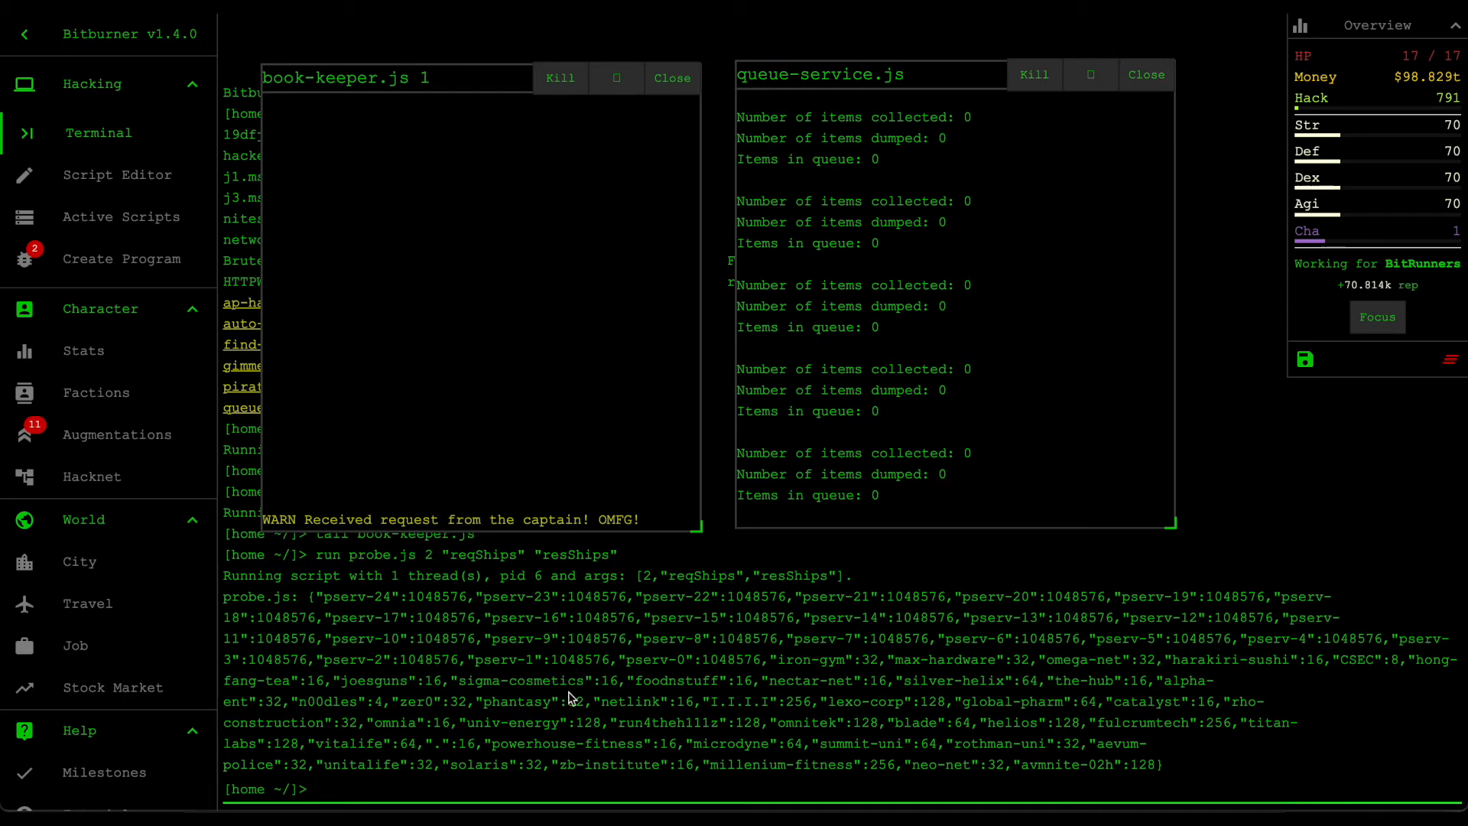
mouse_move(1077, 714)
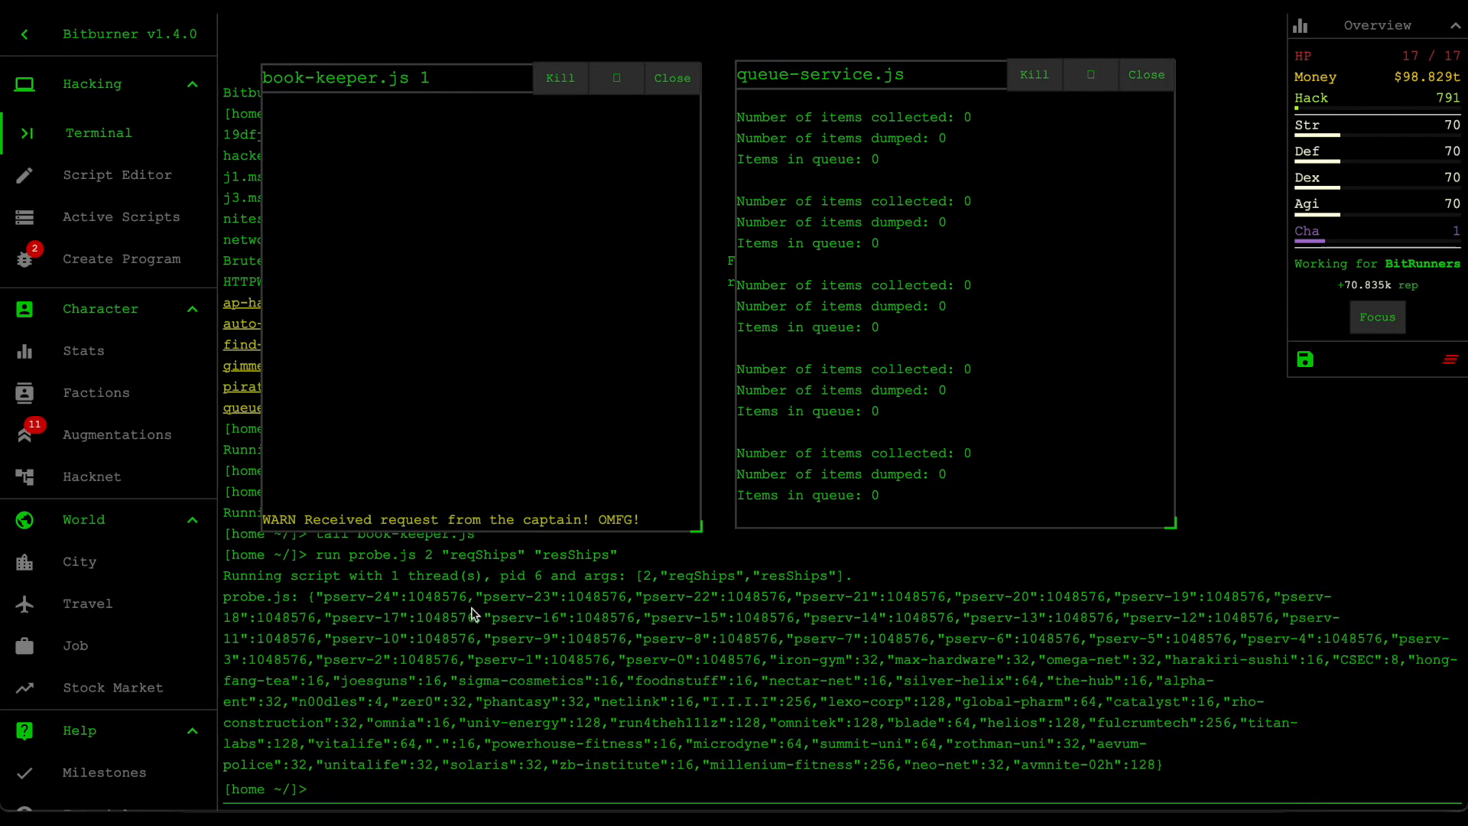
mouse_move(893, 597)
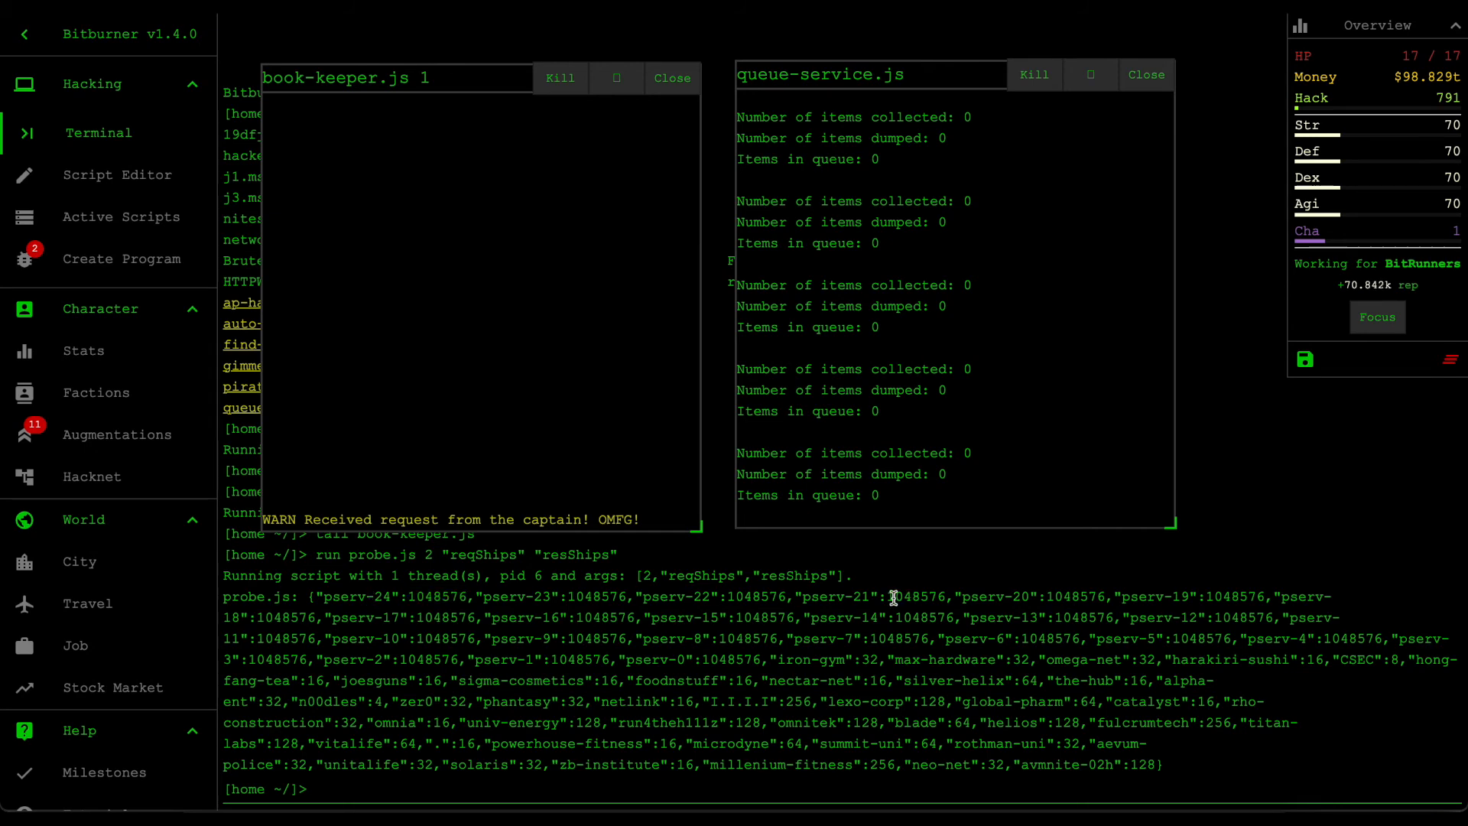
mouse_move(731, 330)
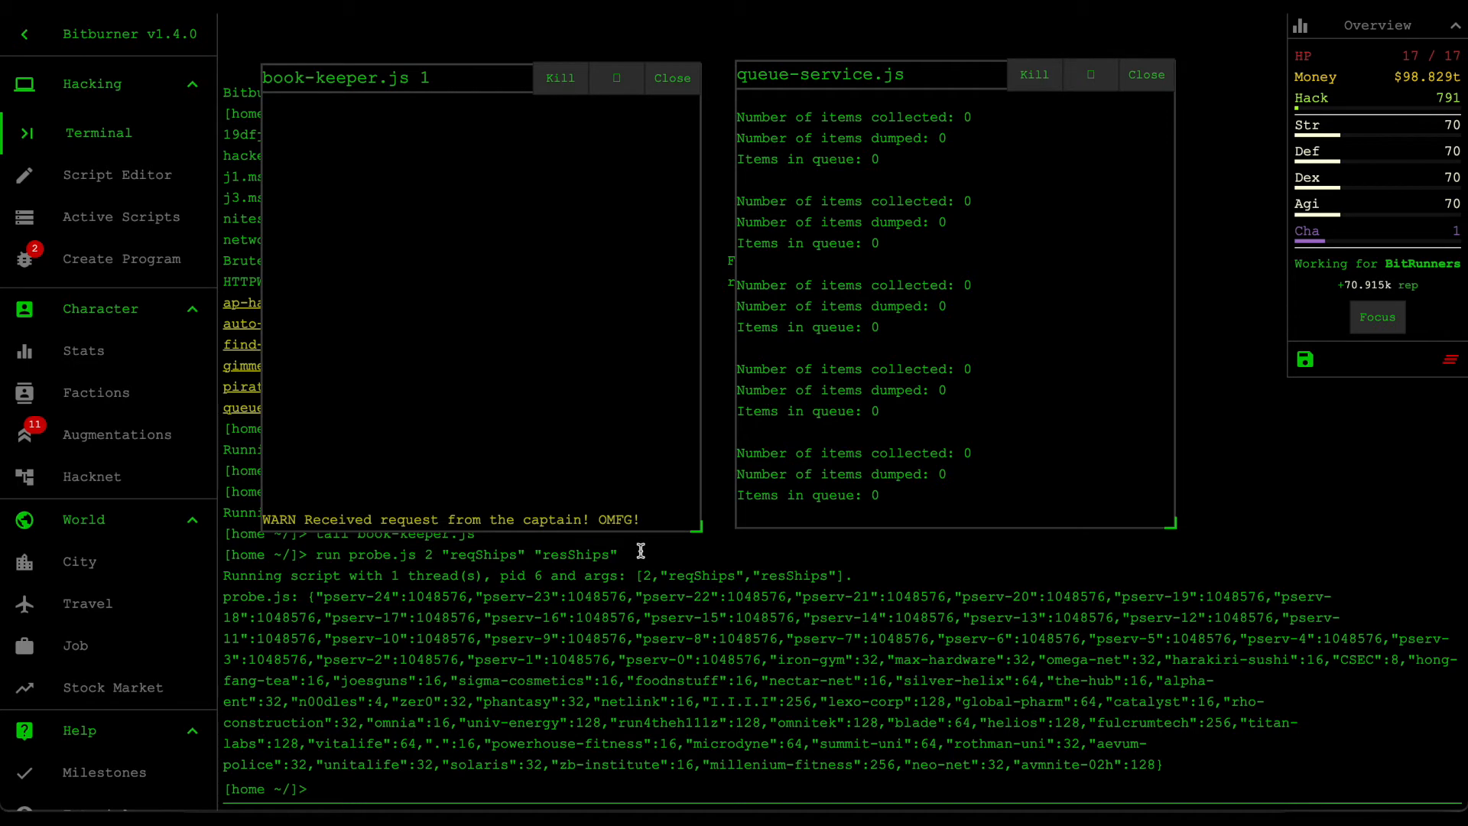
Step: Close the book-keeper and queue-service log windows and reopen book-keeper.js in the Script Editor
click(671, 78)
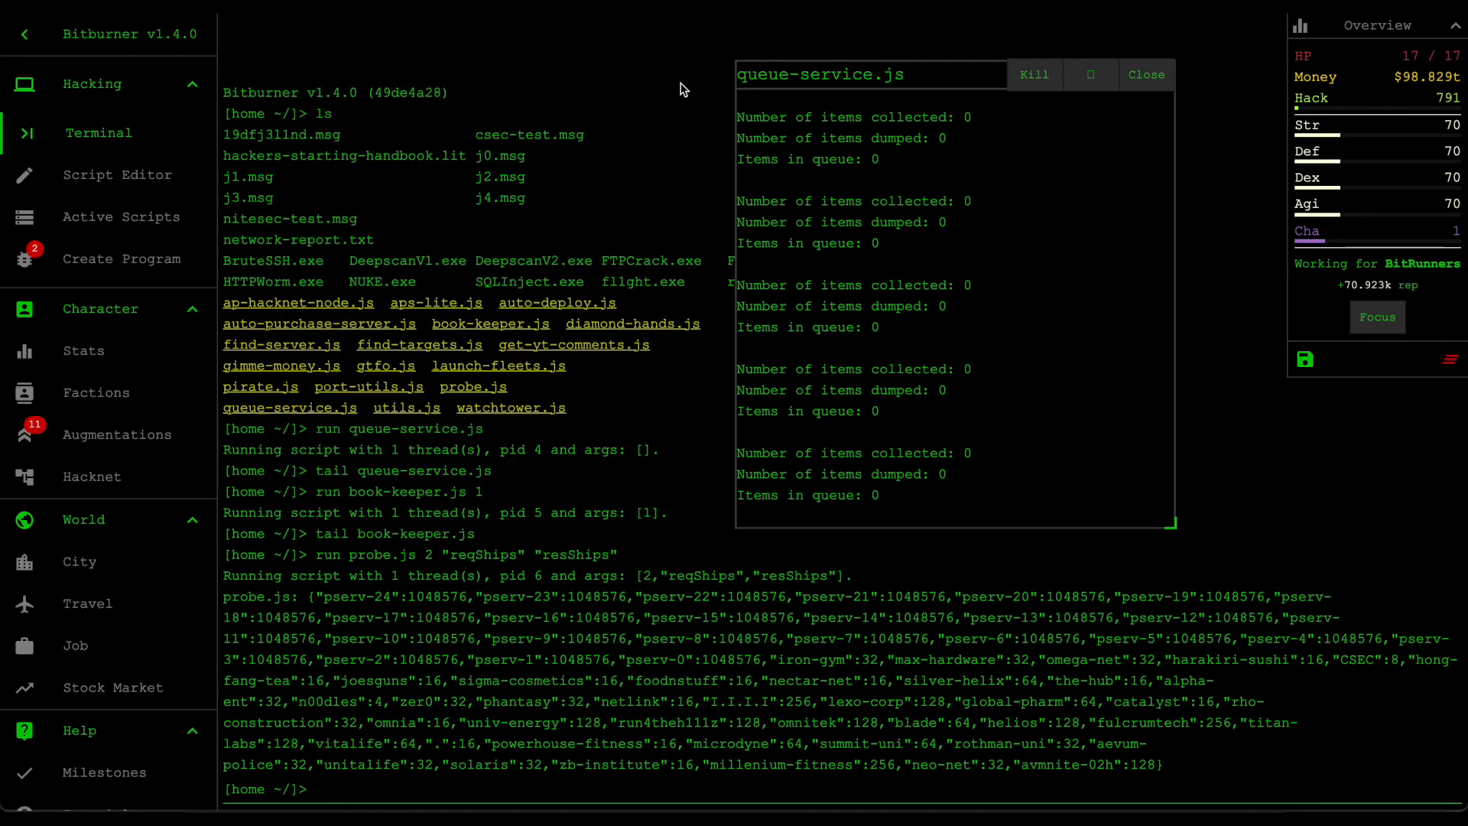
click(1146, 75)
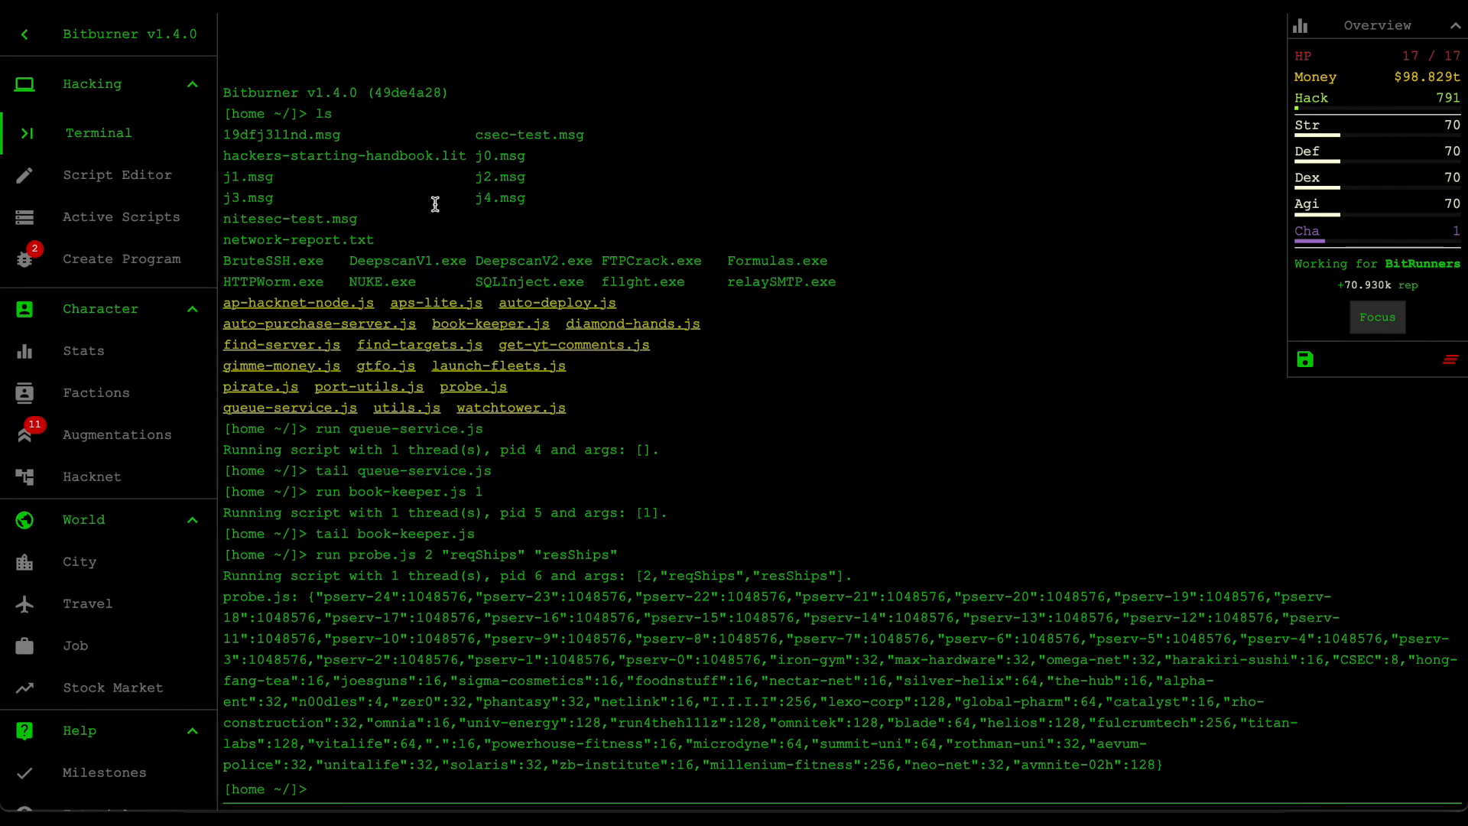
click(120, 174)
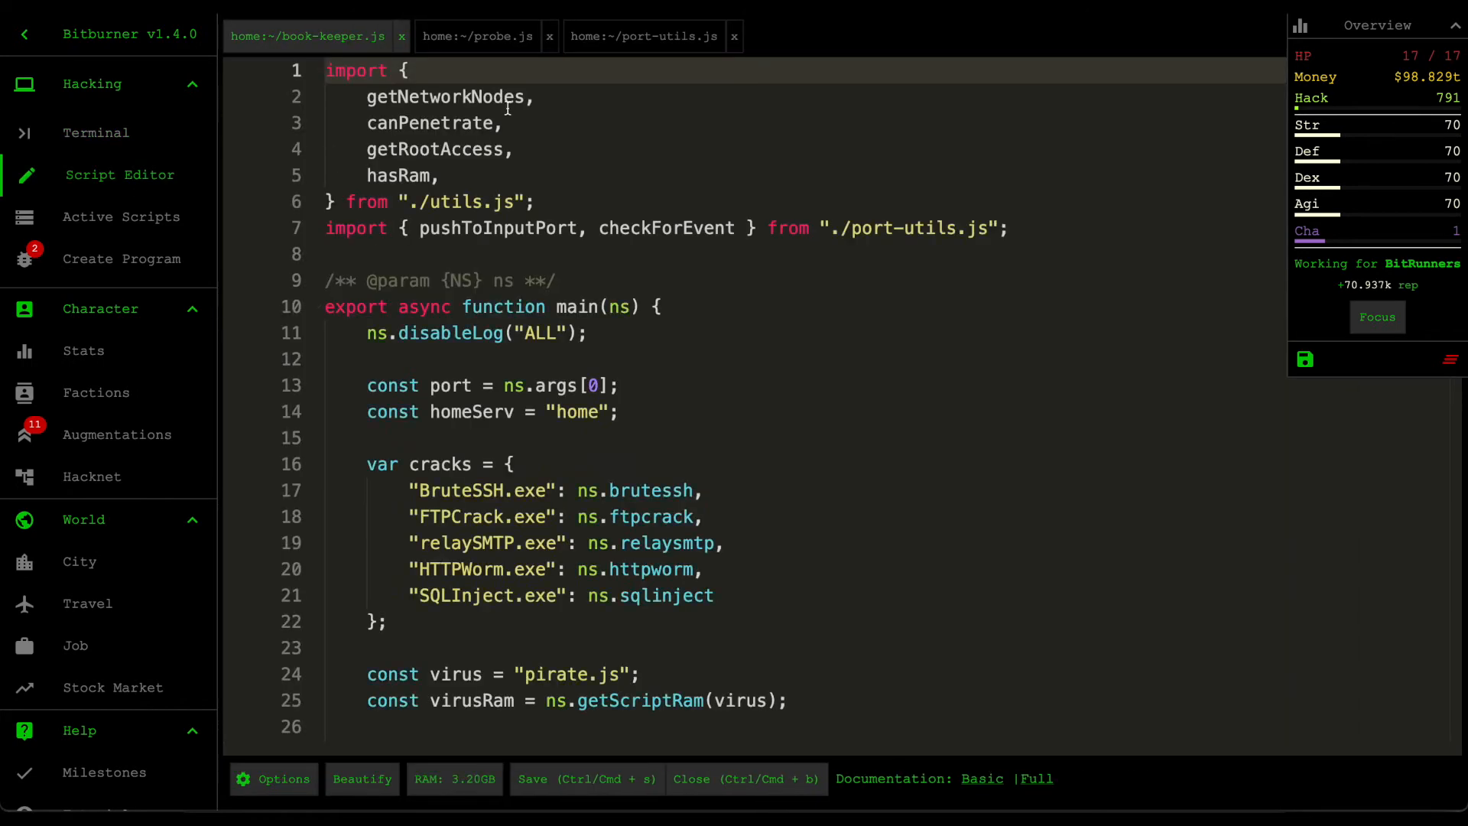
click(643, 37)
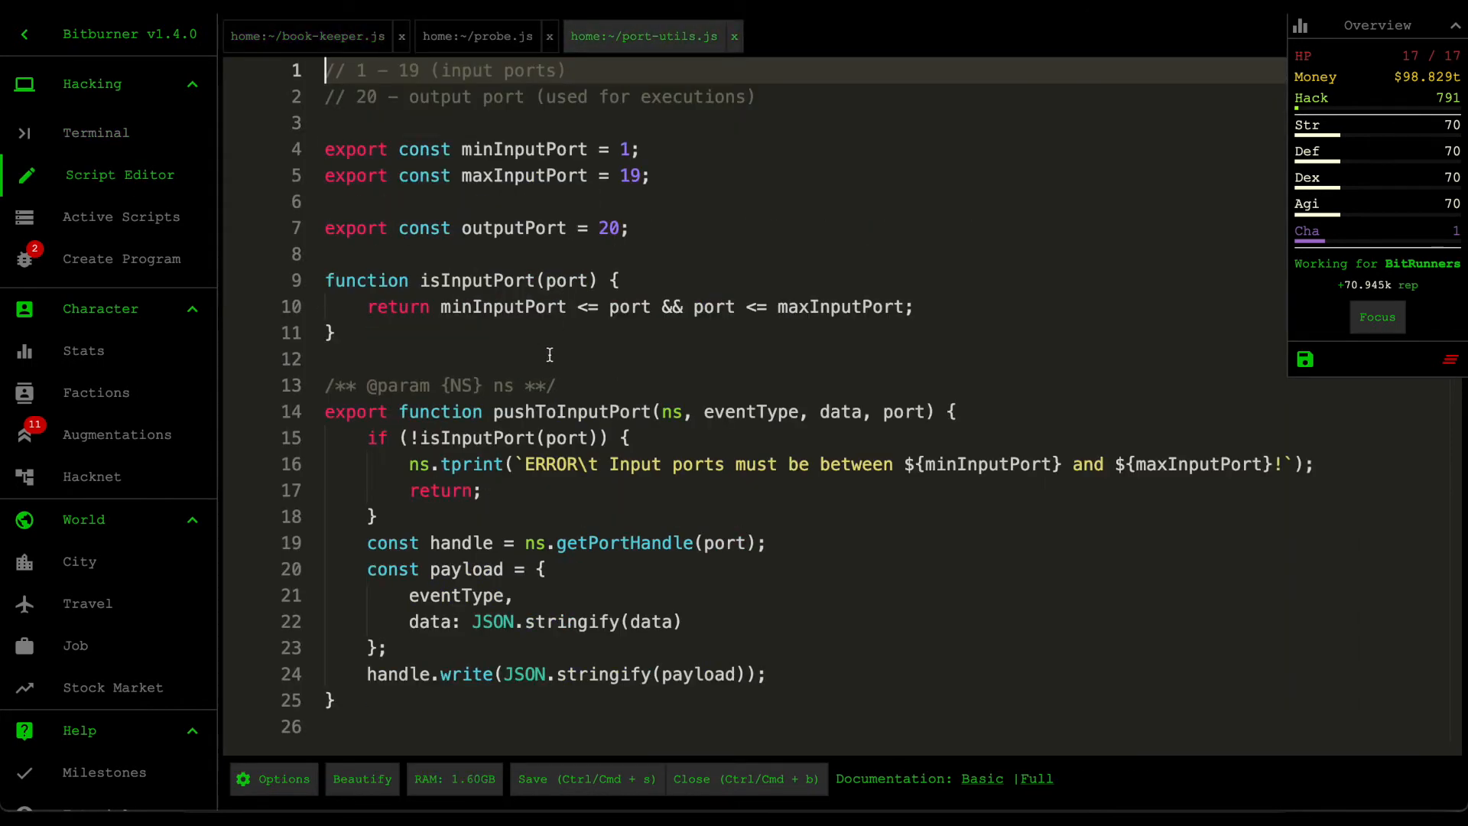
scroll(down, 3)
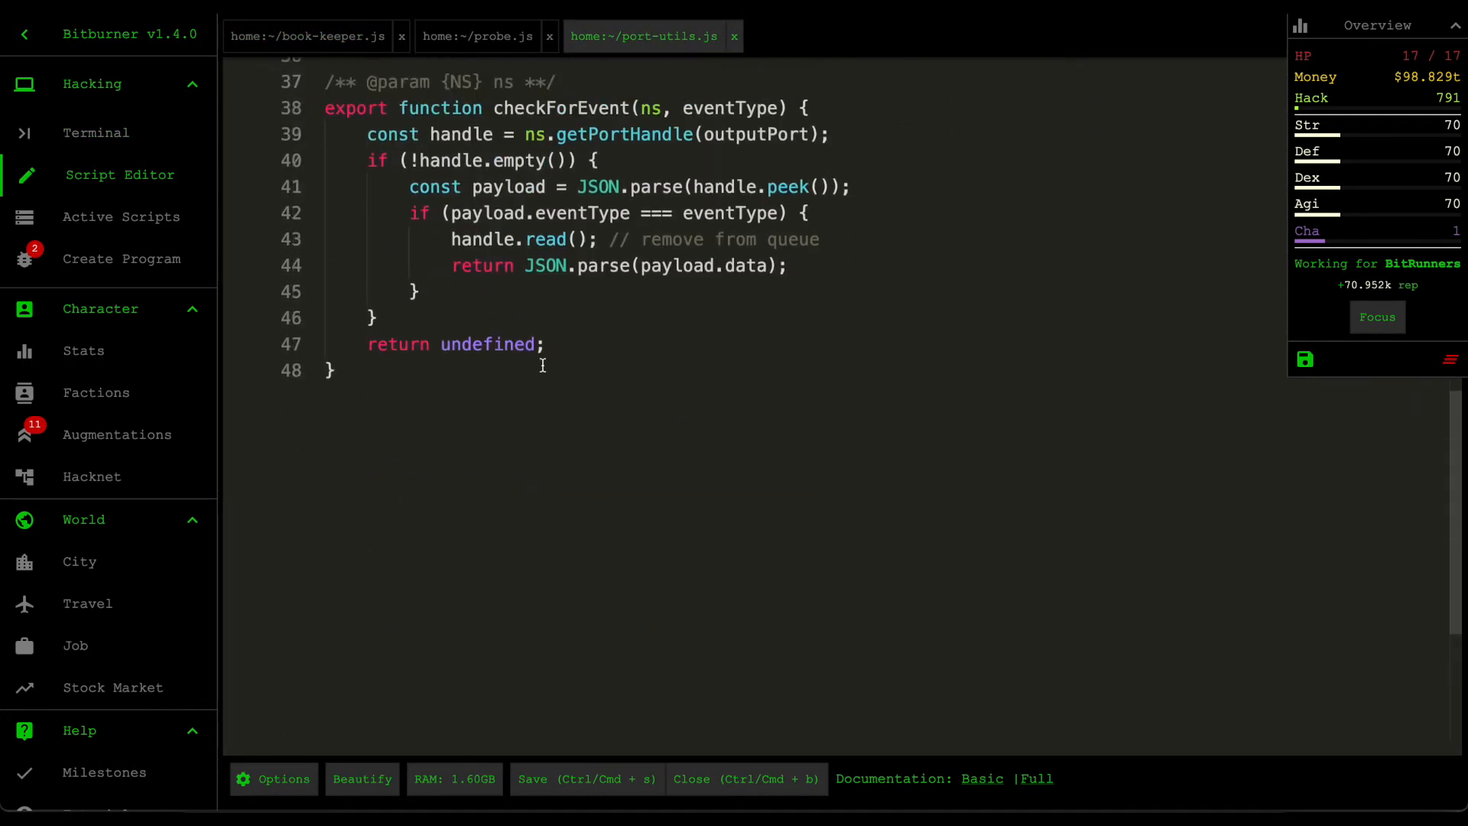
scroll(up, 3)
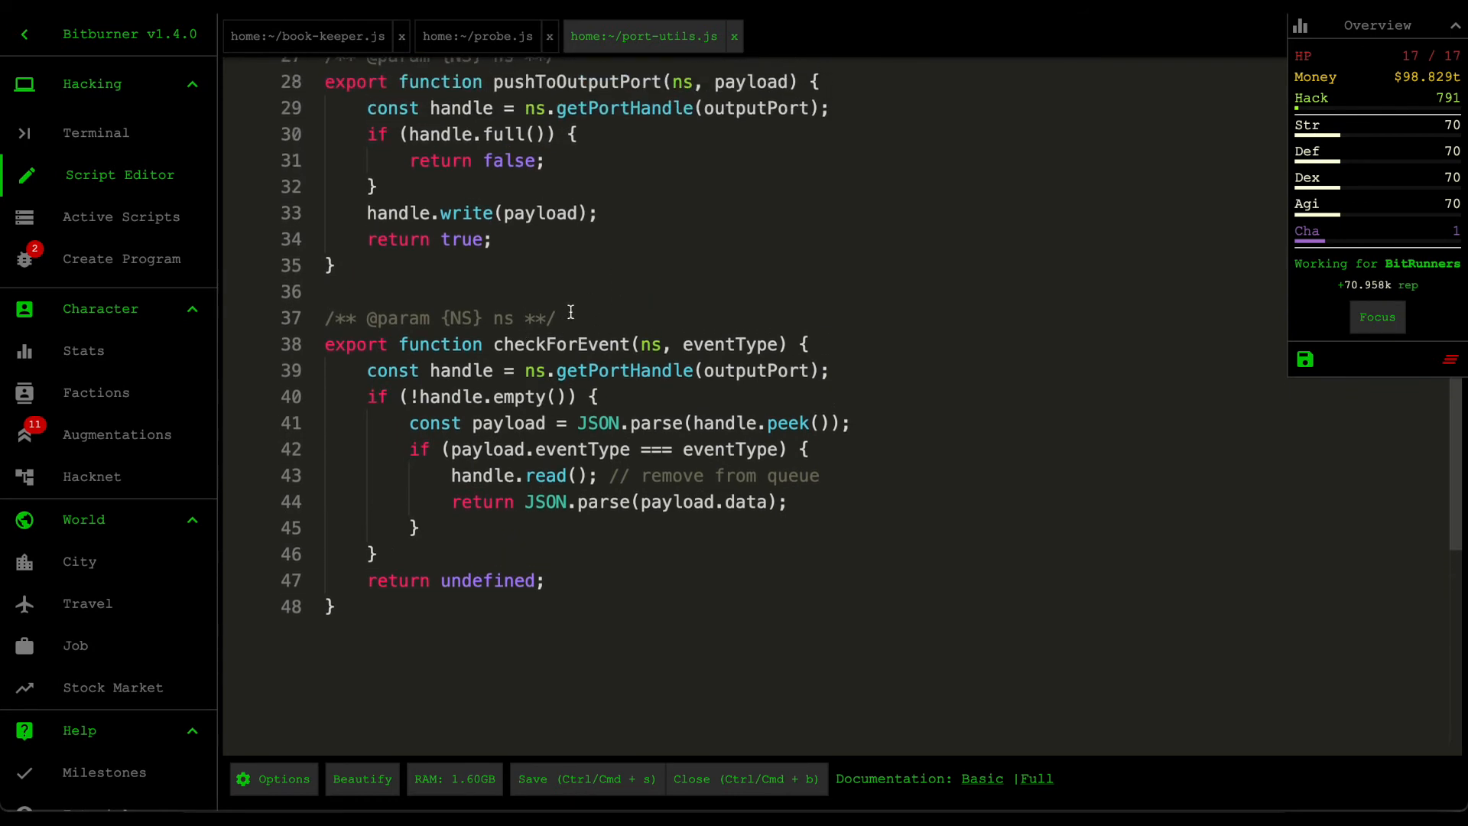
mouse_move(627, 300)
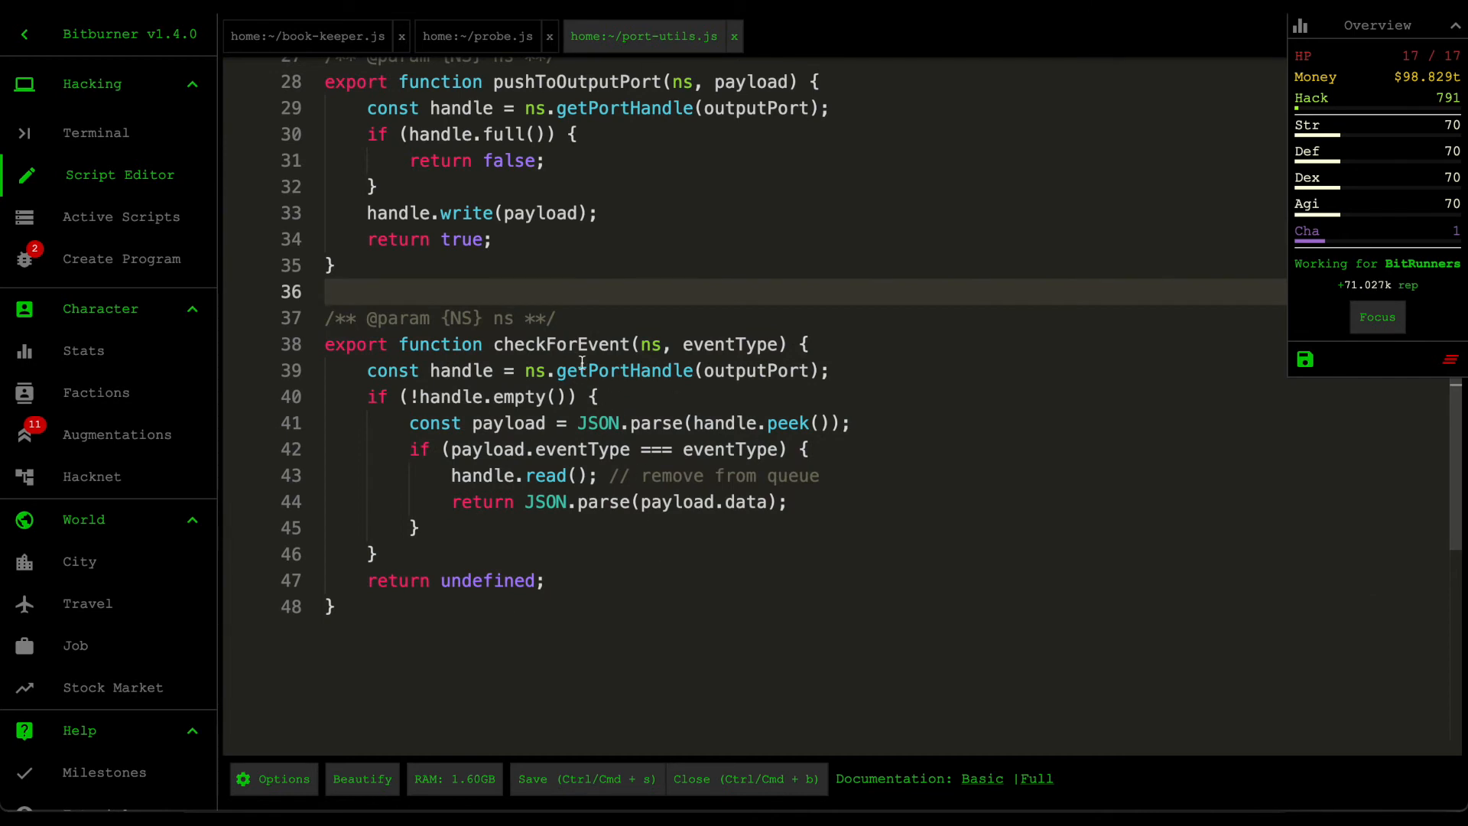
click(557, 317)
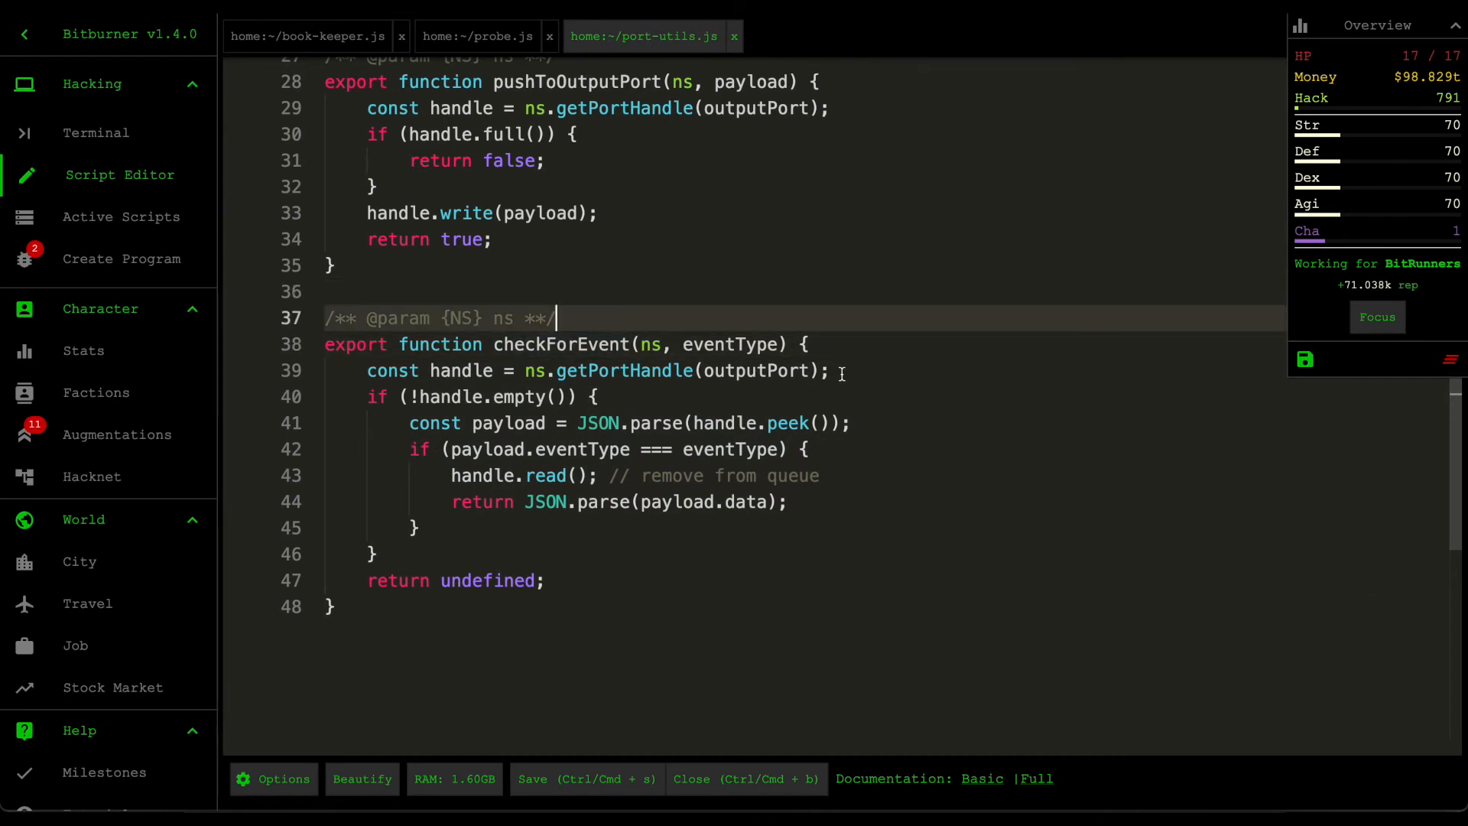
click(800, 343)
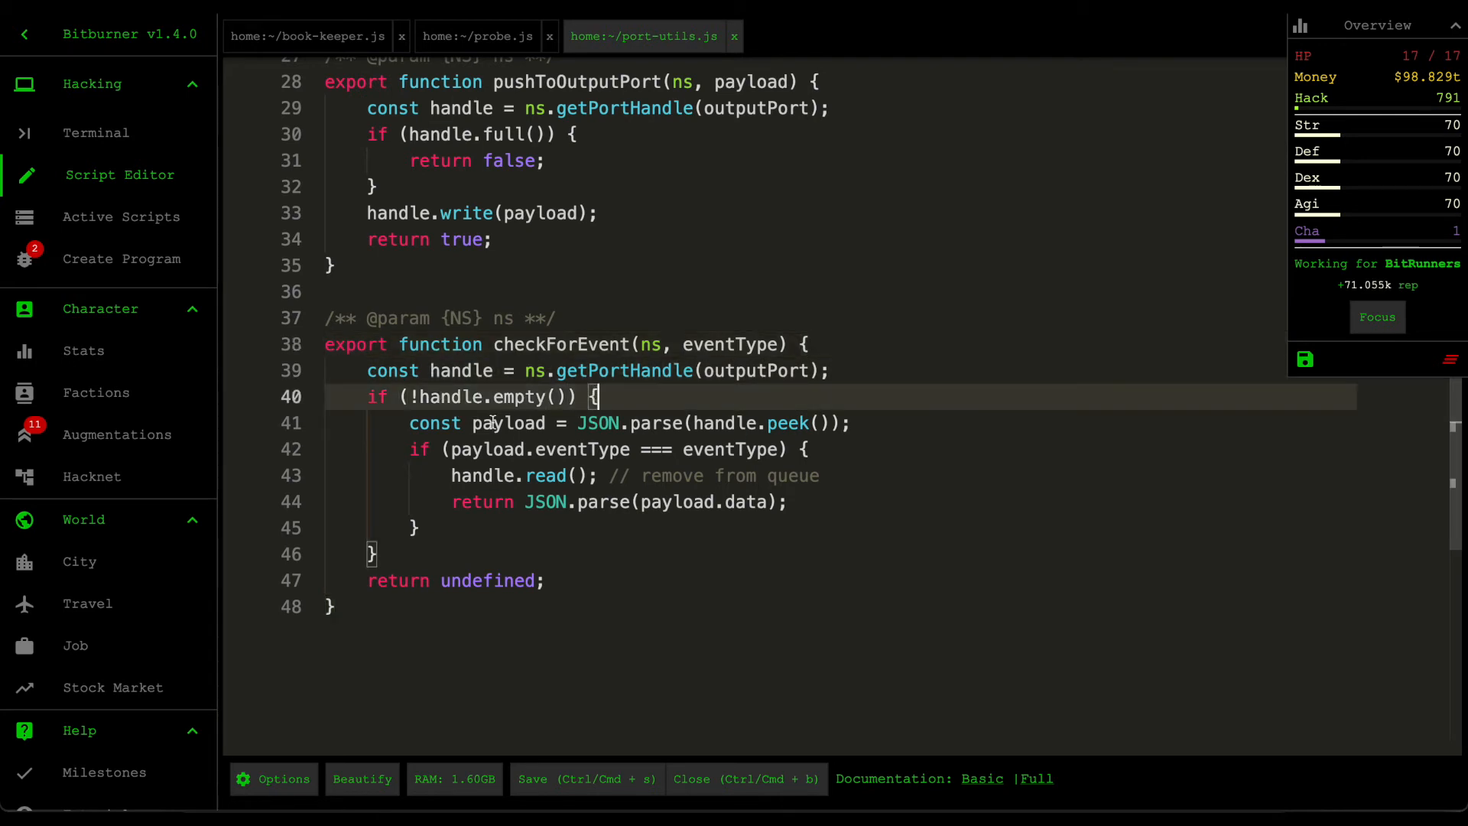
click(847, 422)
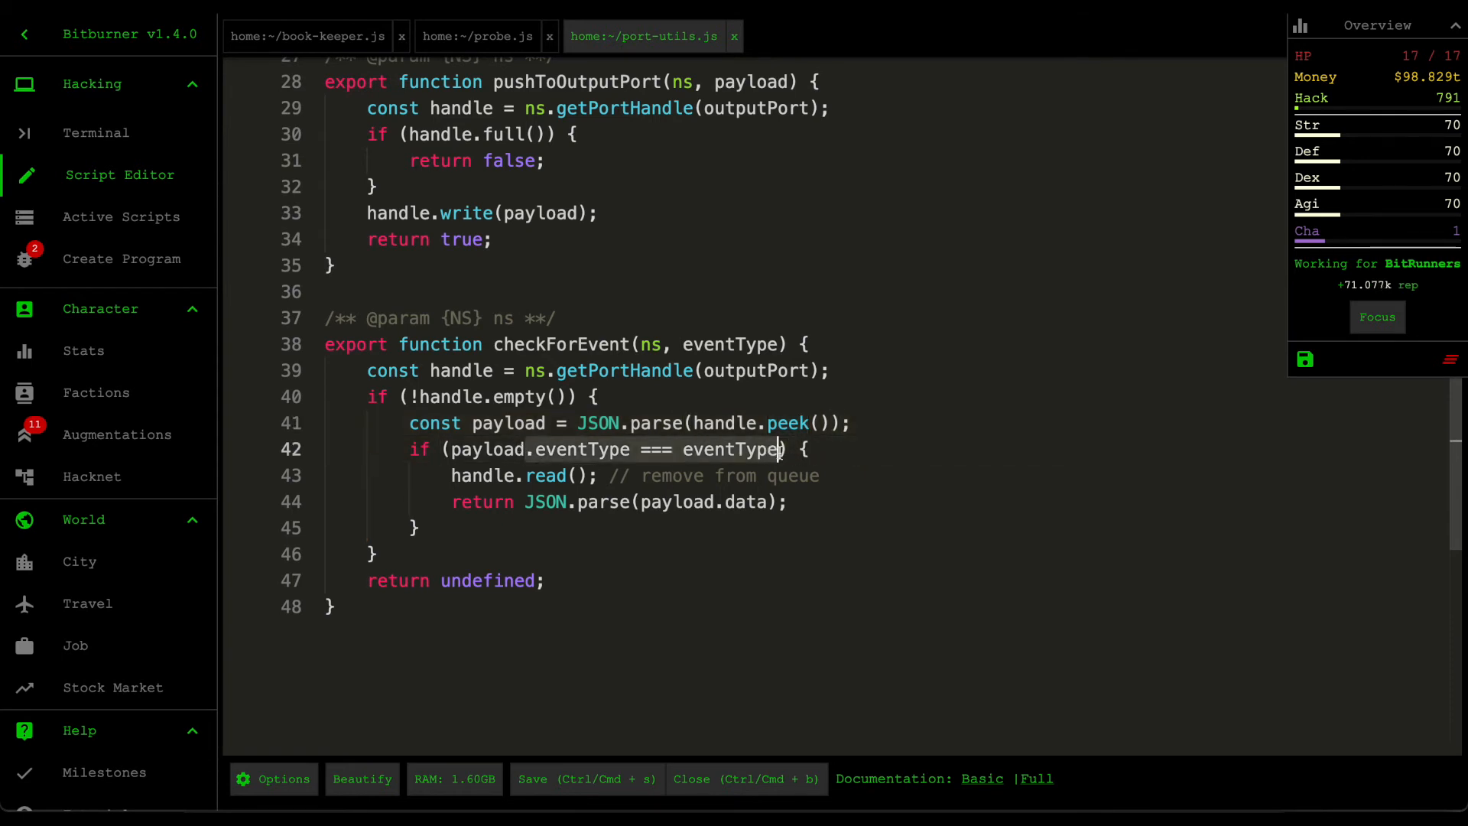
click(838, 476)
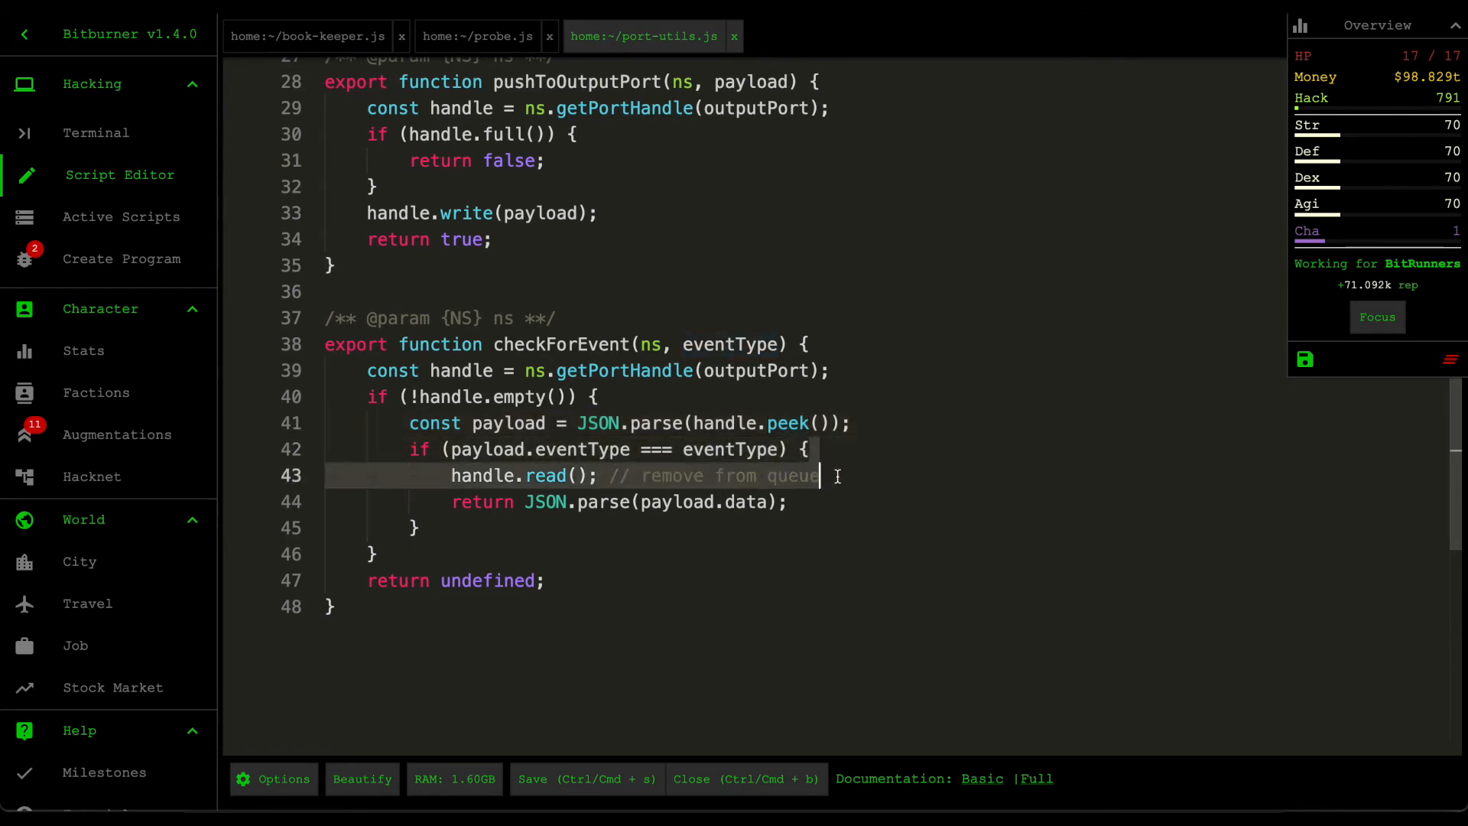
key(ctrl+s)
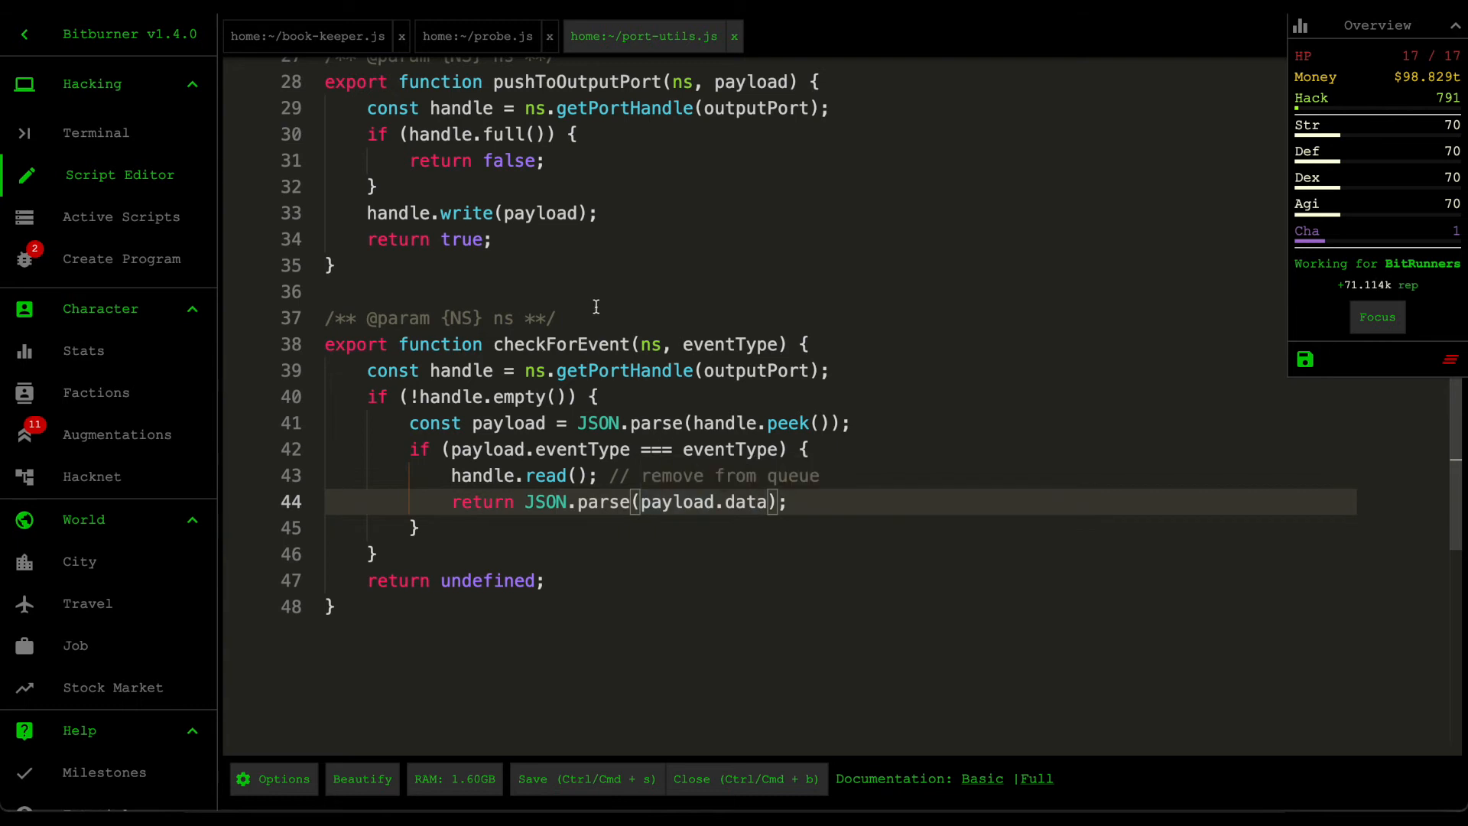
mouse_move(658, 475)
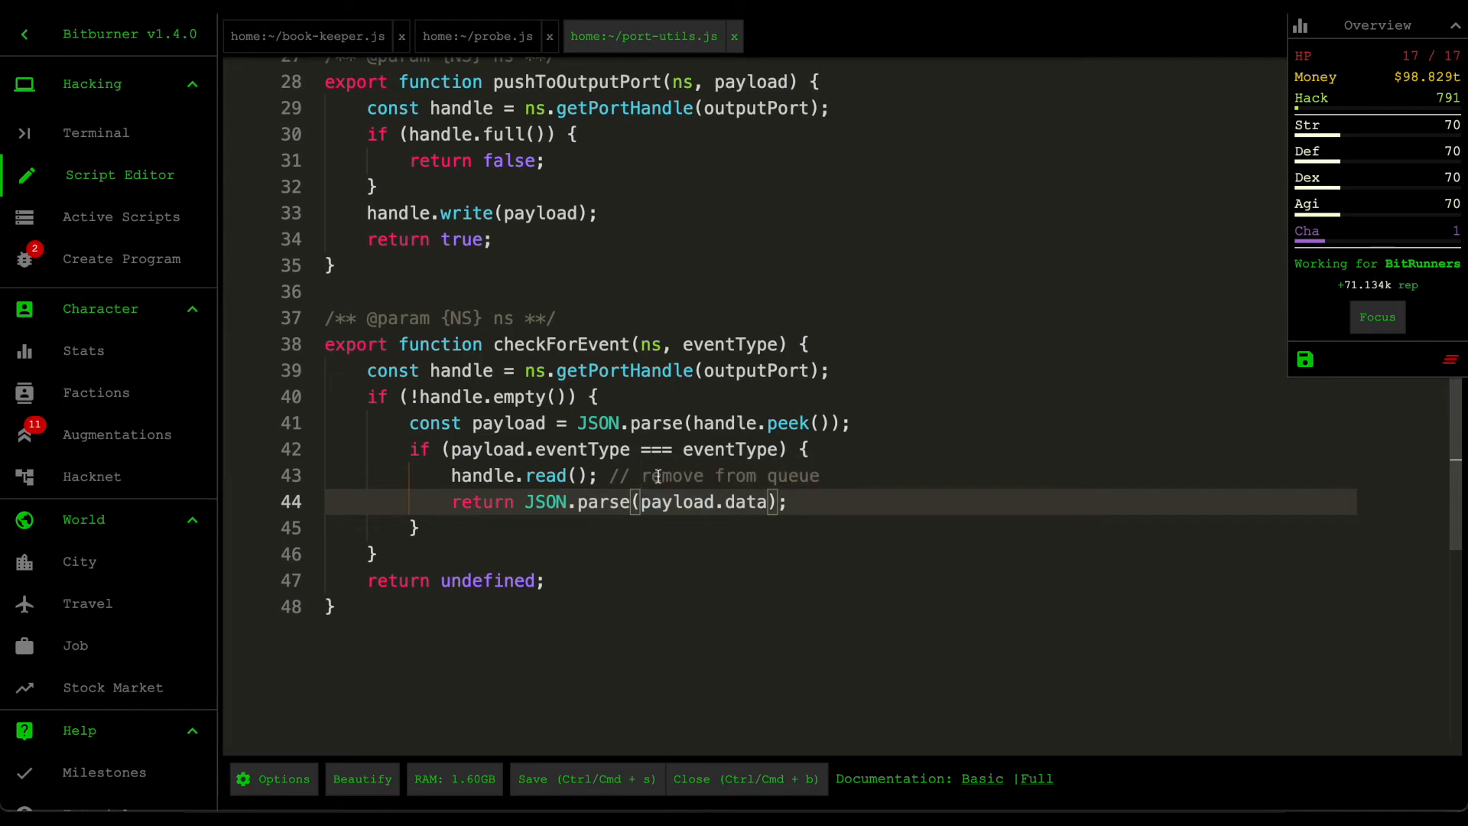
mouse_move(548, 346)
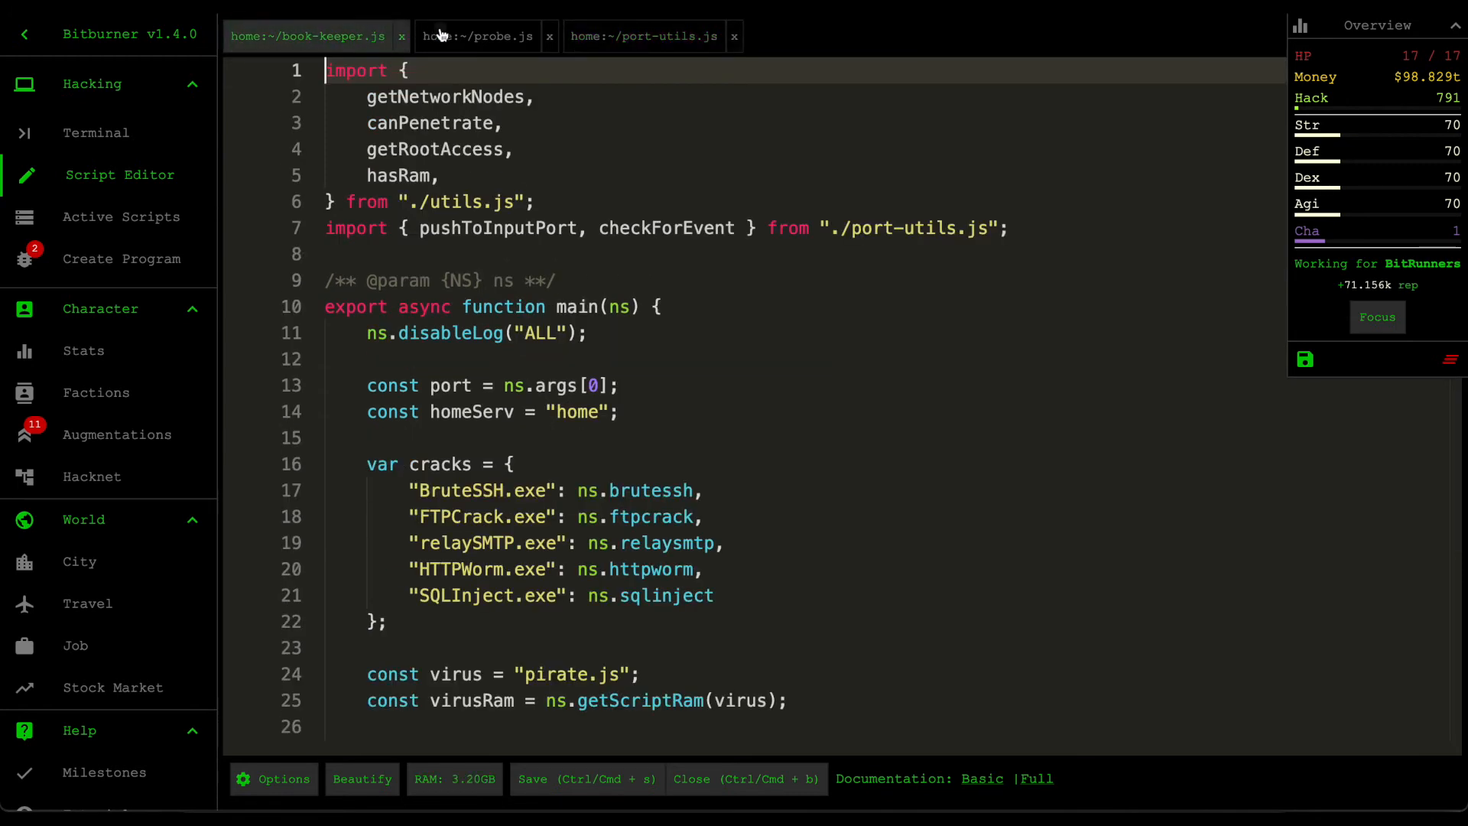
Step: Walk through probe.js: port and request-event arguments, maxTicks, tickDuration, then the getPayload loop
click(476, 36)
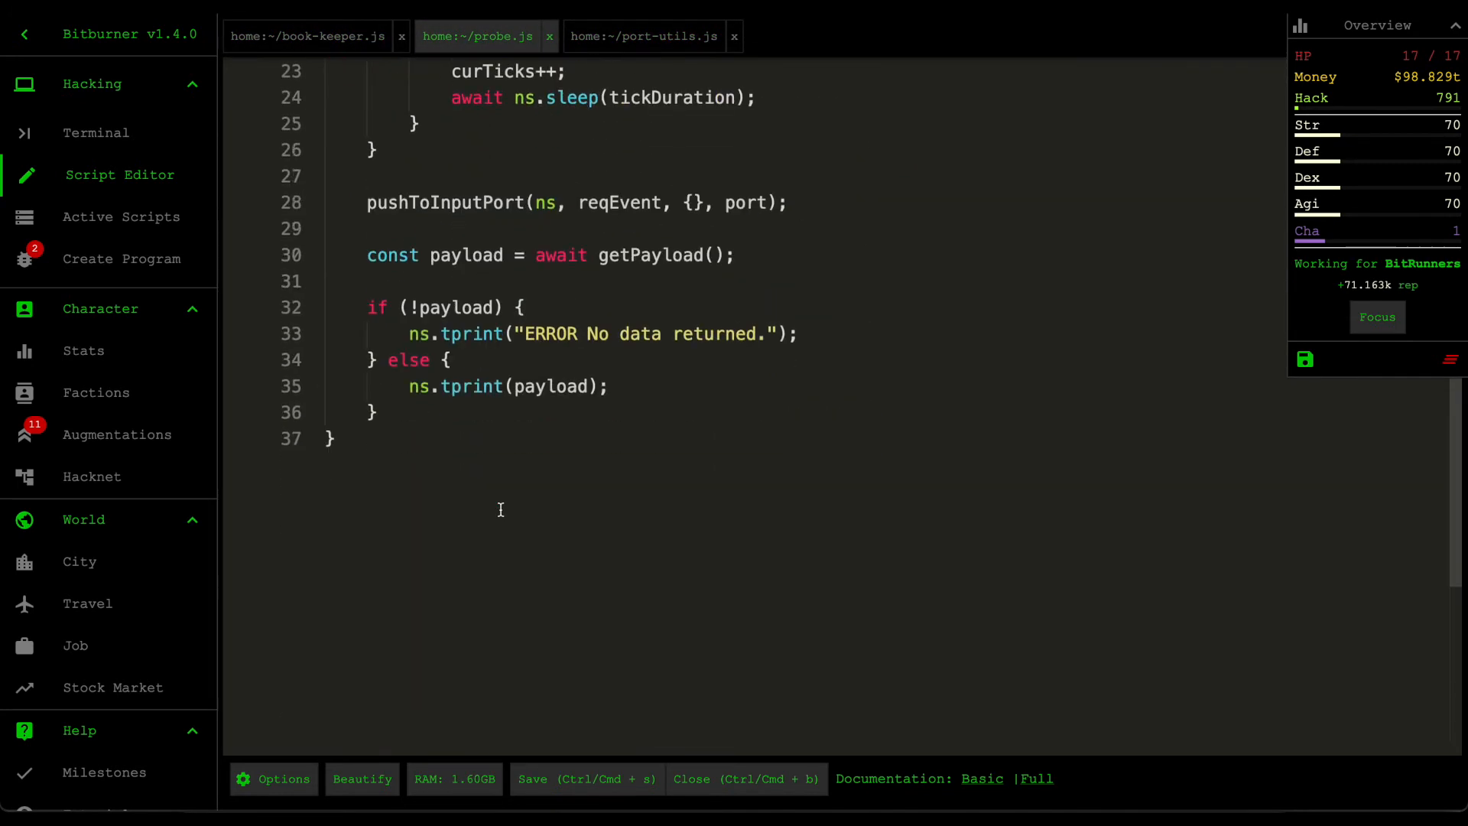
scroll(up, 3)
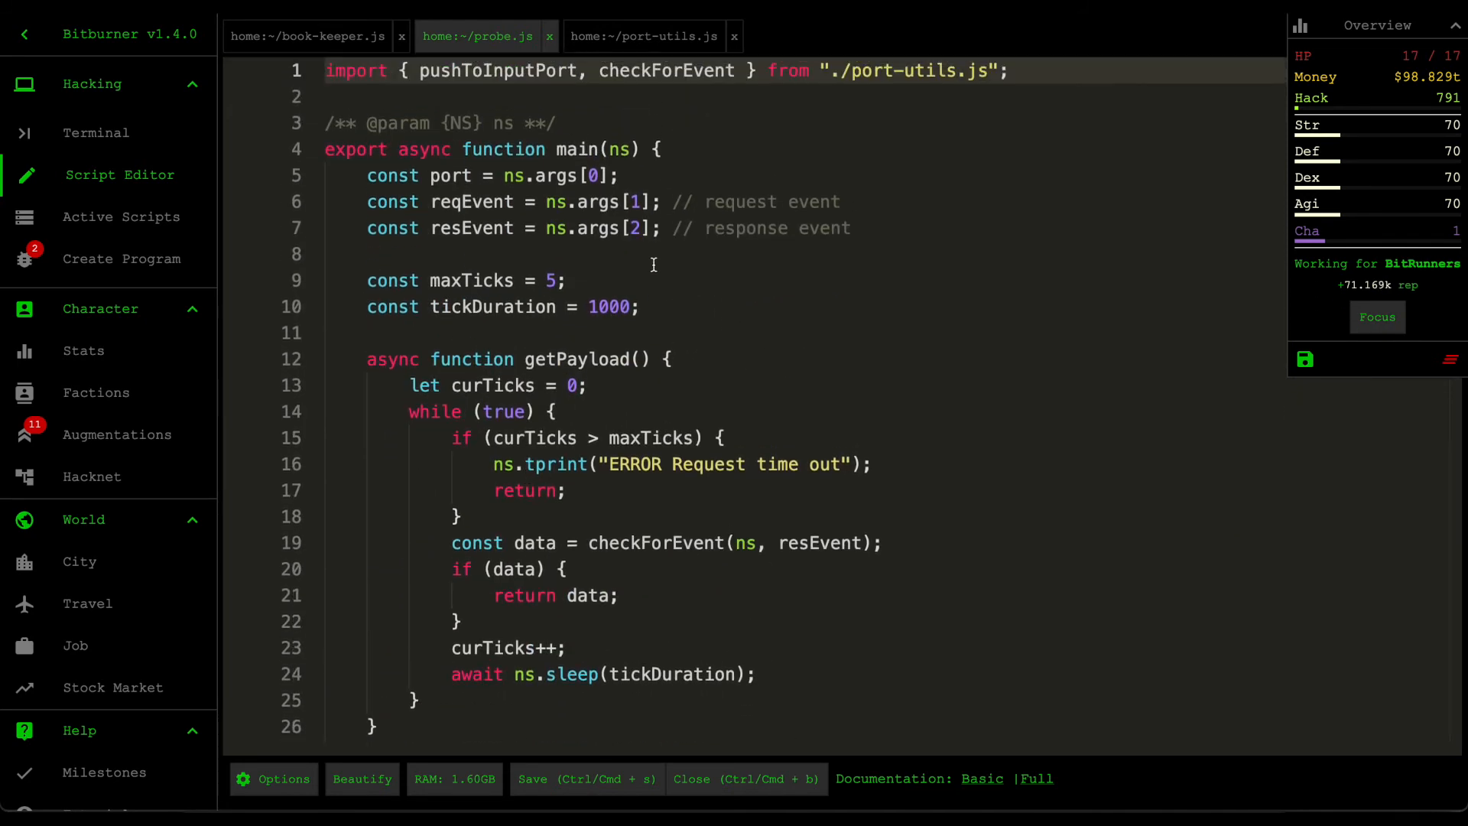
click(702, 201)
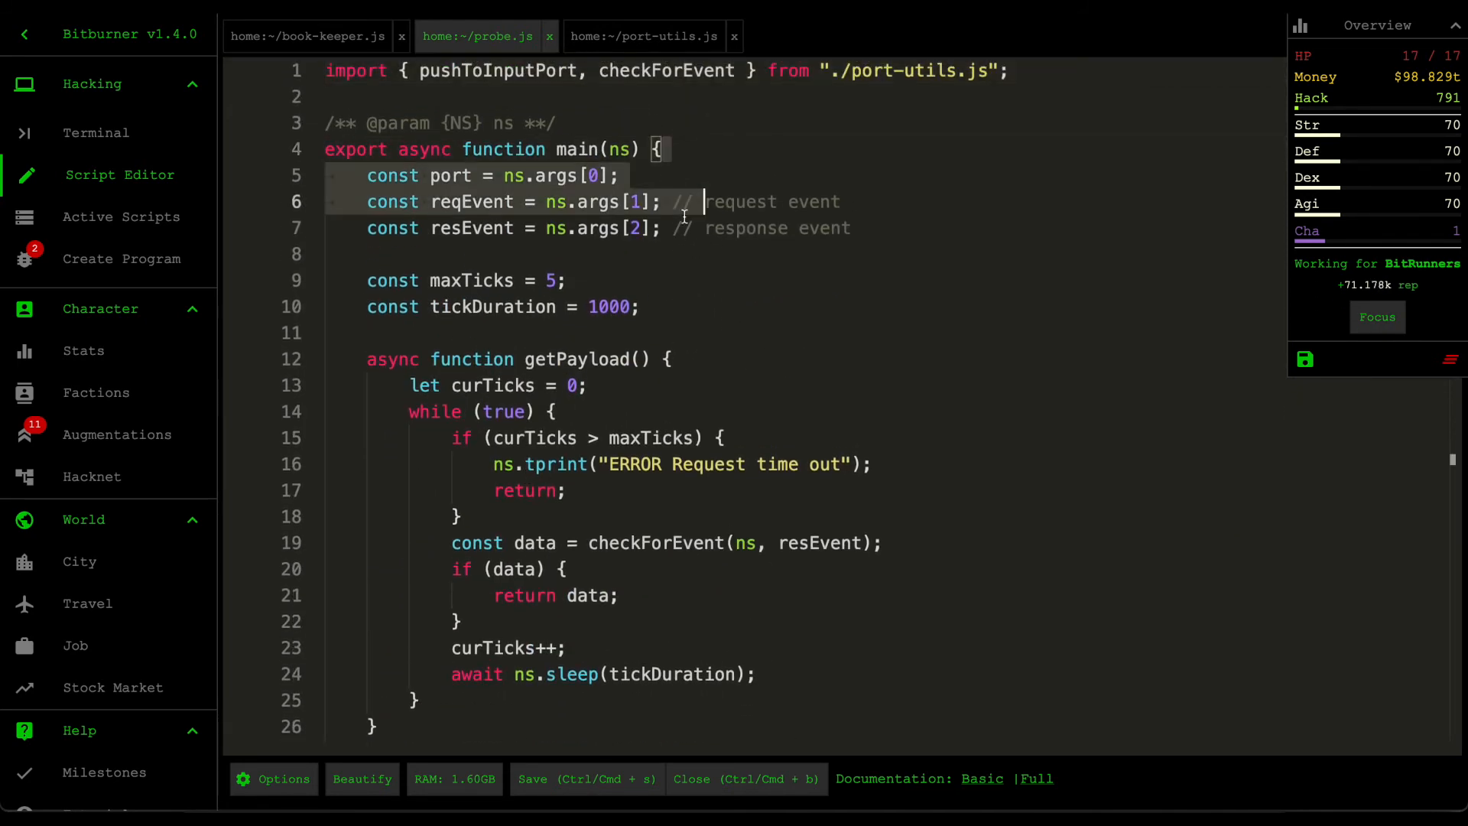
click(563, 175)
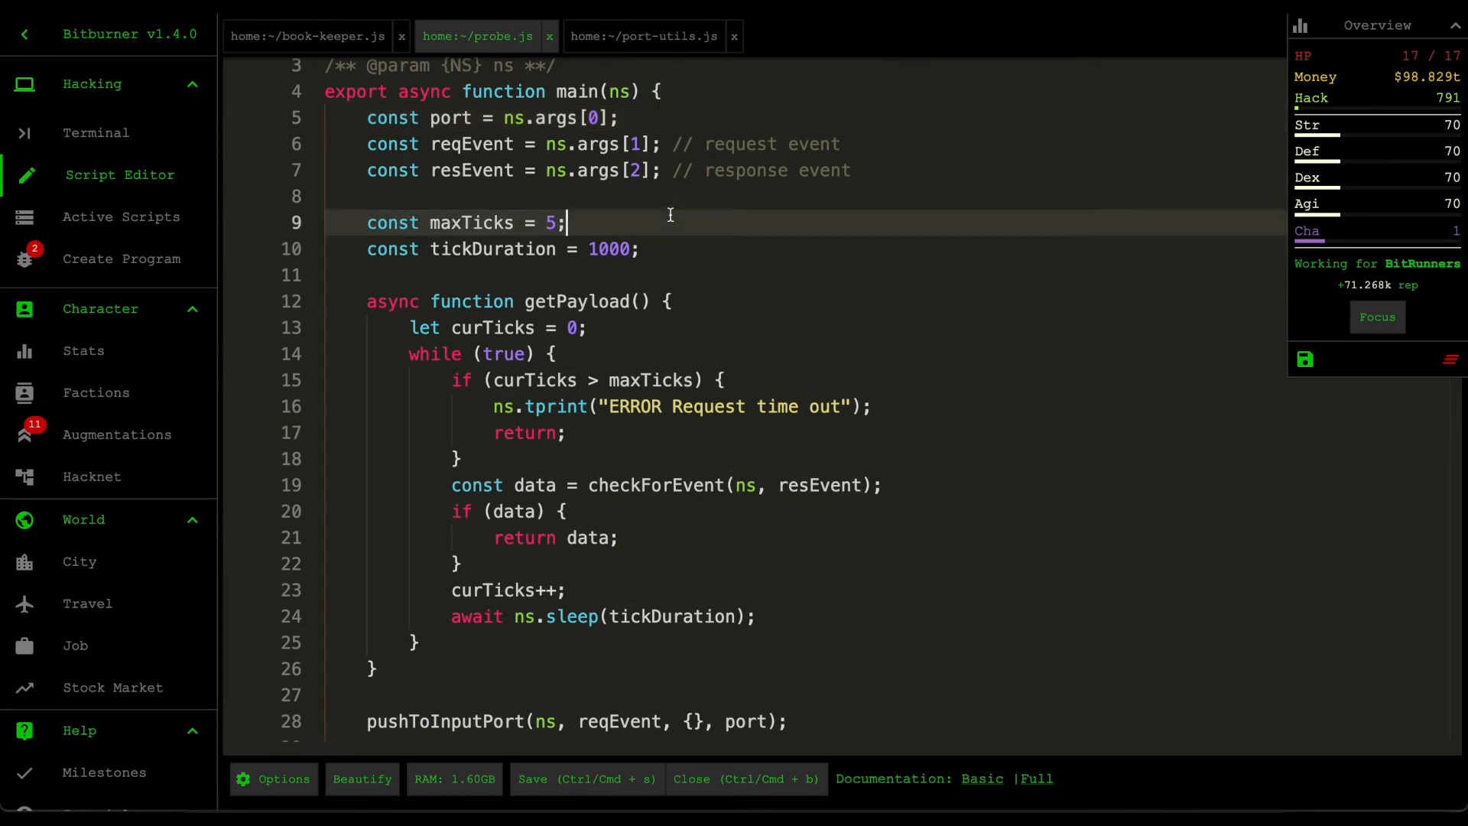
double_click(471, 222)
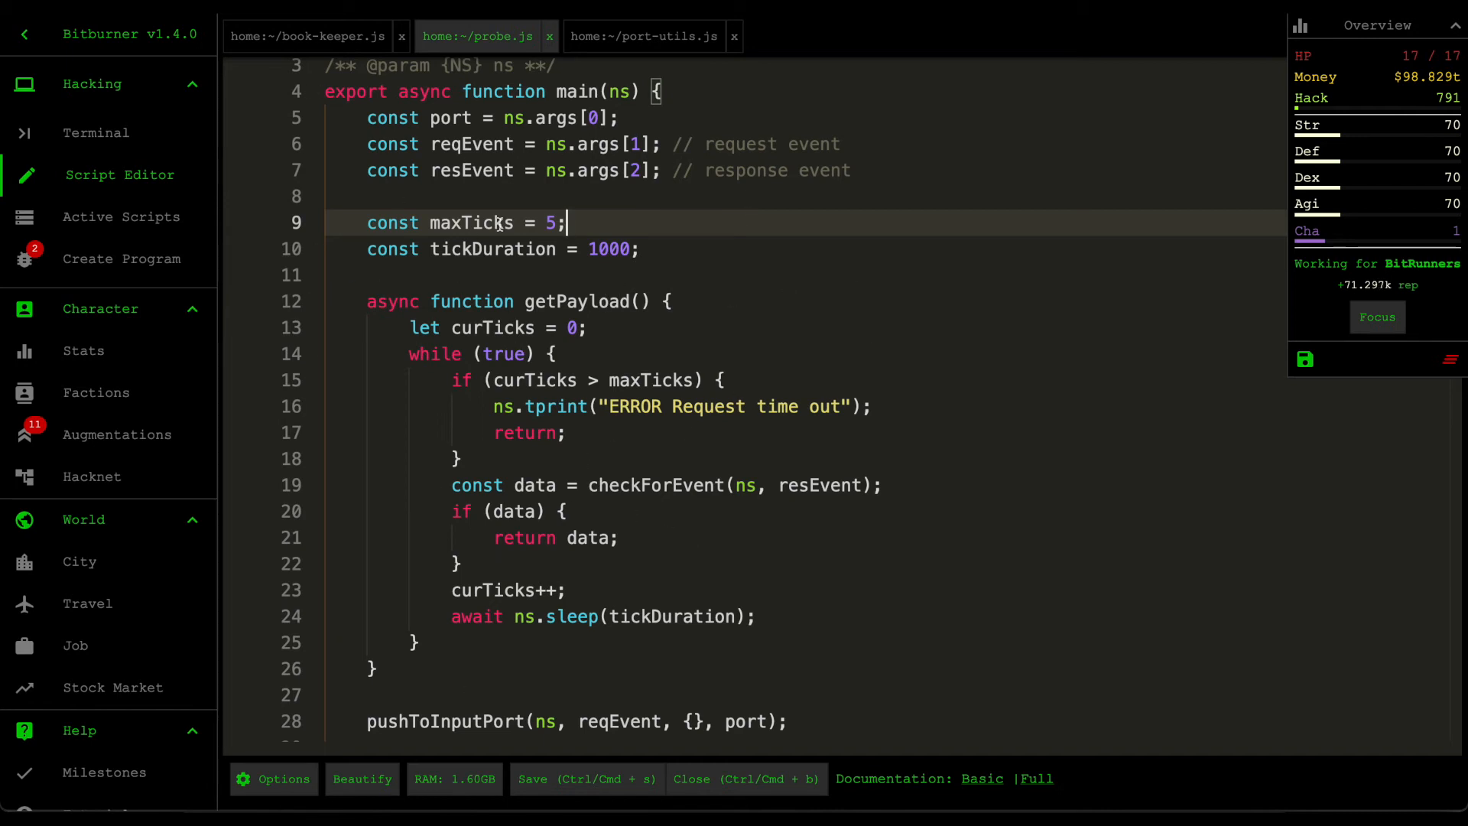
mouse_move(707, 426)
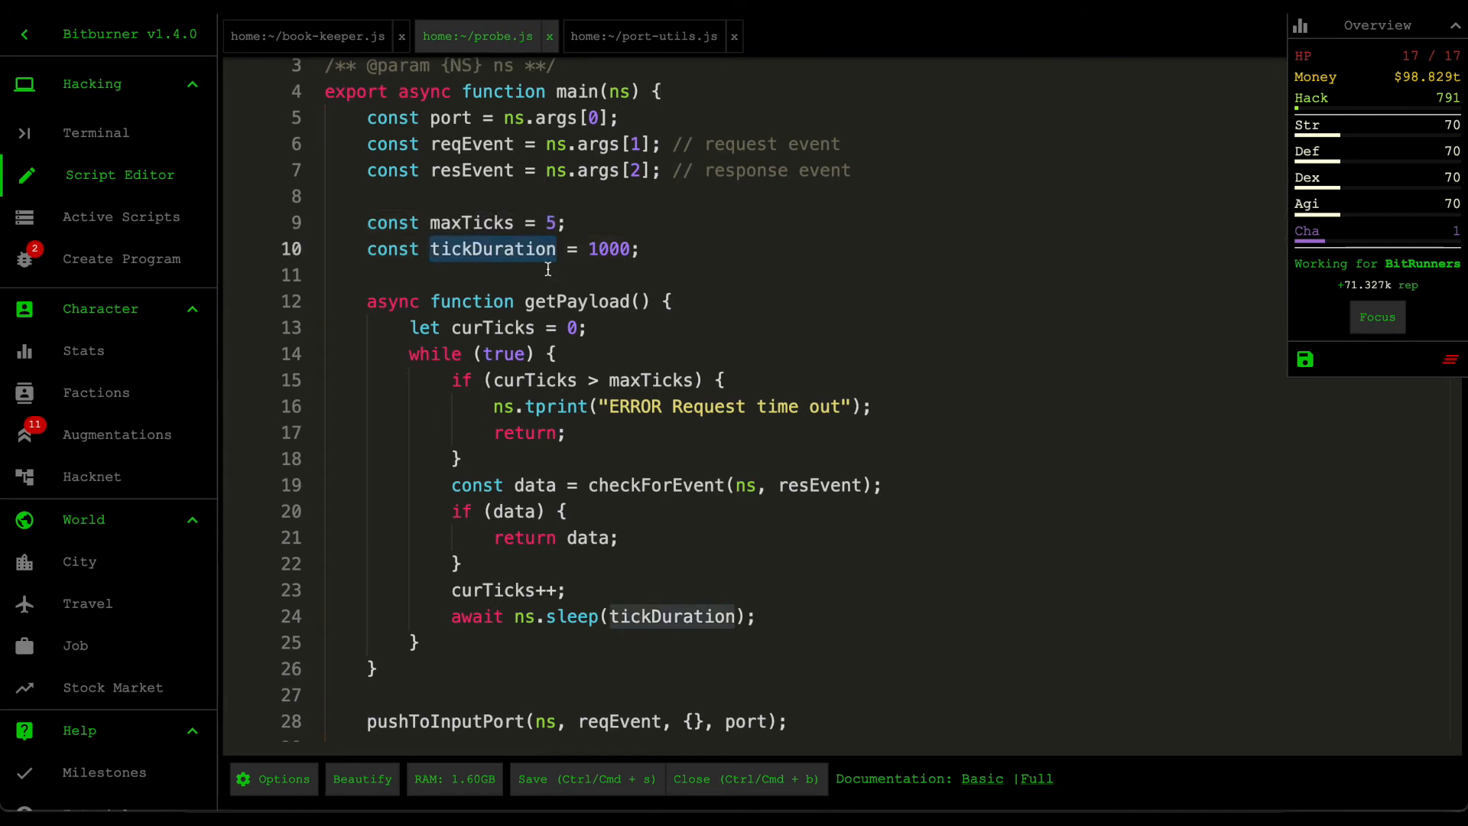
click(546, 275)
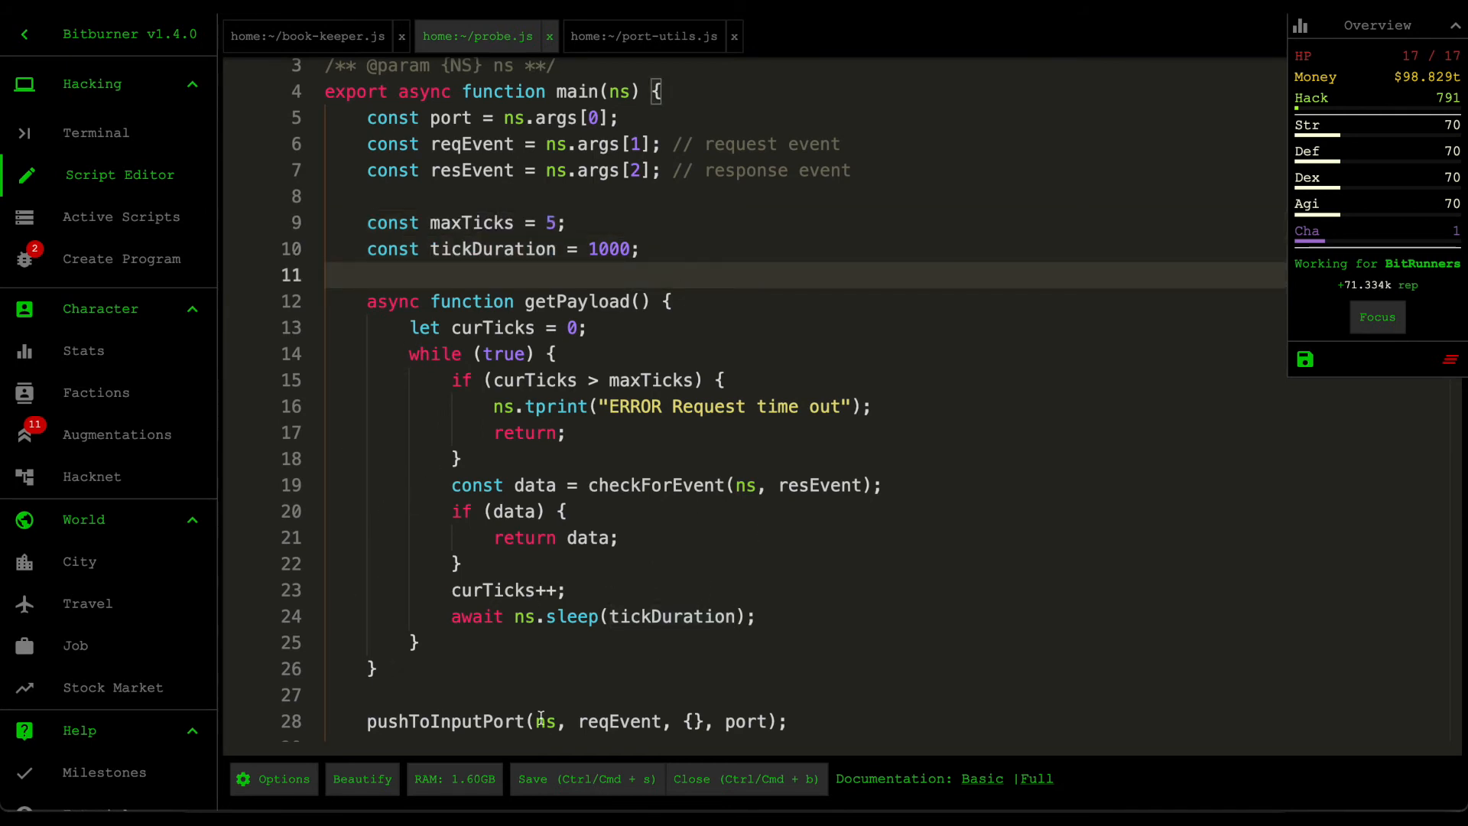
scroll(down, 3)
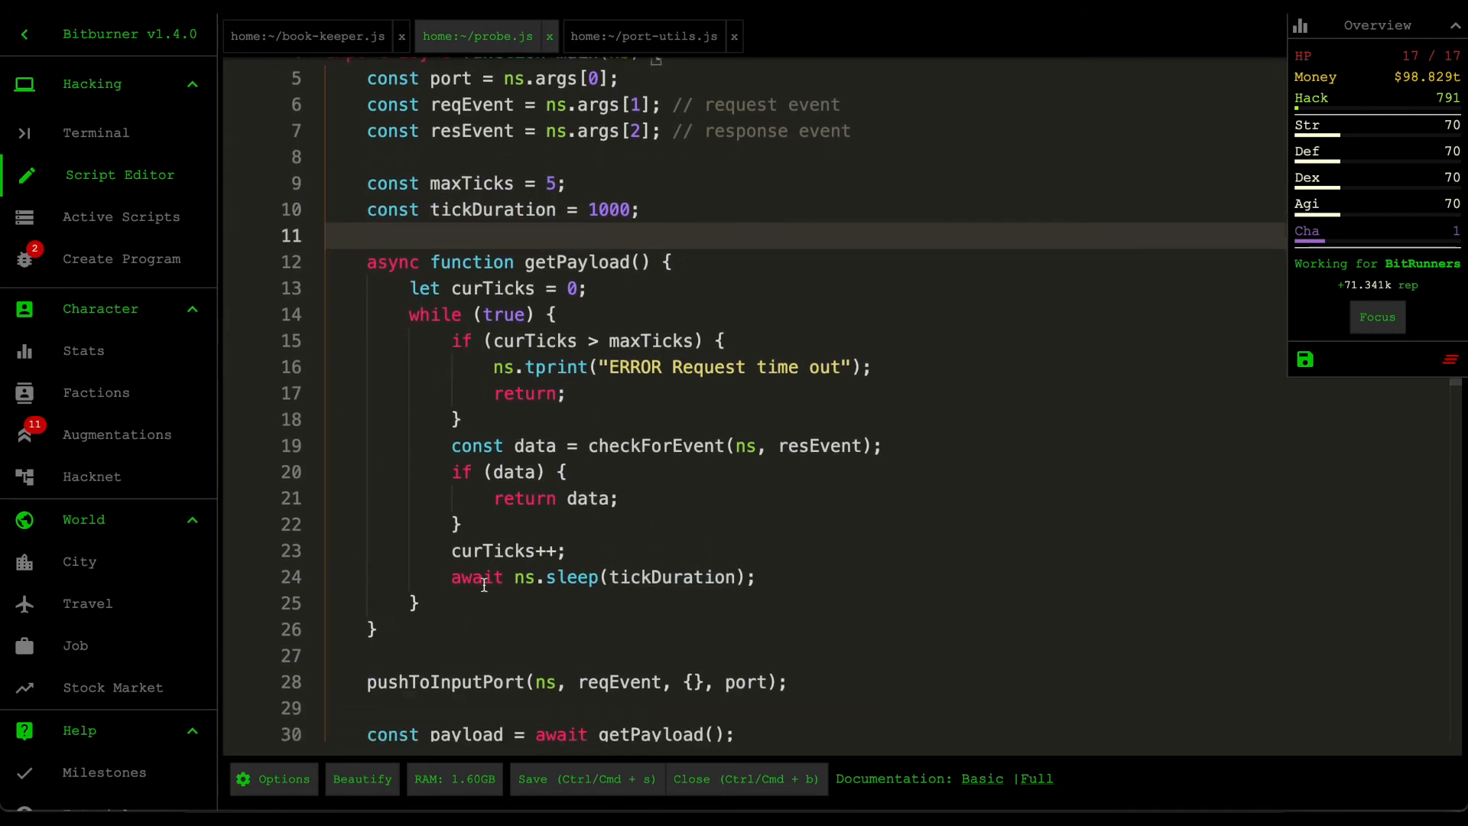
scroll(down, 3)
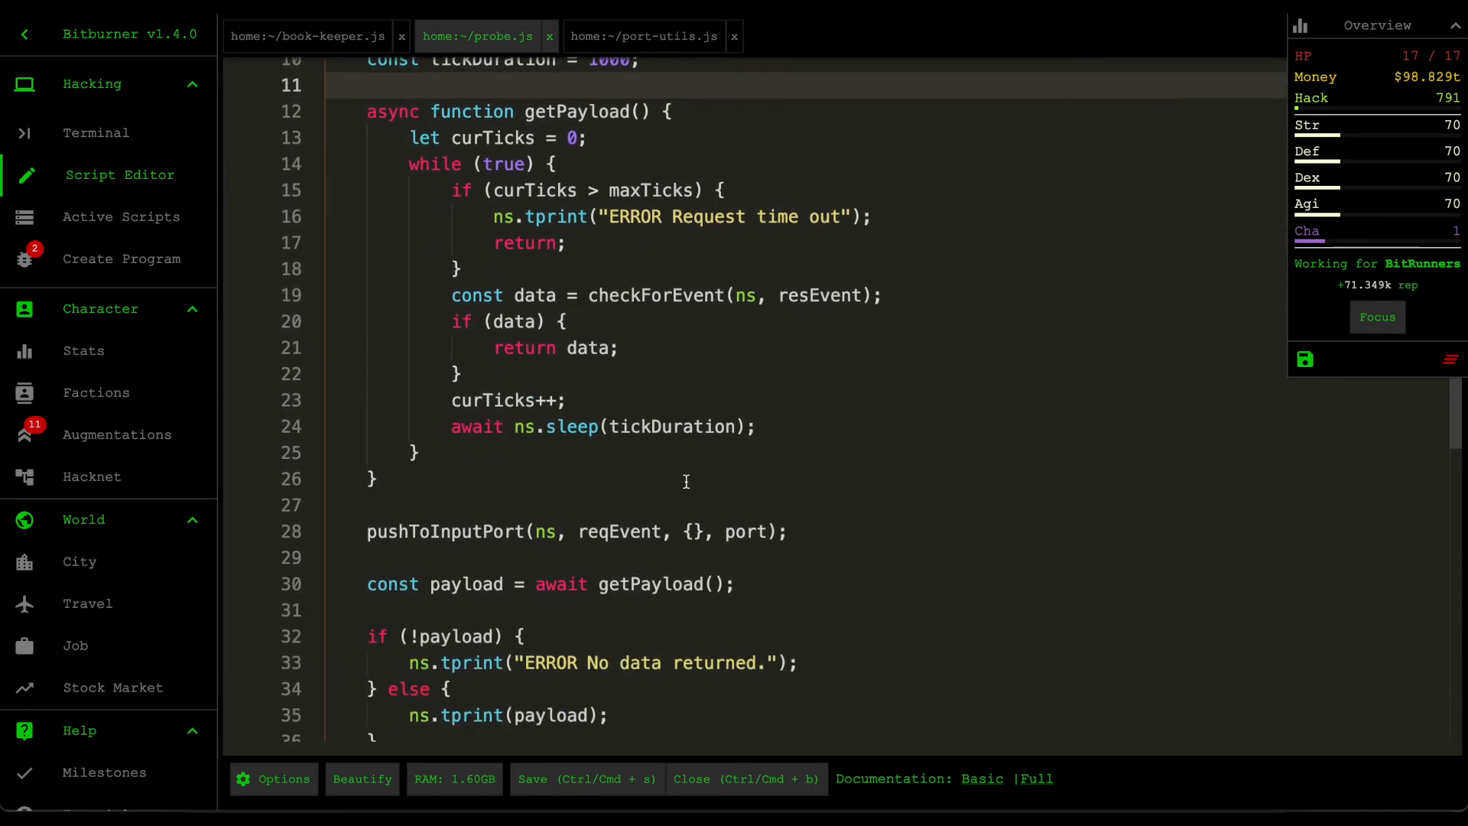
scroll(down, 3)
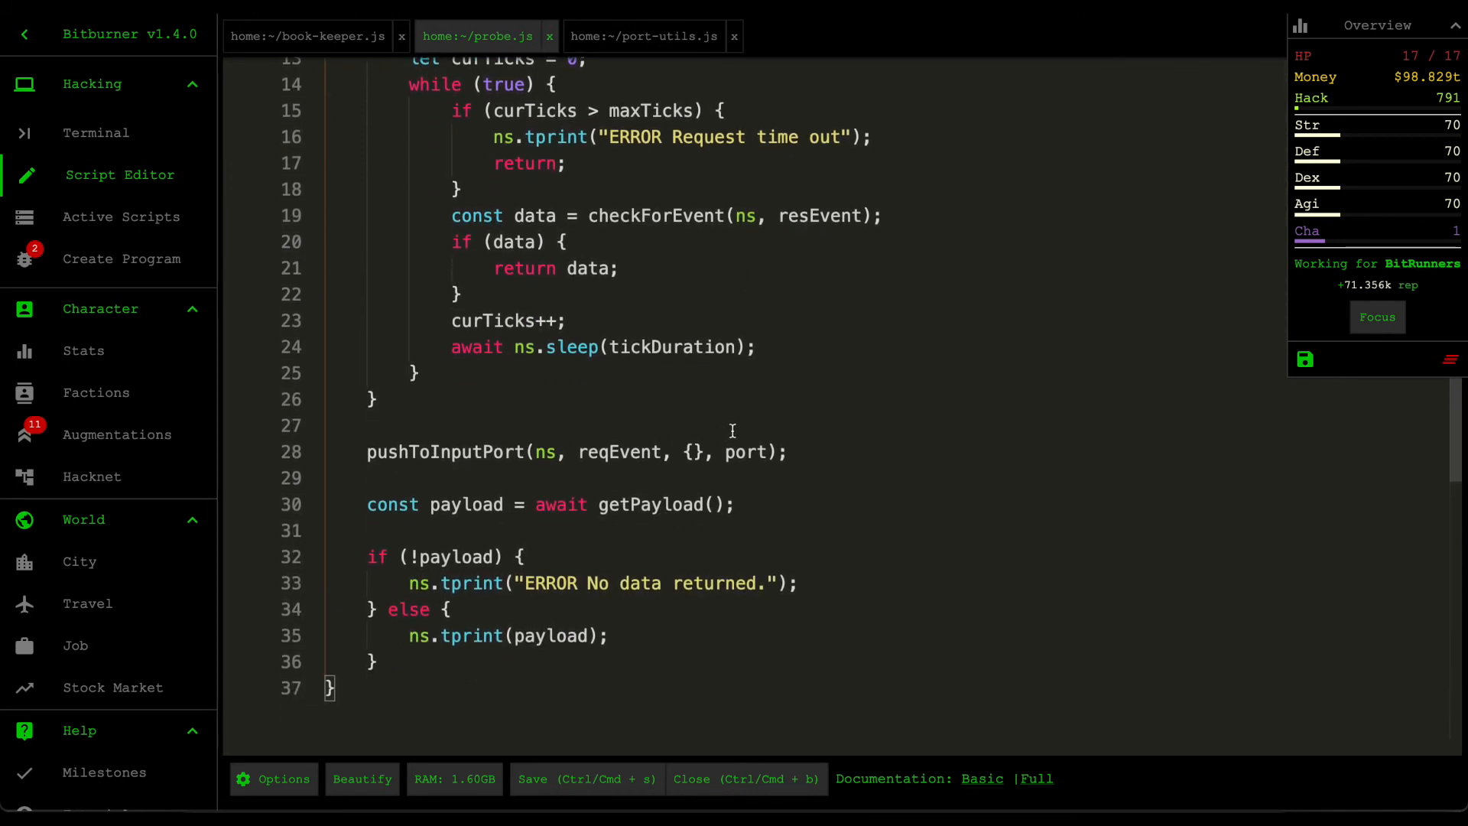
scroll(down, 3)
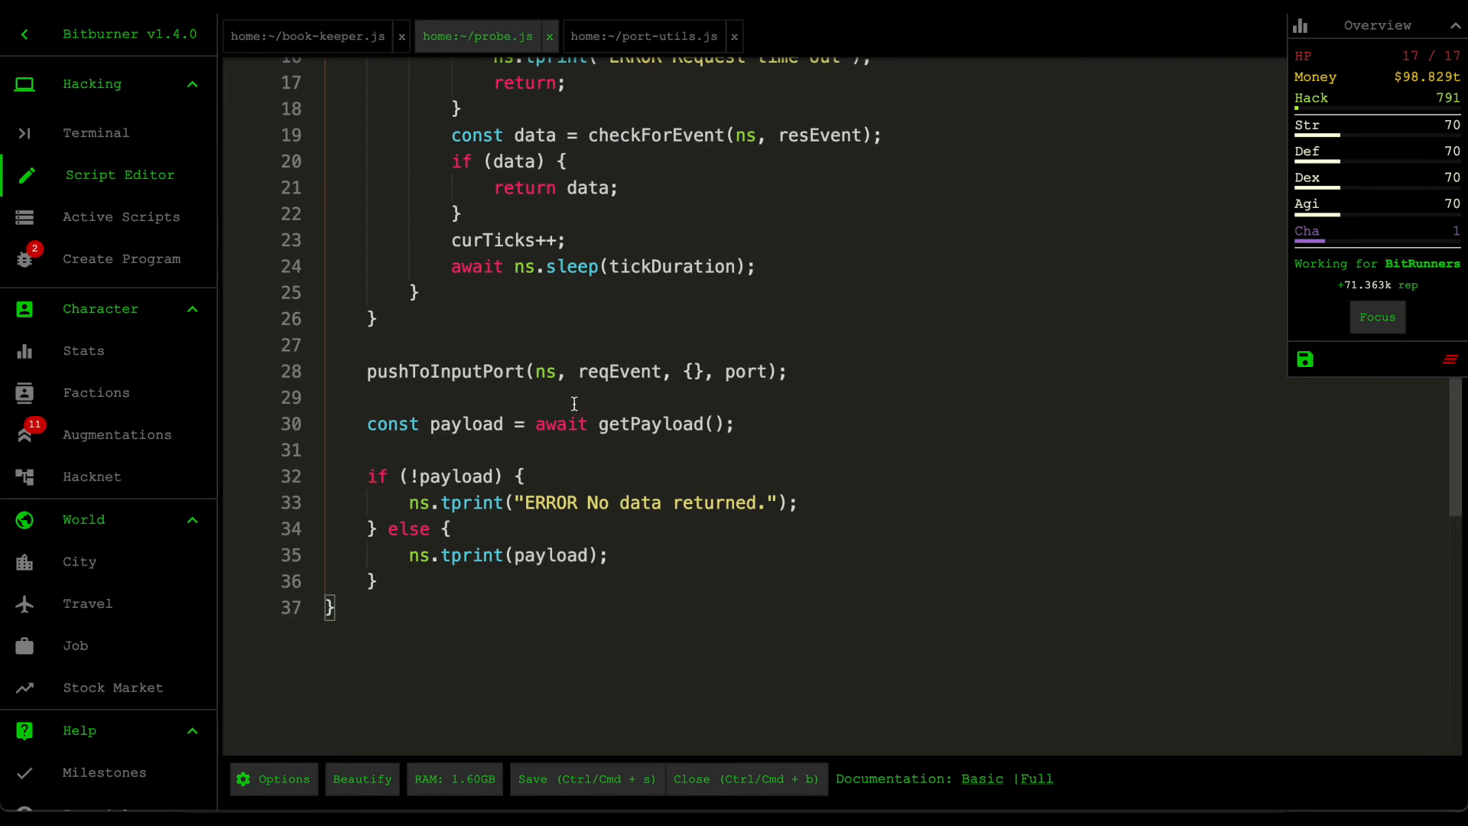
click(635, 397)
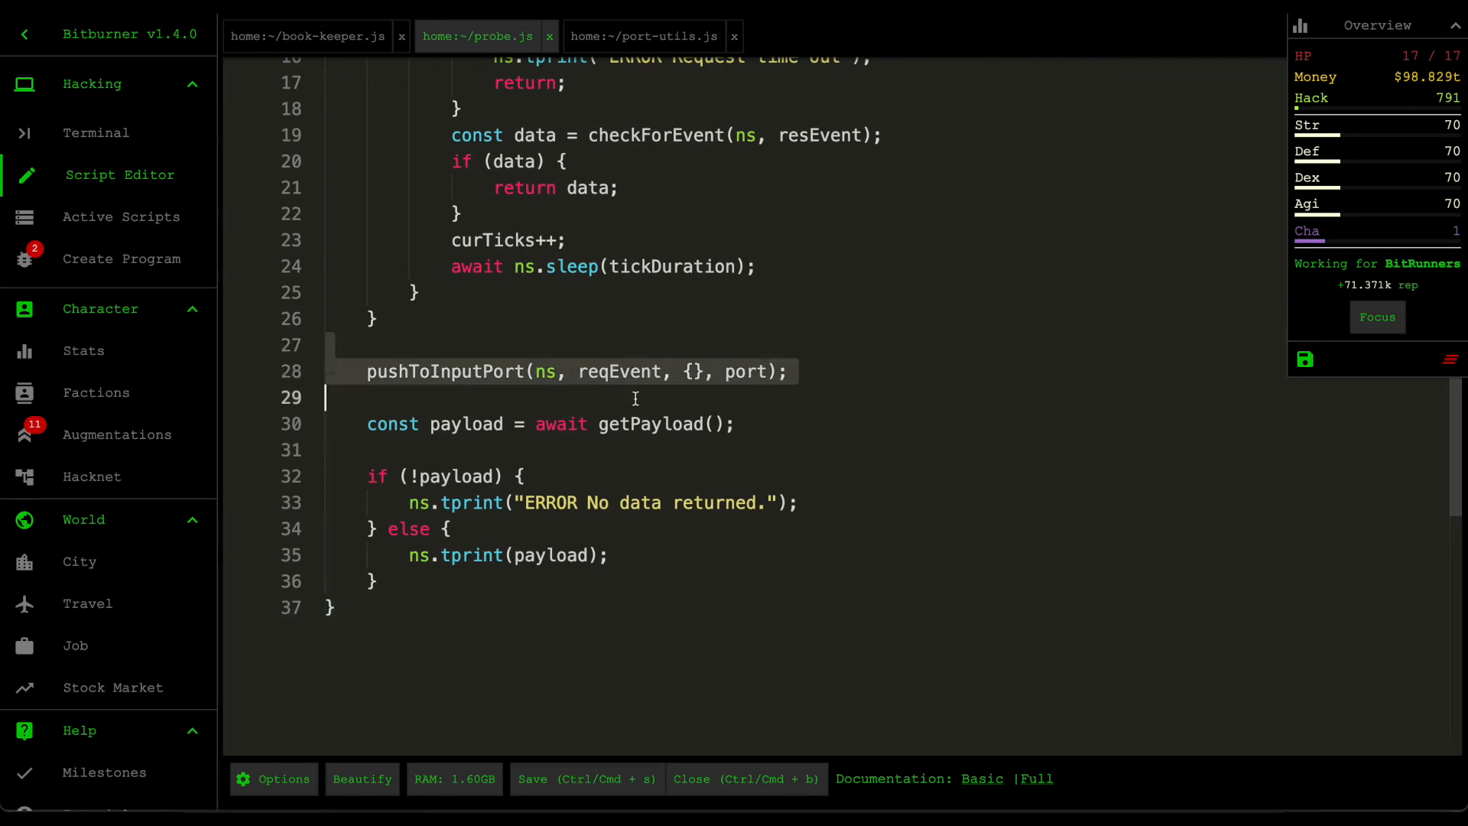
click(546, 345)
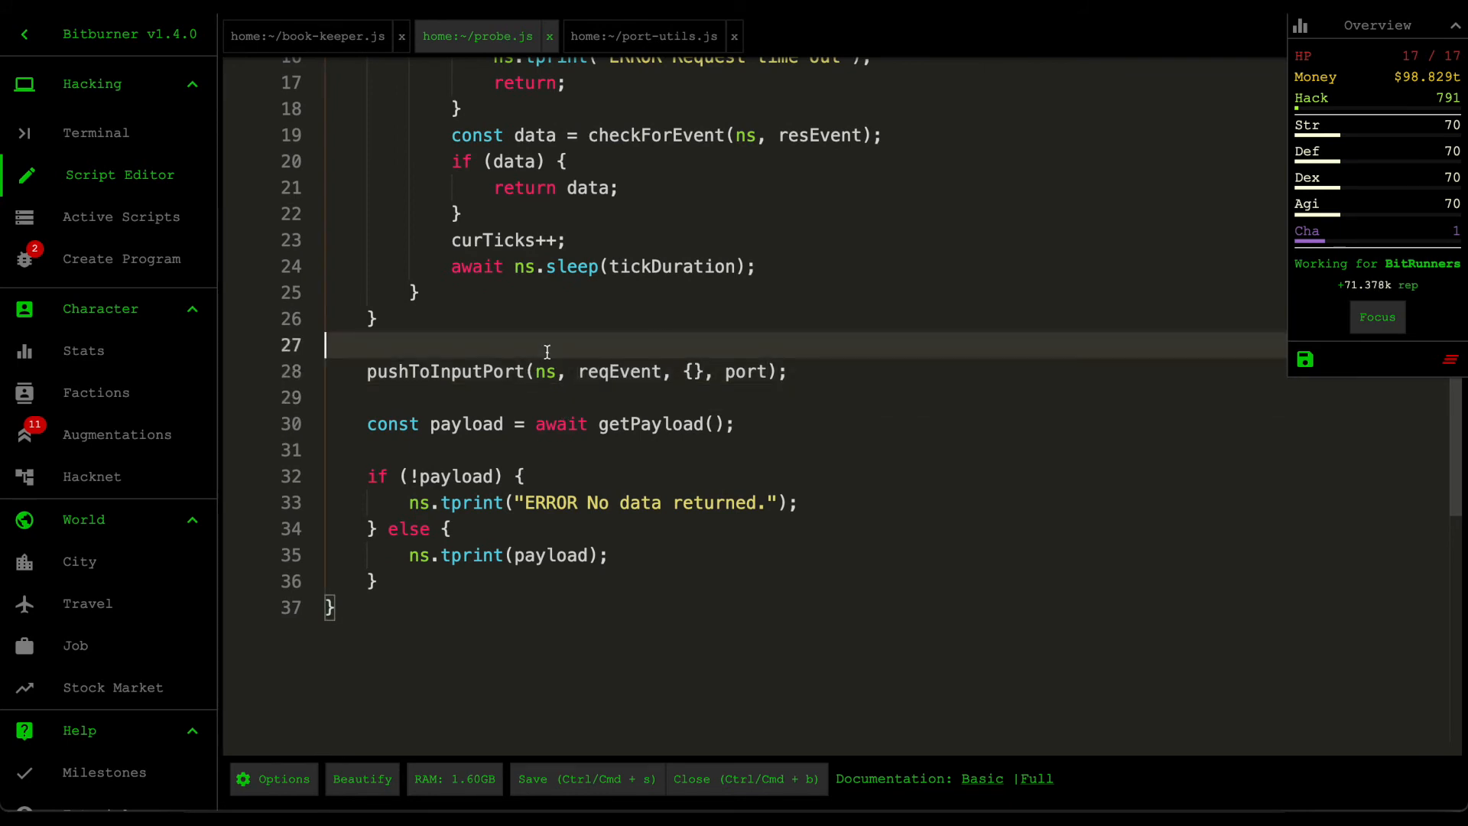
double_click(446, 371)
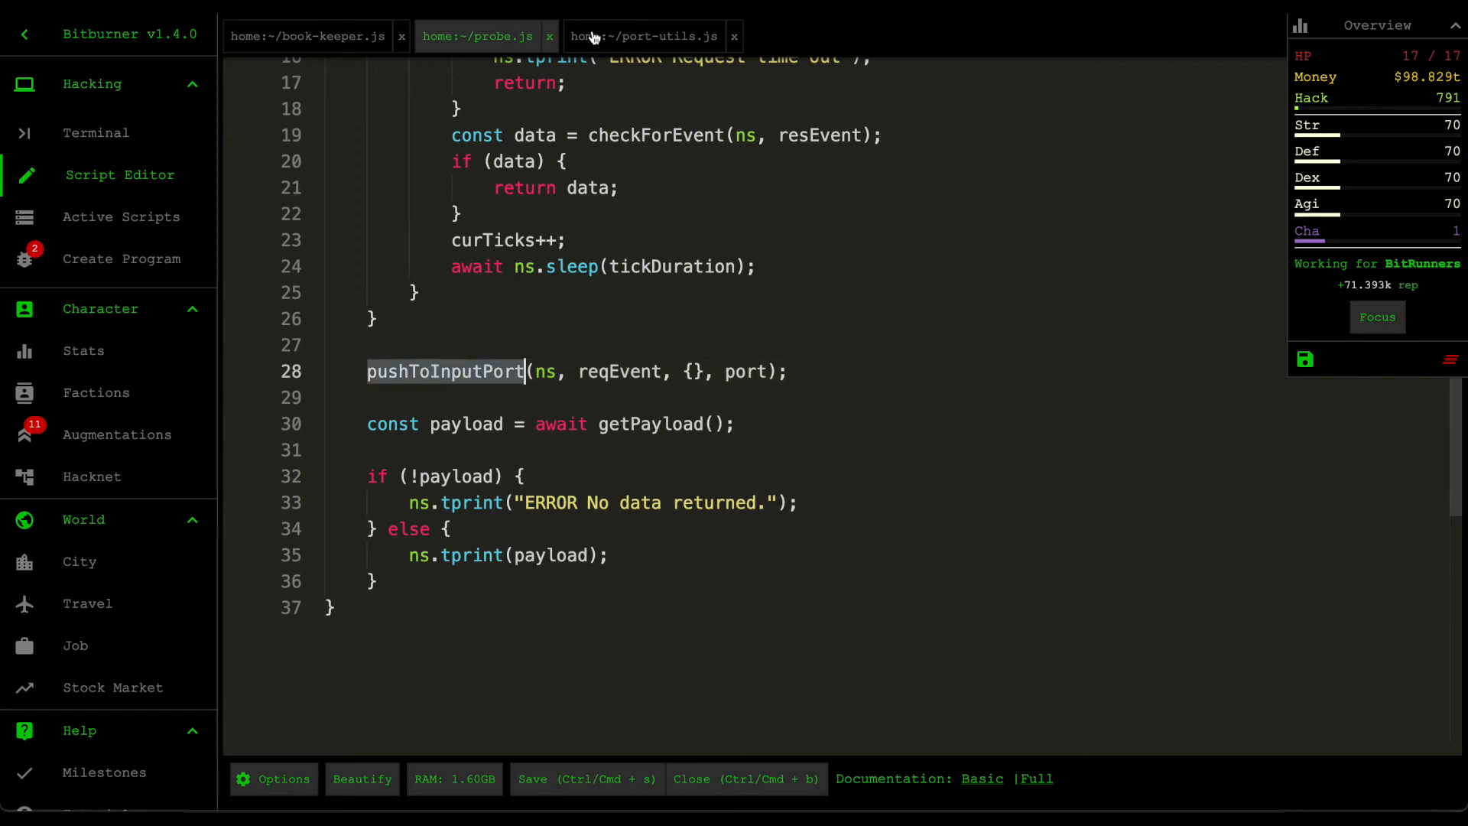
click(477, 37)
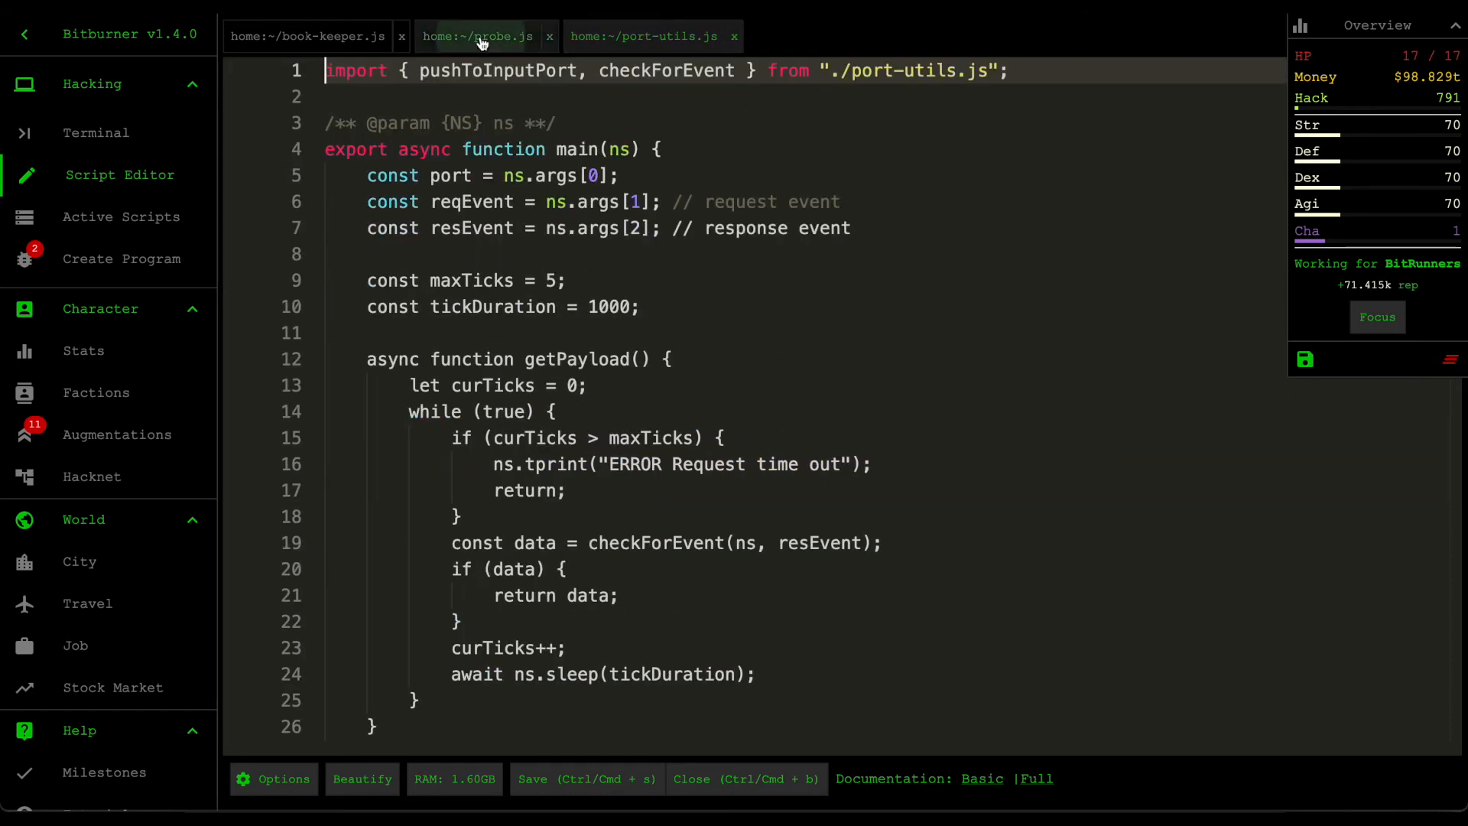
scroll(down, 3)
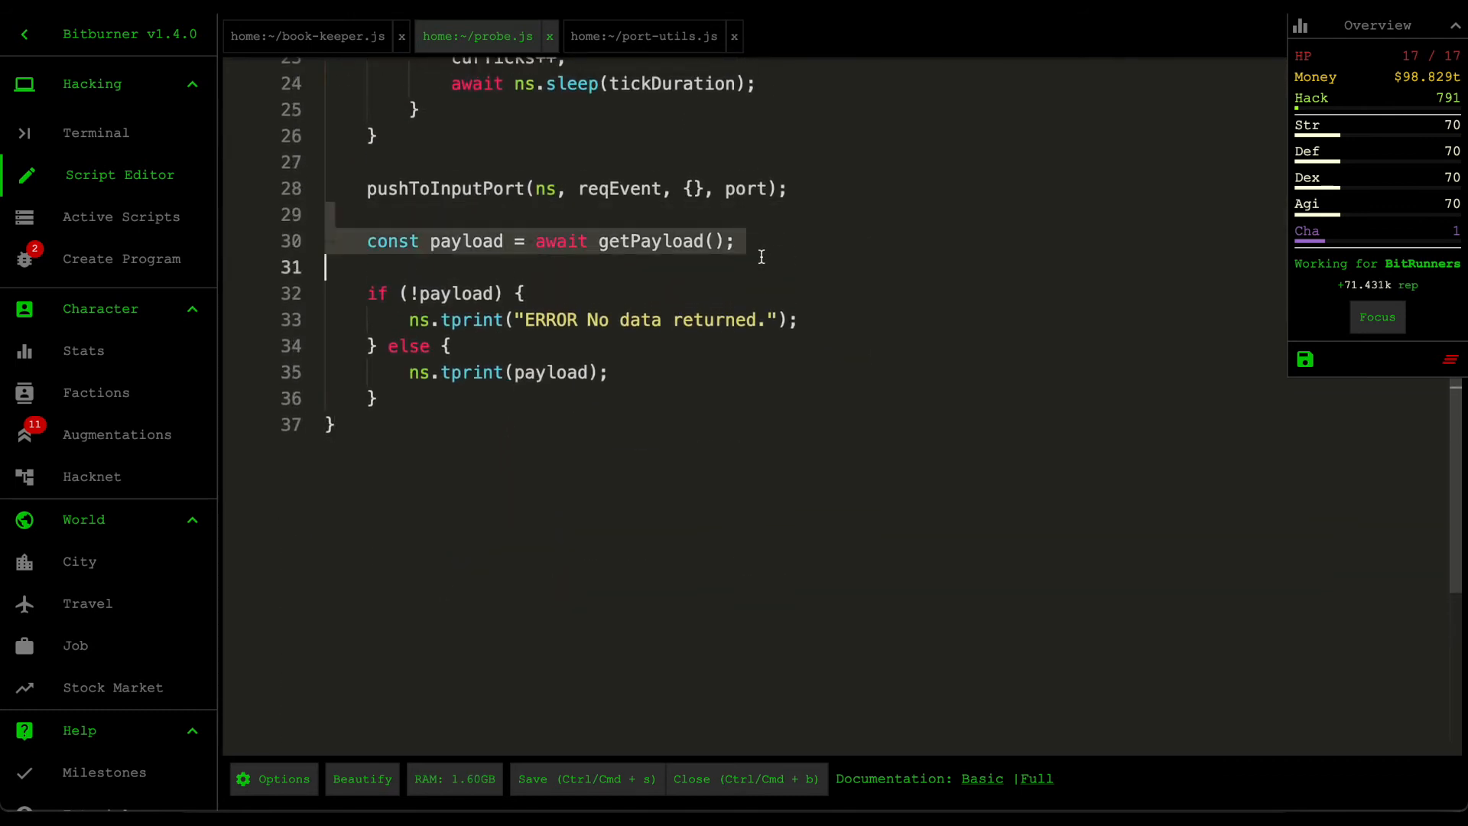
scroll(up, 3)
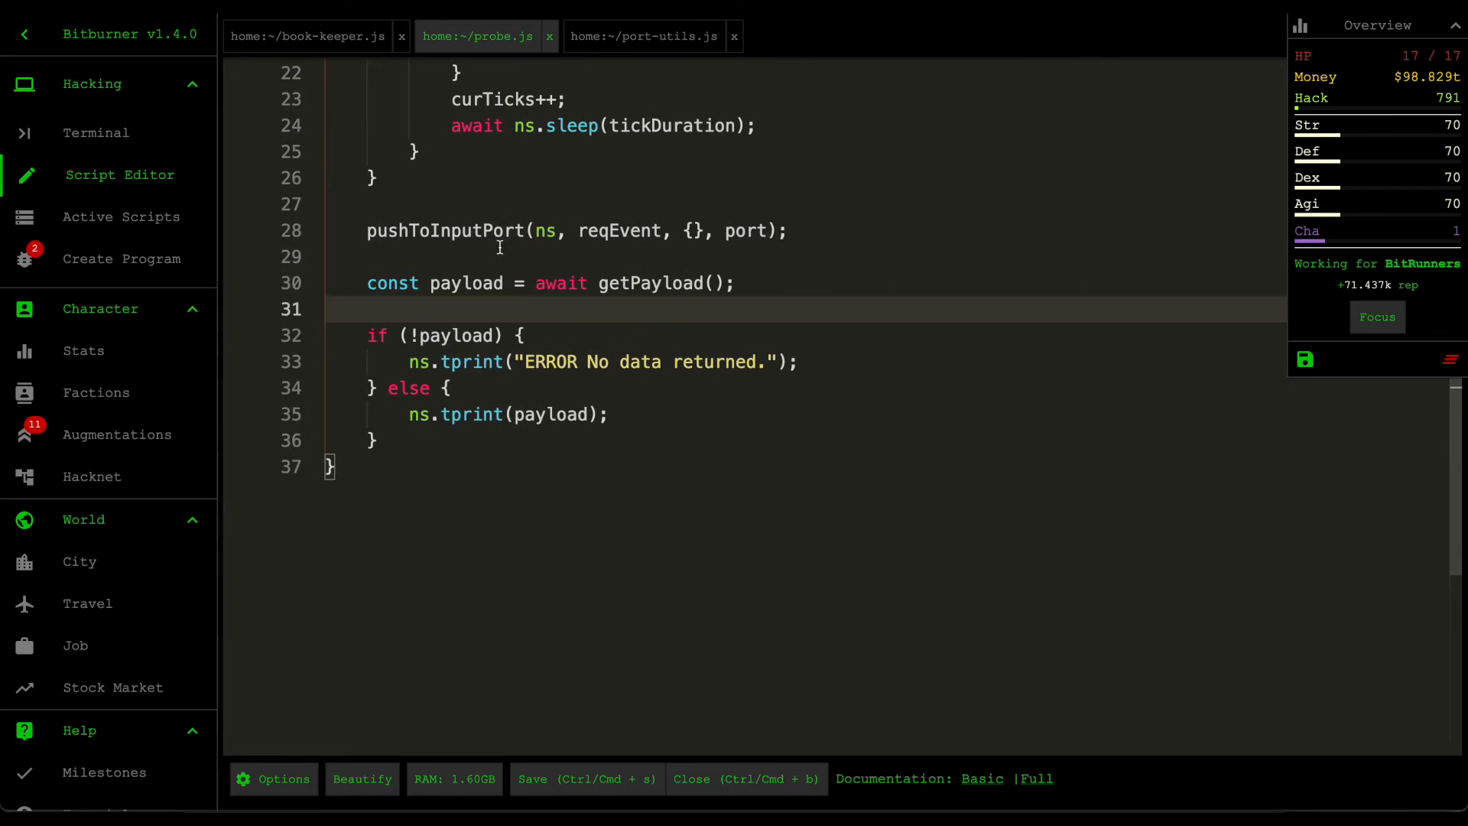
scroll(up, 3)
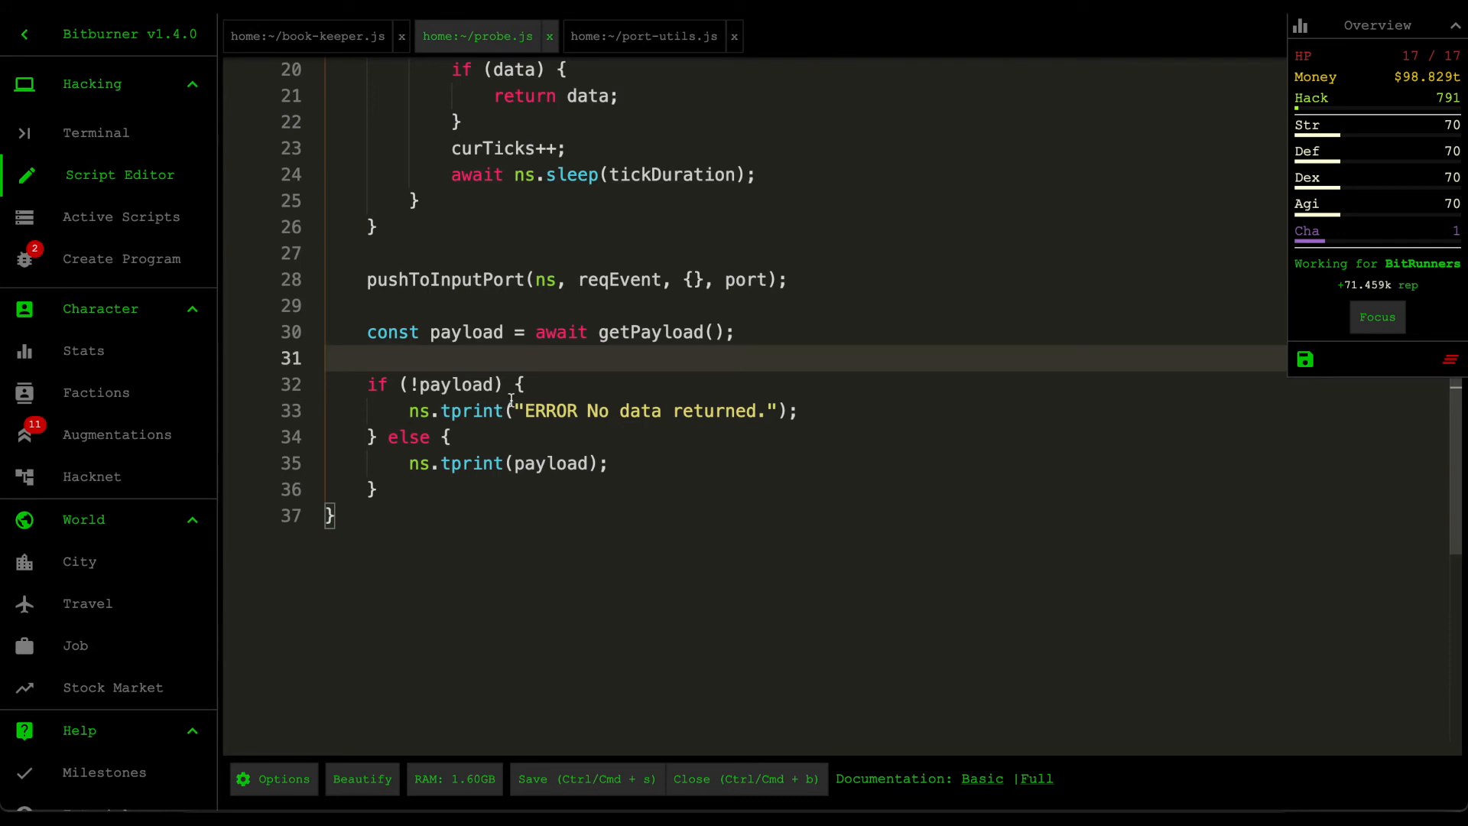
scroll(up, 3)
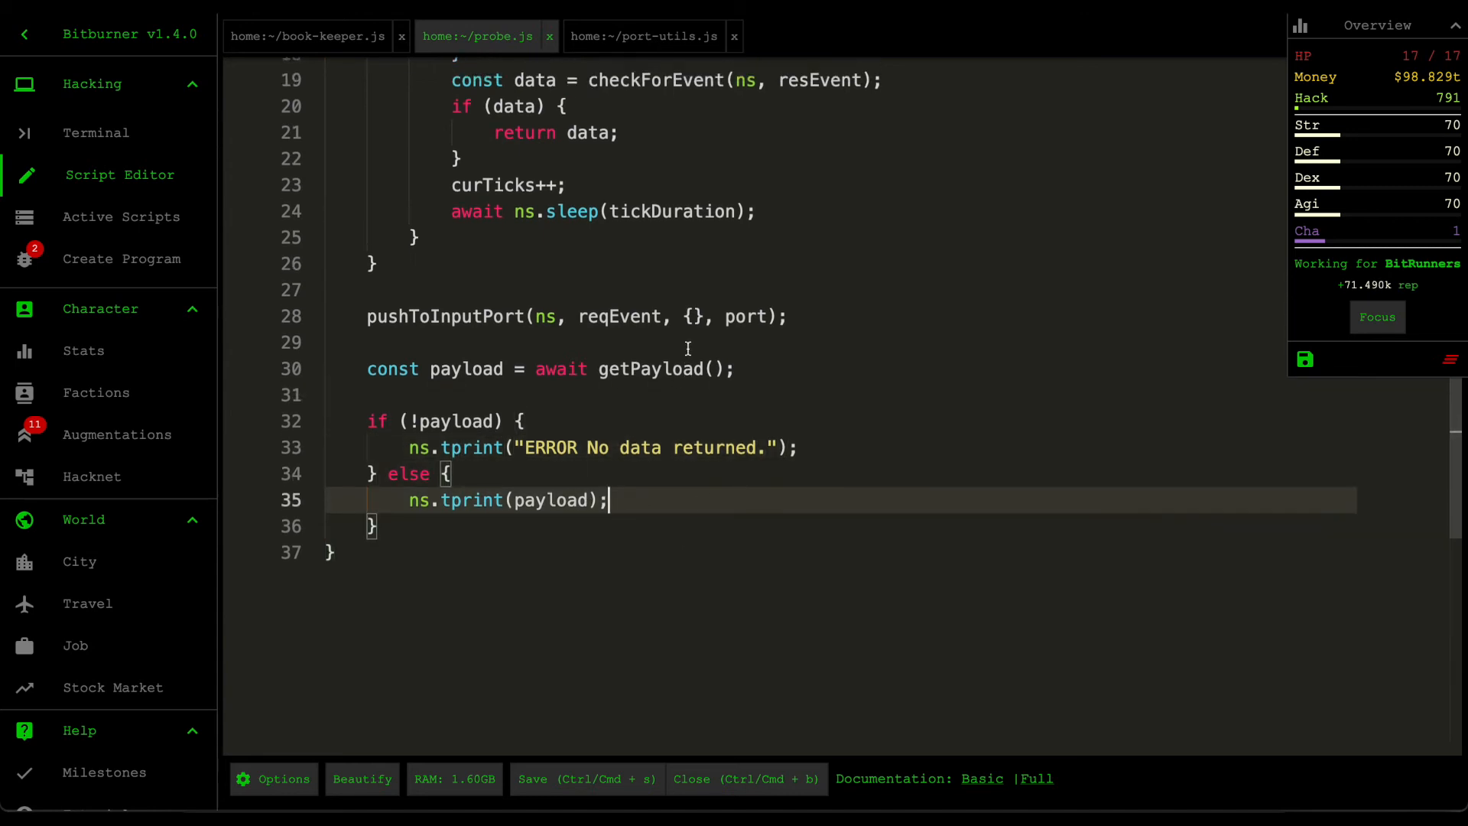
scroll(up, 3)
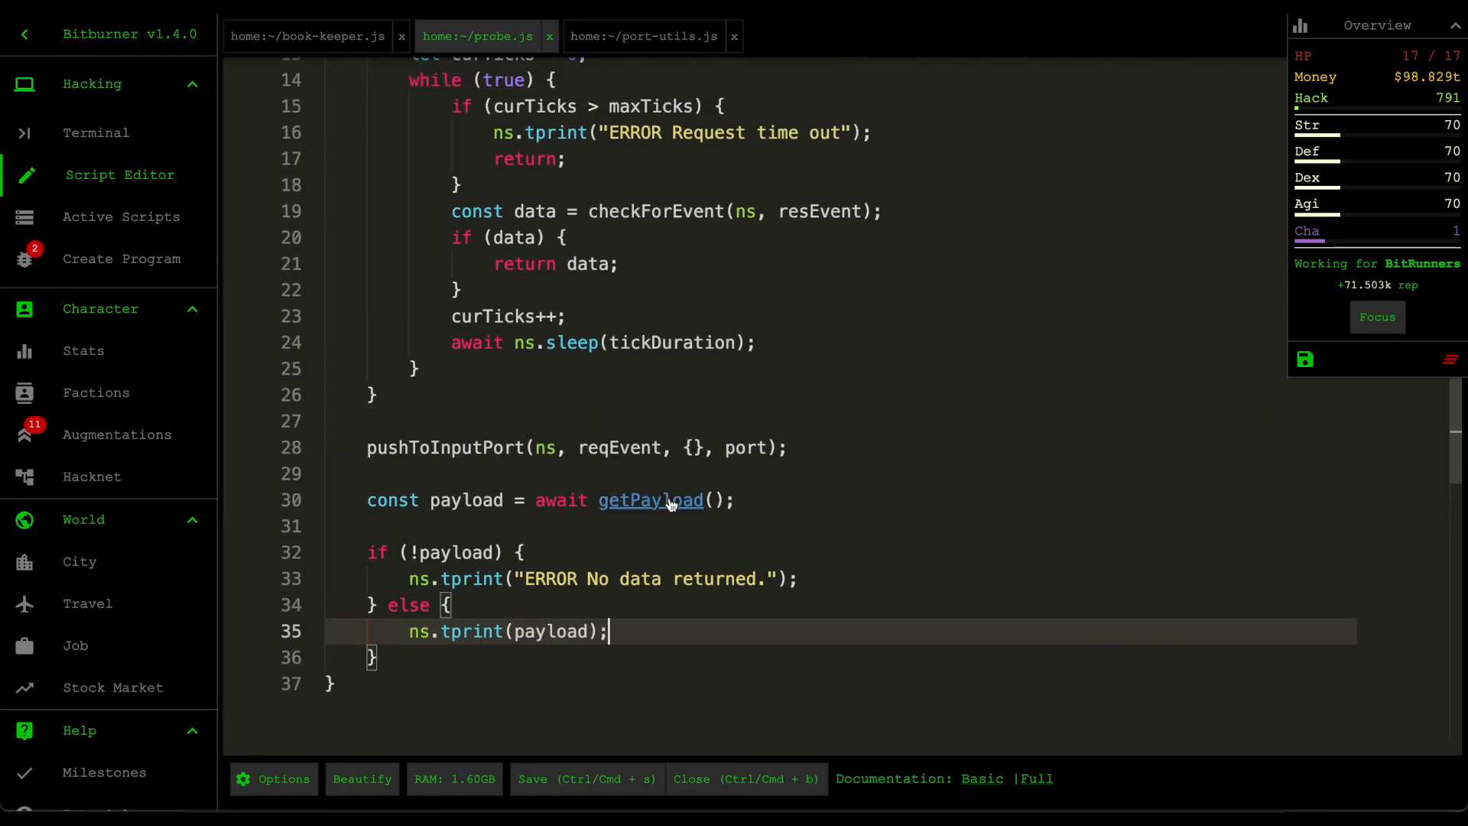
Step: Go over probe.js's request-timeout loop, then switch to the book-keeper.js tab
scroll(up, 3)
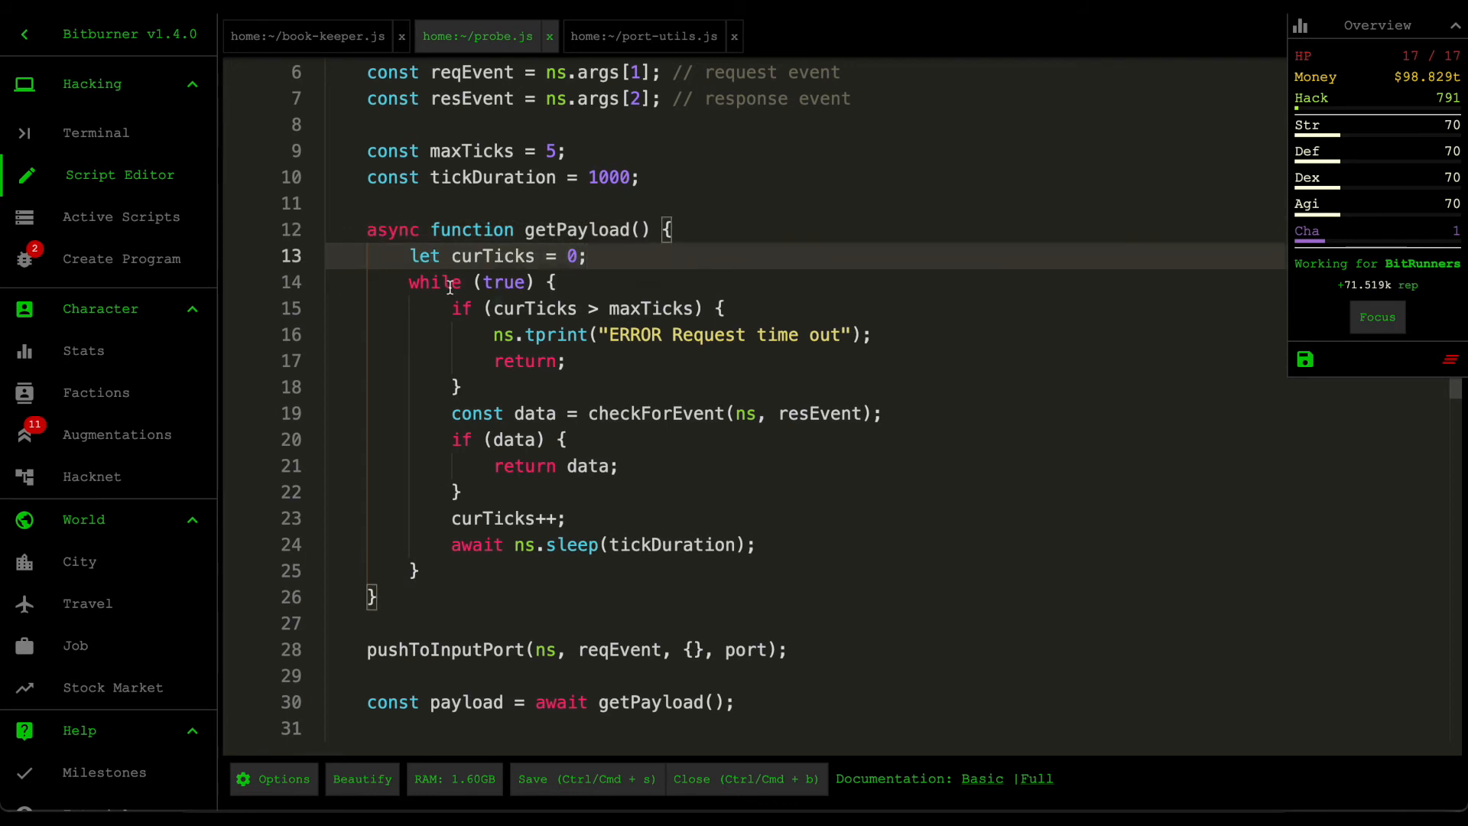
mouse_move(717, 543)
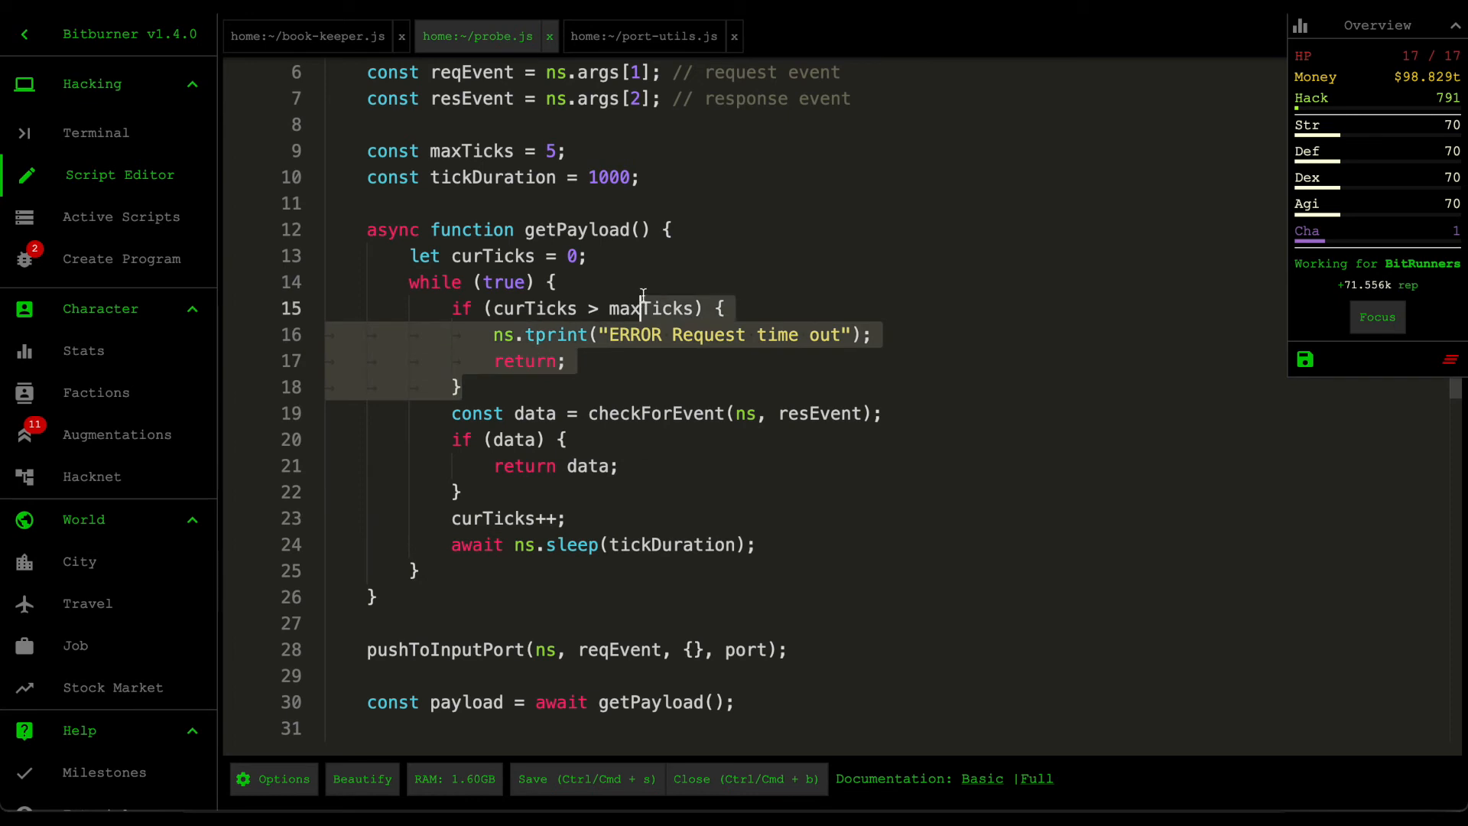
click(567, 360)
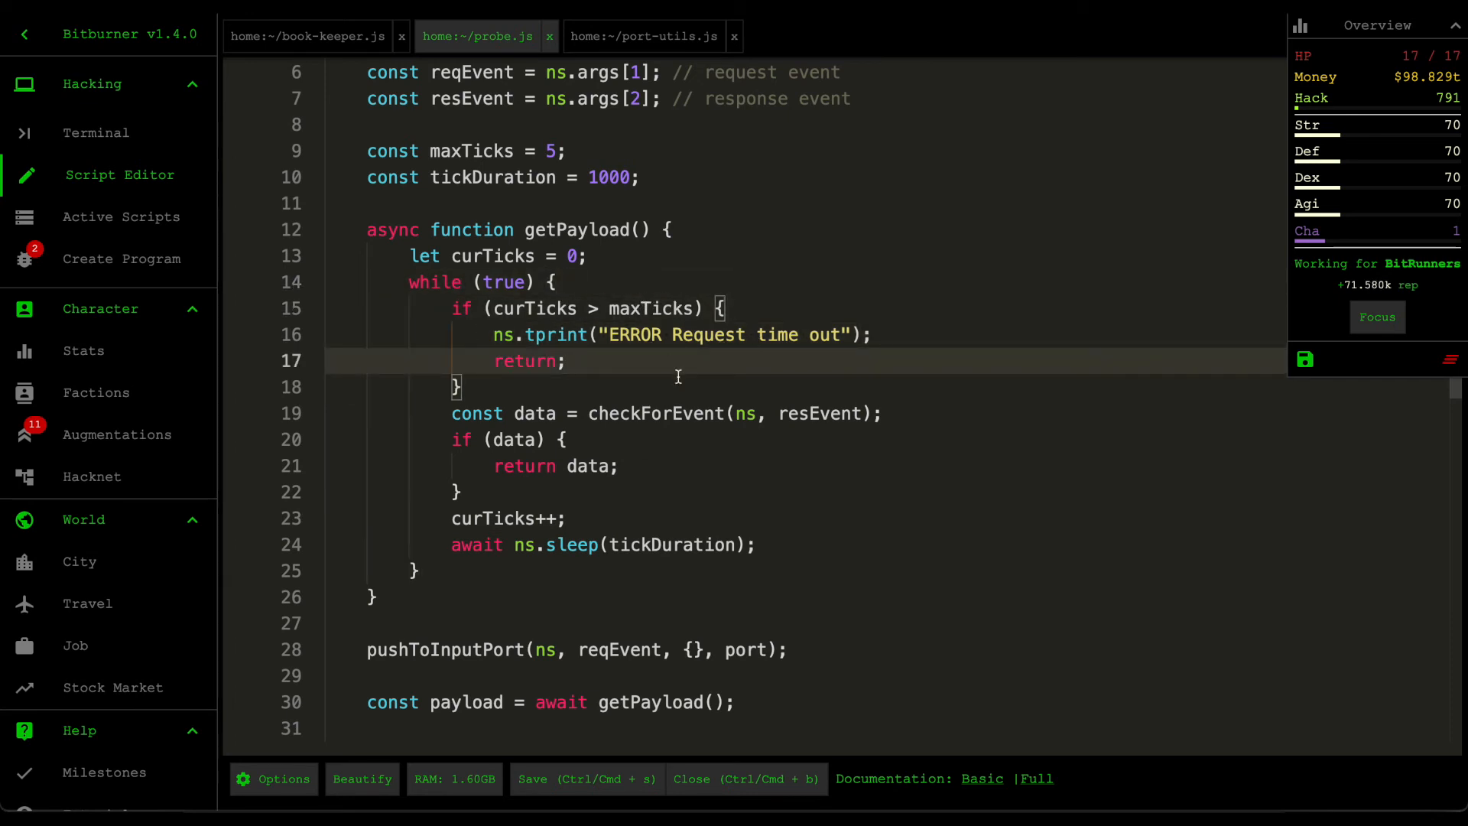
mouse_move(750, 429)
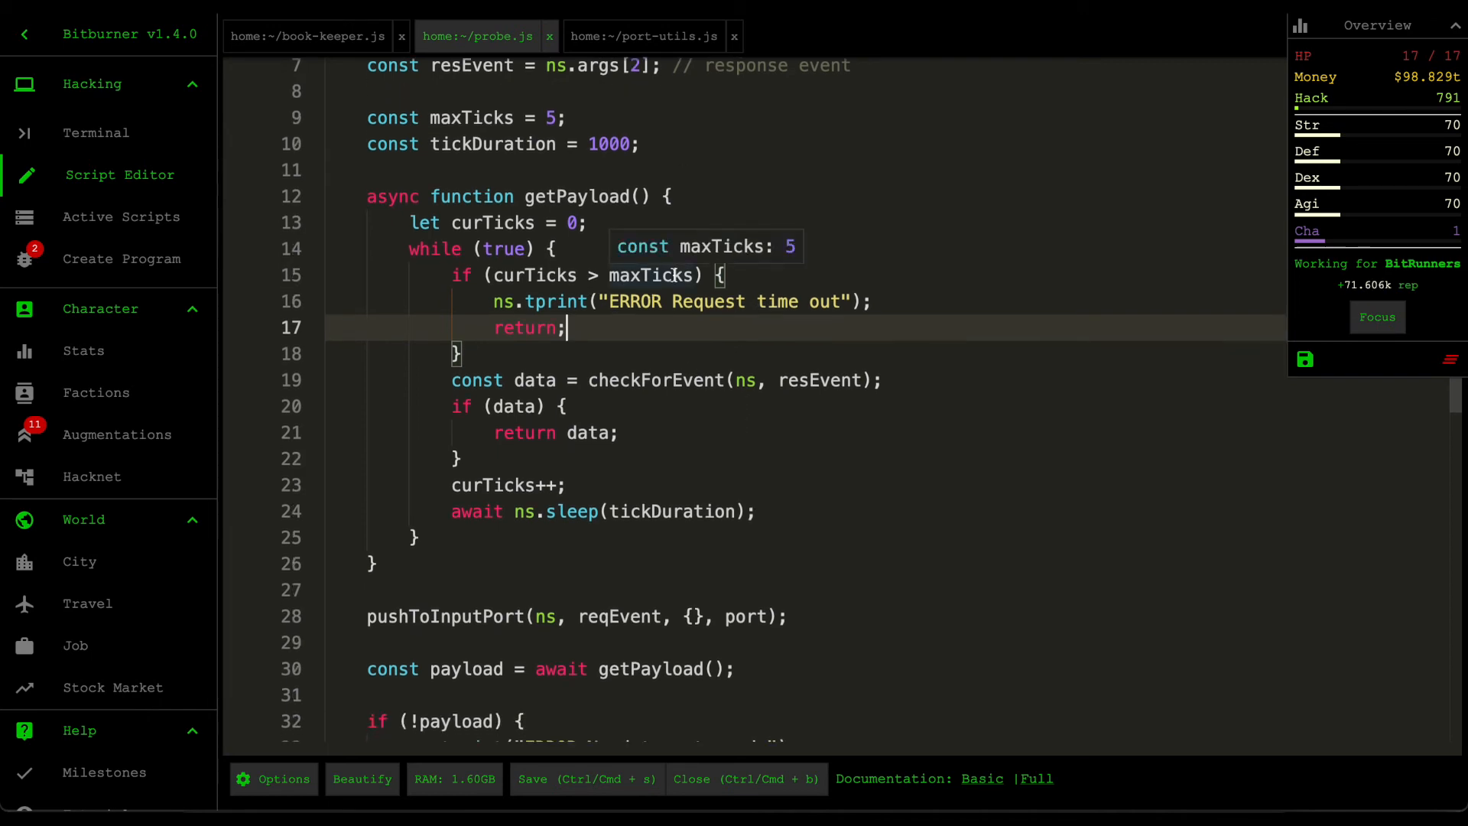
mouse_move(664, 380)
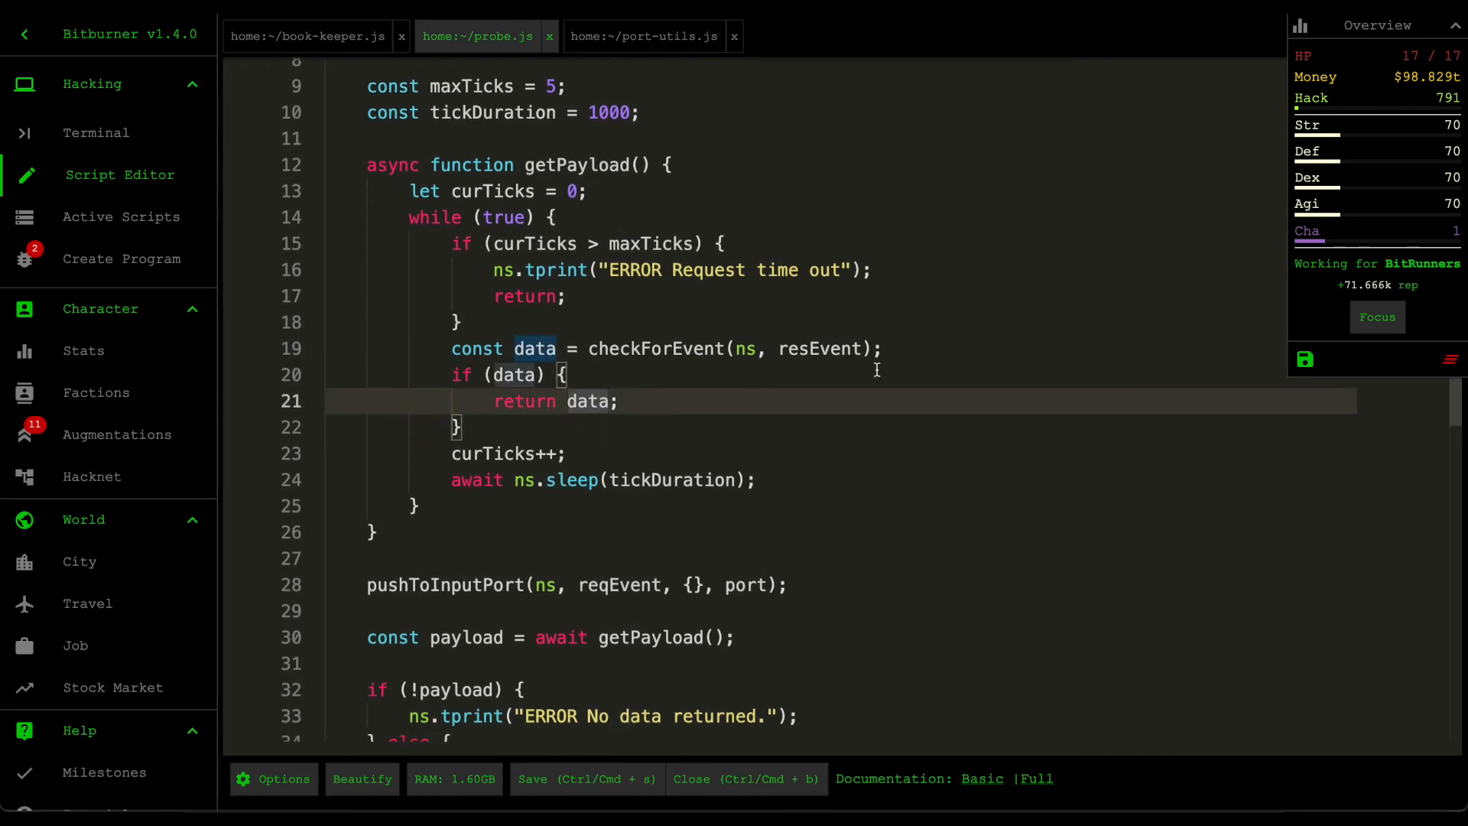
mouse_move(477, 492)
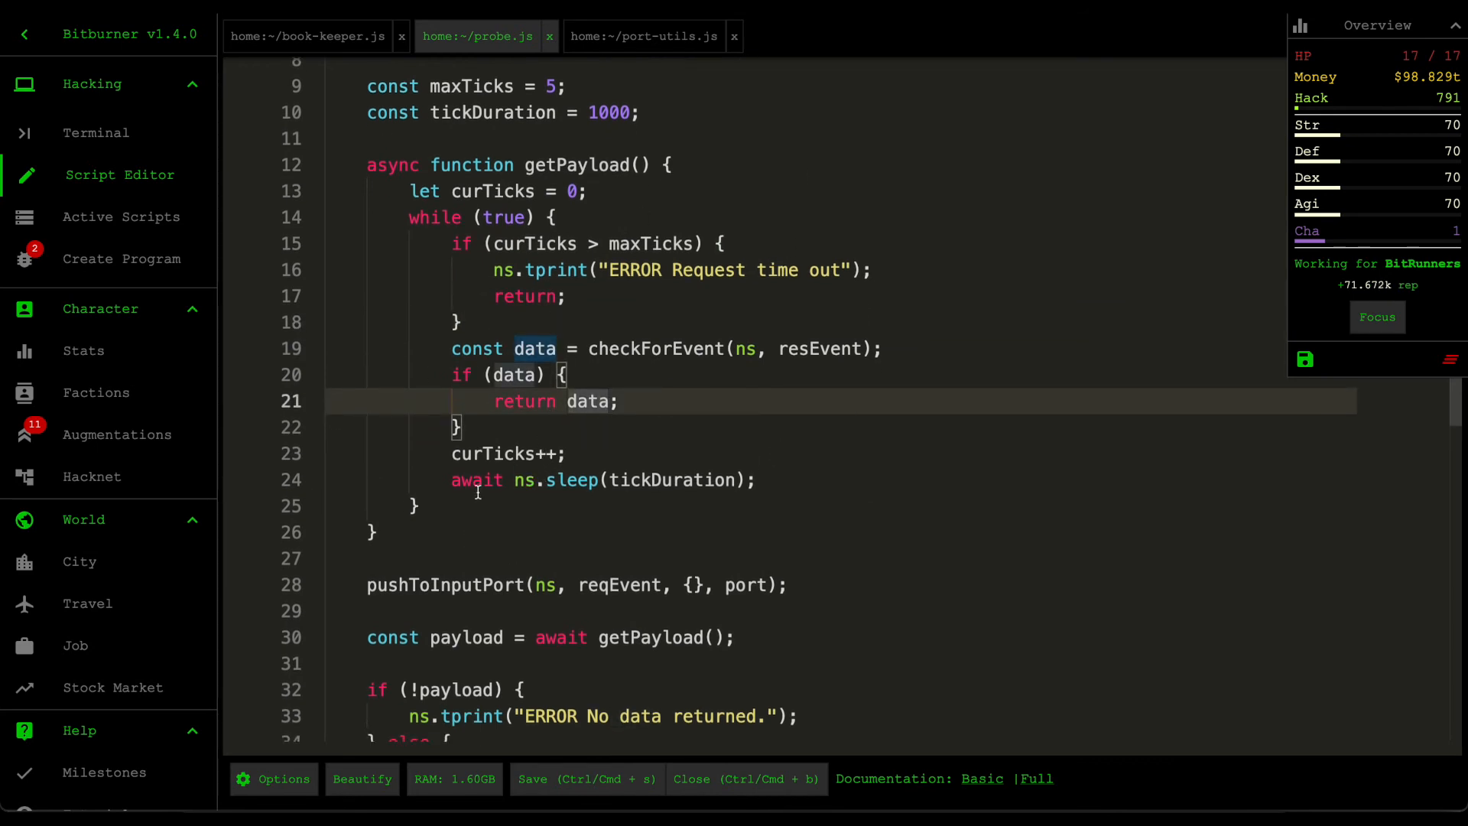
scroll(down, 3)
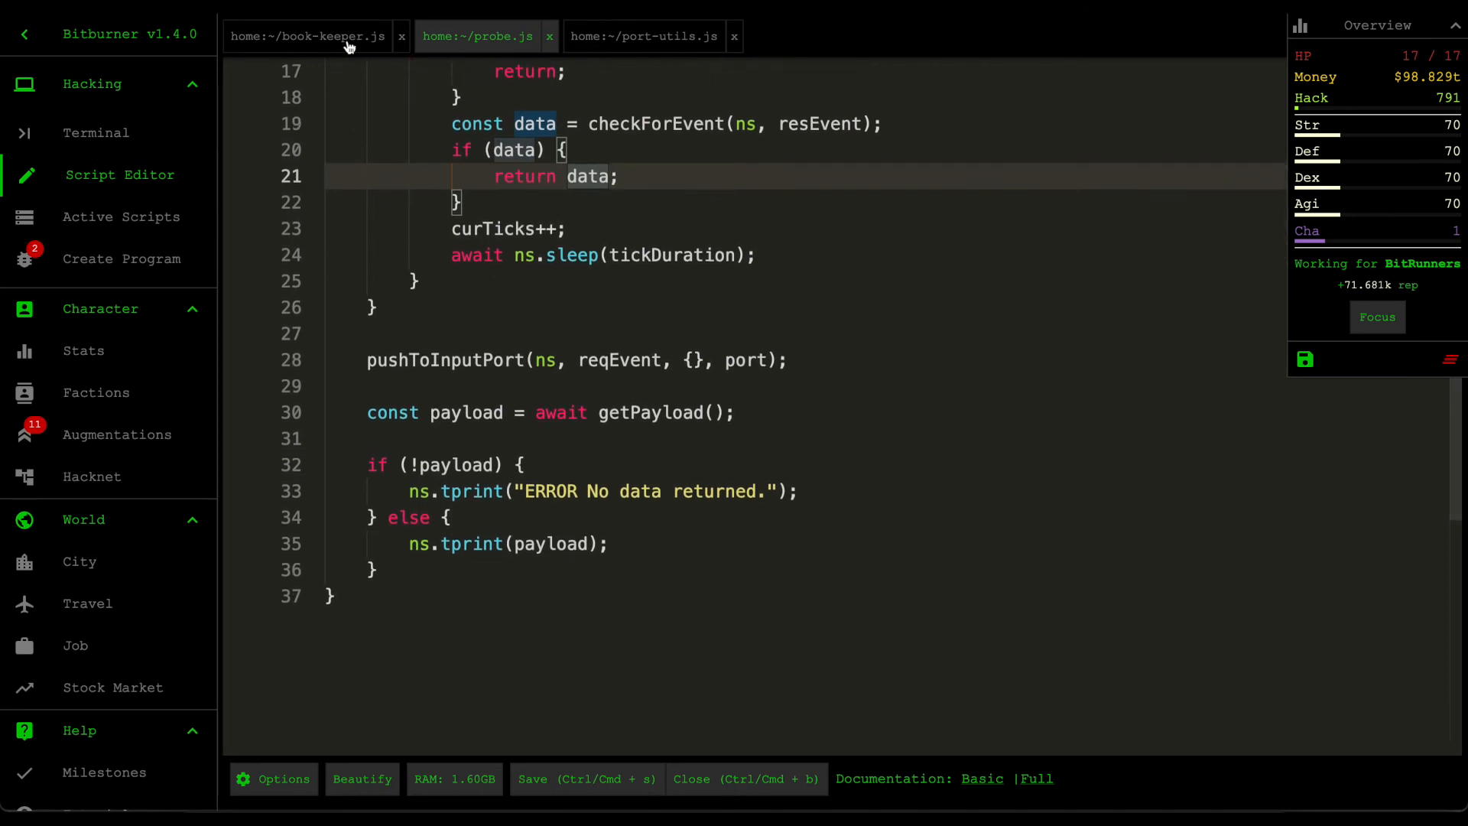
click(306, 36)
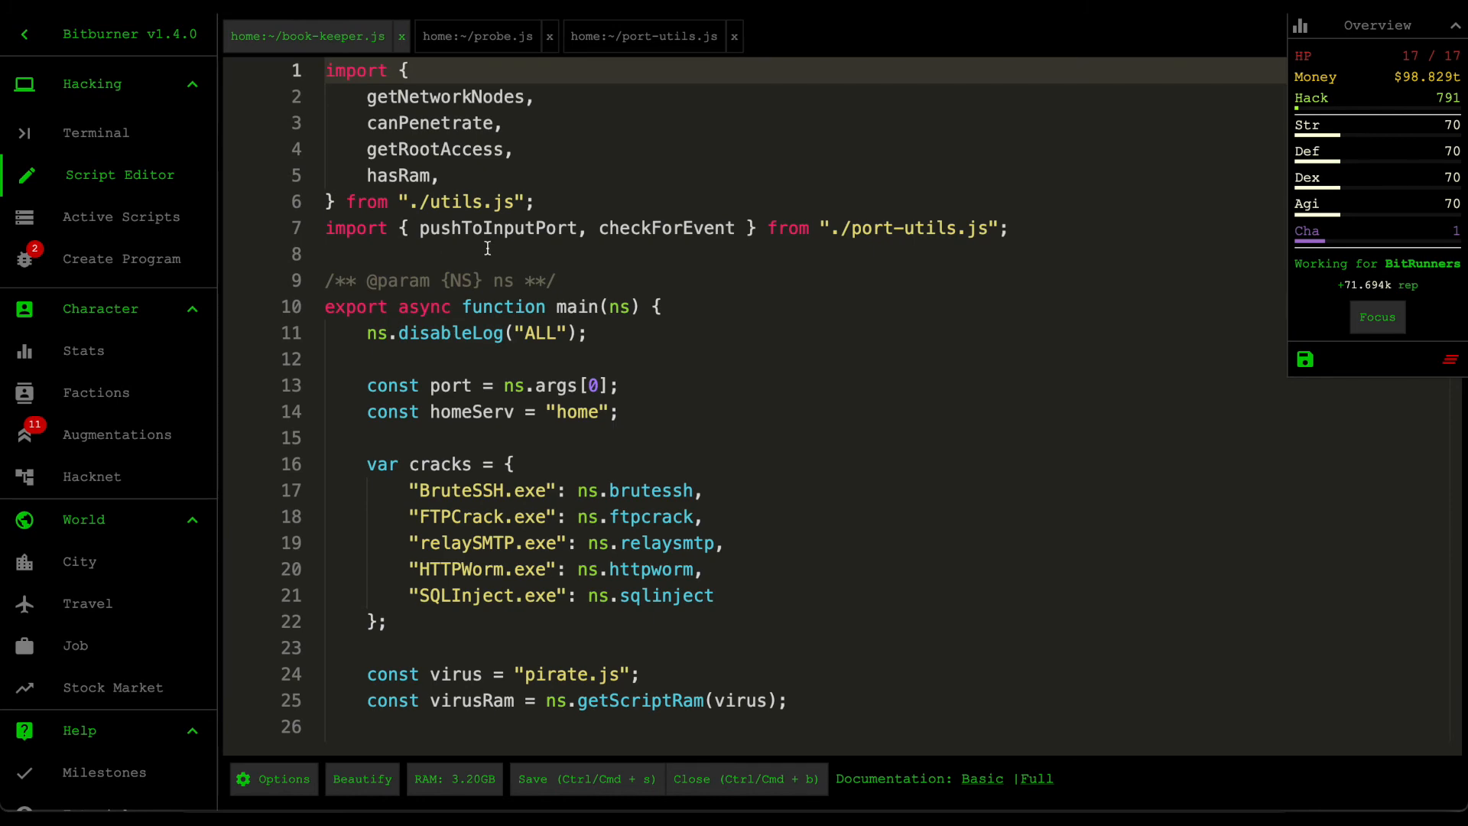
scroll(down, 3)
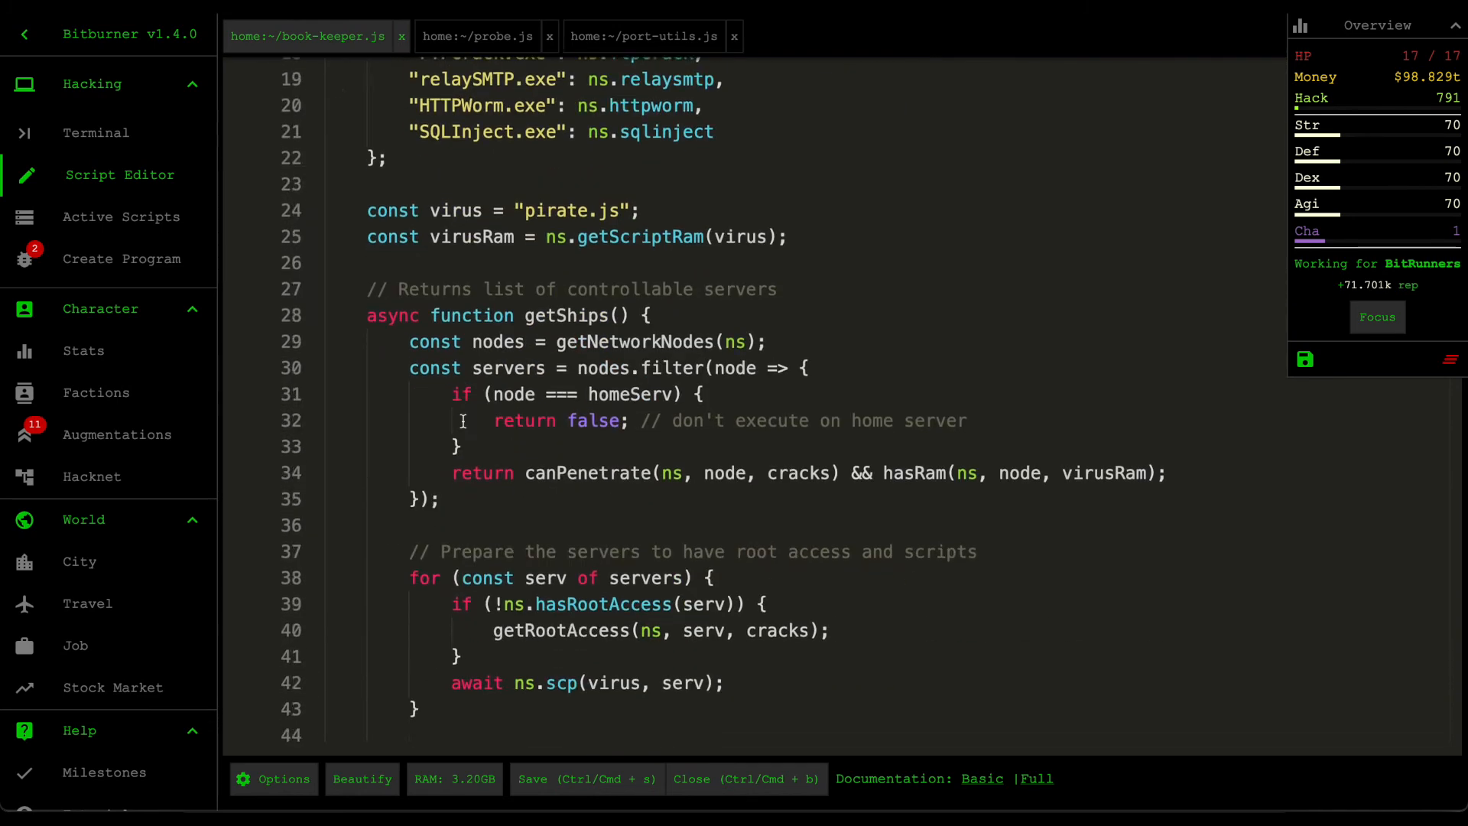
scroll(down, 3)
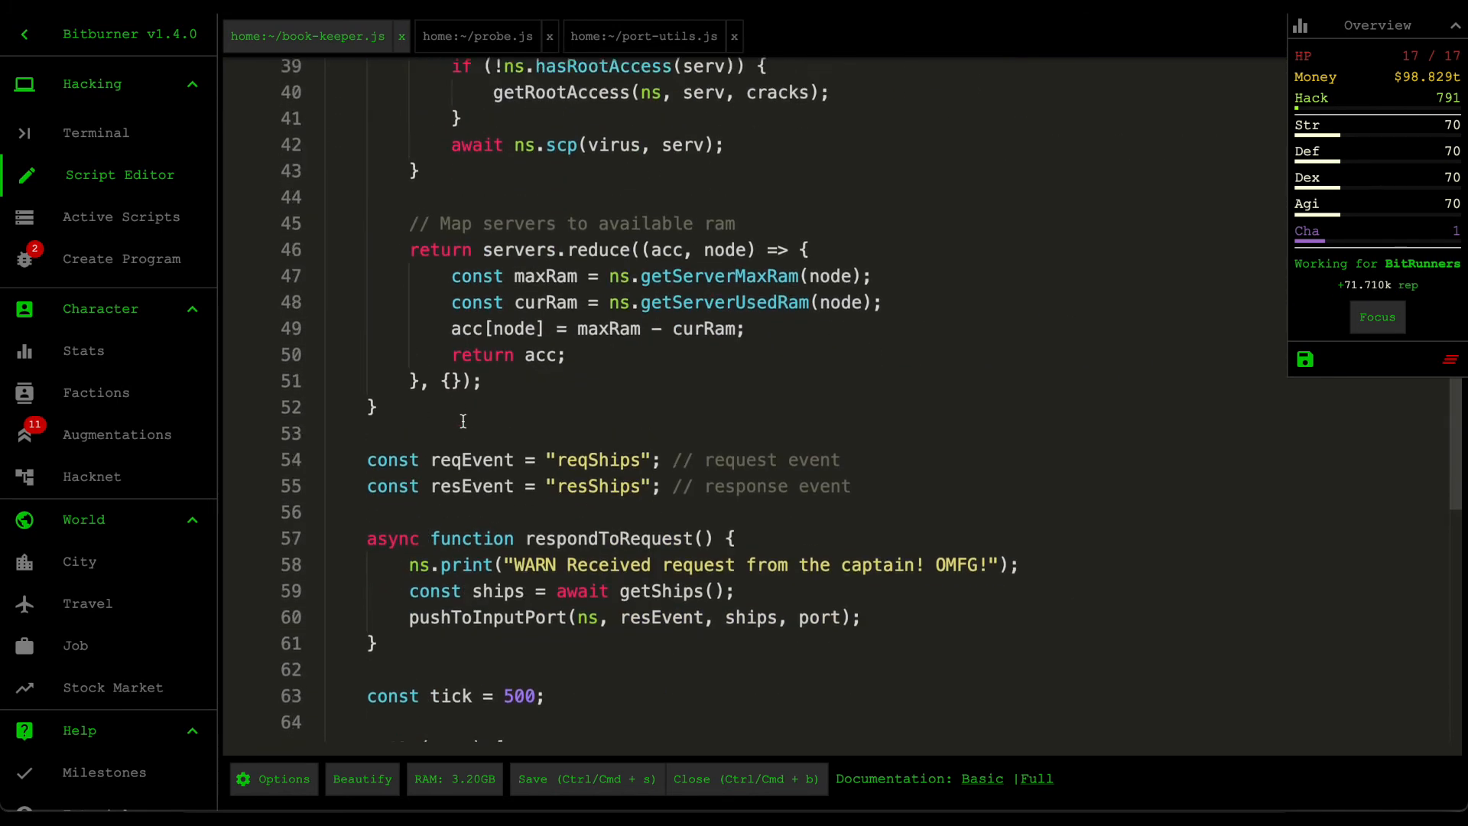
scroll(down, 3)
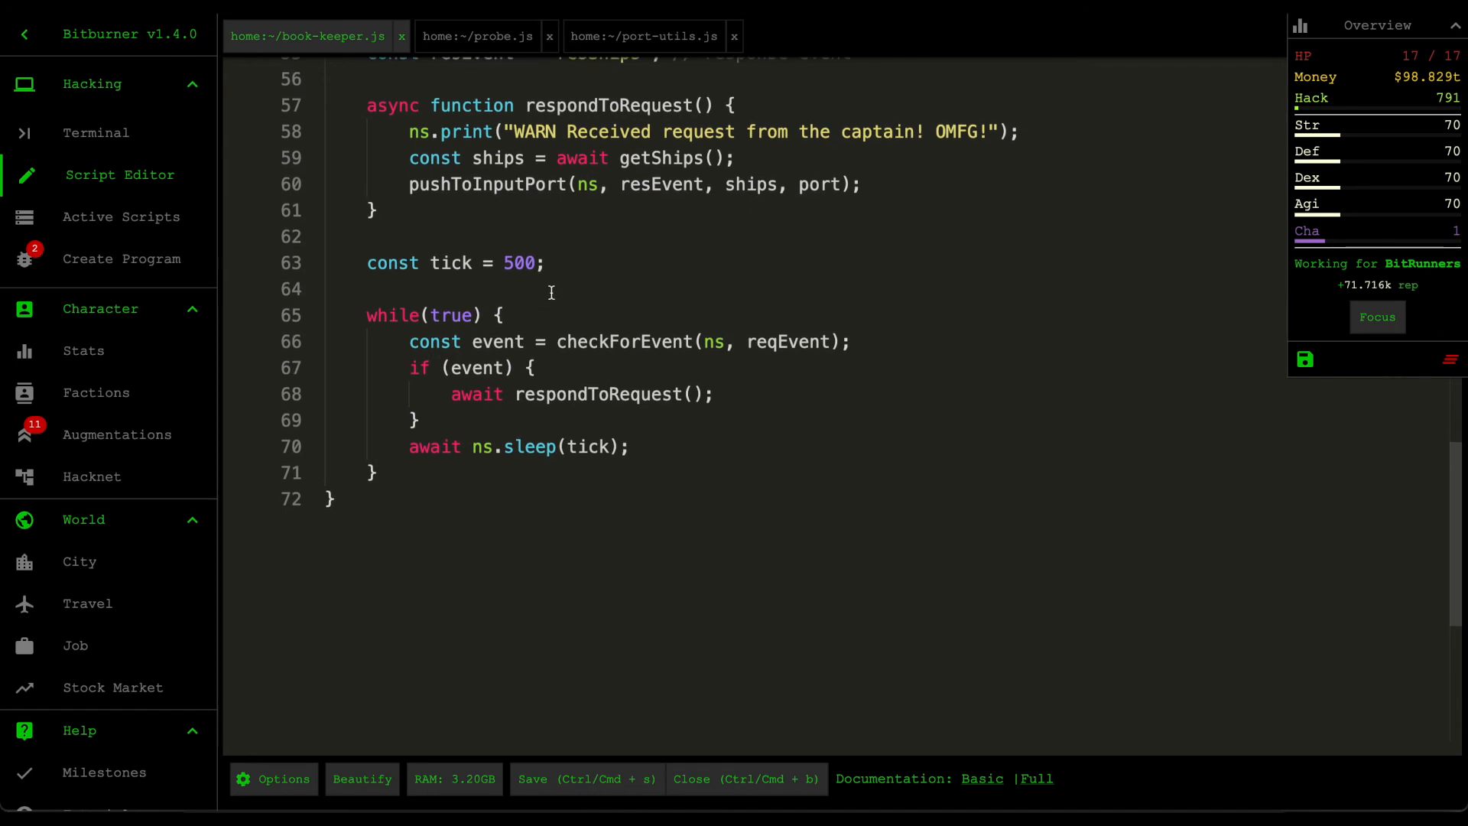
scroll(up, 3)
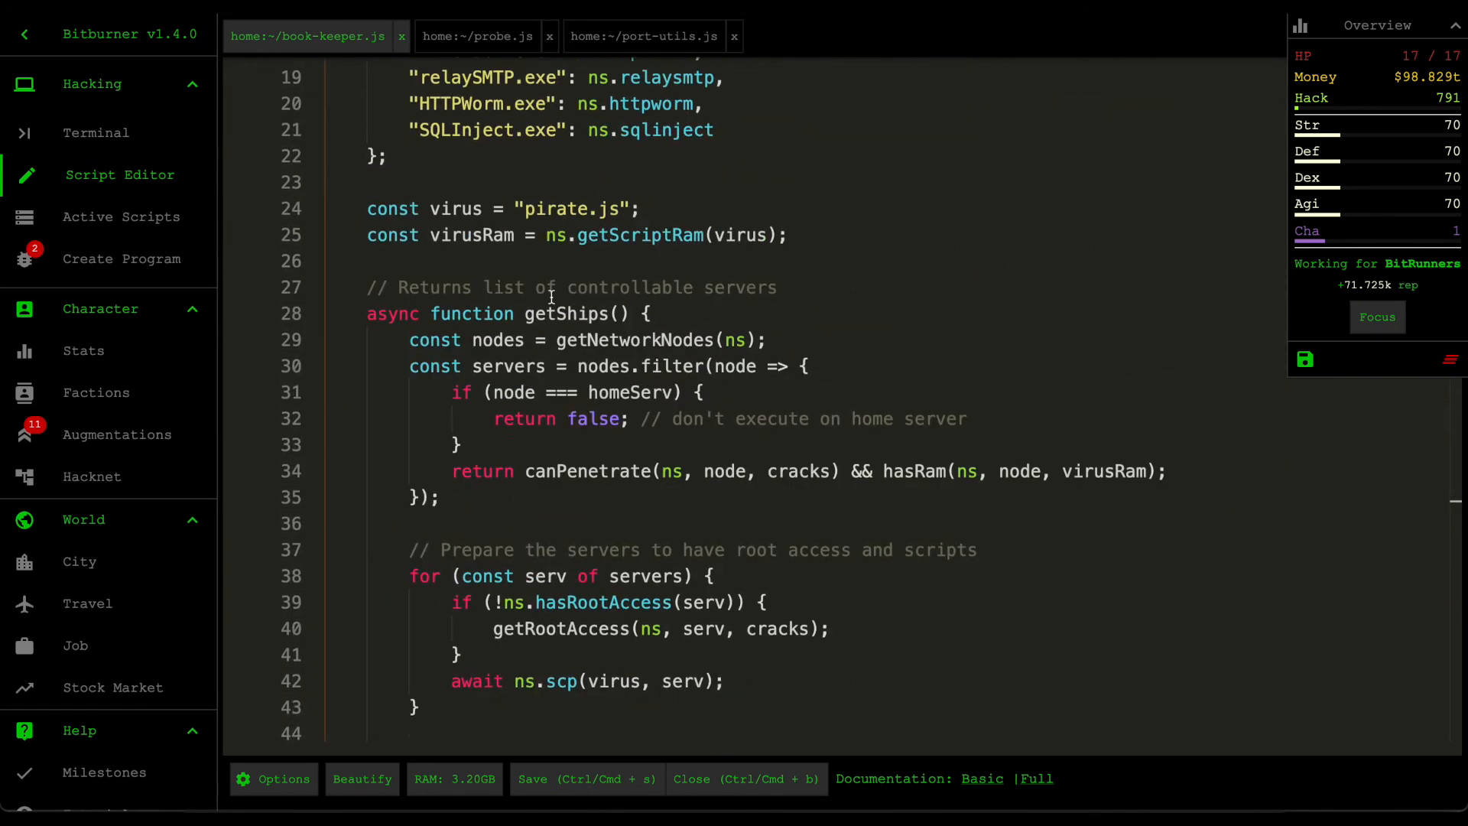
scroll(up, 3)
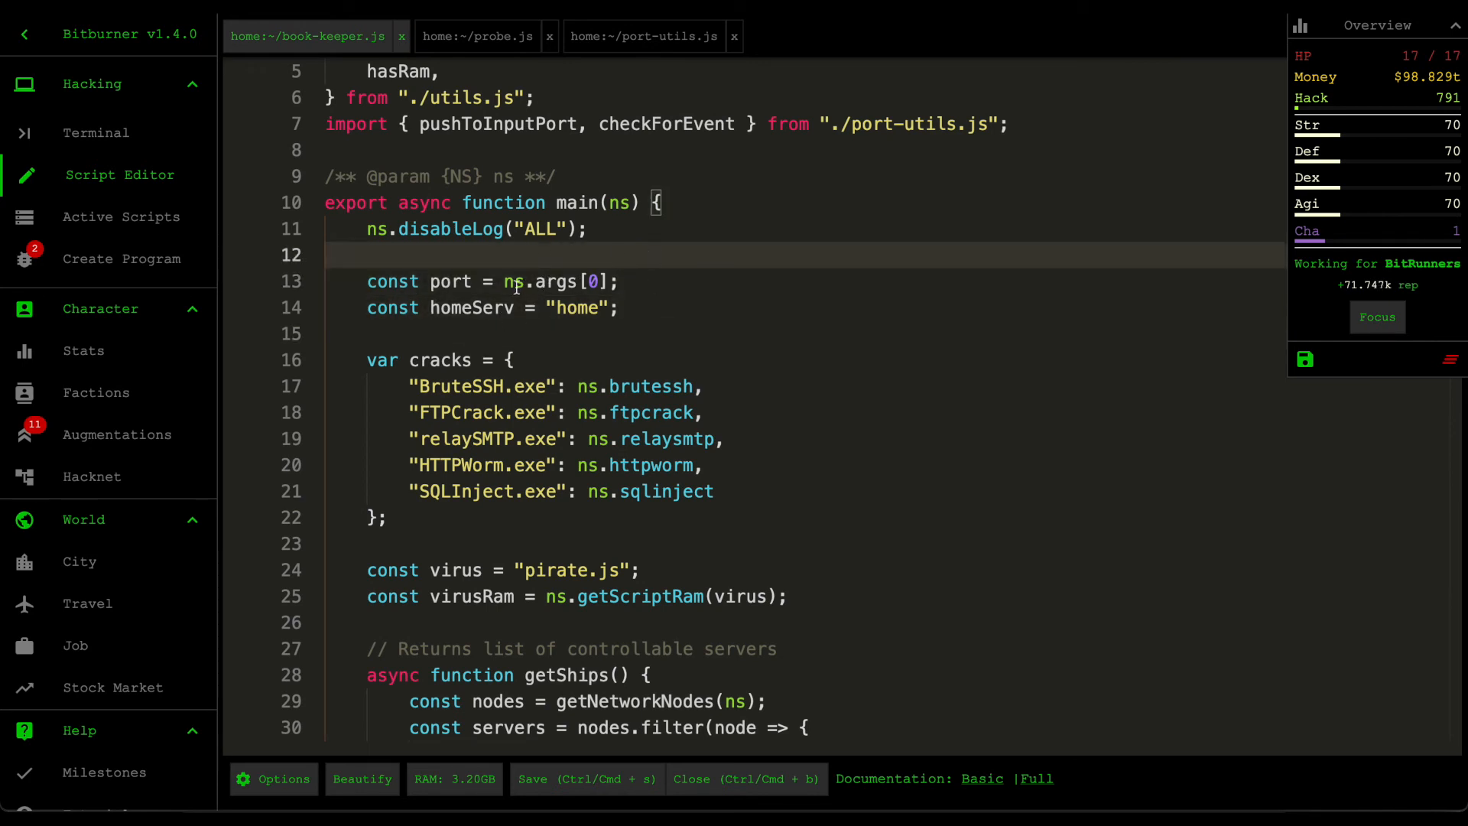
key(ctrl+s)
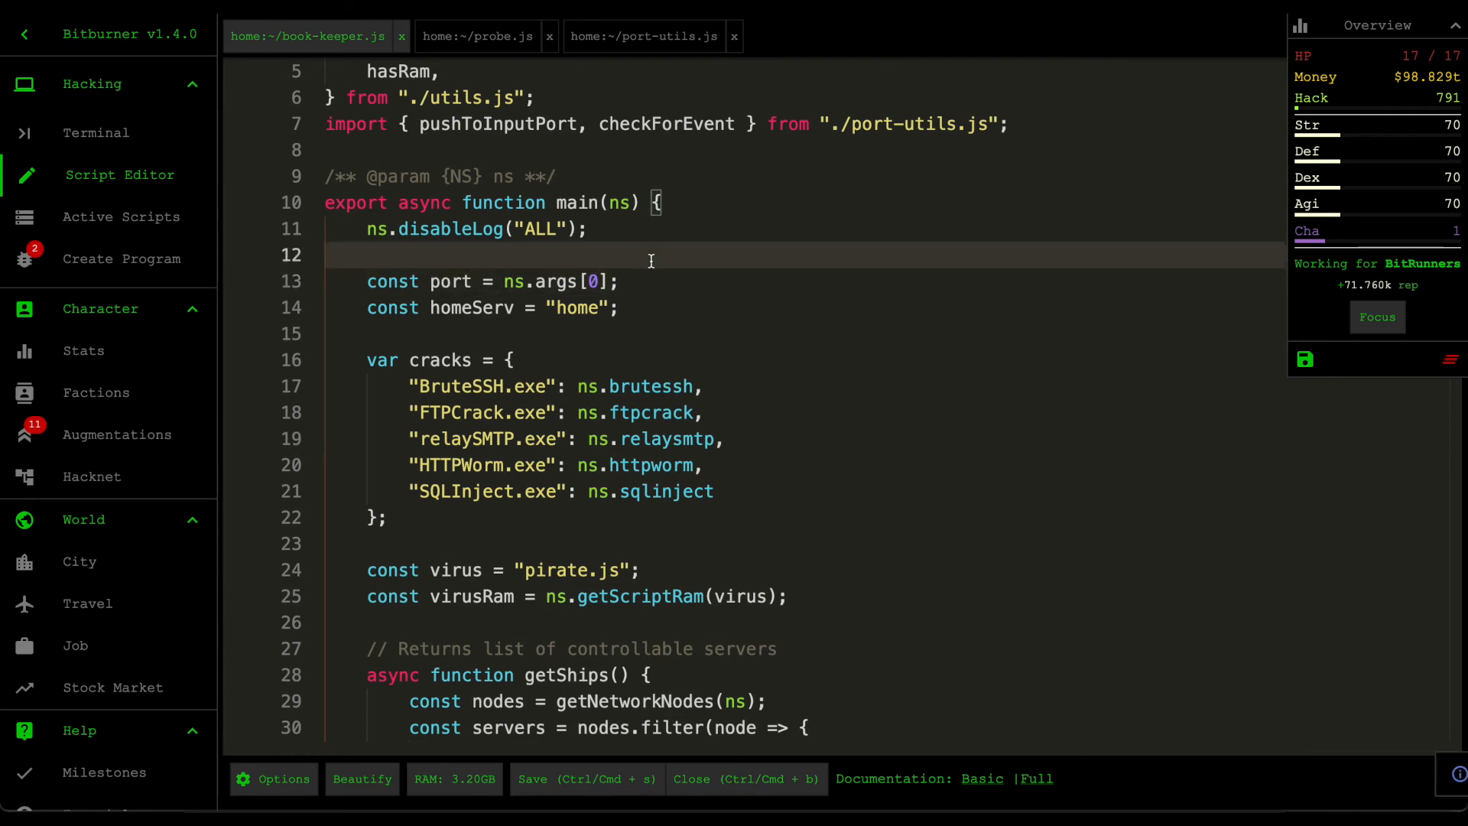
mouse_move(626, 307)
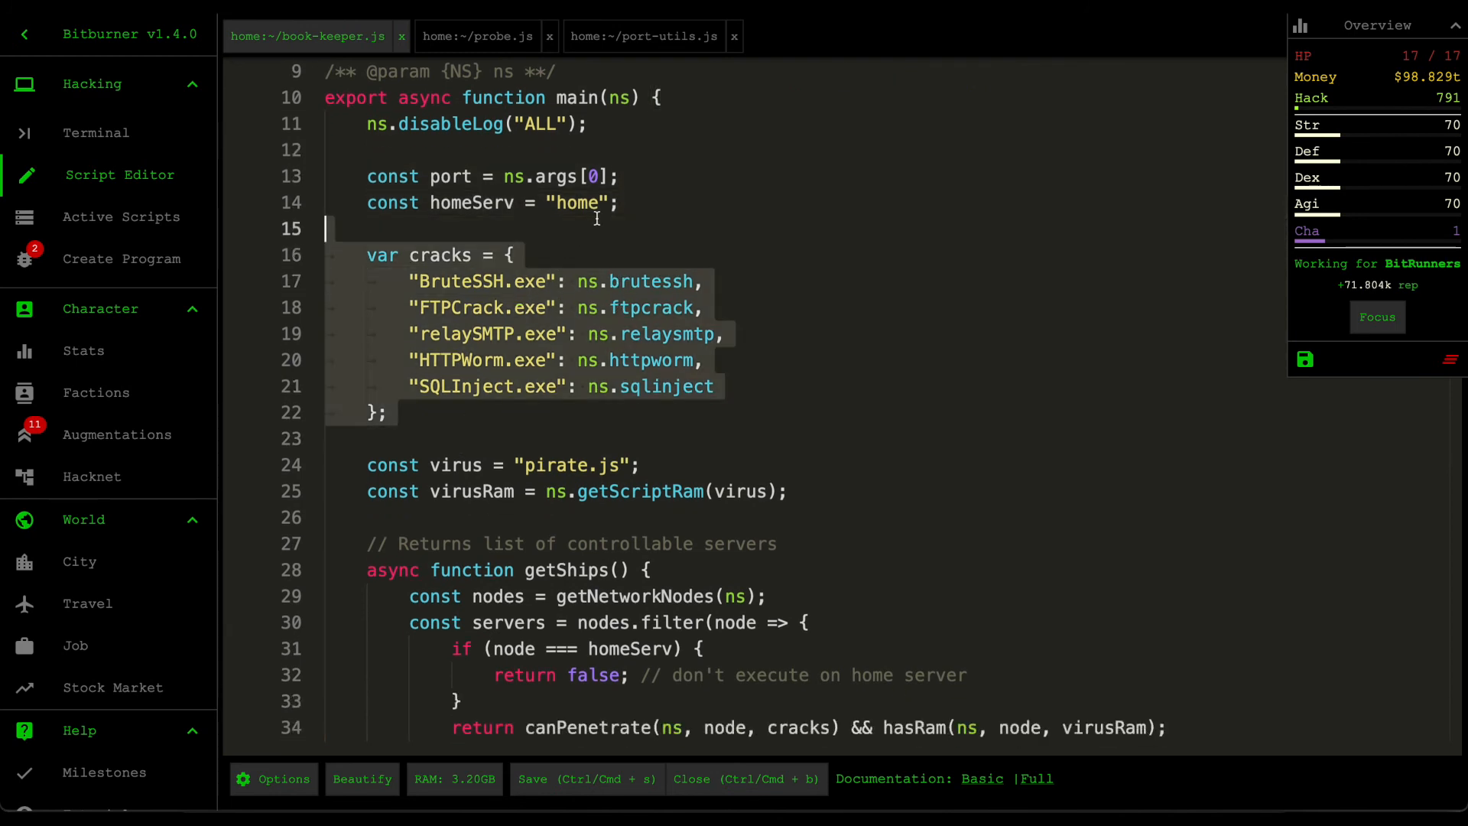
scroll(down, 3)
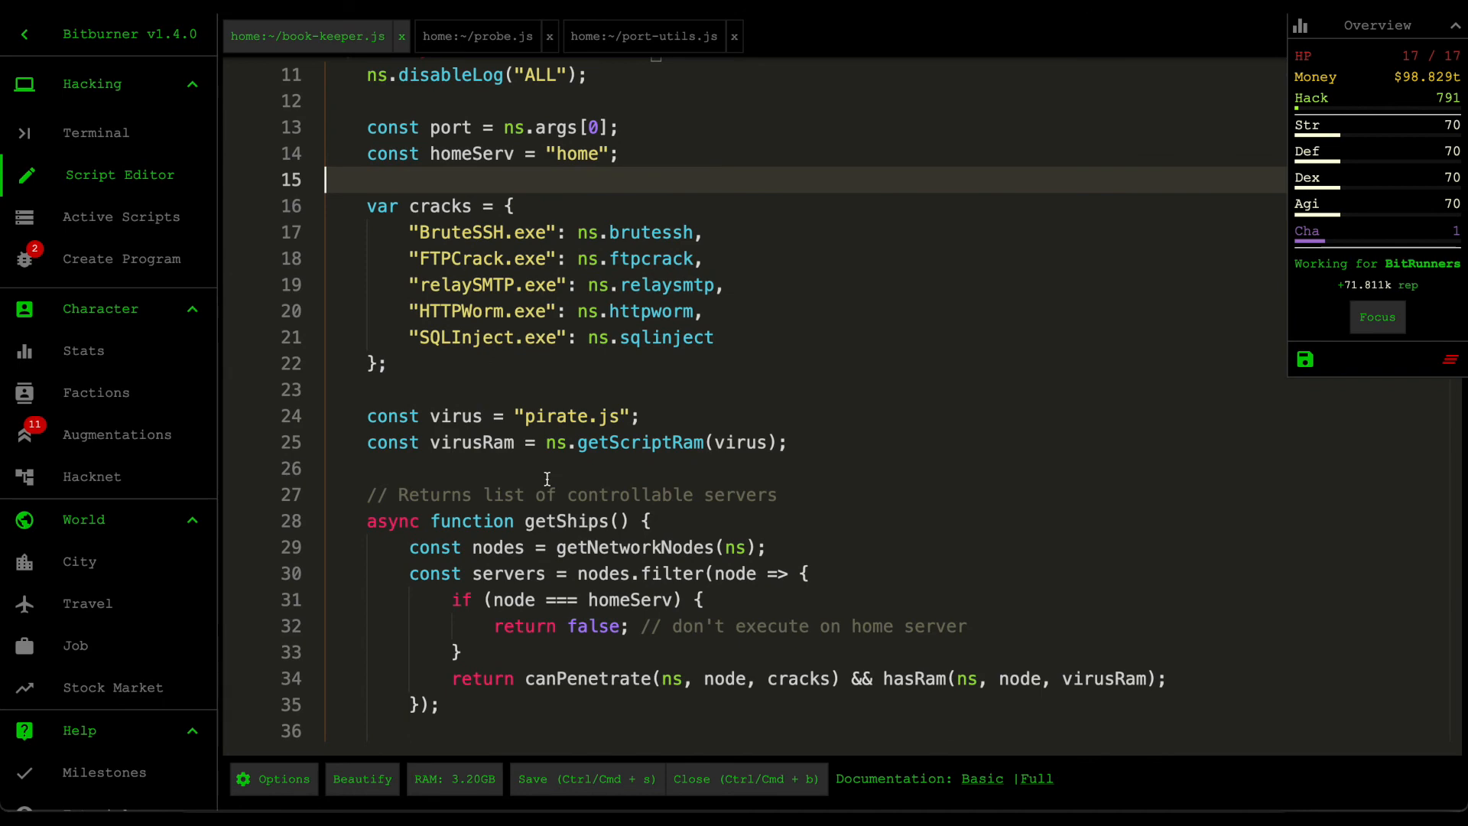
scroll(down, 3)
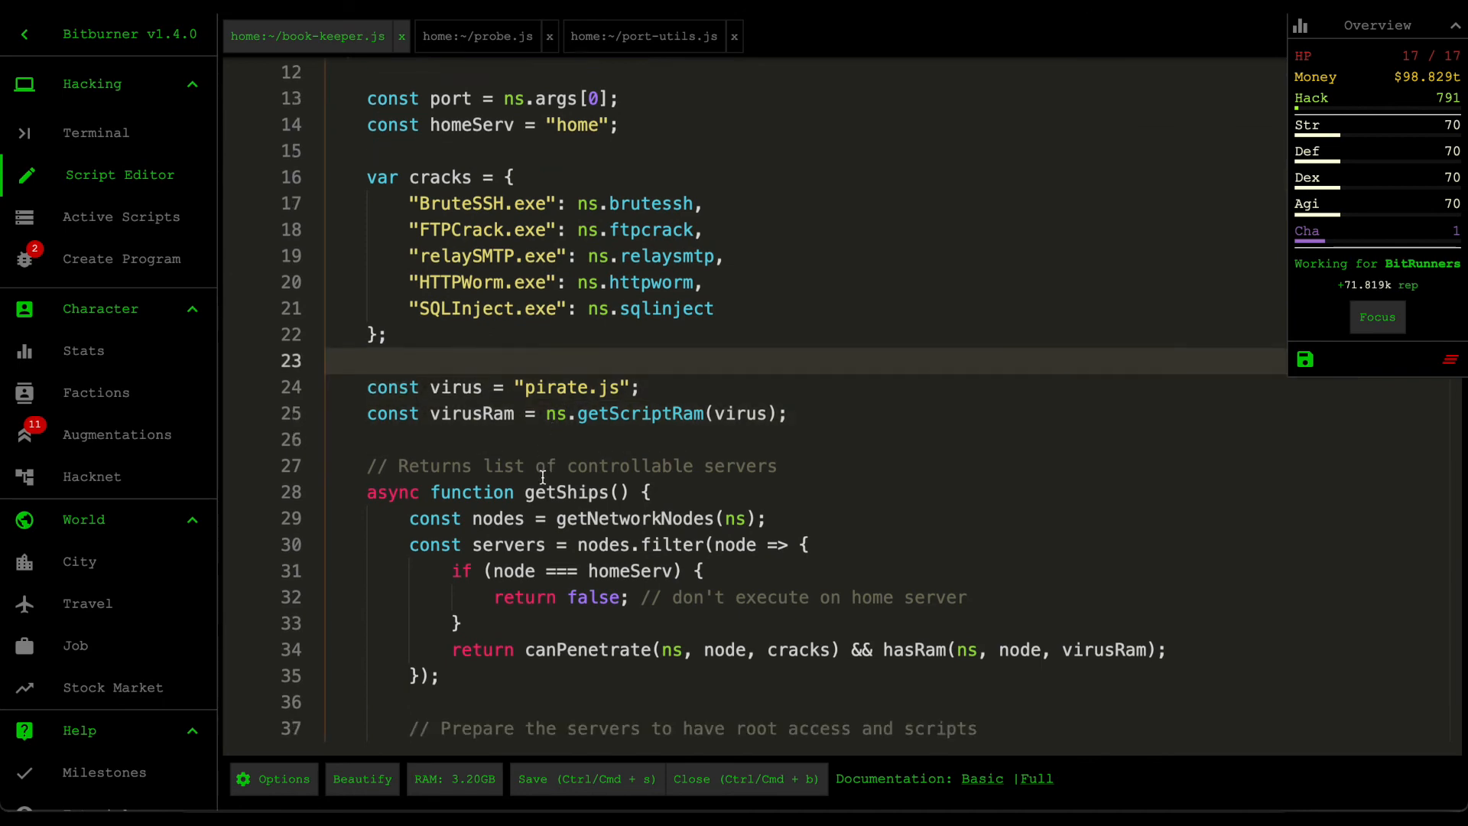
scroll(down, 3)
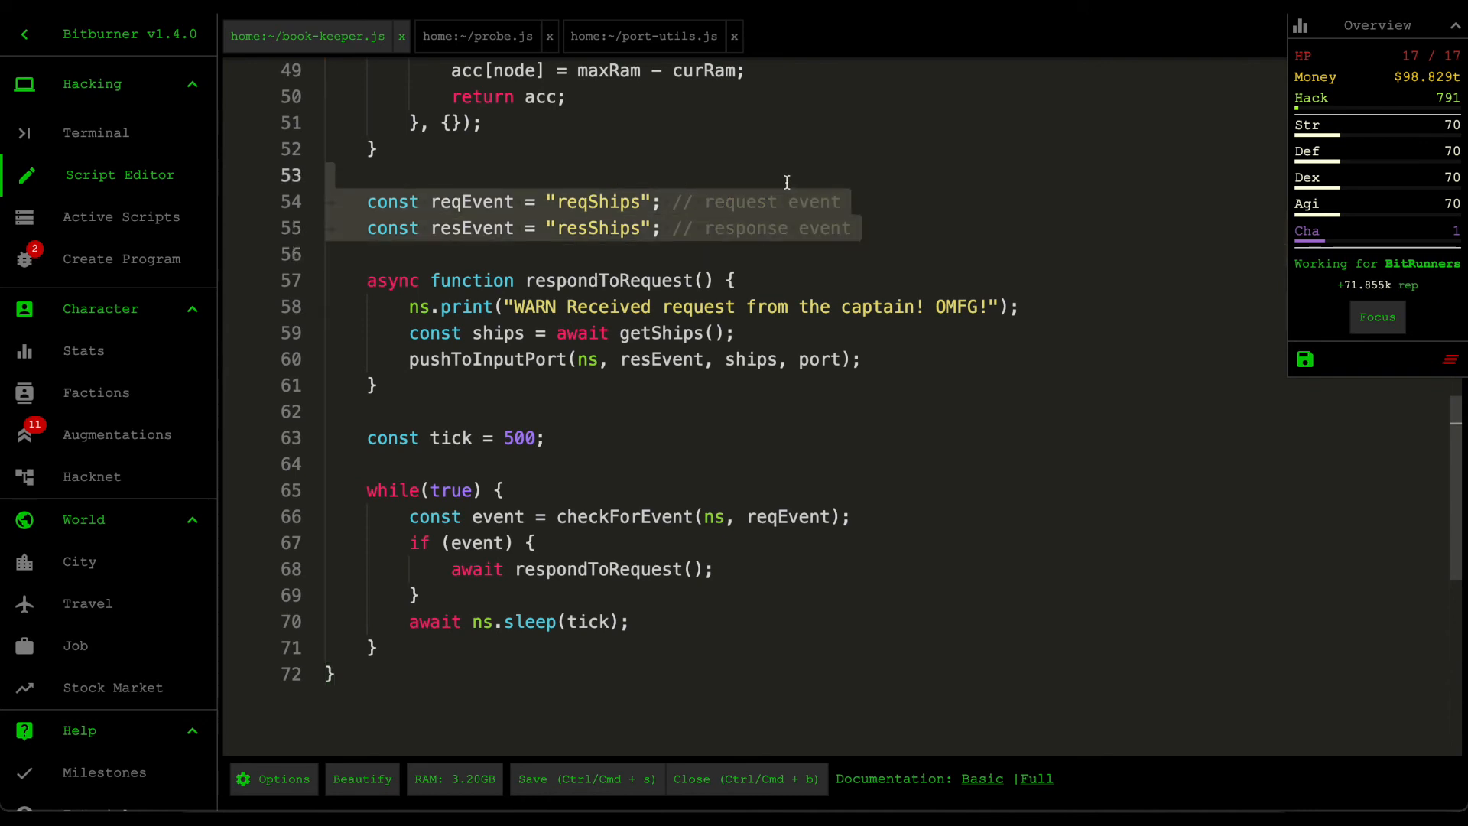
scroll(up, 3)
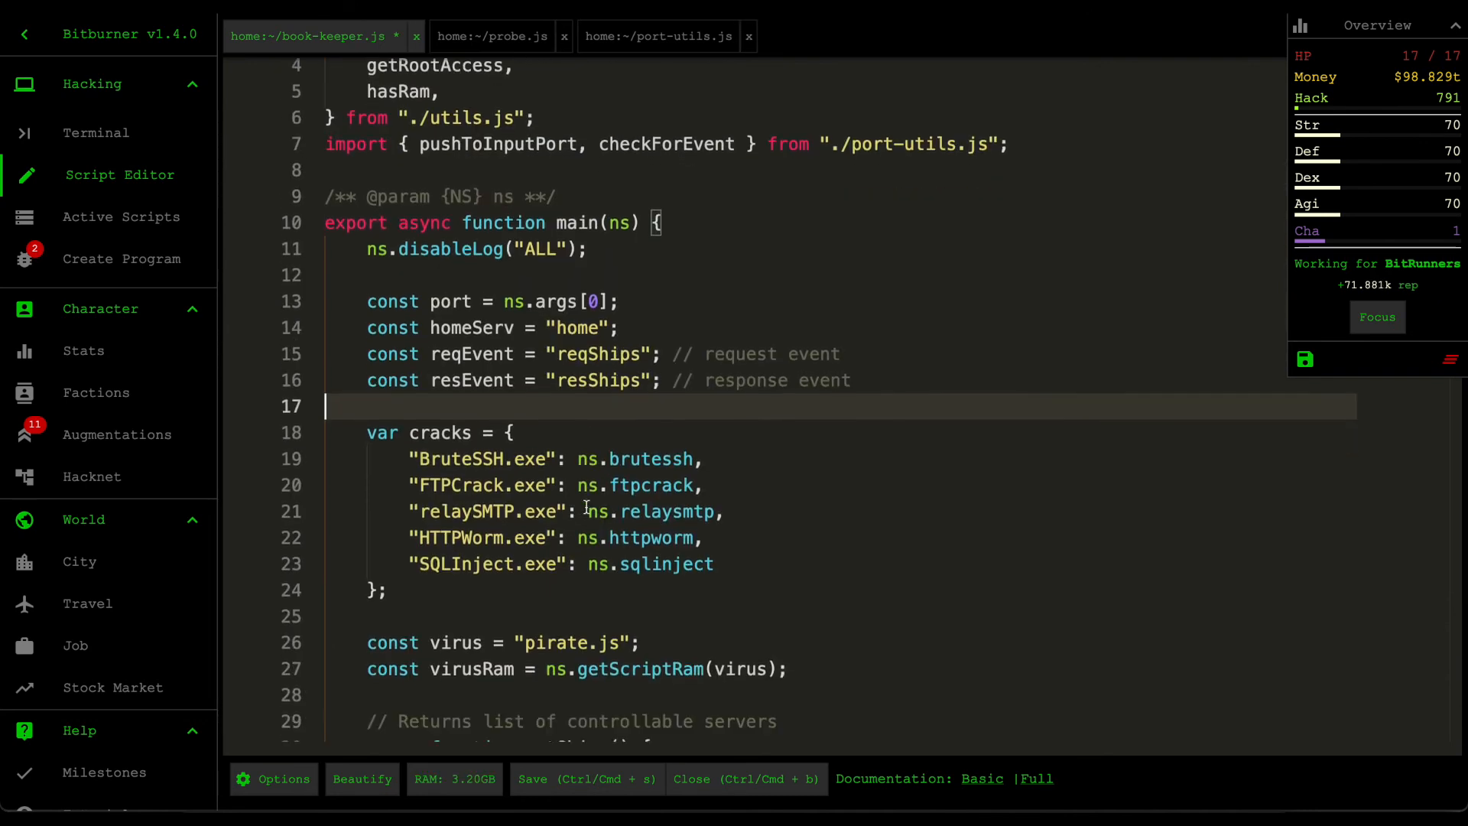
scroll(down, 3)
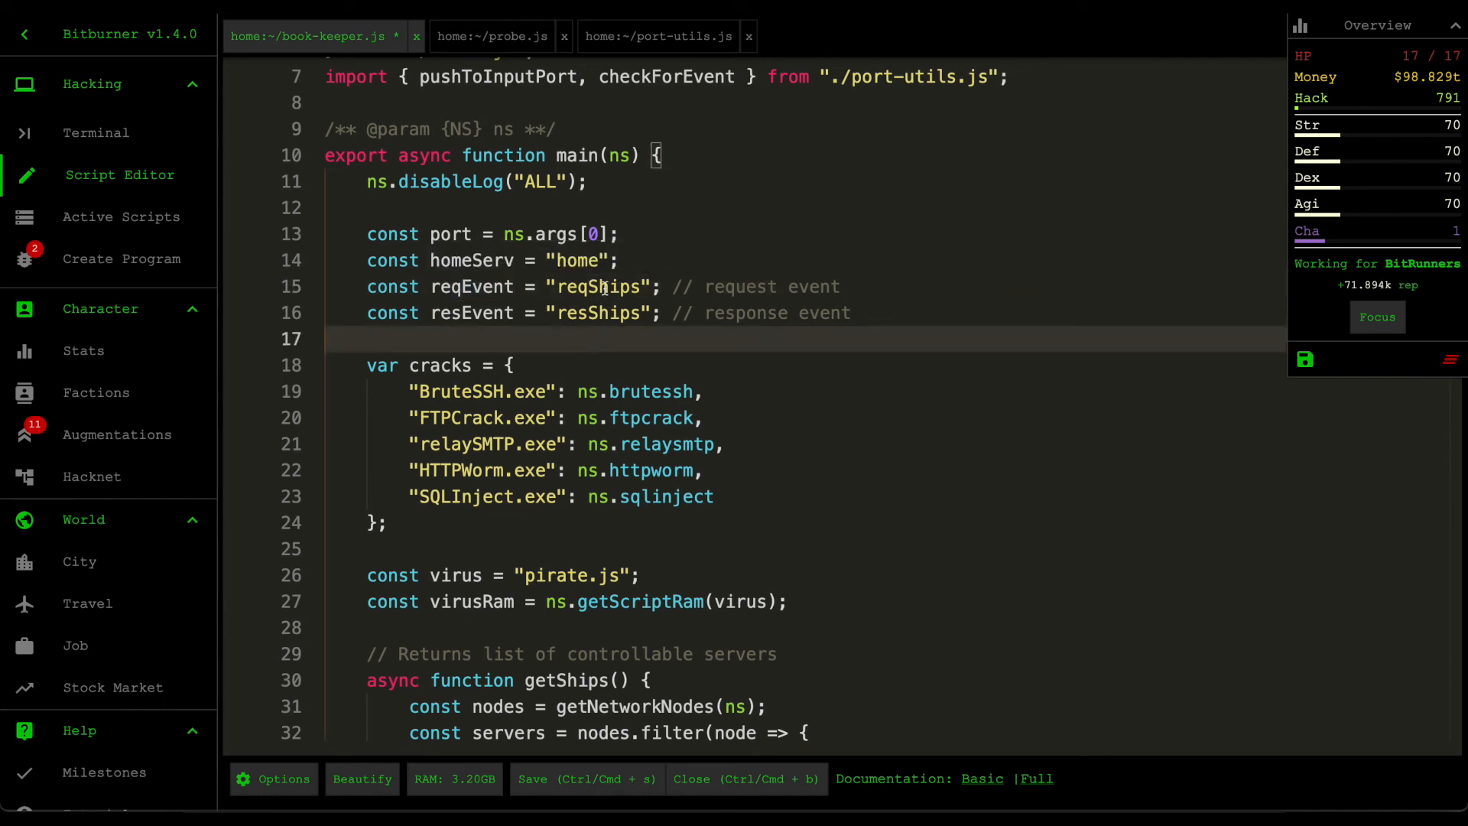
mouse_move(691, 282)
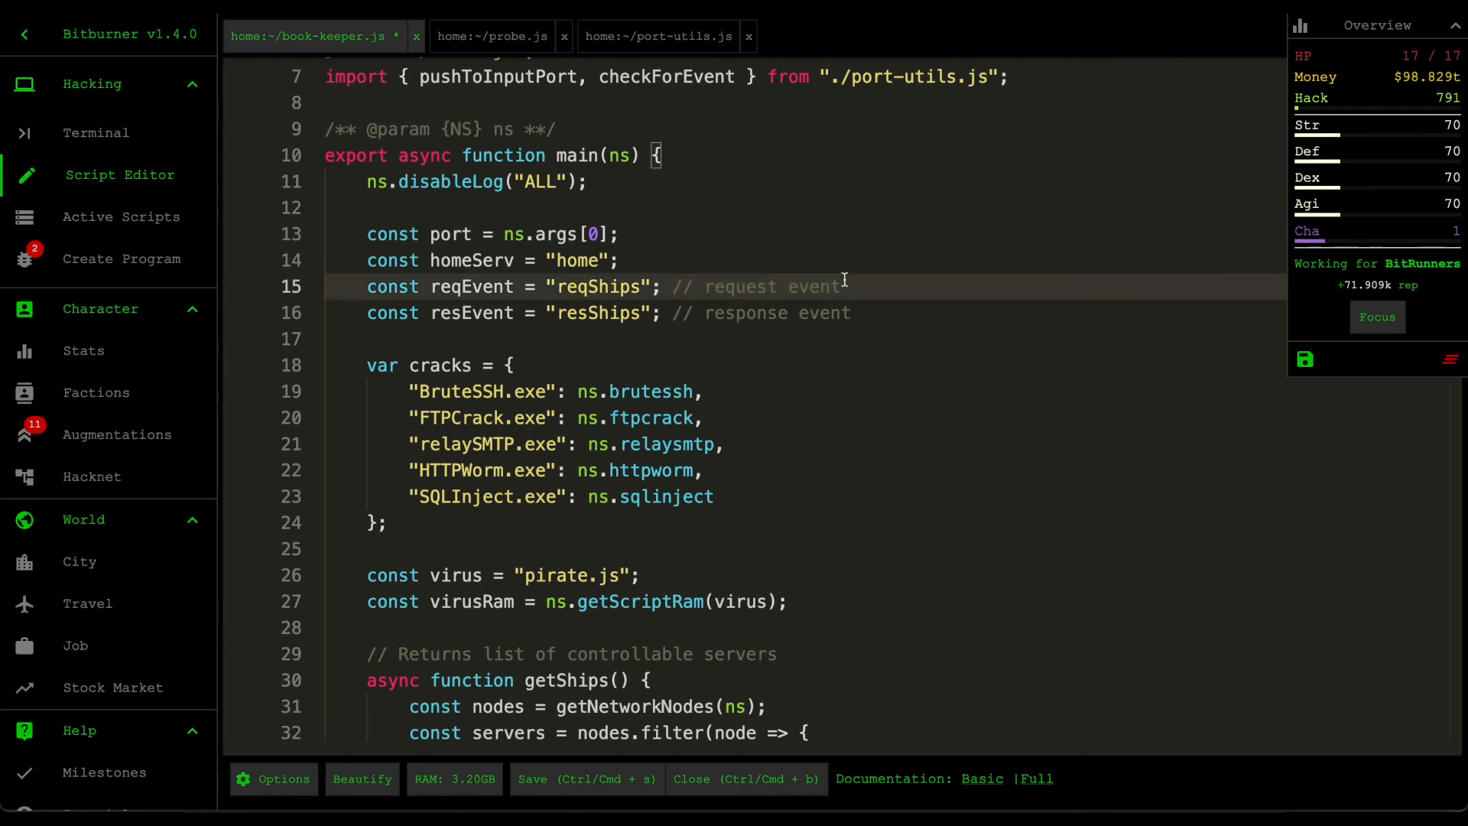
double_click(471, 312)
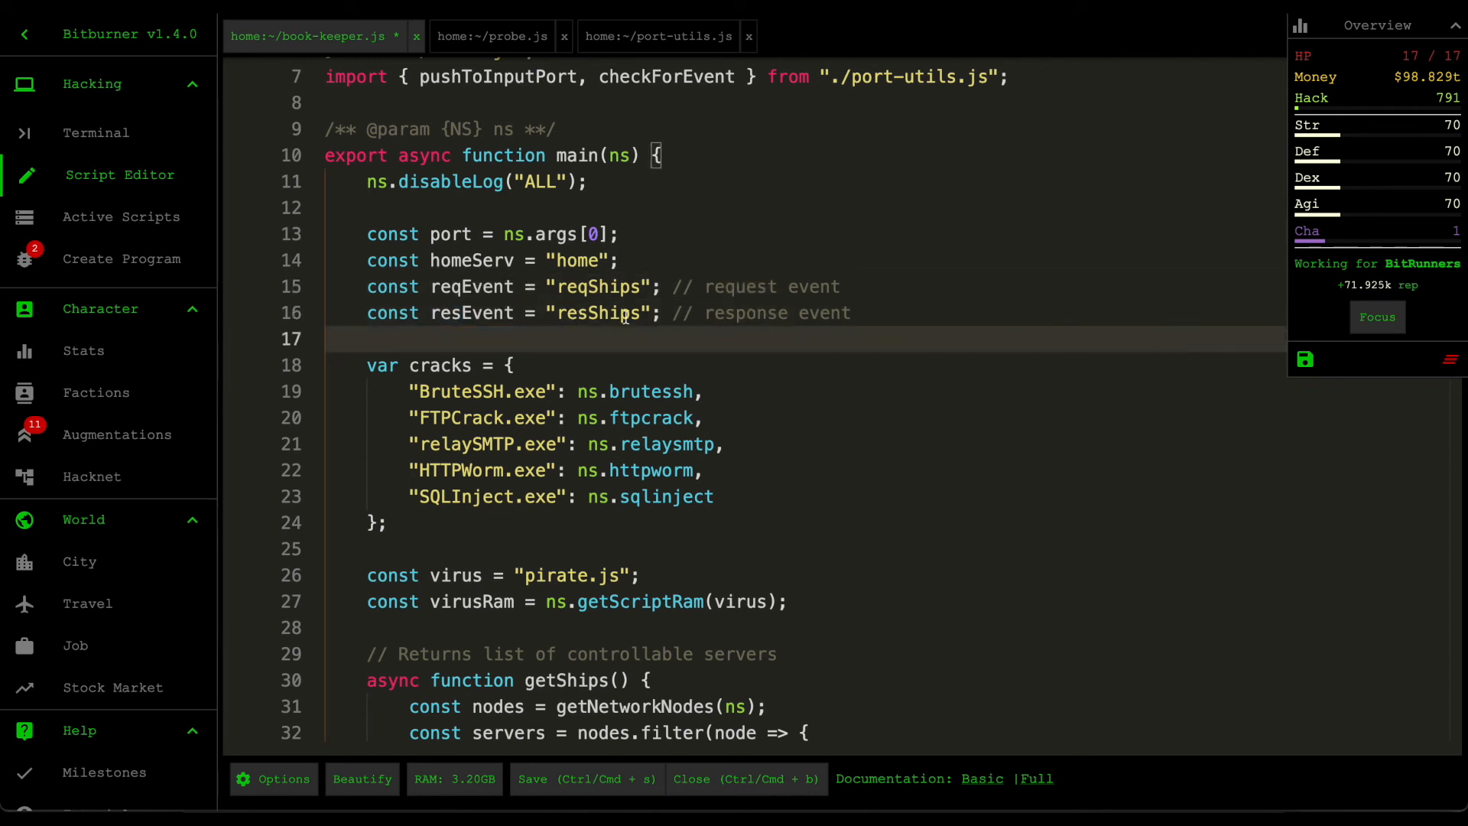
scroll(down, 3)
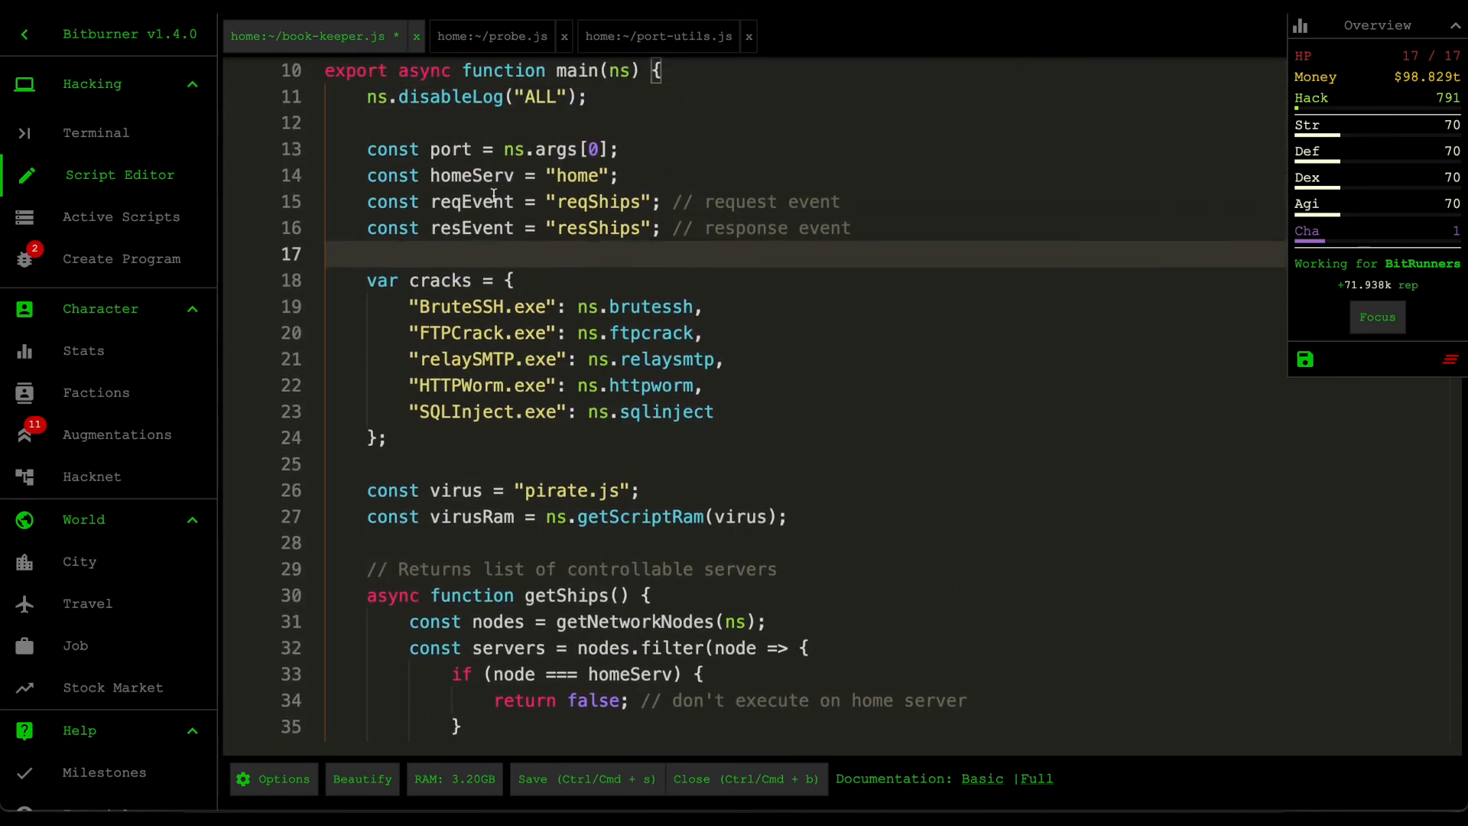
scroll(up, 3)
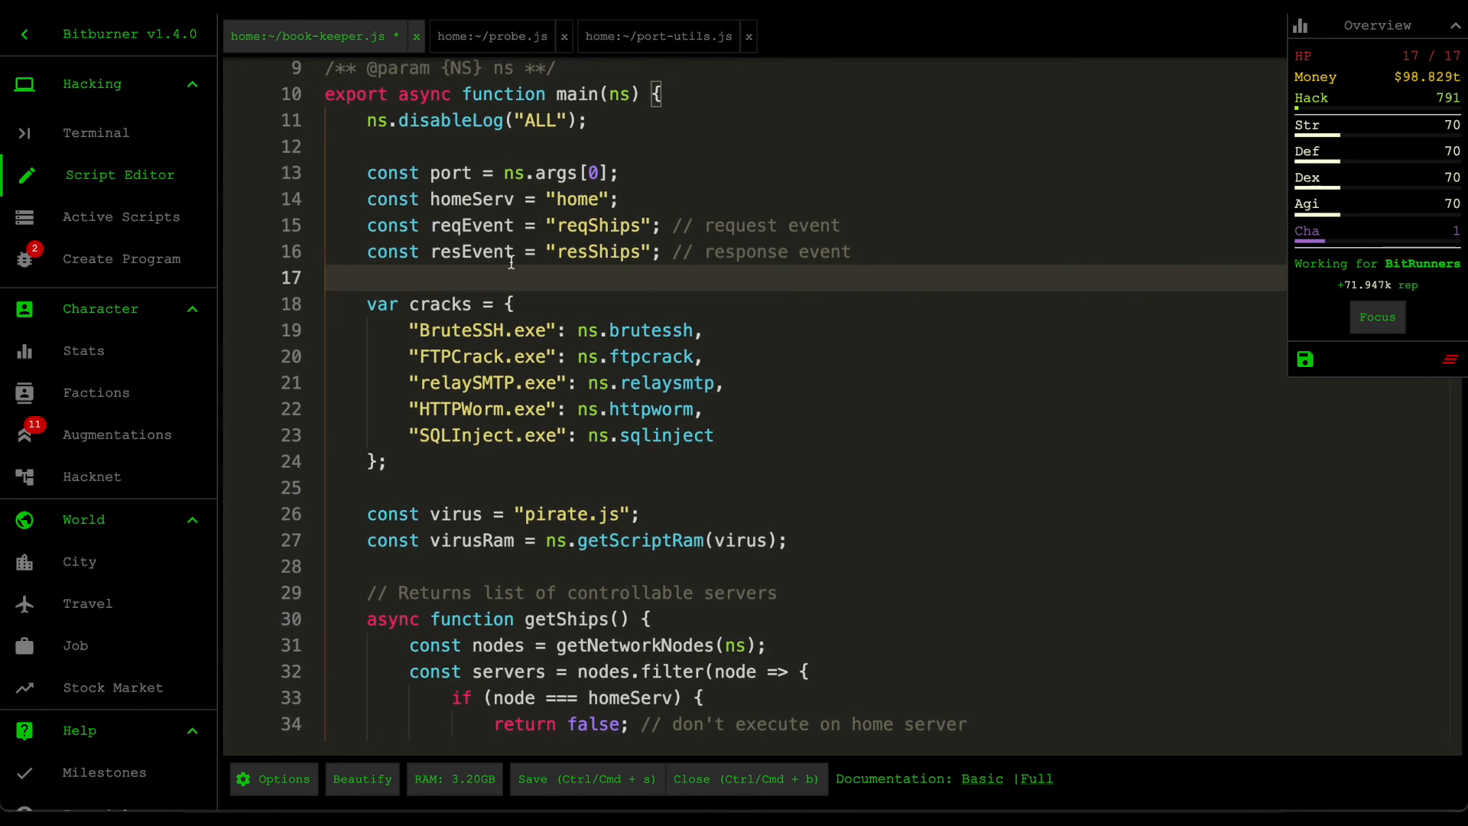
mouse_move(471, 251)
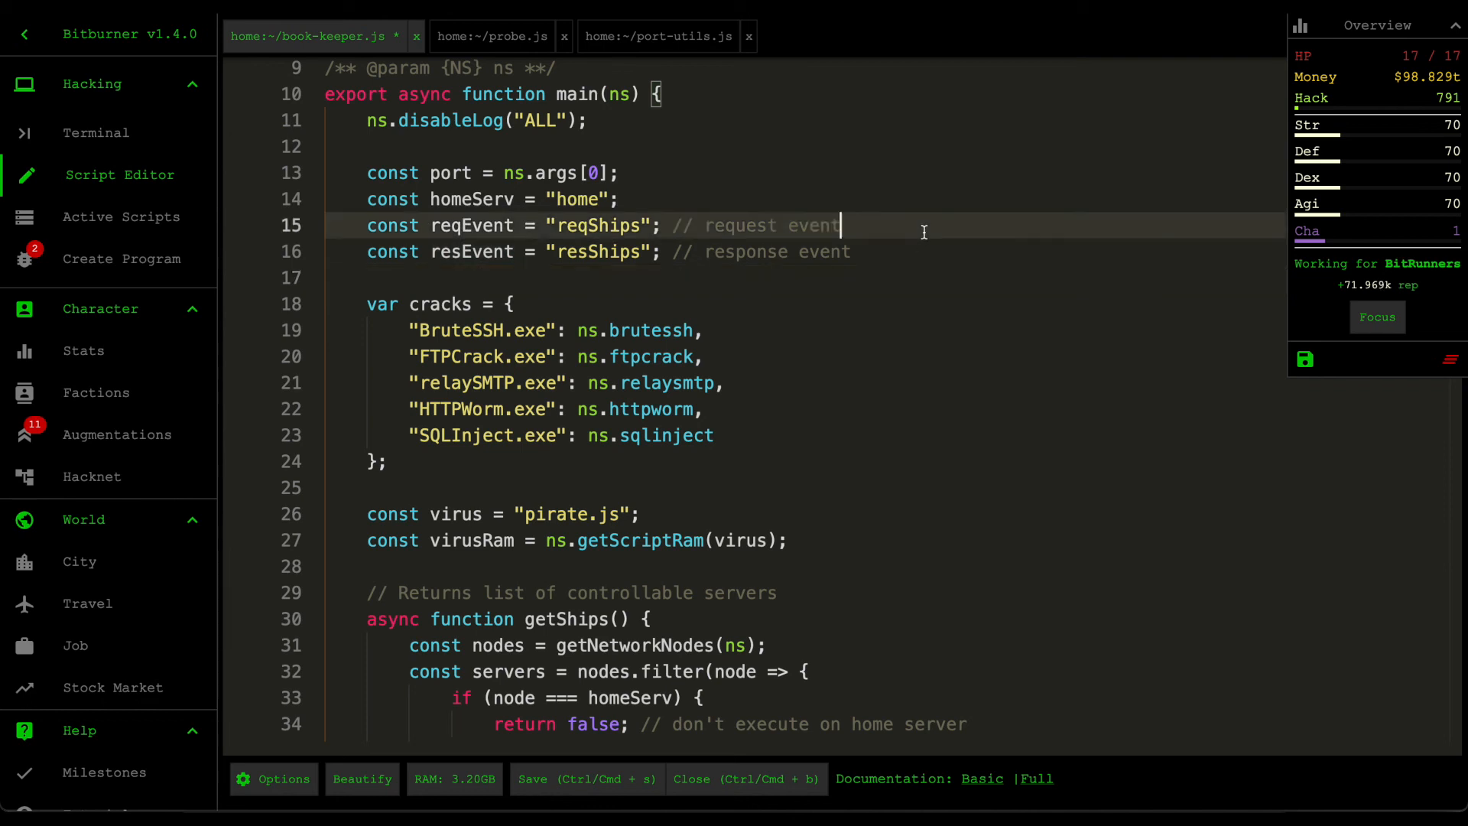
scroll(down, 3)
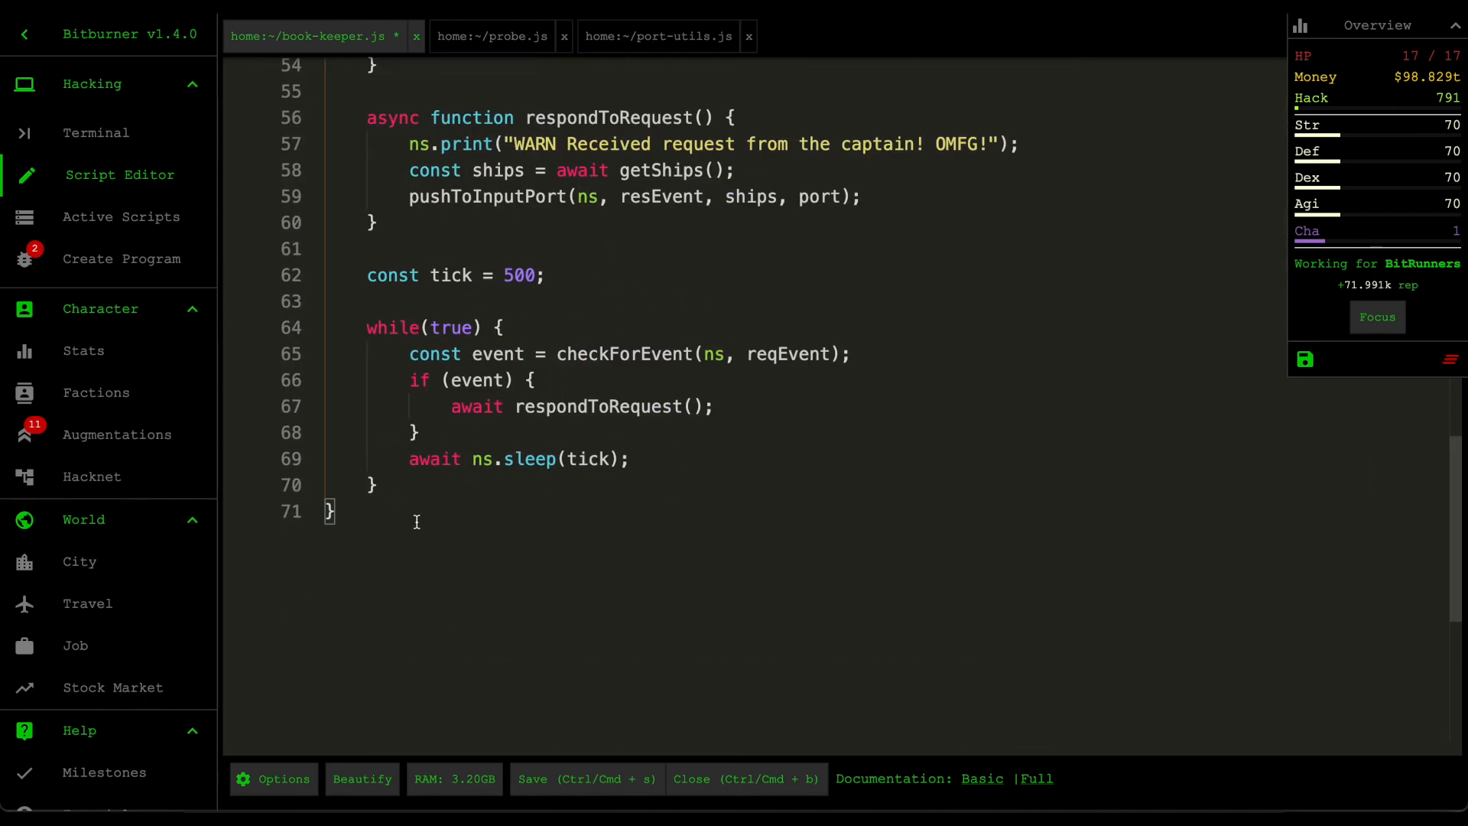
click(550, 275)
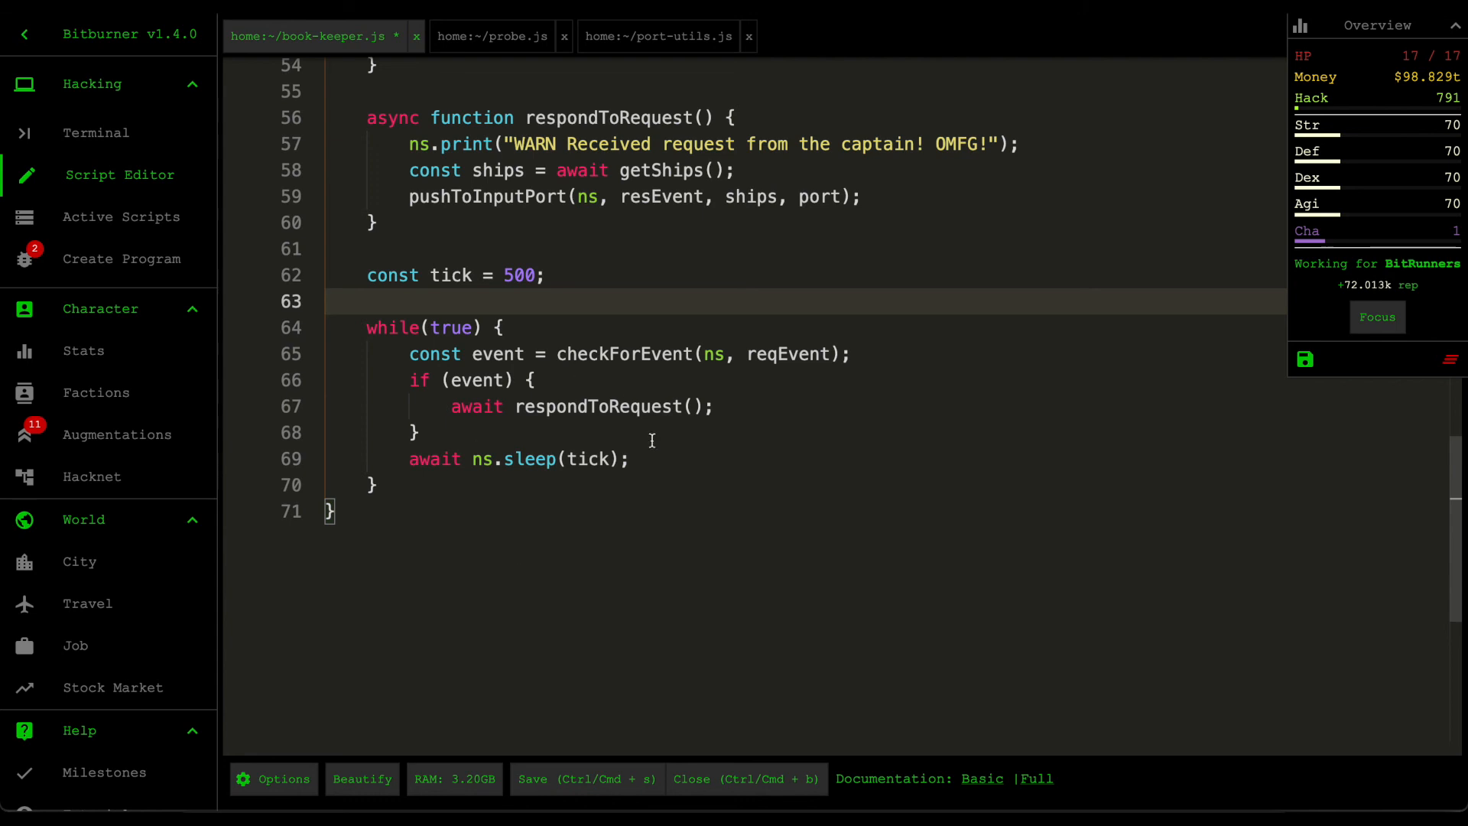
mouse_move(541, 365)
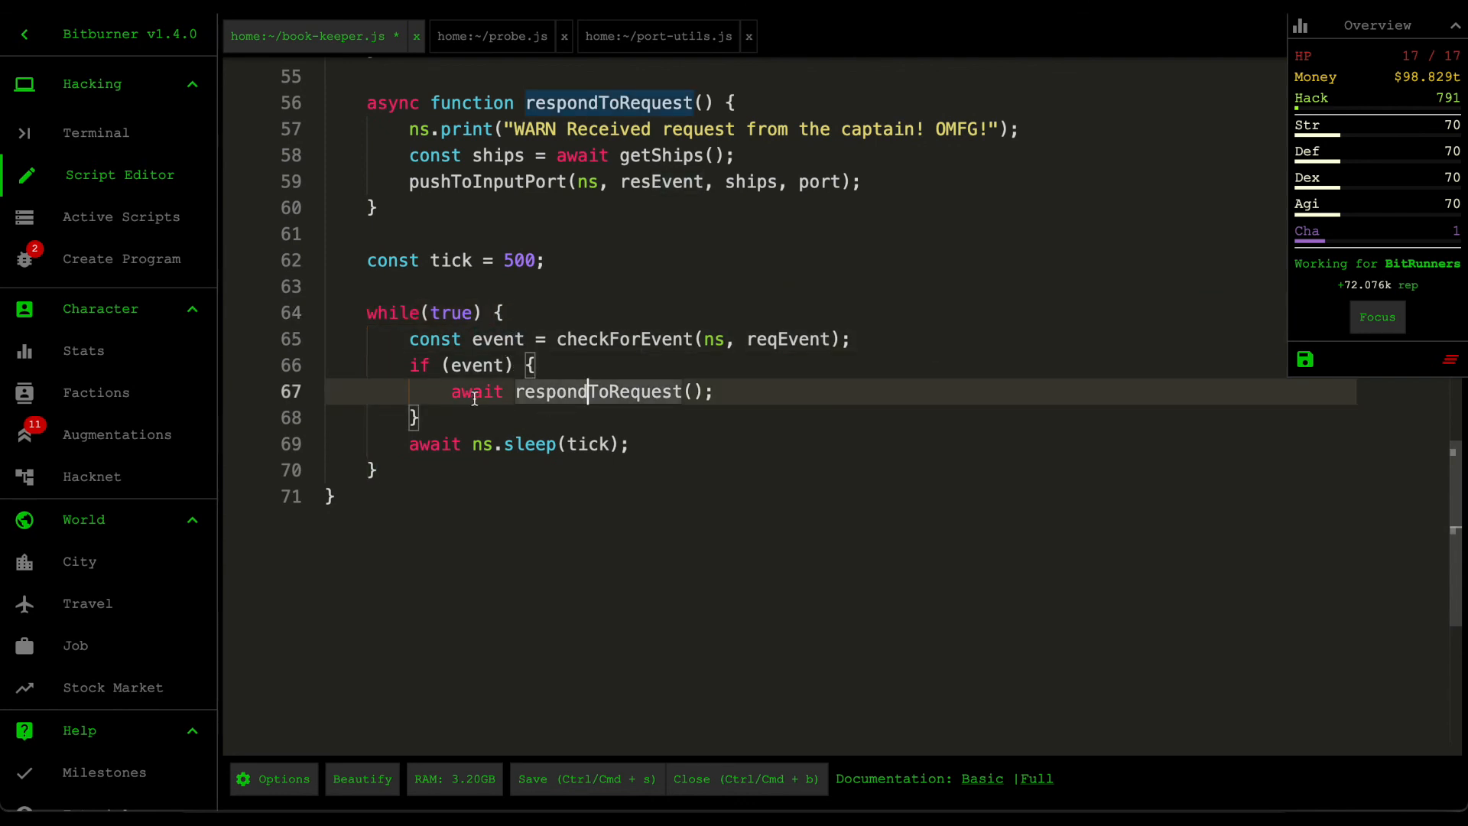
scroll(up, 3)
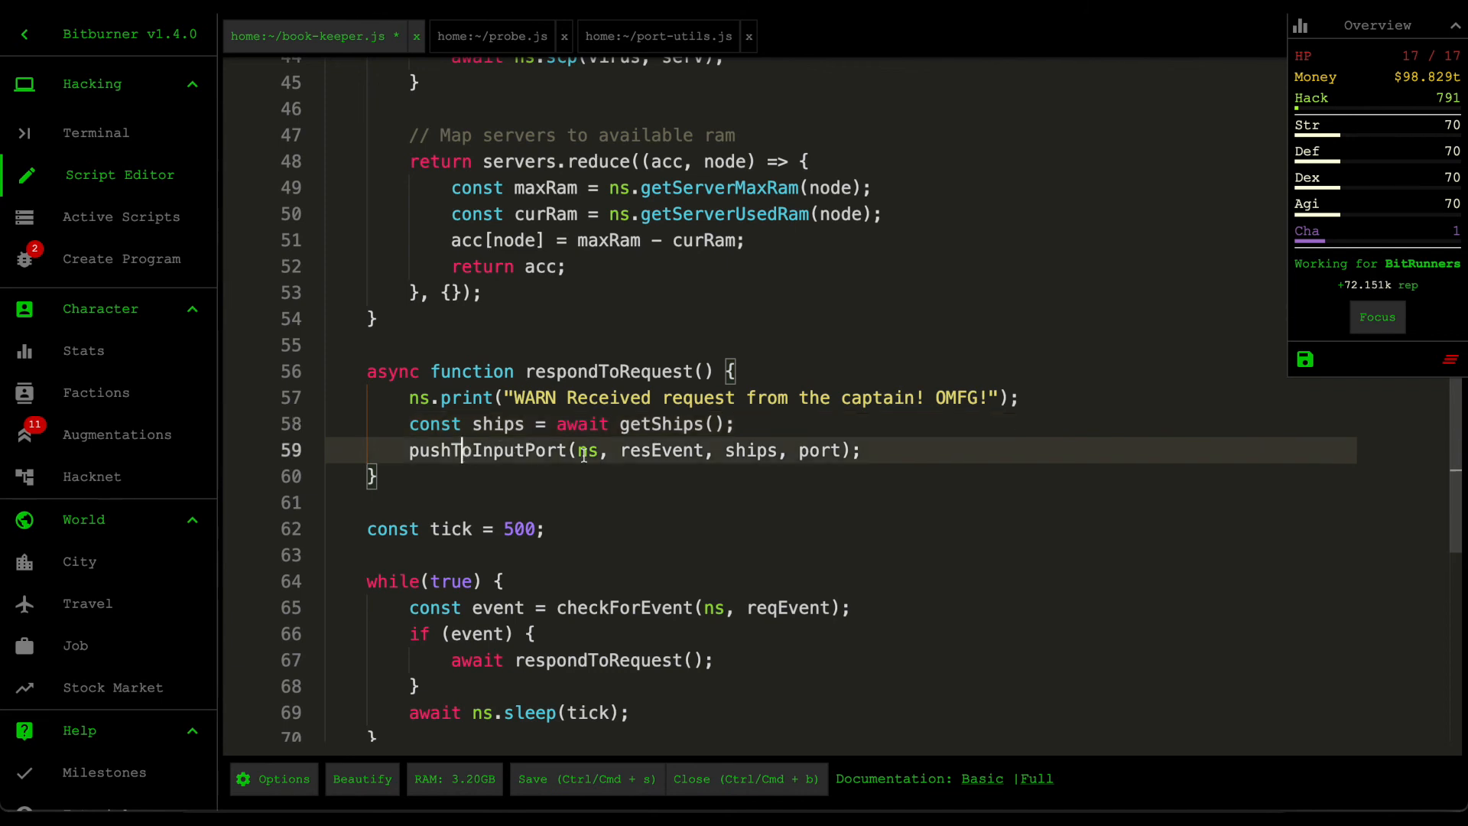
click(375, 476)
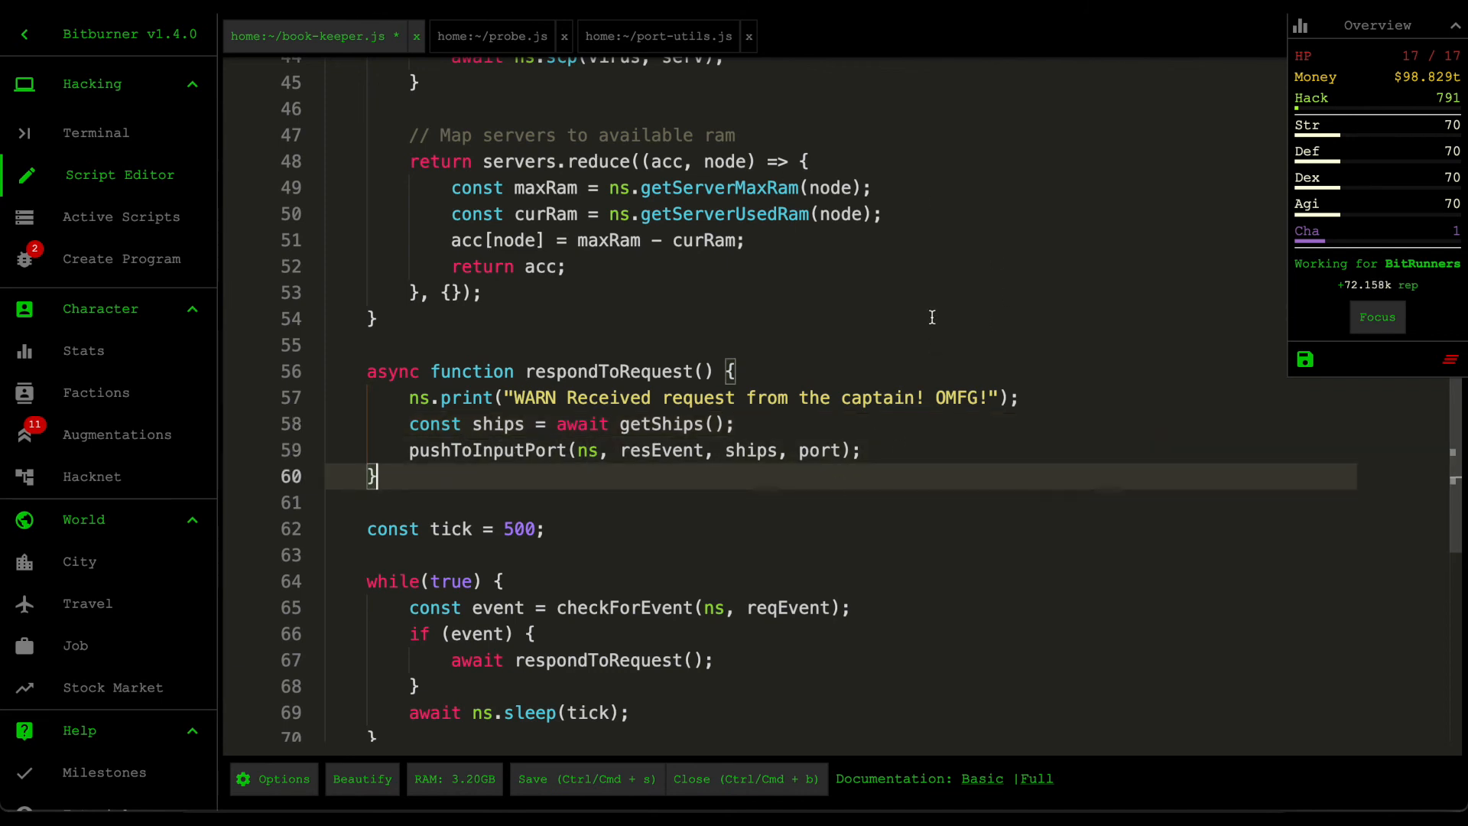
scroll(up, 3)
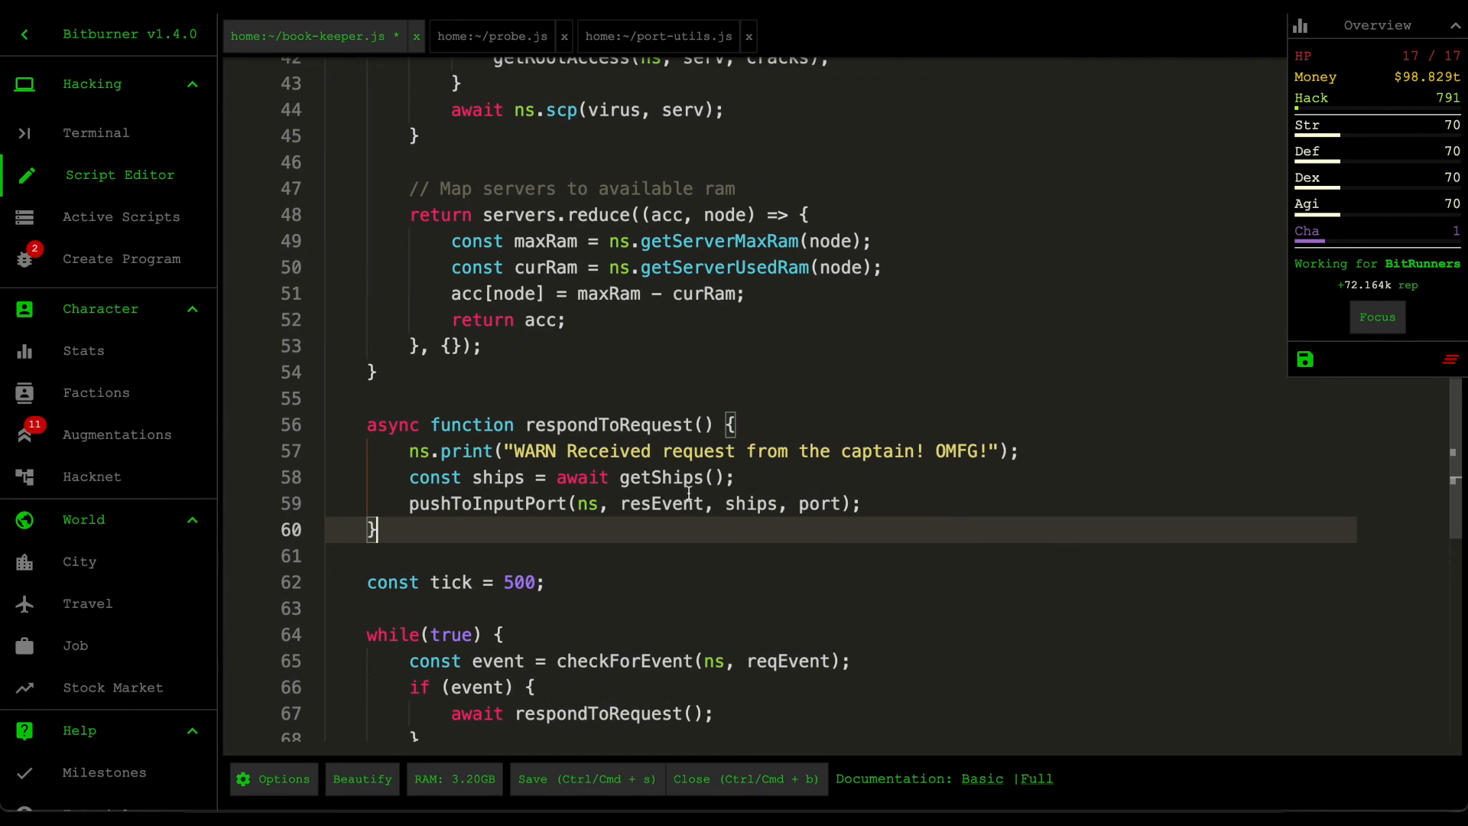
Step: Review the getShips function in book-keeper.js and save with Ctrl+S
scroll(up, 3)
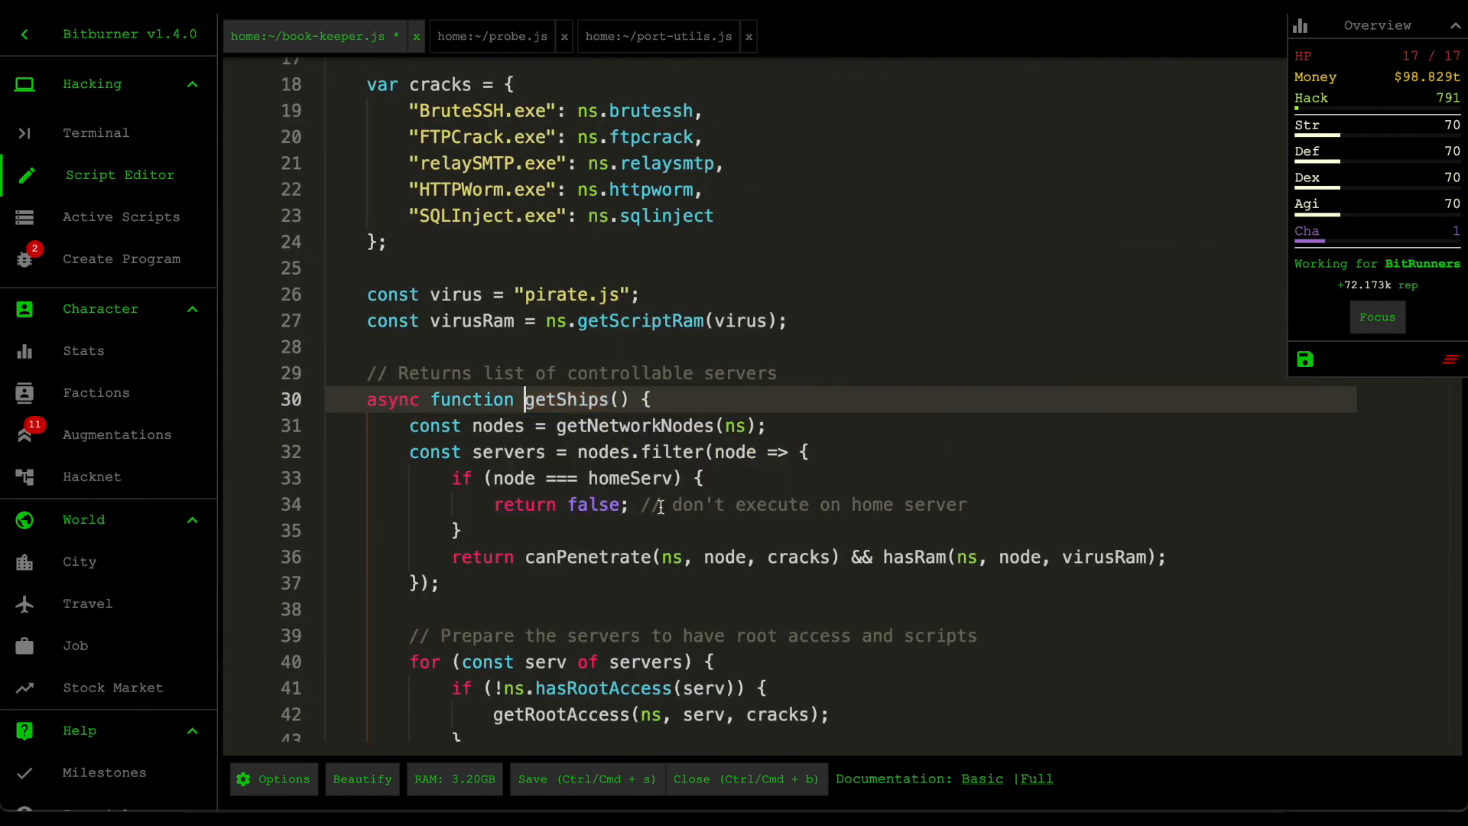
scroll(down, 3)
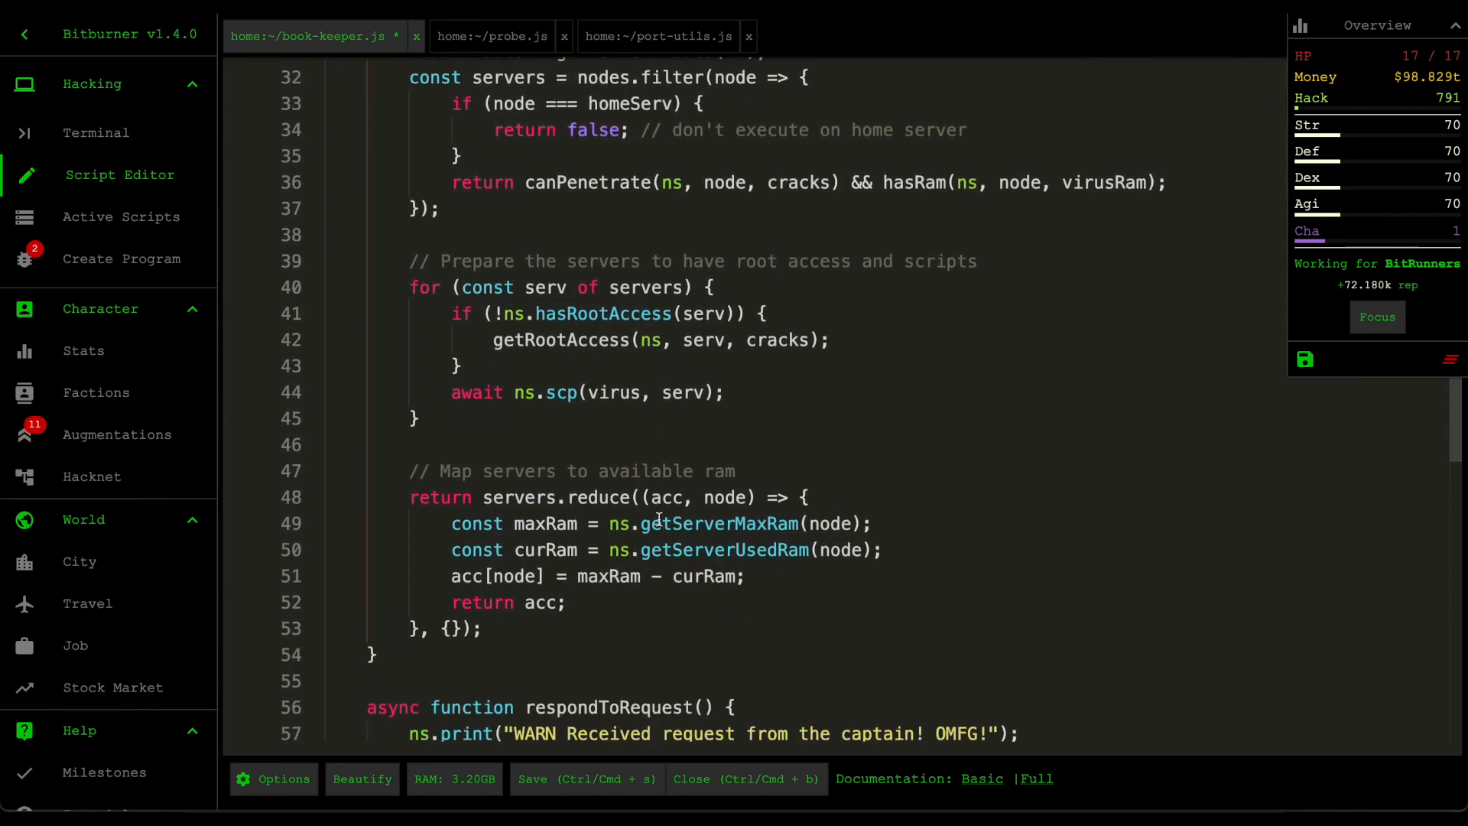
scroll(up, 3)
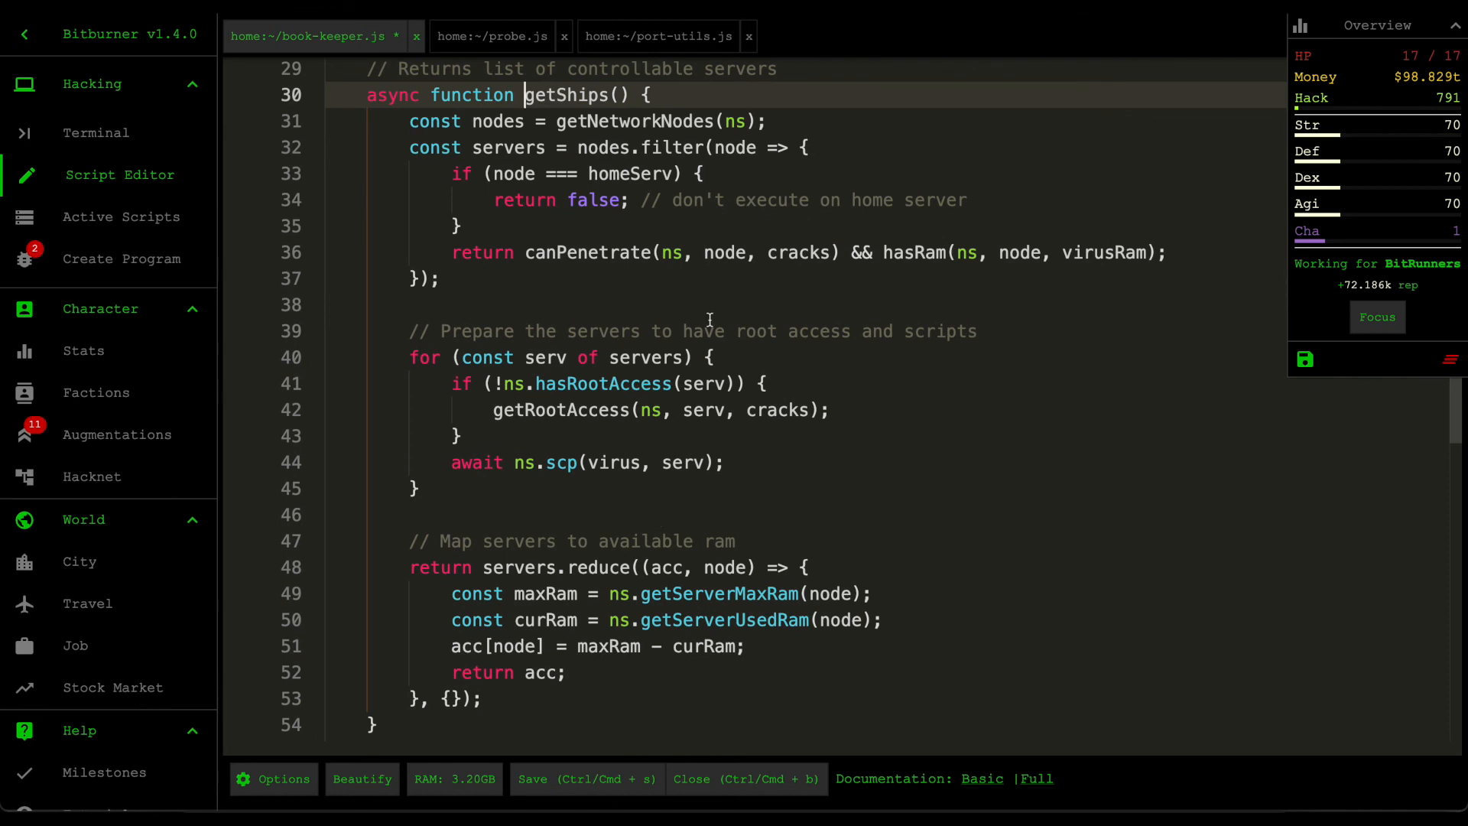
key(ctrl+s)
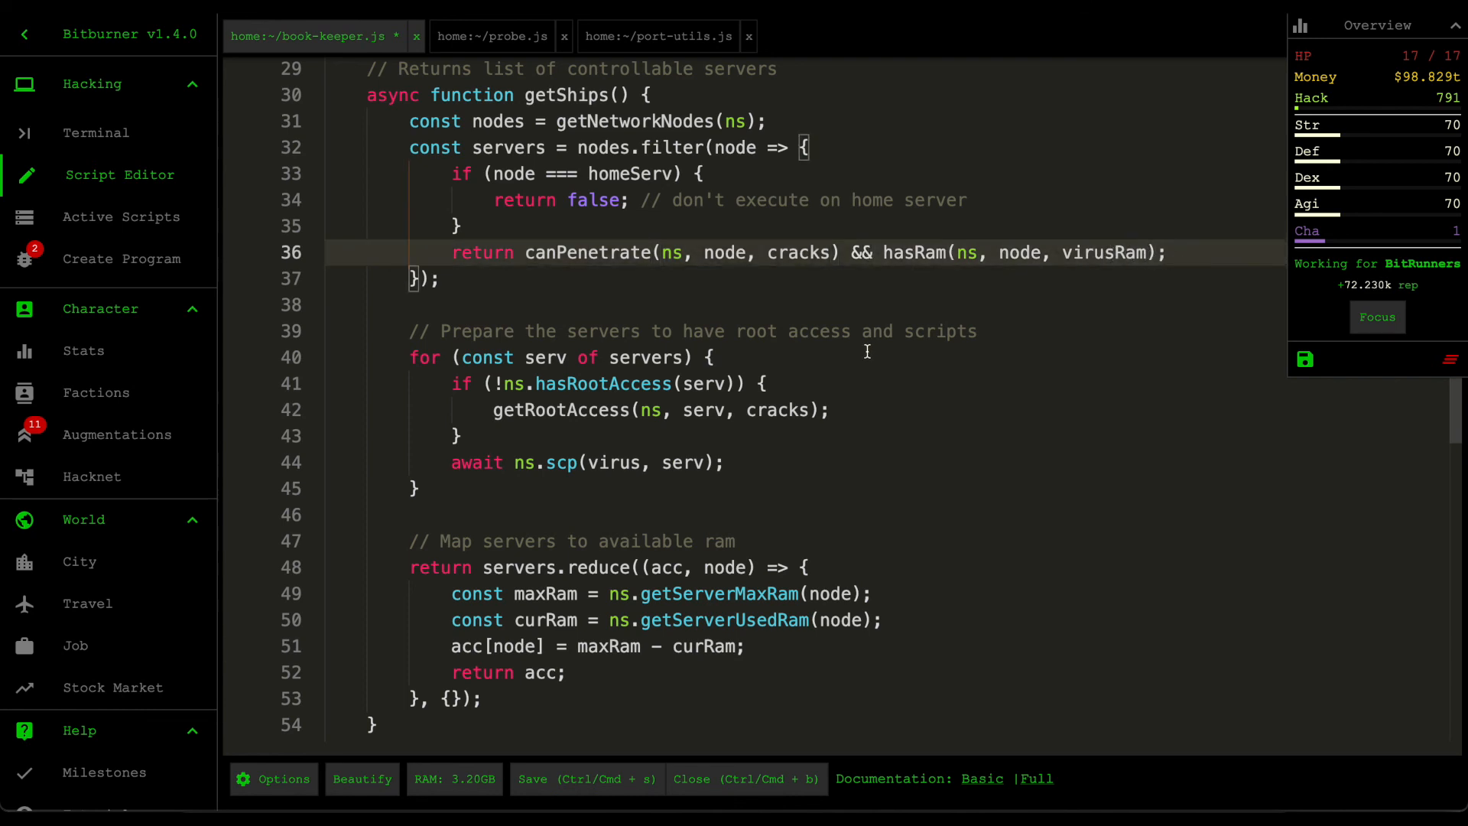
Step: Highlight every use of 'servers' and place the cursor on the reduce line
scroll(down, 3)
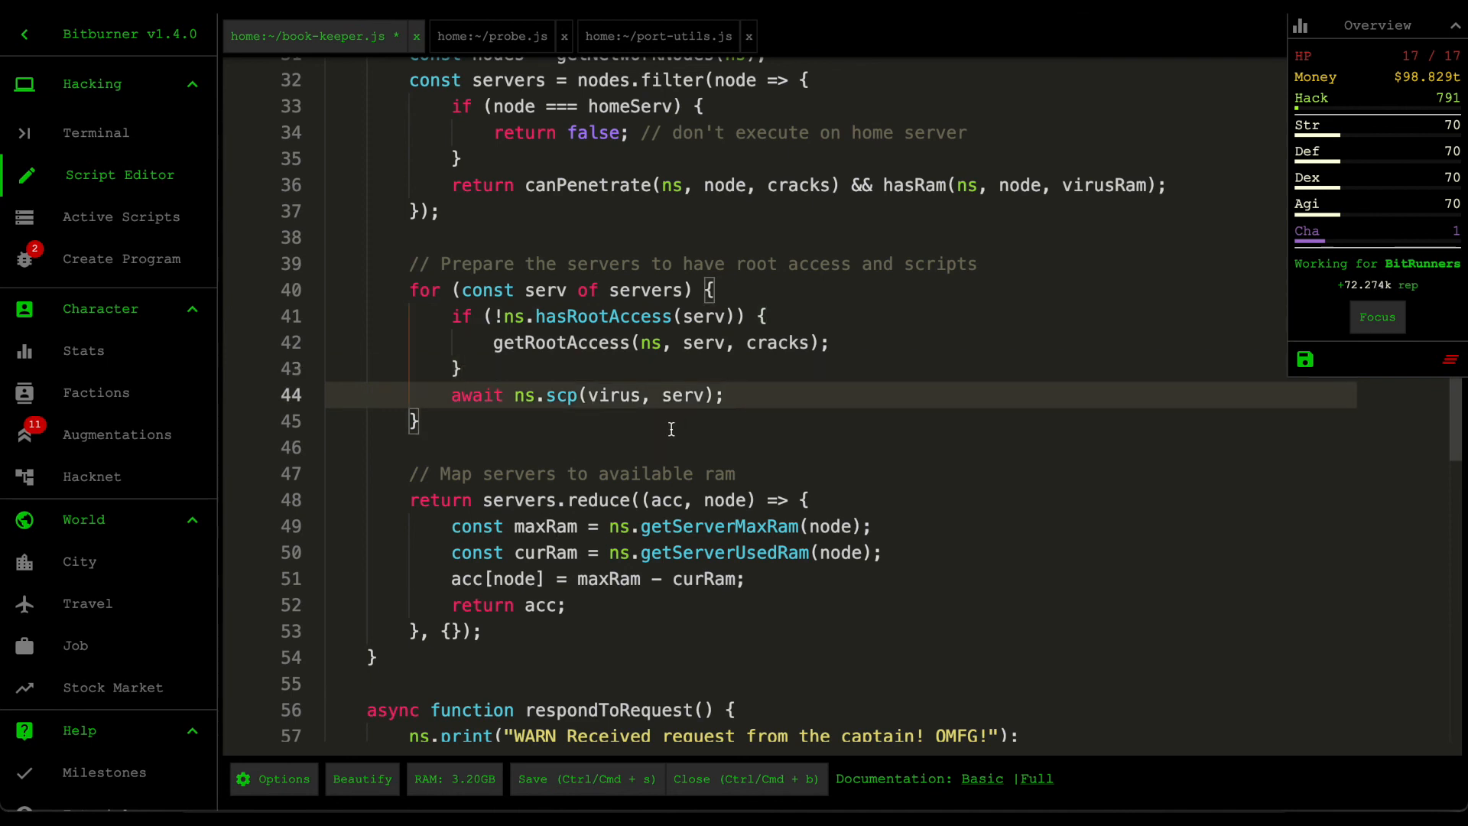
scroll(down, 3)
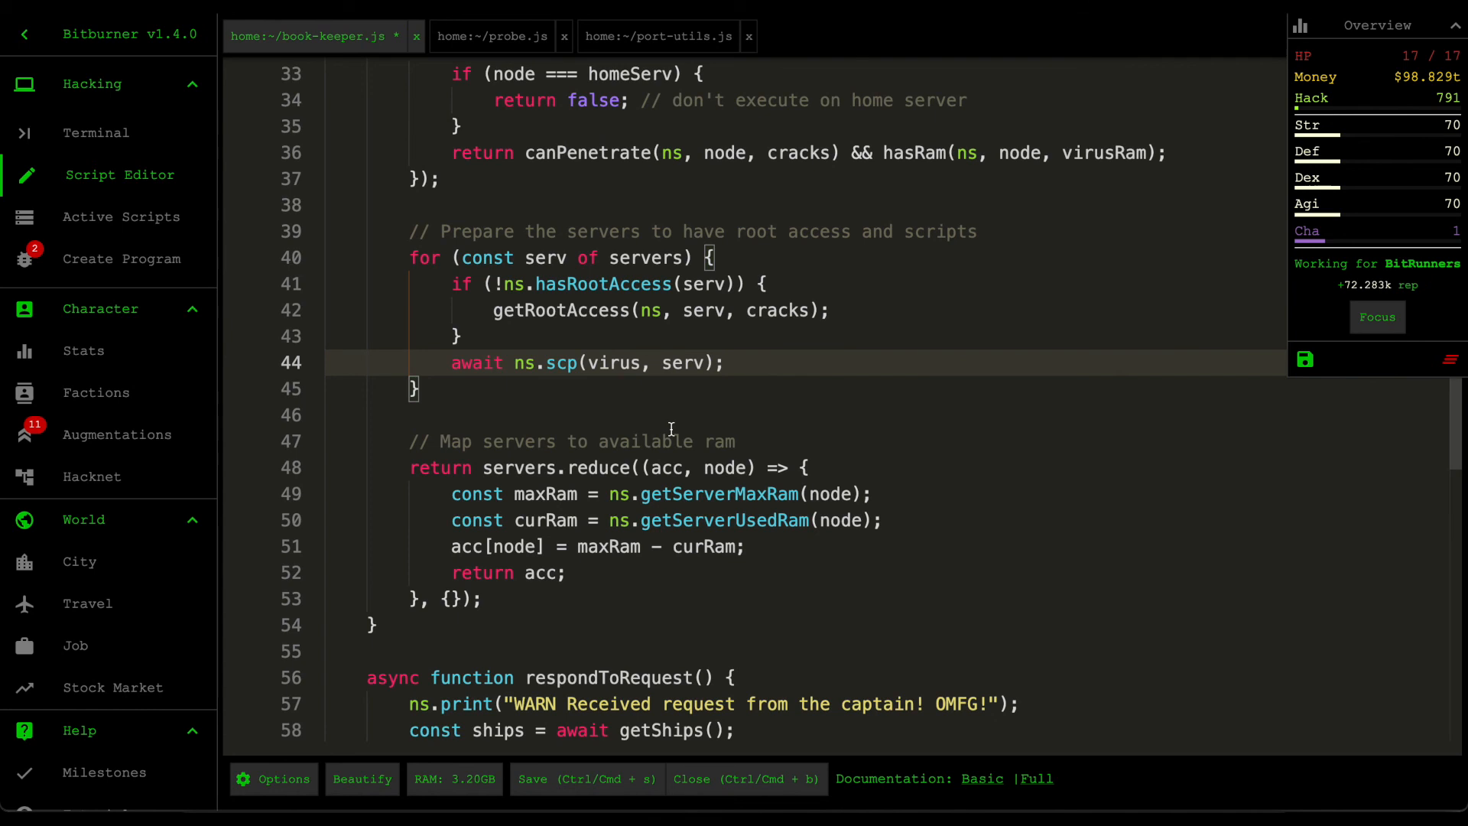
mouse_move(664, 403)
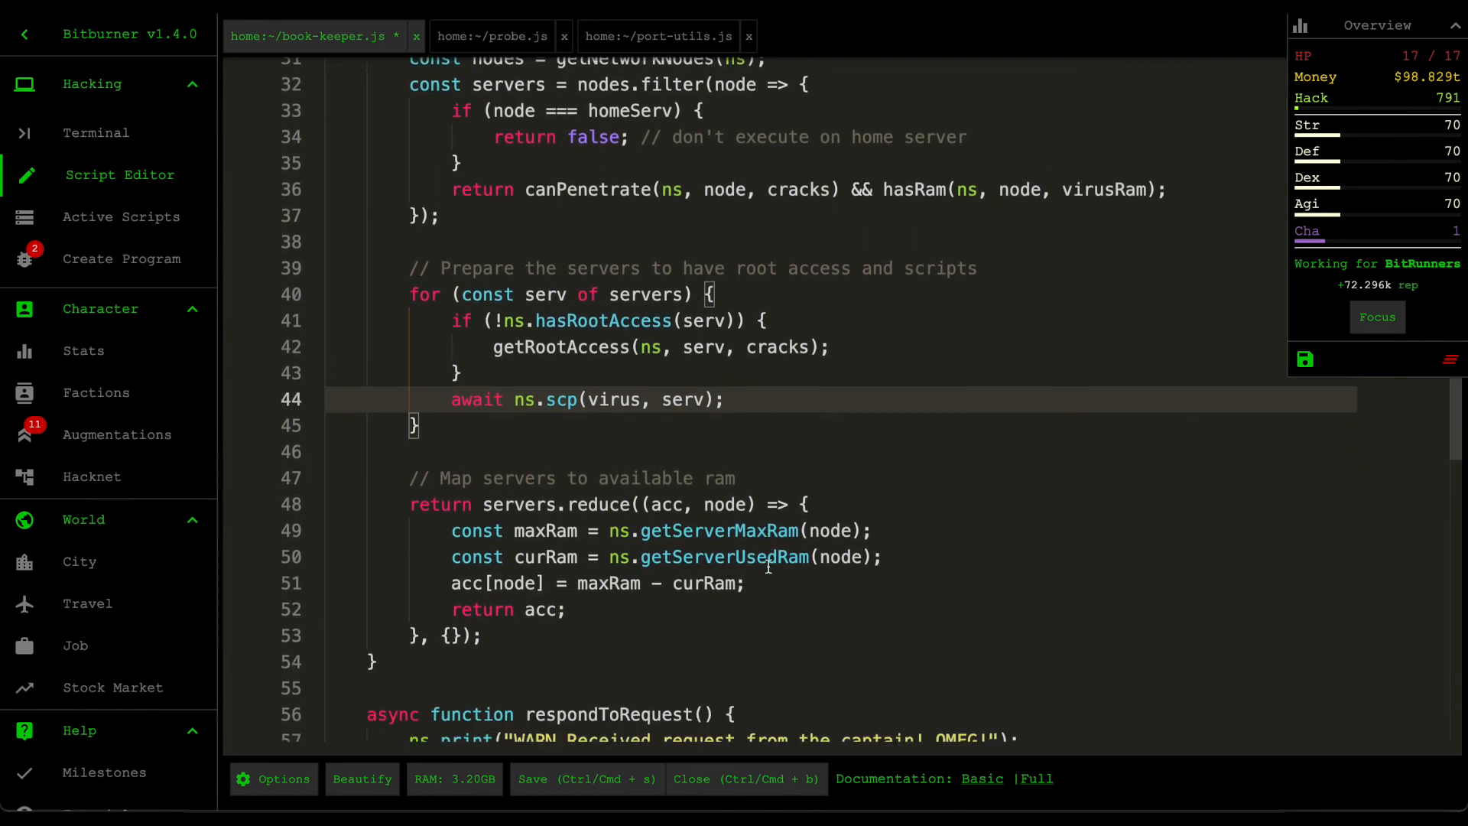
scroll(down, 3)
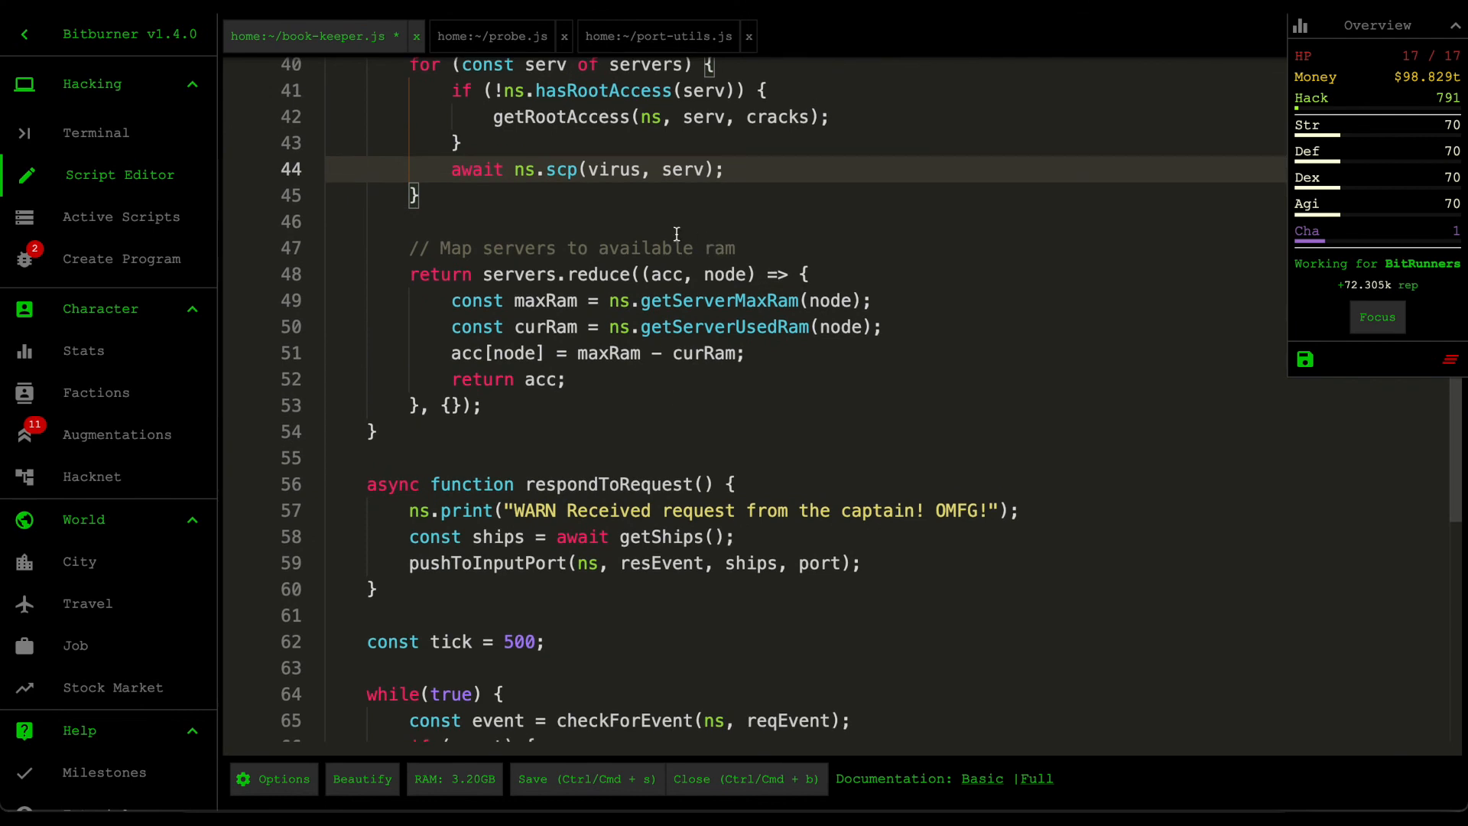
double_click(518, 274)
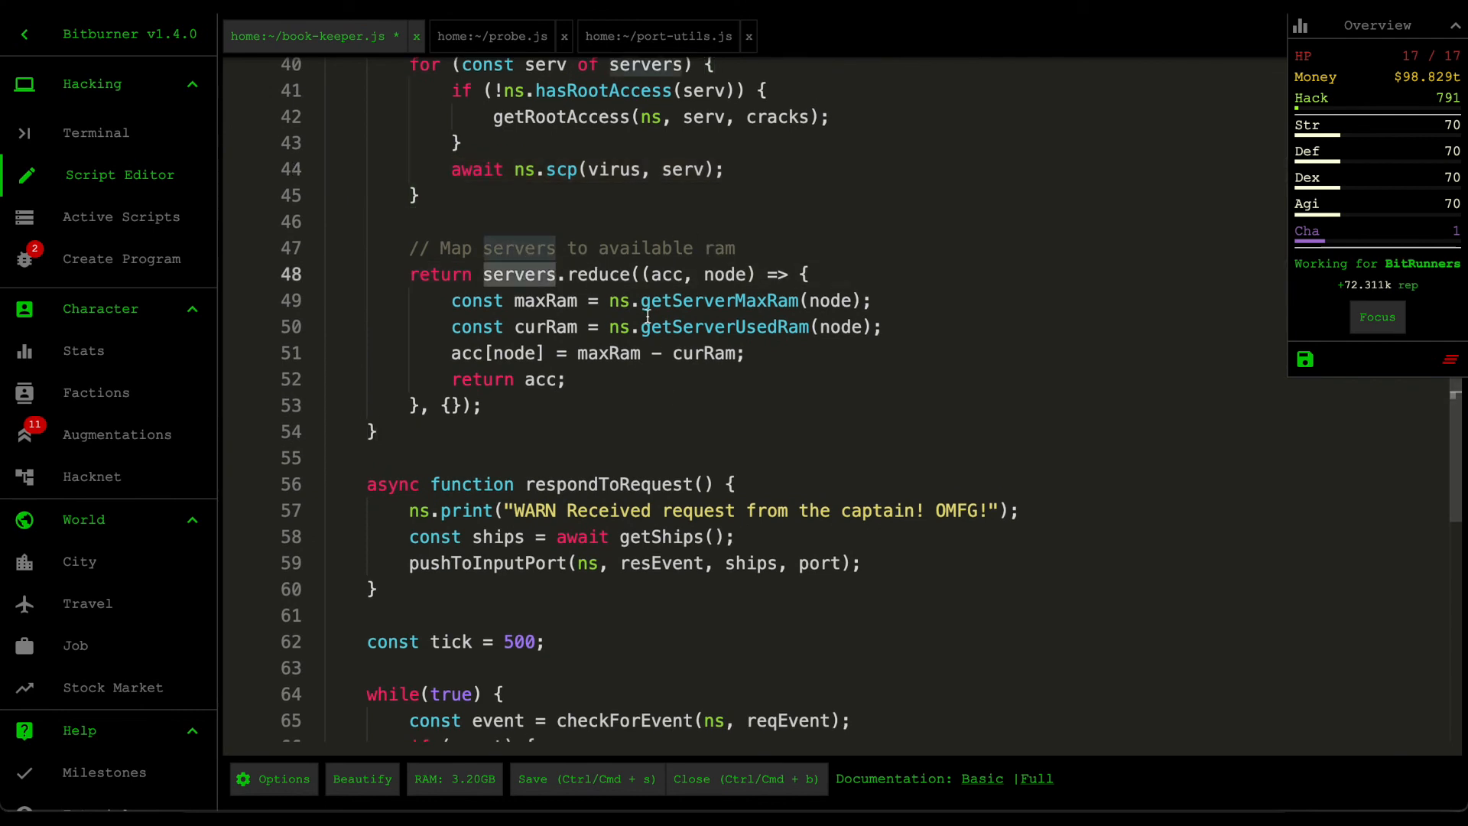
click(806, 275)
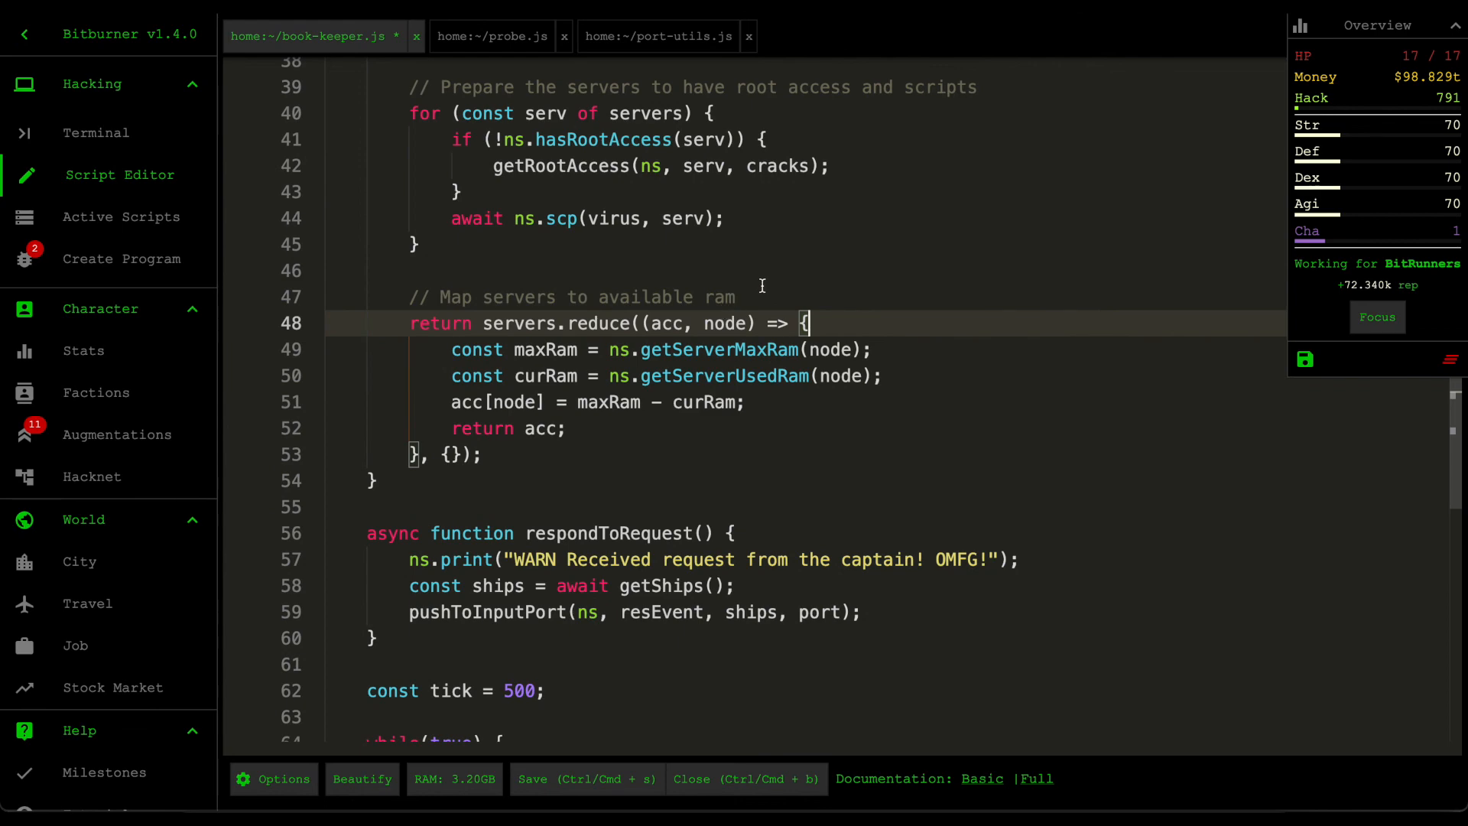
mouse_move(642, 421)
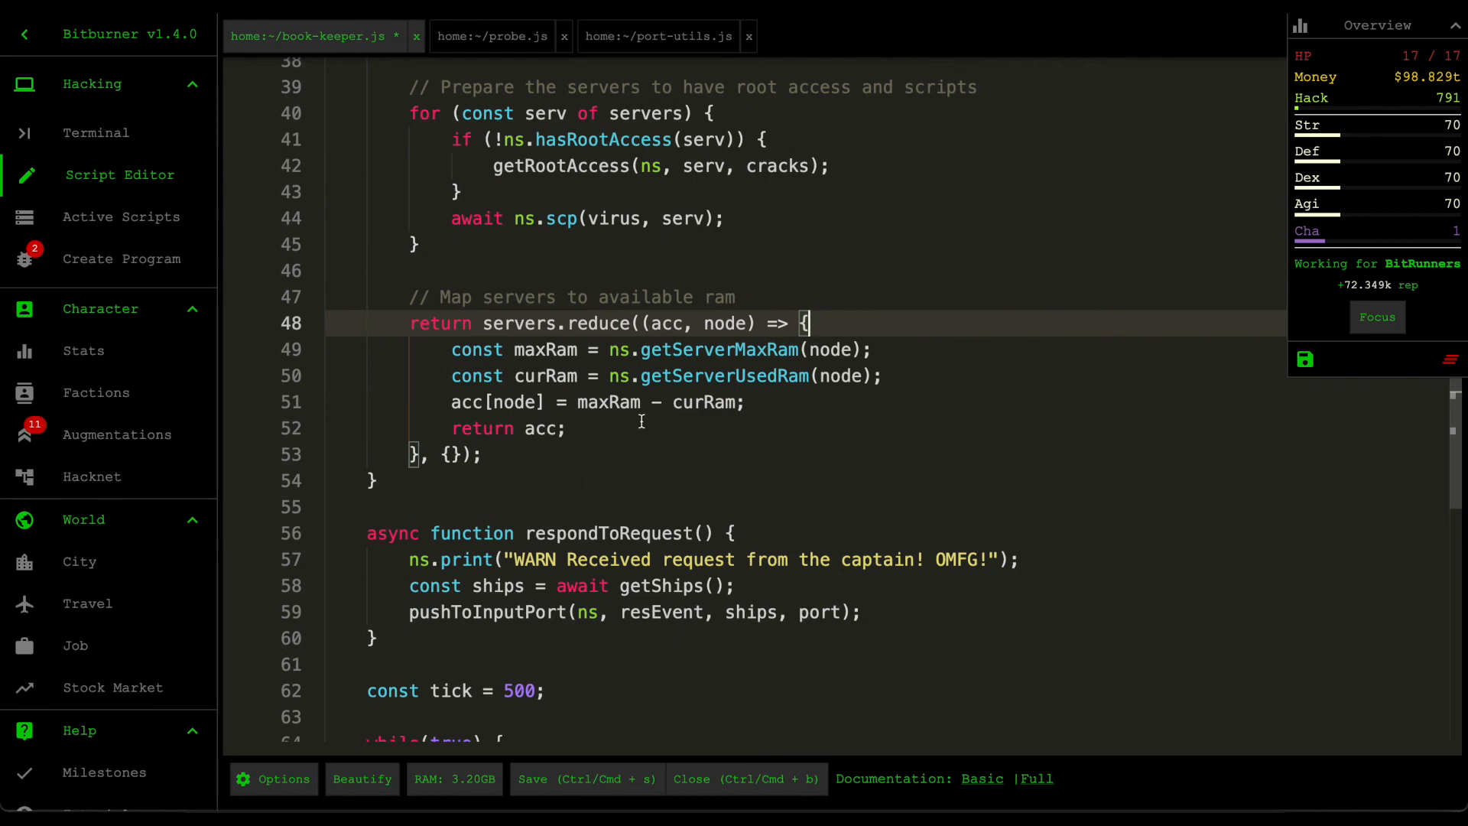
Step: Walk through the reduce RAM mapping, put the cursor on line 28, and save
scroll(down, 3)
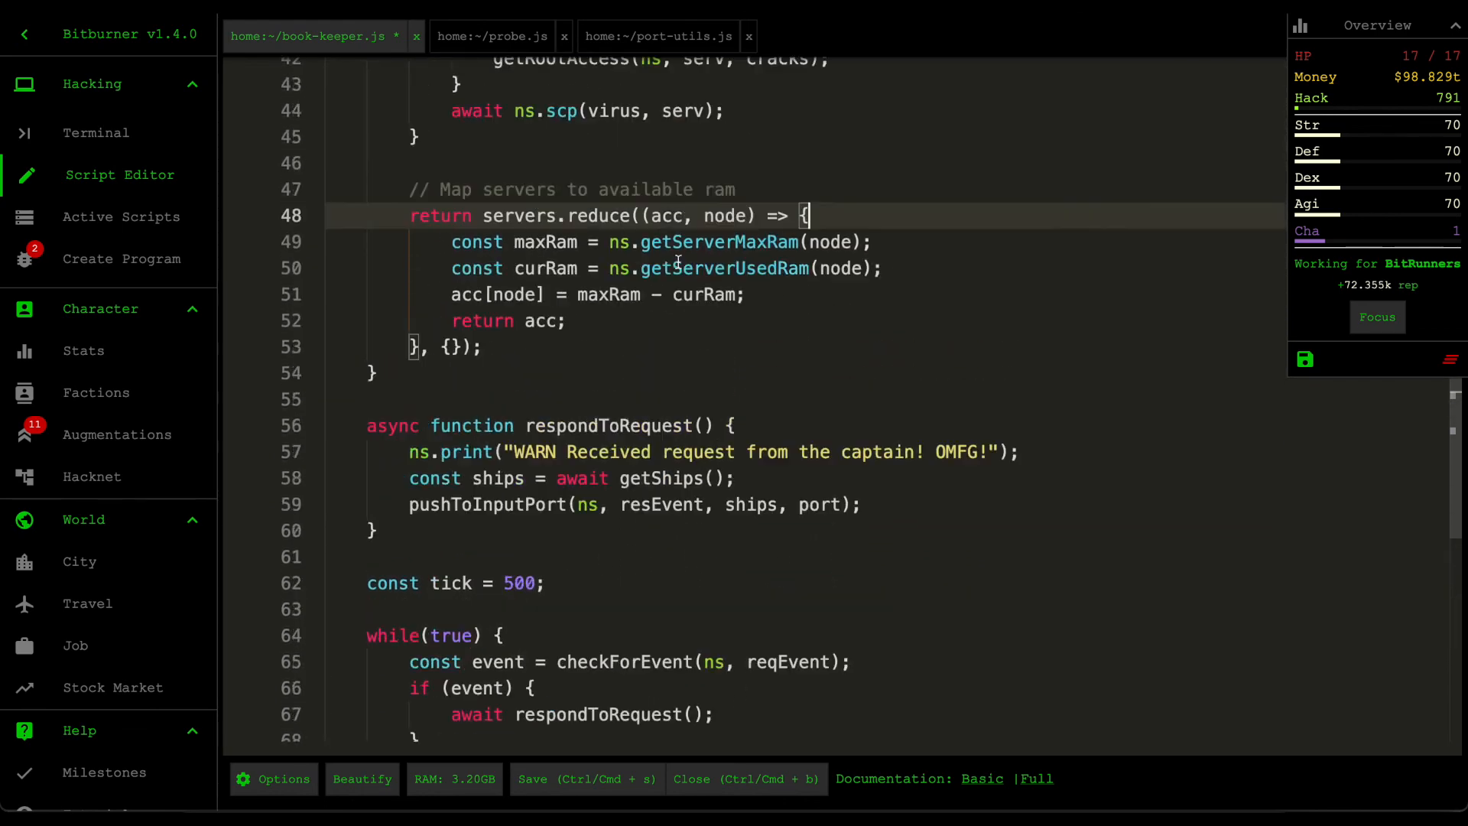
scroll(up, 3)
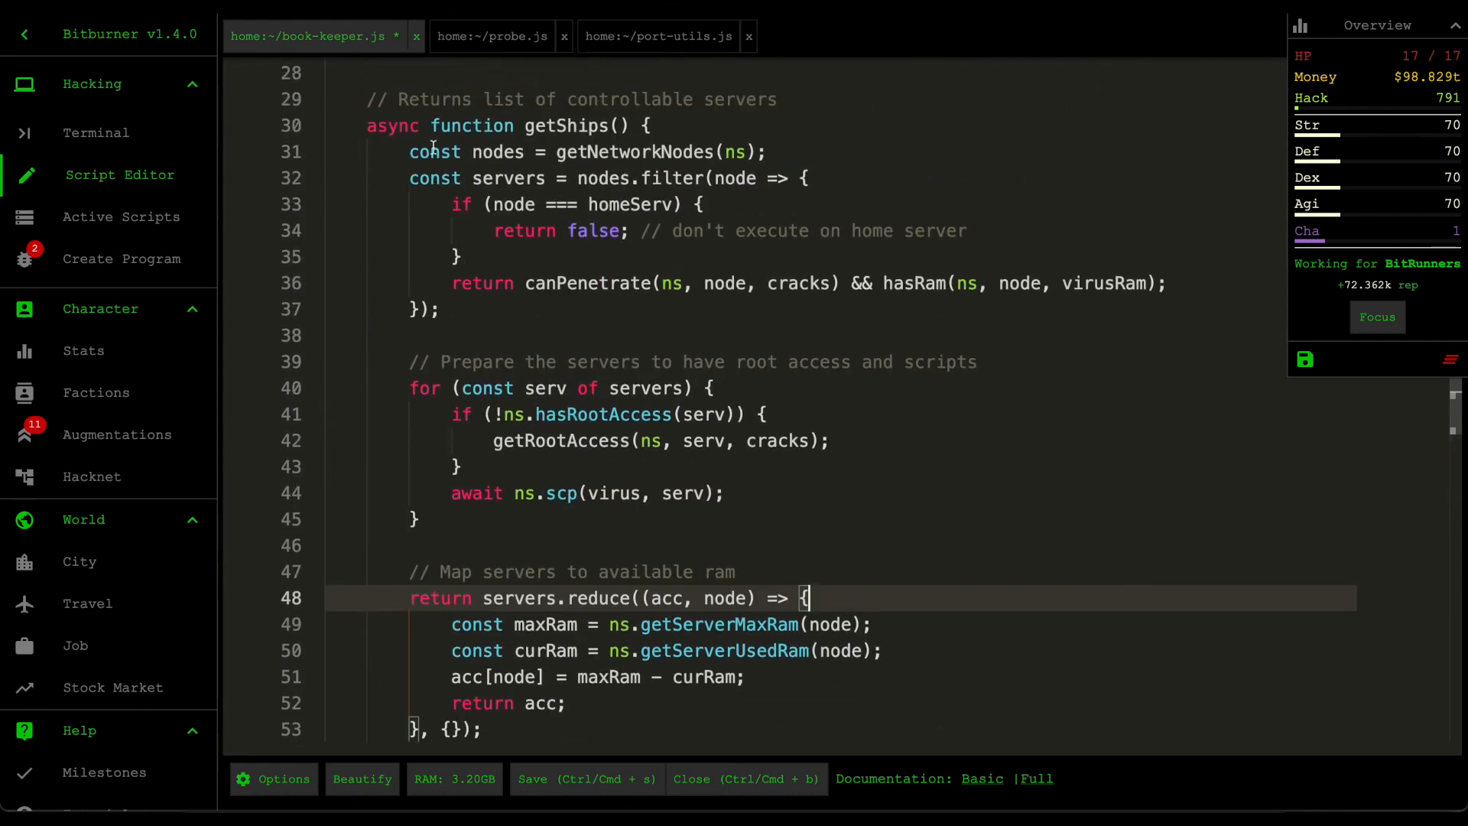
scroll(up, 3)
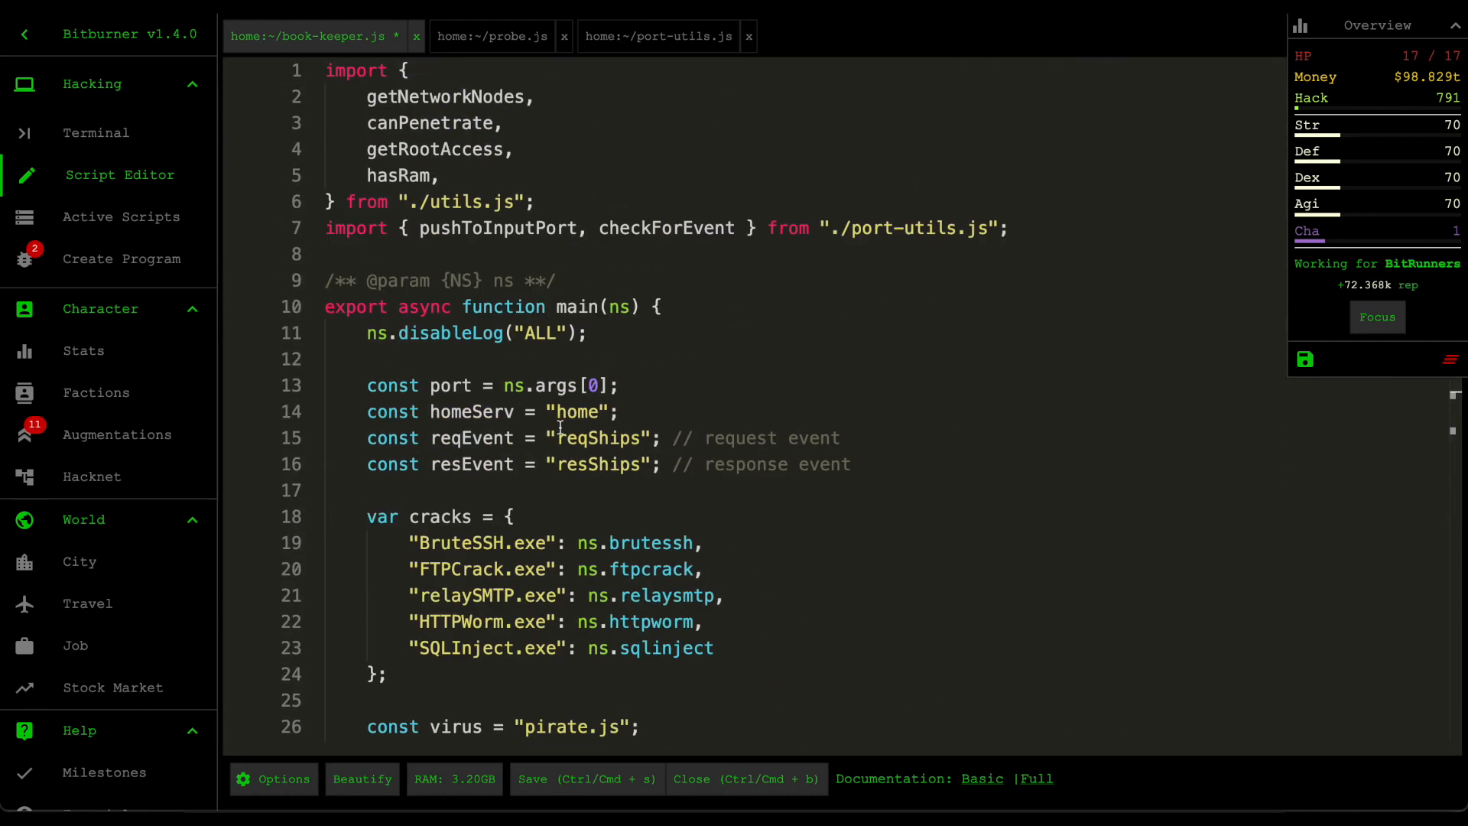
scroll(down, 3)
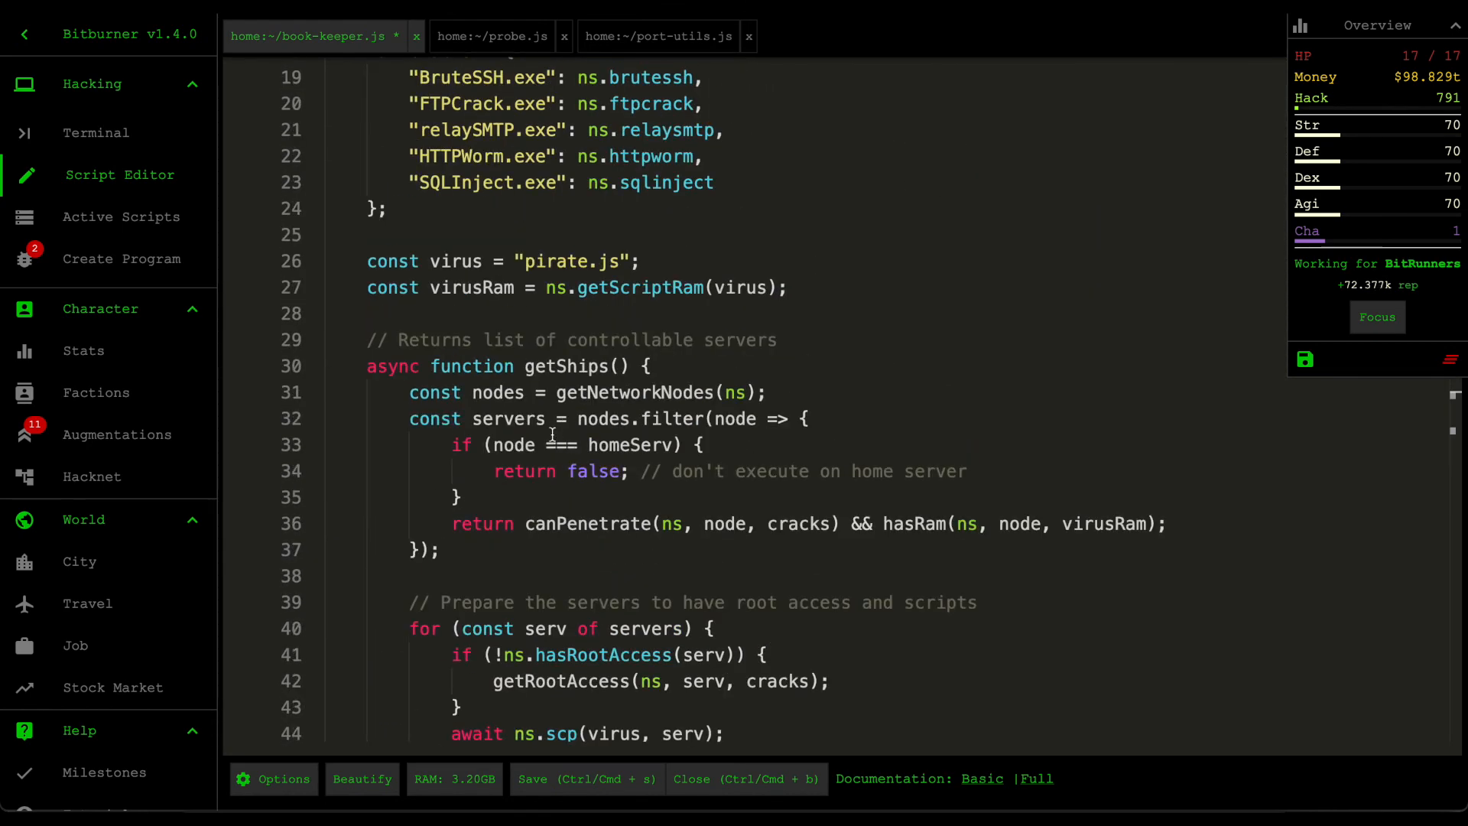
click(627, 313)
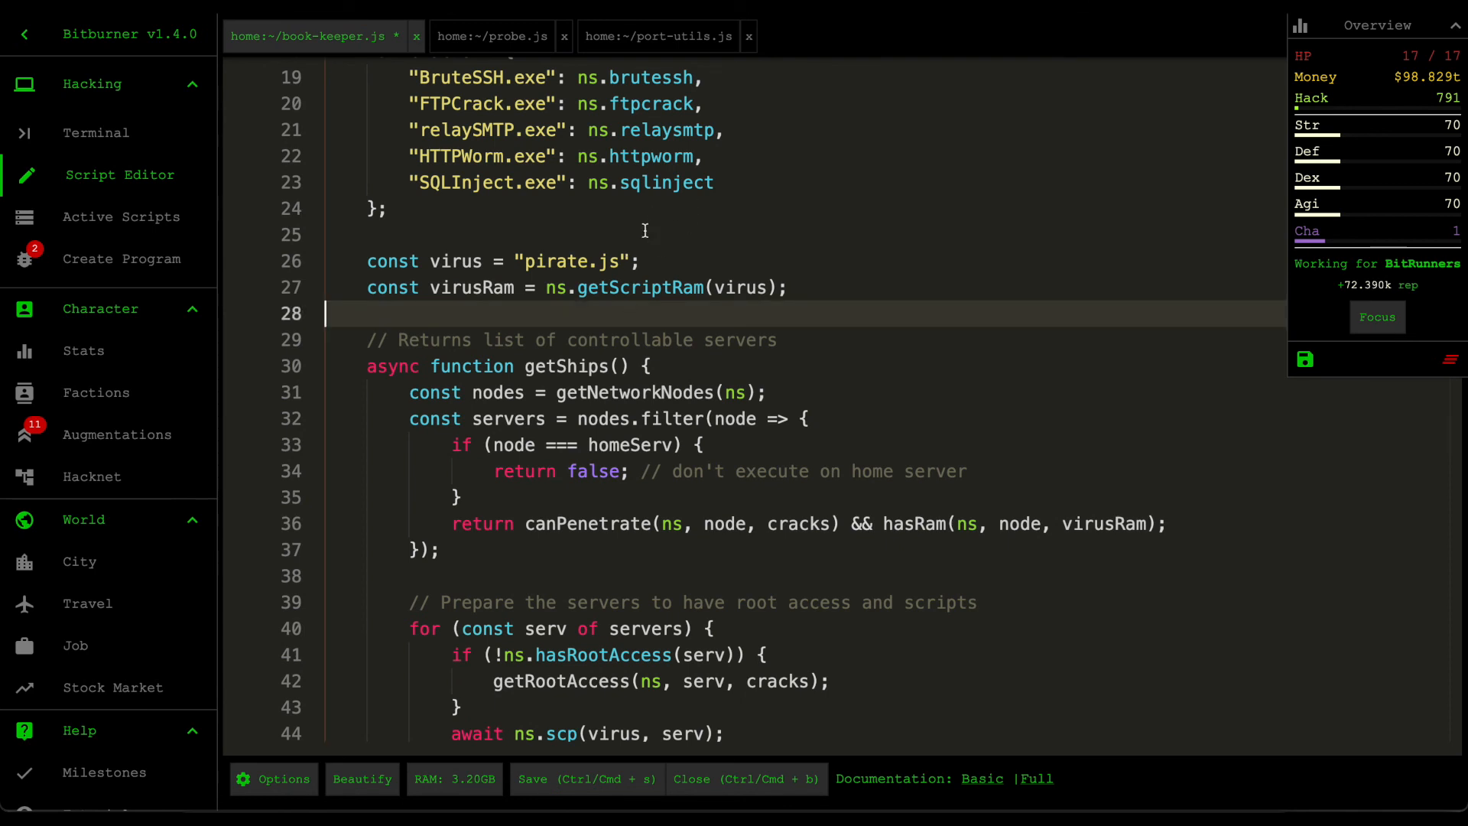
scroll(down, 3)
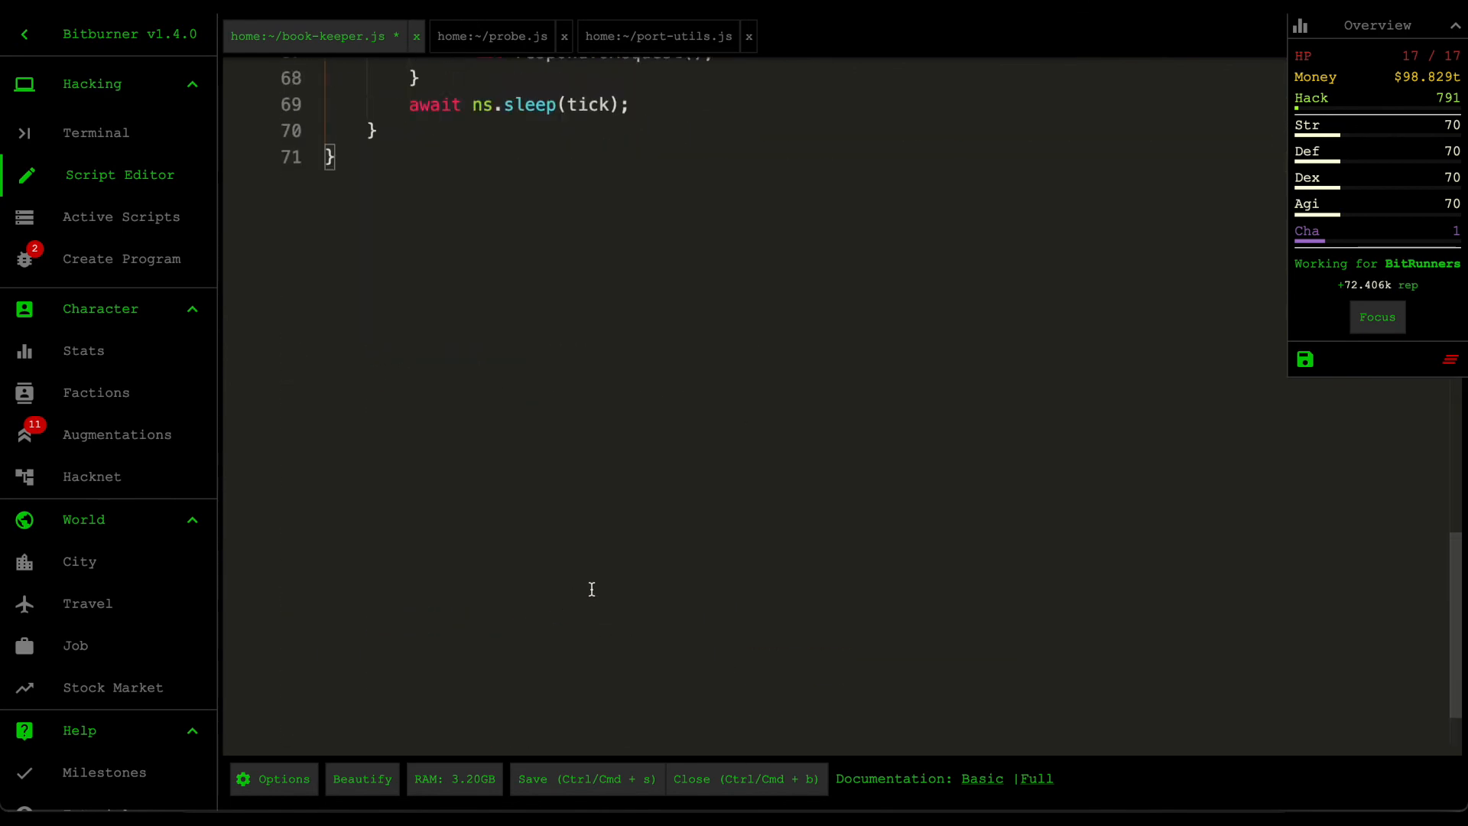
key(ctrl+s)
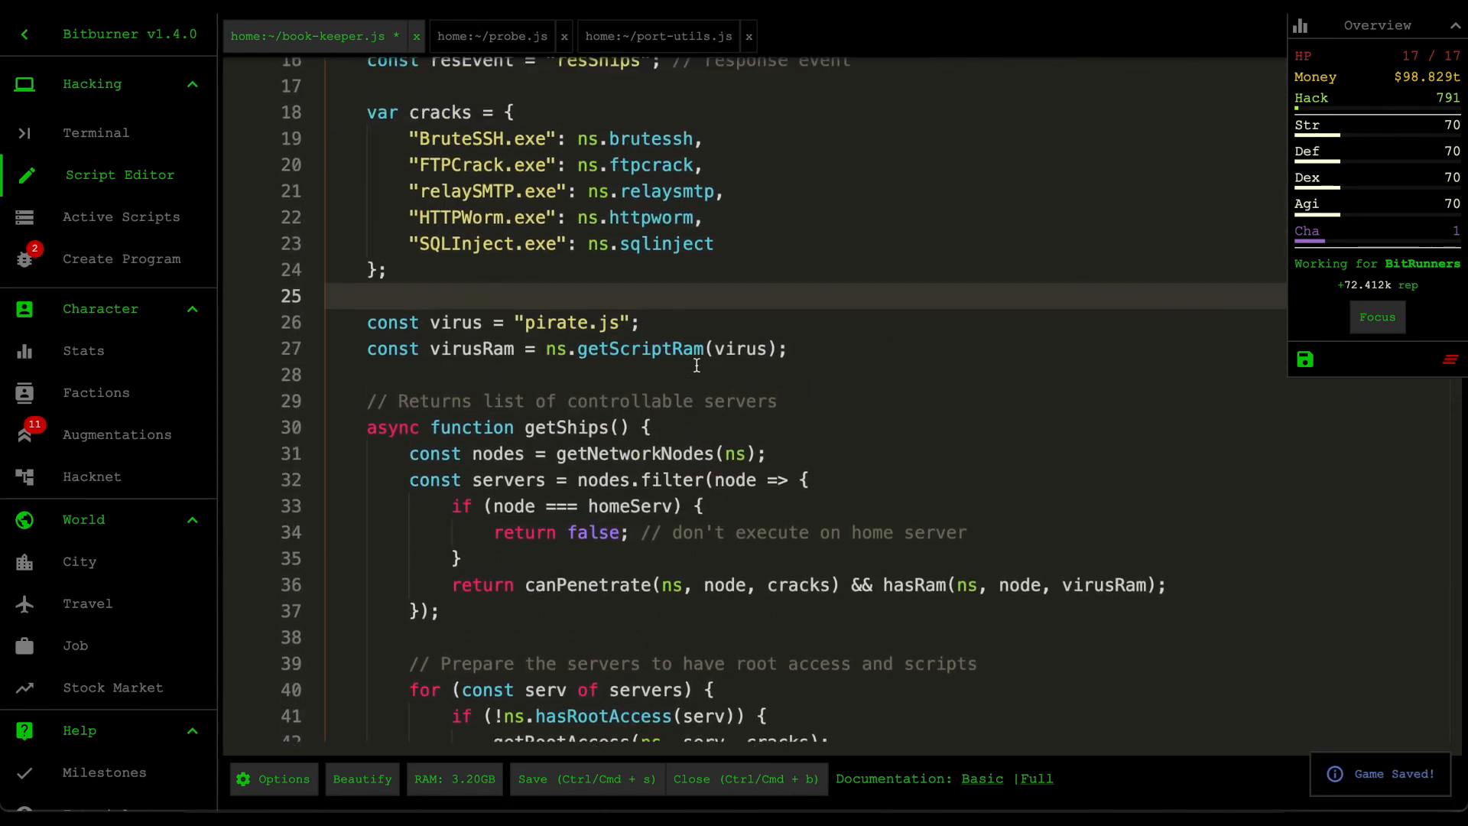
scroll(up, 3)
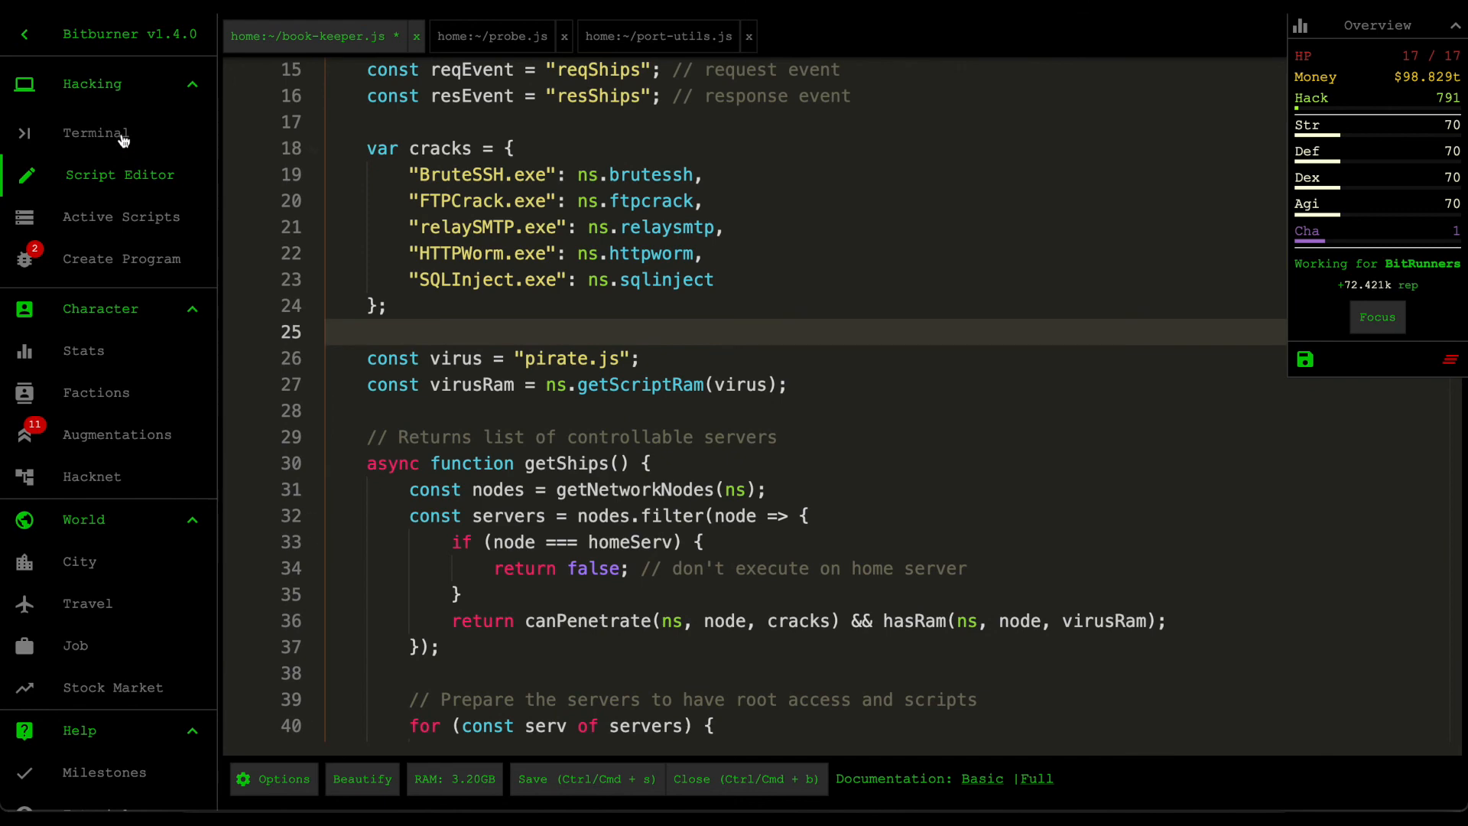
Step: Switch to the Terminal to see probe.js output listing servers and their RAM
click(97, 132)
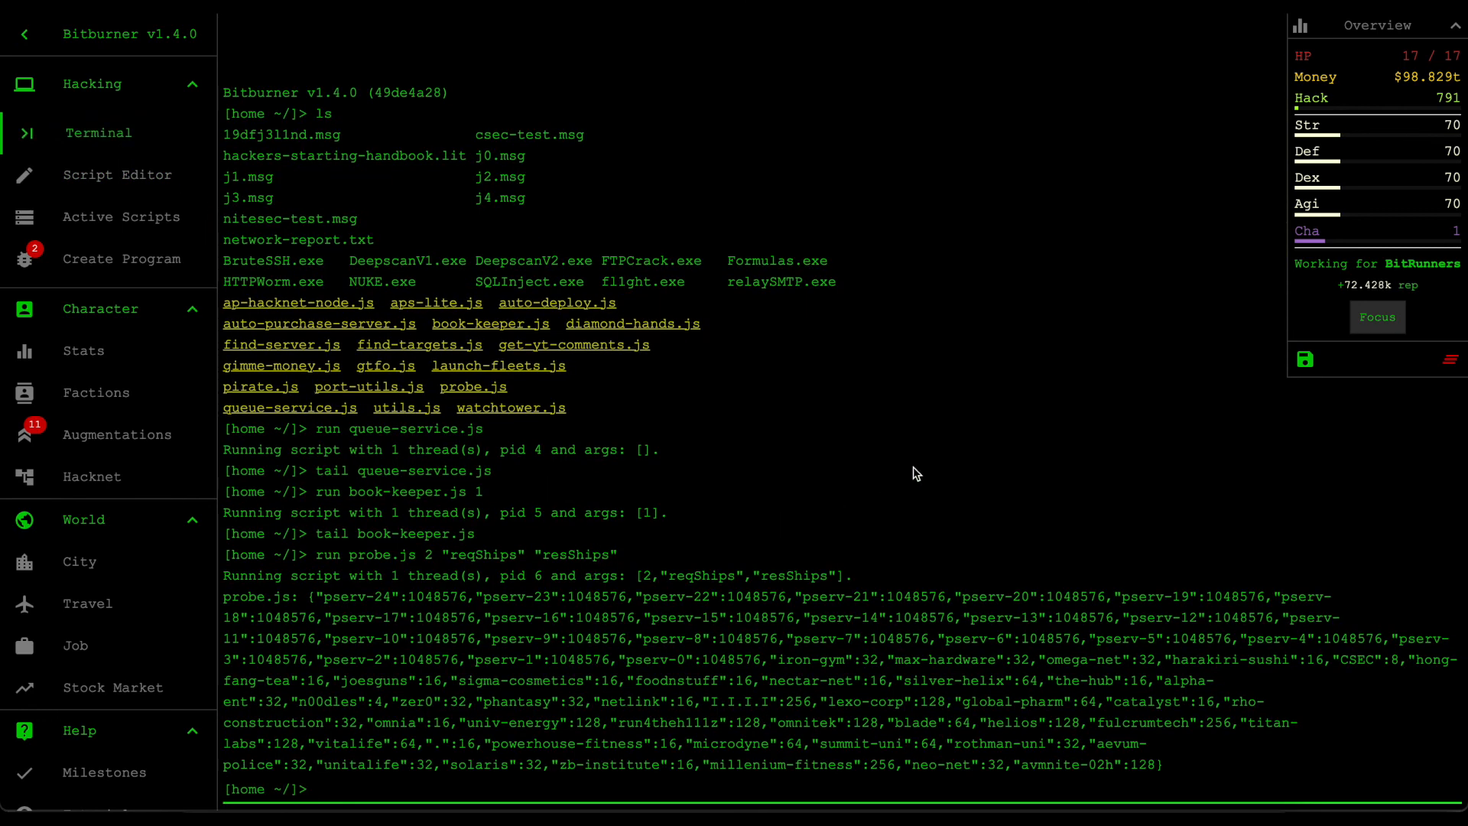
mouse_move(1068, 663)
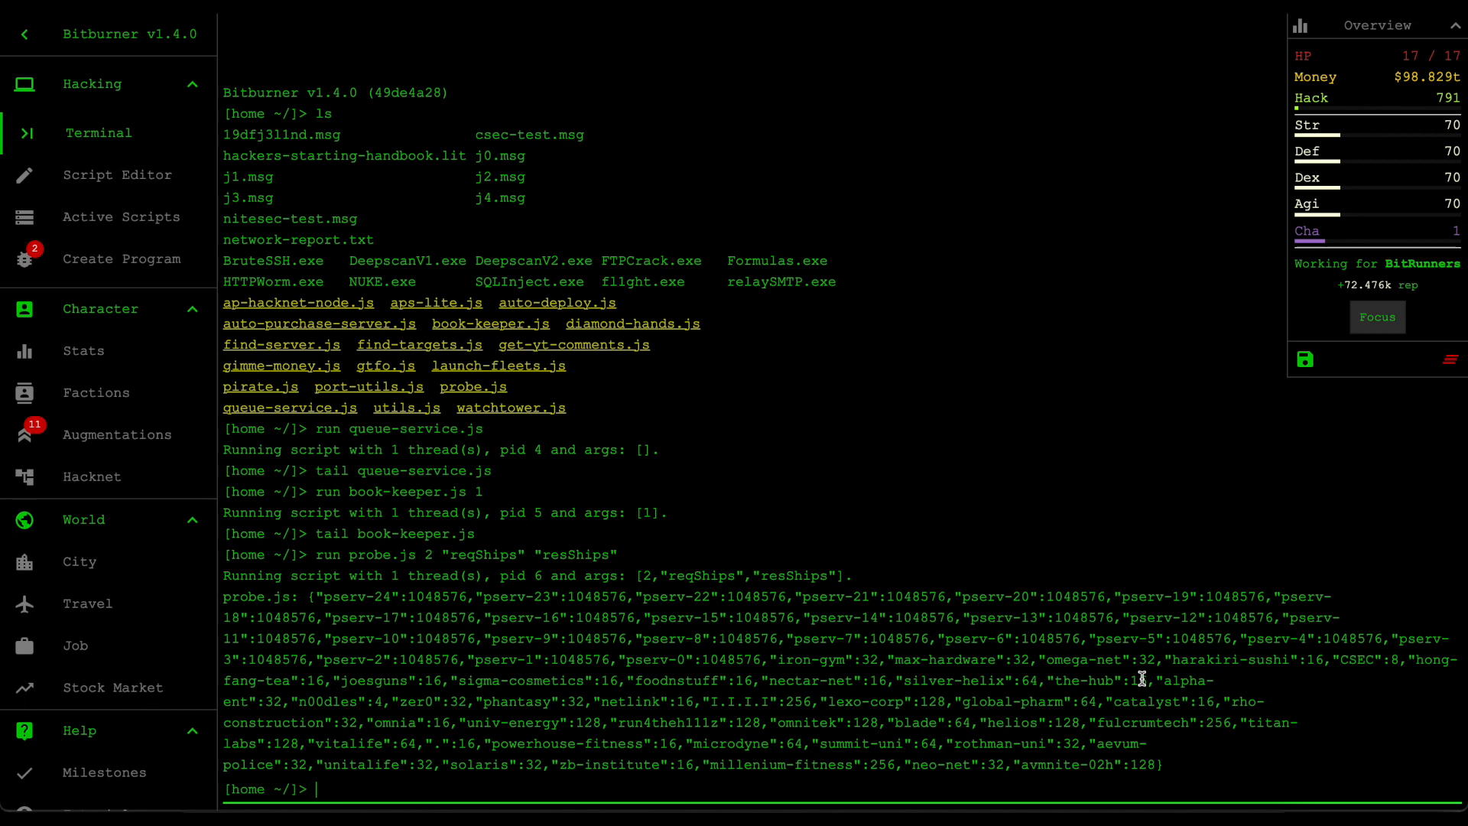
mouse_move(1160, 770)
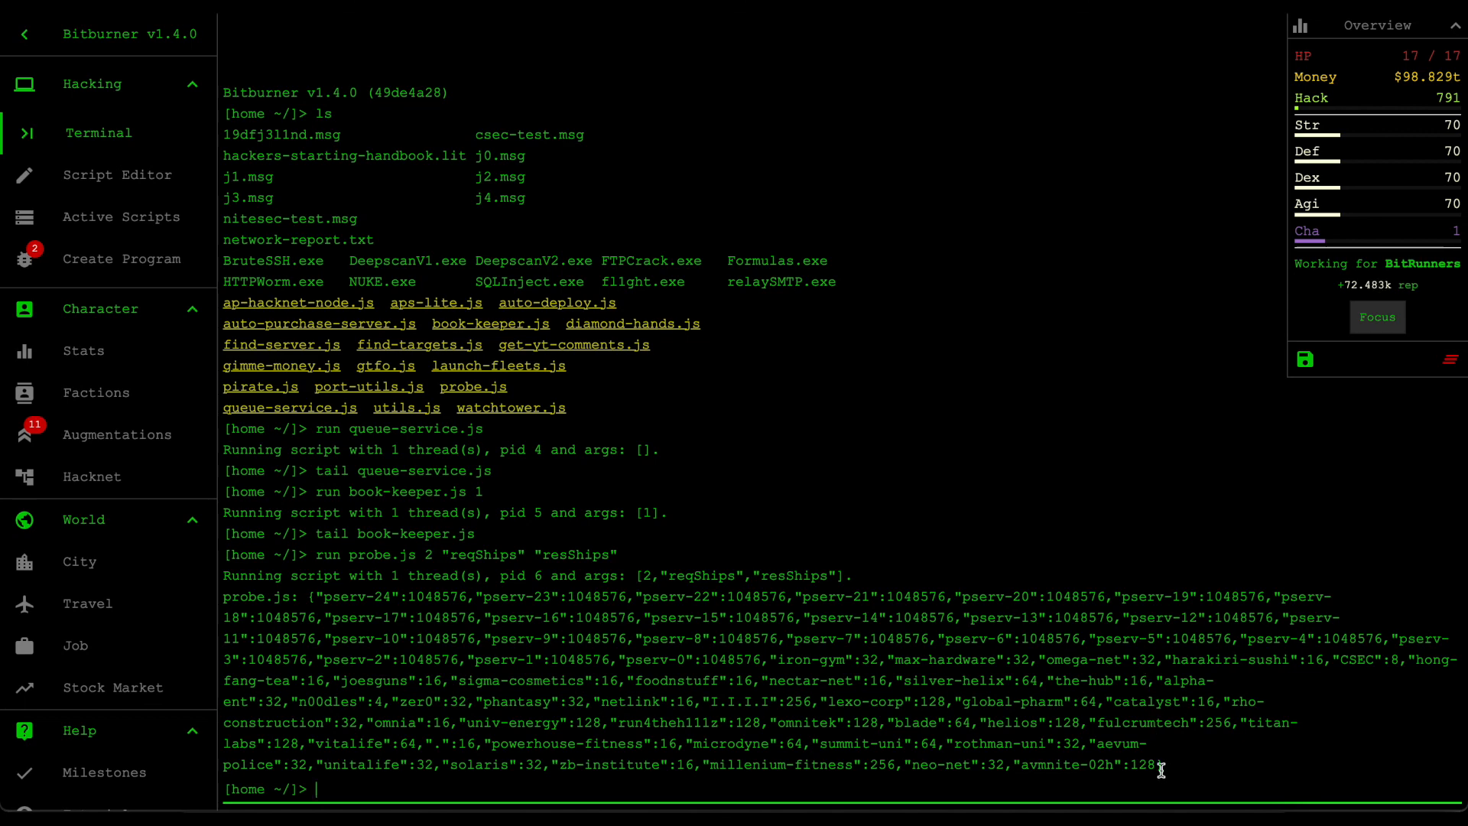